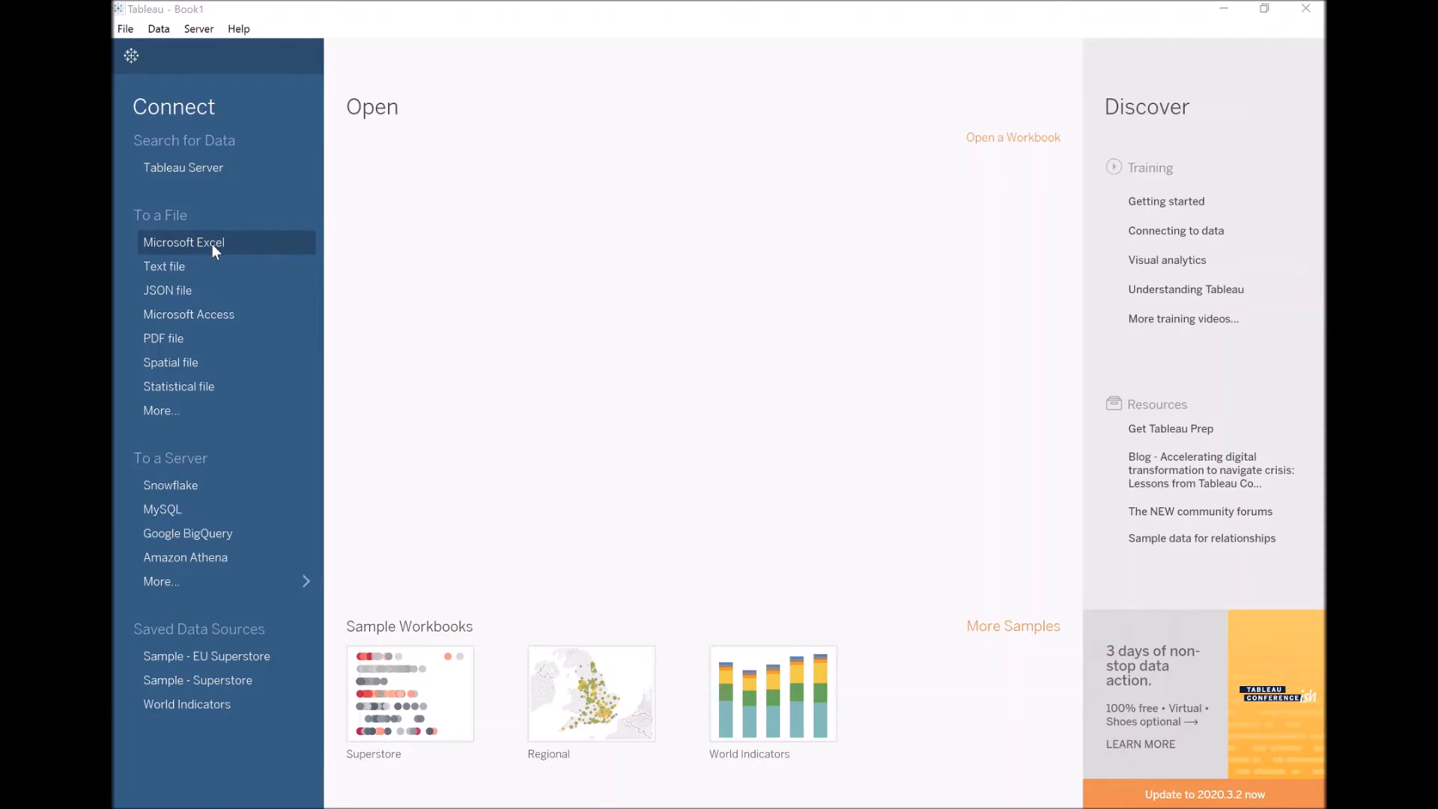
Connect to Microsoft Excel and open Superstore.xls from the Downloads workbooks folder
{"action": "left_click", "coordinate": [183, 243]}
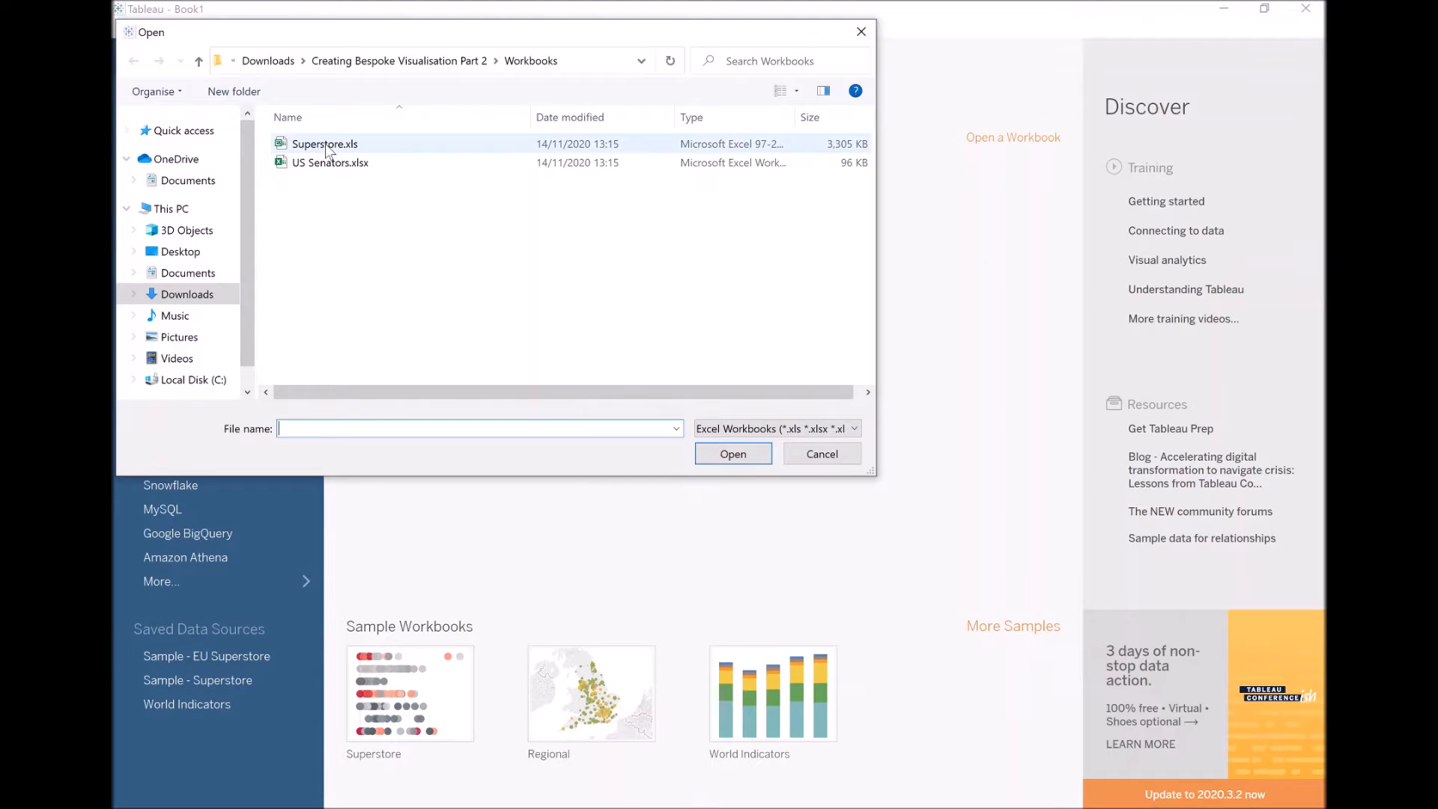
{"action": "left_click", "coordinate": [821, 453]}
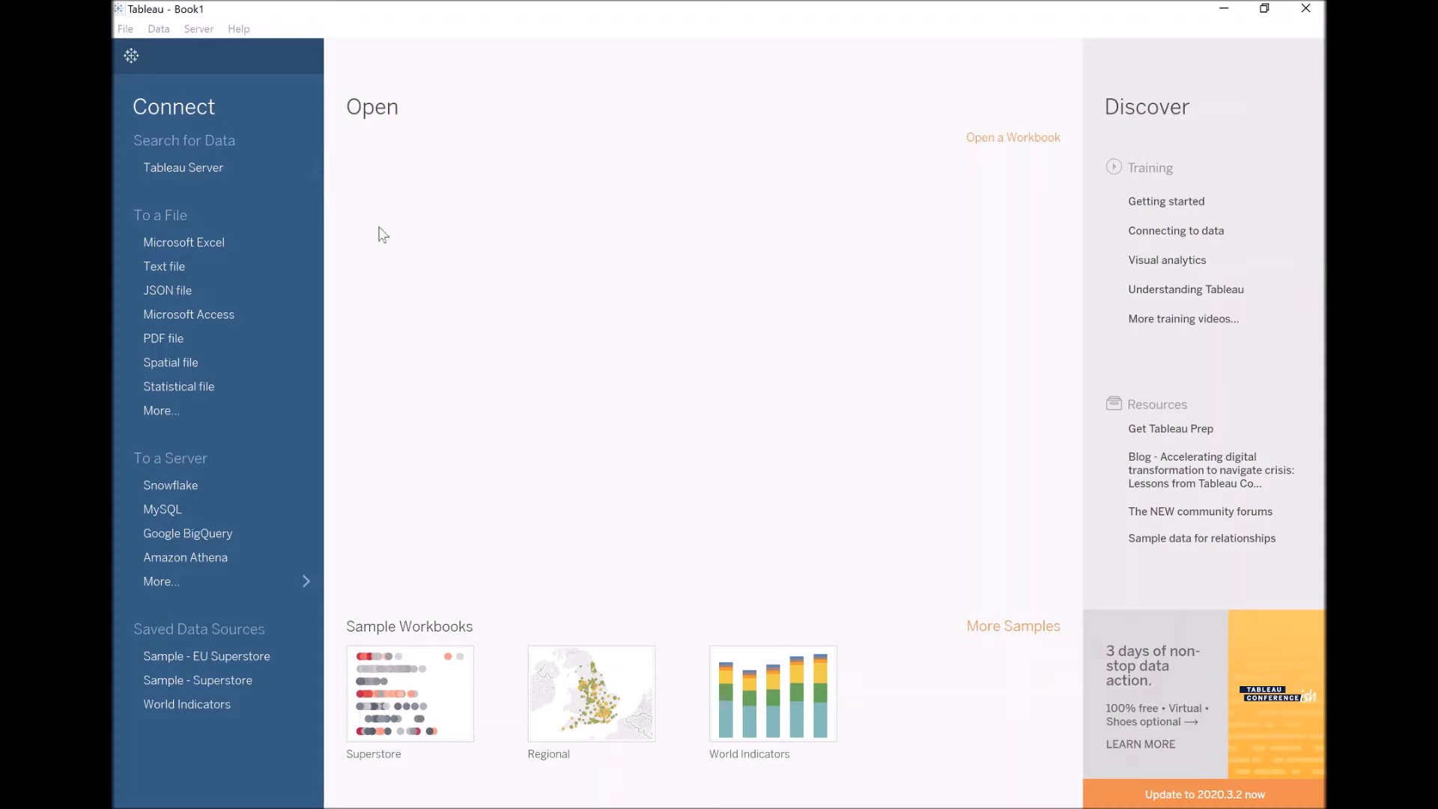
{"action": "left_click", "coordinate": [411, 694]}
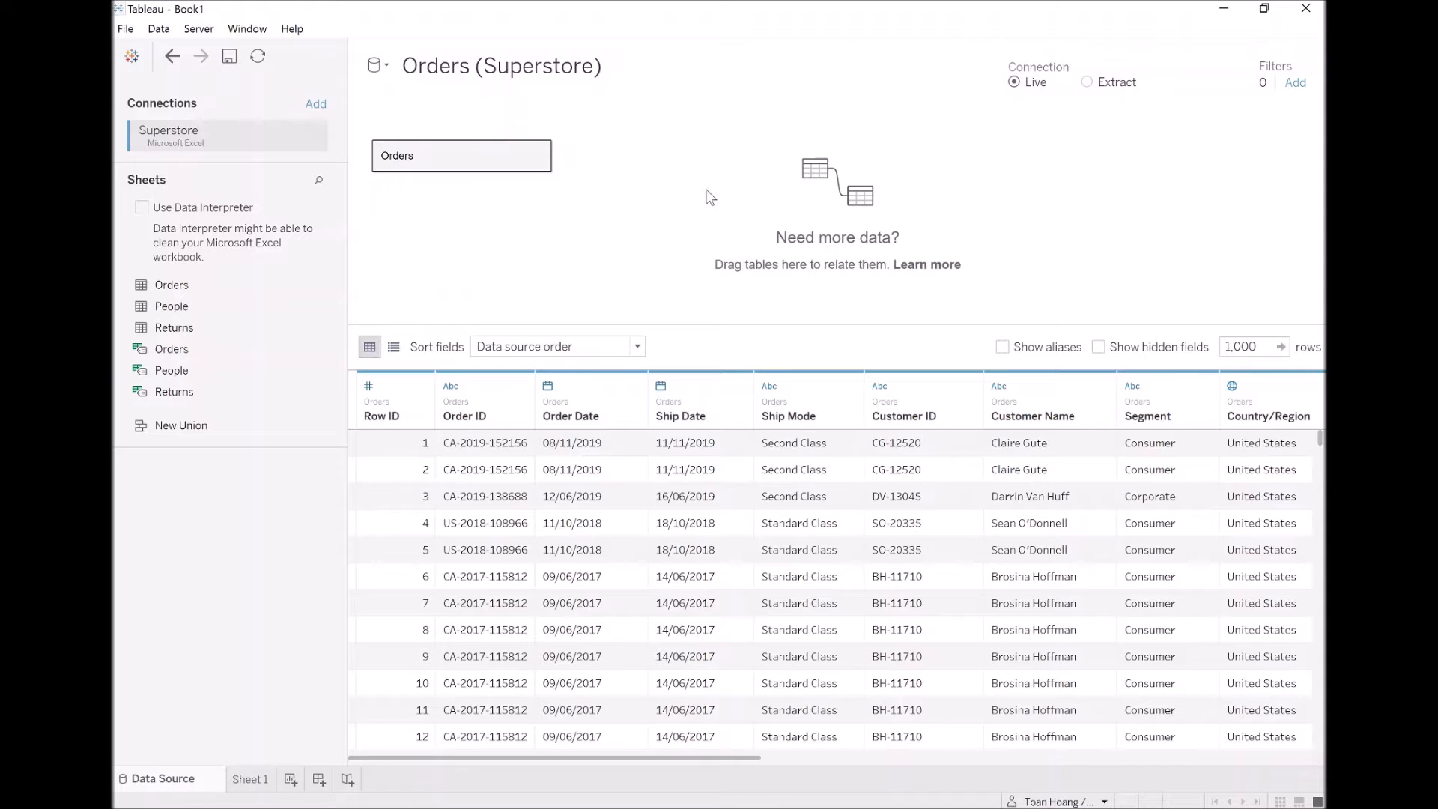
{"action": "mouse_move", "coordinate": [540, 202]}
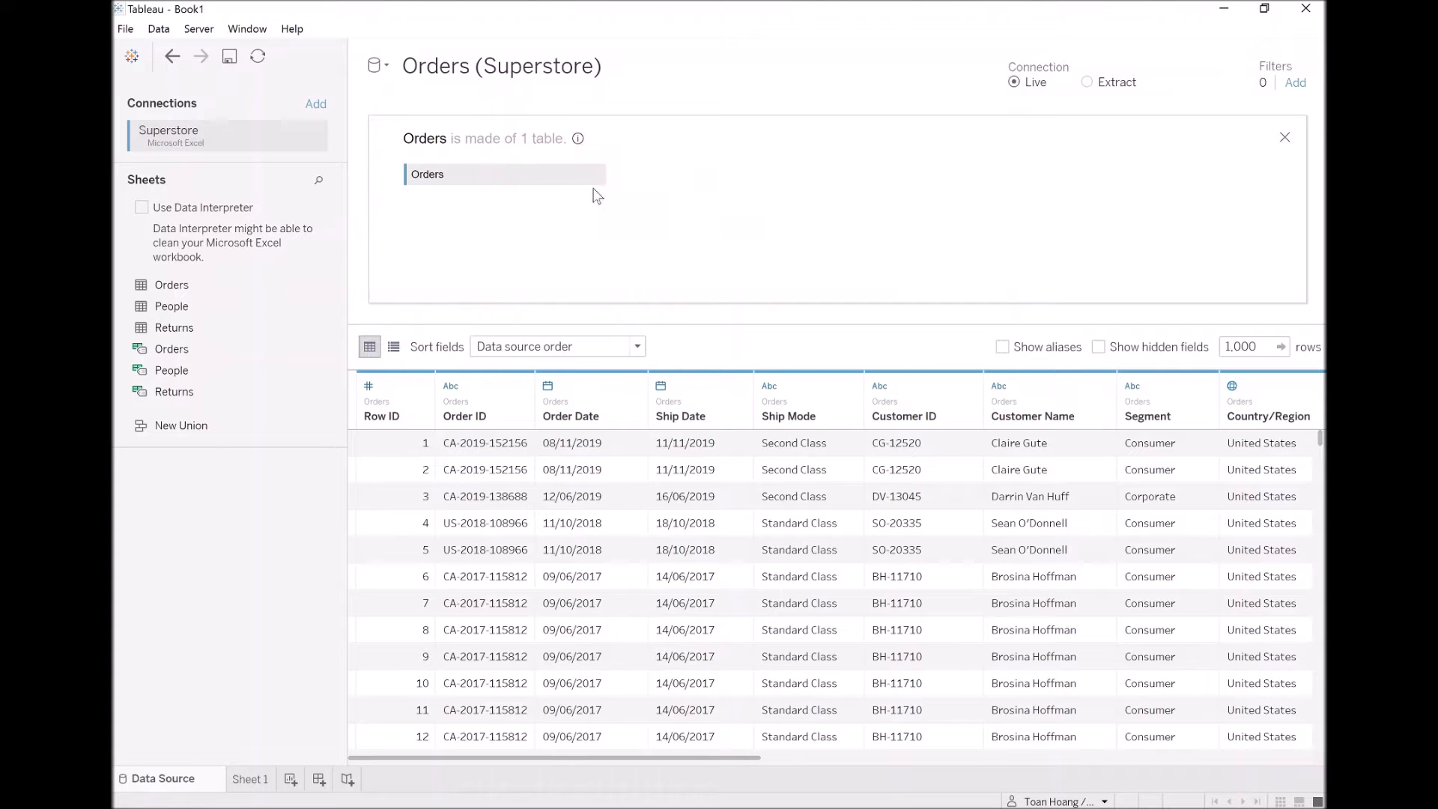
{"action": "mouse_move", "coordinate": [541, 207]}
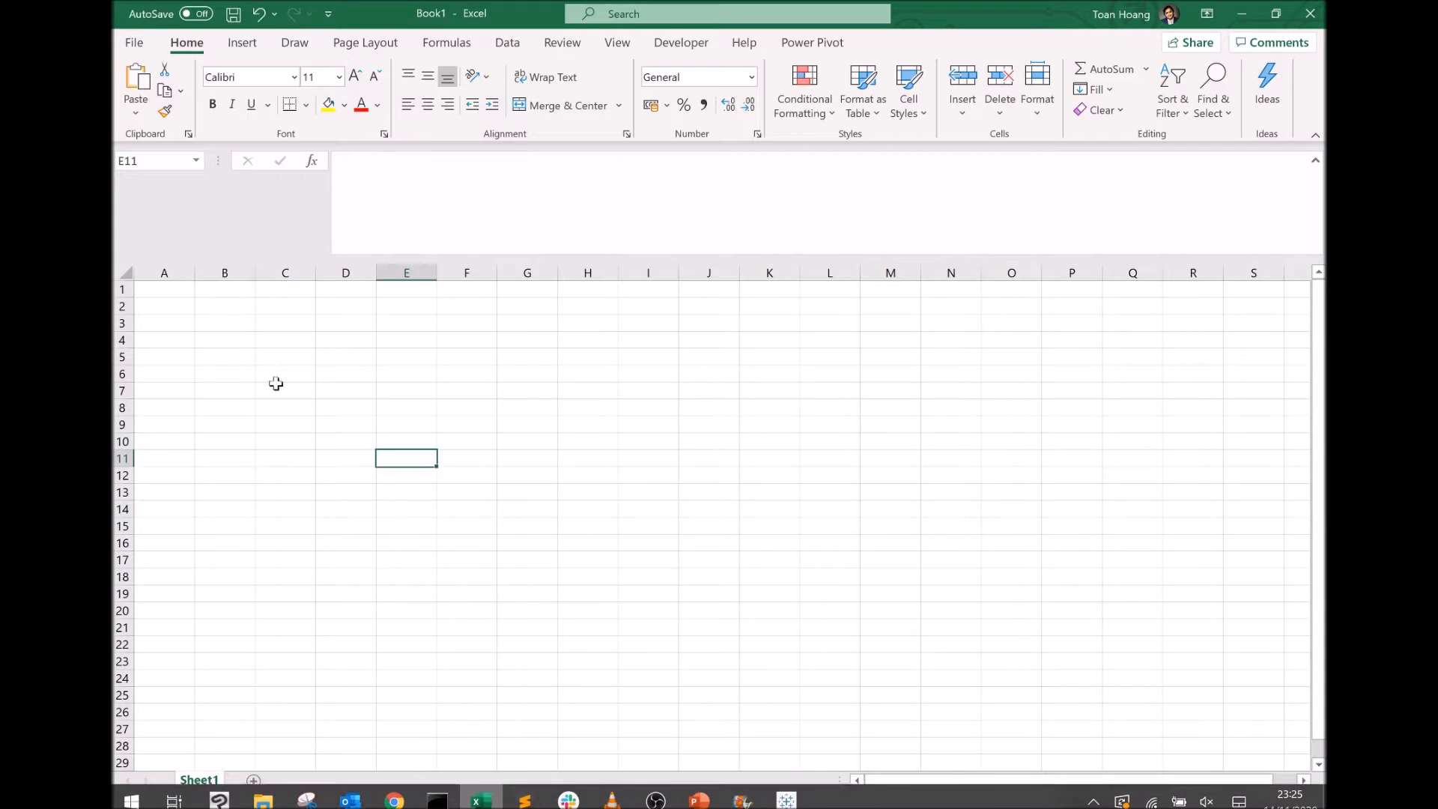
Enter Path and Position headers from B2 with values 100,0,100,0 and 1.2,1.2,1,1, then copy the table
{"action": "left_click", "coordinate": [223, 306]}
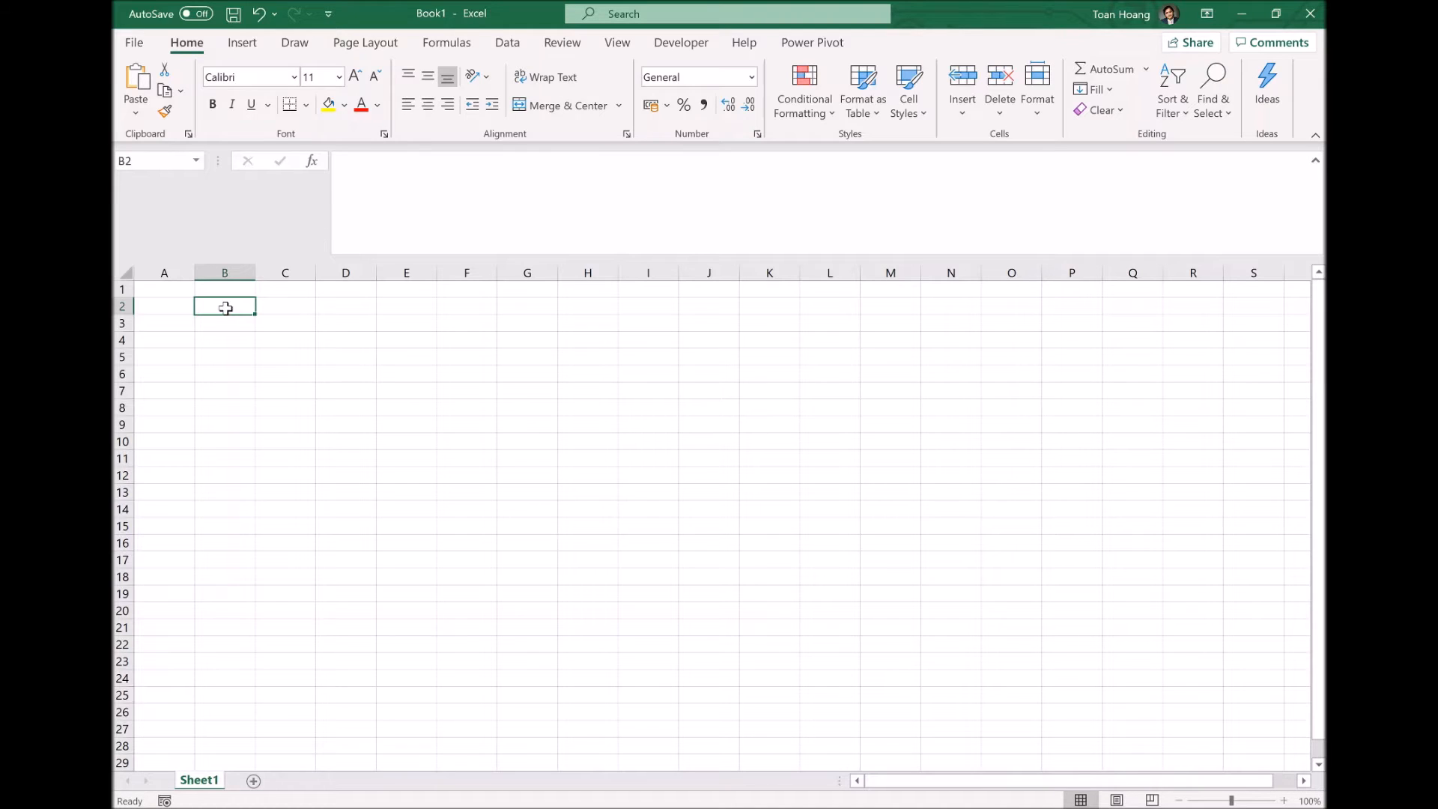
{"action": "type", "text": "Path"}
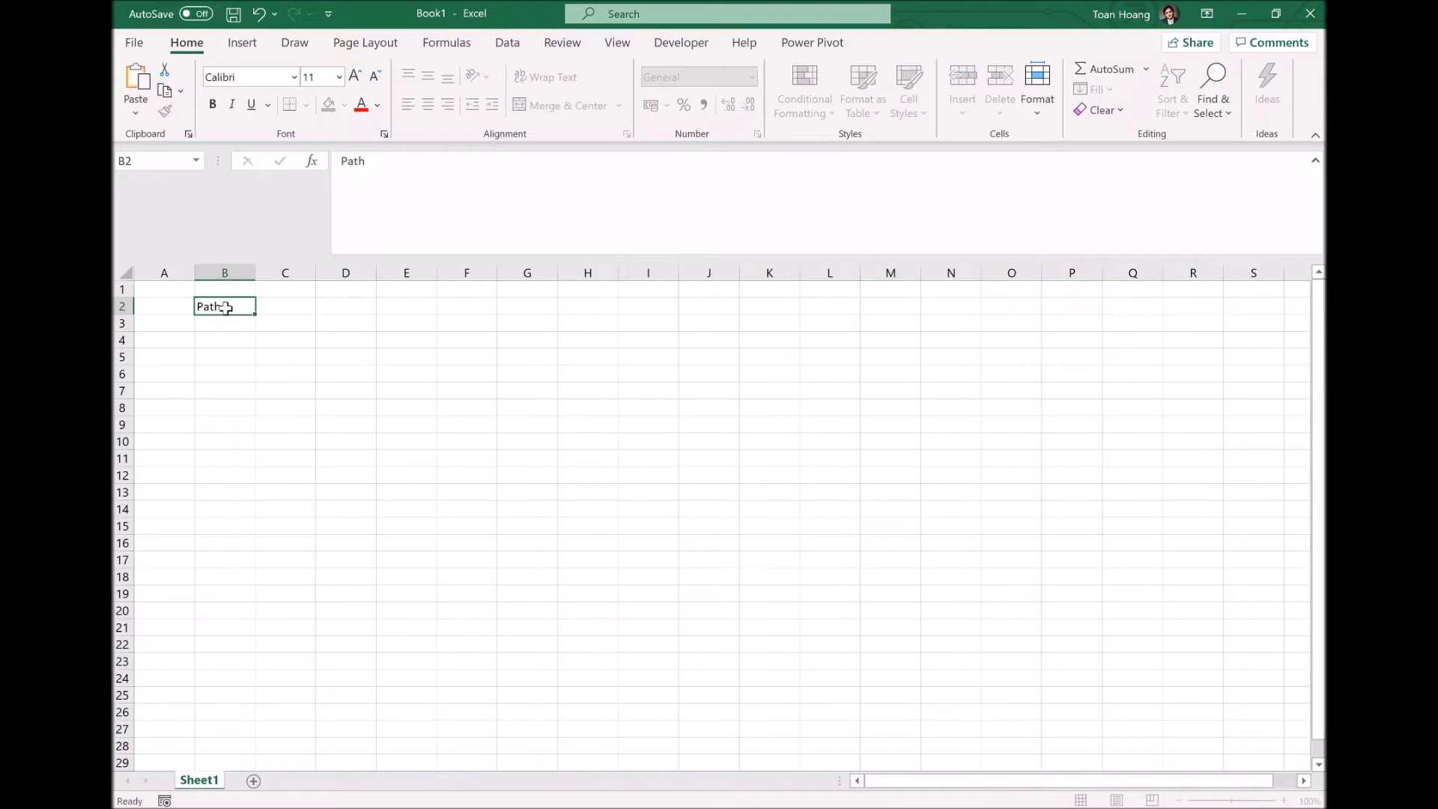
{"action": "type", "text": "0"}
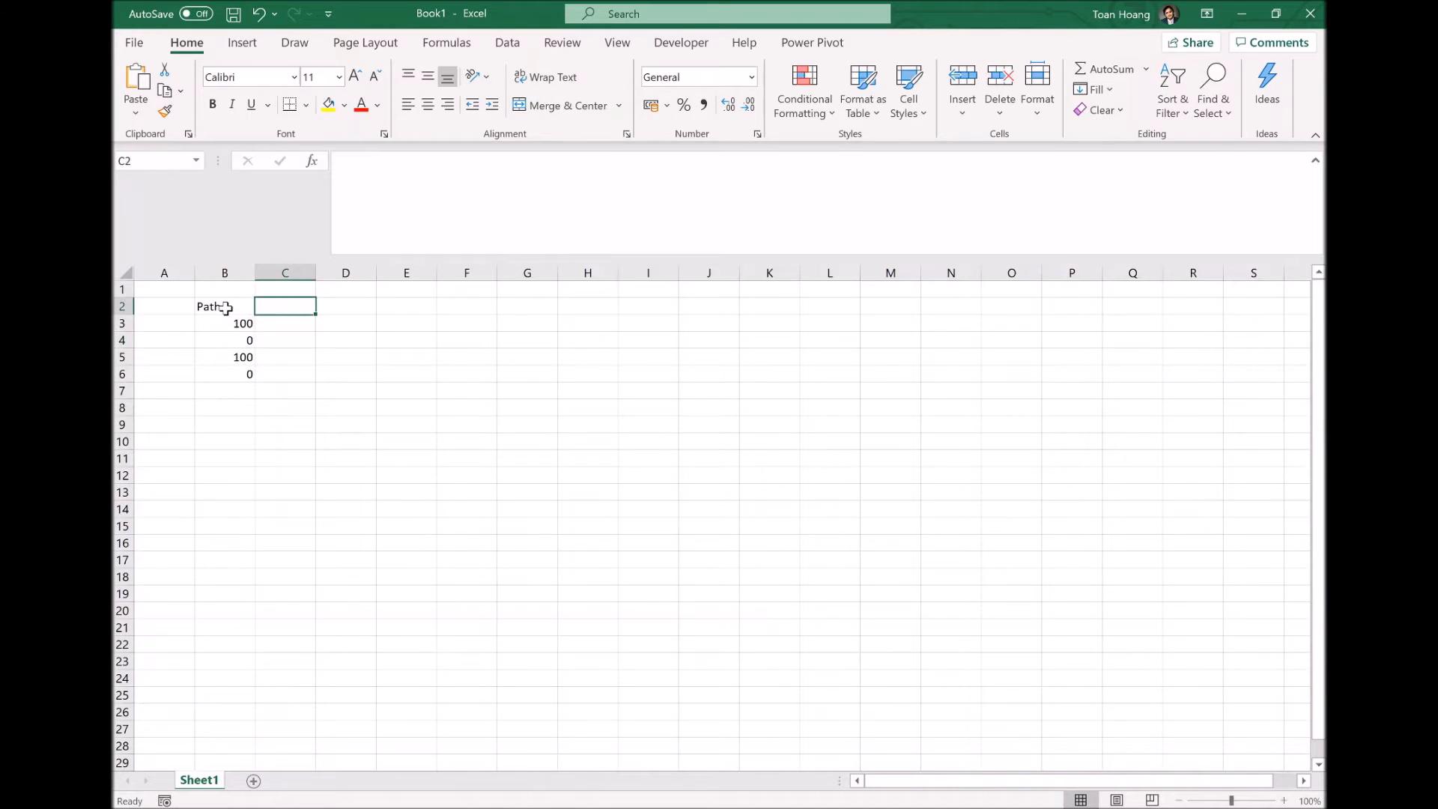
{"action": "type", "text": "Position"}
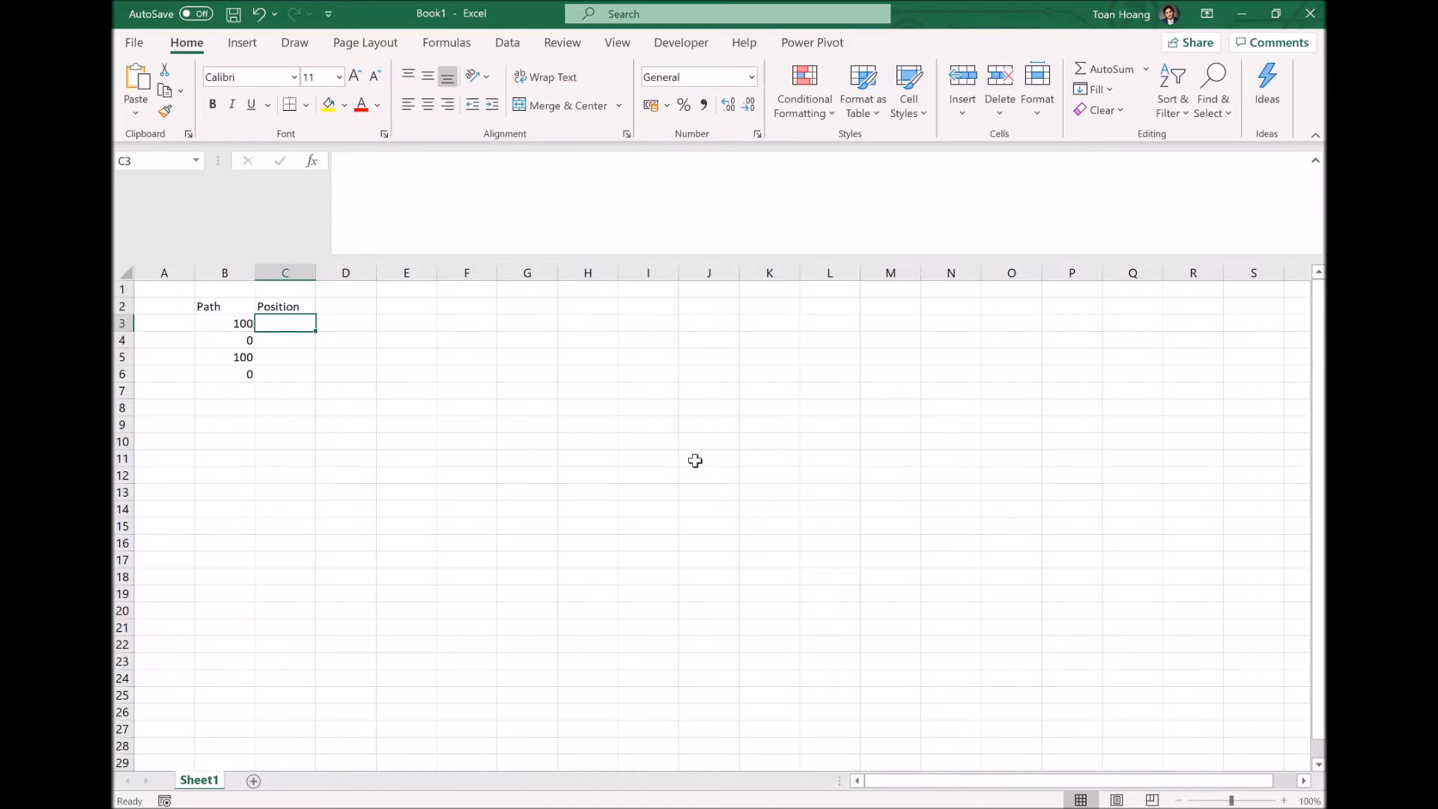
{"action": "type", "text": "1.2"}
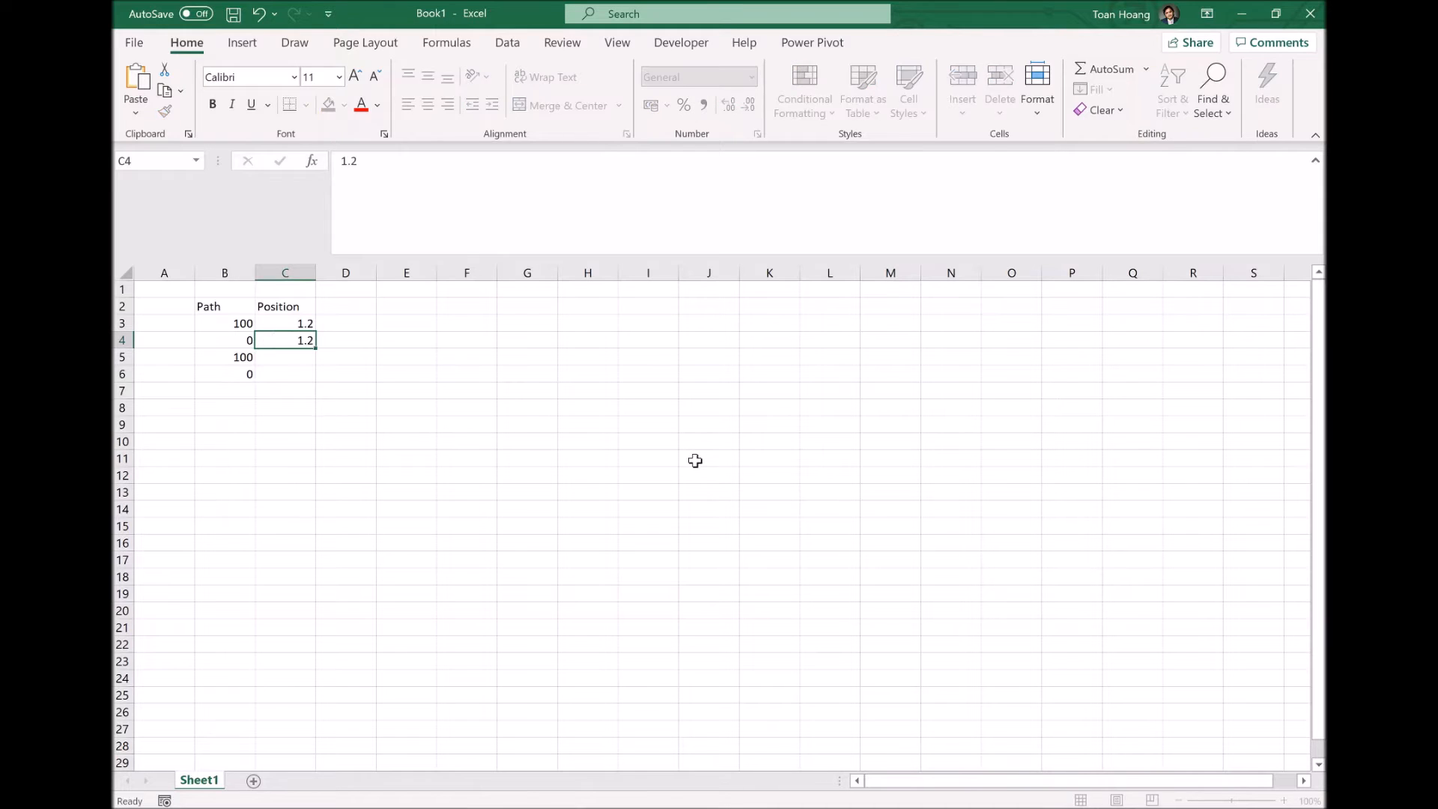
{"action": "type", "text": "1"}
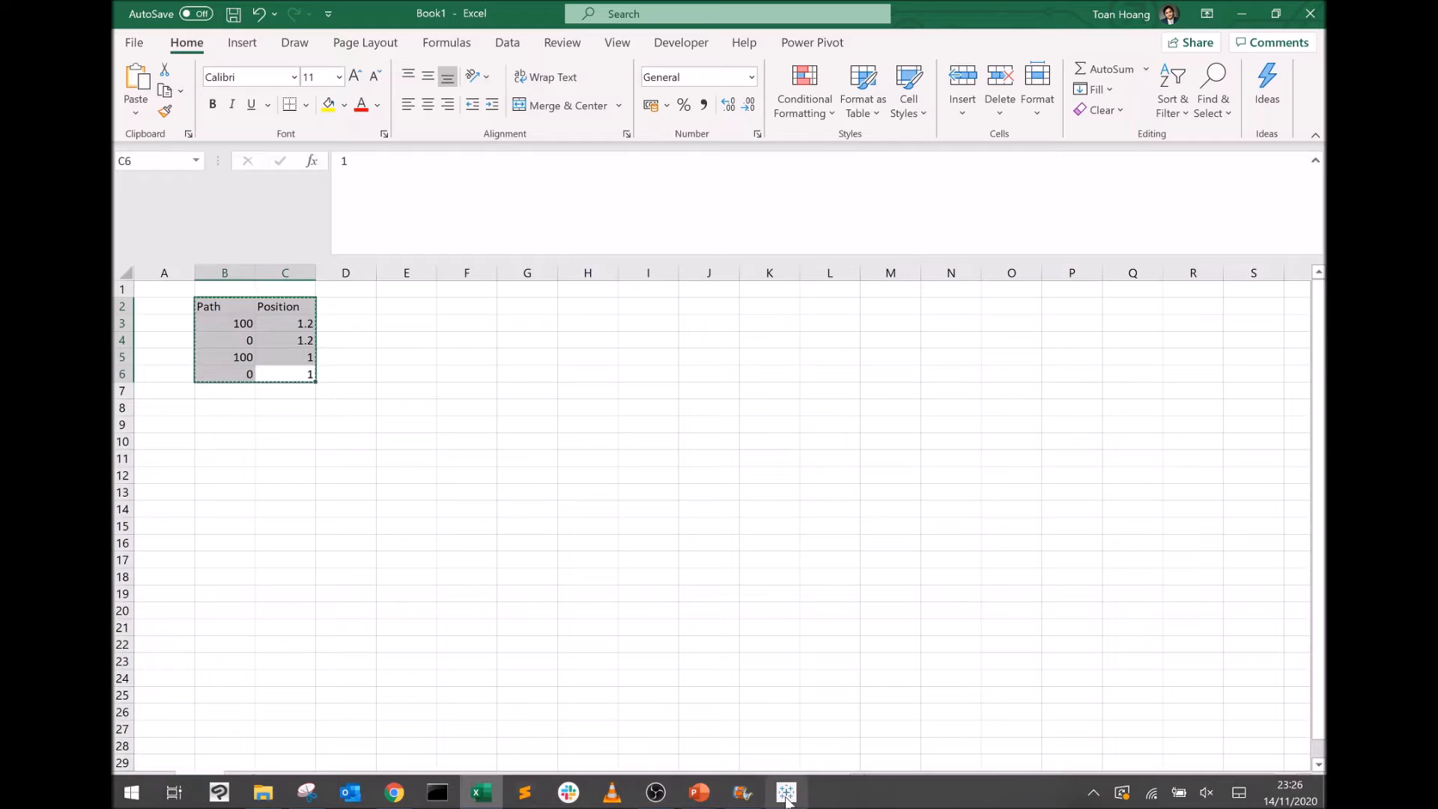
Paste the table onto the canvas, join it to Orders on 1 = 1, and rename Sheet1 to Model
{"action": "left_click", "coordinate": [787, 791]}
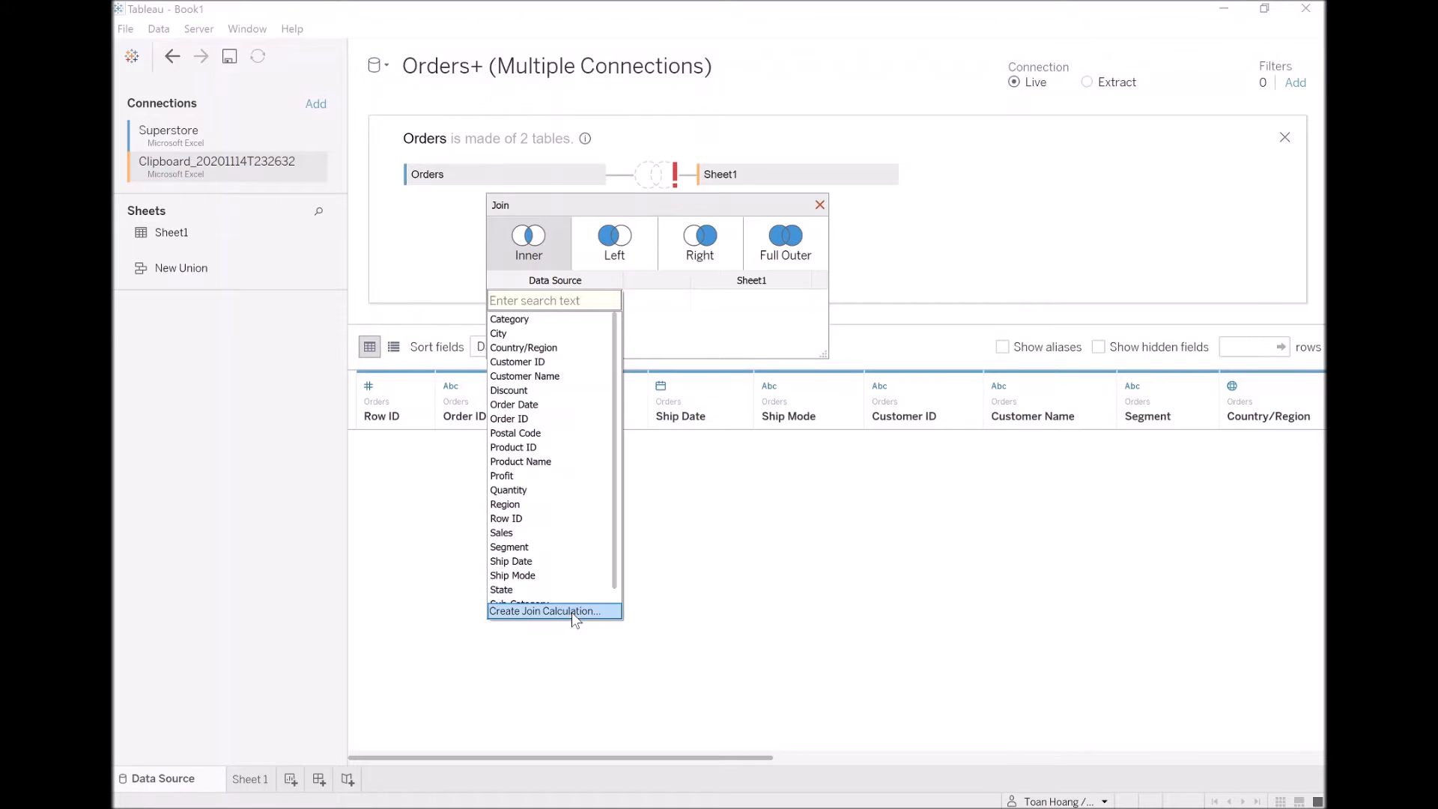
{"action": "left_click", "coordinate": [542, 611]}
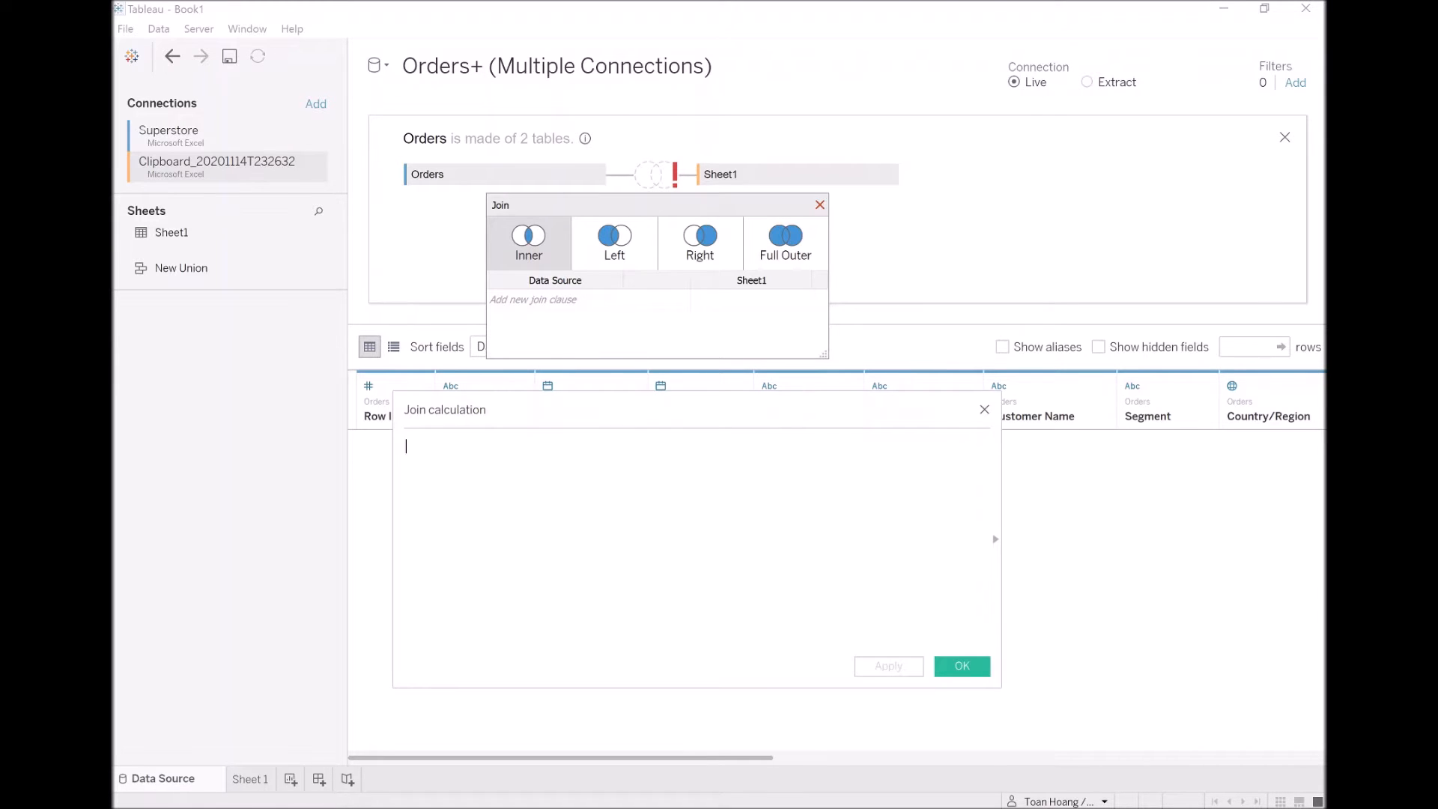
{"action": "left_click", "coordinate": [961, 665]}
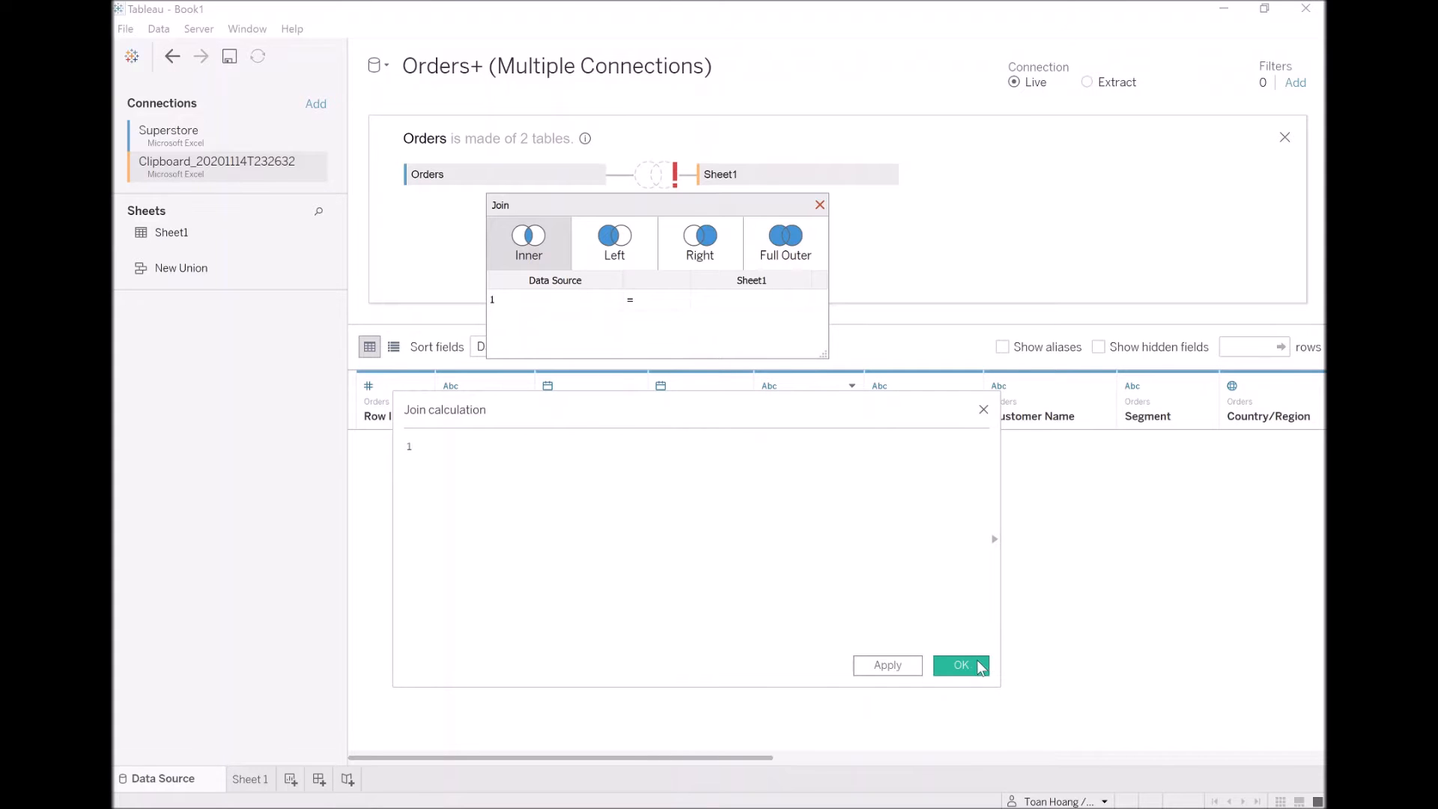
{"action": "left_click", "coordinate": [960, 665]}
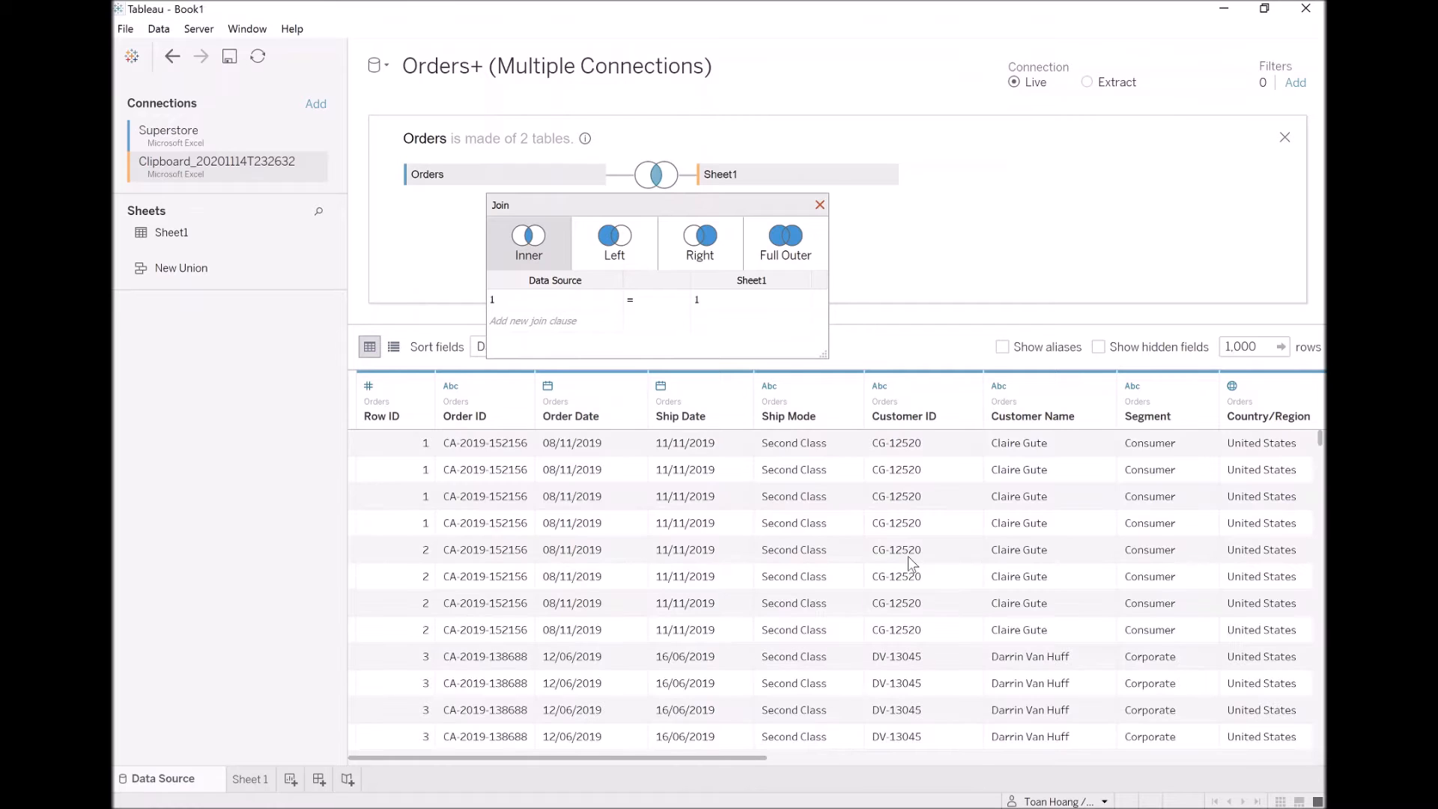
{"action": "mouse_move", "coordinate": [909, 562]}
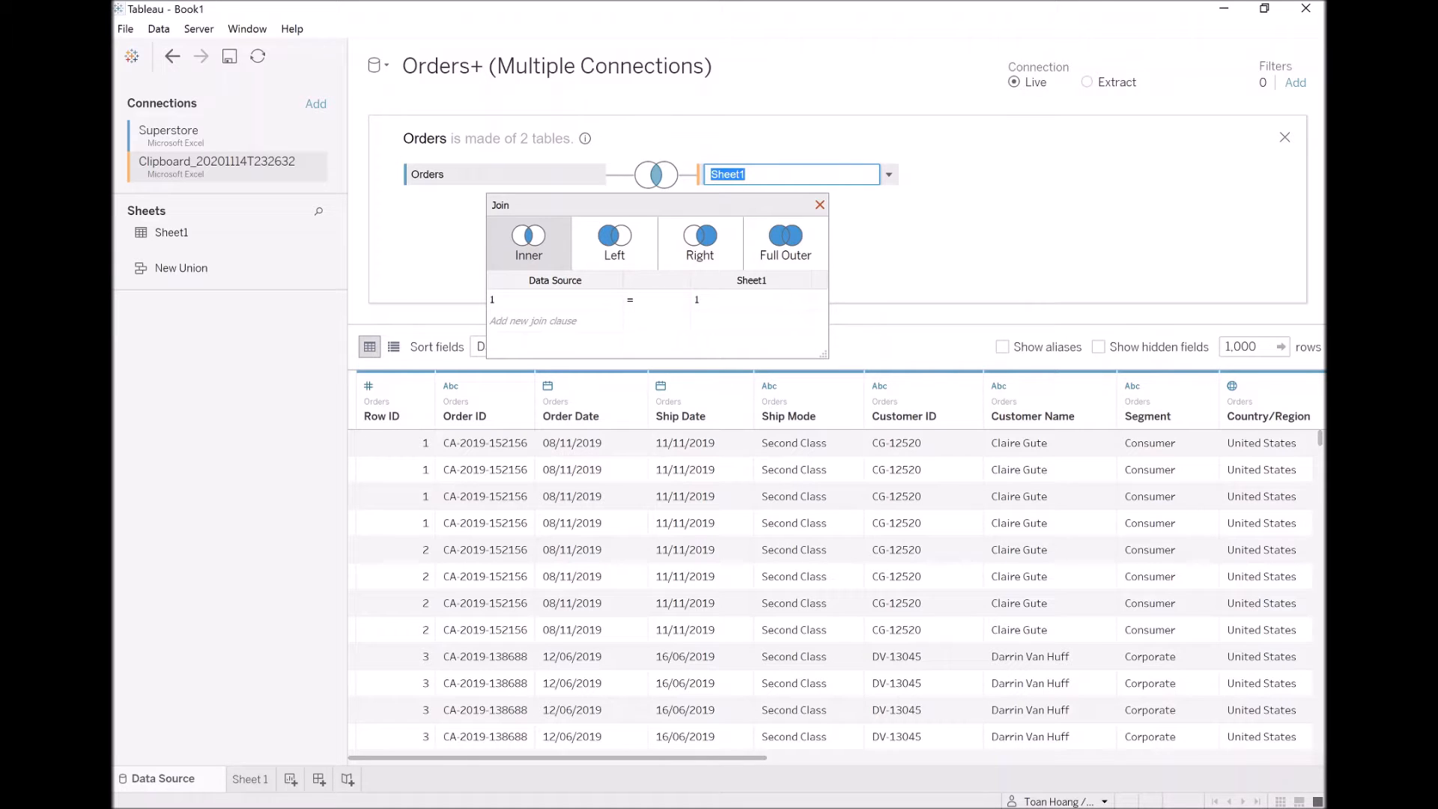
{"action": "type", "text": "Model"}
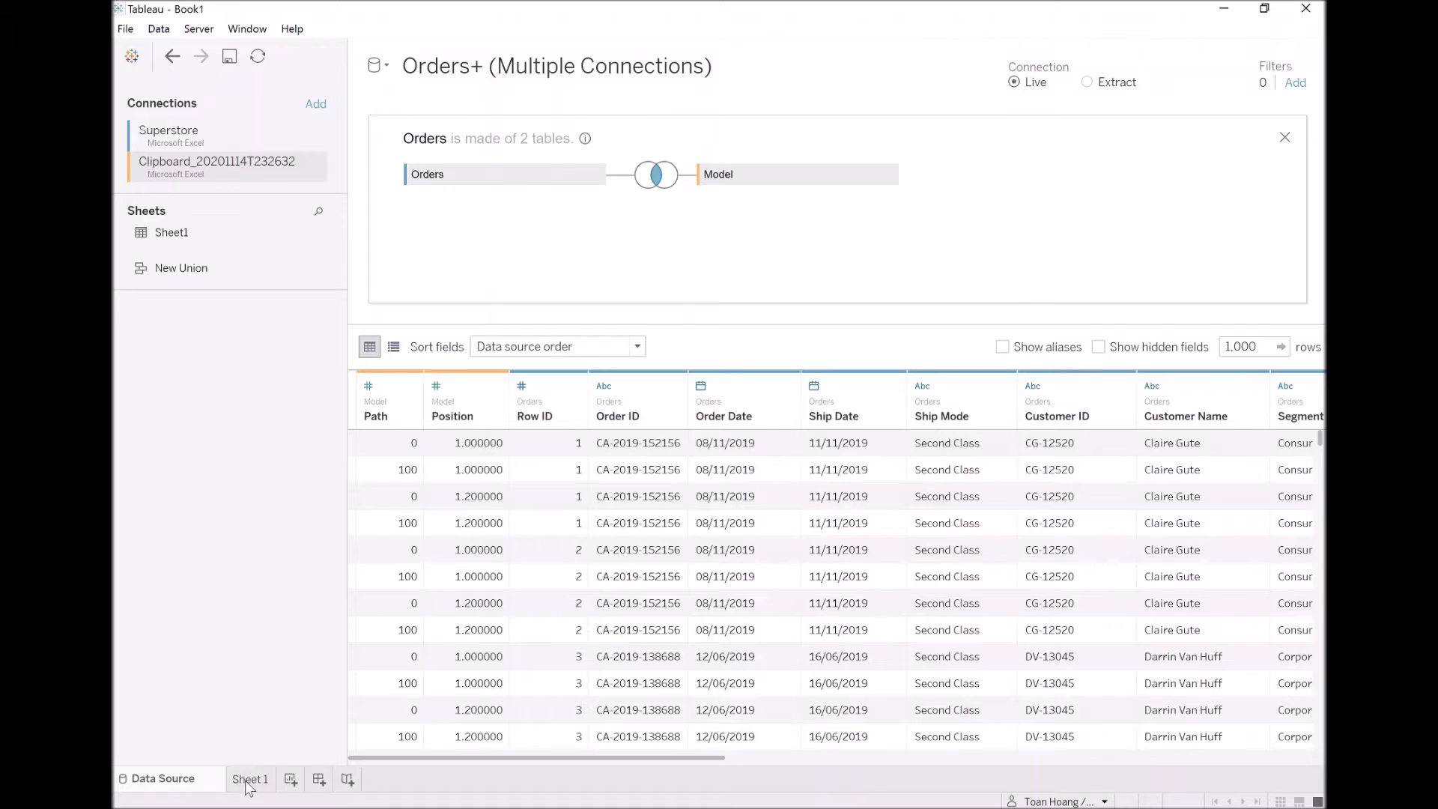
On Sheet 1, create a Path (bin) field from Model's Path field with default bin settings
{"action": "left_click", "coordinate": [250, 779]}
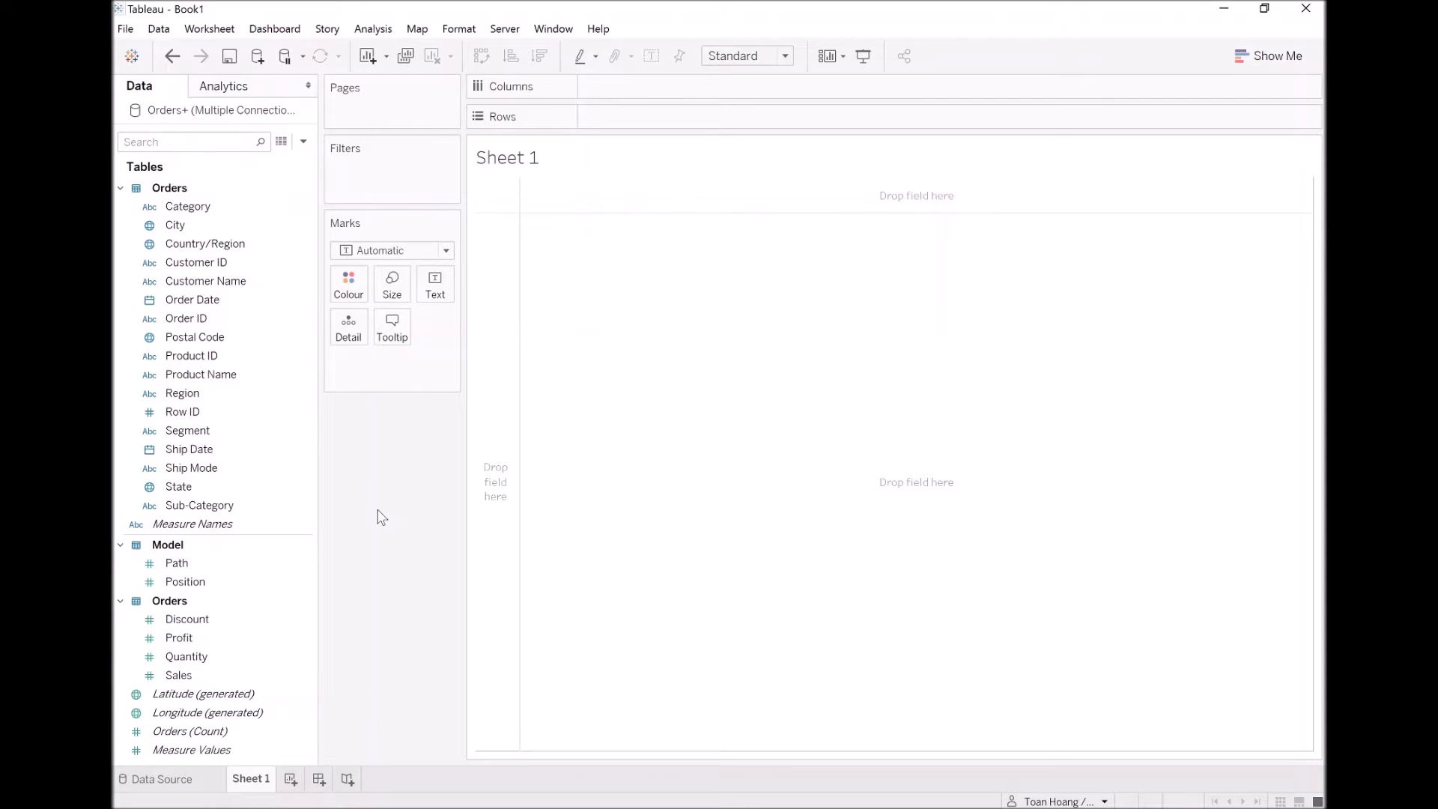
{"action": "left_click", "coordinate": [177, 563]}
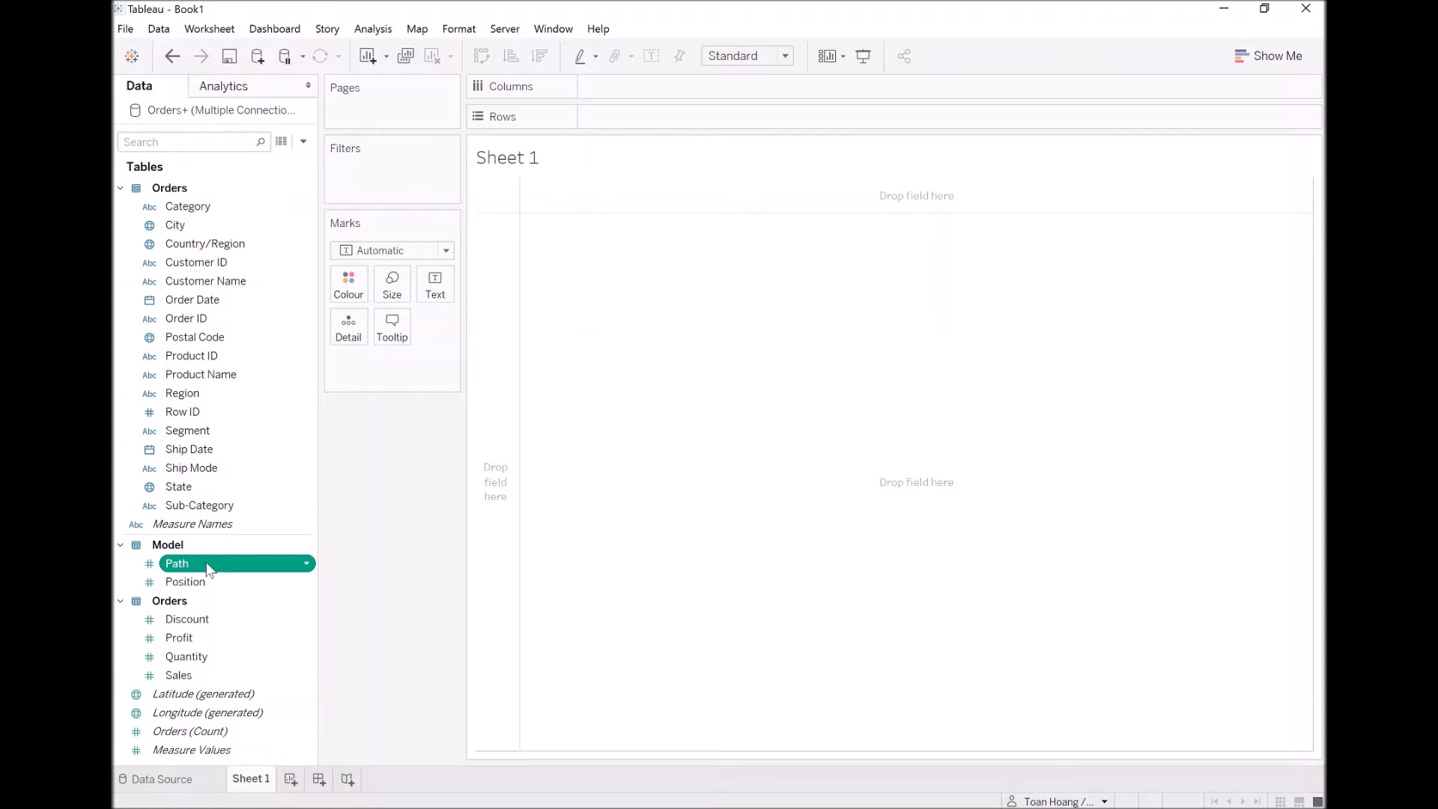
{"action": "right_click", "coordinate": [176, 563]}
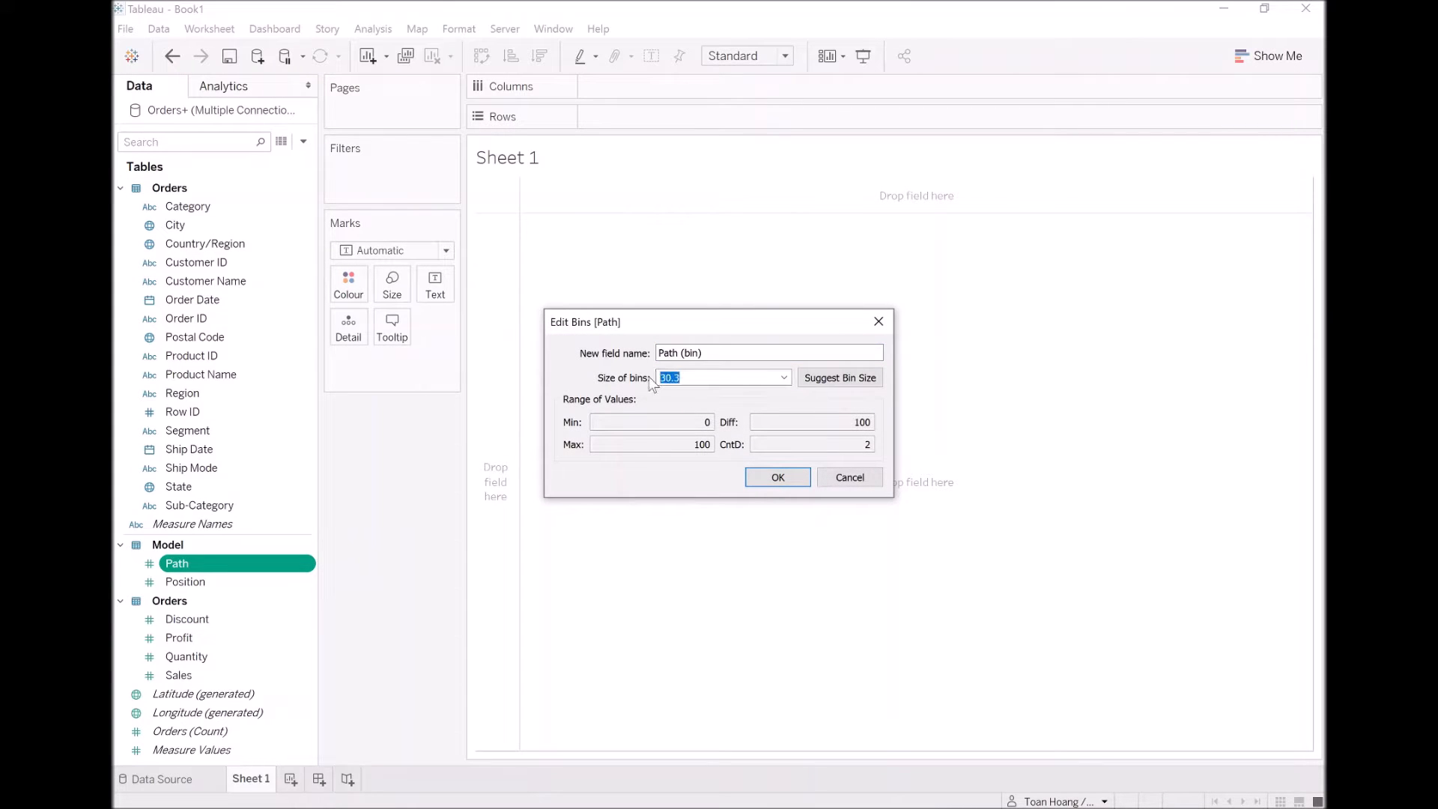
{"action": "left_click", "coordinate": [778, 477]}
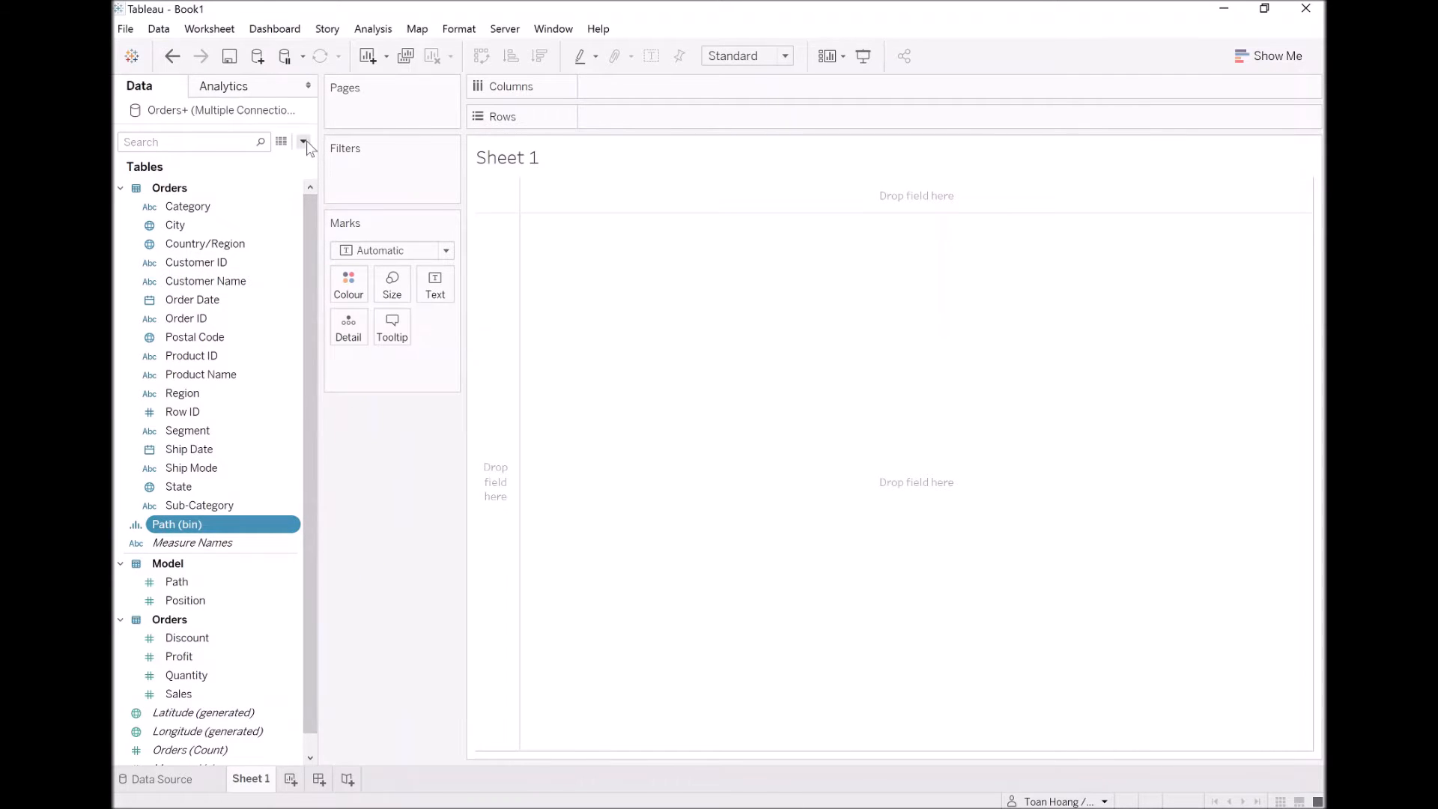
{"action": "left_click", "coordinate": [302, 141]}
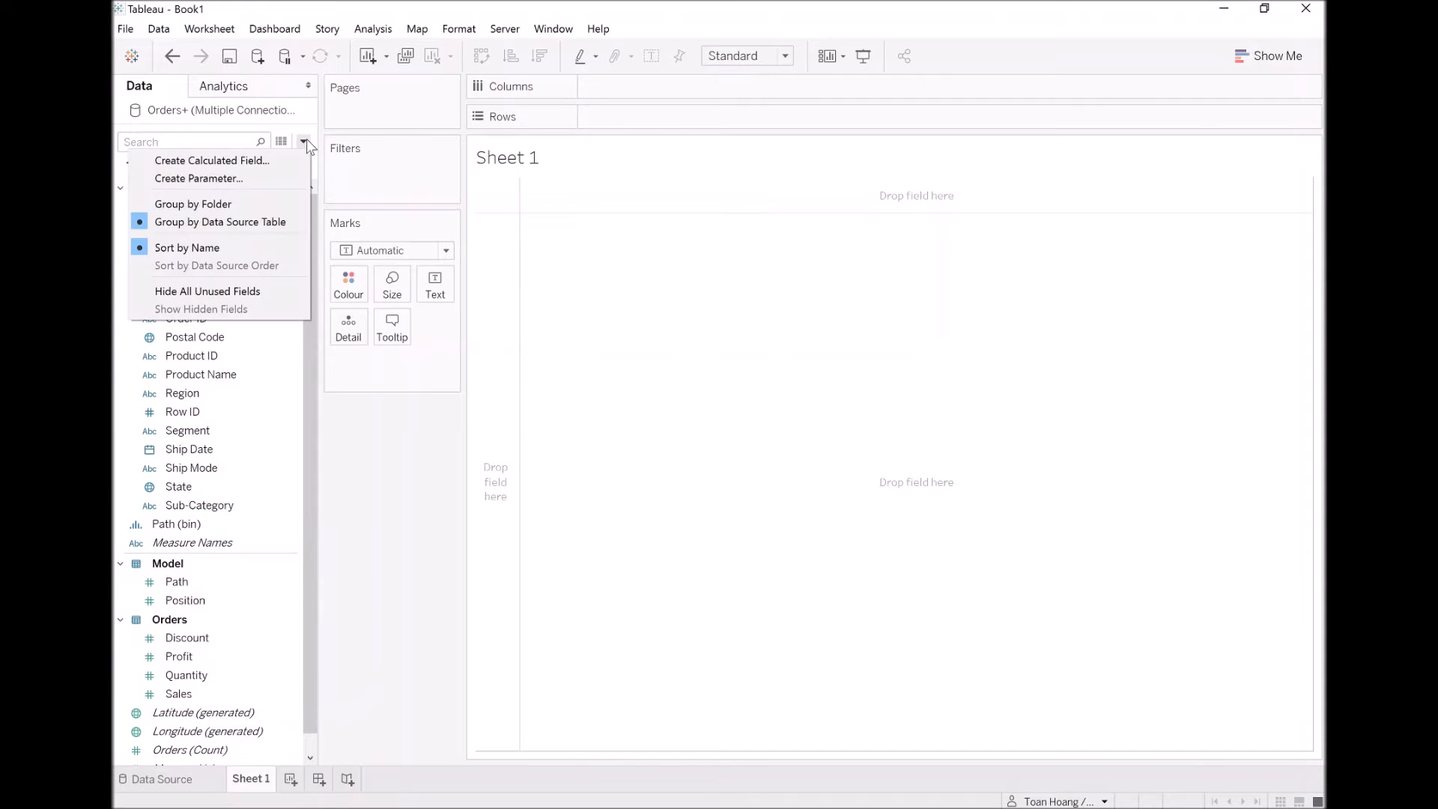
{"action": "left_click", "coordinate": [198, 178]}
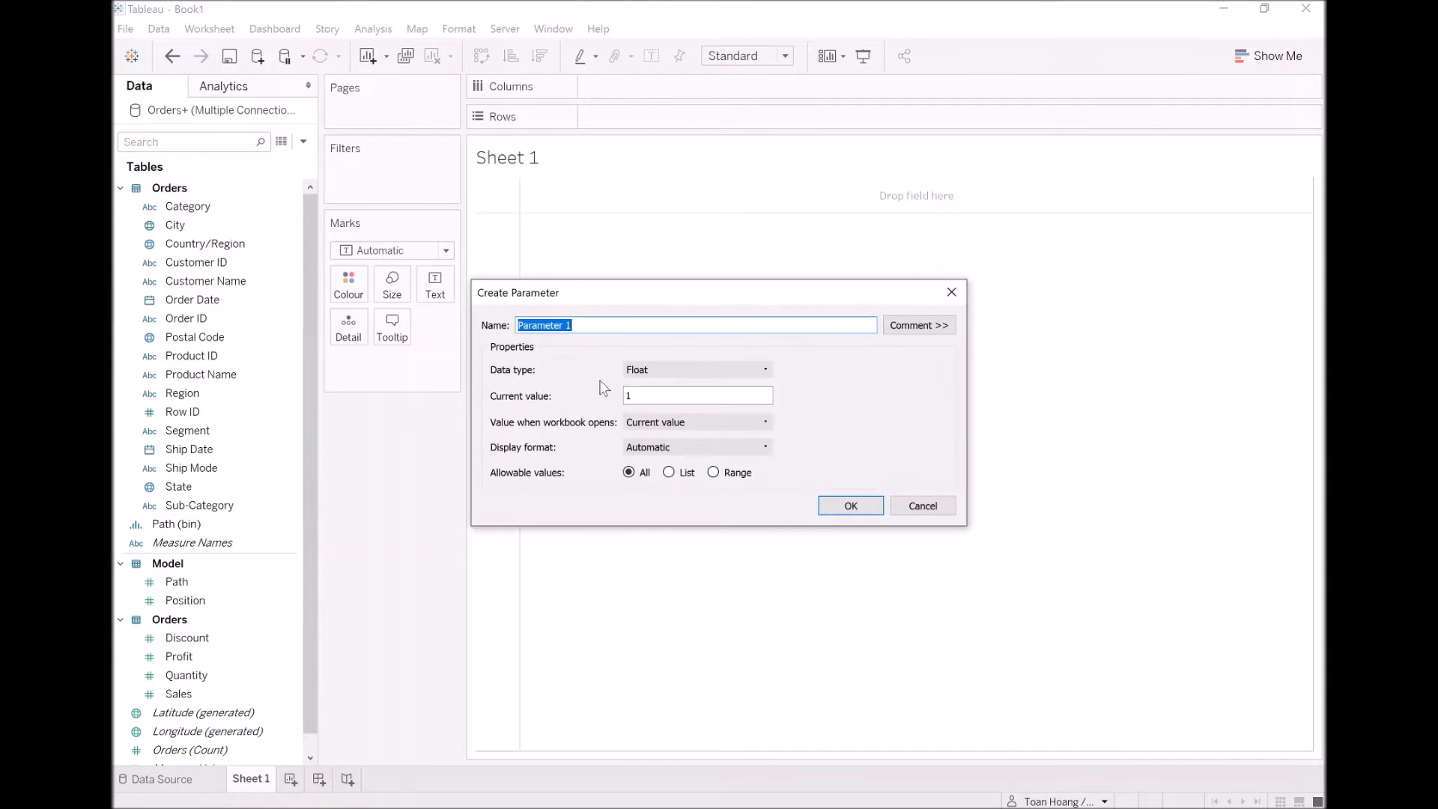
{"action": "type", "text": "@Degrees"}
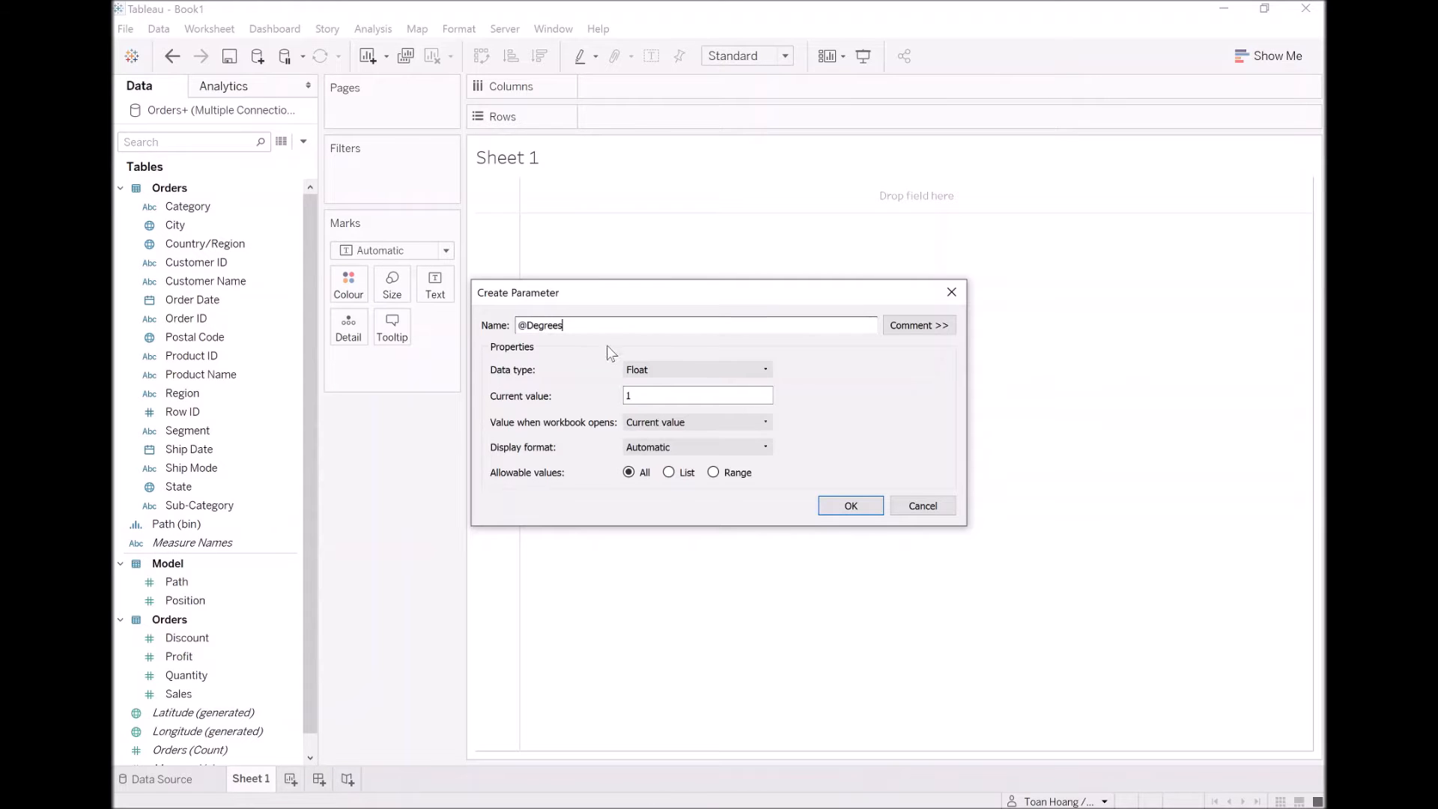
{"action": "left_click", "coordinate": [696, 368]}
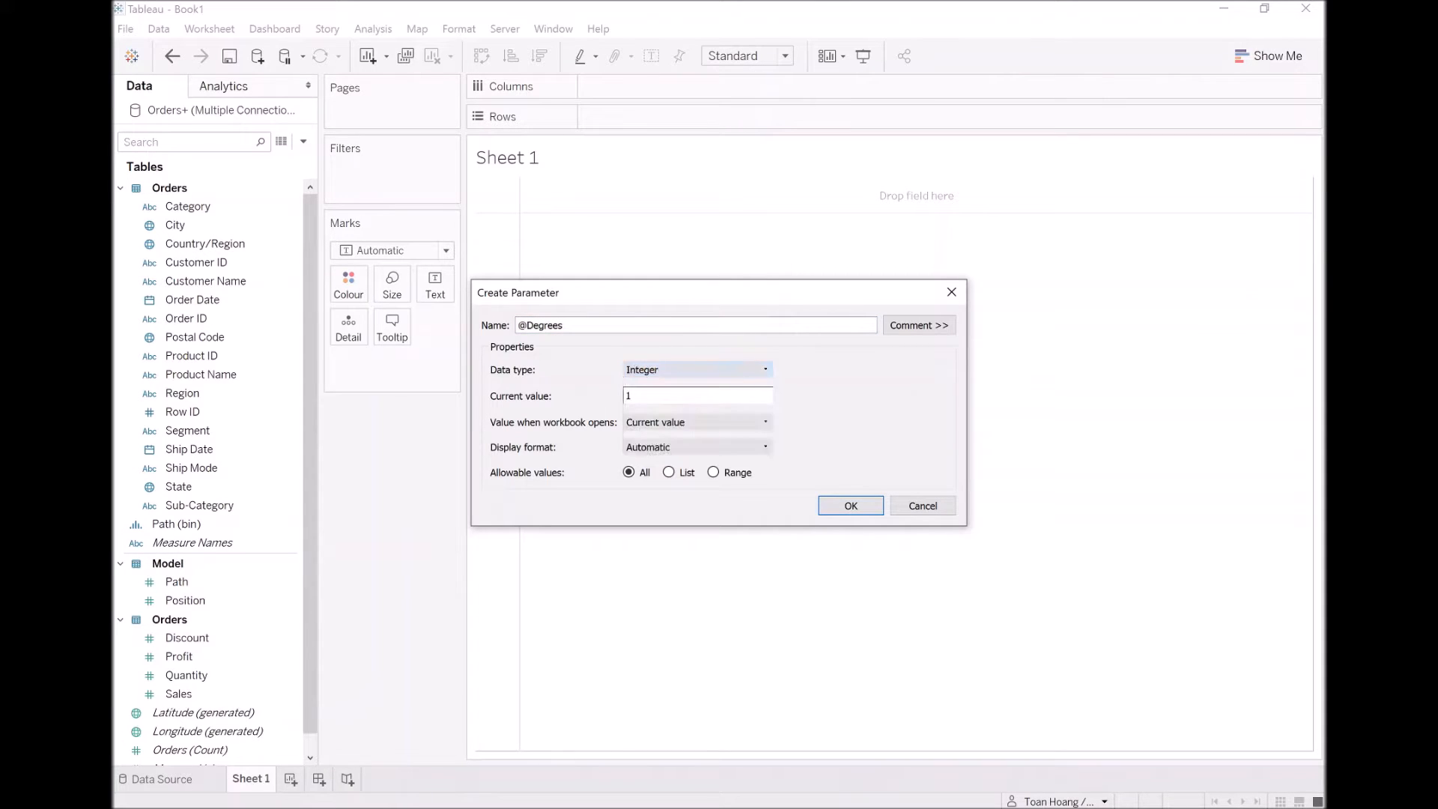
{"action": "type", "text": "270"}
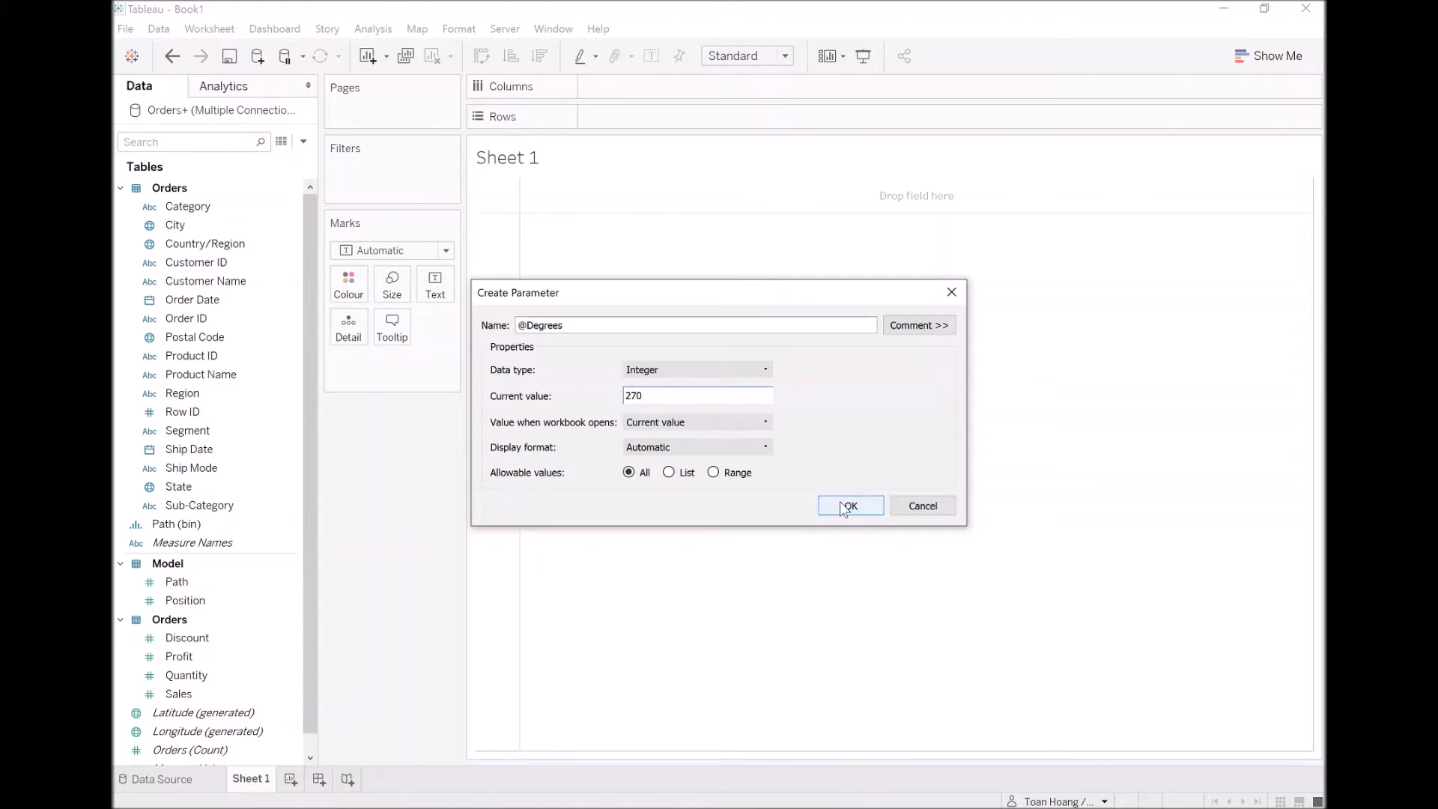
{"action": "left_click", "coordinate": [847, 505]}
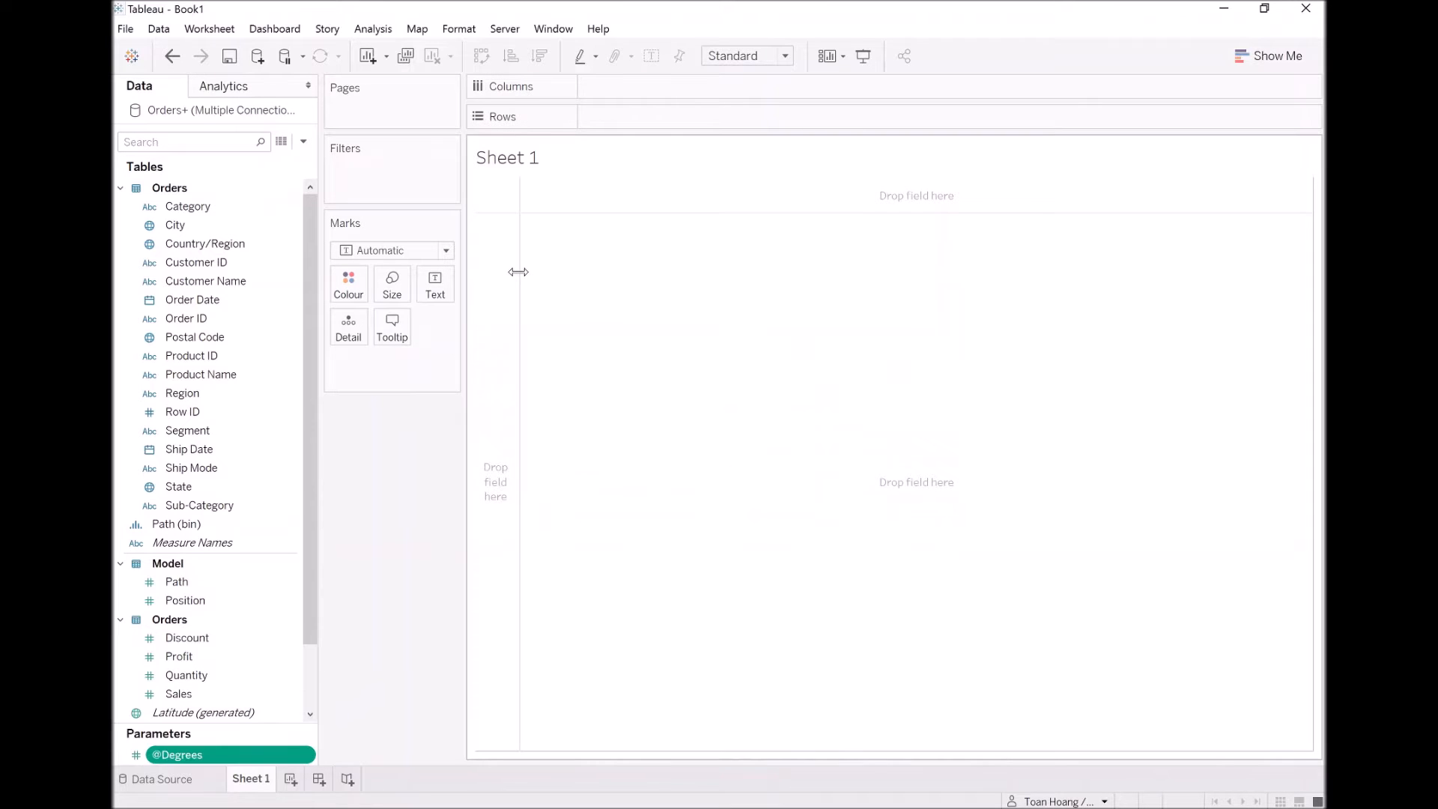
{"action": "left_click", "coordinate": [302, 141]}
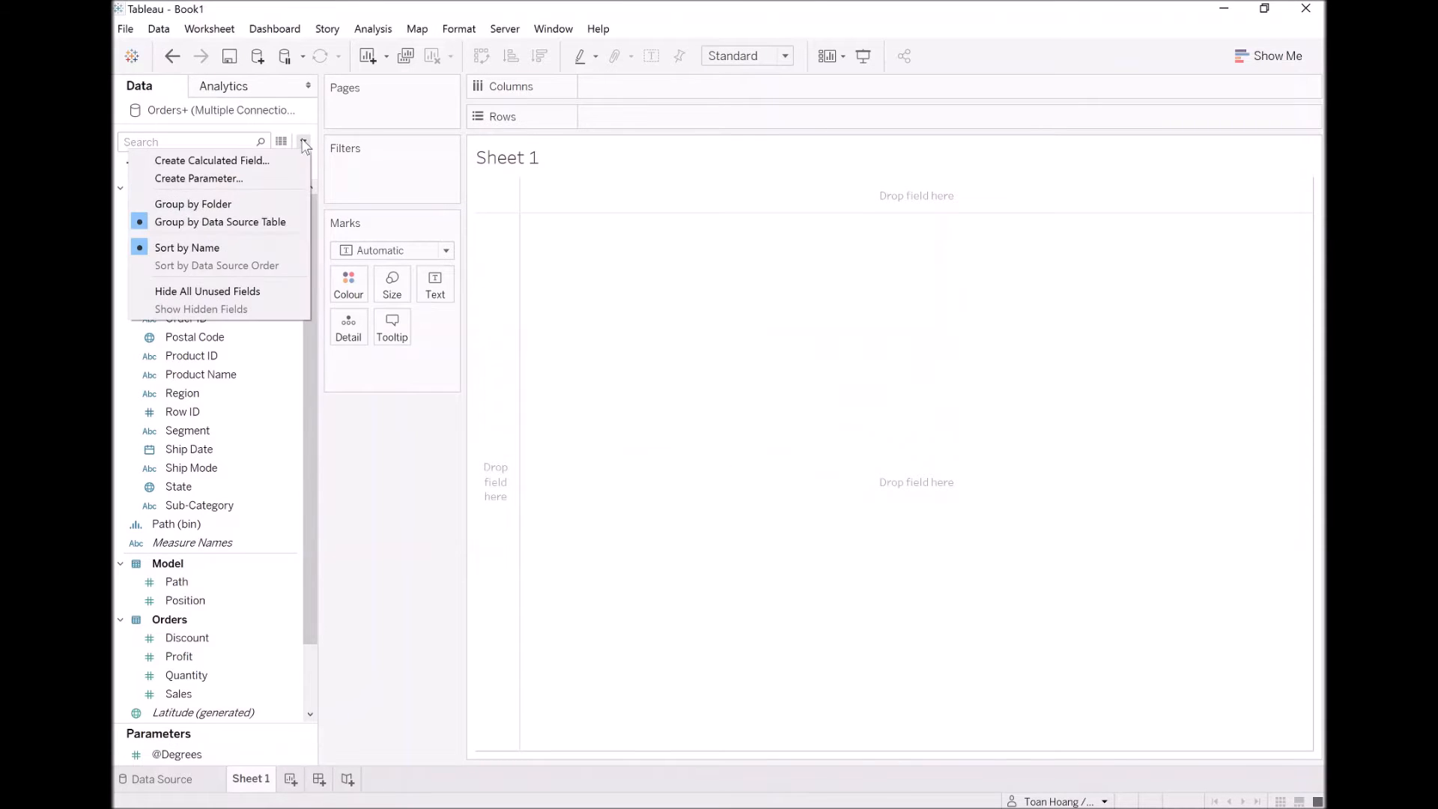
{"action": "left_click", "coordinate": [198, 179]}
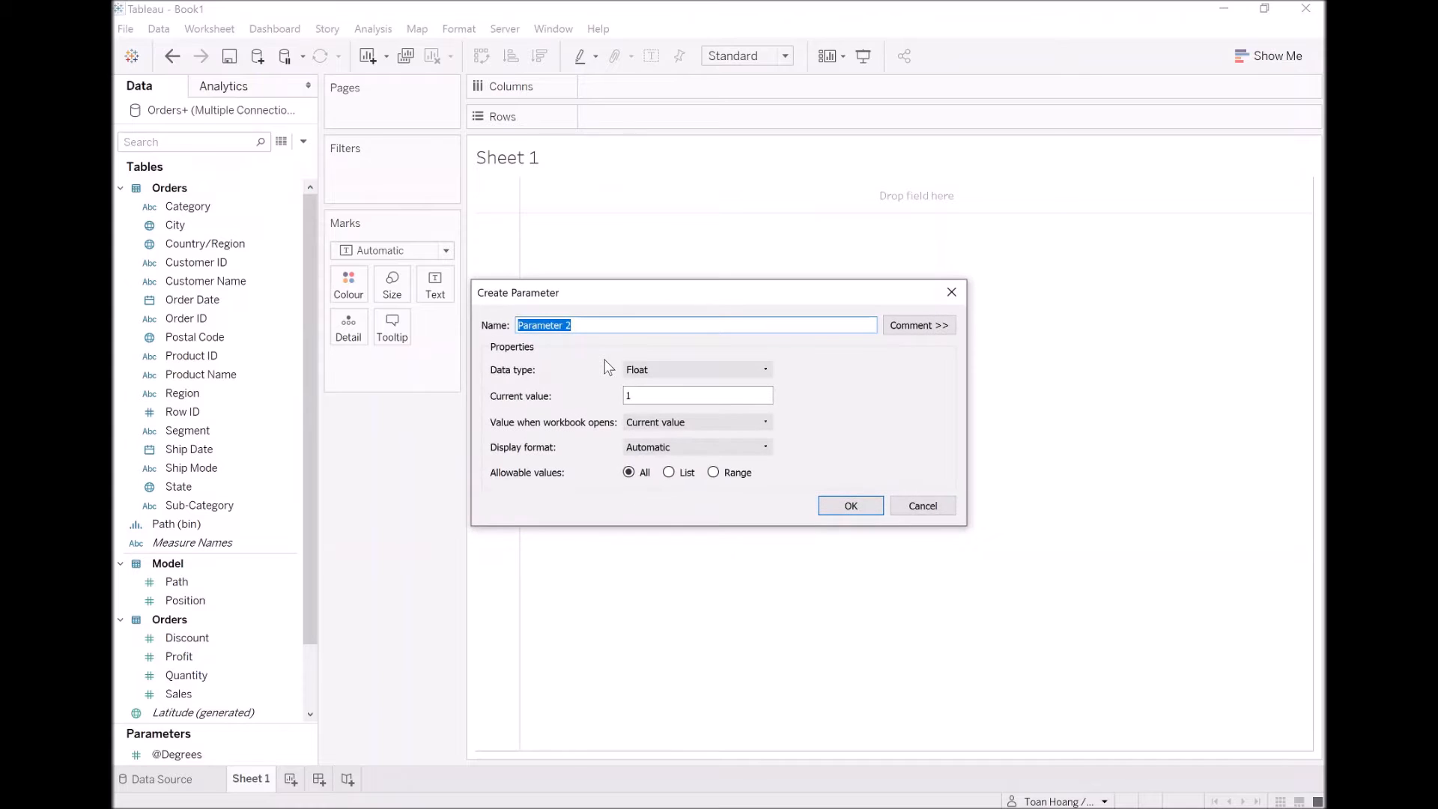
{"action": "type", "text": "@Large X E"}
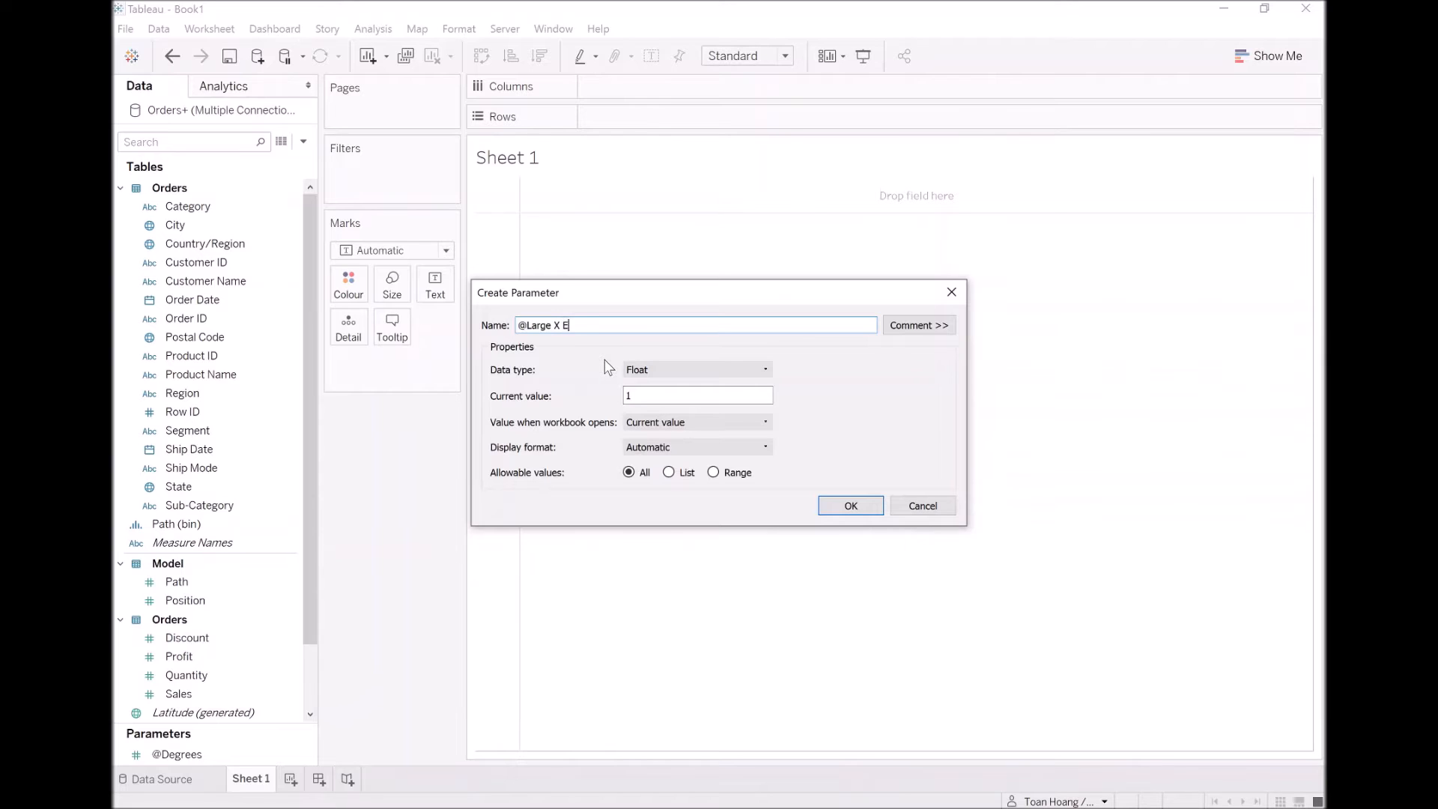
{"action": "type", "text": "very"}
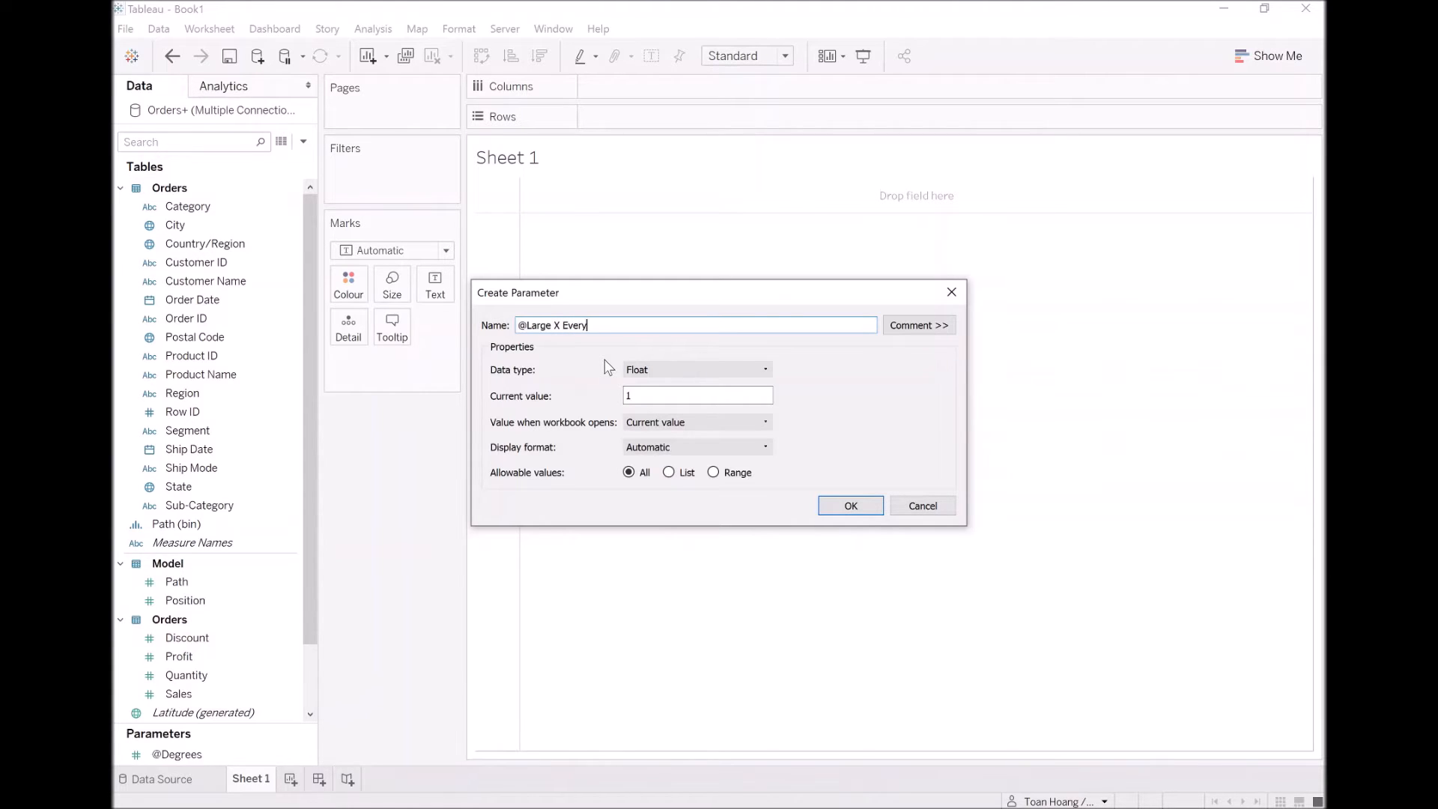
{"action": "left_click", "coordinate": [697, 369]}
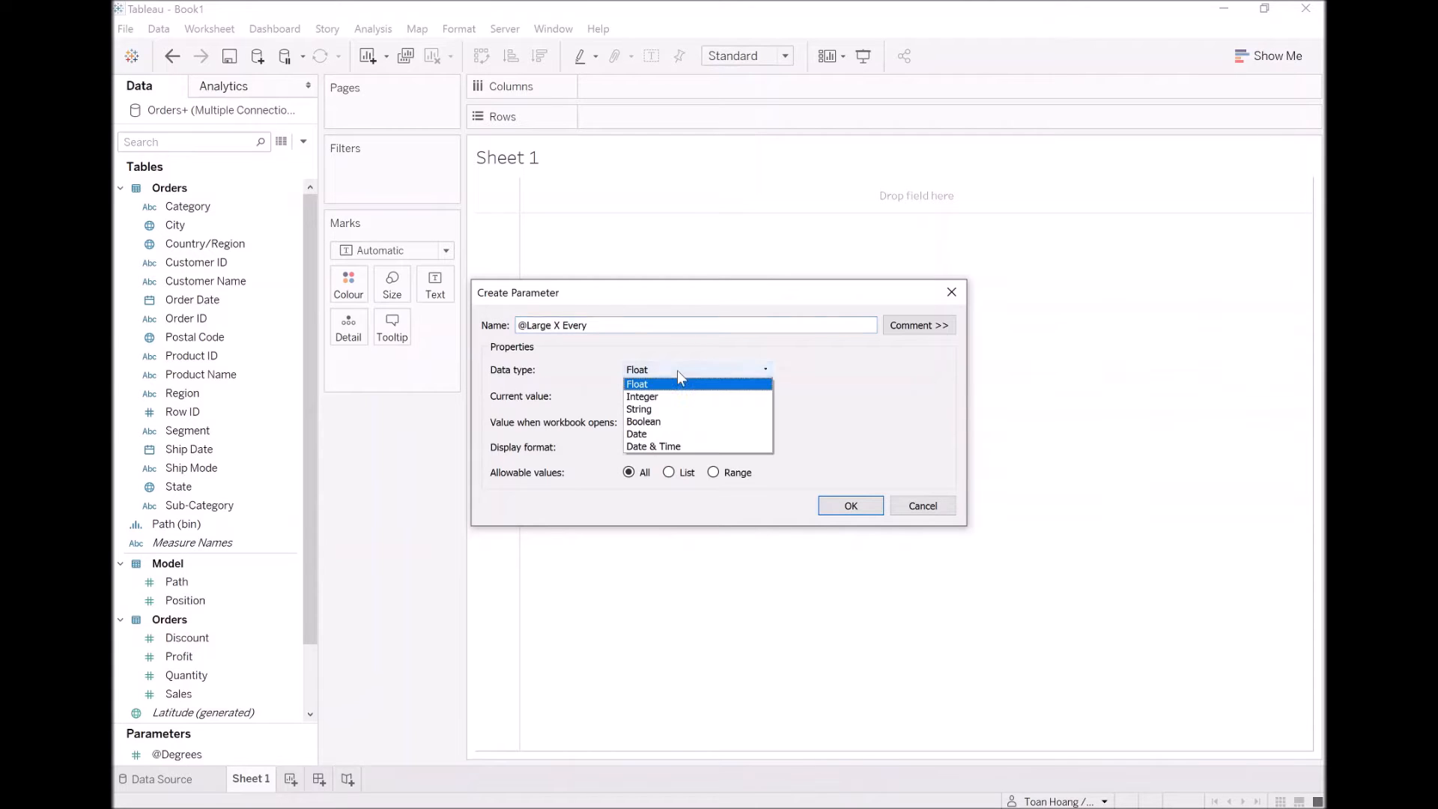
{"action": "left_click", "coordinate": [643, 396]}
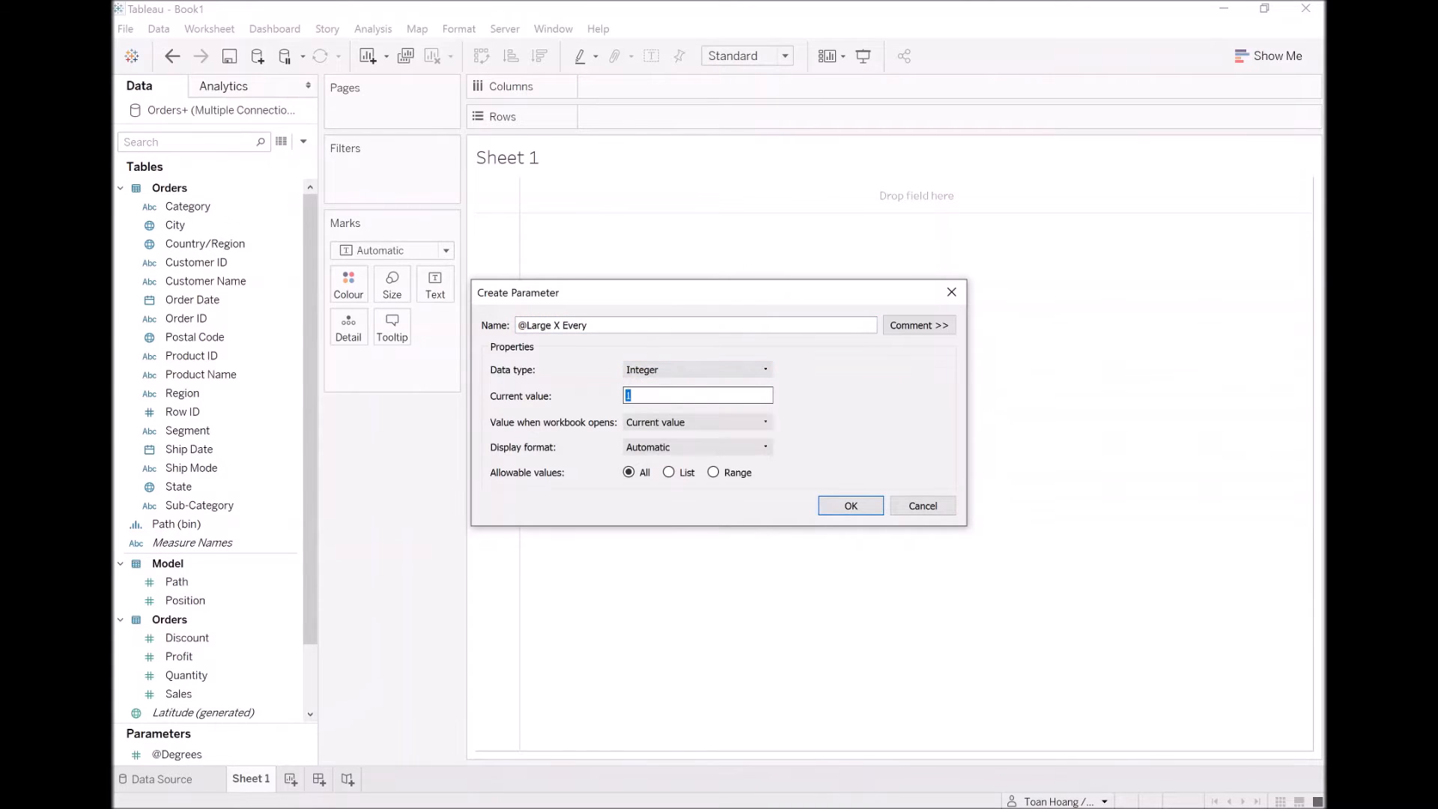
{"action": "type", "text": "5"}
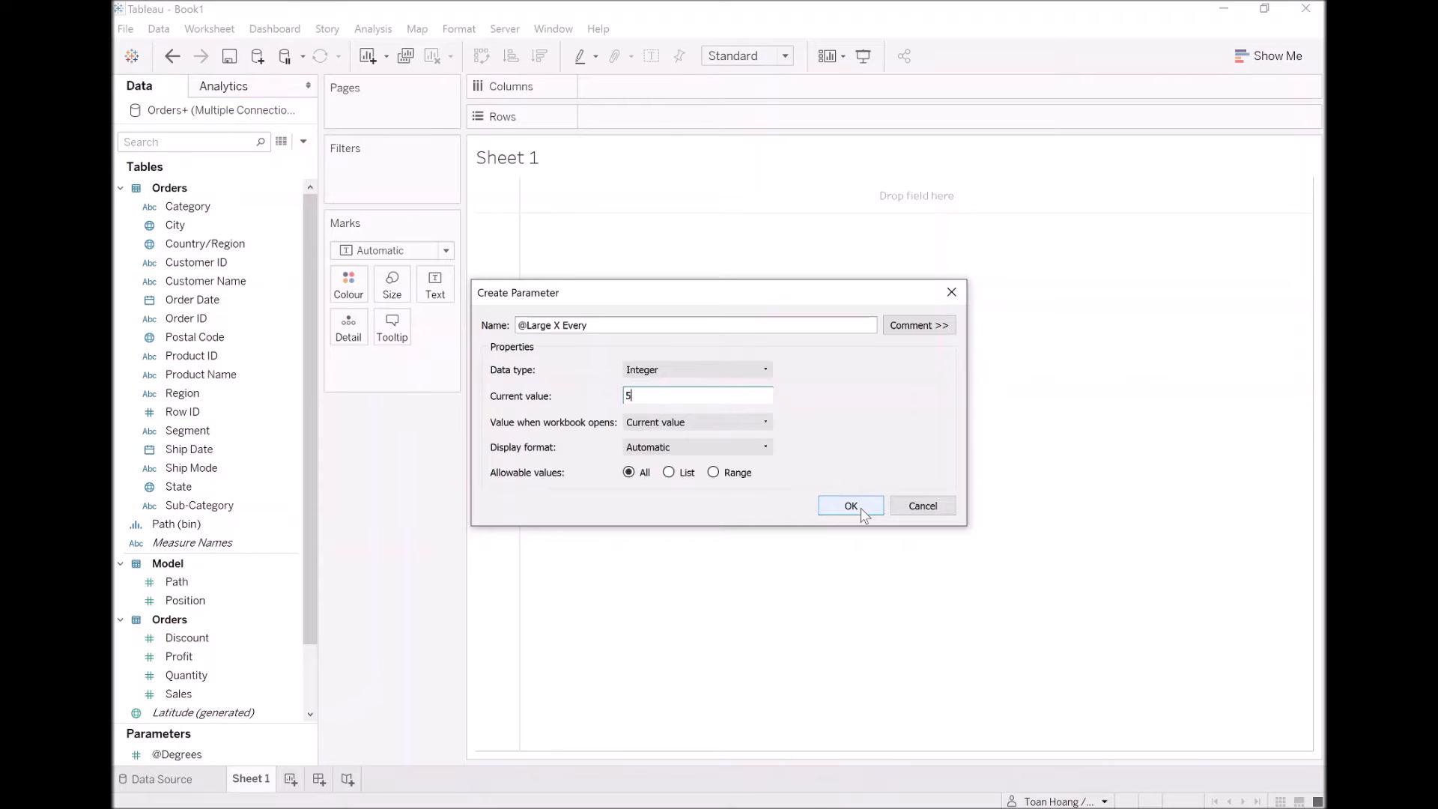
{"action": "left_click", "coordinate": [849, 505]}
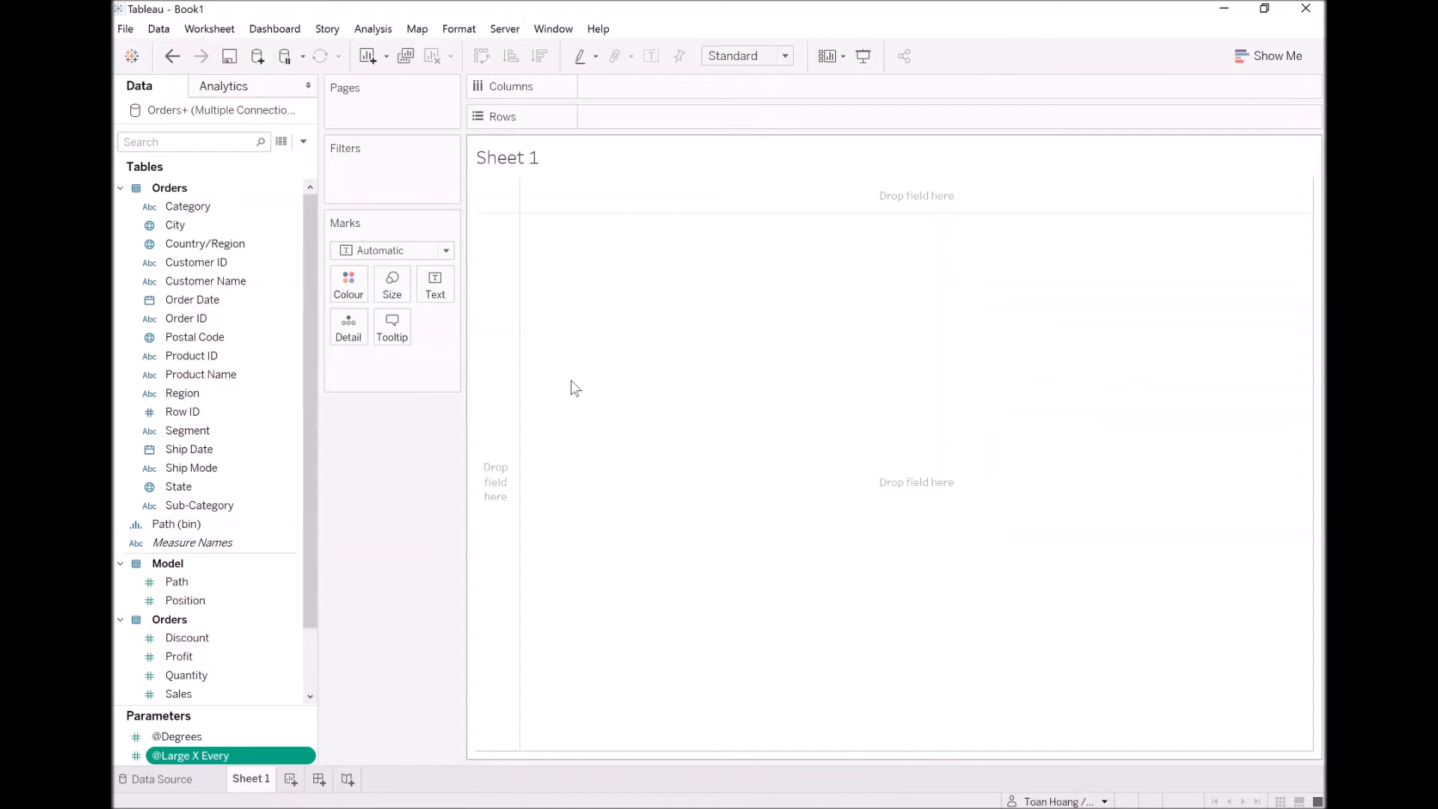
Create a calculated field Index defined as INDEX()-1
{"action": "left_click", "coordinate": [303, 141]}
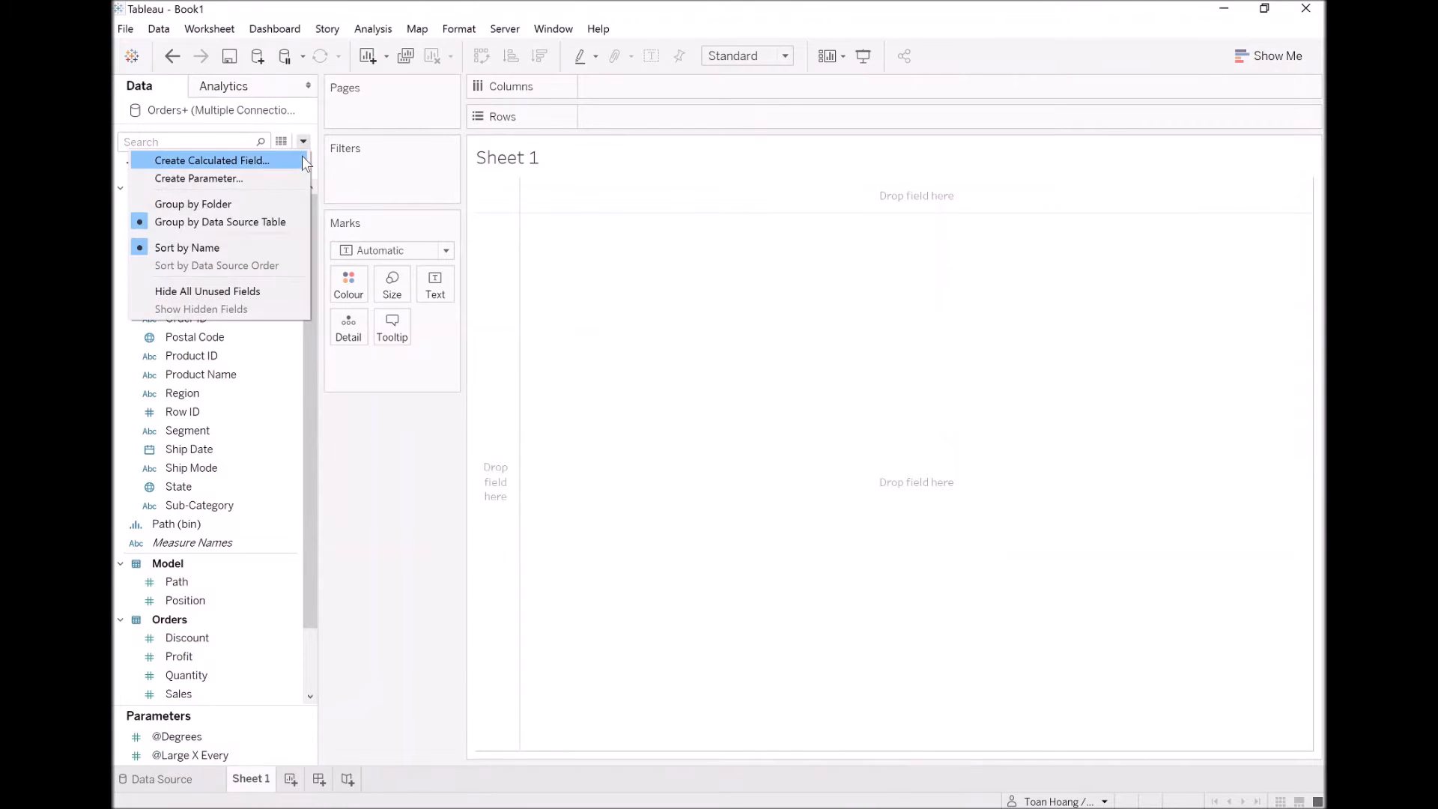
{"action": "left_click", "coordinate": [211, 160]}
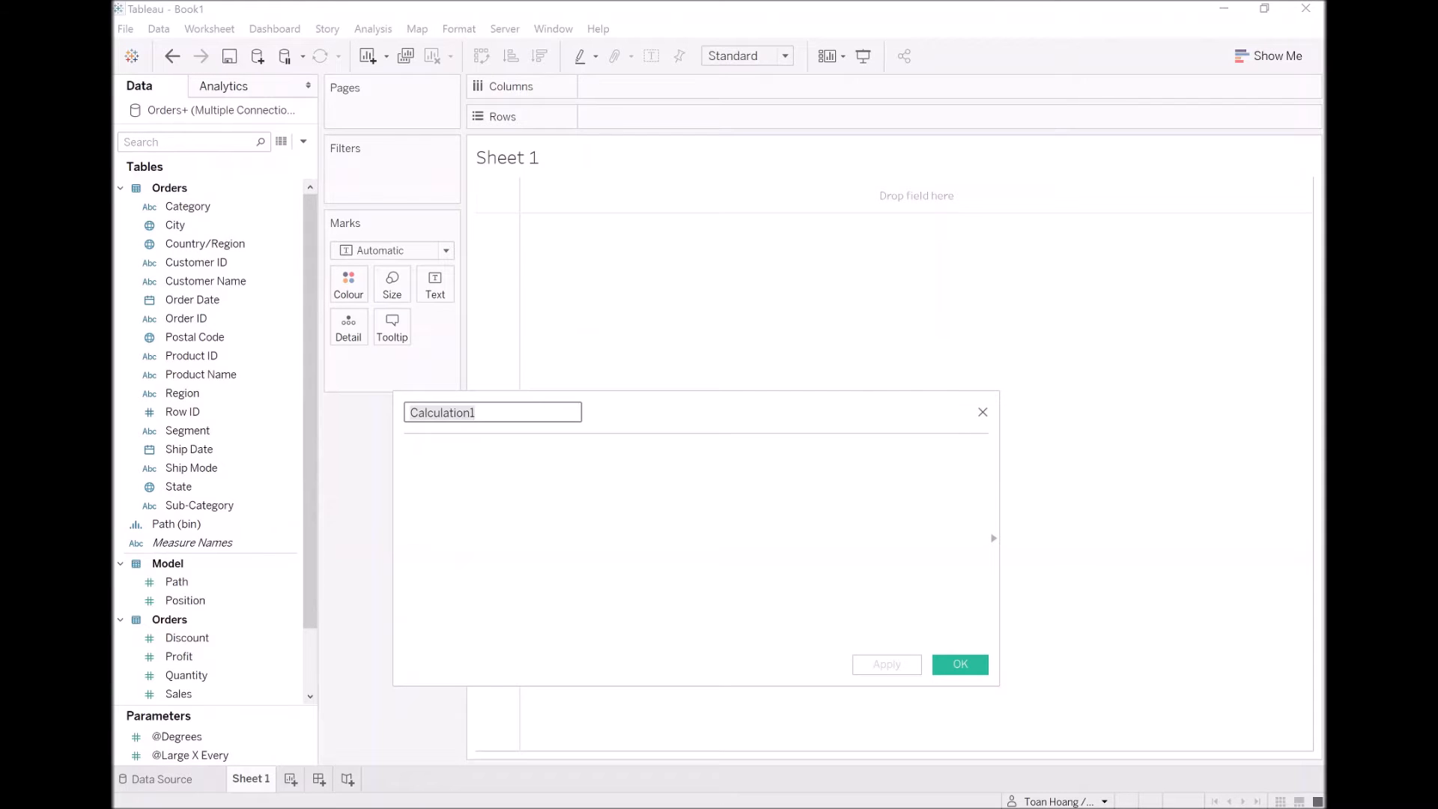
{"action": "type", "text": "Index"}
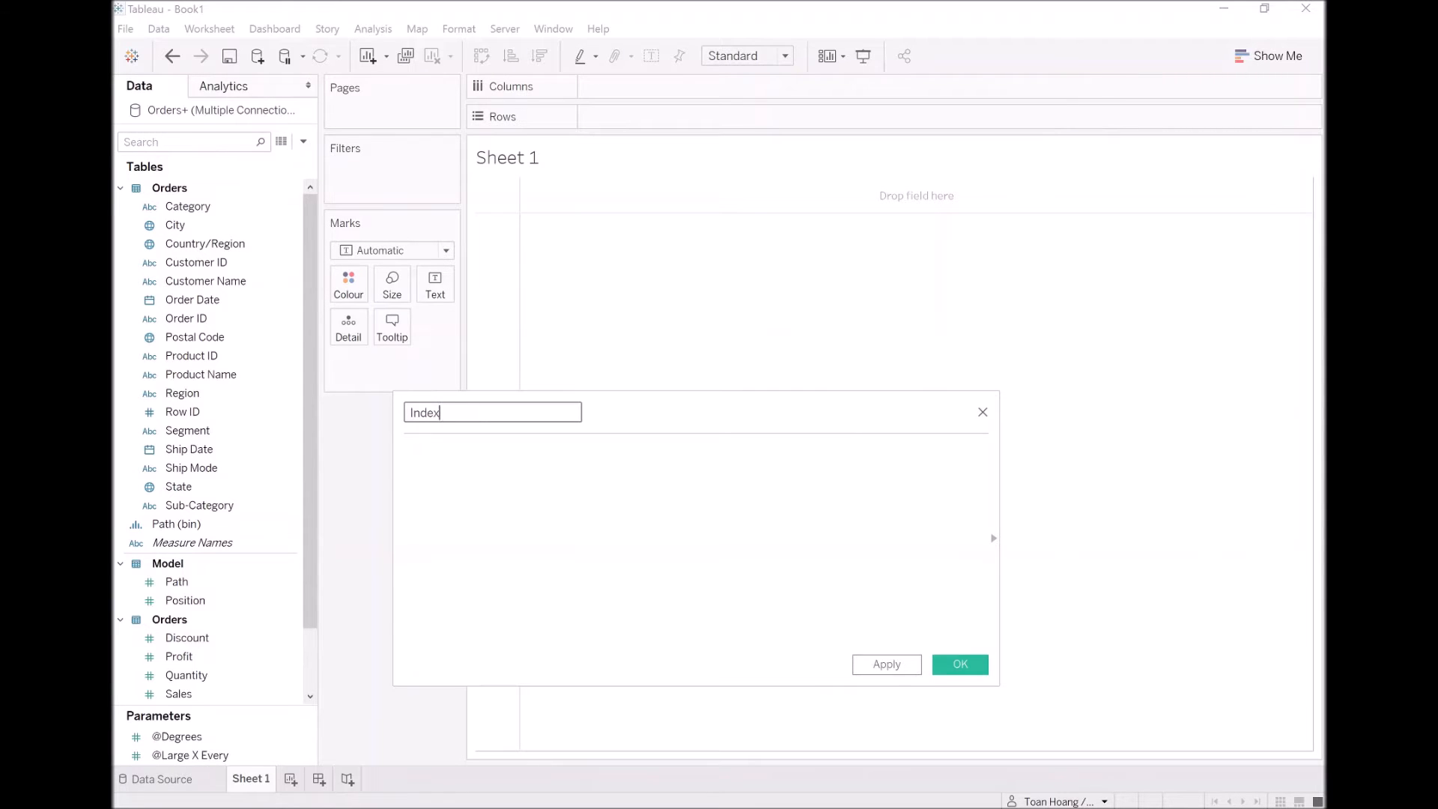
{"action": "type", "text": "Ind"}
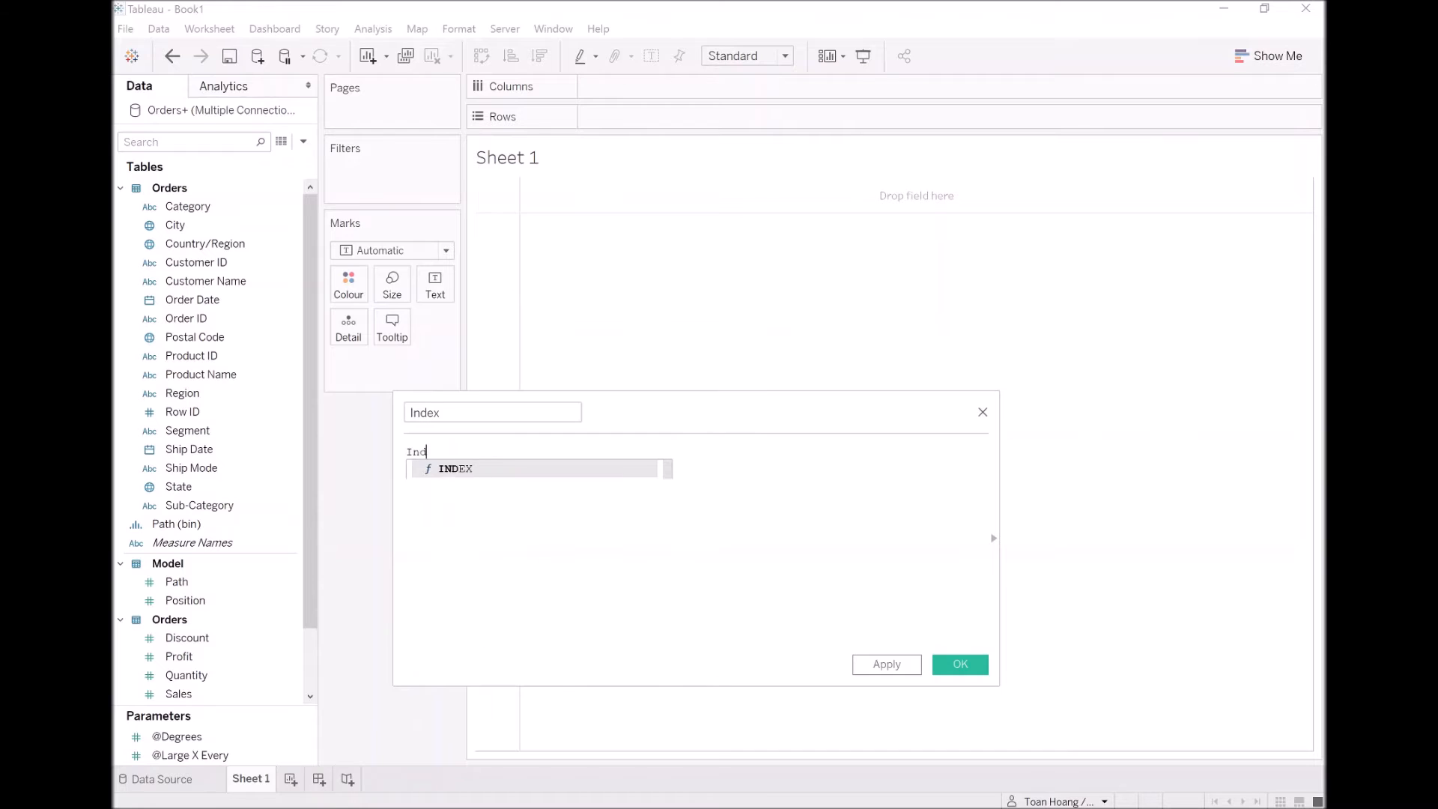
{"action": "type", "text": "INDEX()-1"}
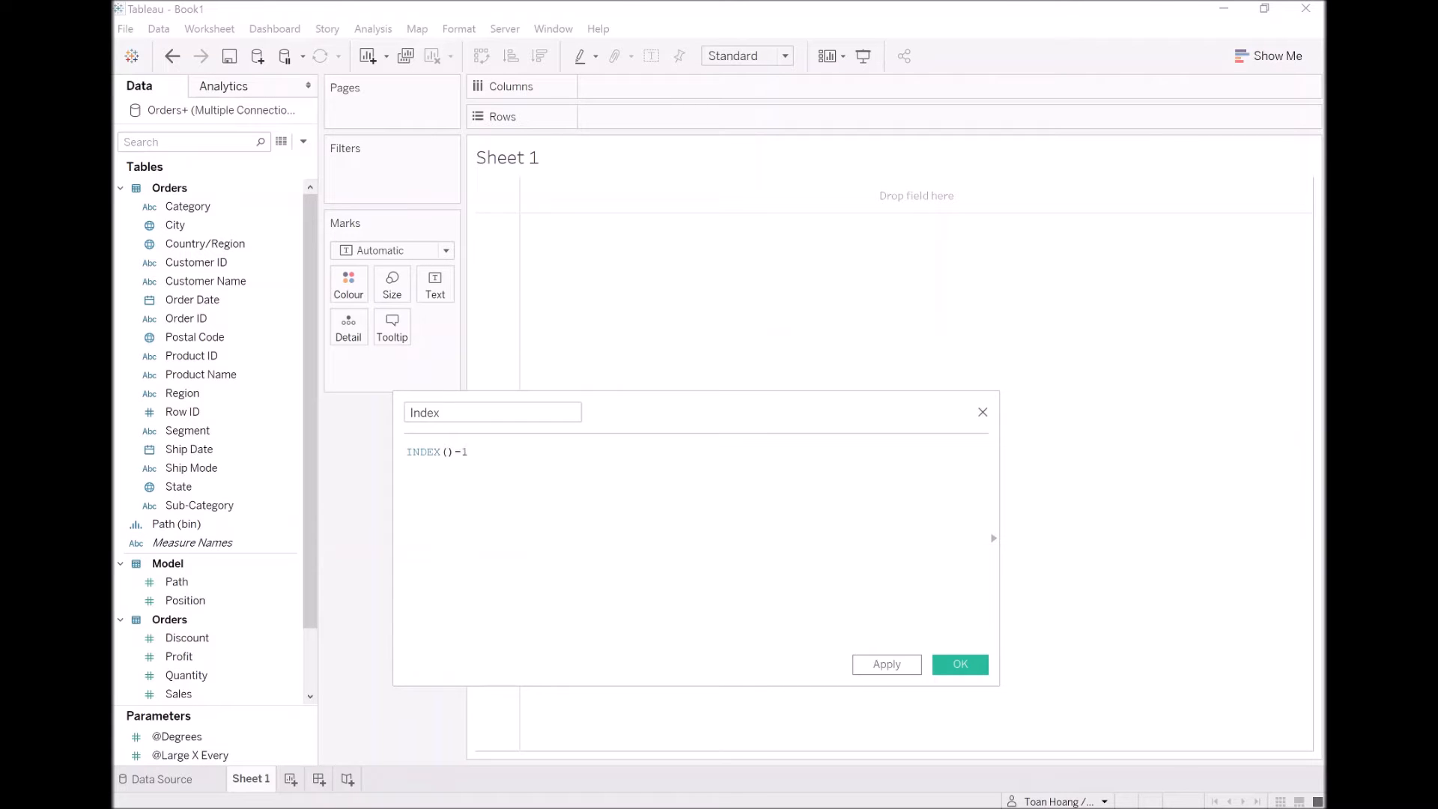
{"action": "left_click", "coordinate": [467, 451]}
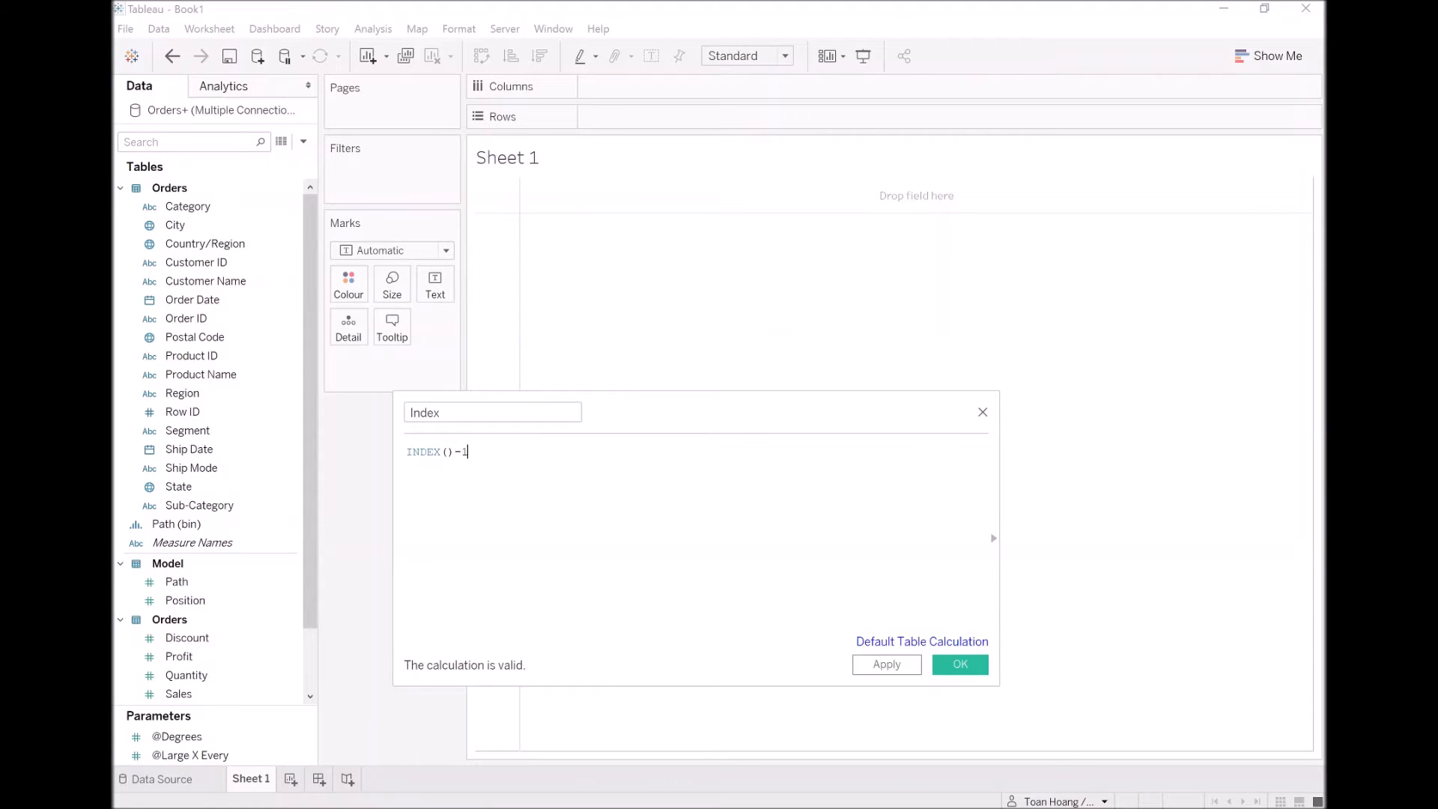
{"action": "left_click", "coordinate": [958, 664]}
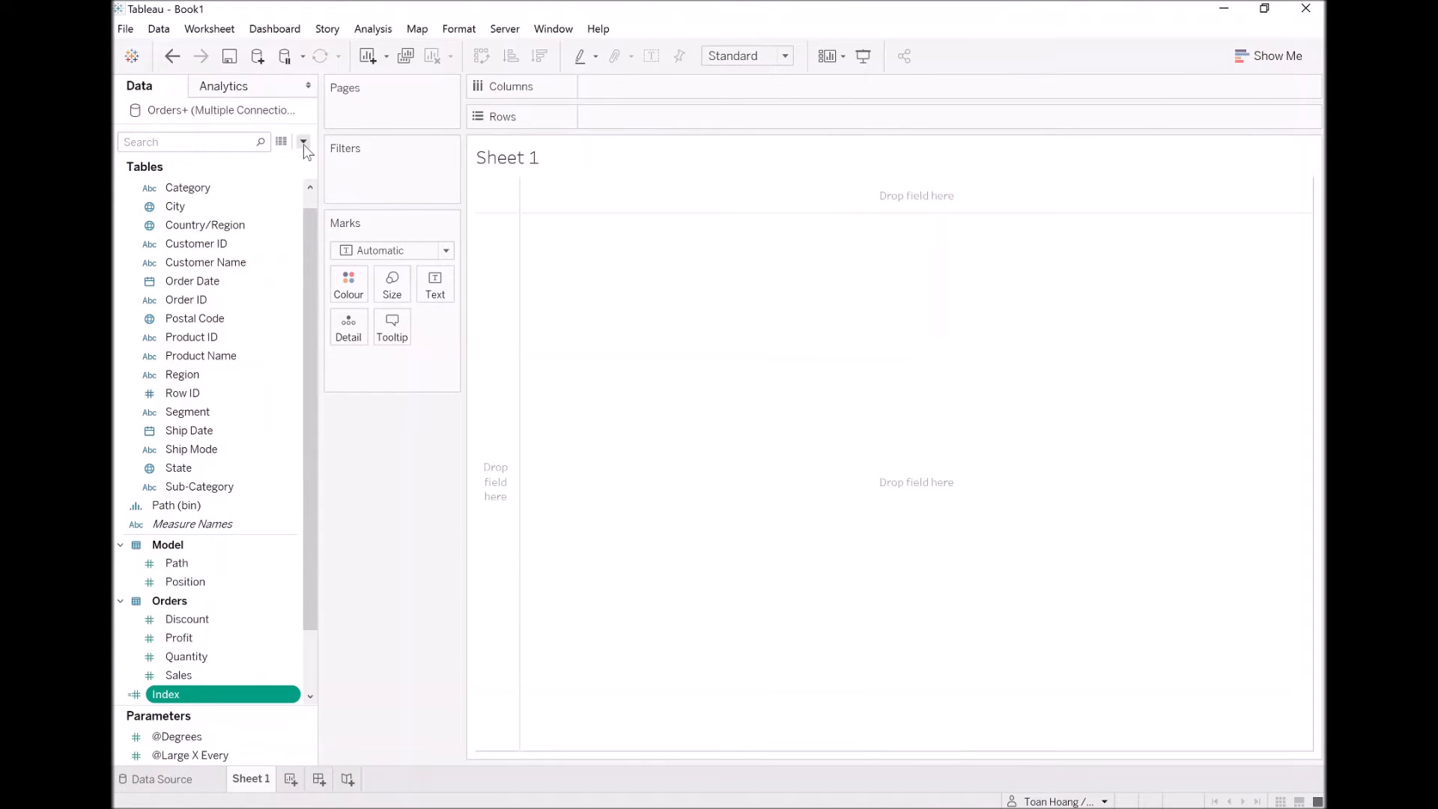
Create a calculated field TC_Position defined as WINDOW_MAX(MAX([Position]))
{"action": "left_click", "coordinate": [303, 141]}
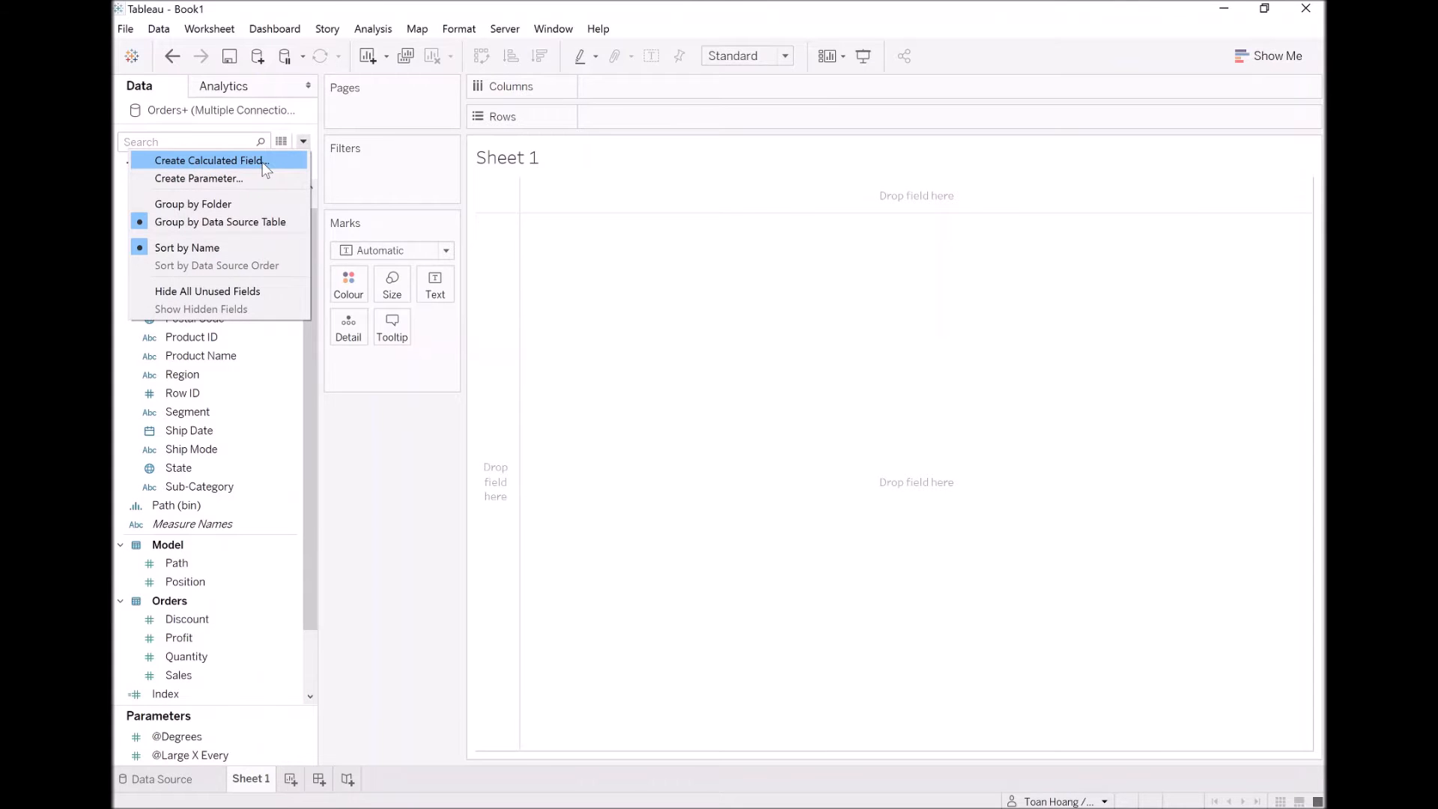
{"action": "left_click", "coordinate": [210, 160]}
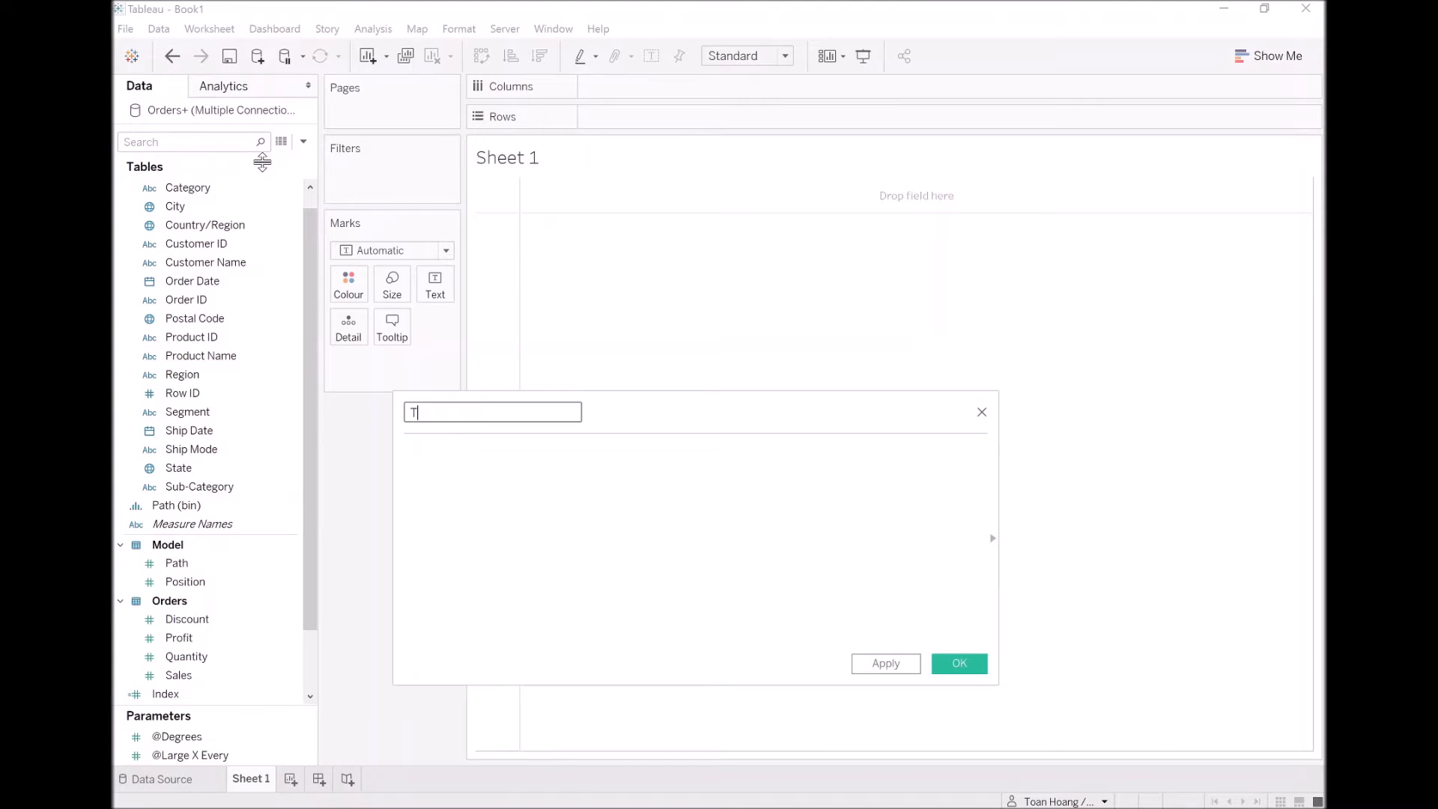
{"action": "type", "text": "C_Position"}
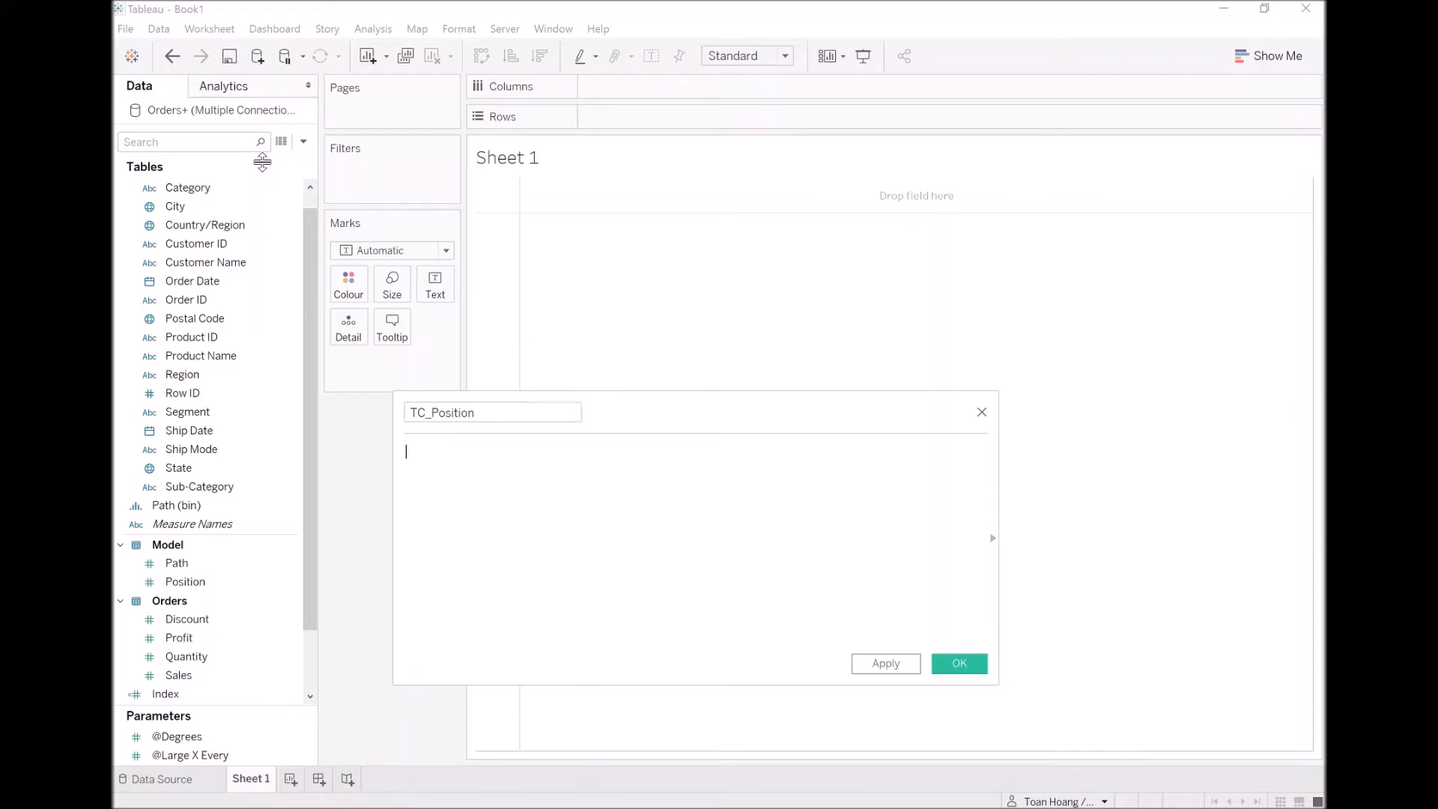
{"action": "type", "text": "w"}
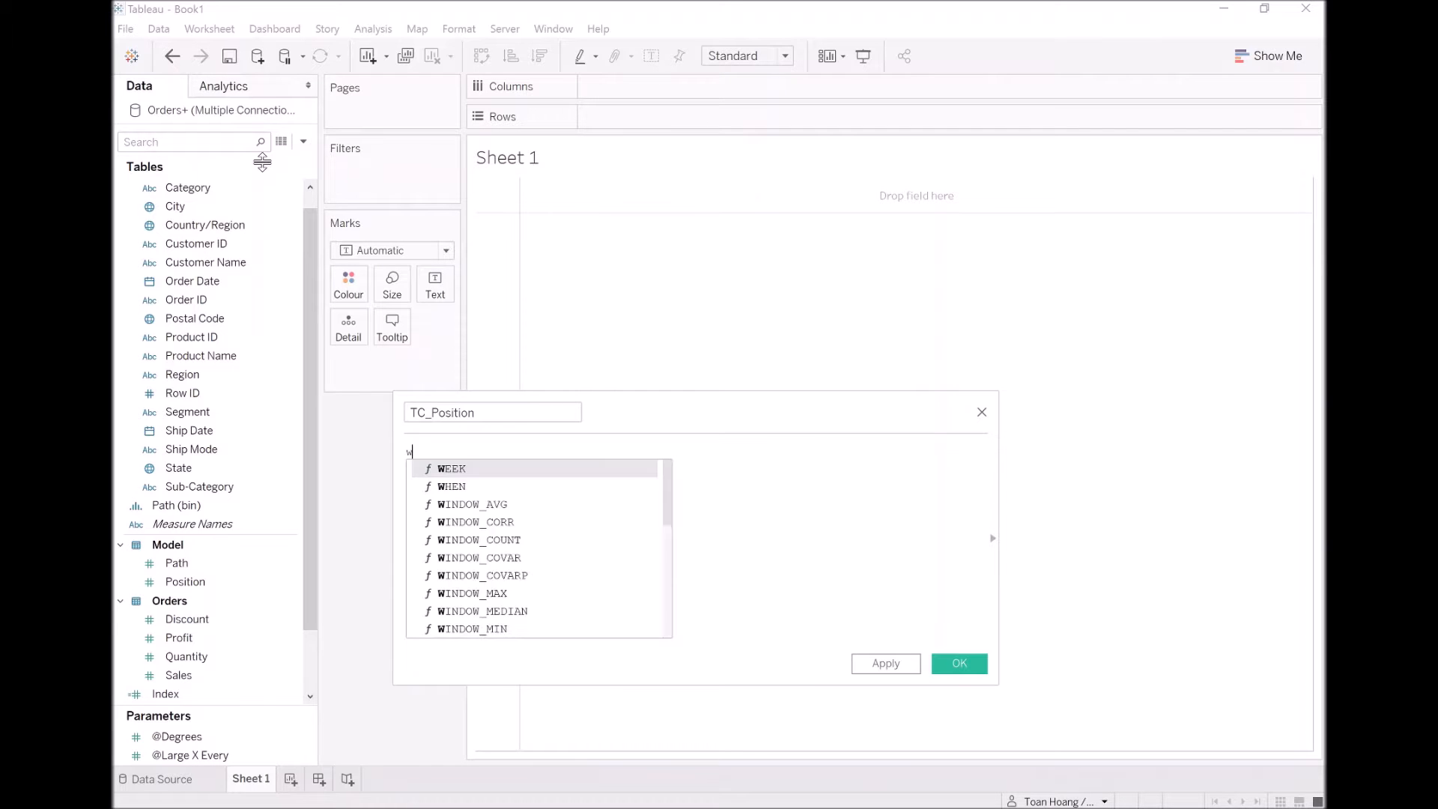
{"action": "type", "text": "indow"}
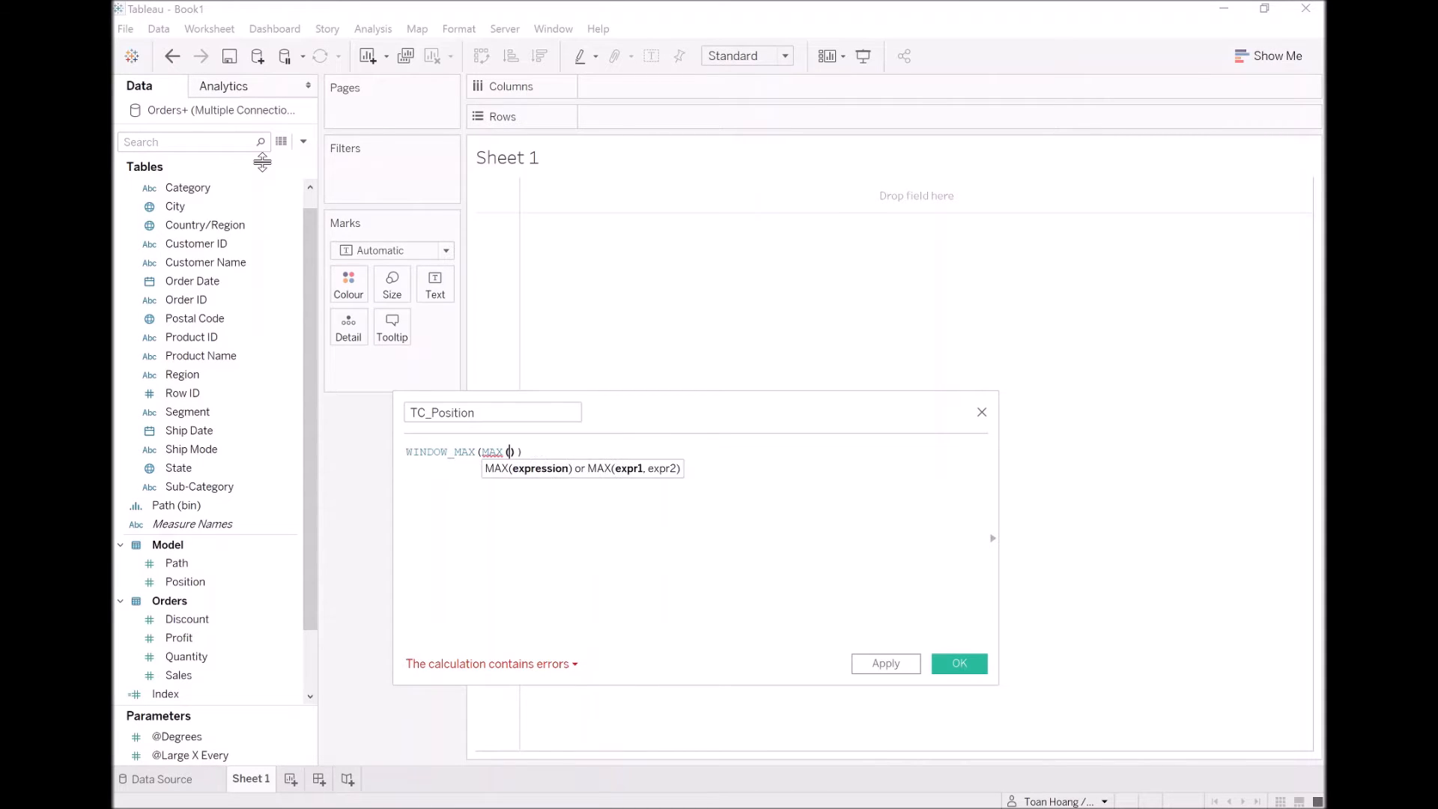
{"action": "type", "text": "[Position]"}
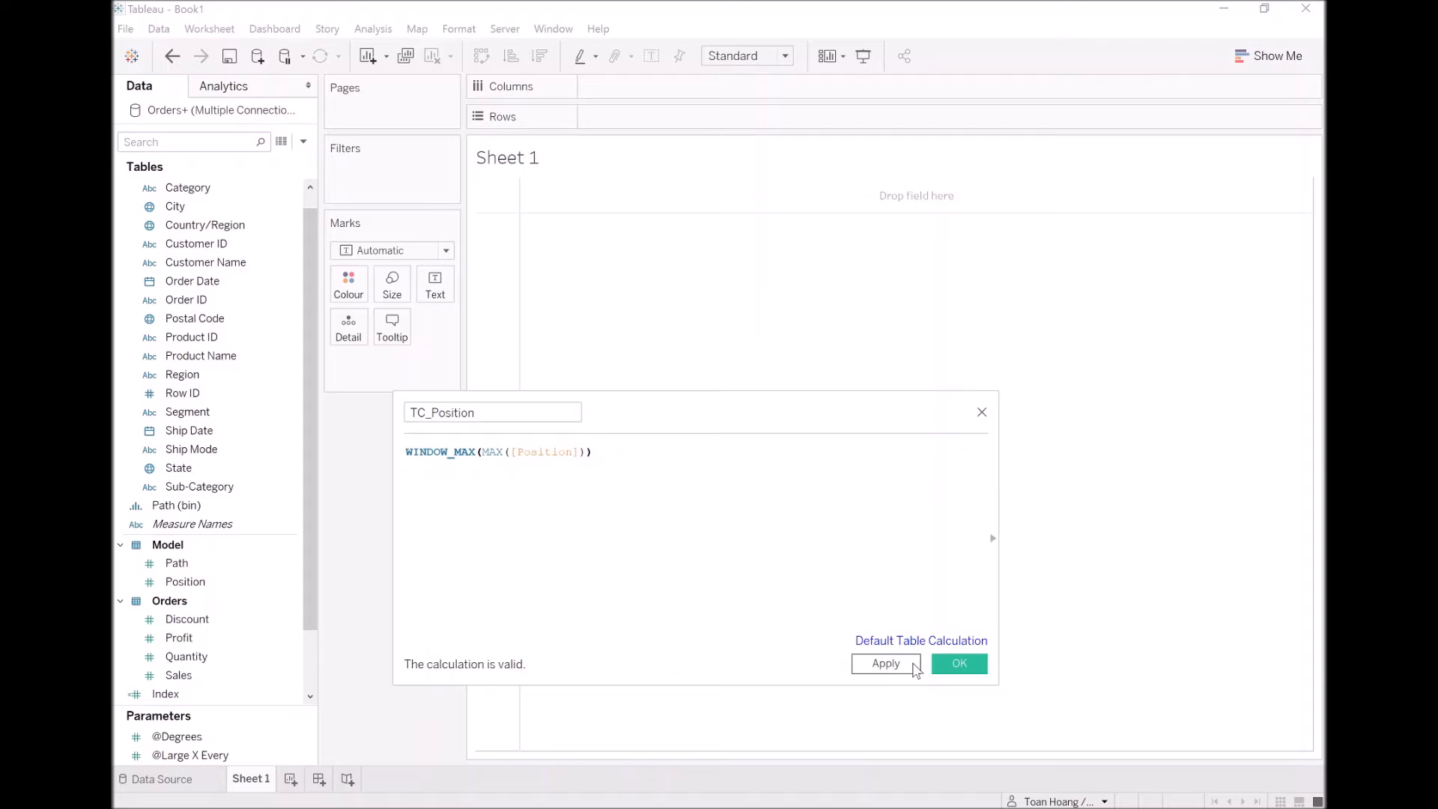
{"action": "left_click", "coordinate": [959, 663]}
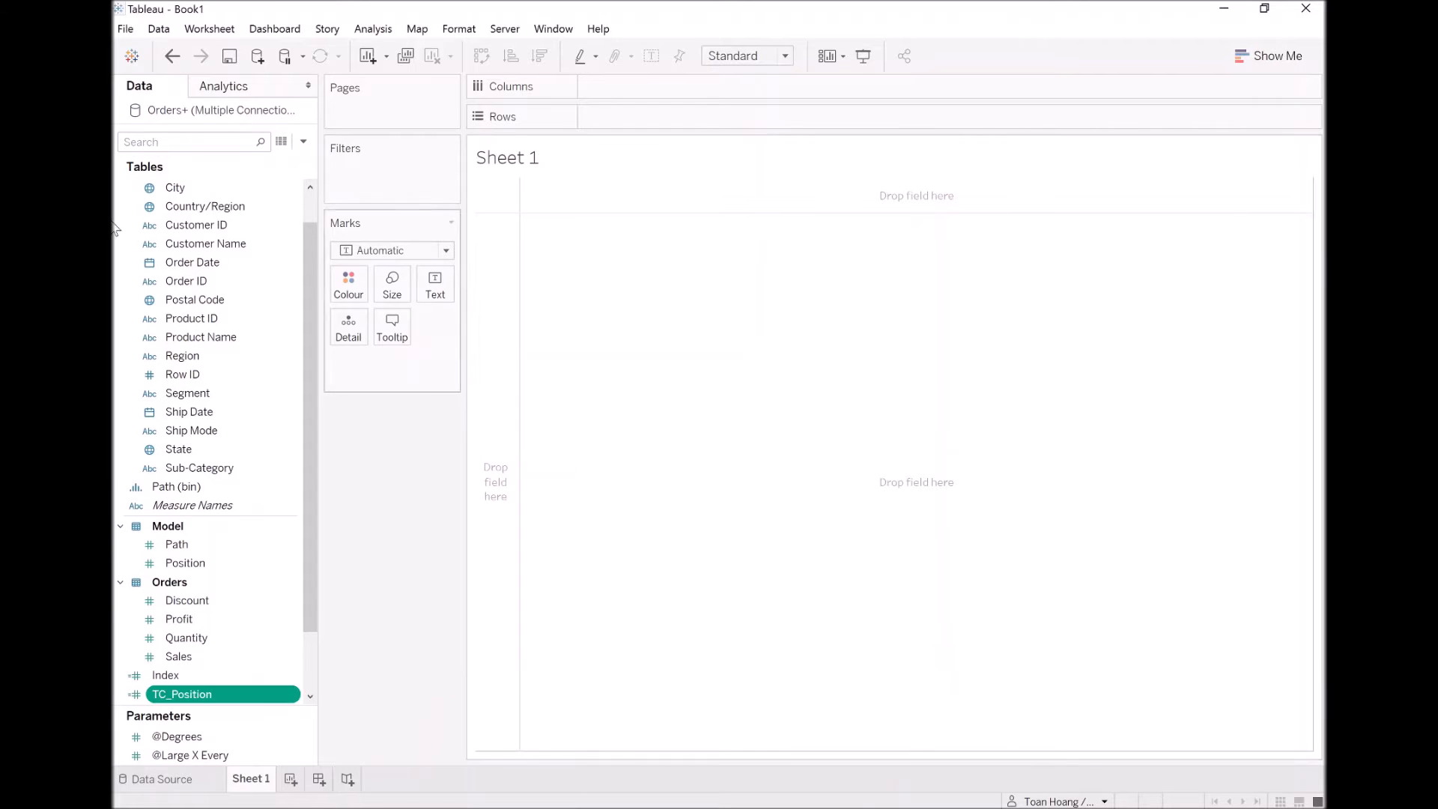
Create a calculated field X defined as COS(RADIANS([Index])) * [TC_Position]
{"action": "left_click", "coordinate": [303, 141]}
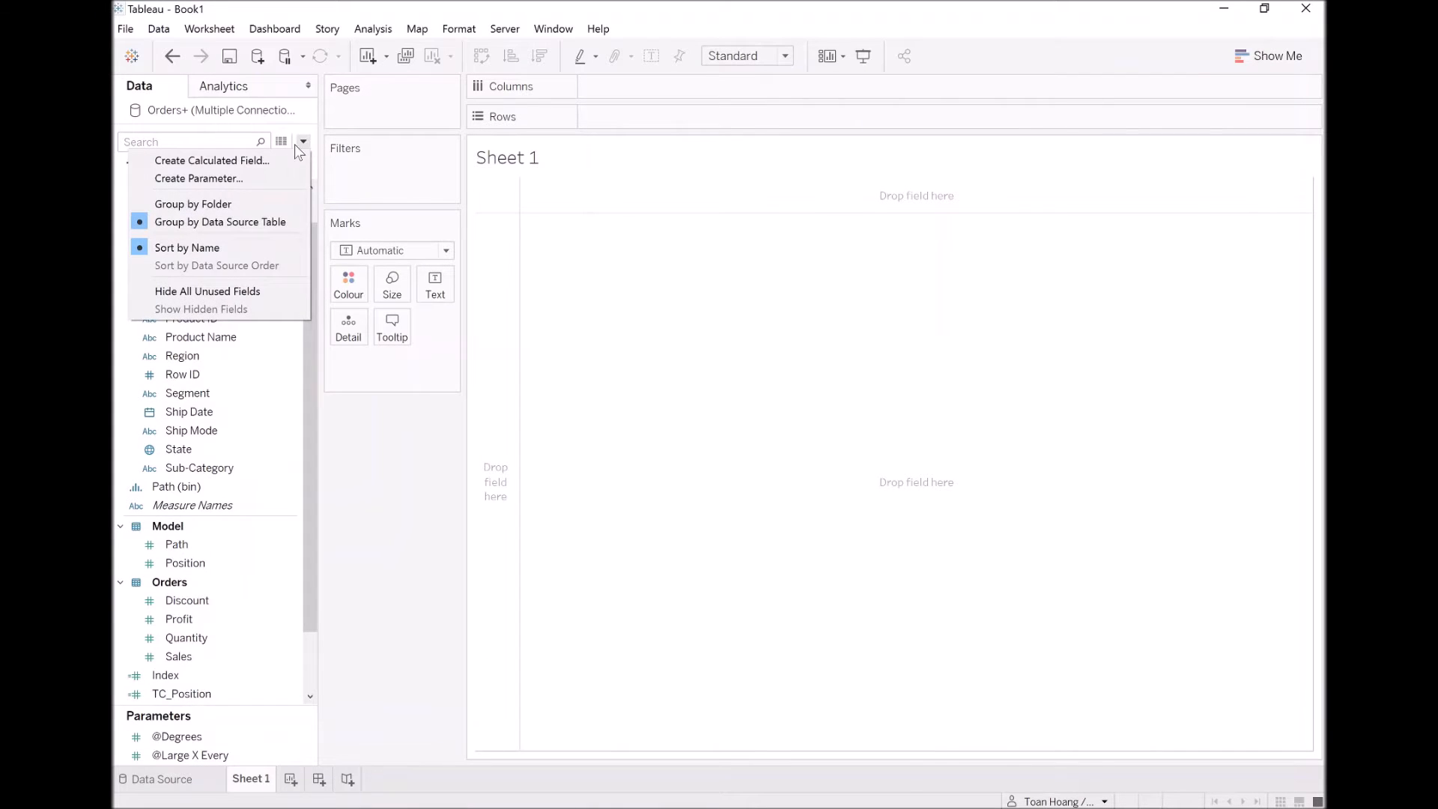
{"action": "left_click", "coordinate": [211, 160]}
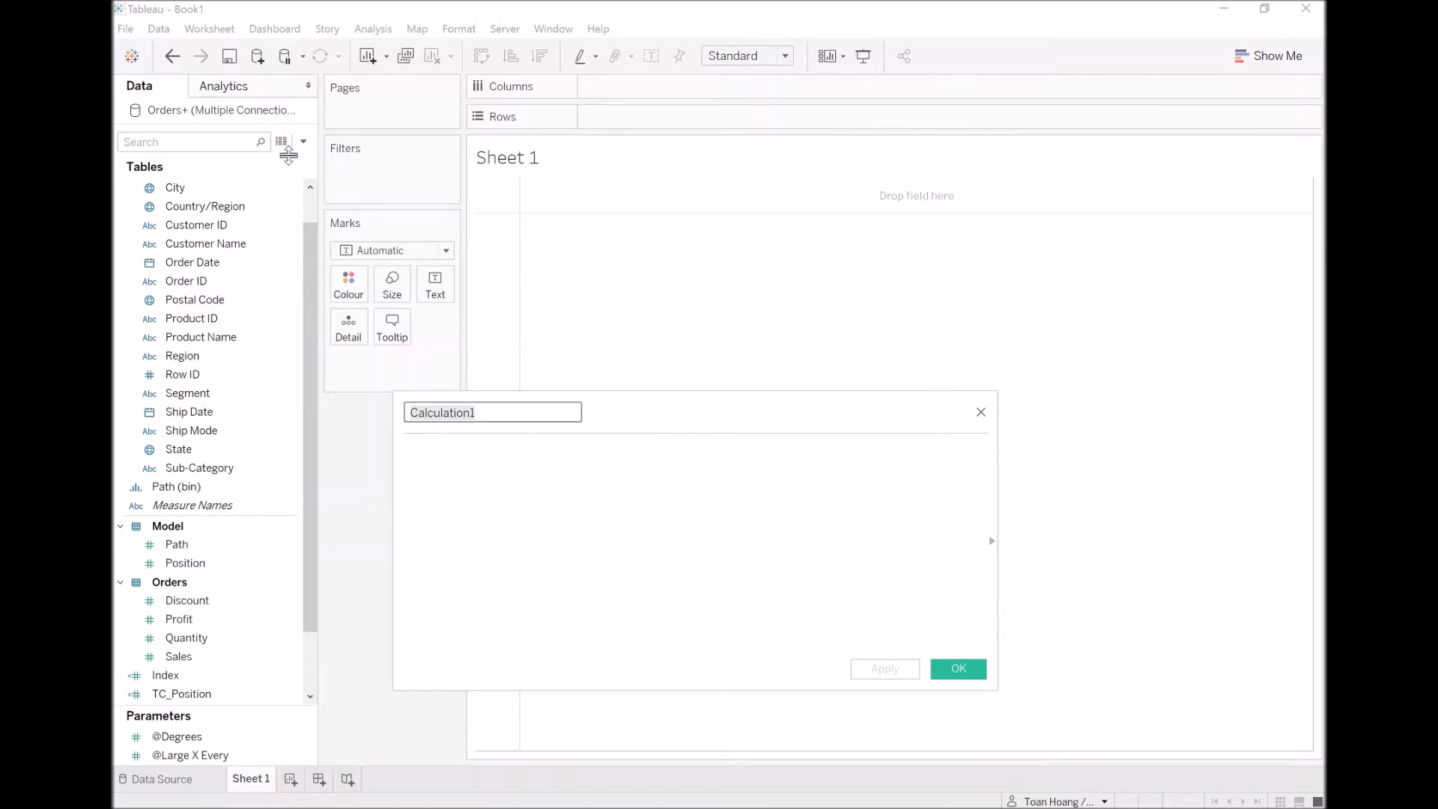
{"action": "type", "text": "X"}
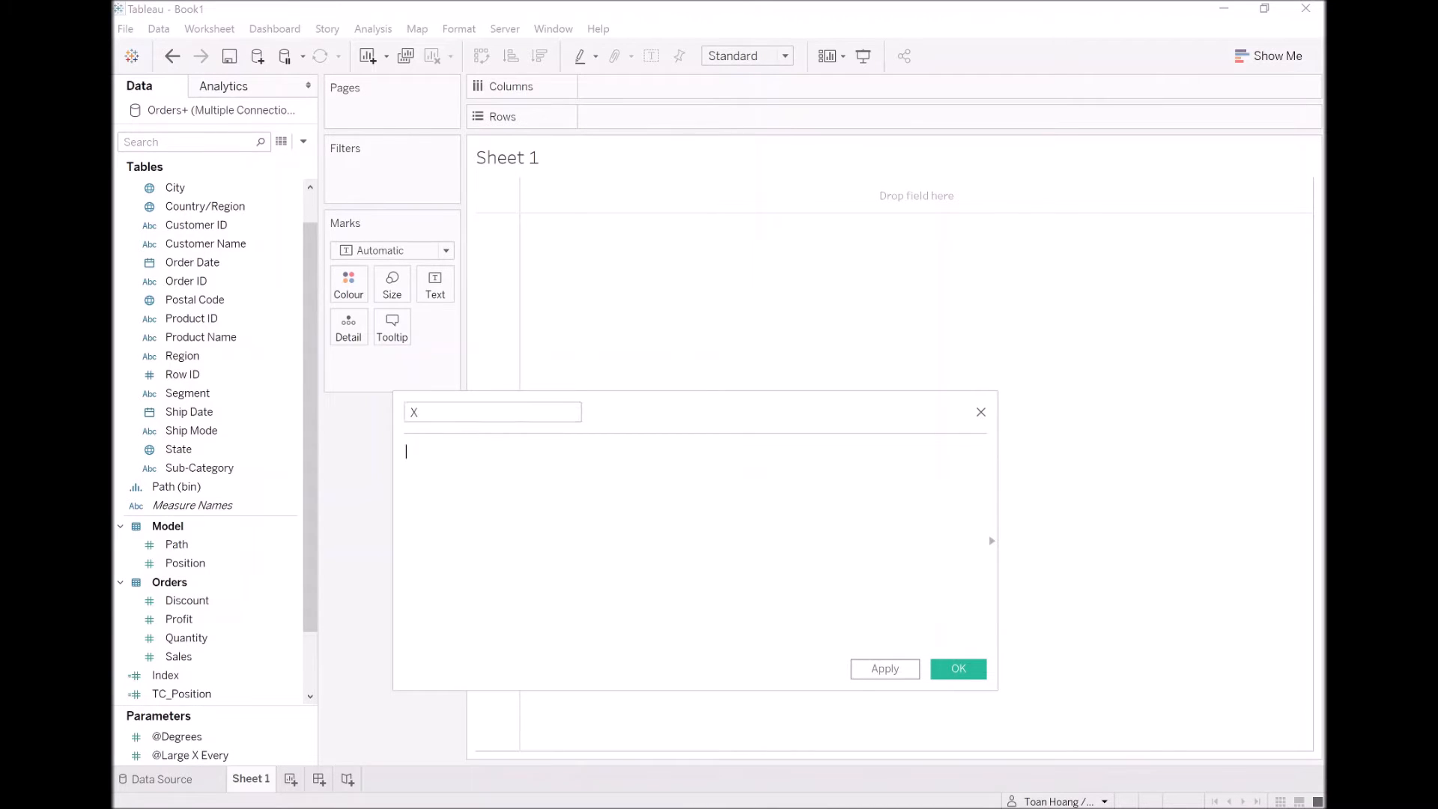
{"action": "type", "text": "COS ()"}
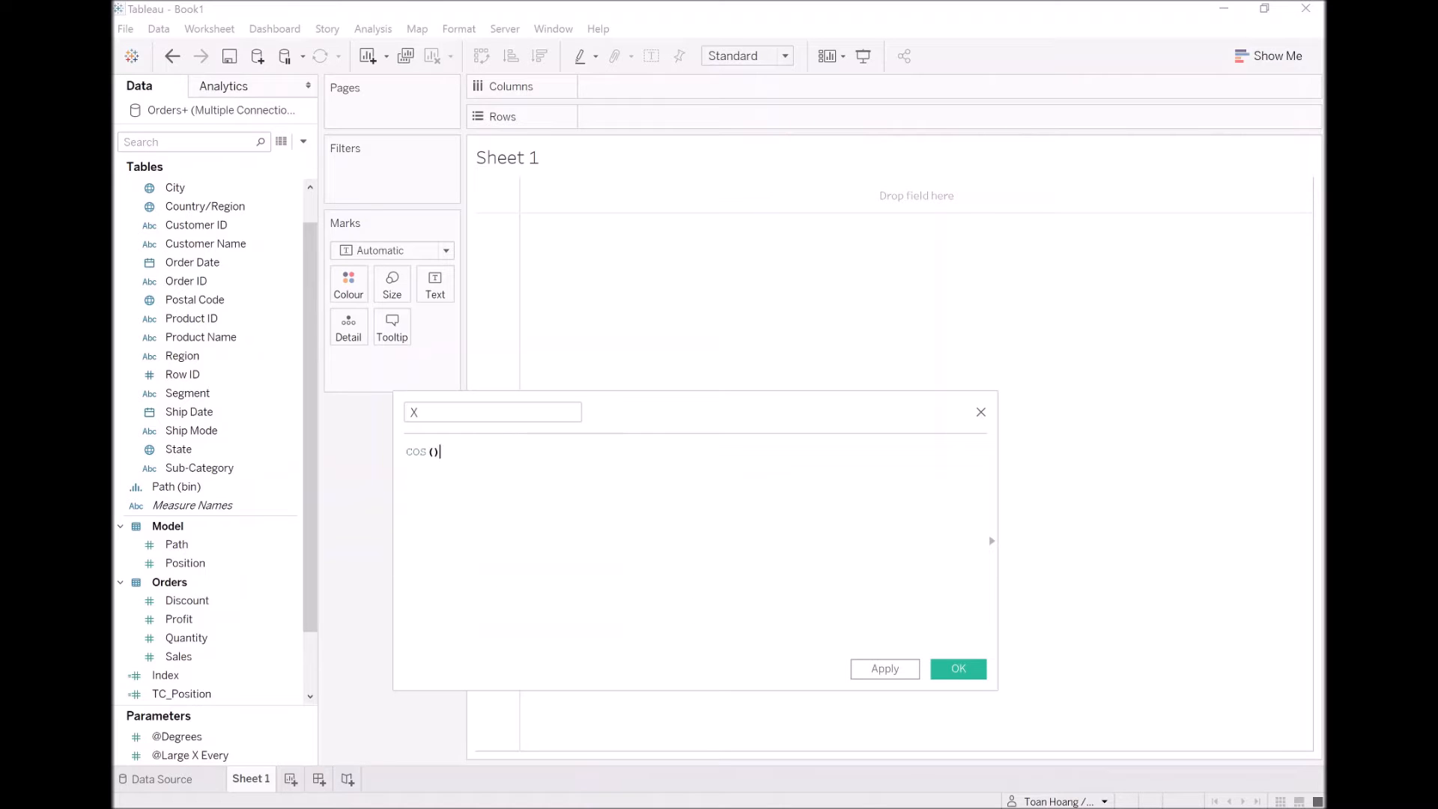
{"action": "type", "text": "RADIANS("}
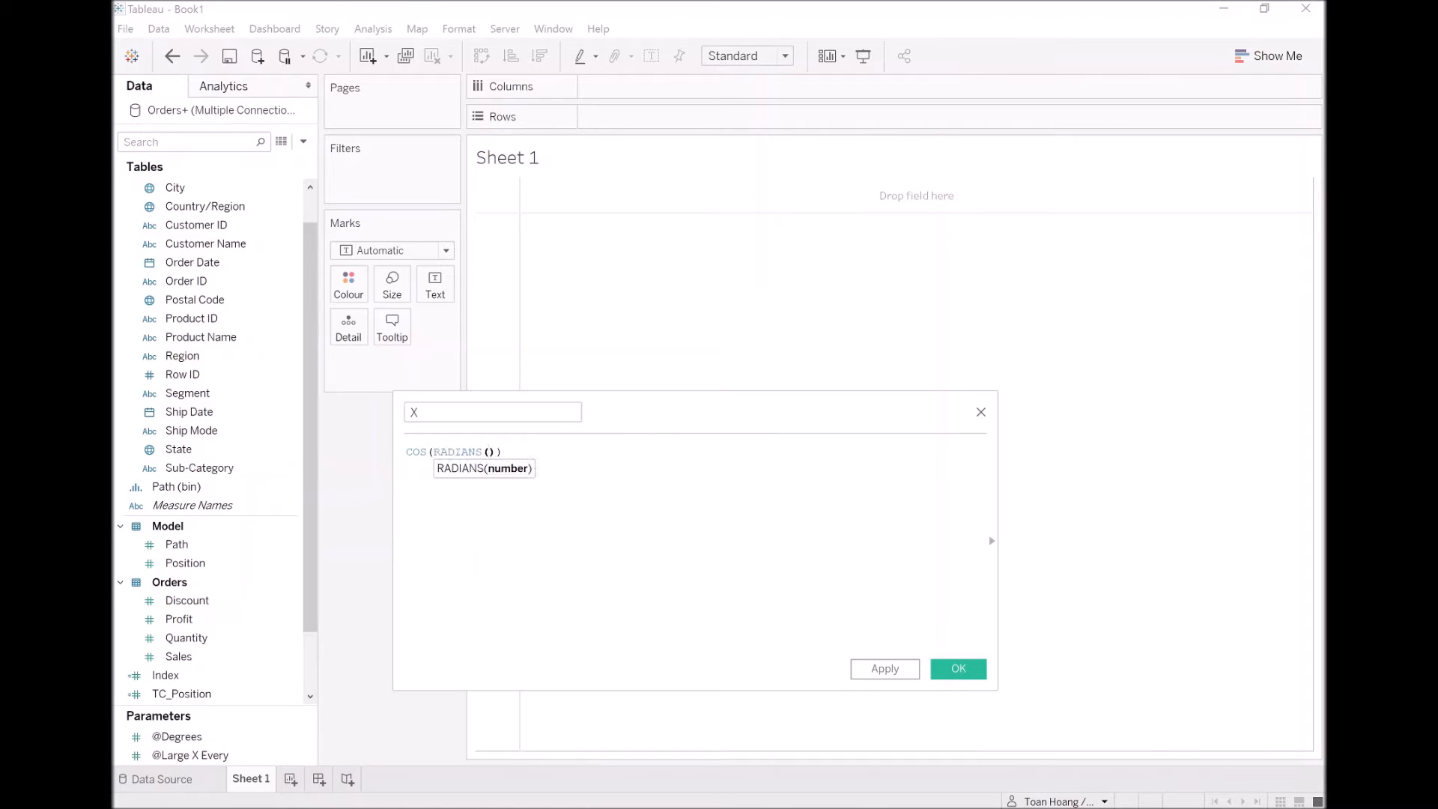
{"action": "type", "text": "[Index]"}
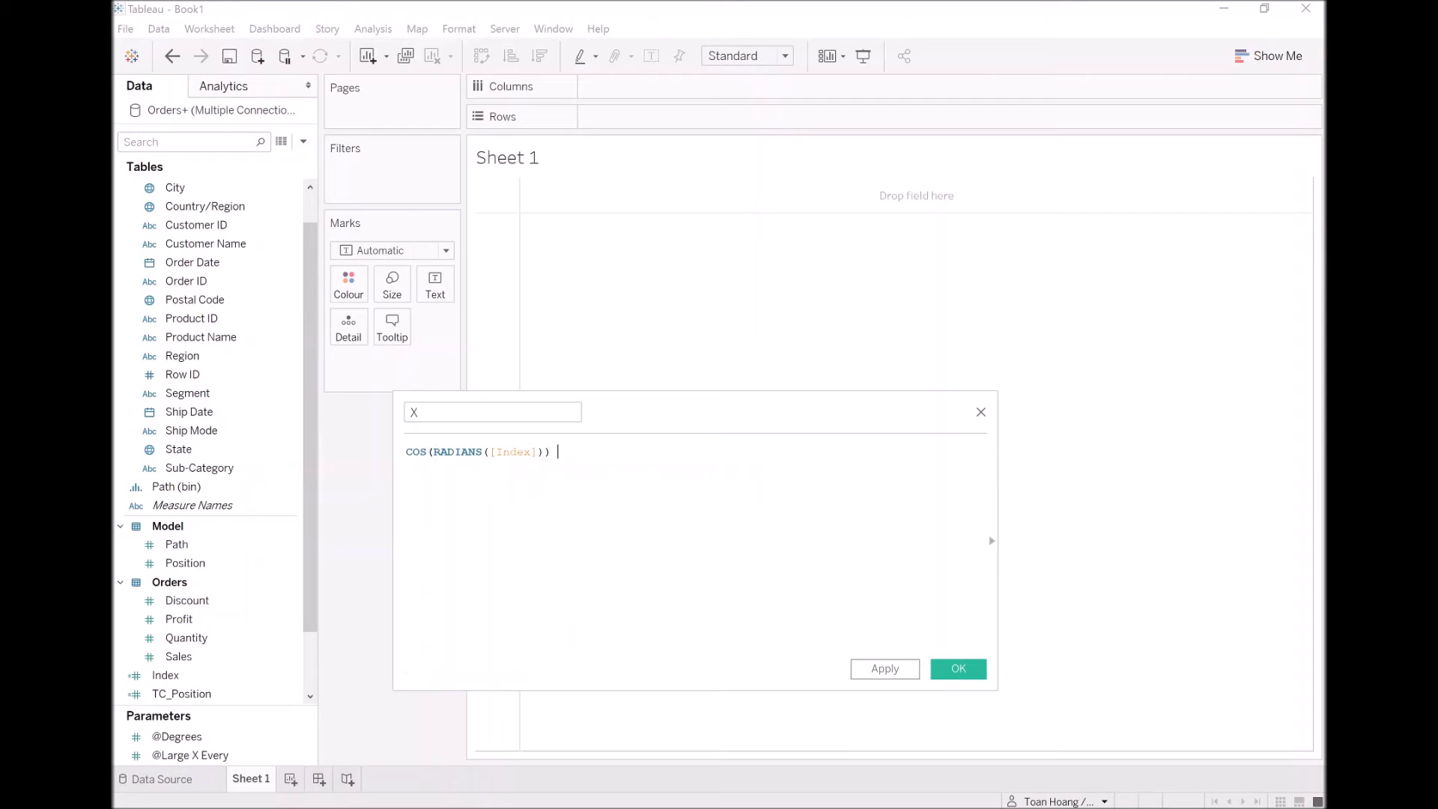
{"action": "type", "text": "* [TC_Position]"}
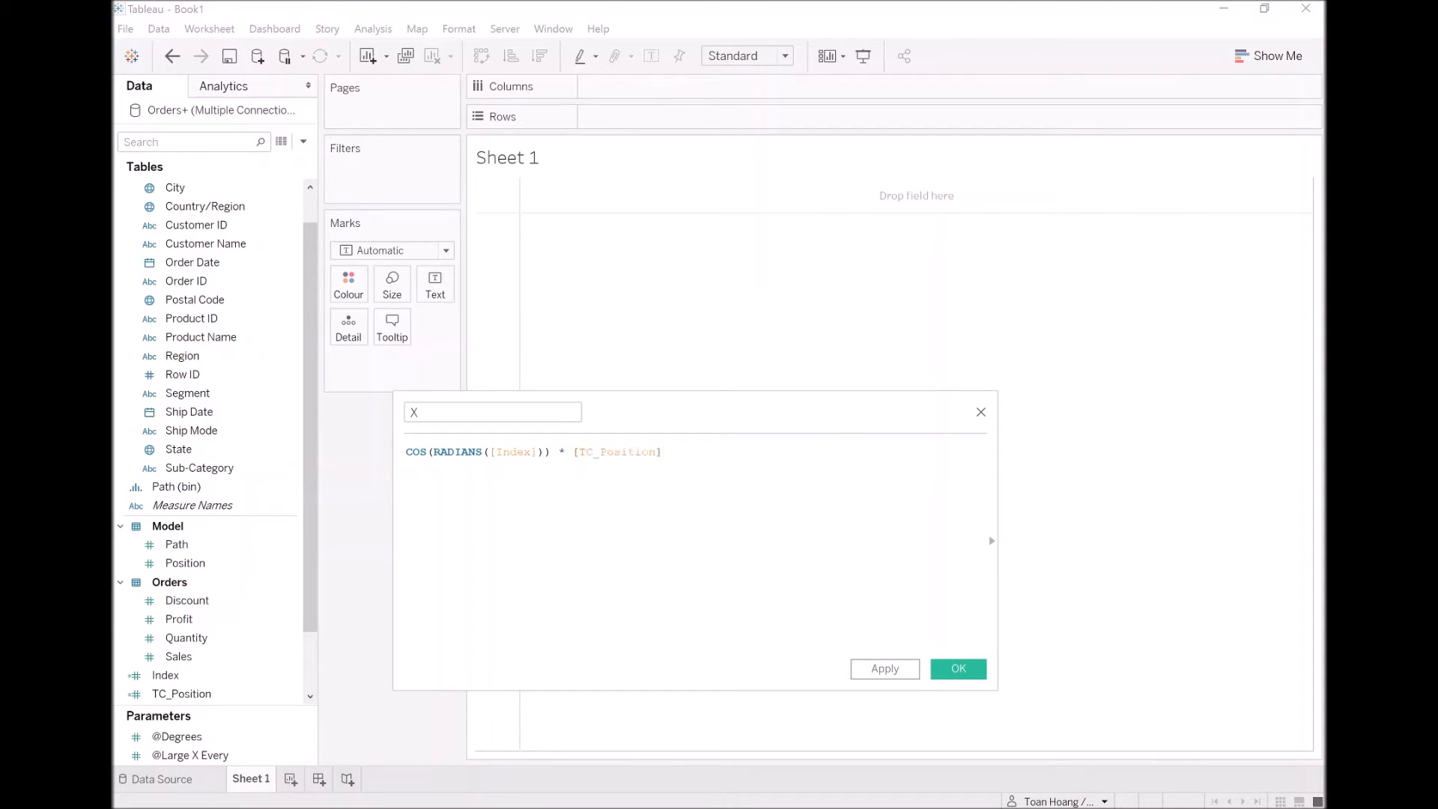
{"action": "left_click", "coordinate": [656, 451]}
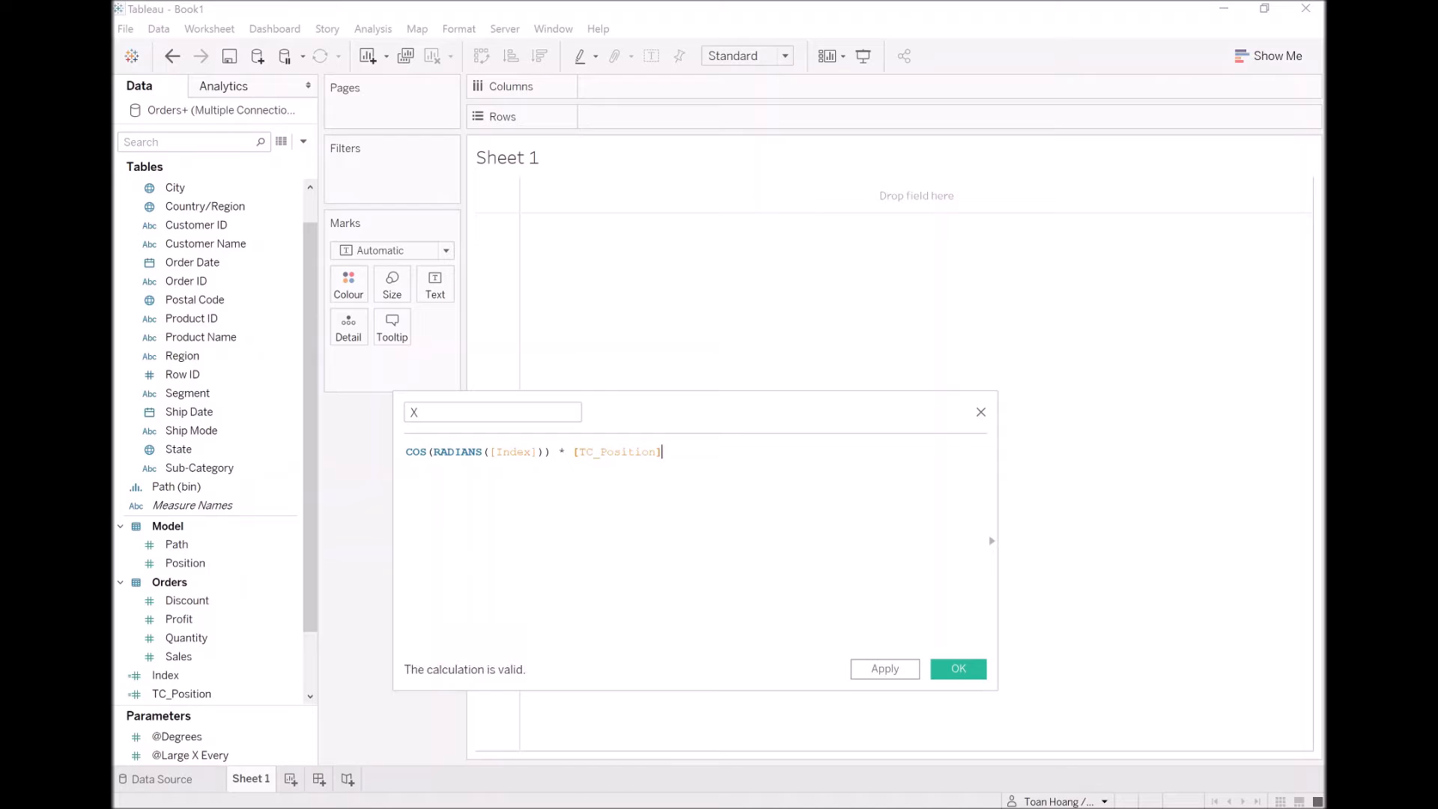
{"action": "left_click", "coordinate": [957, 668]}
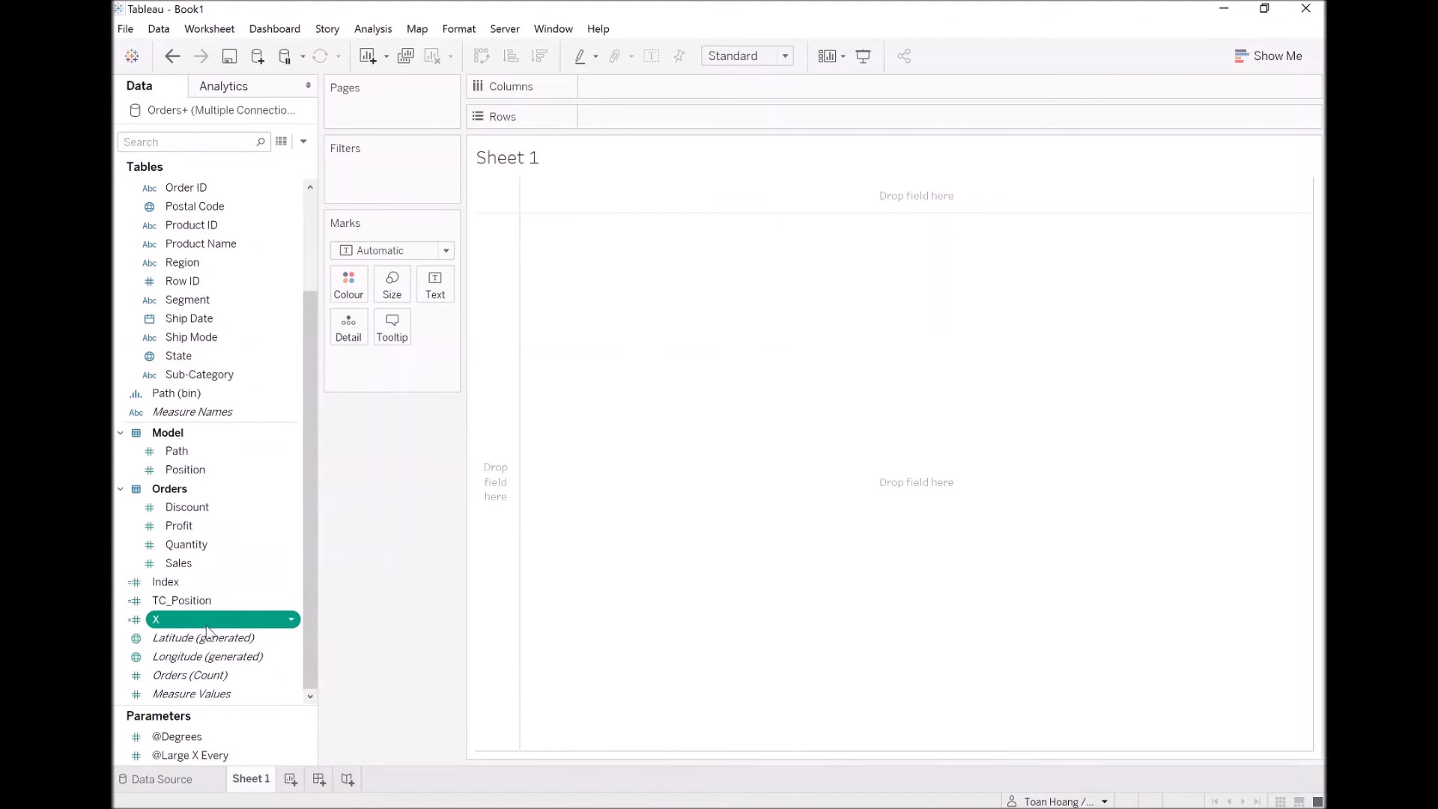
Duplicate X and edit the copy into Y as SIN(RADIANS([Index])) * [TC_Position]
{"action": "right_click", "coordinate": [156, 618]}
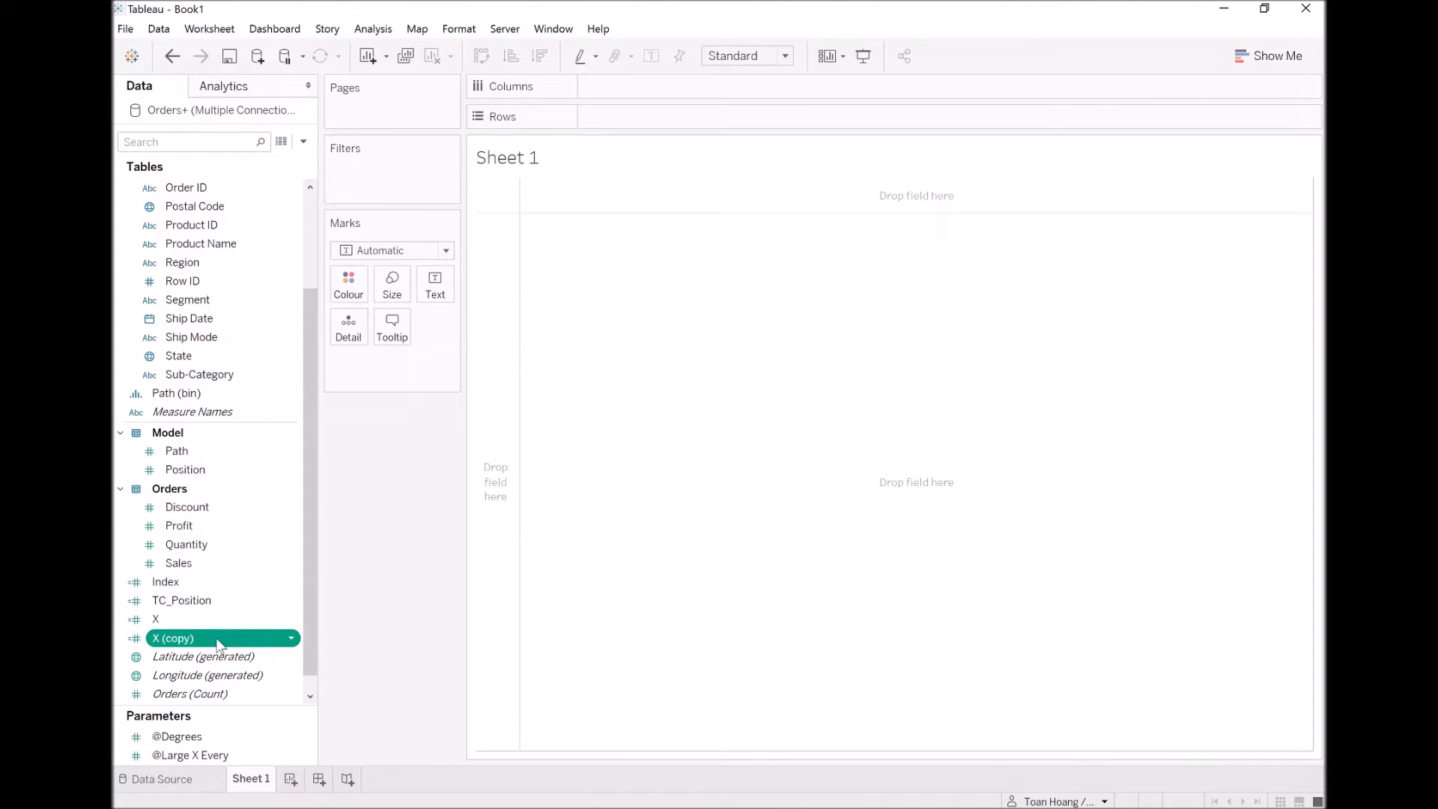
{"action": "double_click", "coordinate": [172, 638]}
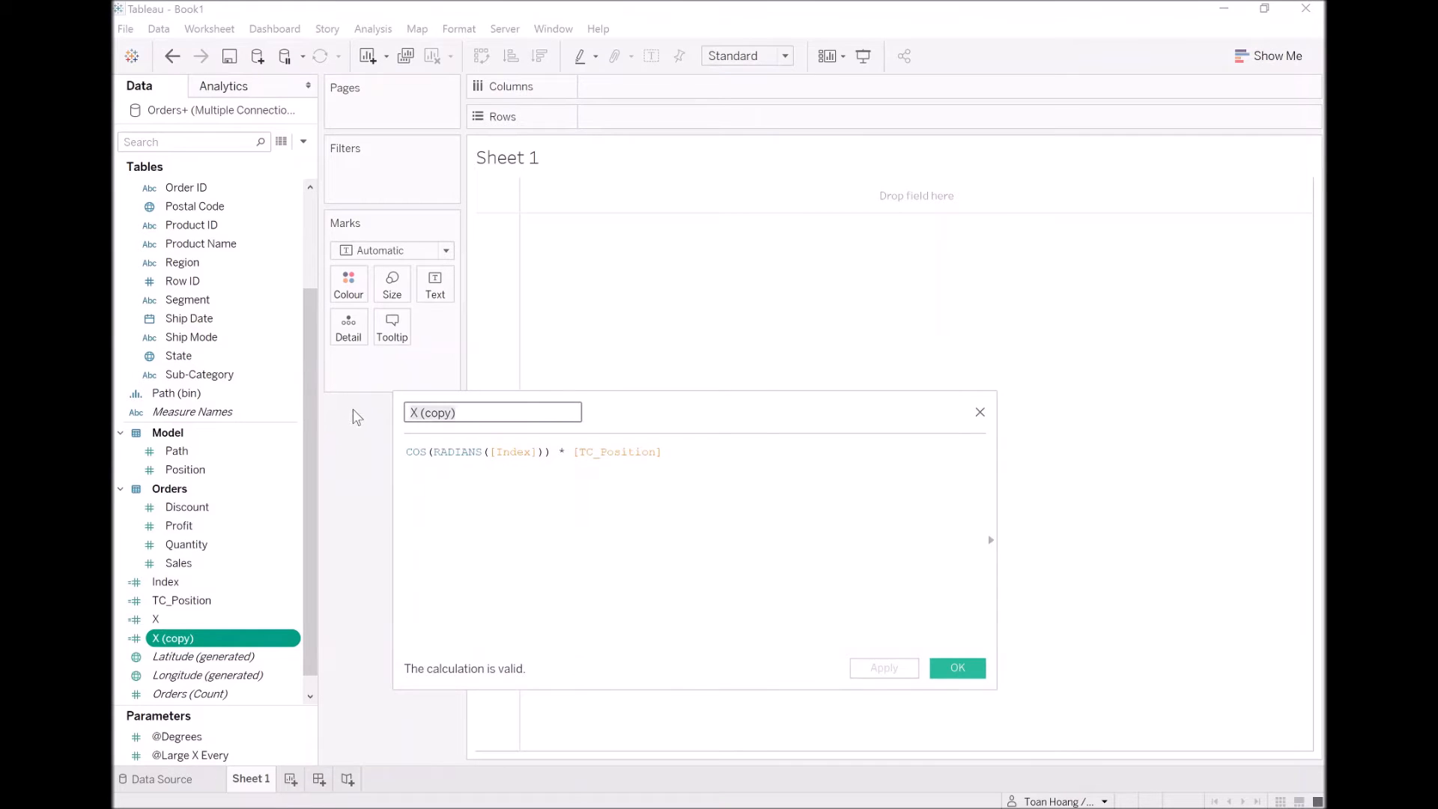
{"action": "type", "text": "Y"}
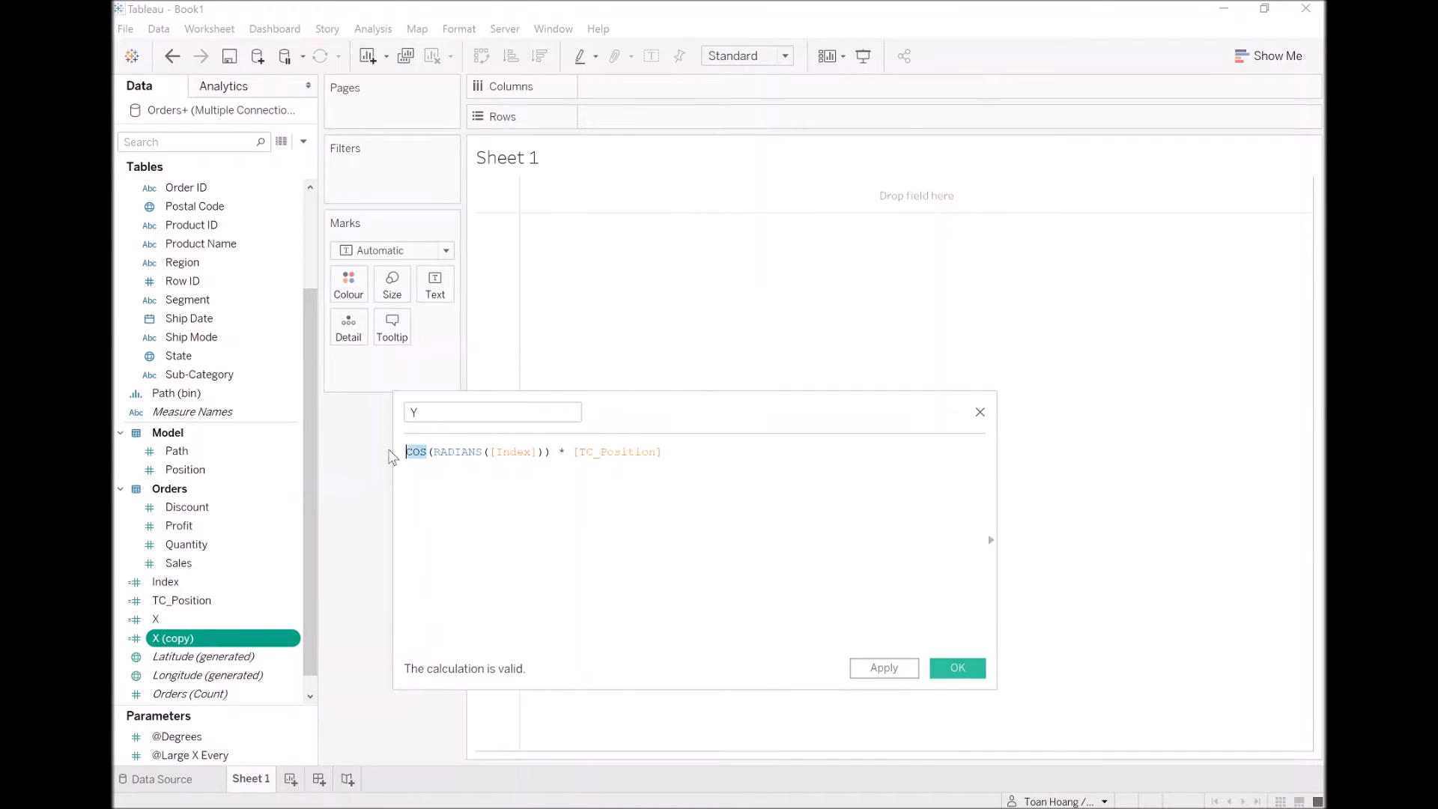
{"action": "type", "text": "SIN"}
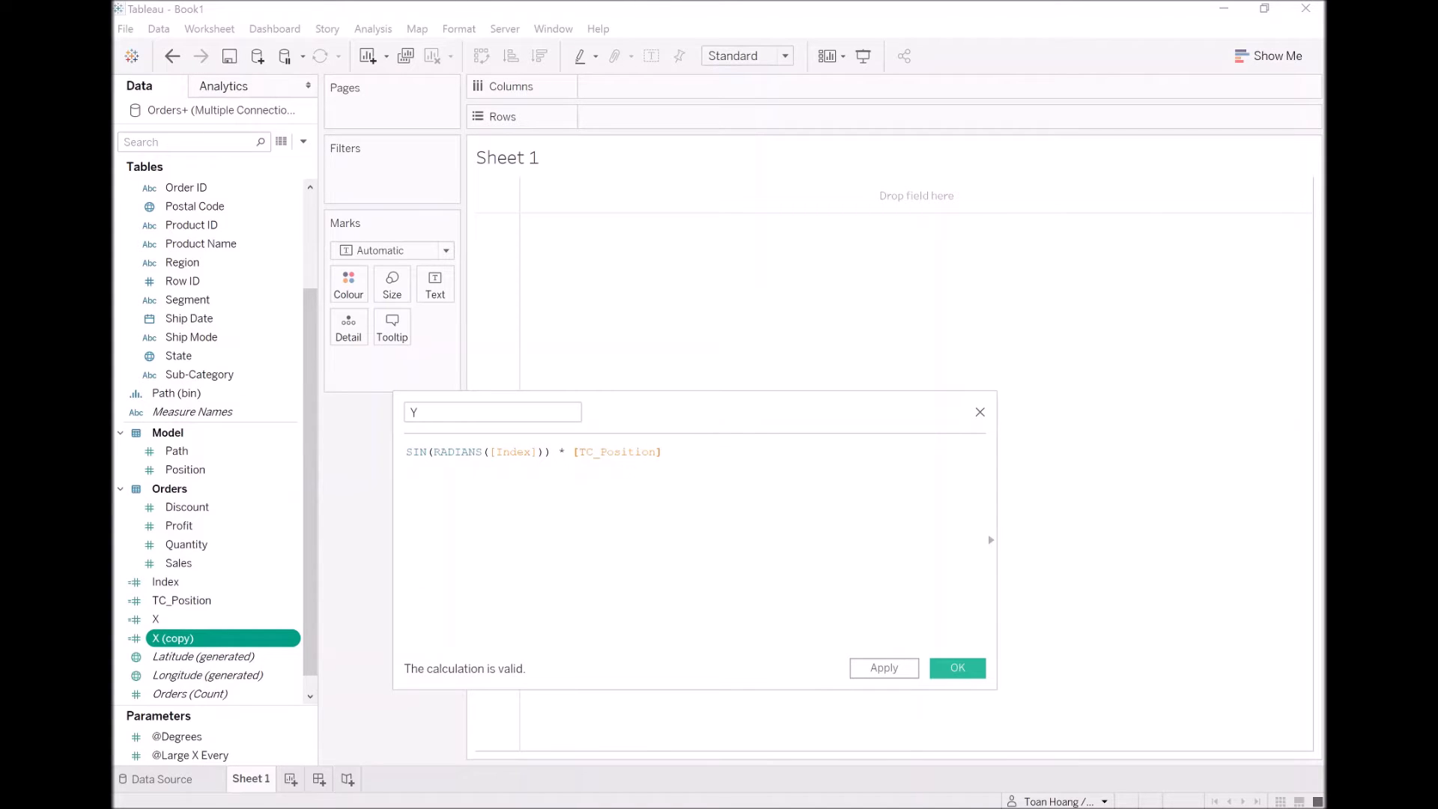
{"action": "left_click", "coordinate": [957, 668]}
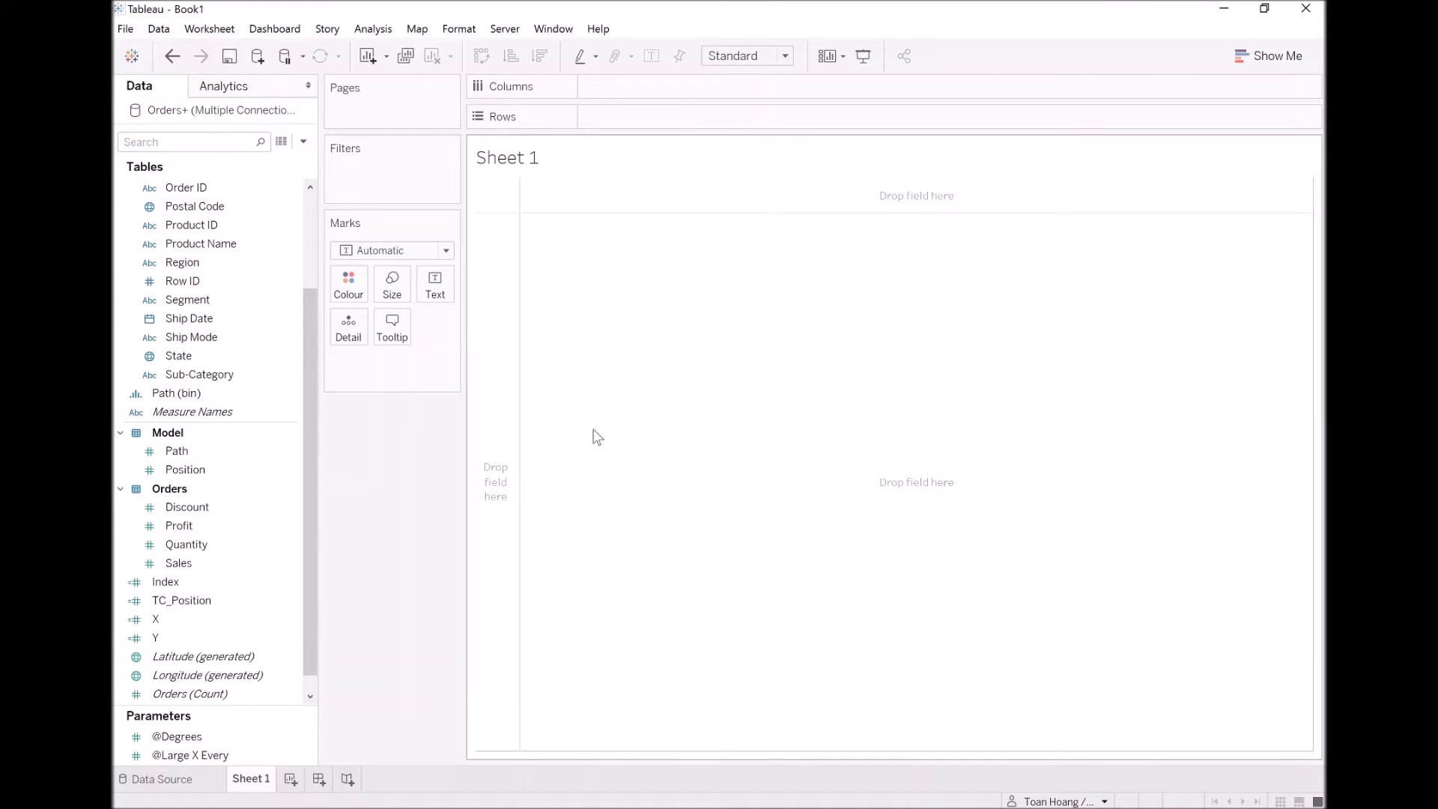
Set marks to Line and place Region and X on Columns with Y on Rows
{"action": "left_click", "coordinate": [446, 250]}
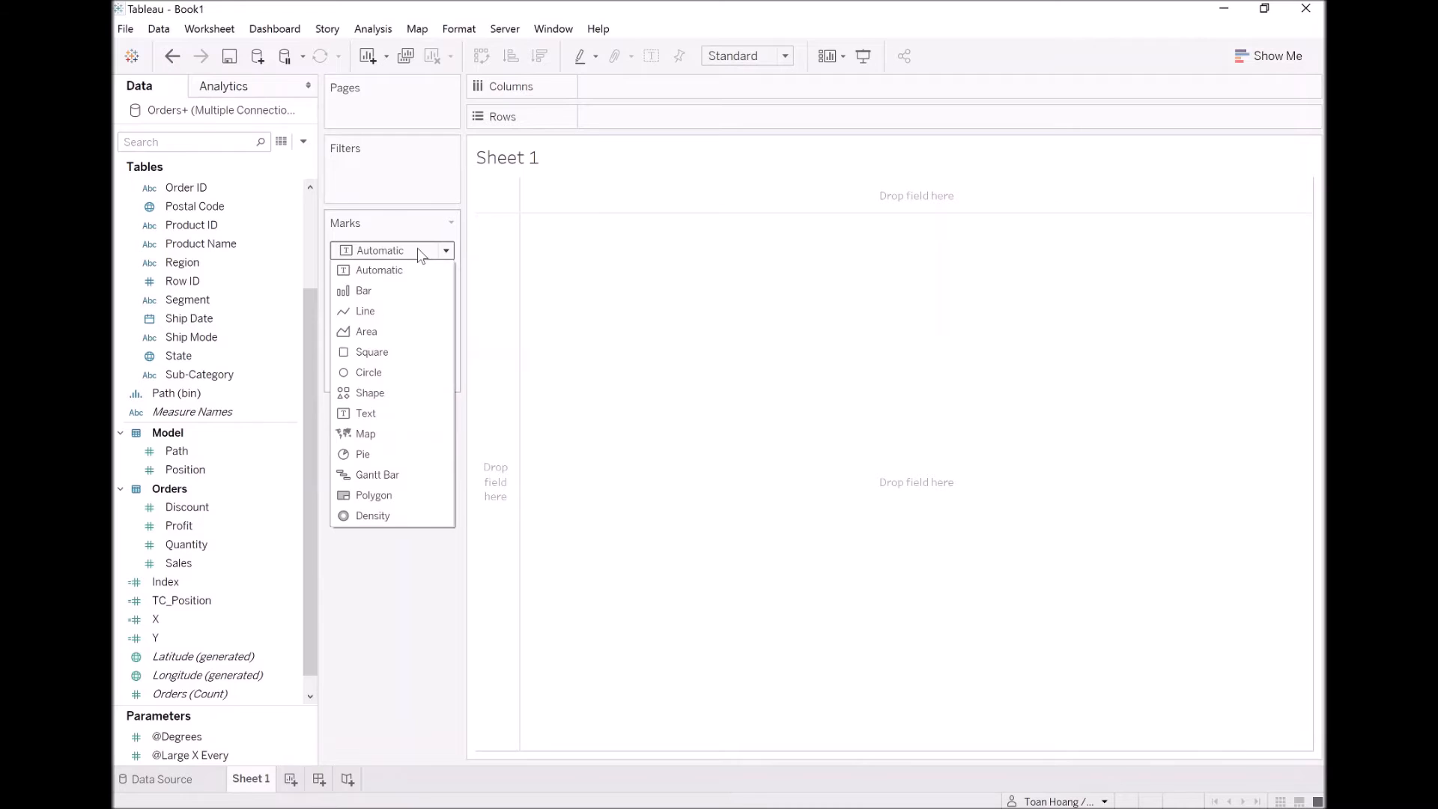
{"action": "left_click", "coordinate": [365, 311]}
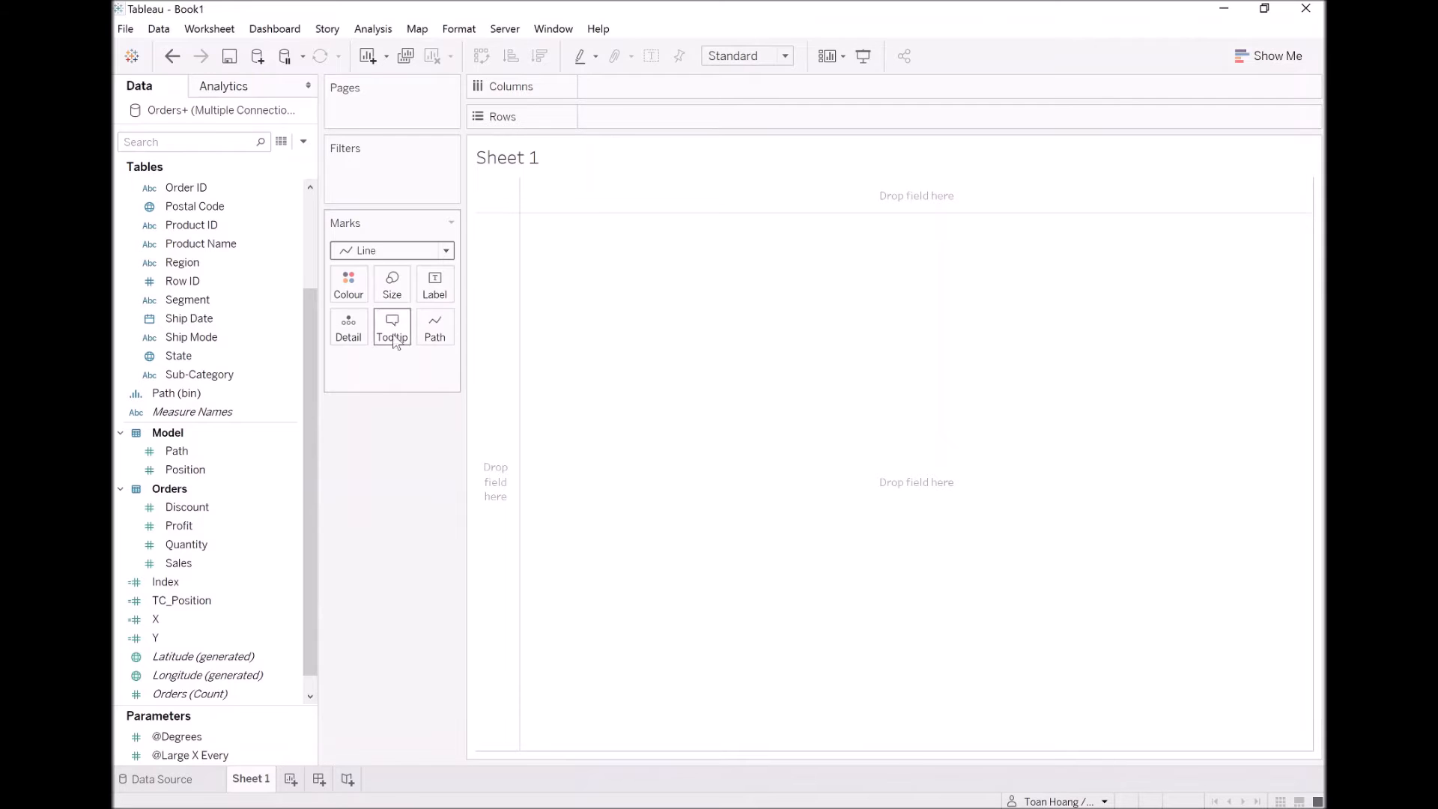
{"action": "left_click", "coordinate": [154, 619]}
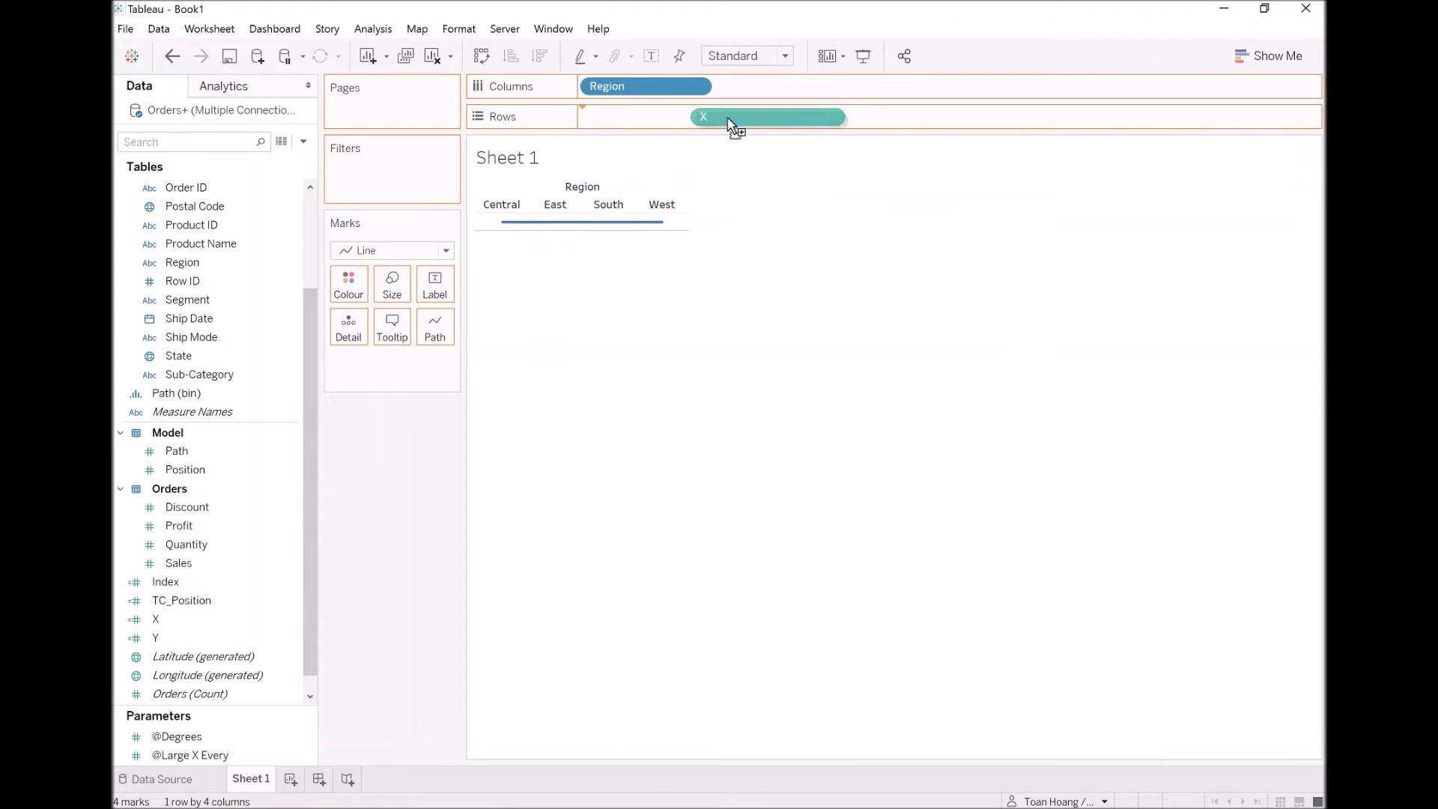
{"action": "left_click_drag", "start_coordinate": [767, 117], "coordinate": [774, 86]}
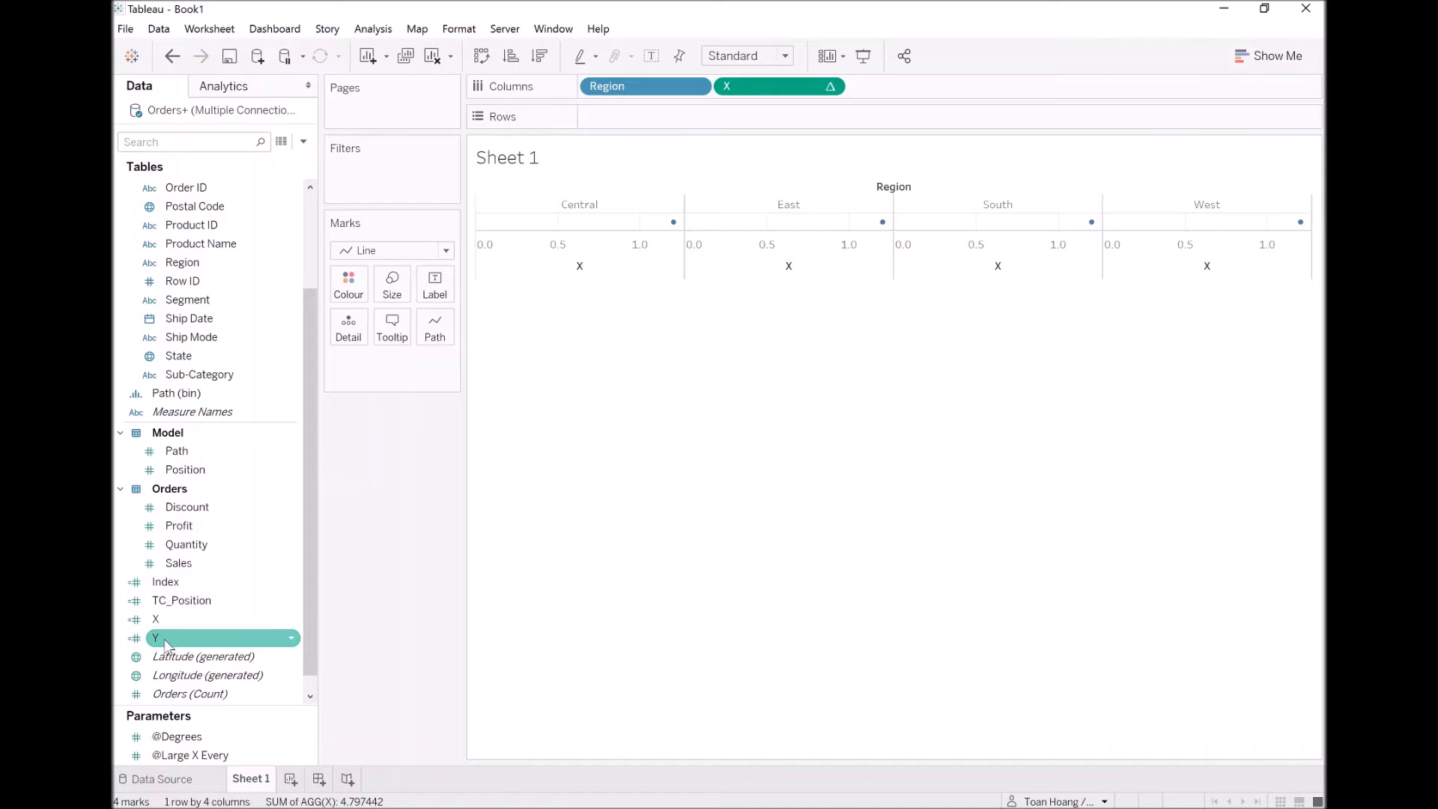
{"action": "left_click_drag", "start_coordinate": [156, 638], "coordinate": [644, 117]}
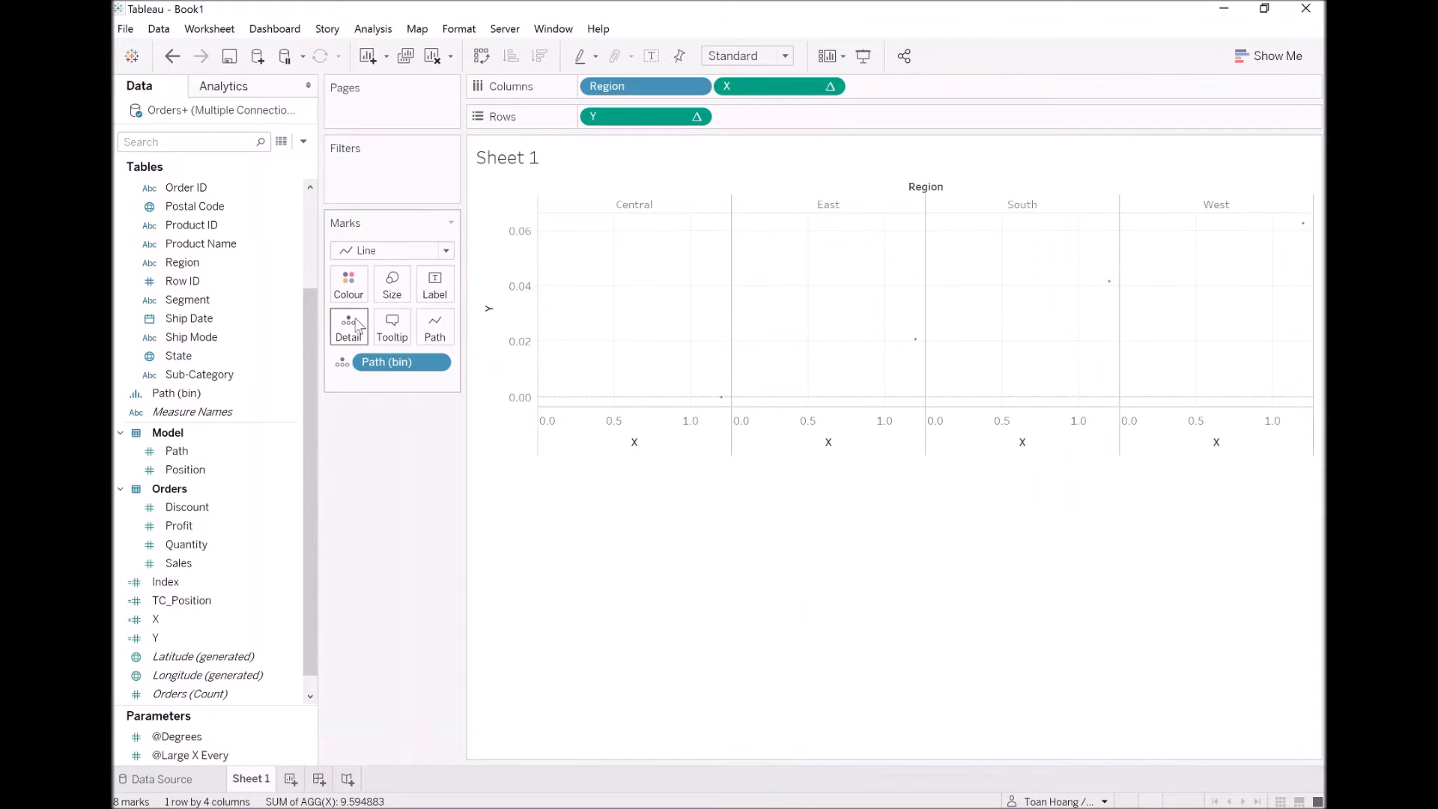
{"action": "mouse_move", "coordinate": [349, 328]}
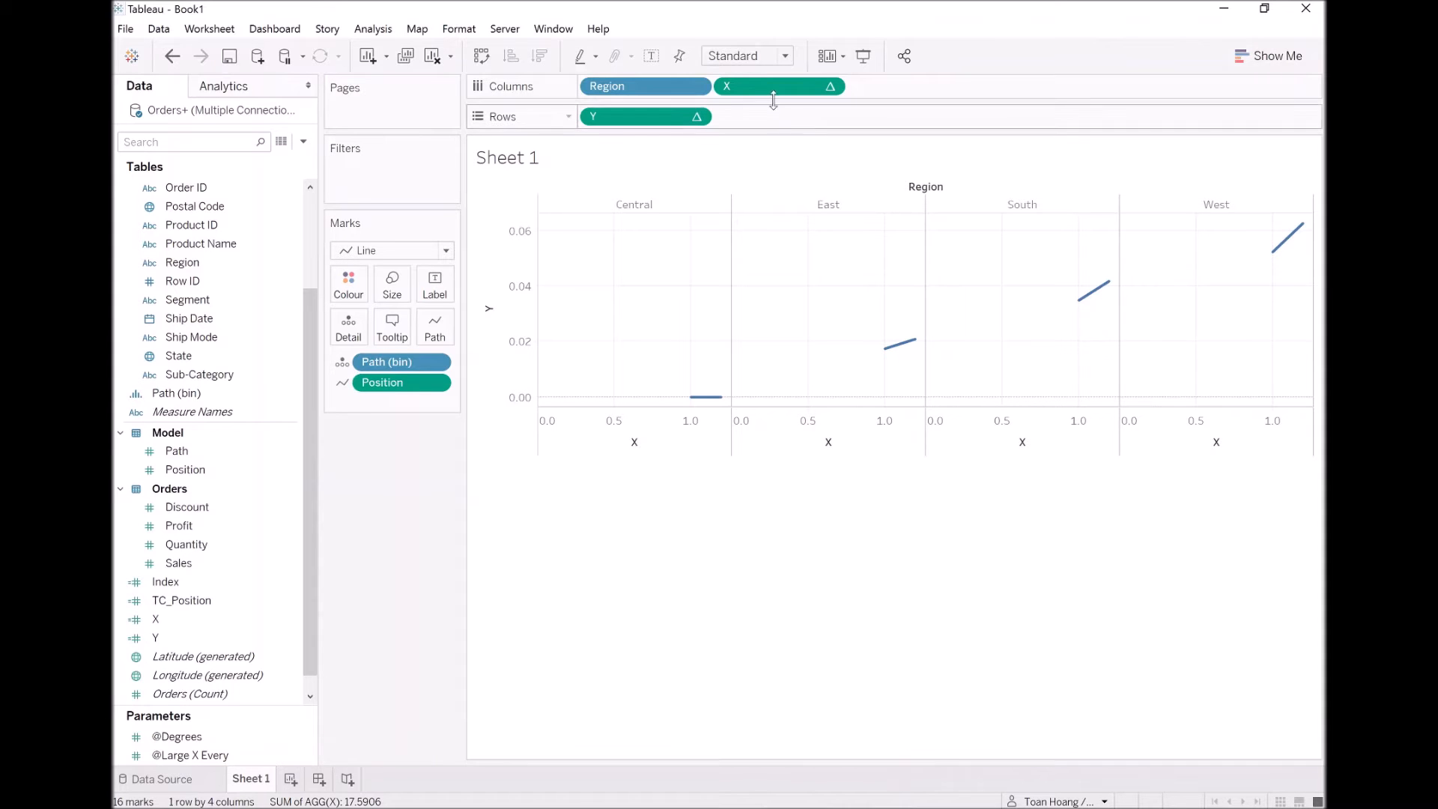
Set Compute Using on the X and Y pills so each Region's arc of ticks renders fully
{"action": "right_click", "coordinate": [779, 85]}
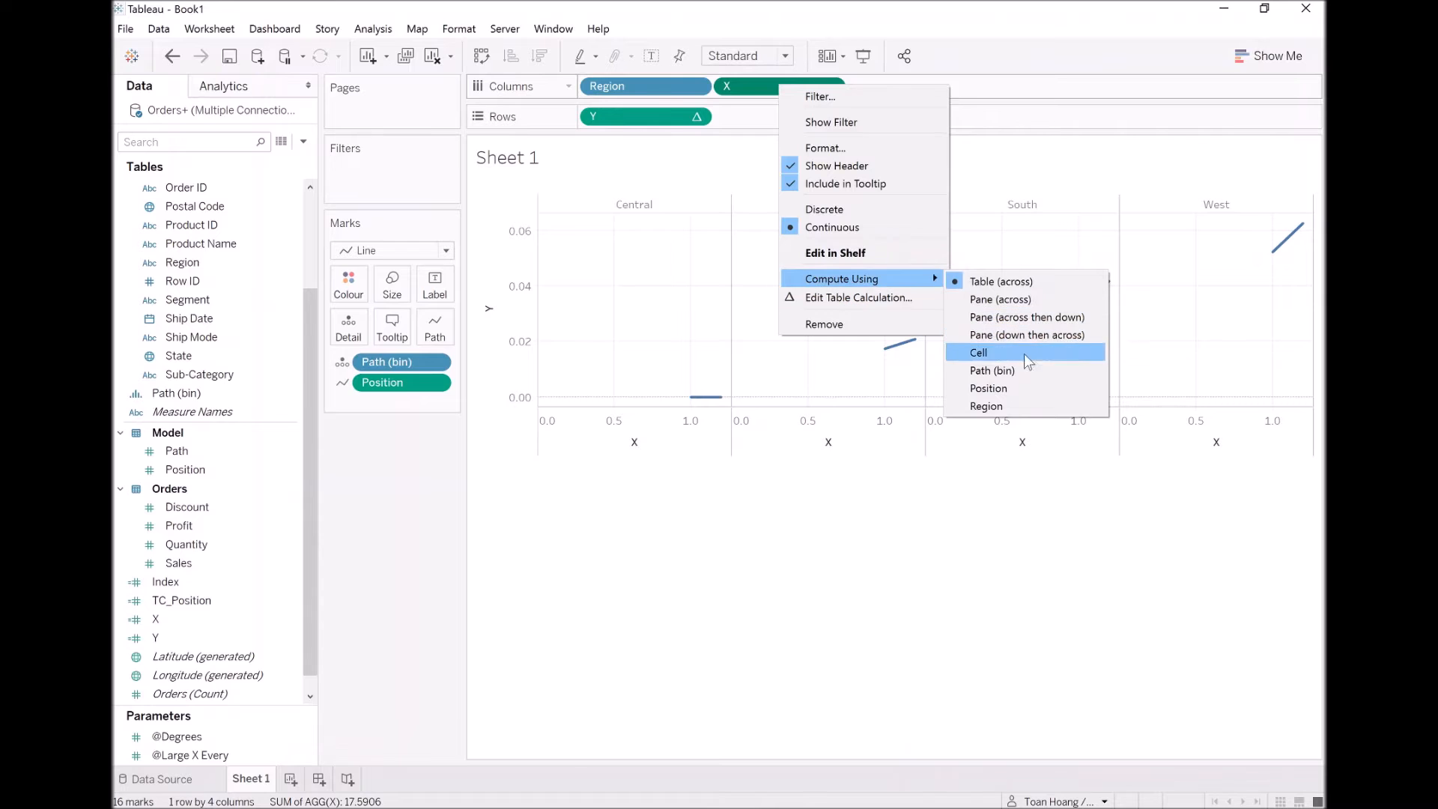
{"action": "left_click", "coordinate": [978, 352]}
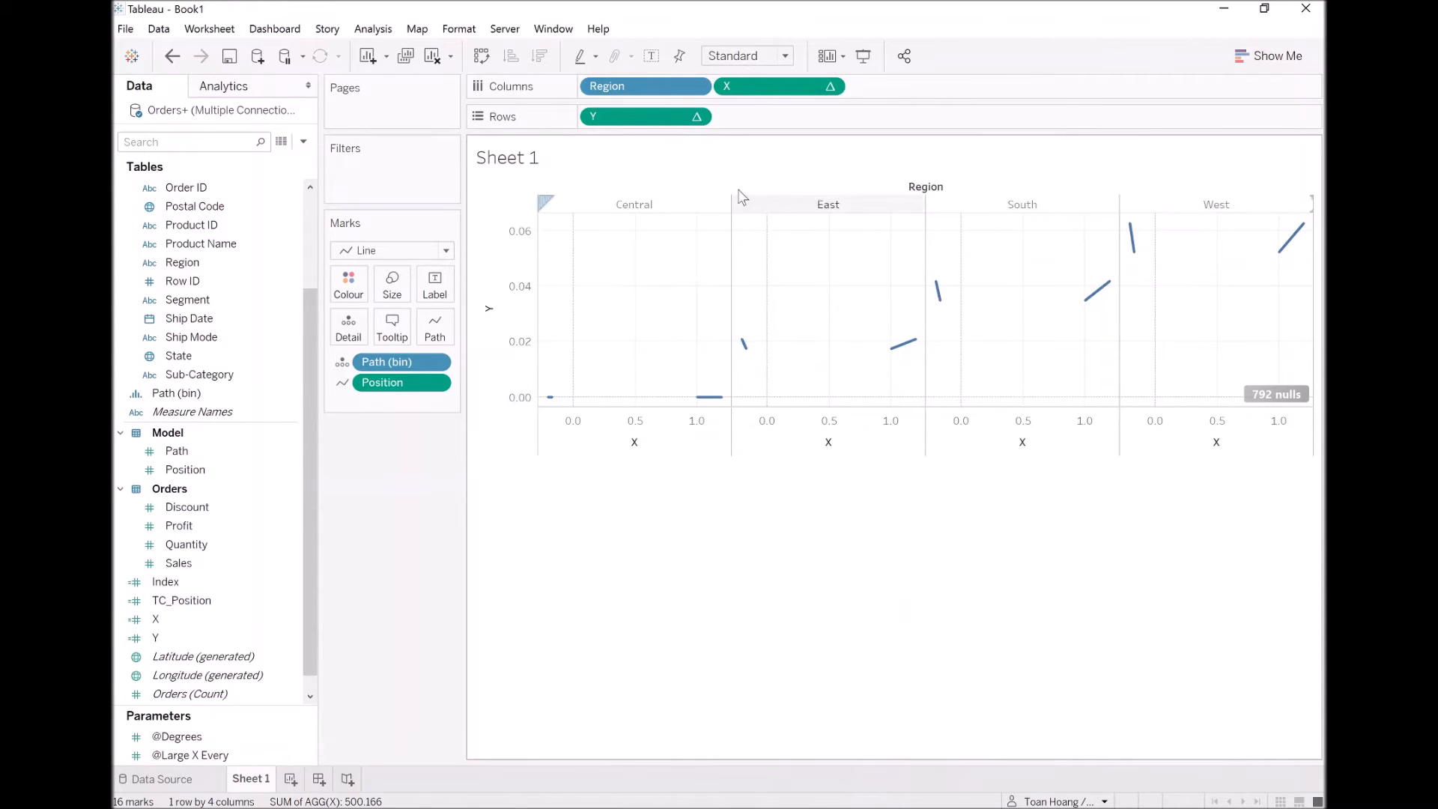
{"action": "left_click", "coordinate": [695, 116]}
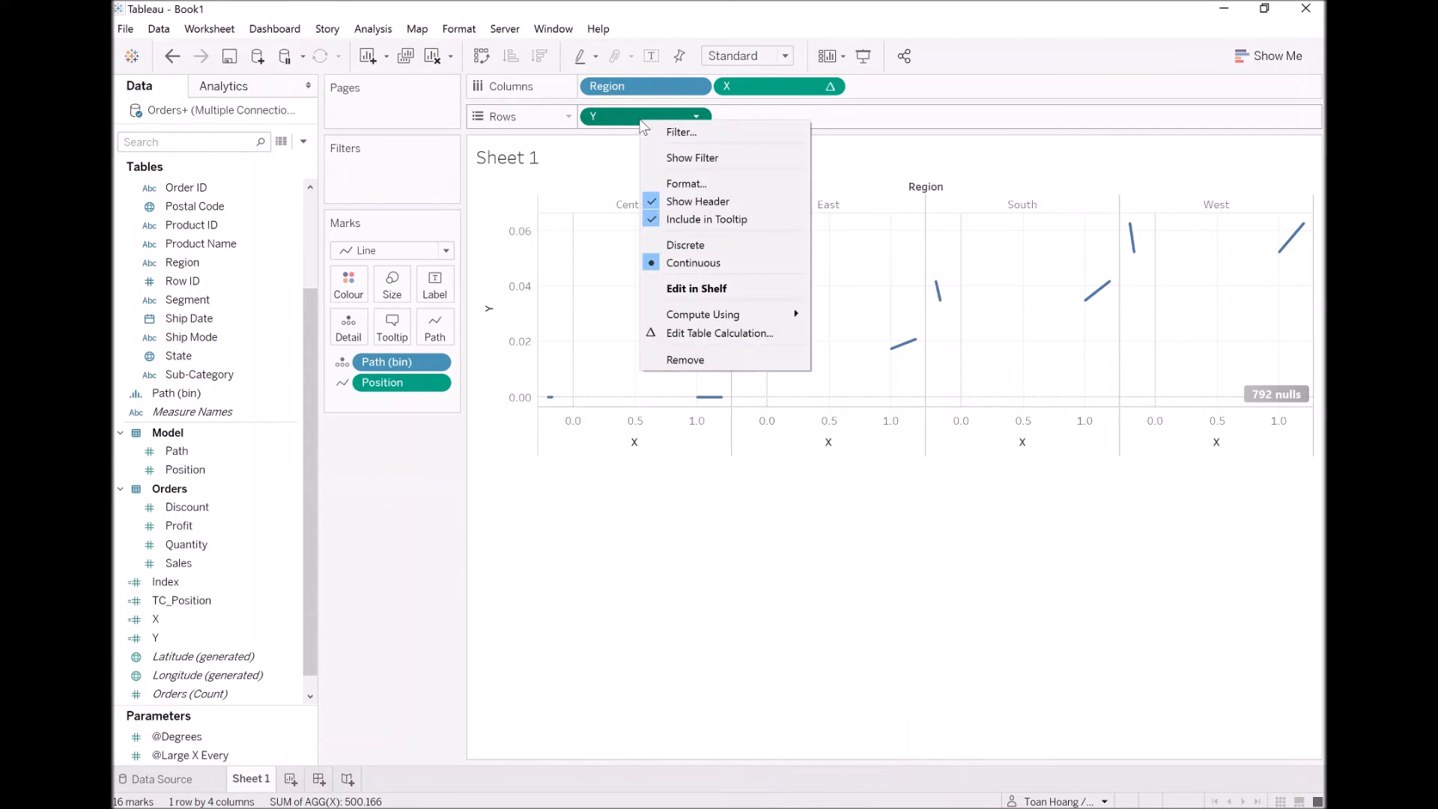
{"action": "mouse_move", "coordinate": [702, 313]}
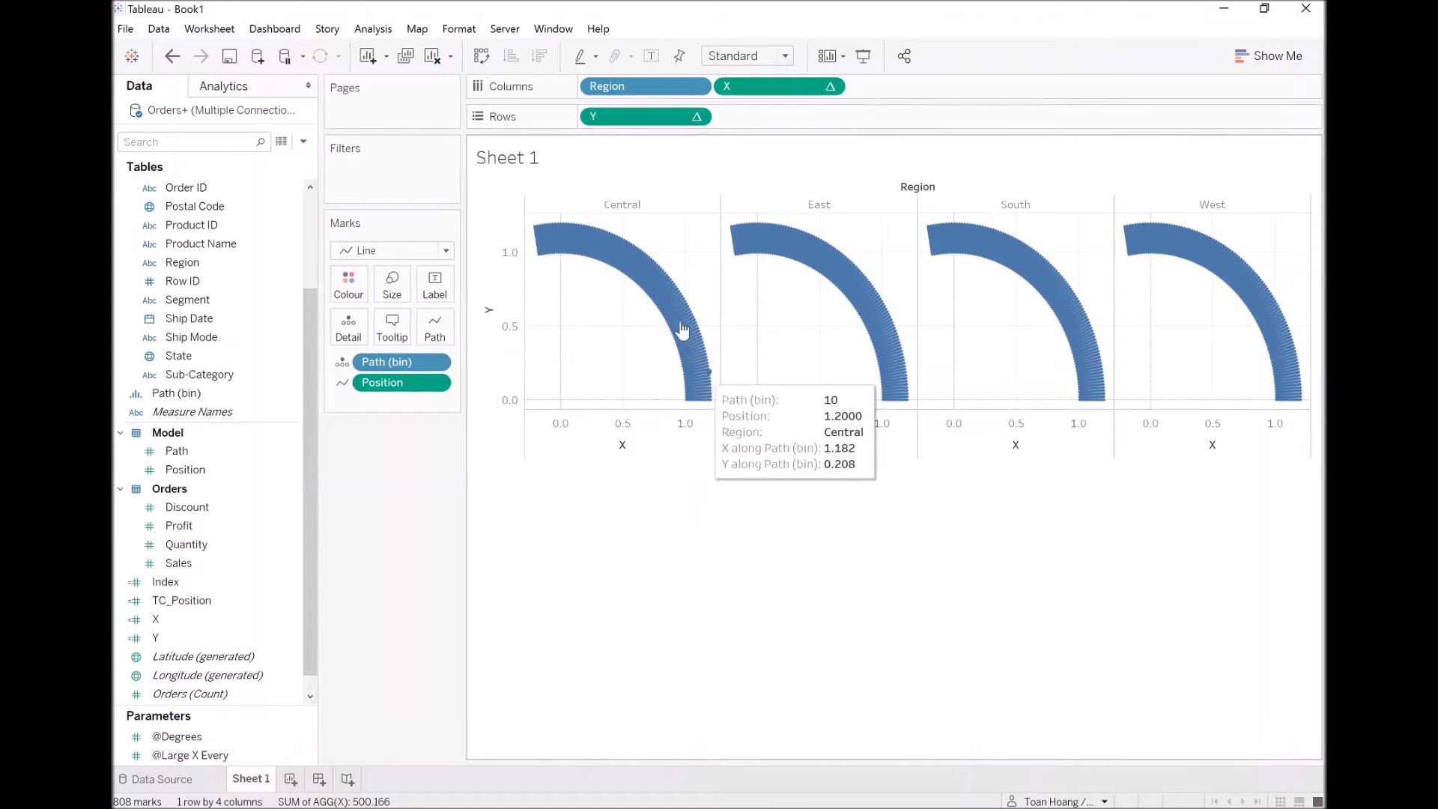
{"action": "mouse_move", "coordinate": [696, 375]}
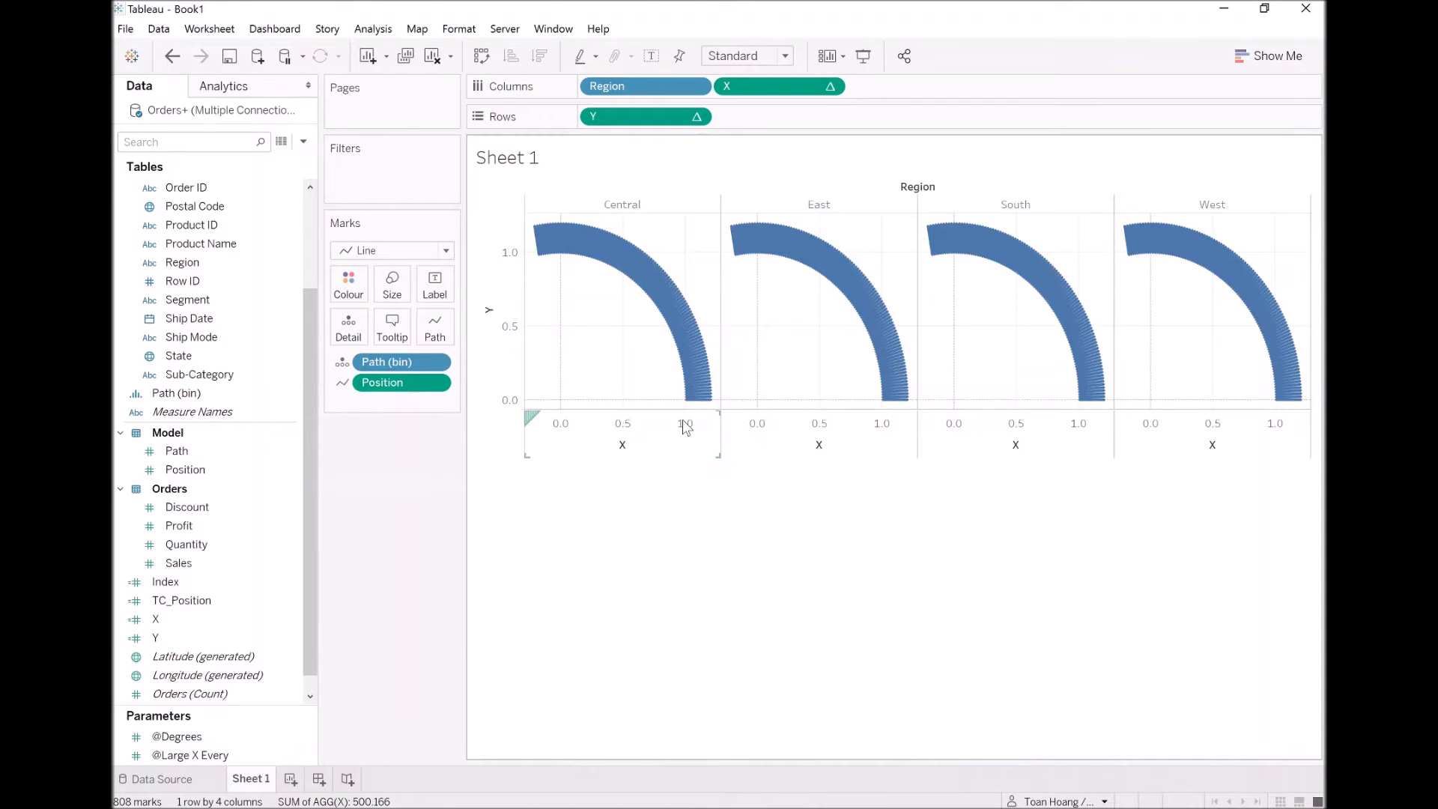
{"action": "mouse_move", "coordinate": [680, 441]}
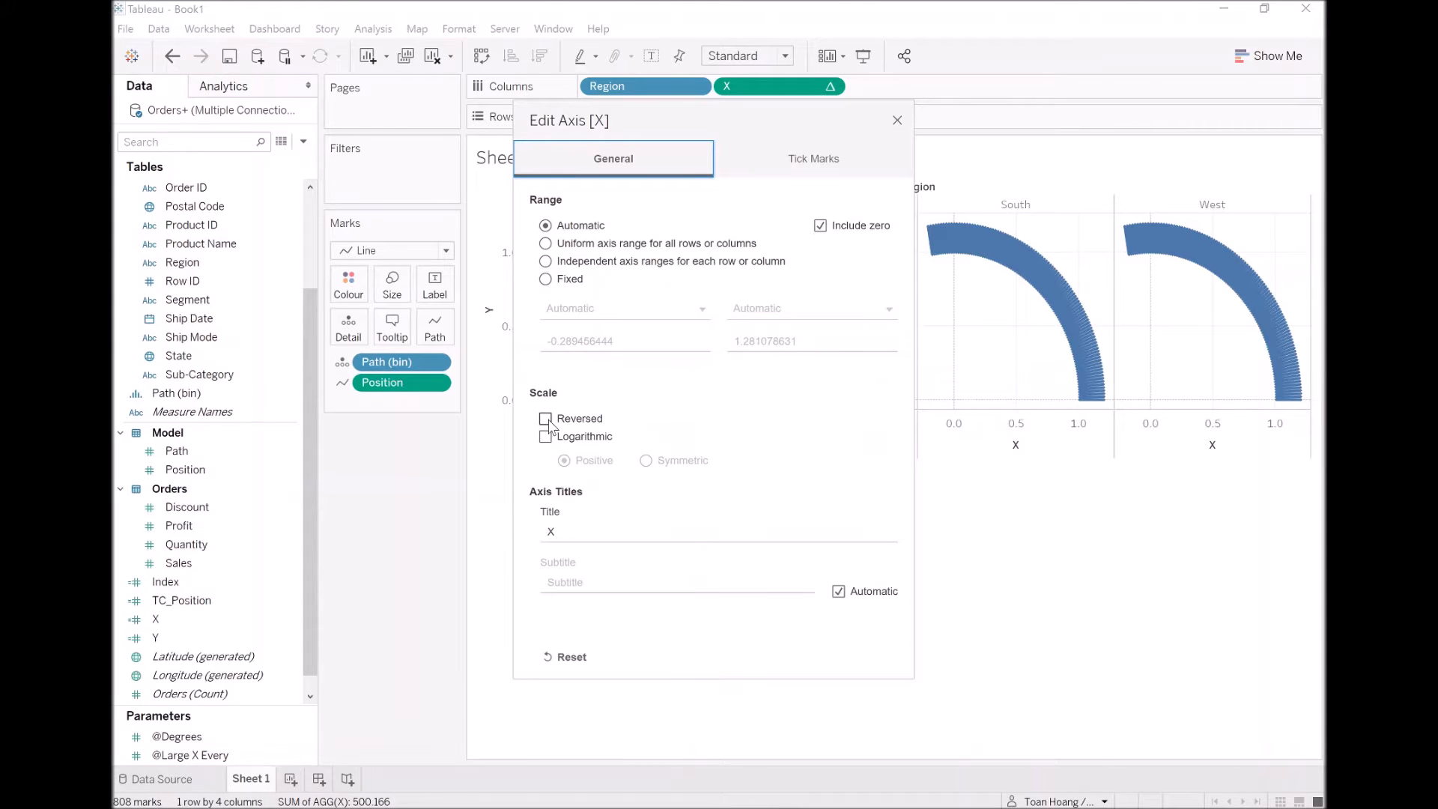
Set the X axis scale to Reversed so each Region's arc mirrors left-to-right
{"action": "left_click", "coordinate": [546, 418]}
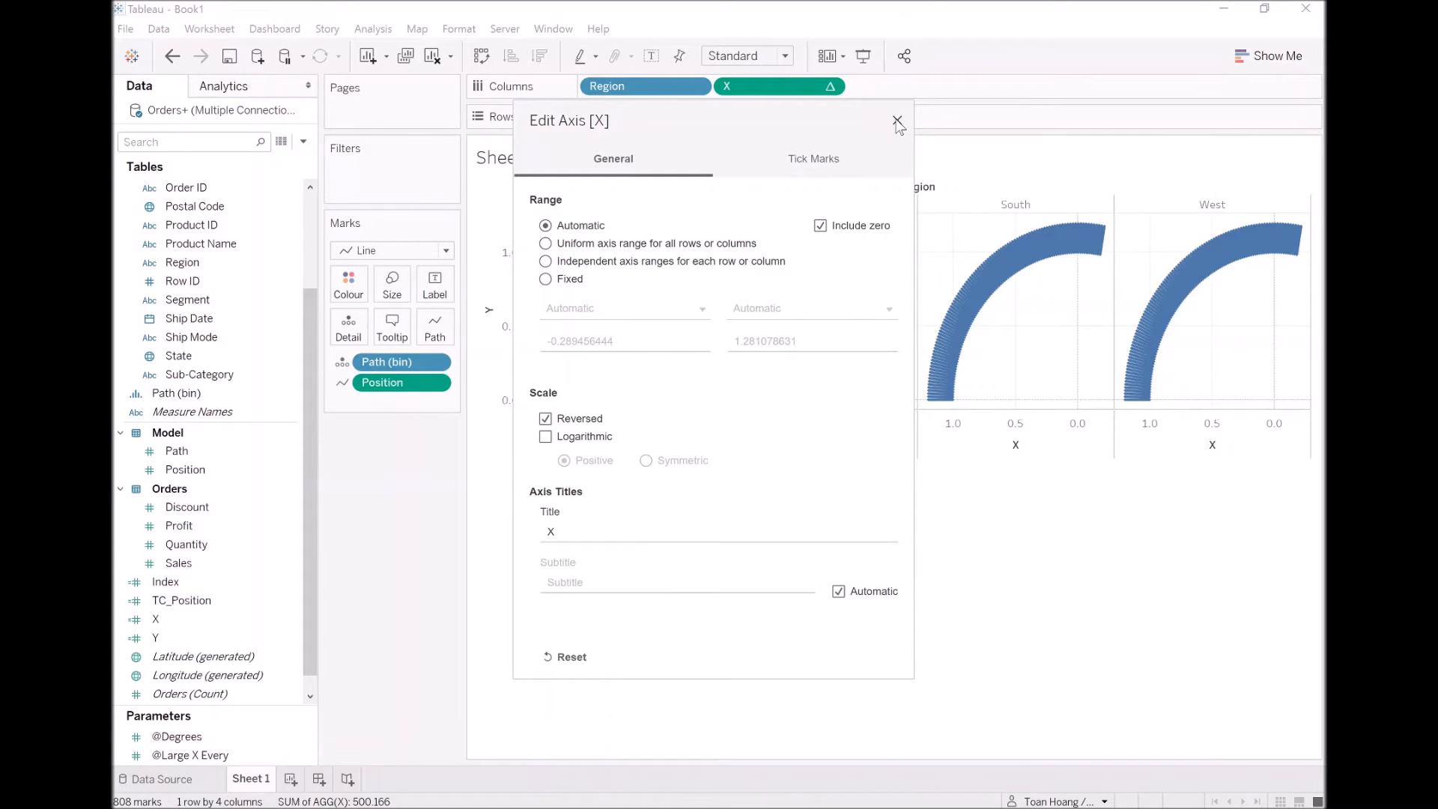
{"action": "left_click", "coordinate": [898, 119]}
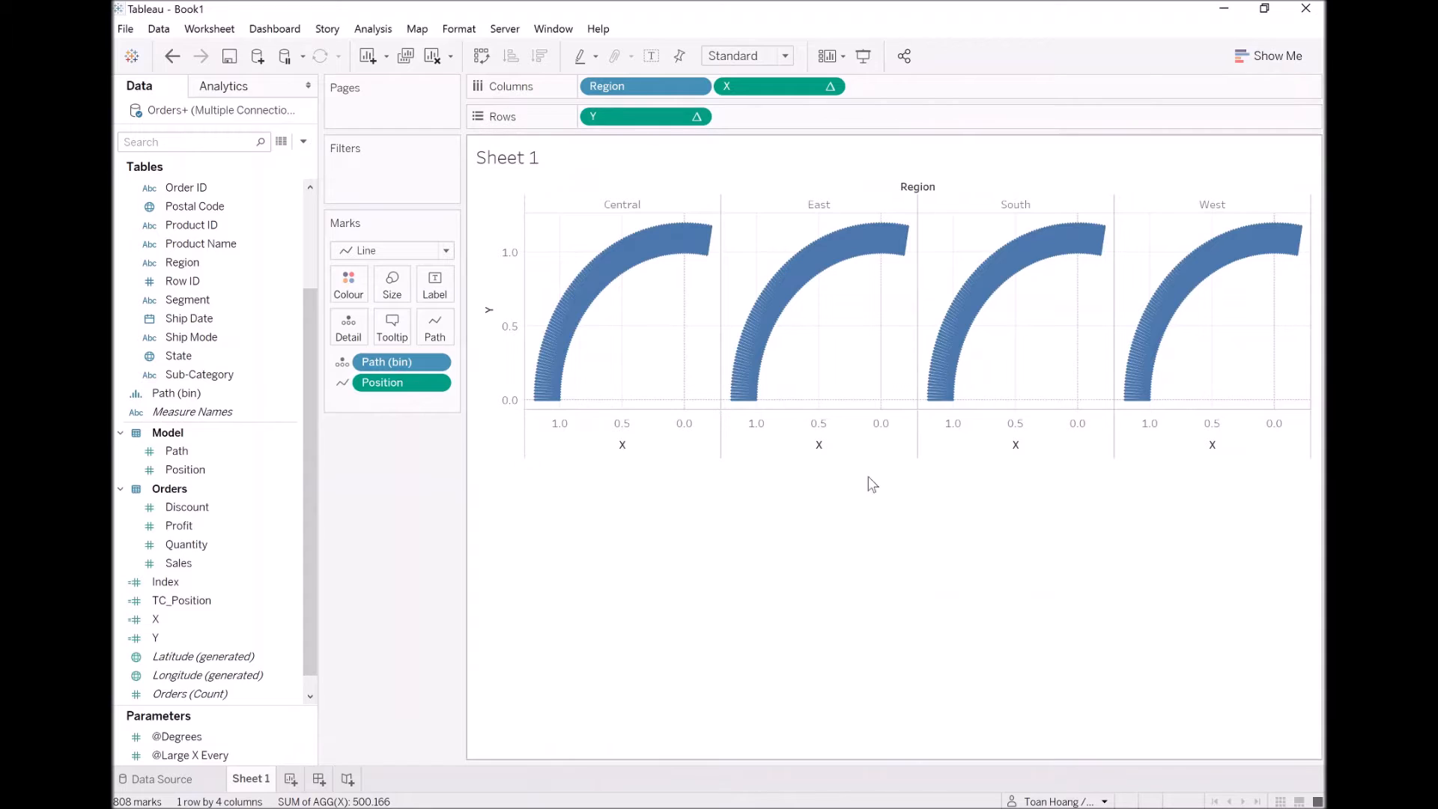
{"action": "mouse_move", "coordinate": [717, 552]}
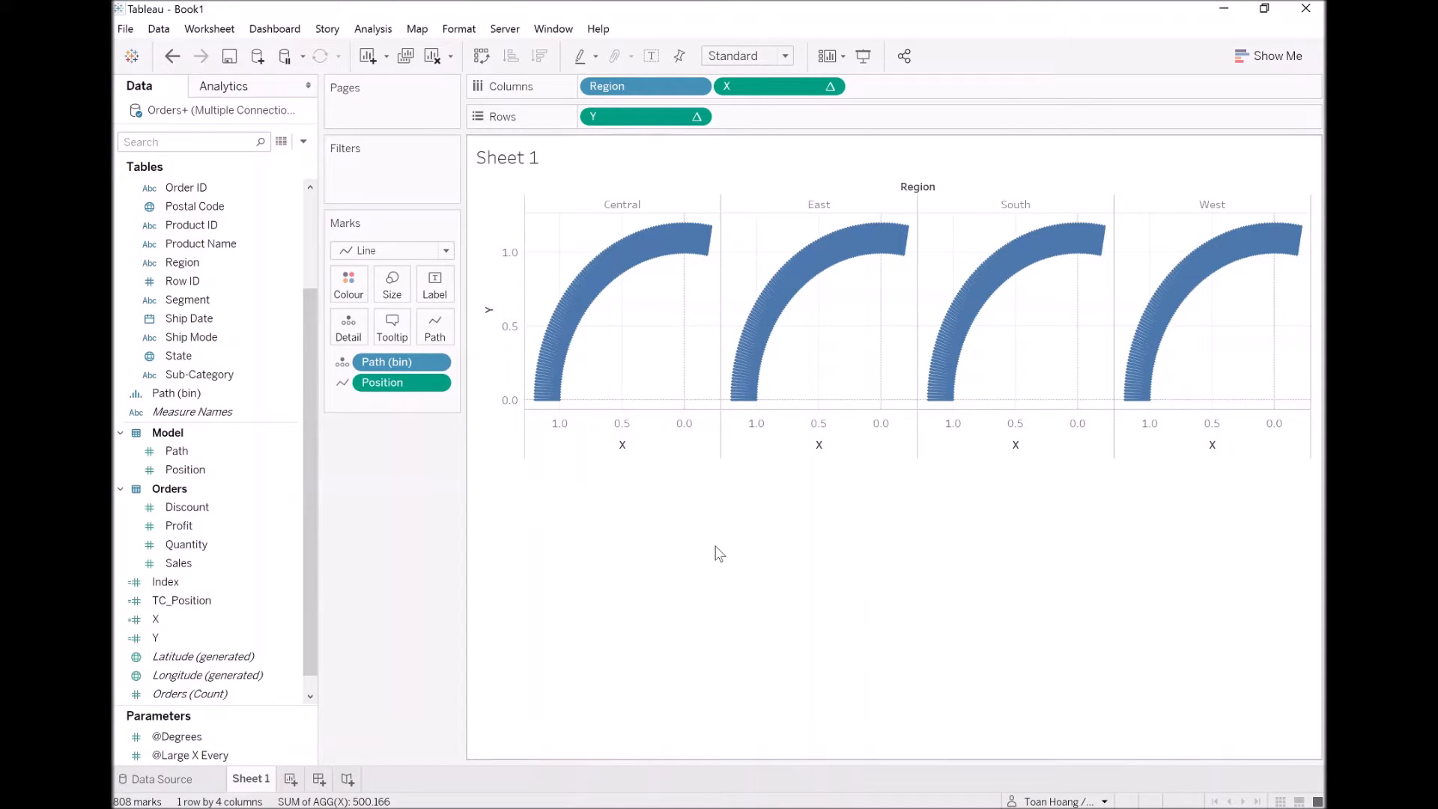
{"action": "mouse_move", "coordinate": [569, 370]}
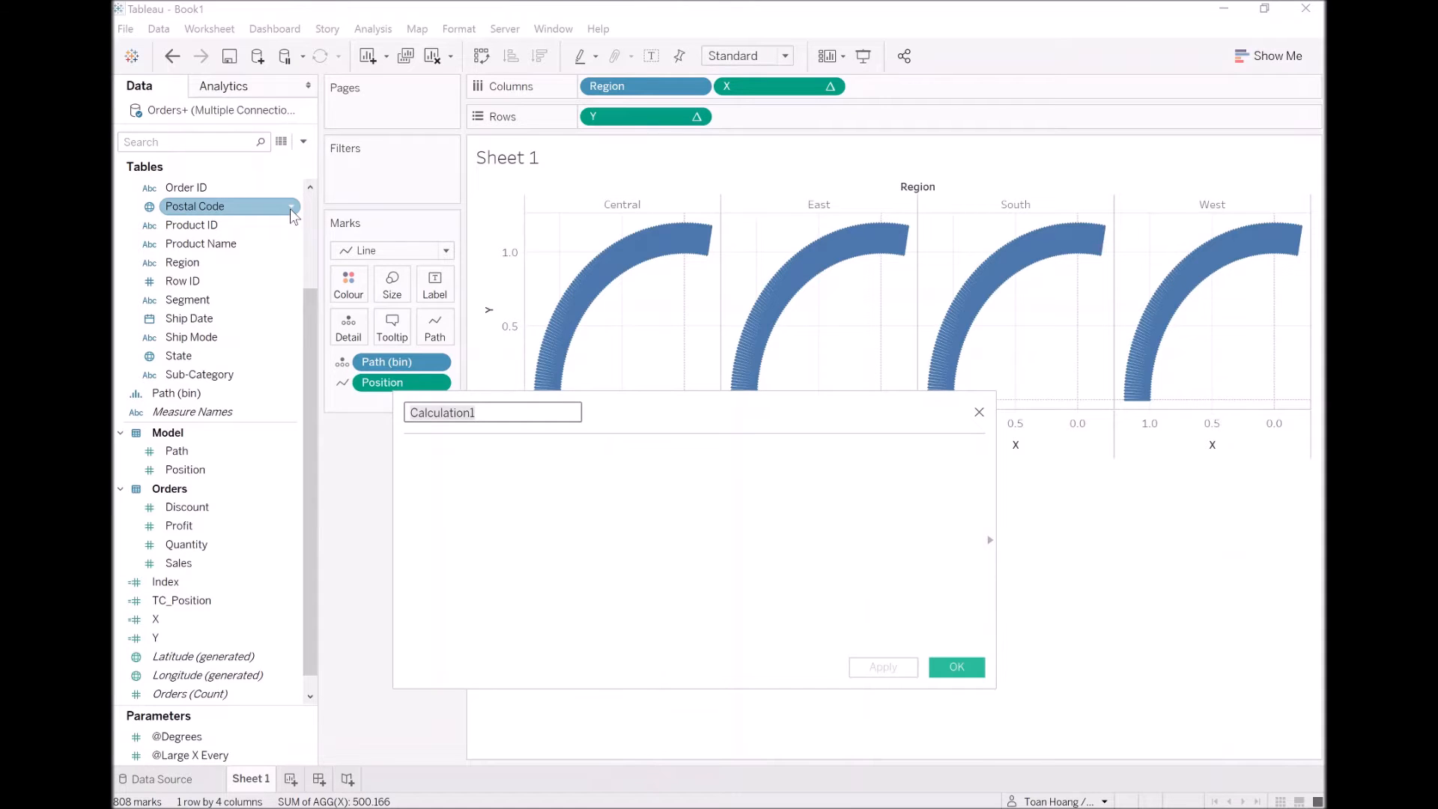
Start TC_Step Size as WINDOW_MAX(MAX([Path])) / WINDOW_MAX([Index])
{"action": "type", "text": "TC_Step Size"}
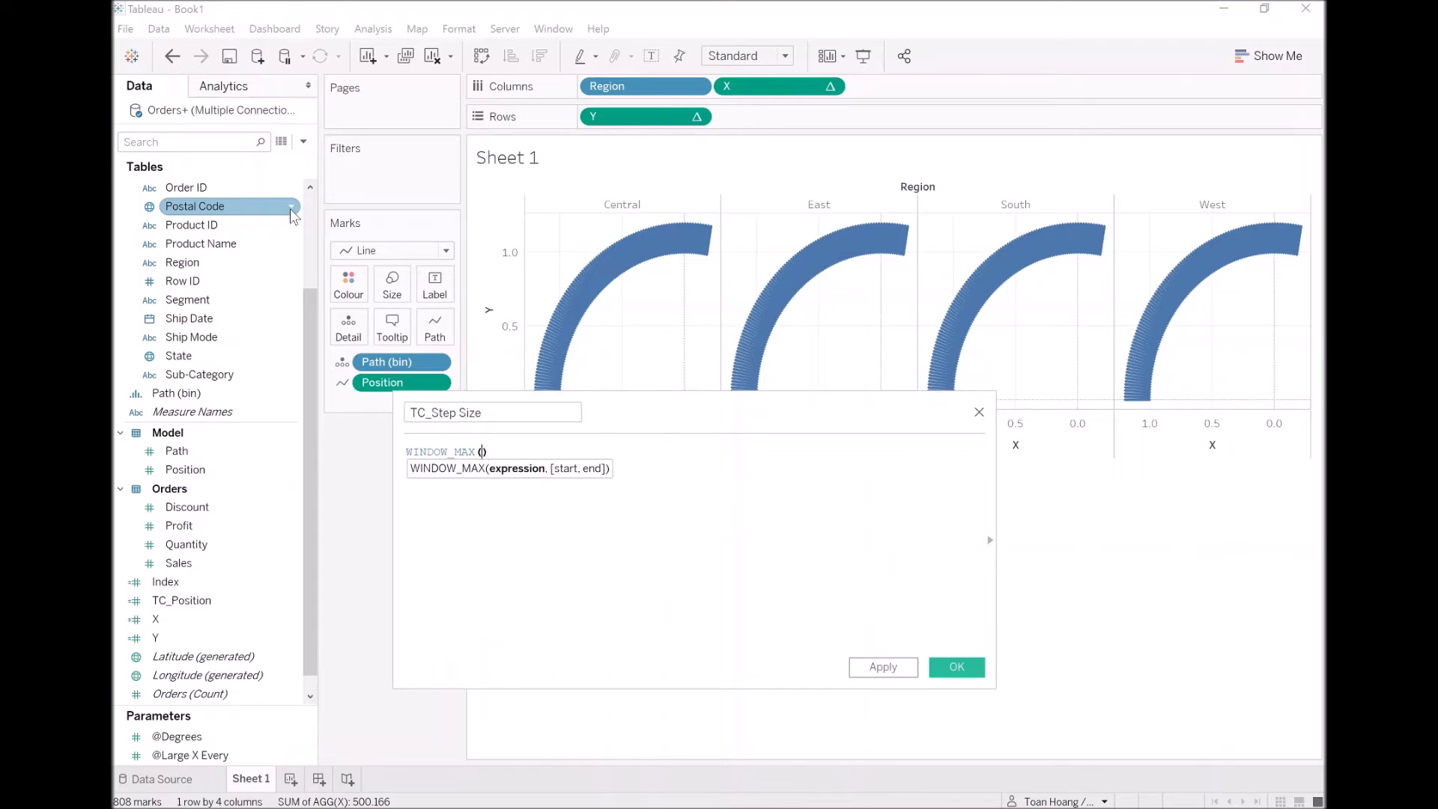
{"action": "type", "text": "MAX("}
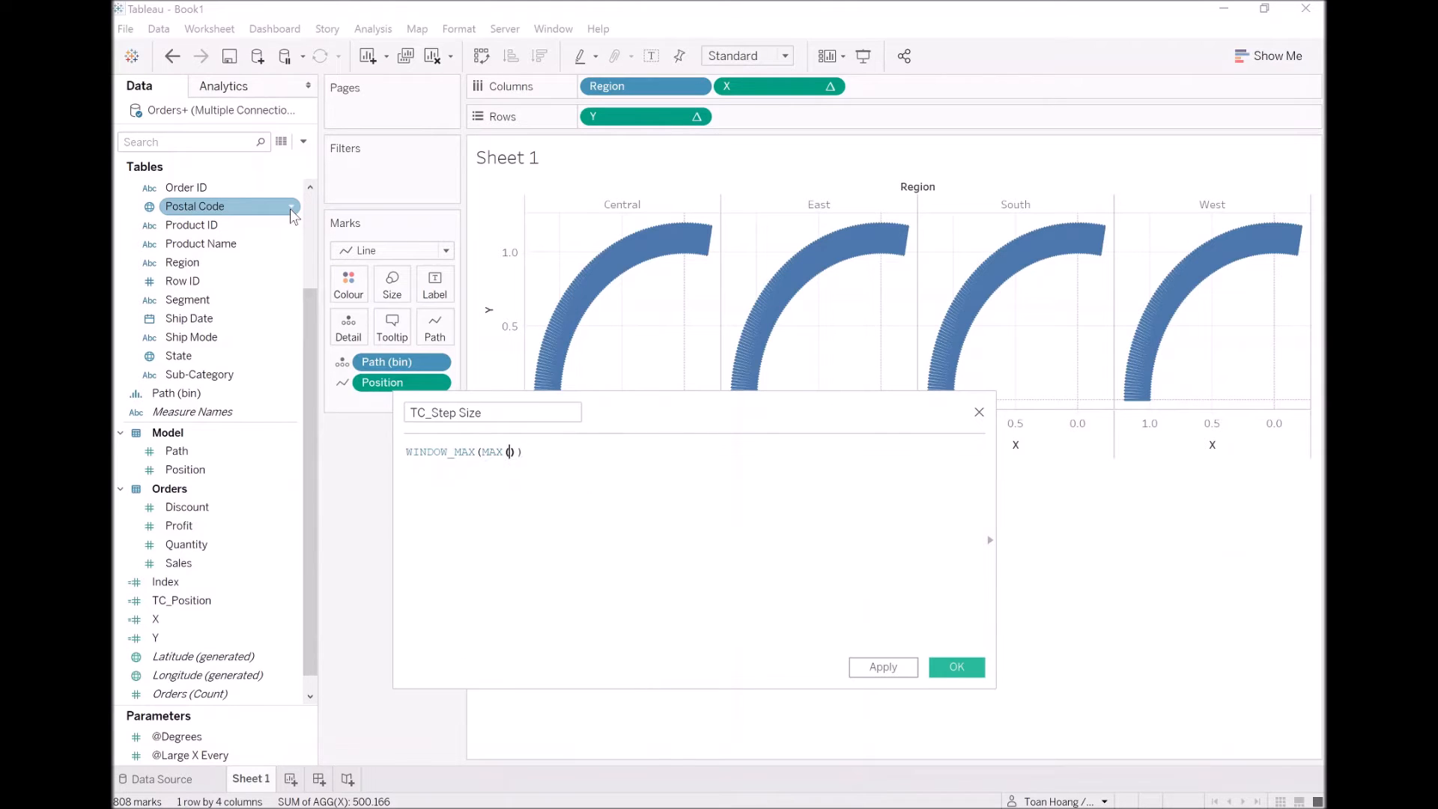
{"action": "type", "text": "[Path]"}
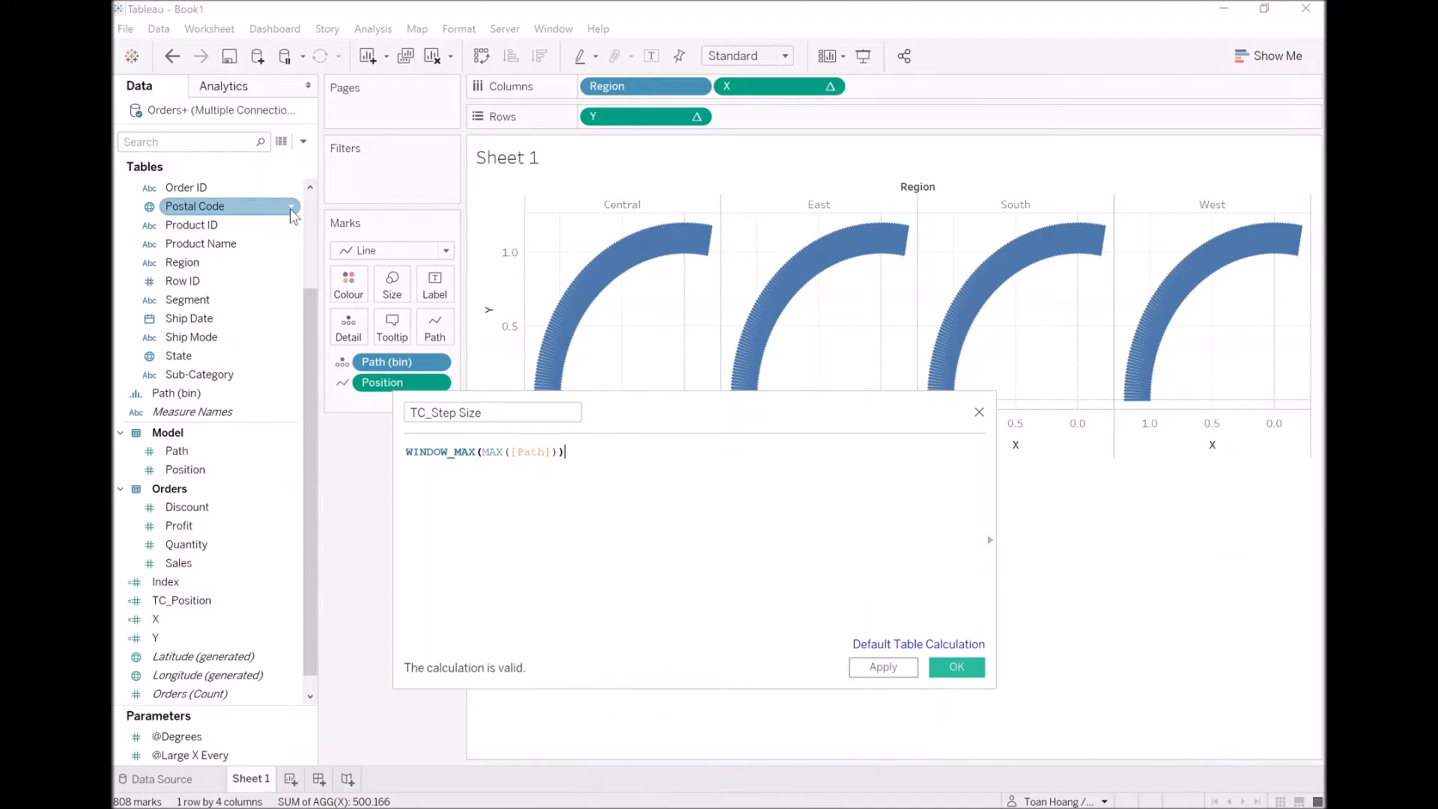
{"action": "type", "text": "/"}
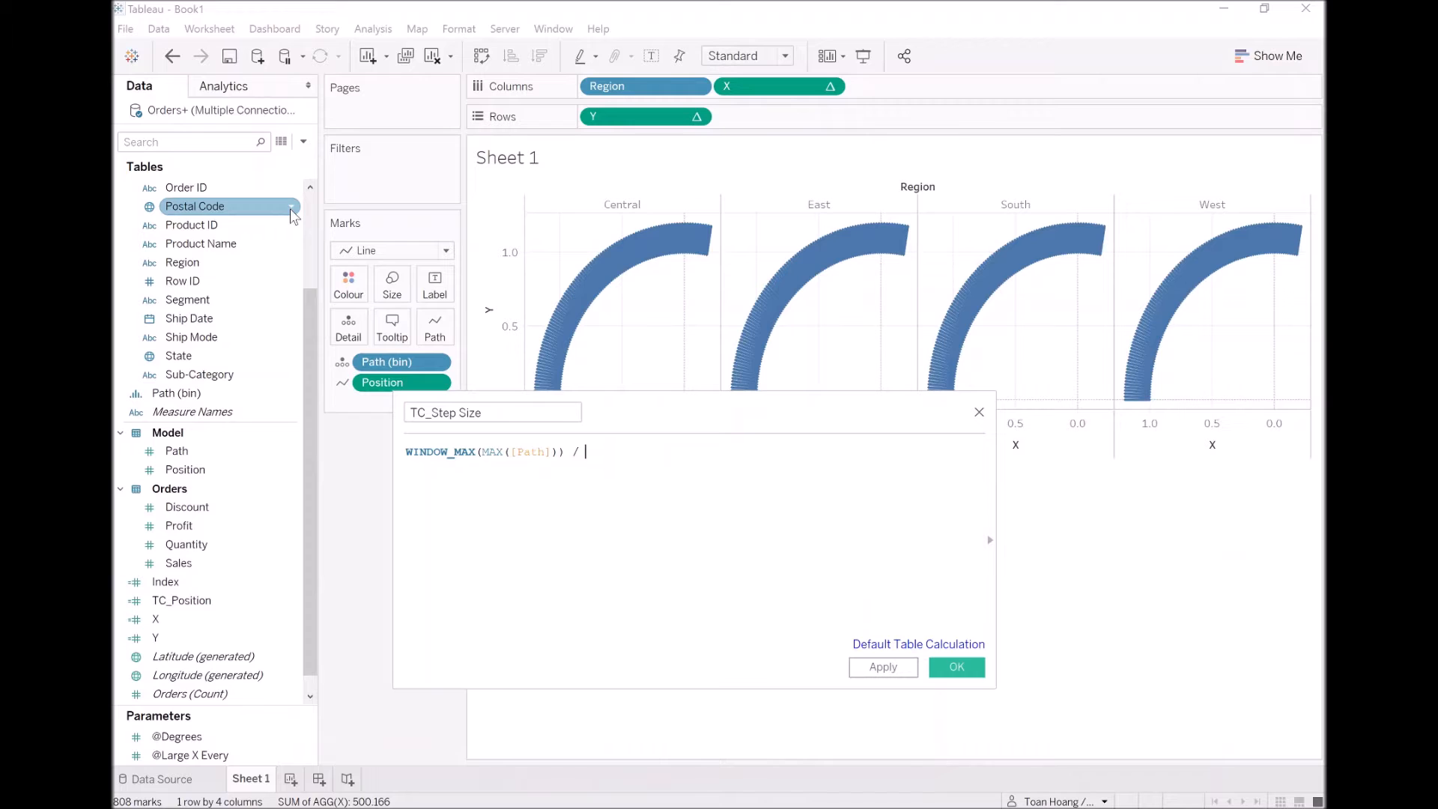
{"action": "type", "text": "window"}
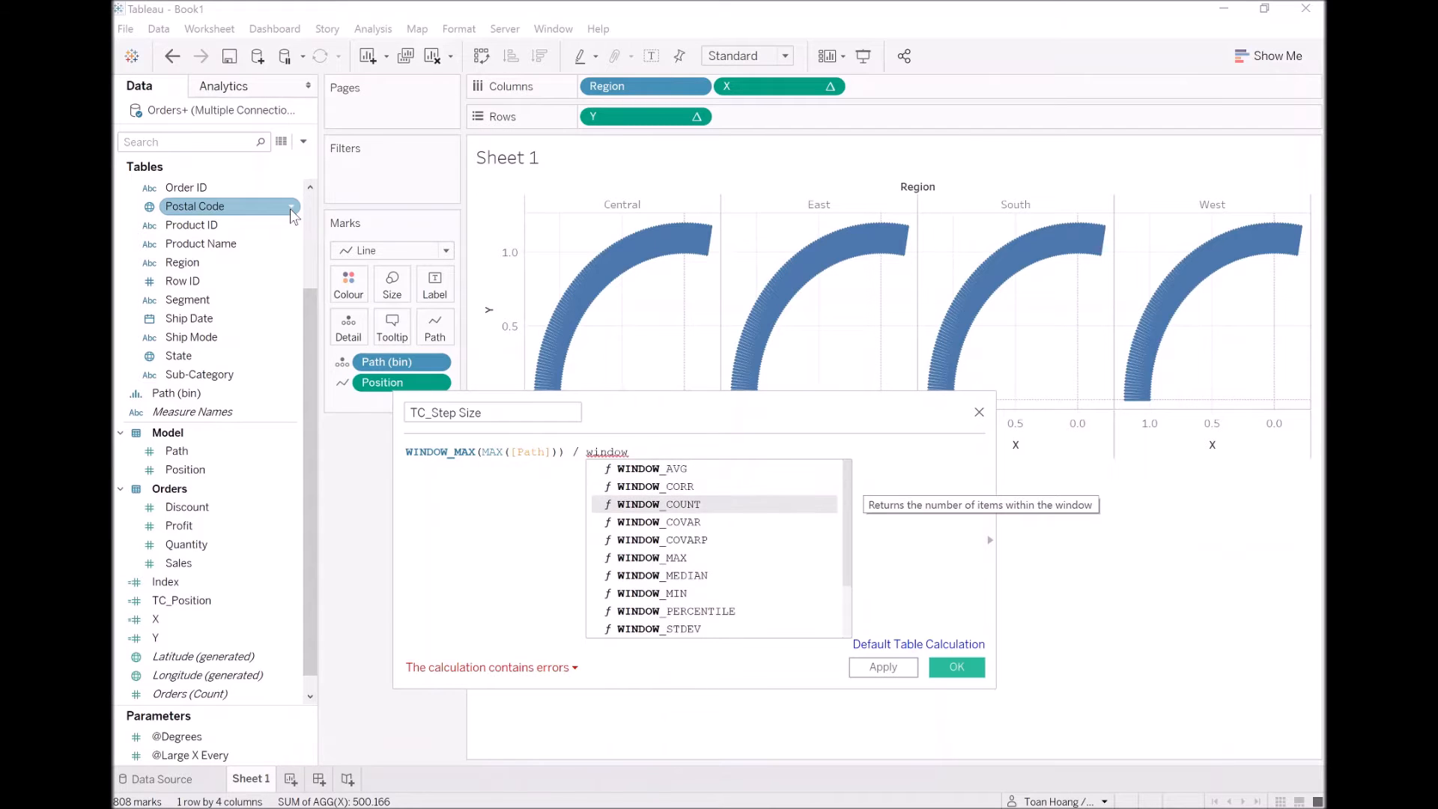
{"action": "left_click", "coordinate": [651, 557]}
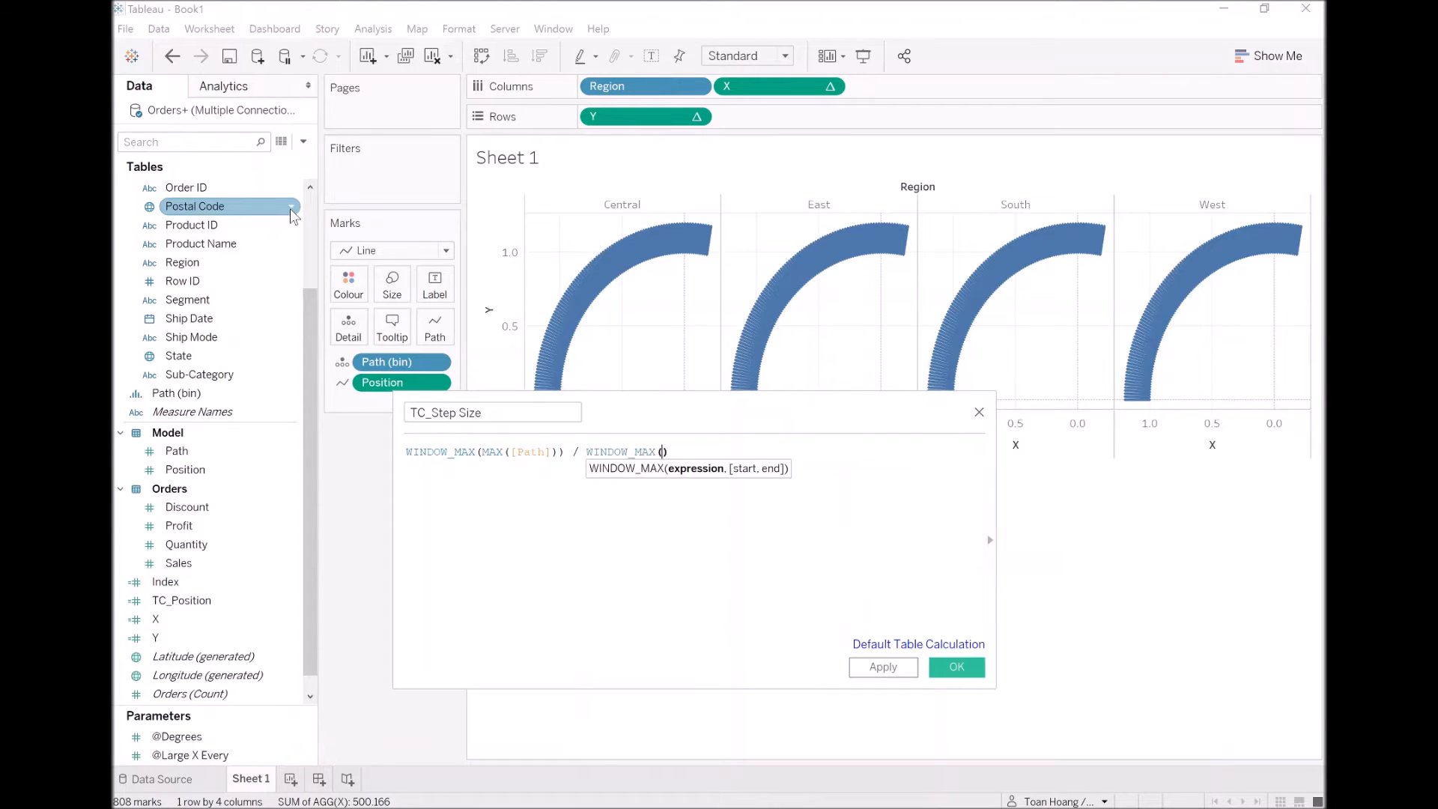
{"action": "type", "text": "[Index]"}
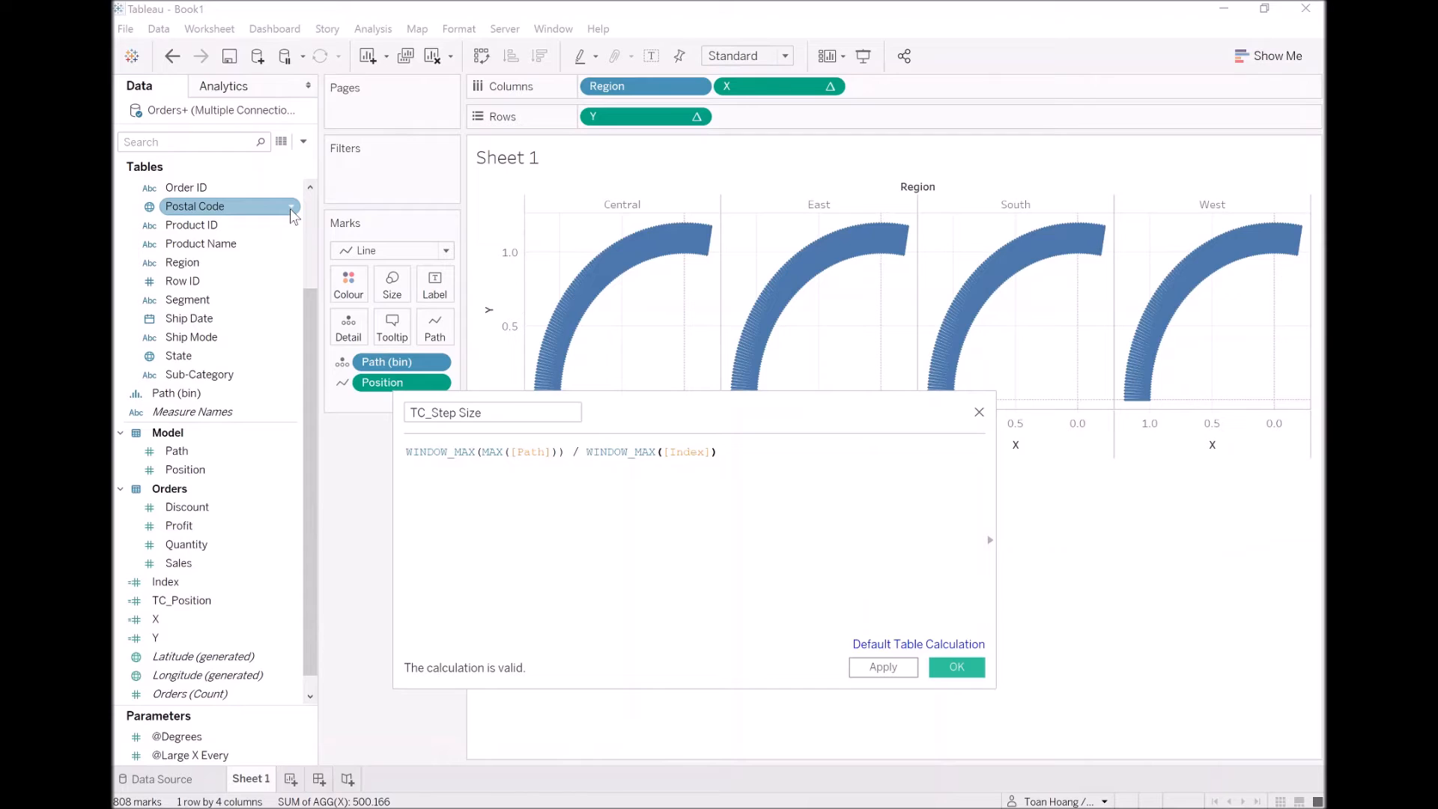
{"action": "type", "text": "*"}
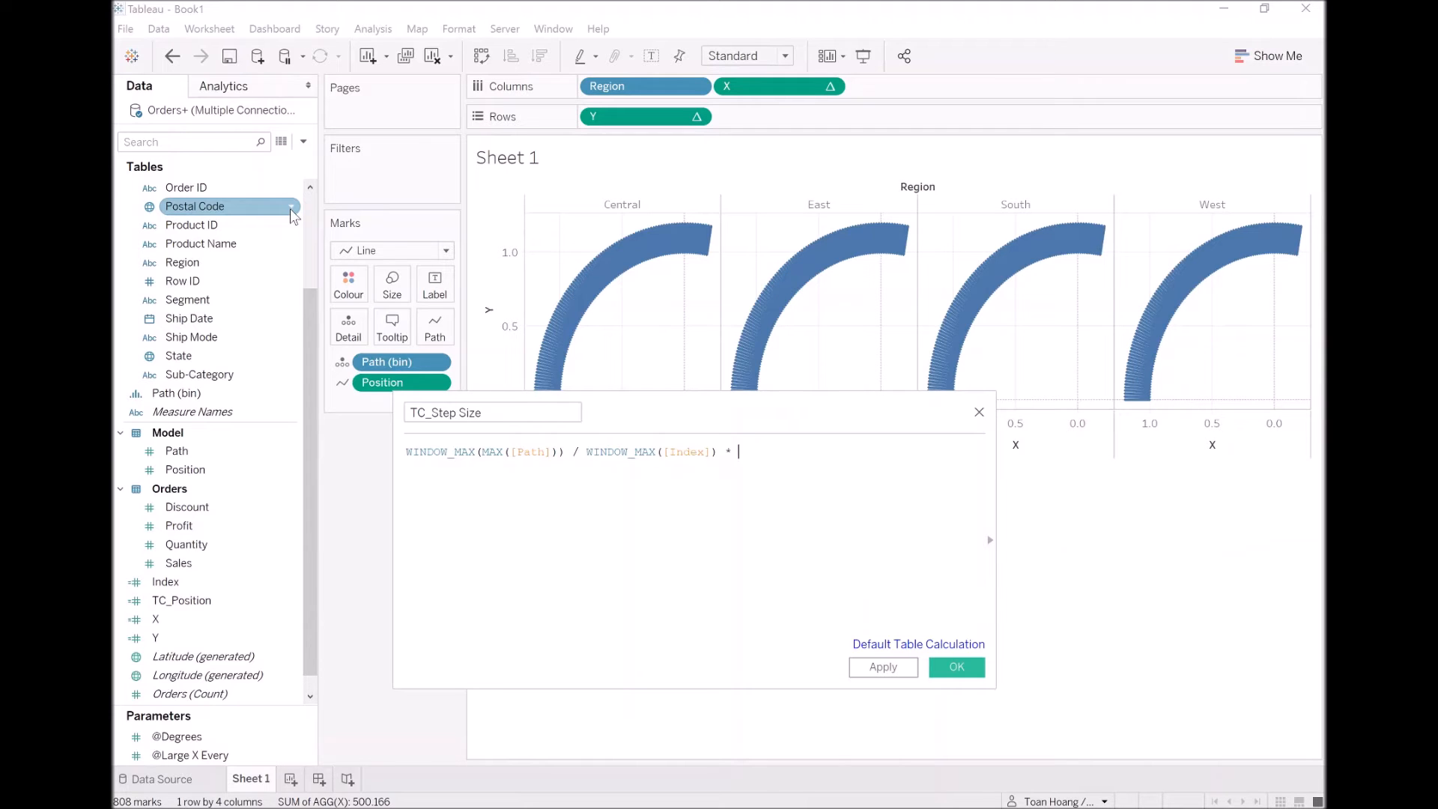
{"action": "type", "text": "x"}
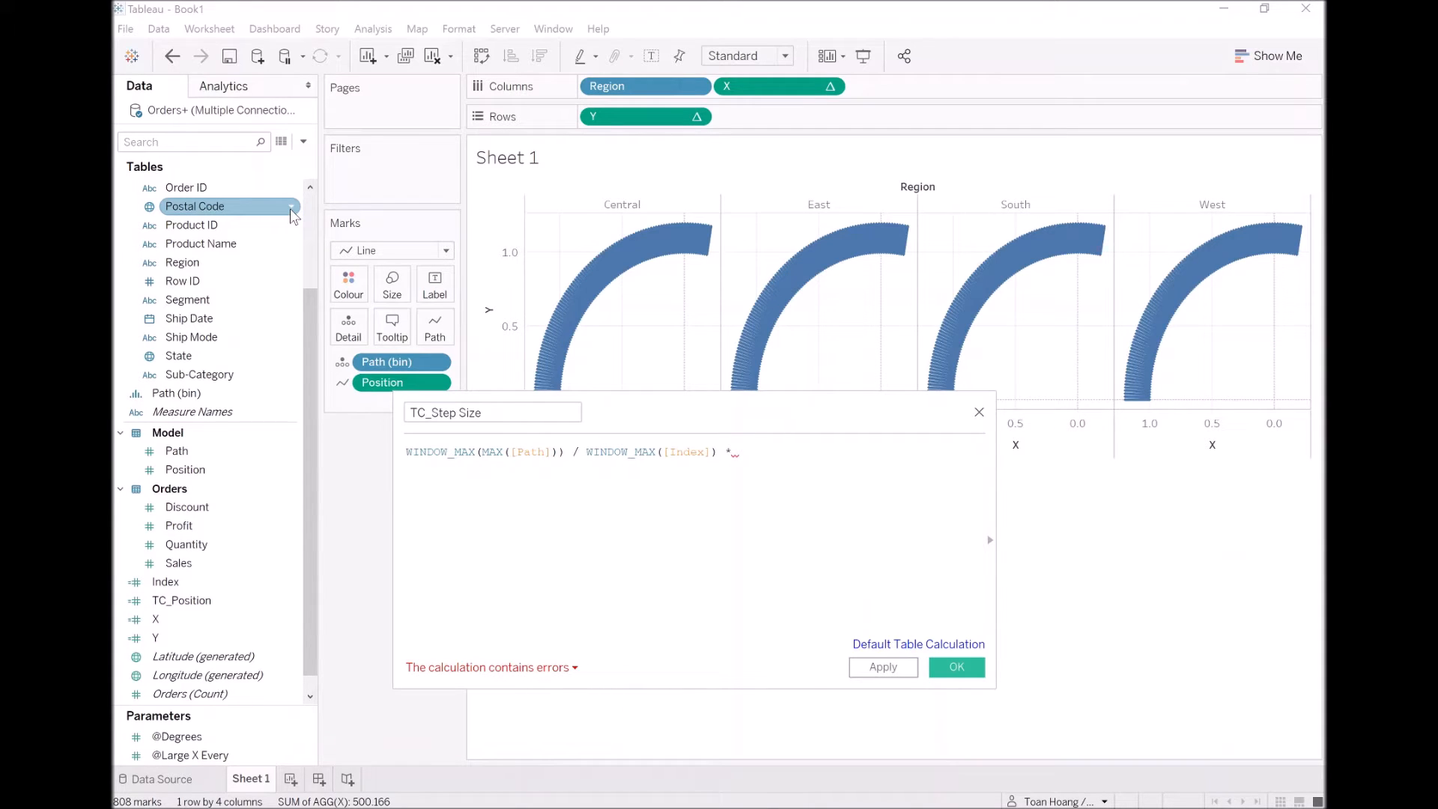
{"action": "type", "text": "[@Degrees]"}
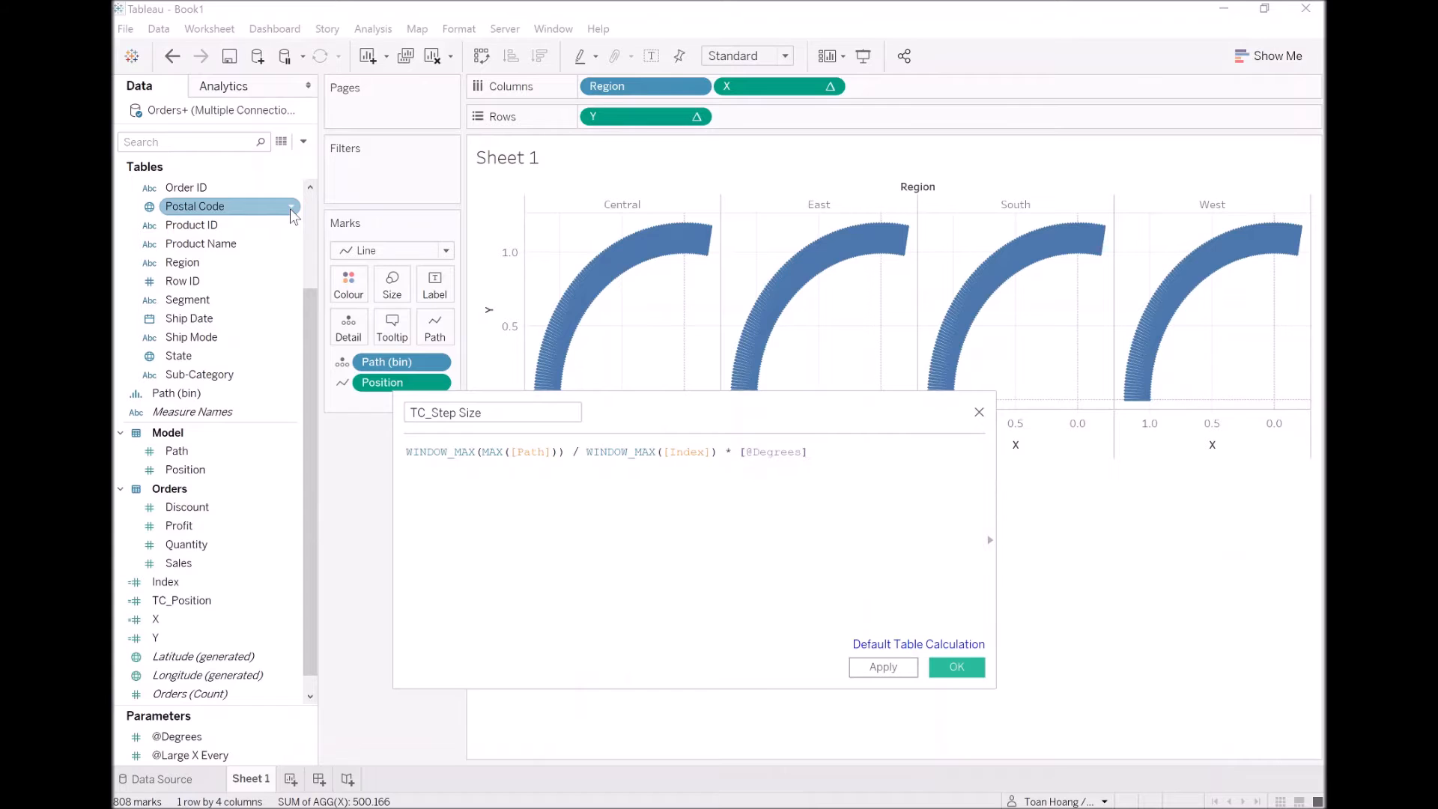
{"action": "left_click", "coordinate": [806, 451]}
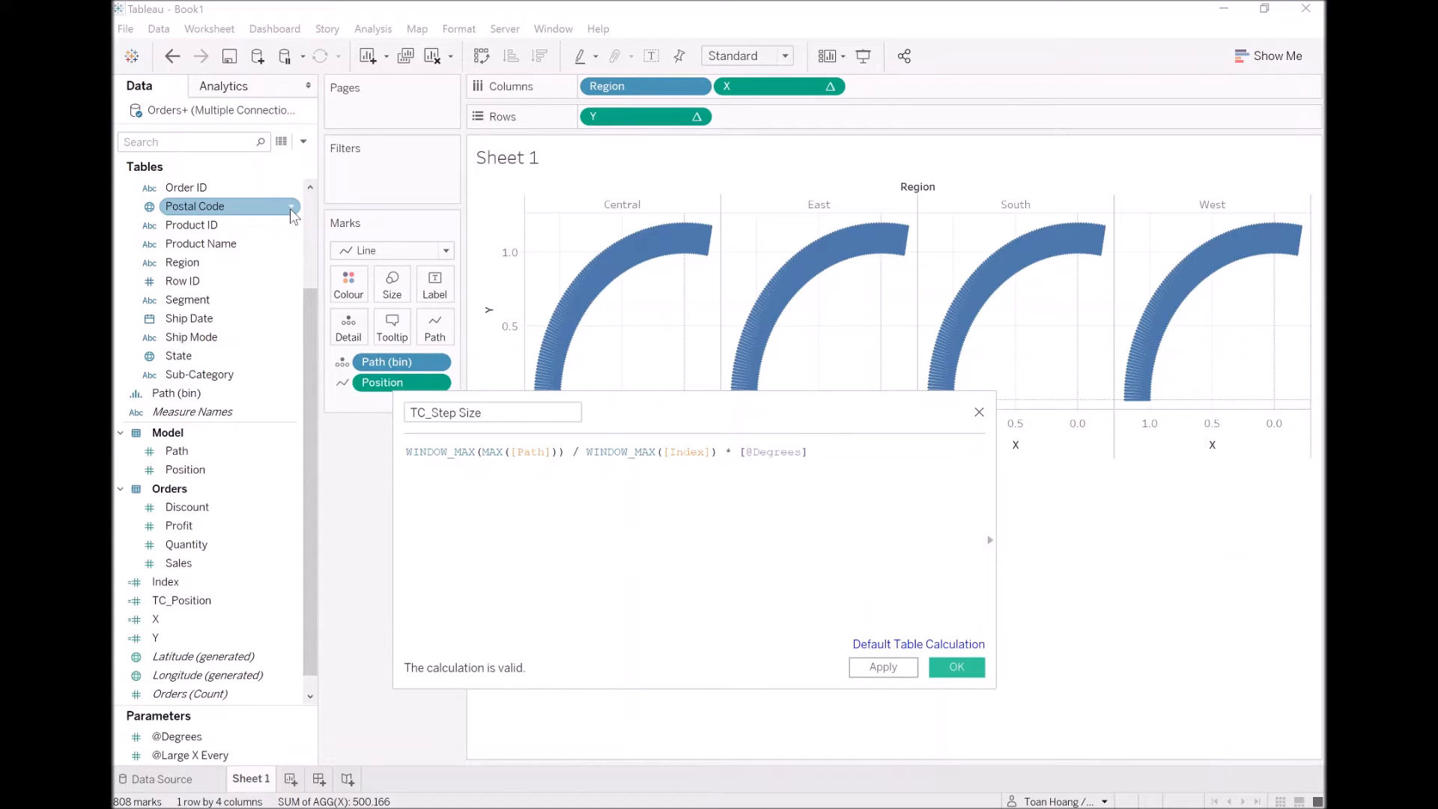
{"action": "left_click", "coordinate": [804, 450]}
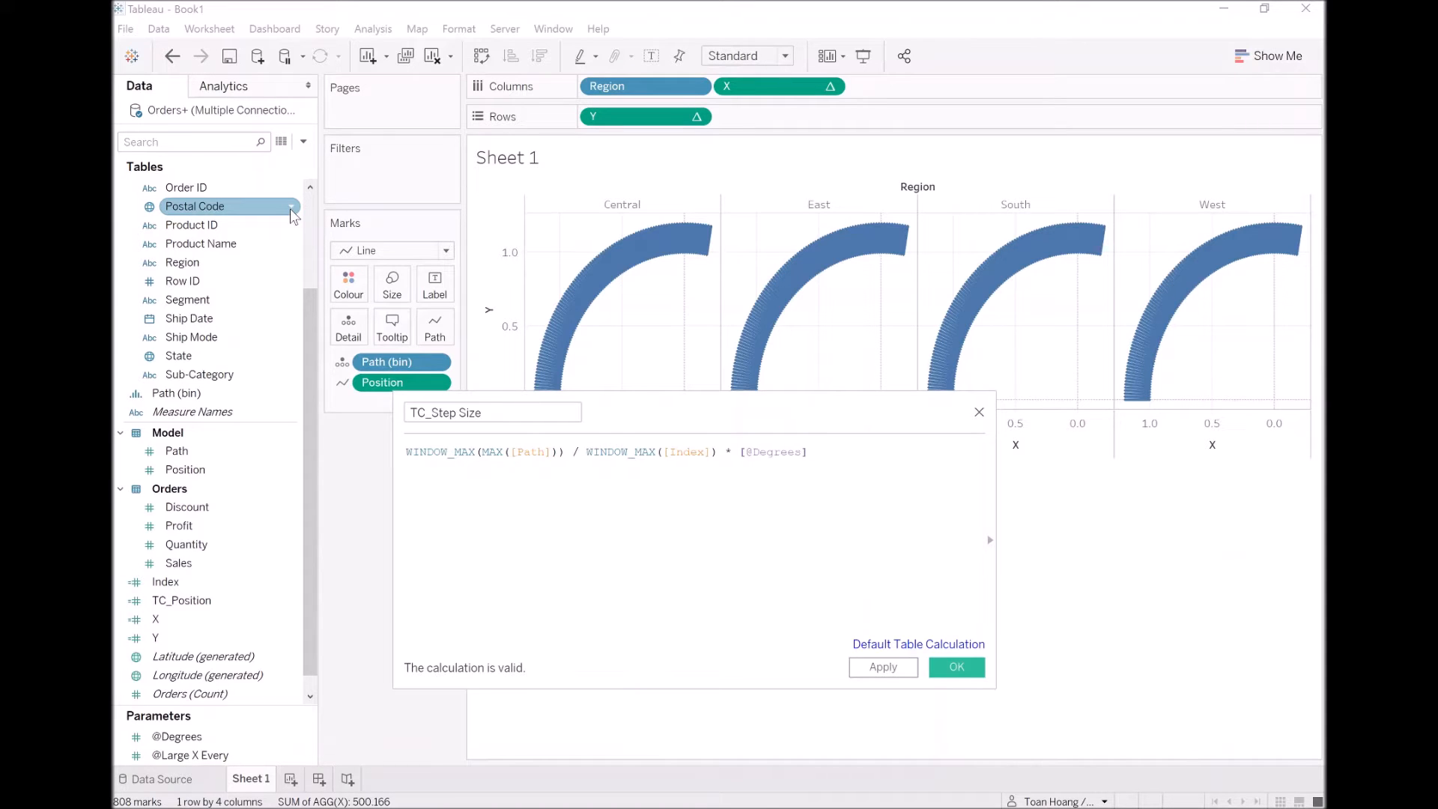
{"action": "left_click", "coordinate": [806, 451]}
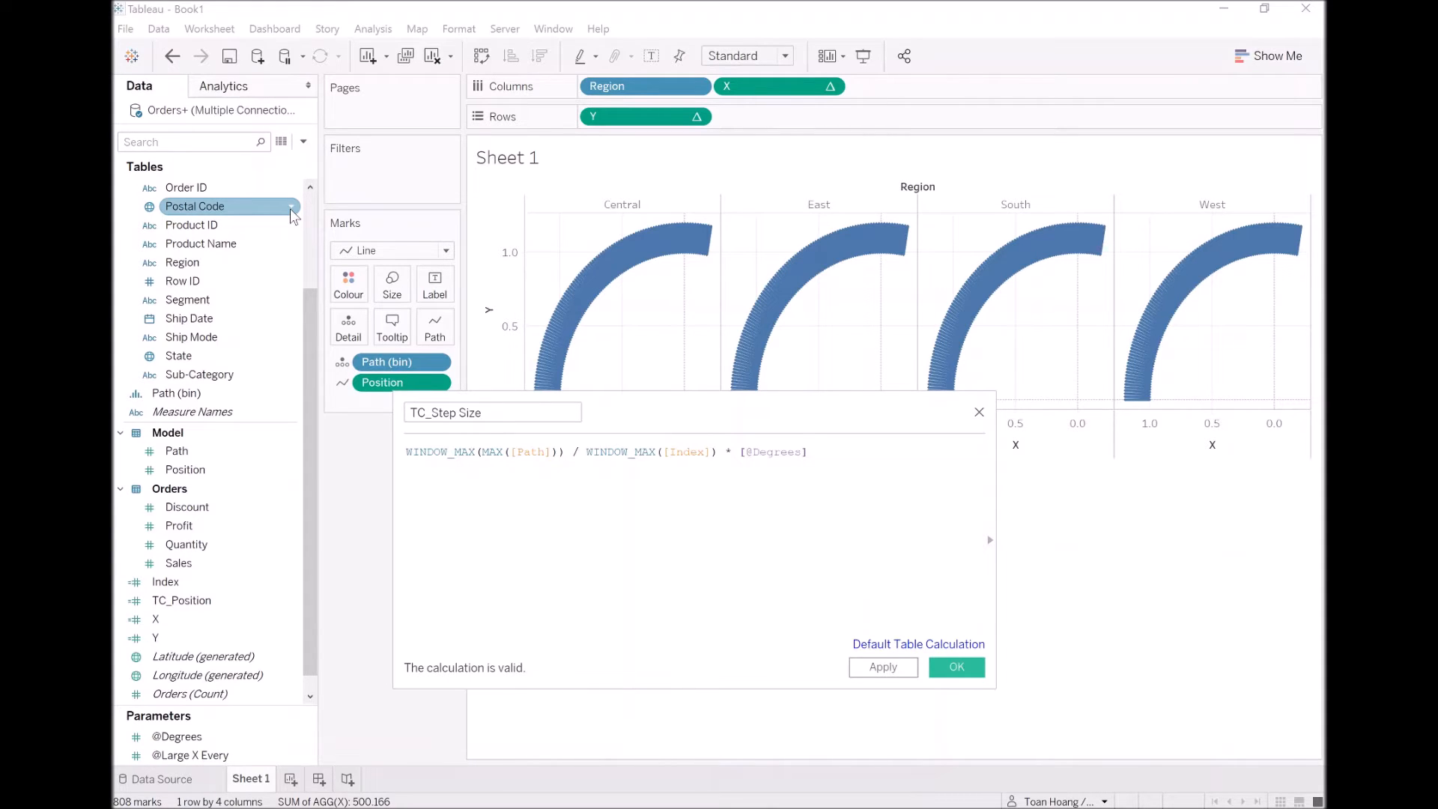
{"action": "type", "text": "/ 100"}
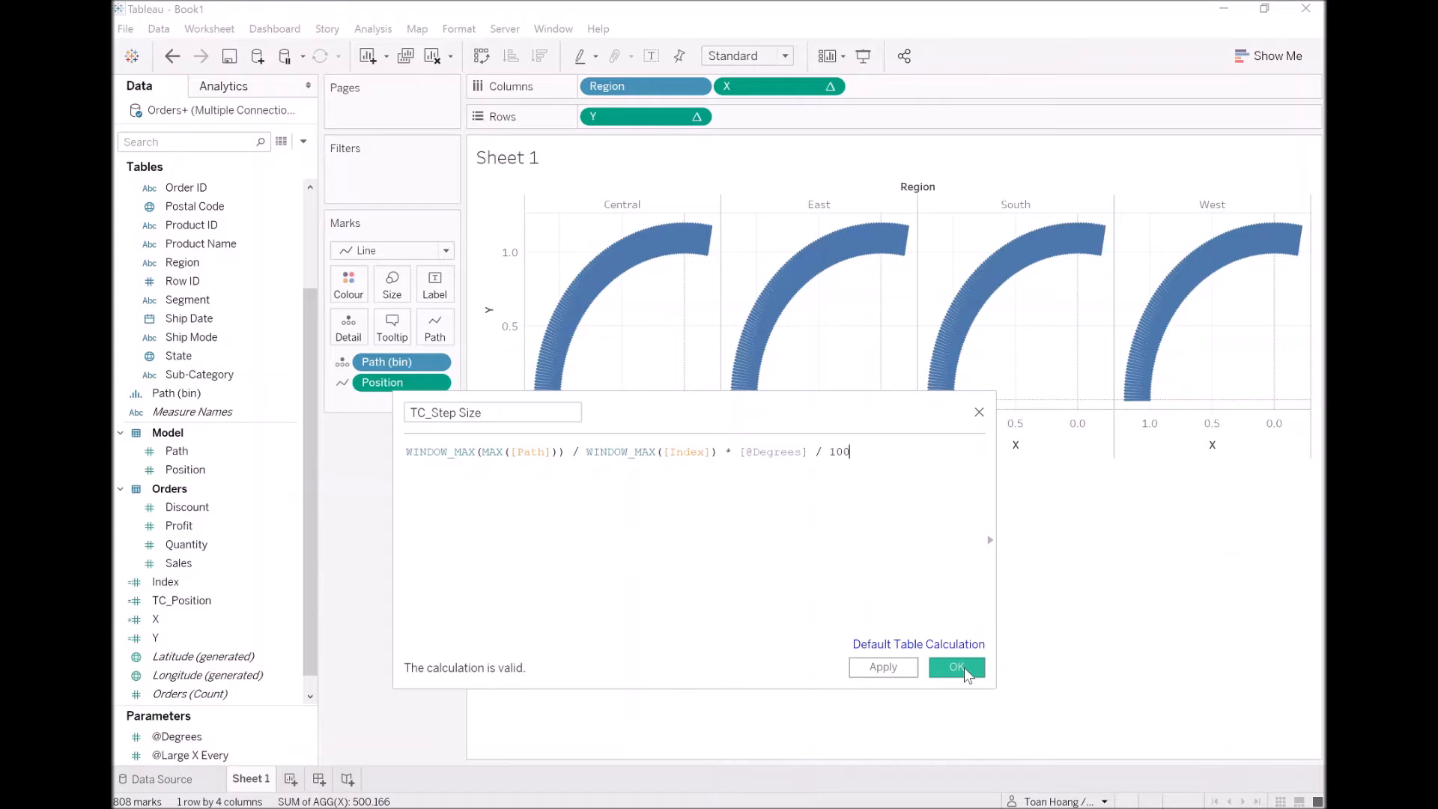
Save TC_Step Size and make X read COS(RADIANS([Index]*[TC_Step Size]))*[TC_Position]
{"action": "left_click", "coordinate": [957, 667]}
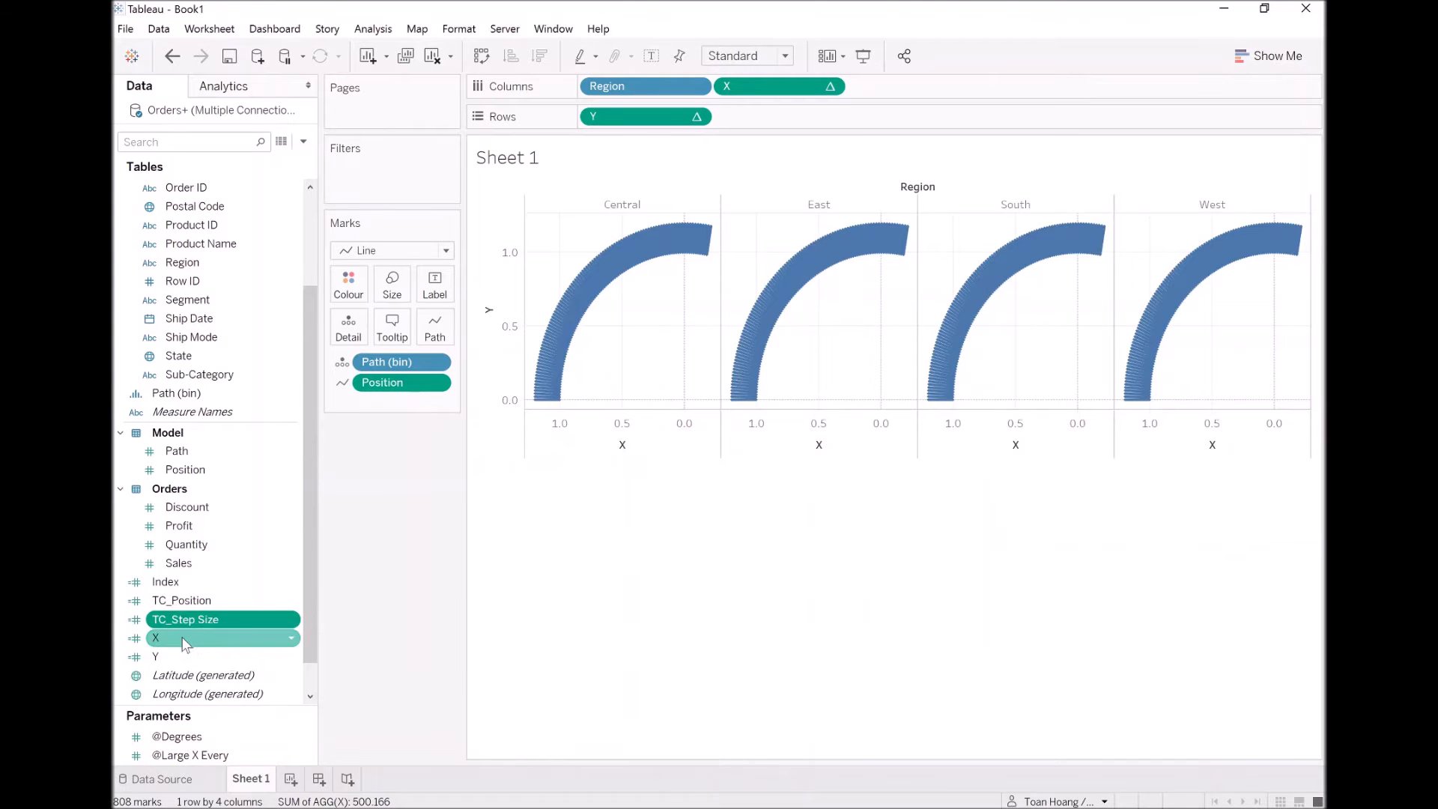
{"action": "right_click", "coordinate": [154, 639]}
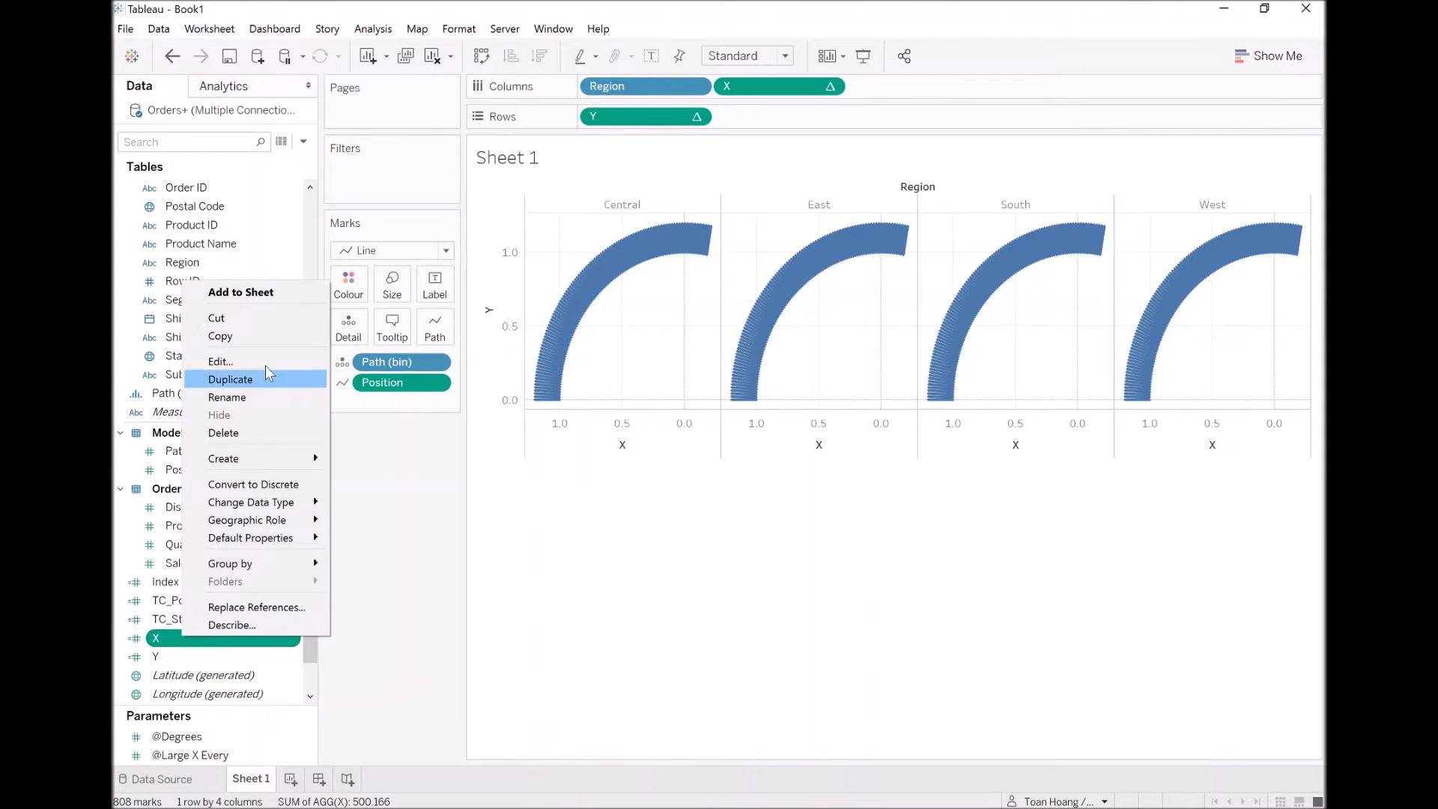
{"action": "left_click", "coordinate": [220, 361]}
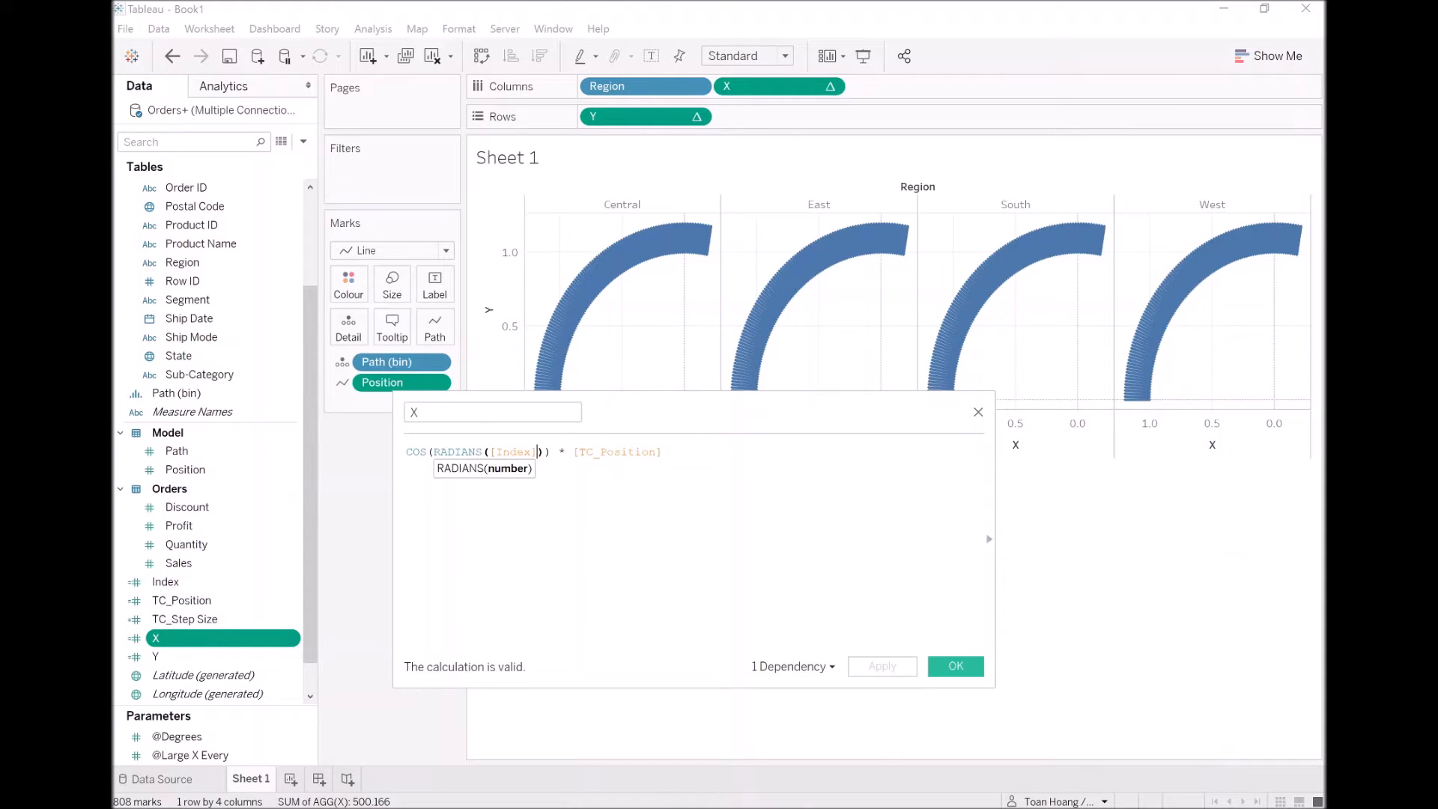
{"action": "type", "text": "*t"}
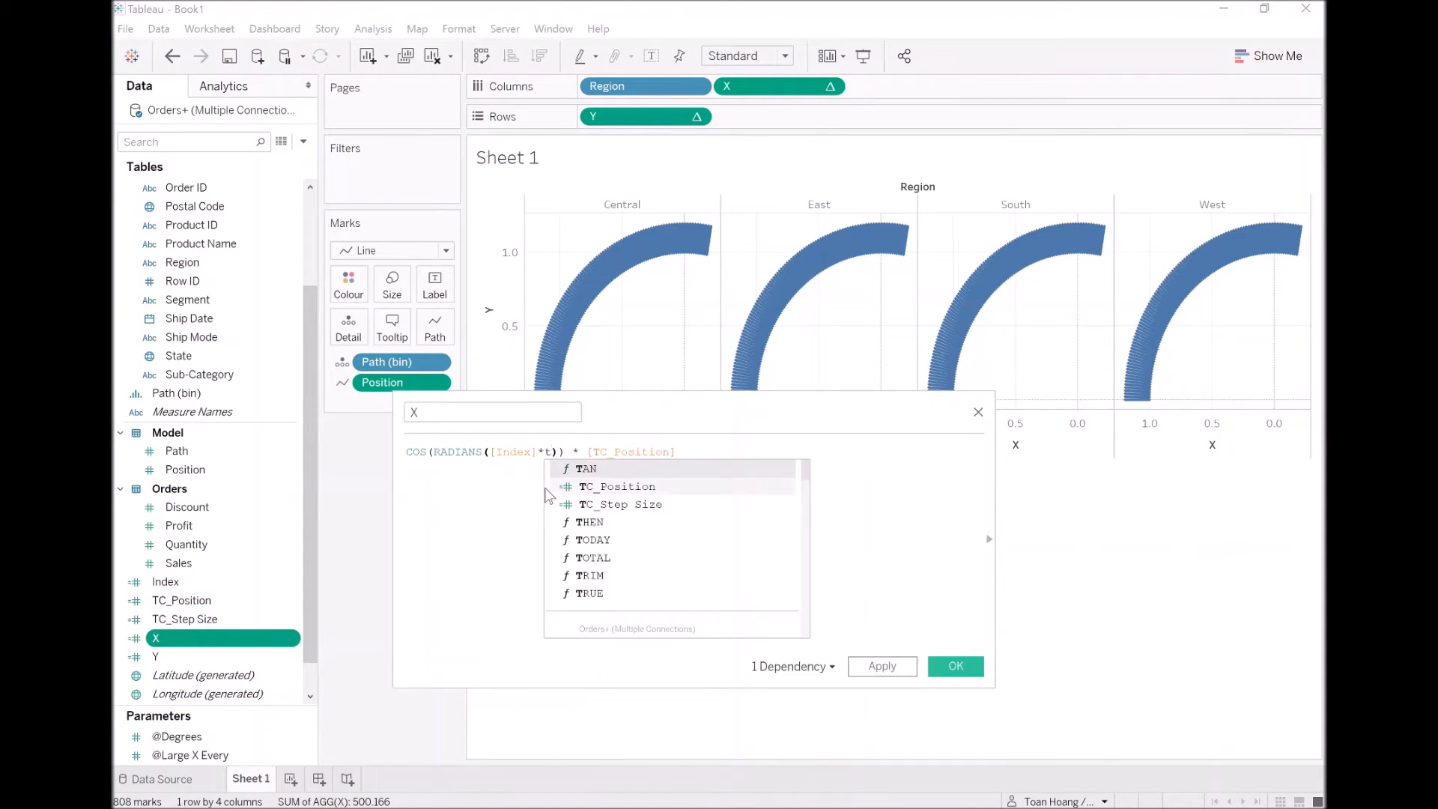
{"action": "left_click", "coordinate": [620, 505]}
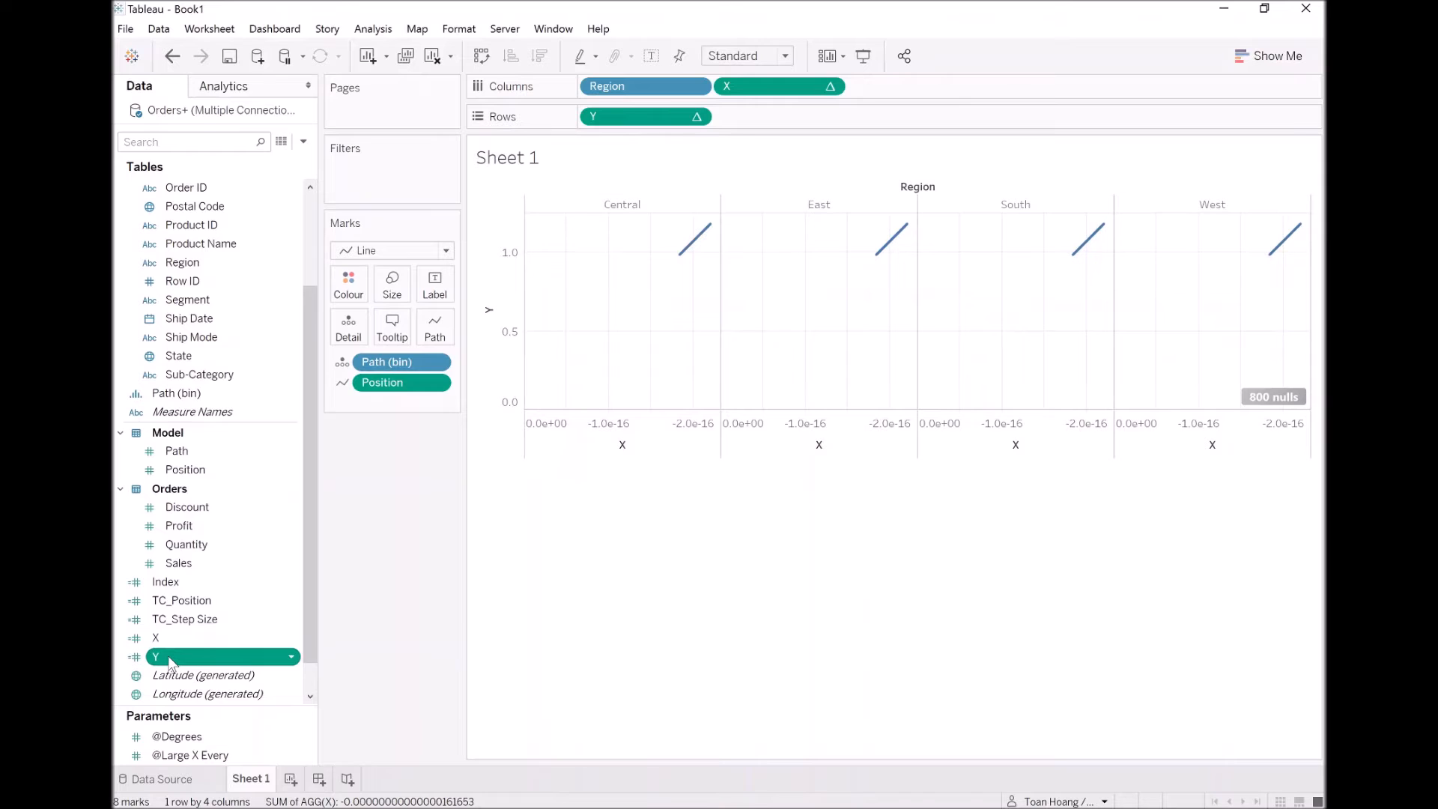
Make Y read SIN(RADIANS([Index]*[TC_Step Size]))*[TC_Position] and save it
{"action": "double_click", "coordinate": [156, 656]}
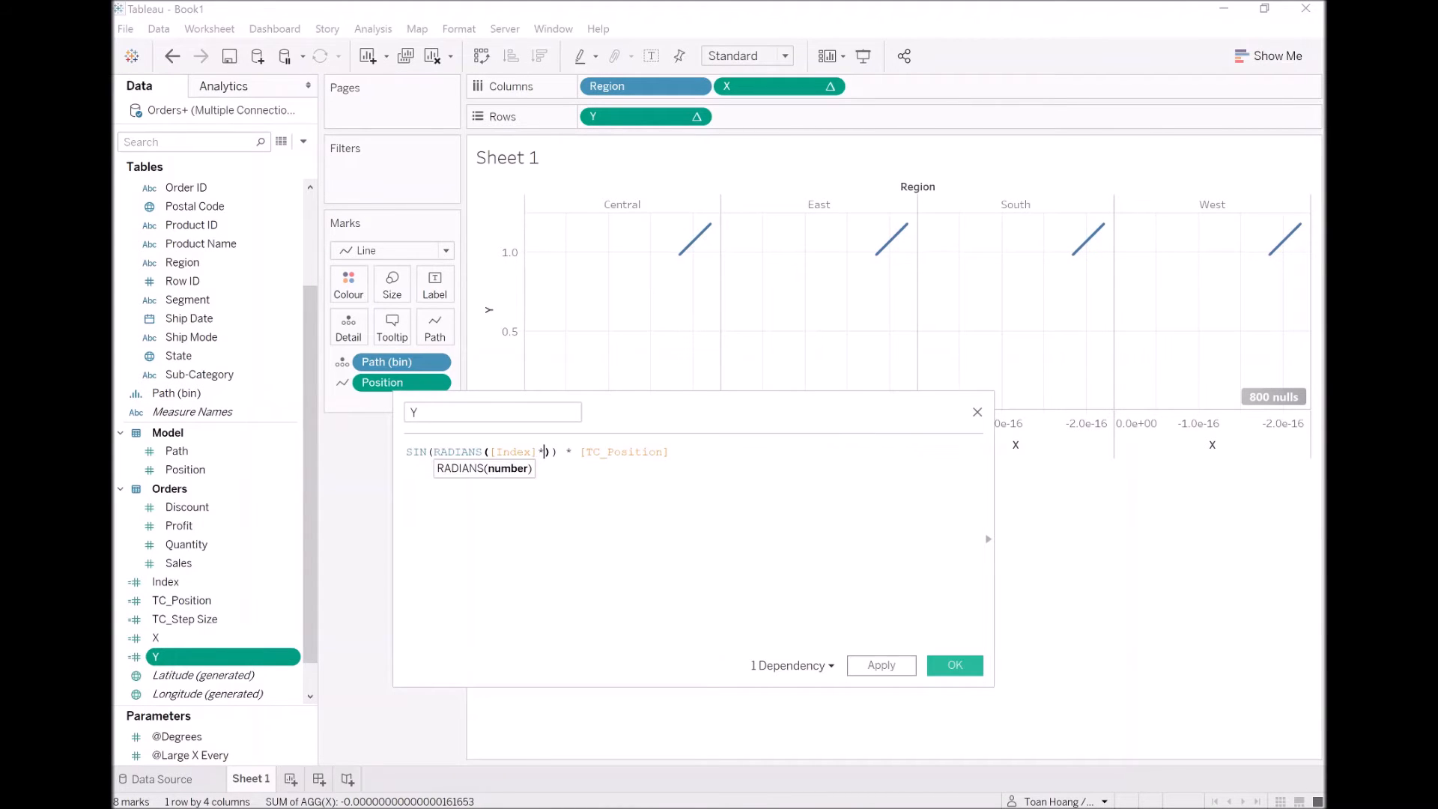
{"action": "type", "text": "[TC_Step Size]"}
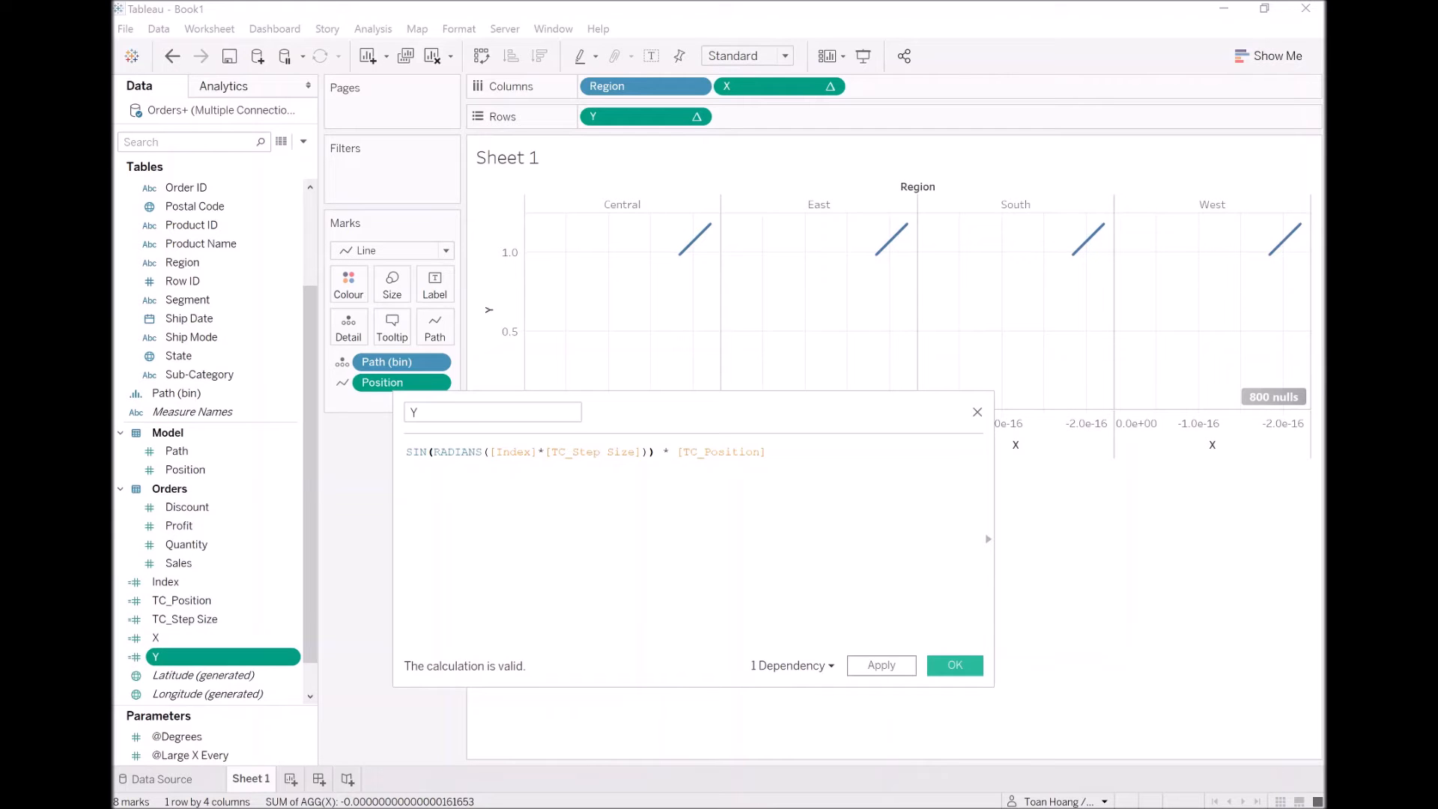
{"action": "left_click", "coordinate": [954, 665]}
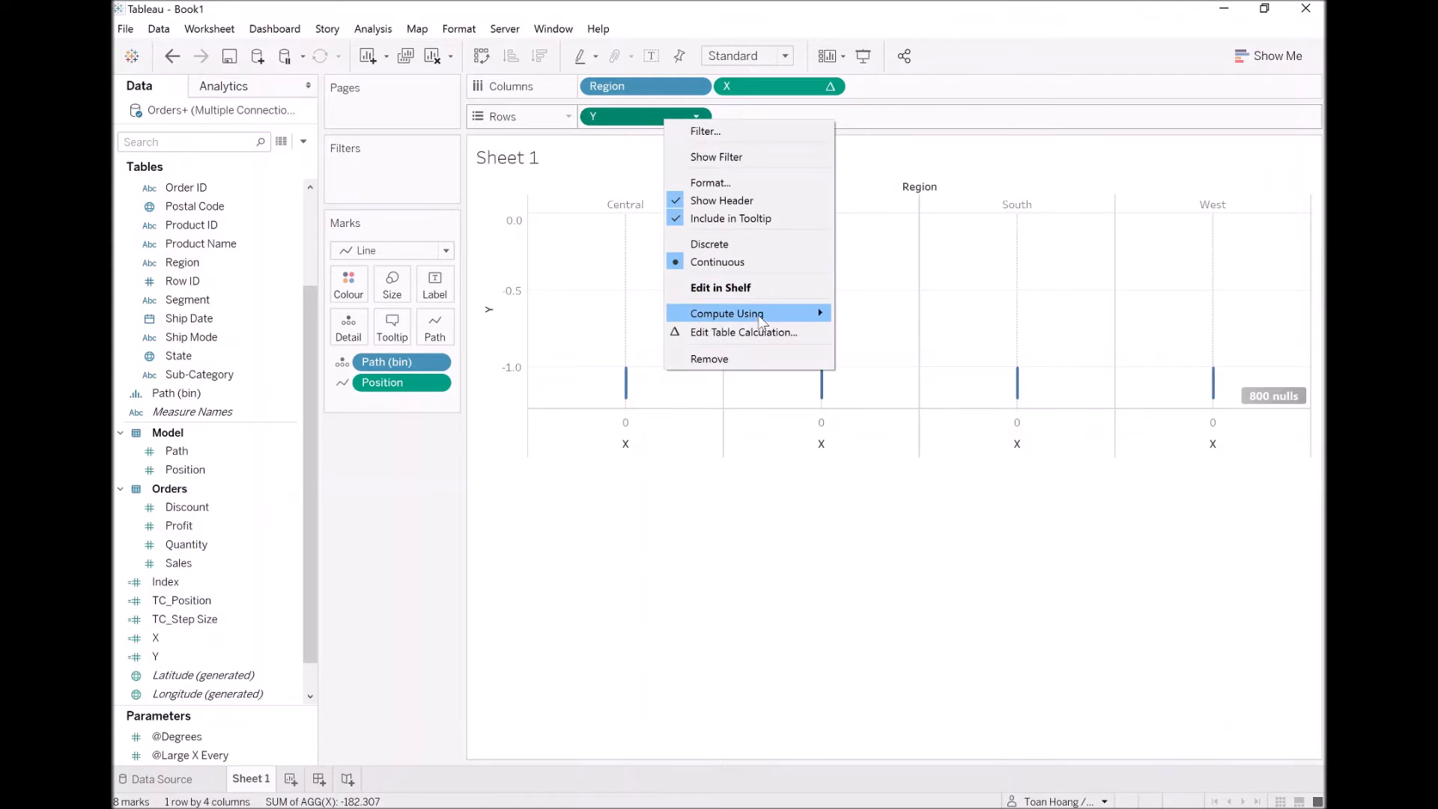
Change Y's Compute Using so each Region draws a three-quarter ring of ticks
{"action": "left_click", "coordinate": [912, 415]}
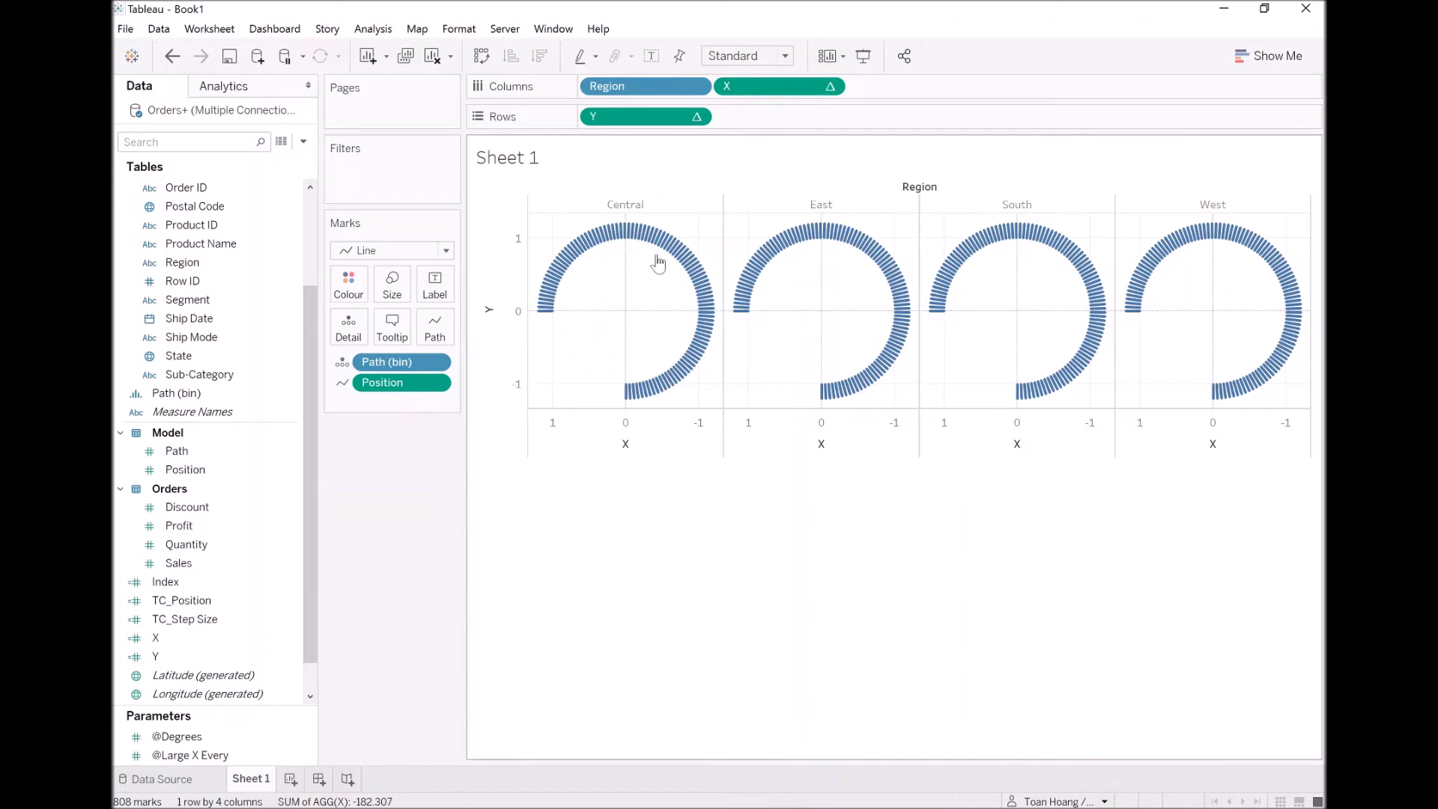
{"action": "mouse_move", "coordinate": [979, 539]}
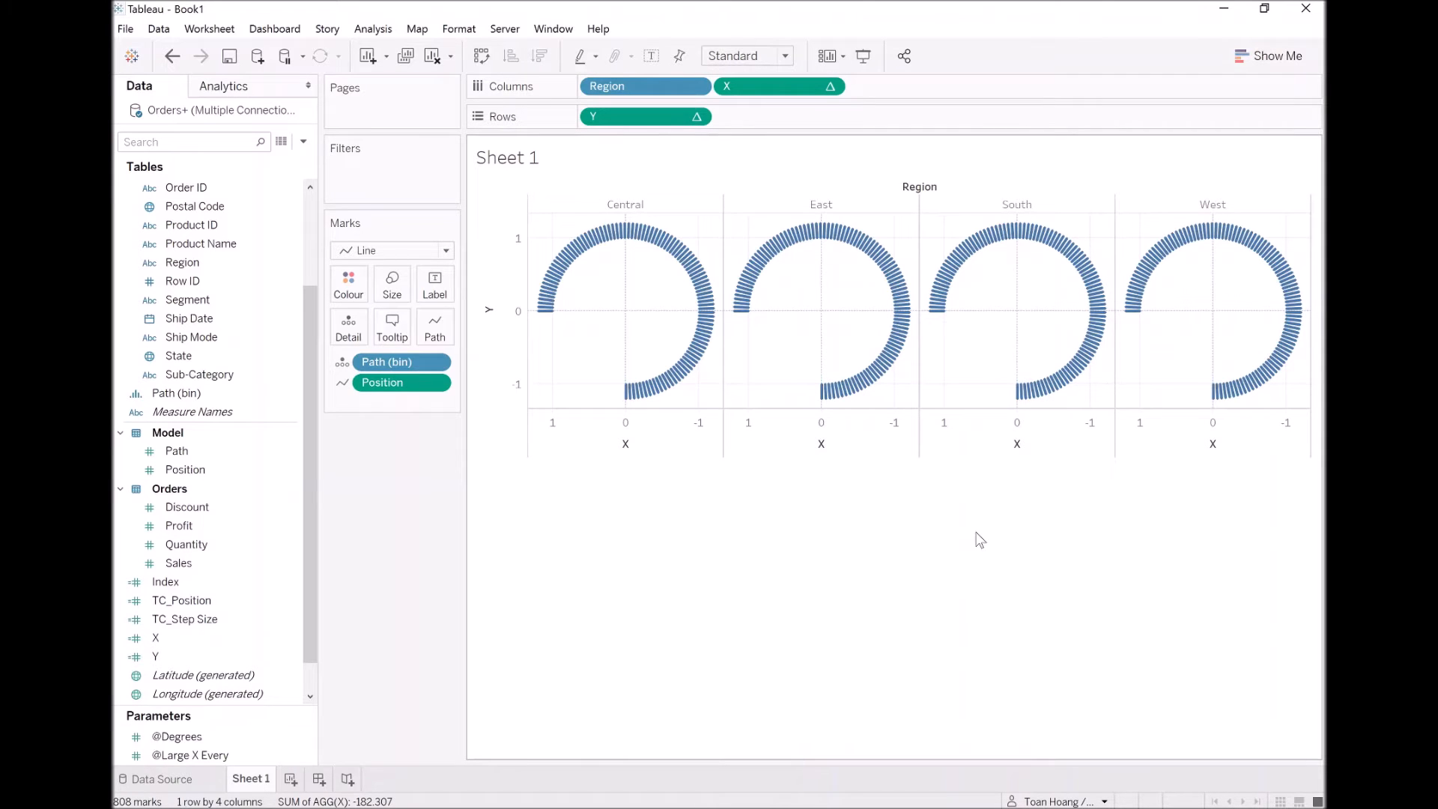
{"action": "mouse_move", "coordinate": [960, 544]}
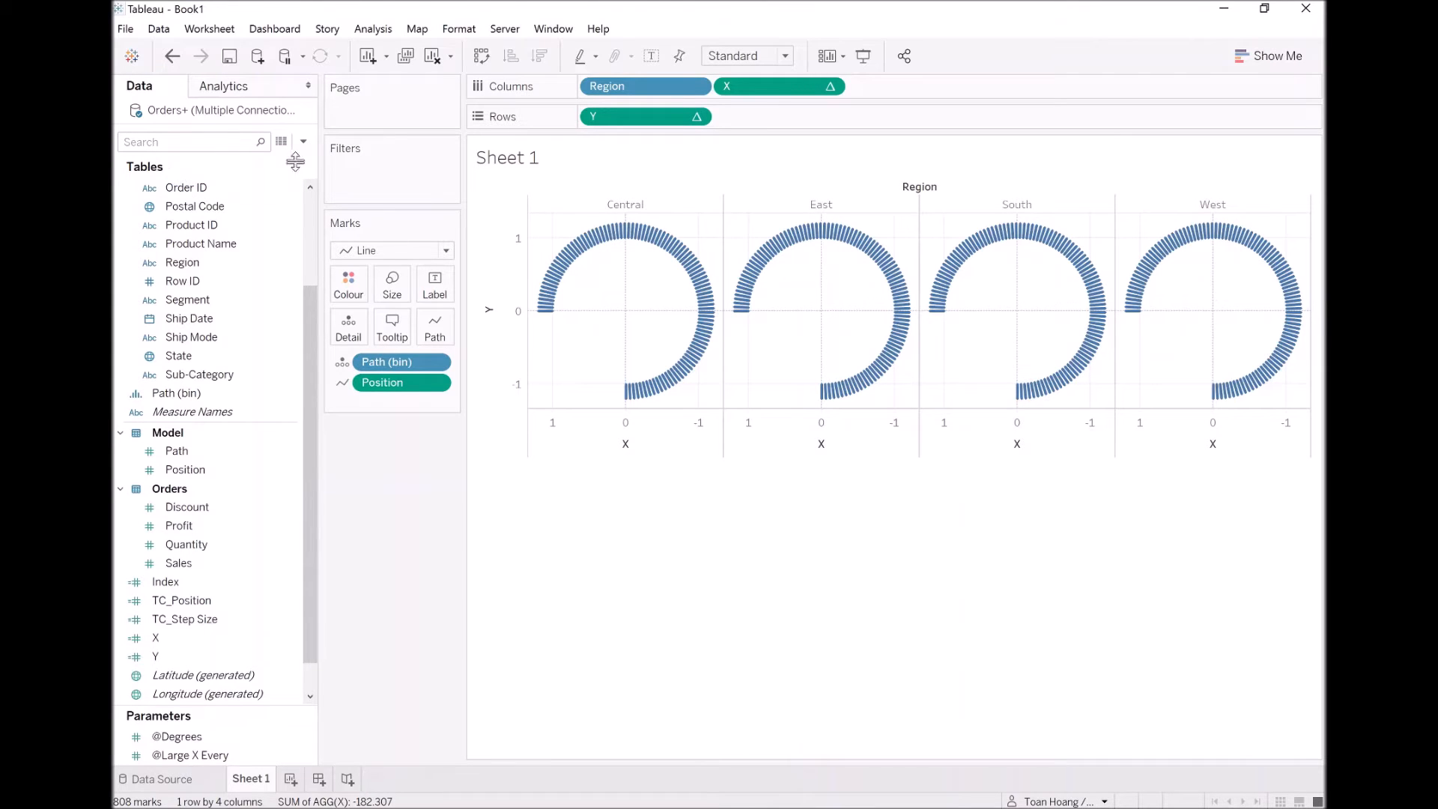
Create calculated field TC_Sales = WINDOW_SUM(SUM([Sales])) / 4
{"action": "left_click", "coordinate": [303, 142]}
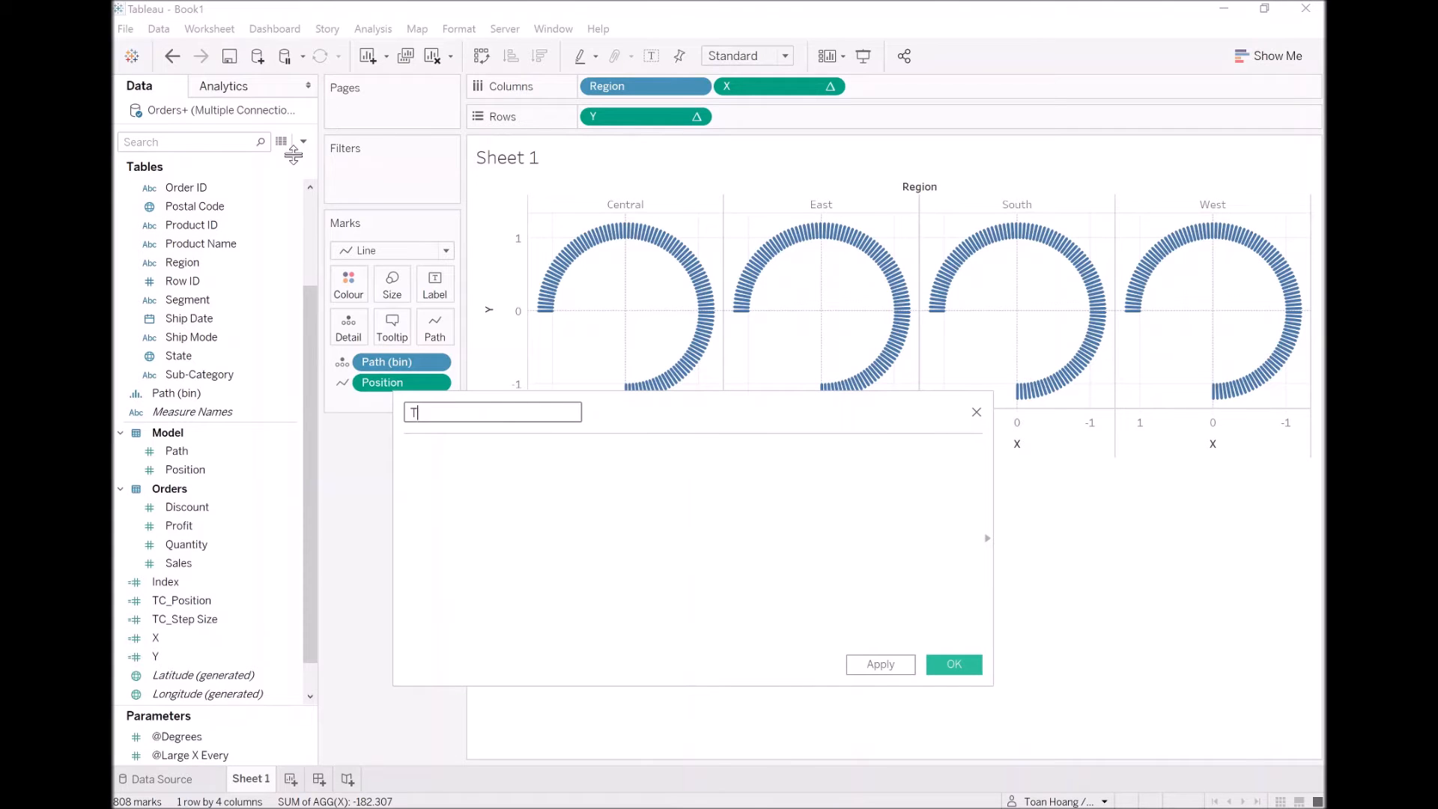
{"action": "type", "text": "TC_Sales"}
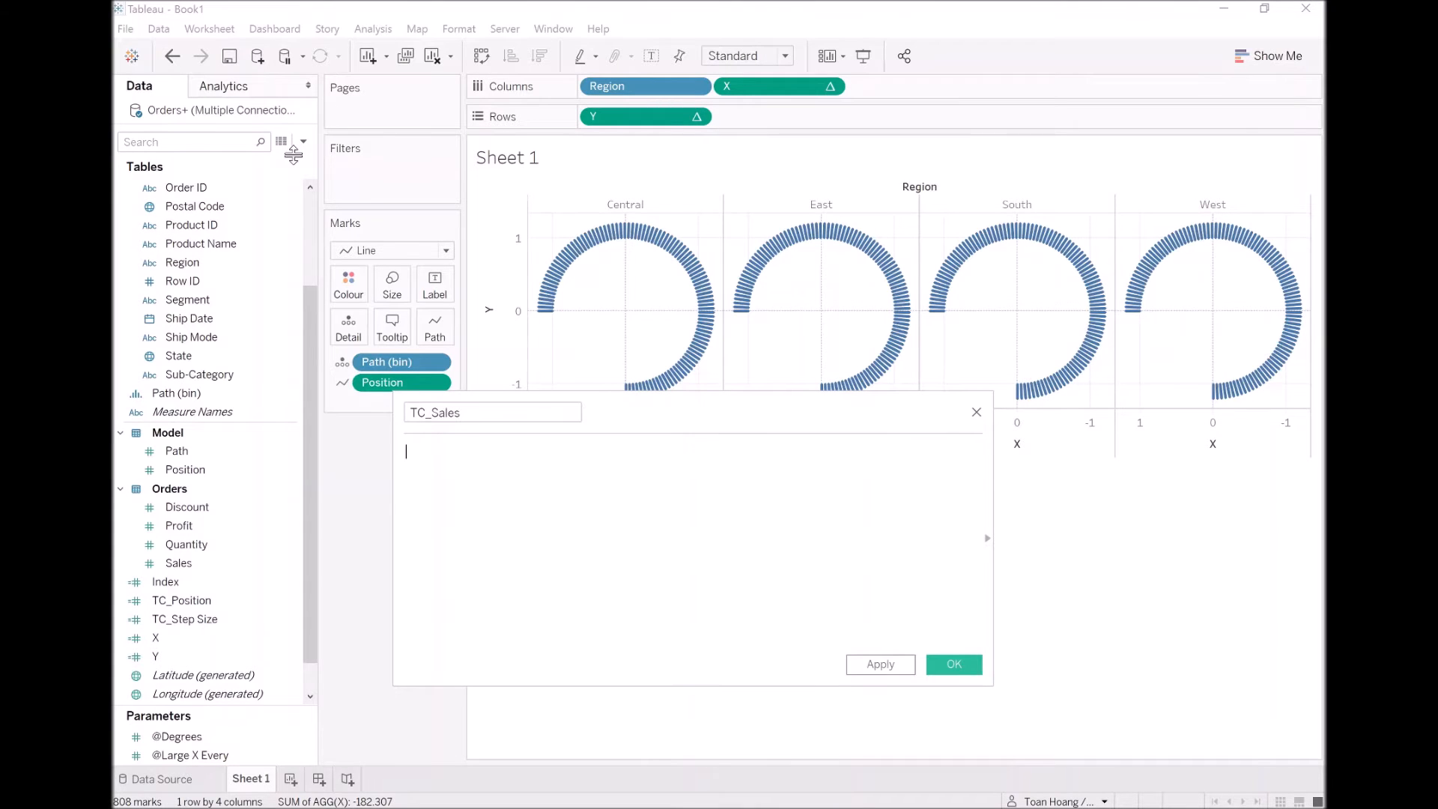
{"action": "type", "text": "window"}
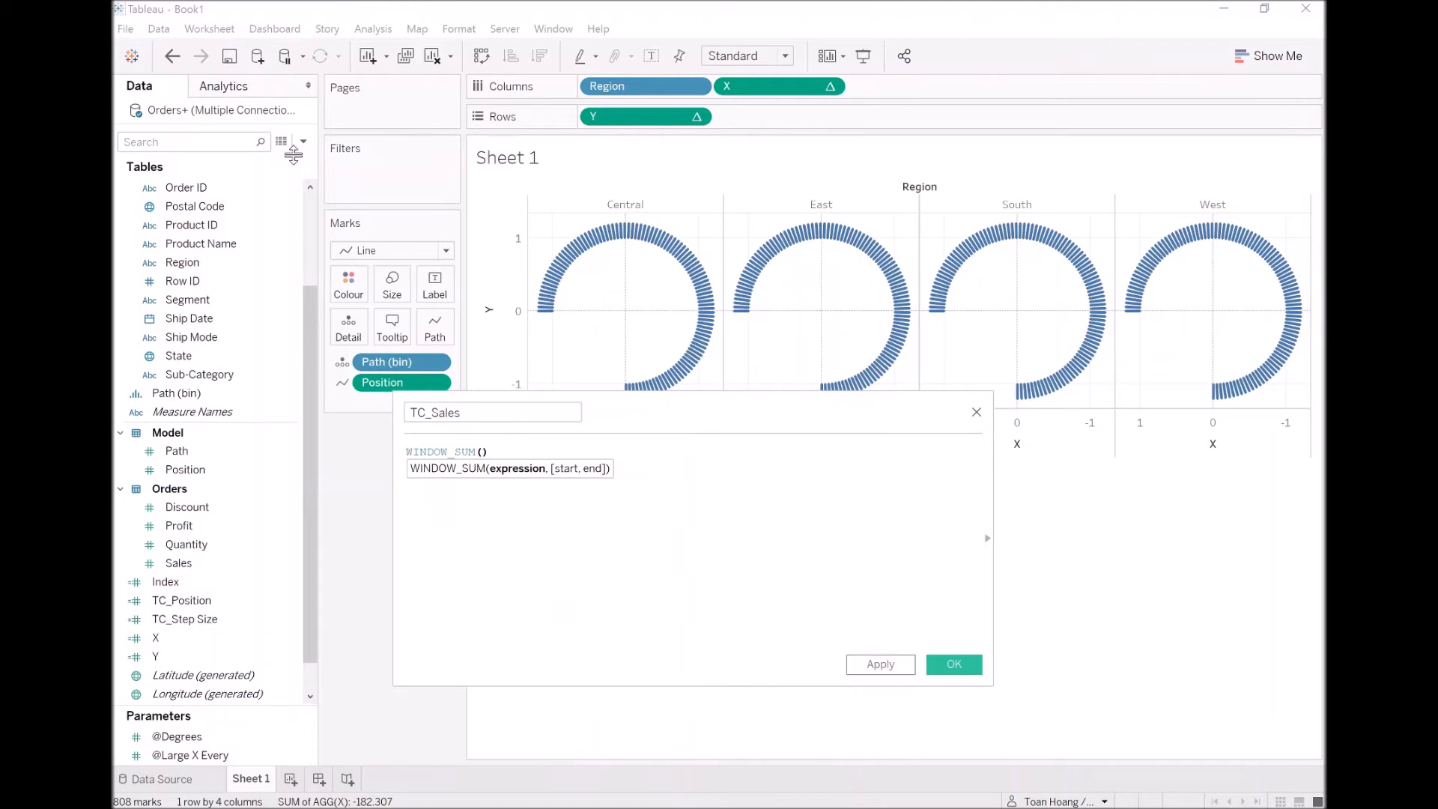
{"action": "type", "text": "SUM("}
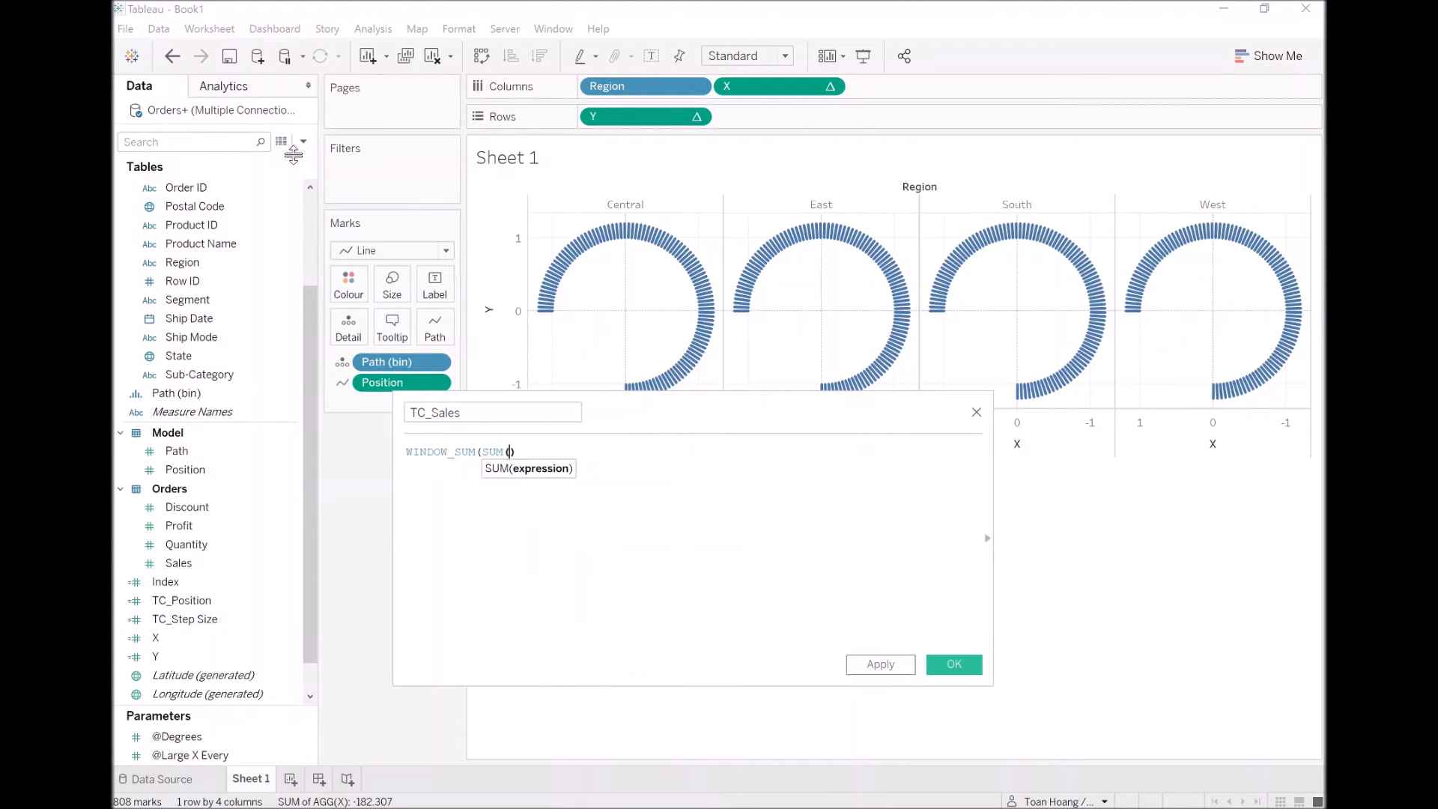
{"action": "type", "text": "[Sales])"}
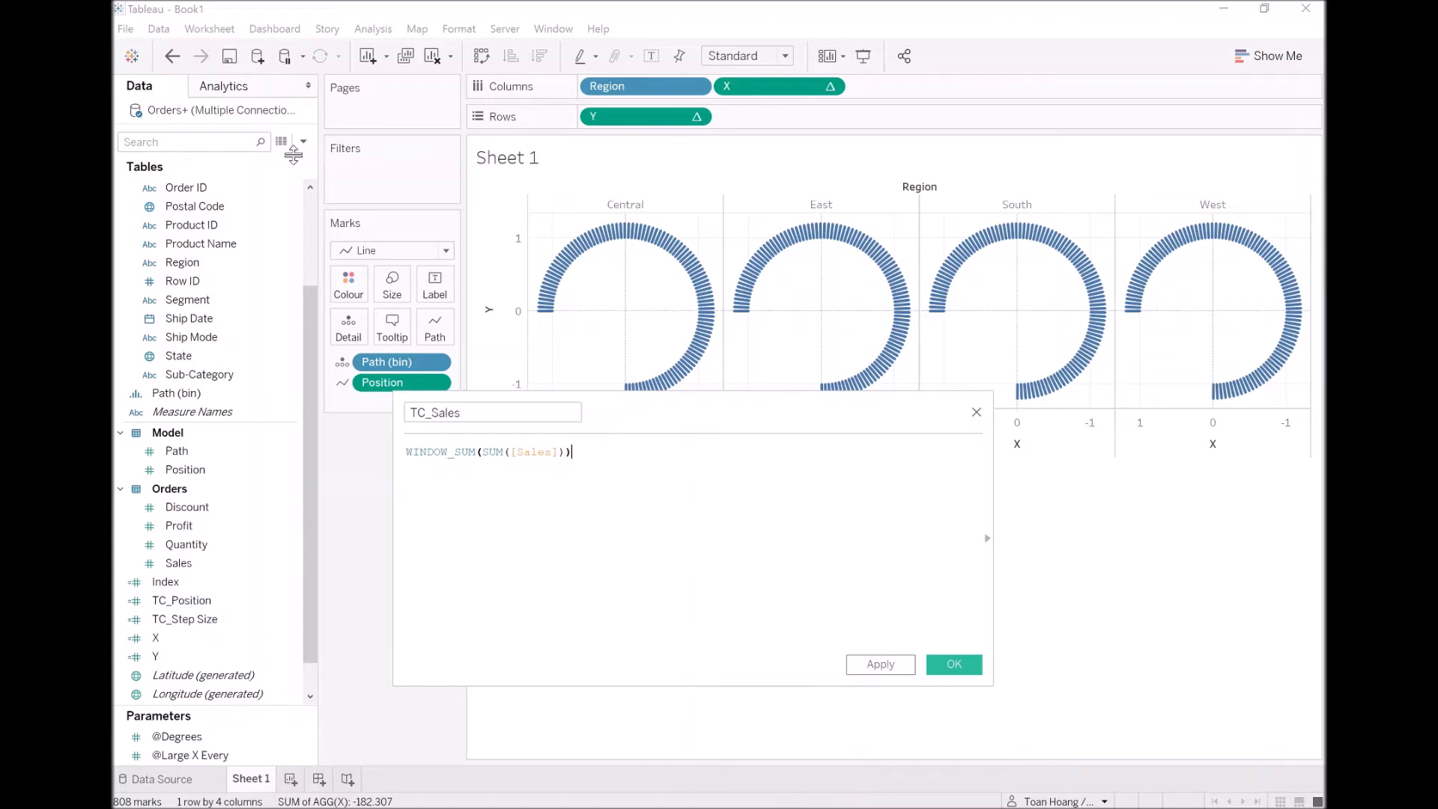
{"action": "type", "text": "/ 4"}
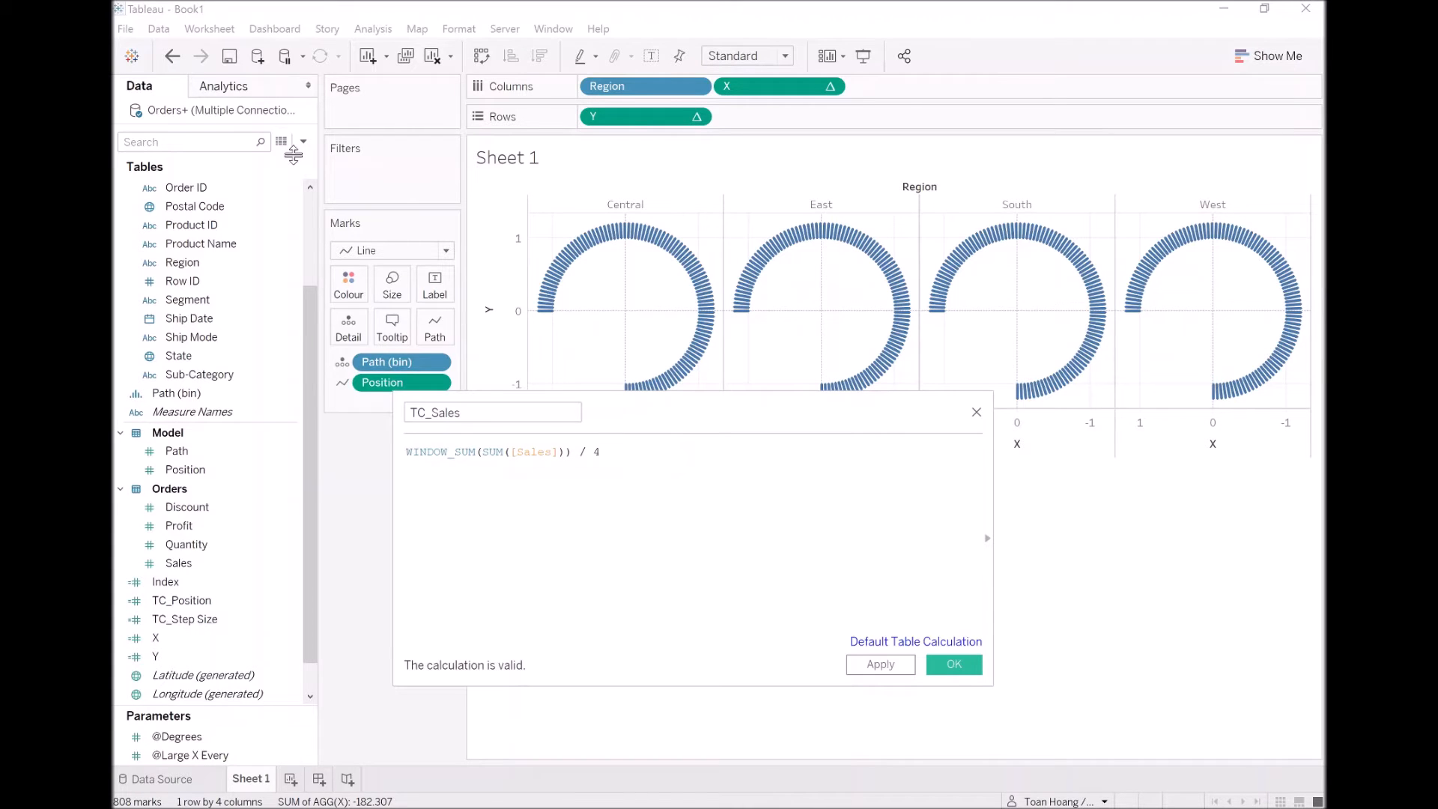
{"action": "left_click", "coordinate": [597, 451]}
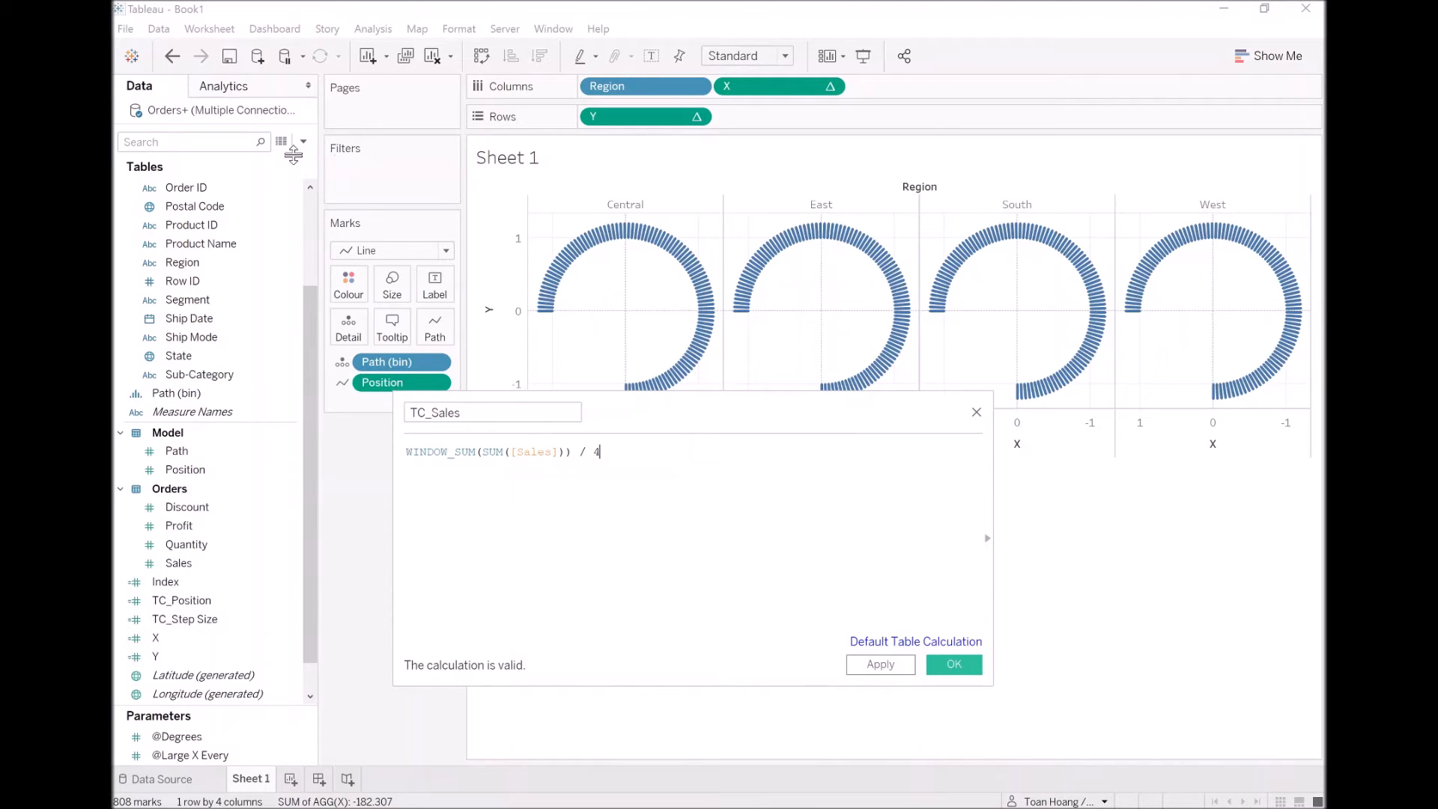
{"action": "left_click", "coordinate": [953, 664]}
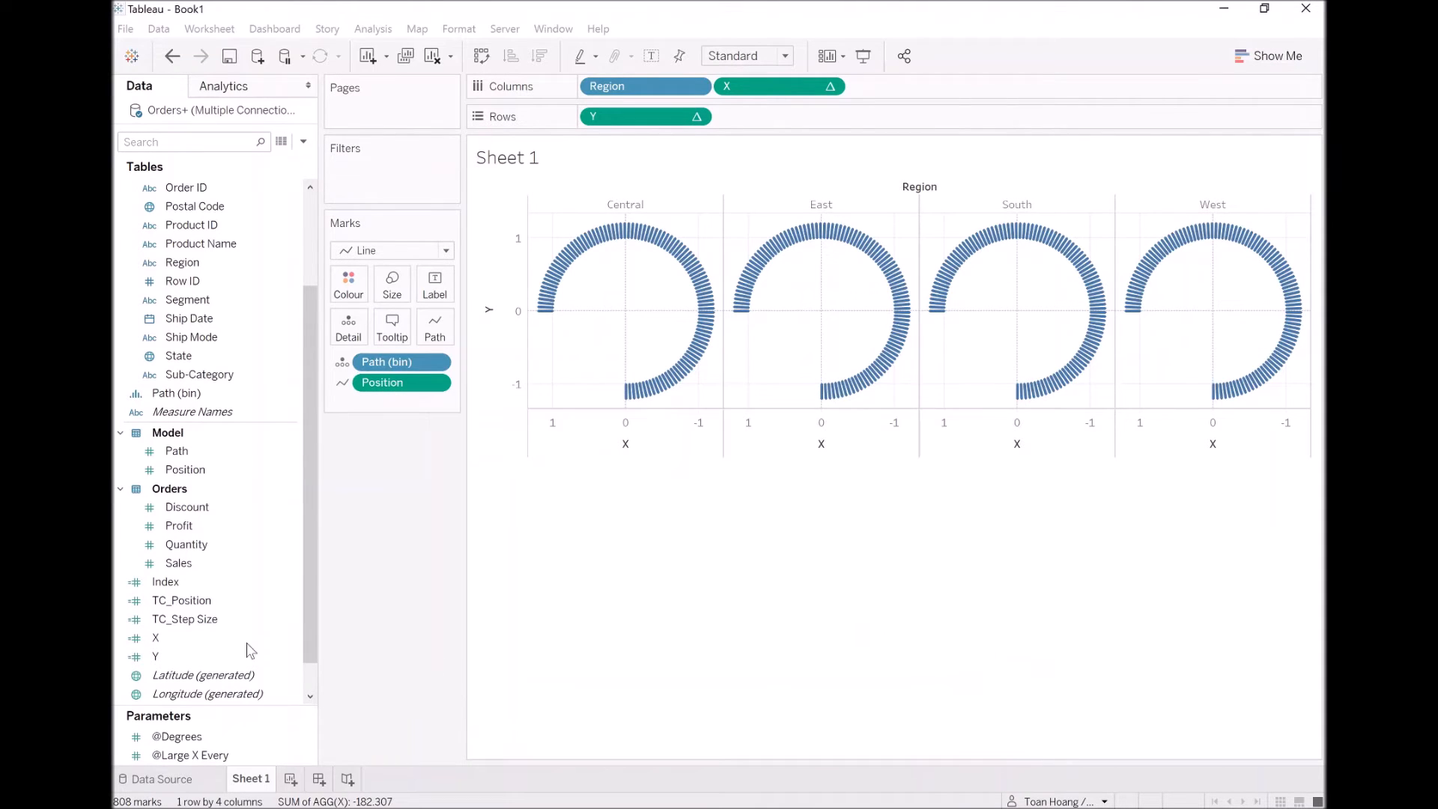
Duplicate TC_Sales and rename the copy TC_Total Sales
{"action": "right_click", "coordinate": [174, 619]}
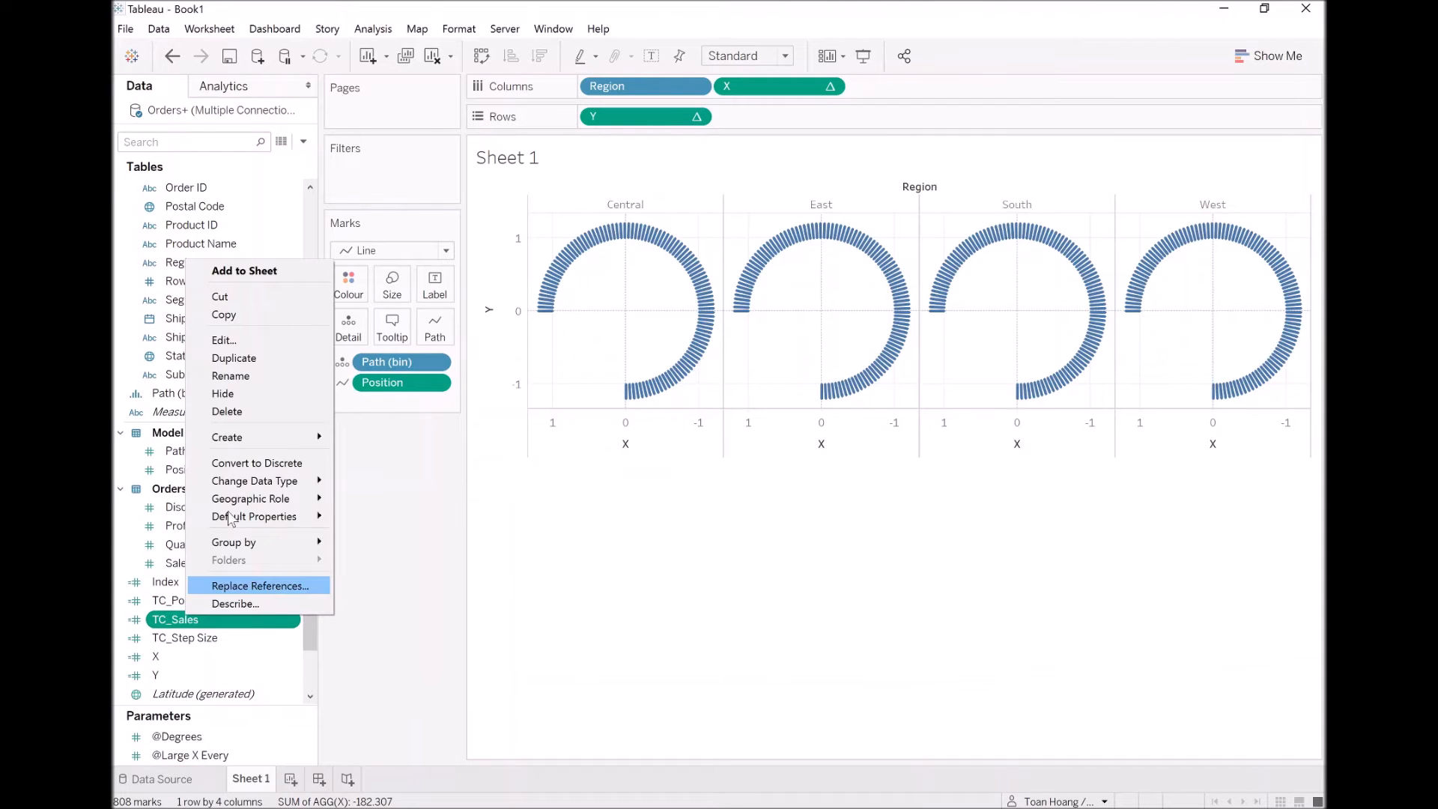
{"action": "left_click", "coordinate": [234, 358]}
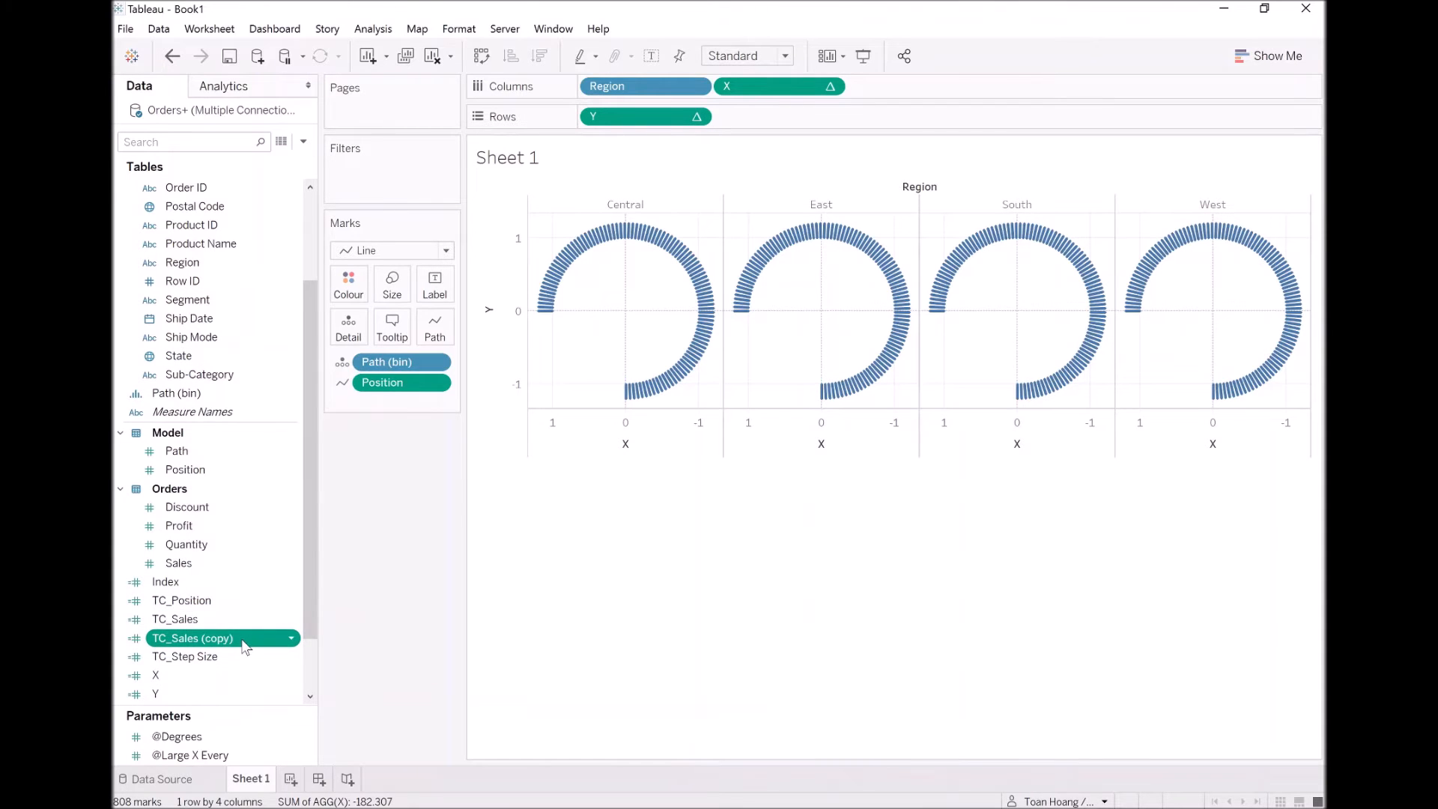
{"action": "double_click", "coordinate": [194, 638]}
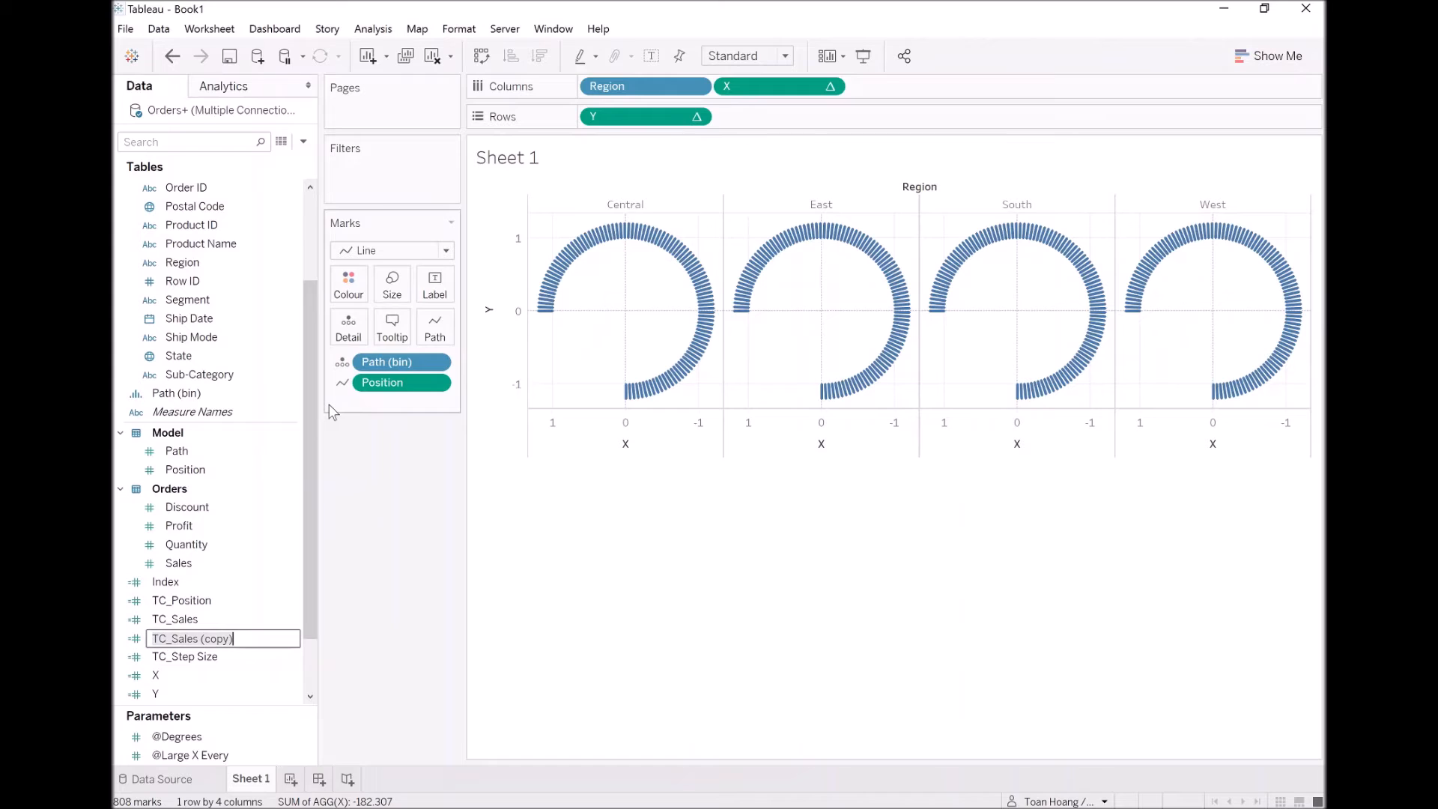
{"action": "type", "text": "TC_Sales"}
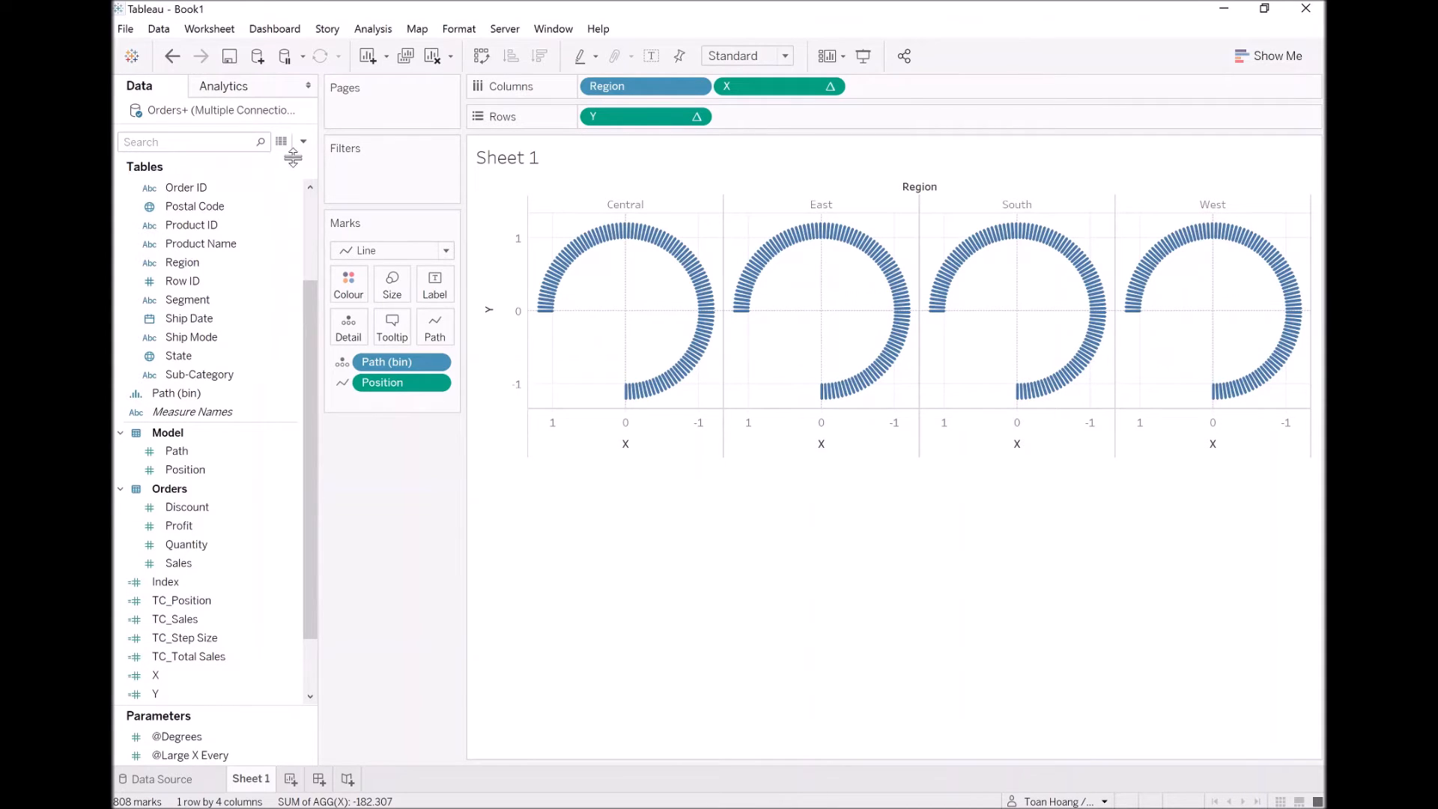
Create calculated field TC_Percentage = [TC_Sales] / [TC_Total Sales]
{"action": "type", "text": "TC_Percentage"}
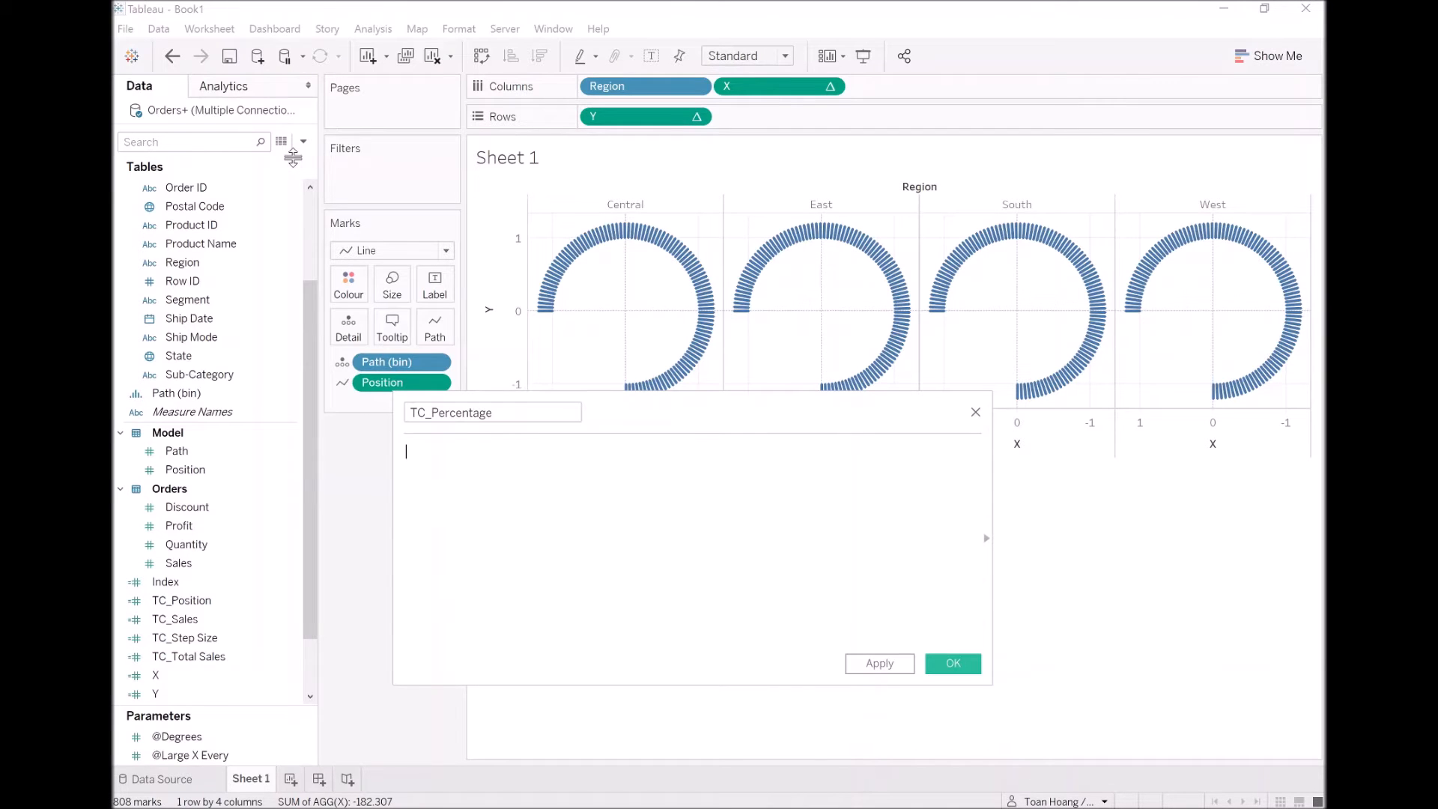
{"action": "type", "text": "tc"}
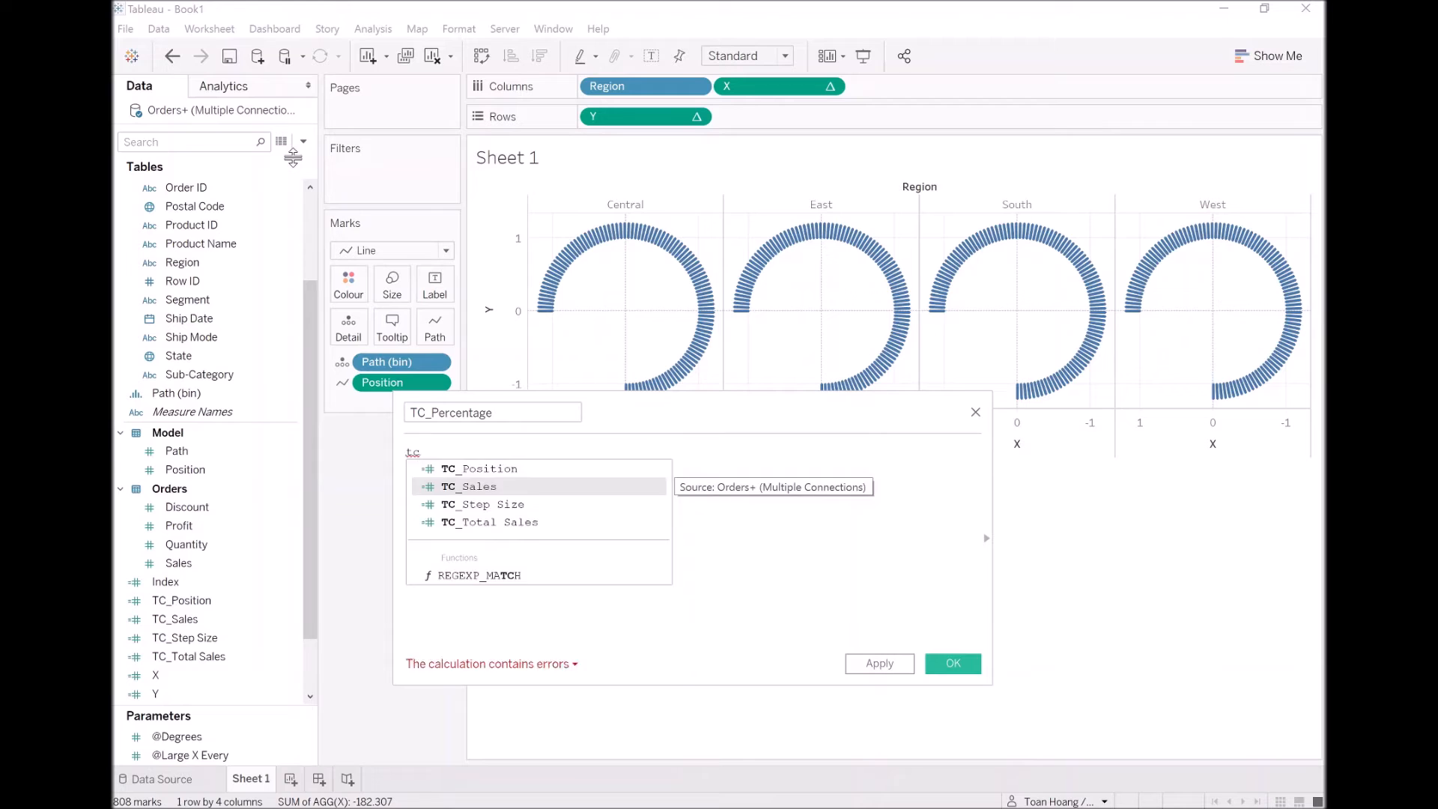
{"action": "type", "text": "[TC_Sales] / t"}
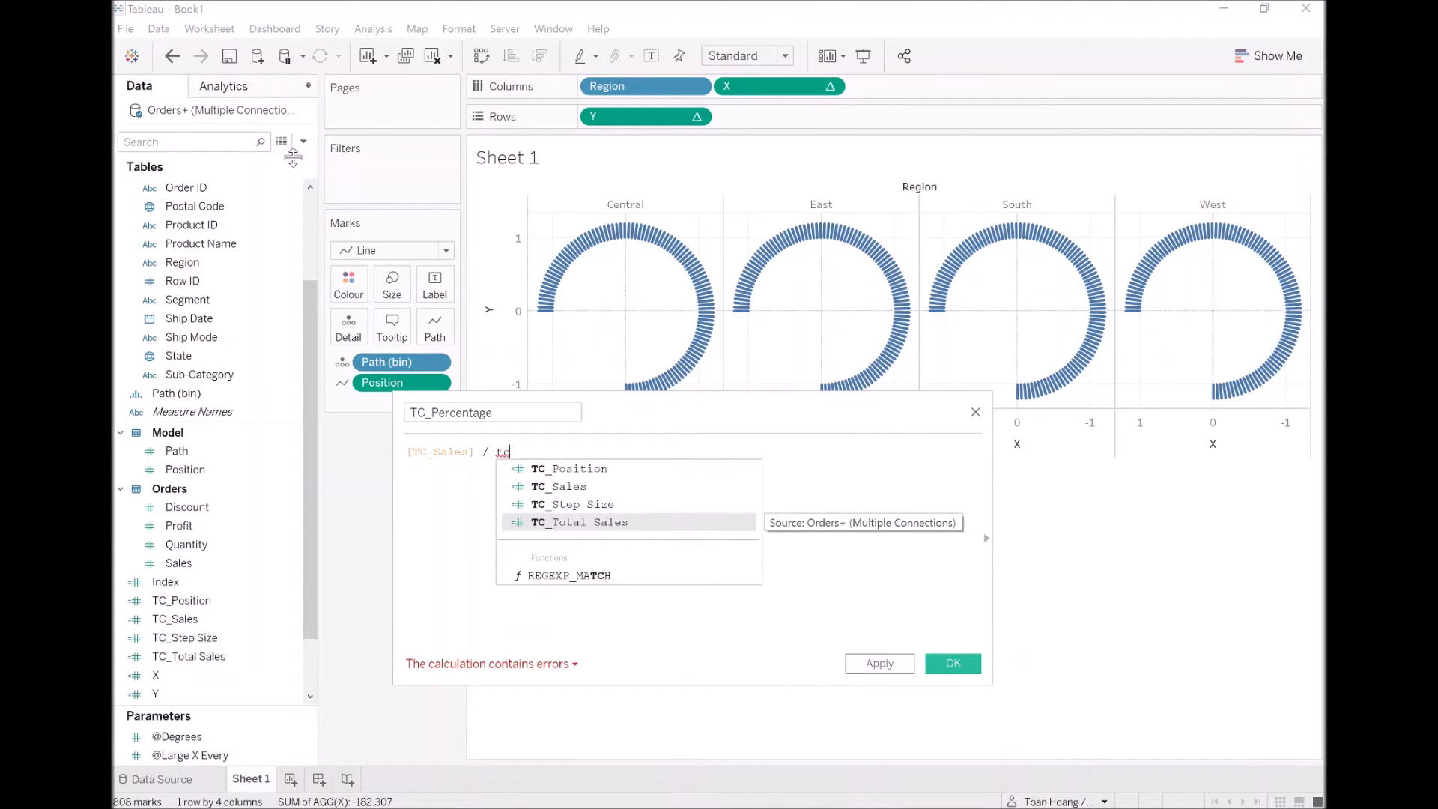
{"action": "left_click", "coordinate": [579, 521]}
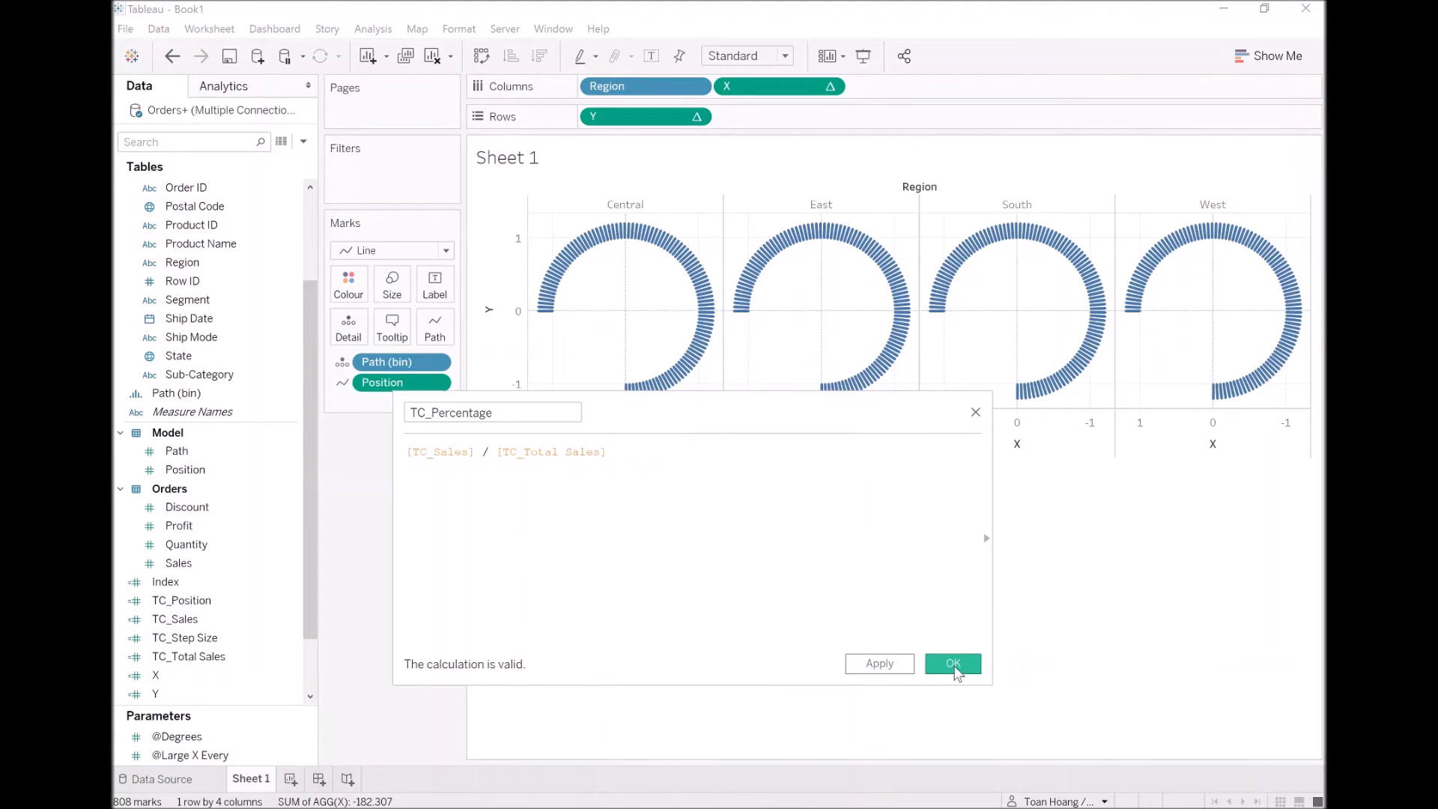
{"action": "left_click", "coordinate": [953, 663]}
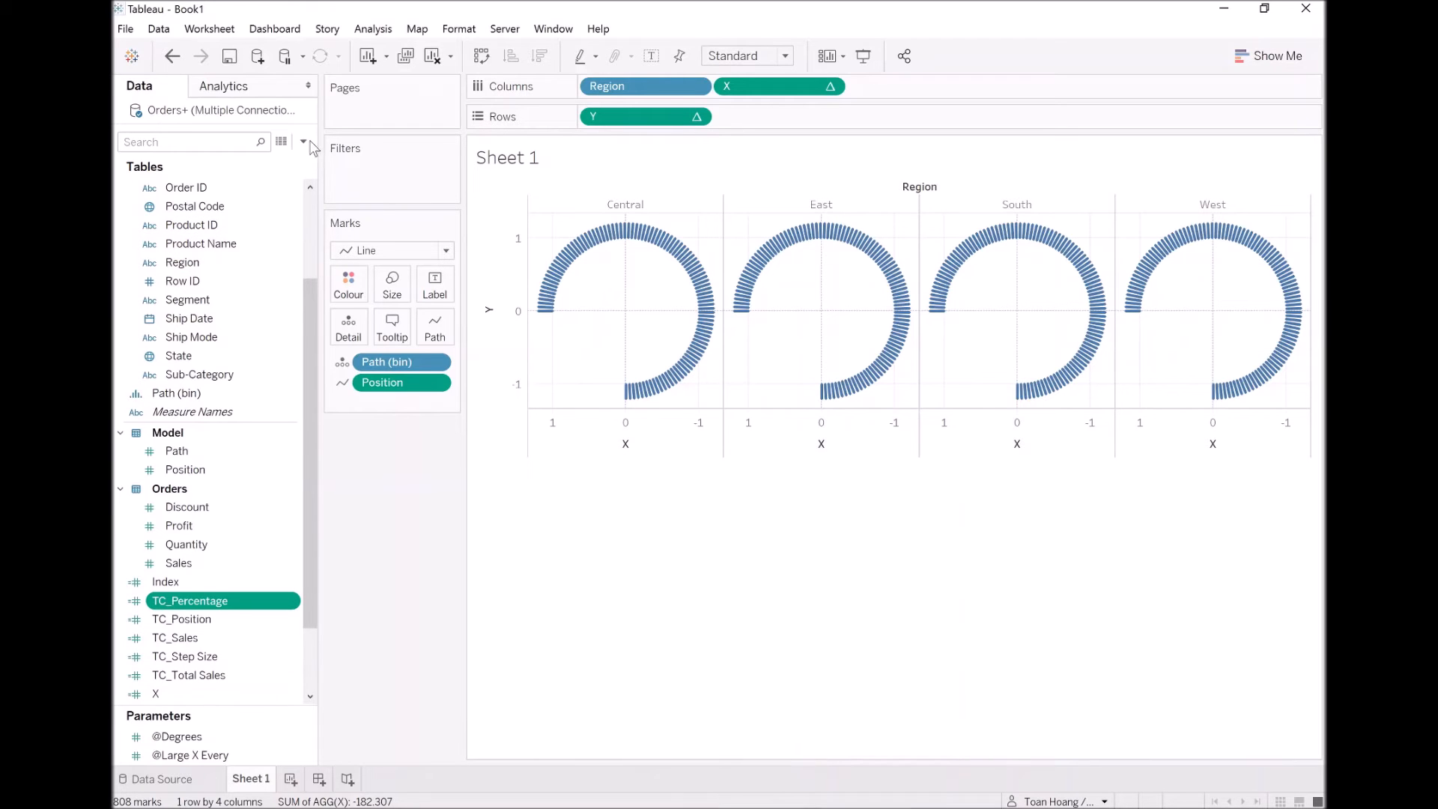
Create TC_Color: IF [Index]/WINDOW_MAX([Index]) <= [TC_Percentage] THEN WINDOW_MAX(MAX([Region])) ELSE "Grey" END
{"action": "left_click", "coordinate": [302, 142]}
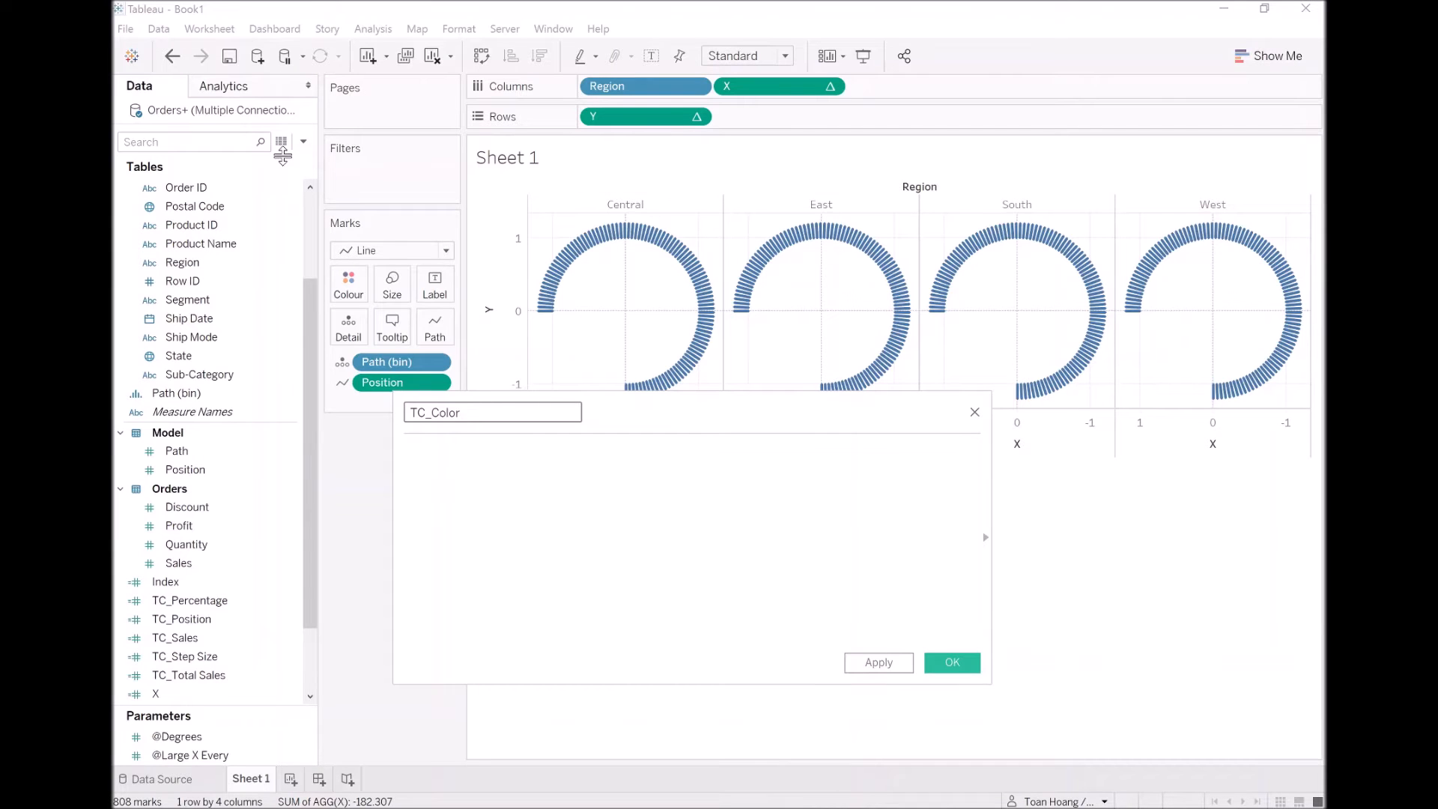
{"action": "type", "text": "IF"}
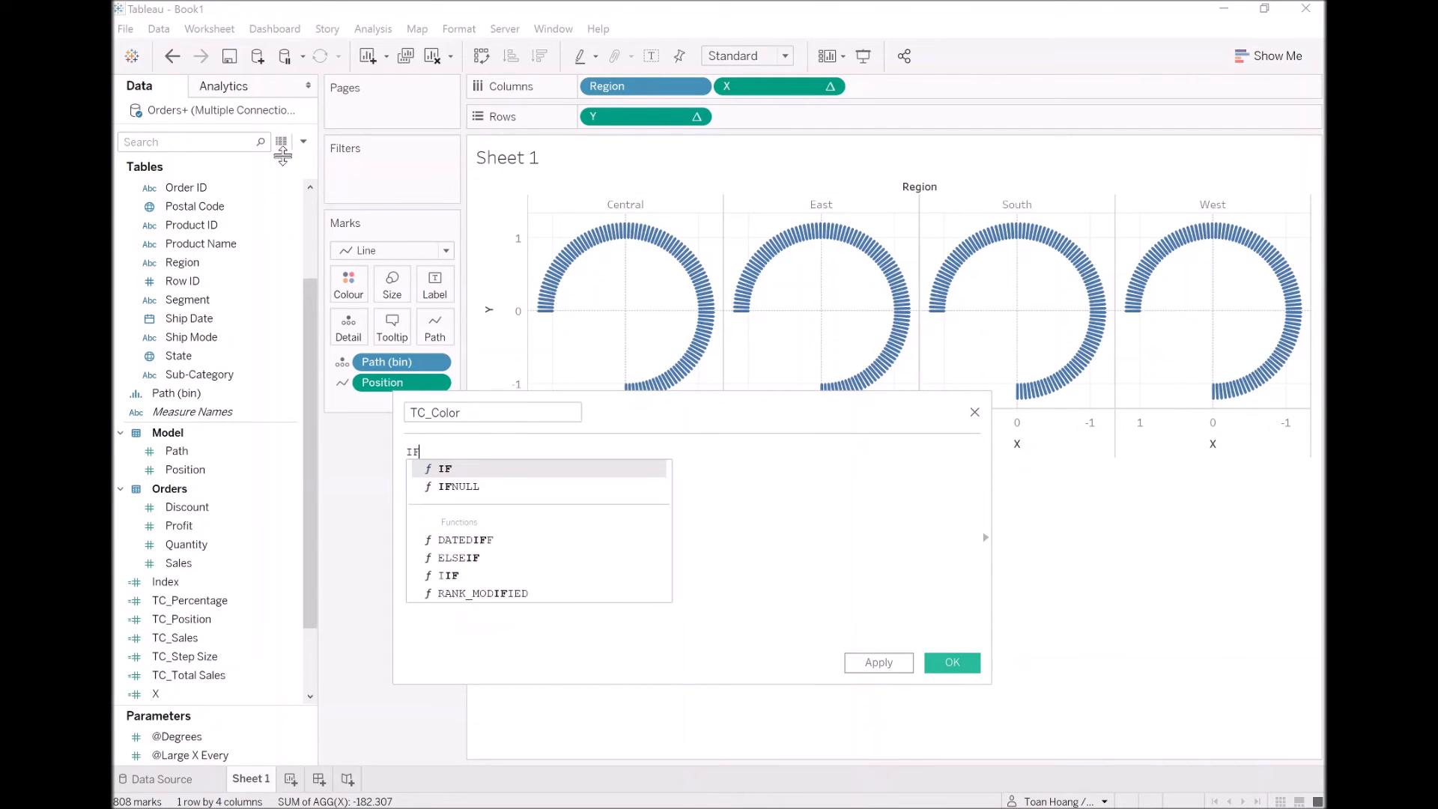
{"action": "type", "text": "inde"}
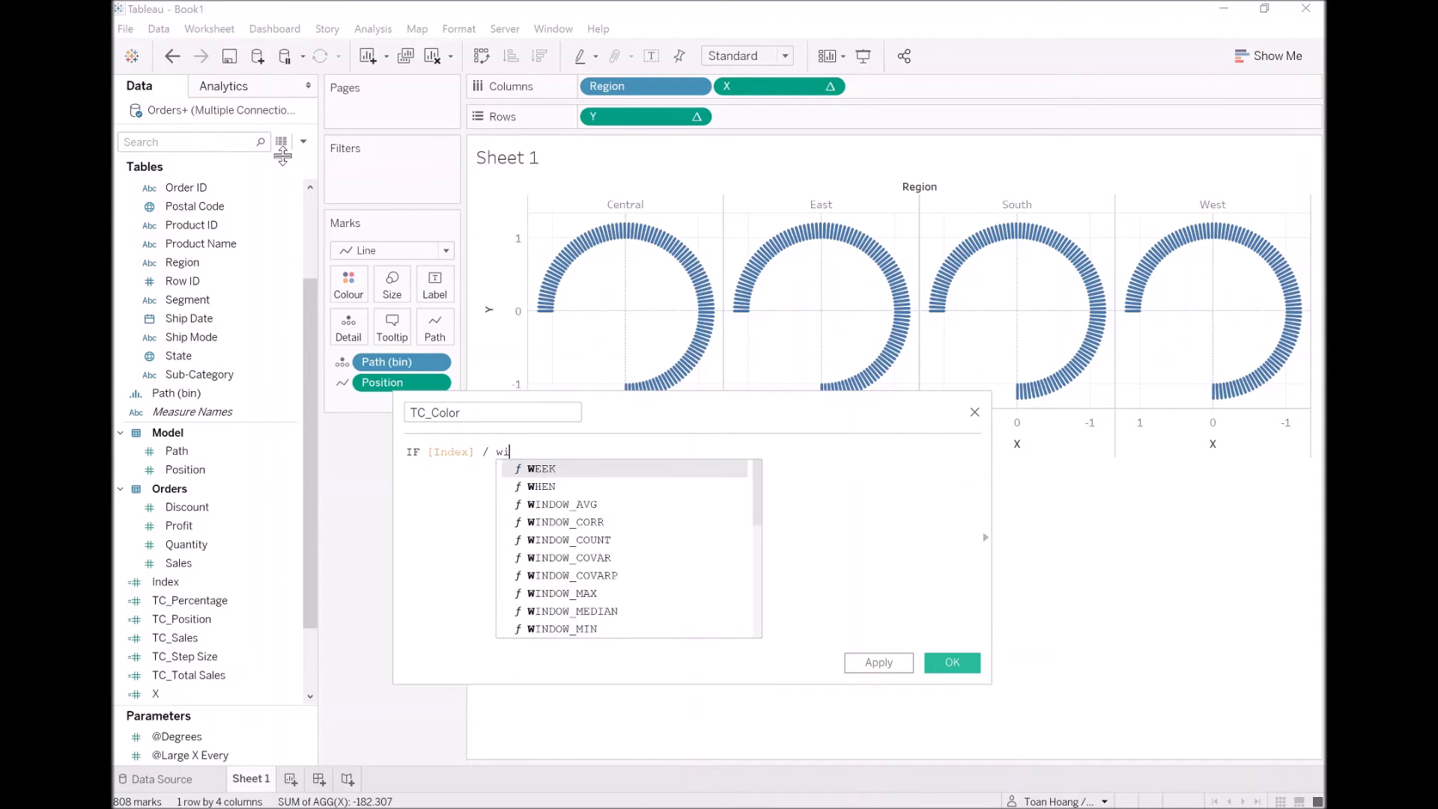
{"action": "type", "text": "ndow"}
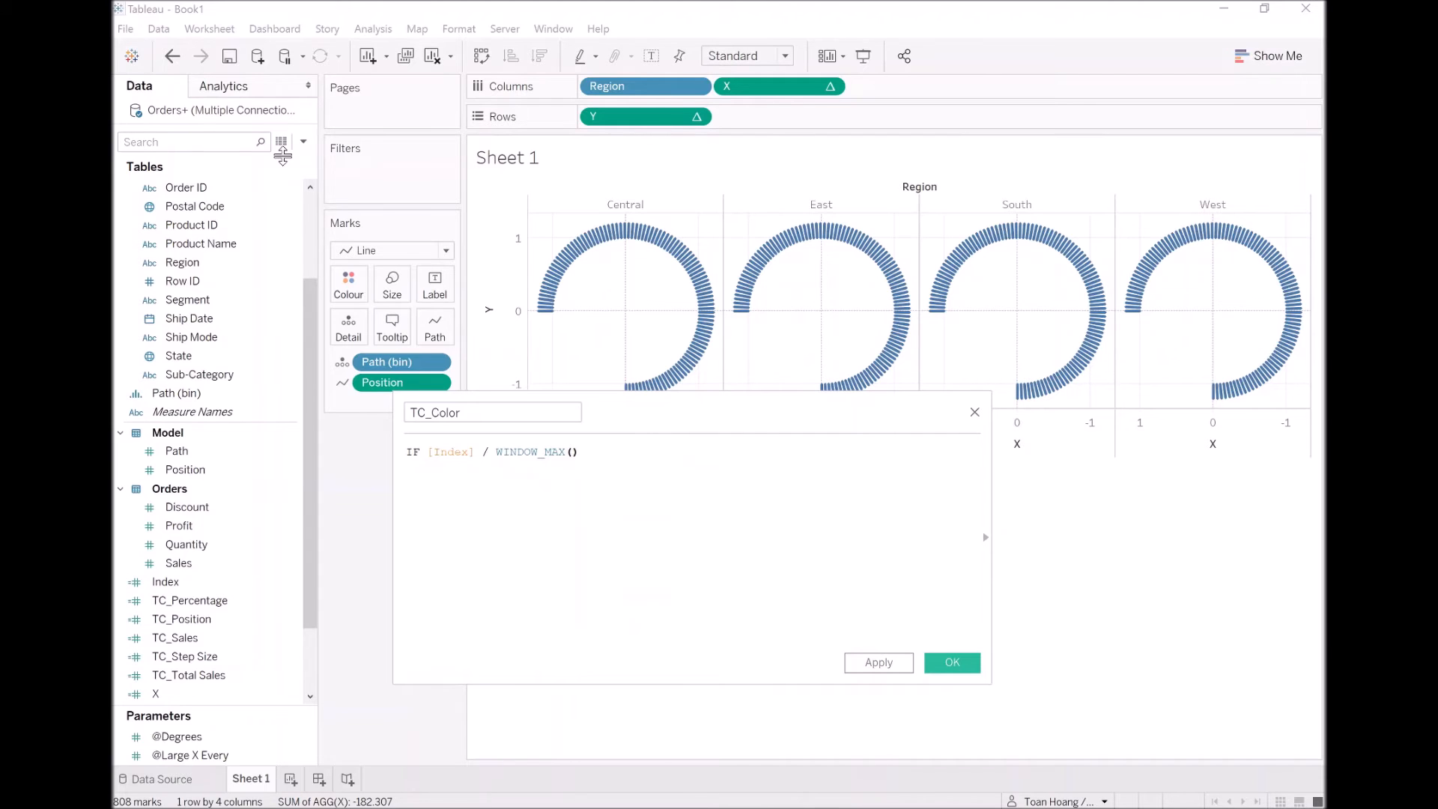
{"action": "type", "text": "[Index])"}
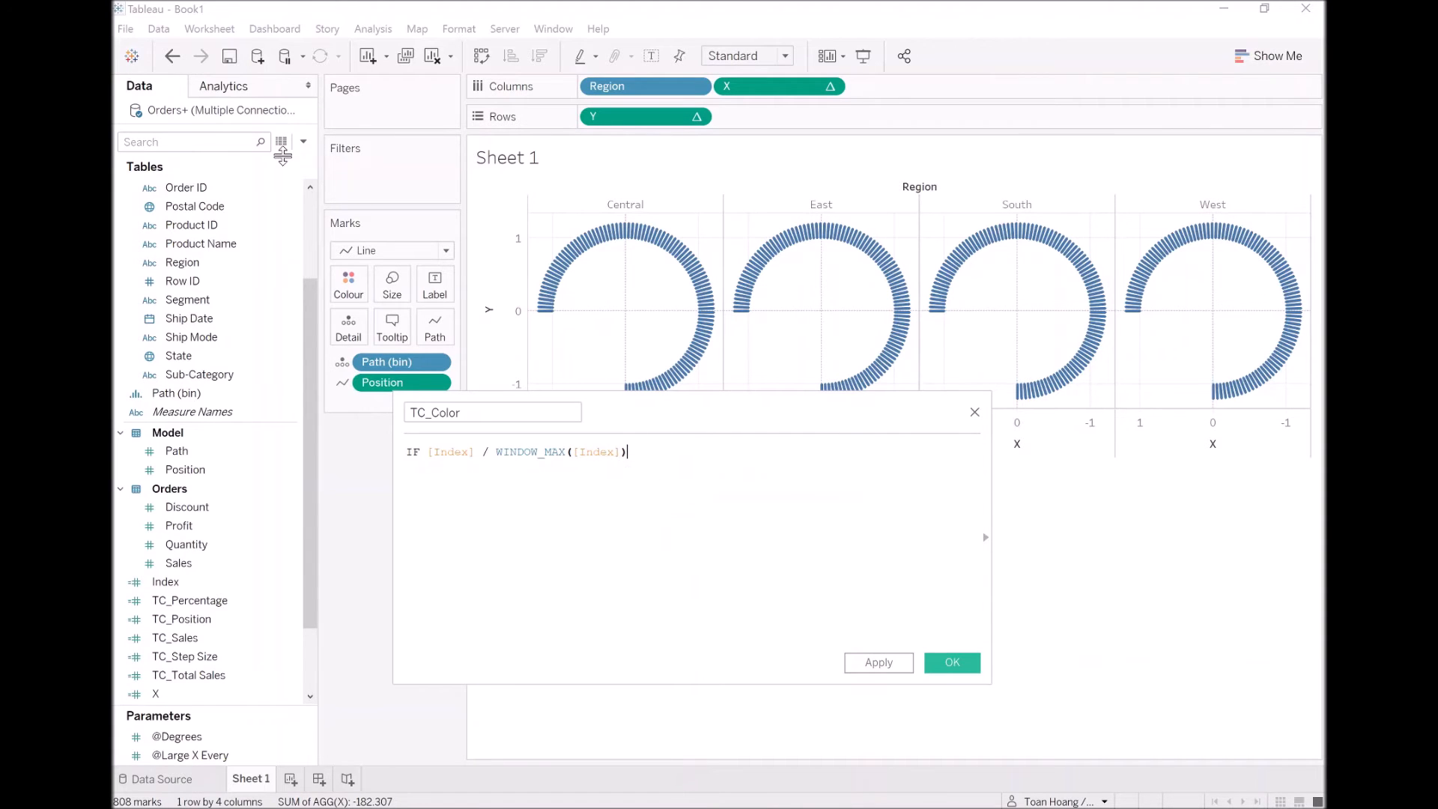
{"action": "type", "text": "≤"}
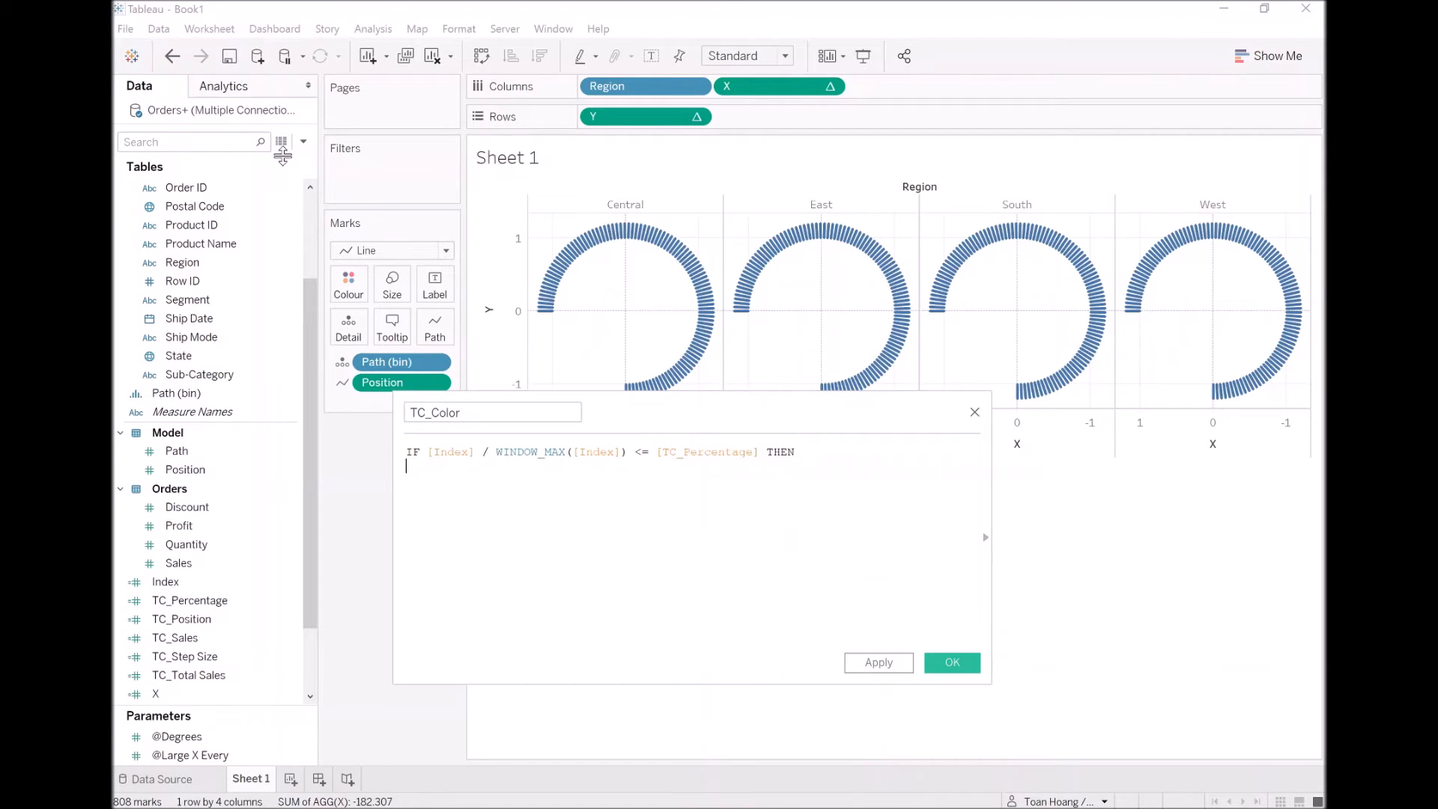
{"action": "type", "text": "window"}
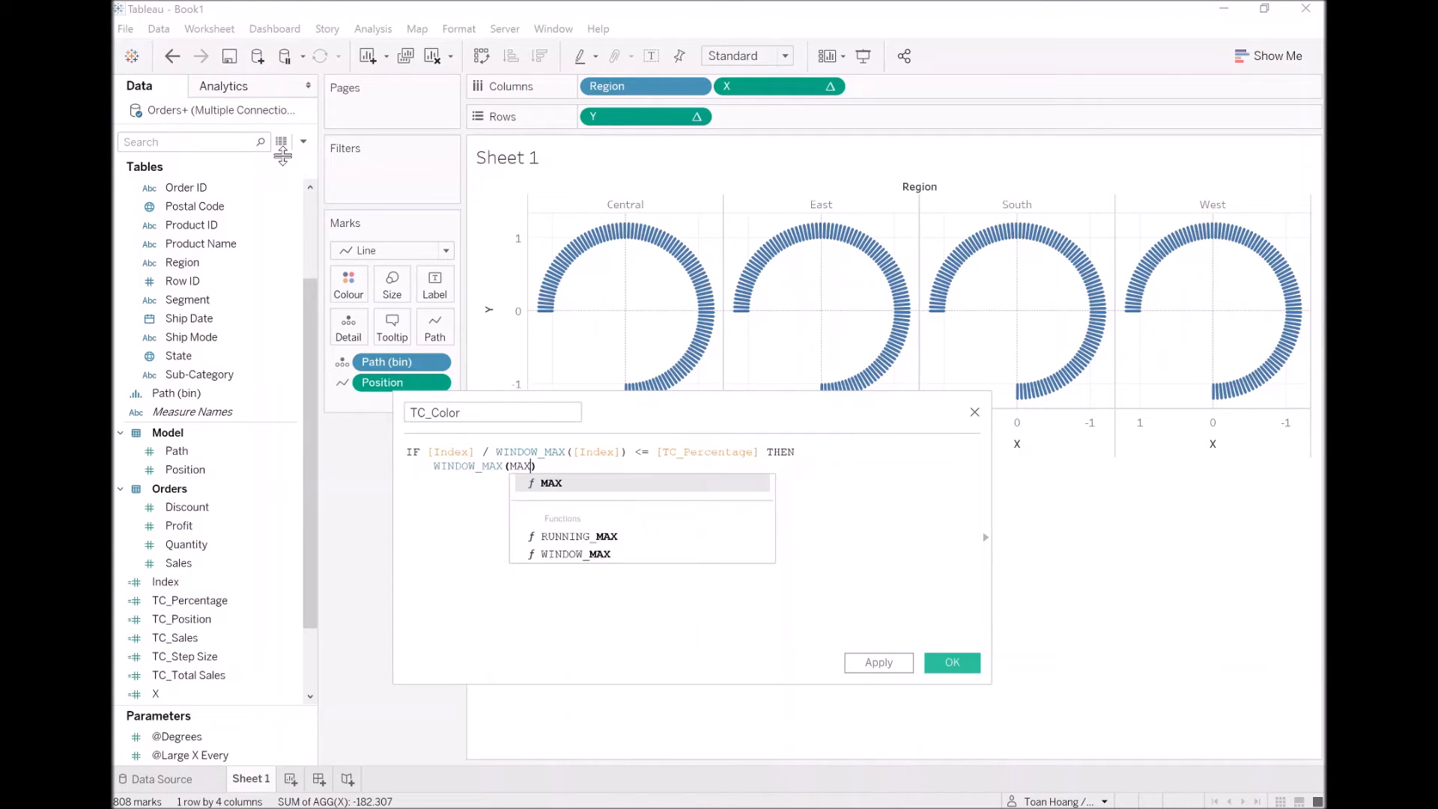
{"action": "type", "text": "region"}
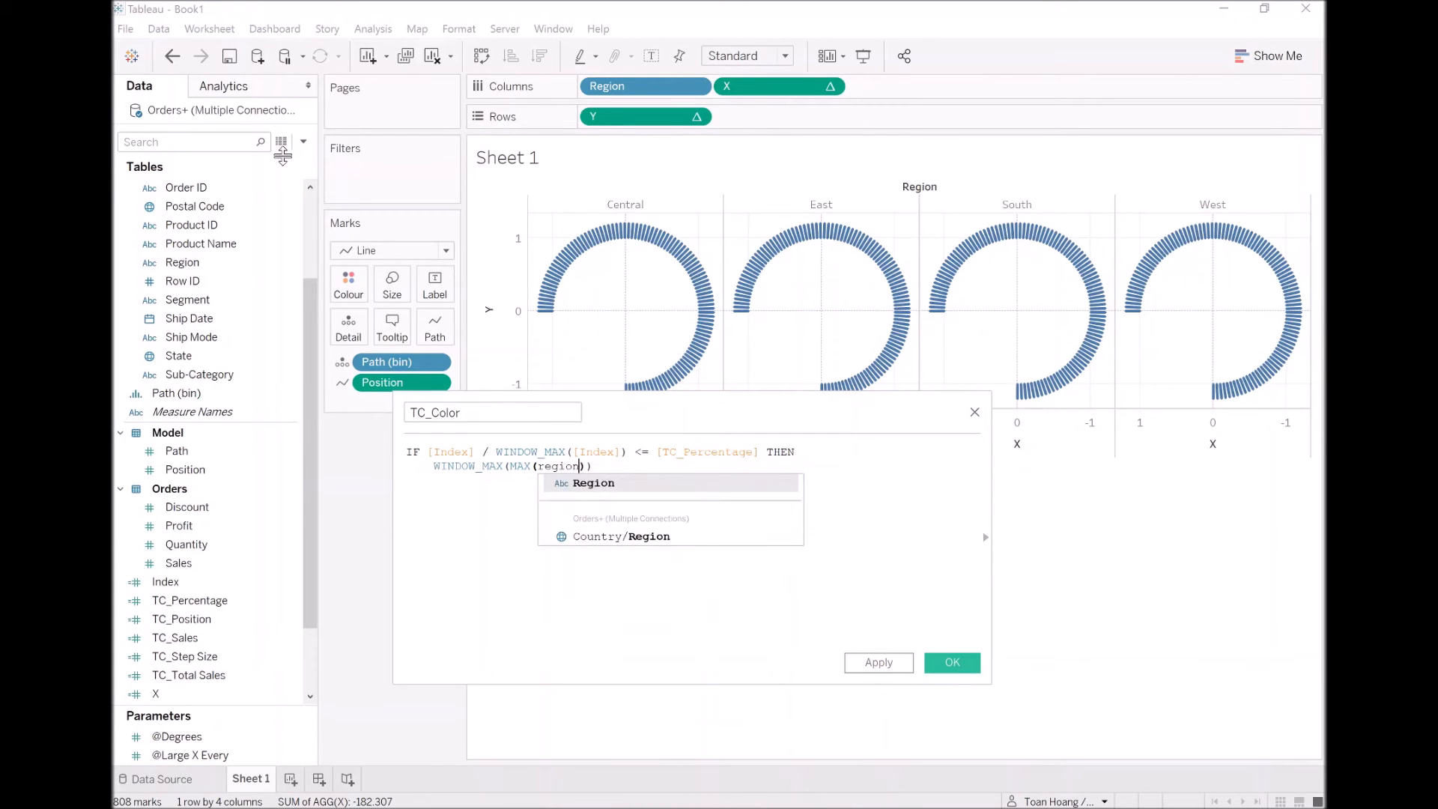
{"action": "left_click", "coordinate": [593, 484]}
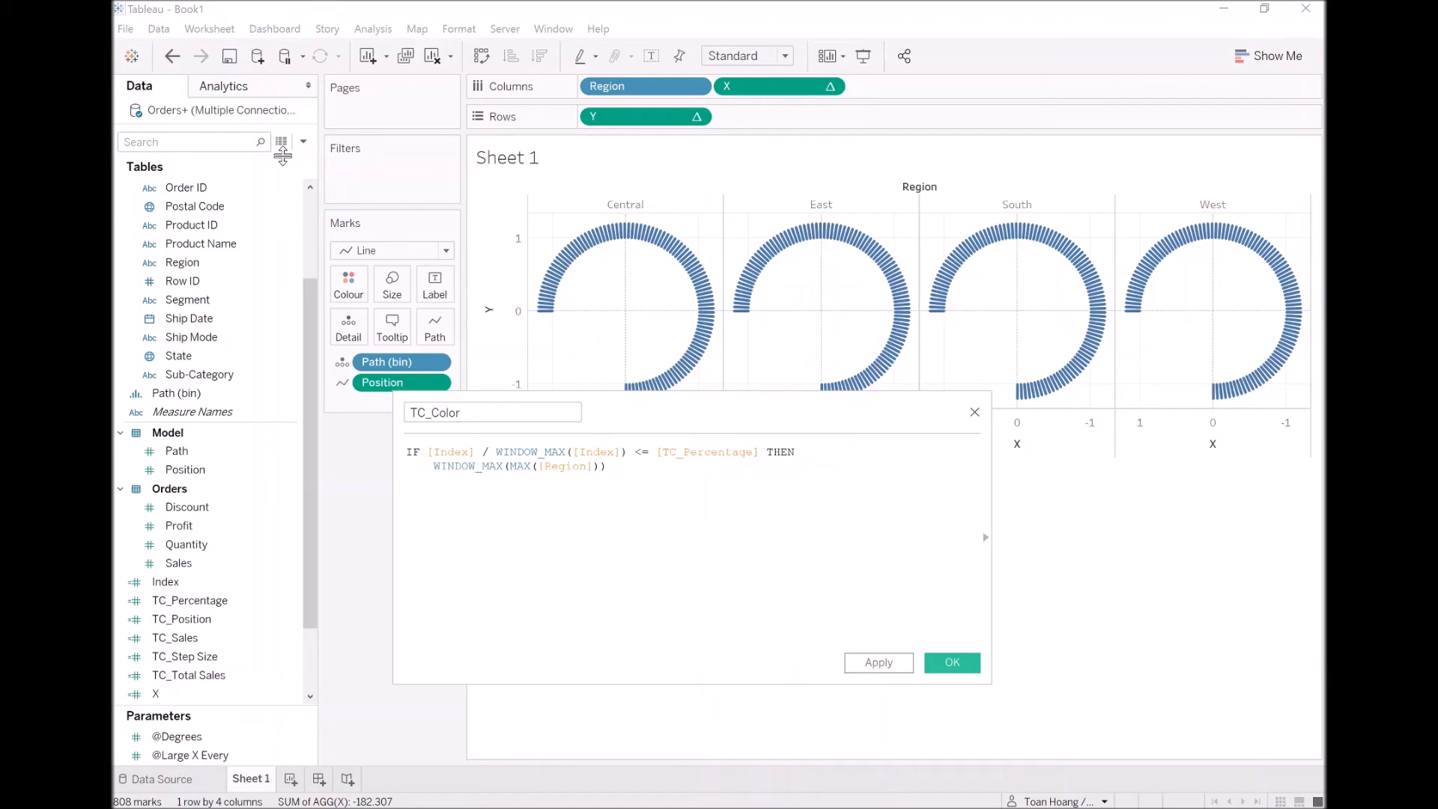
{"action": "type", "text": "ELSE"}
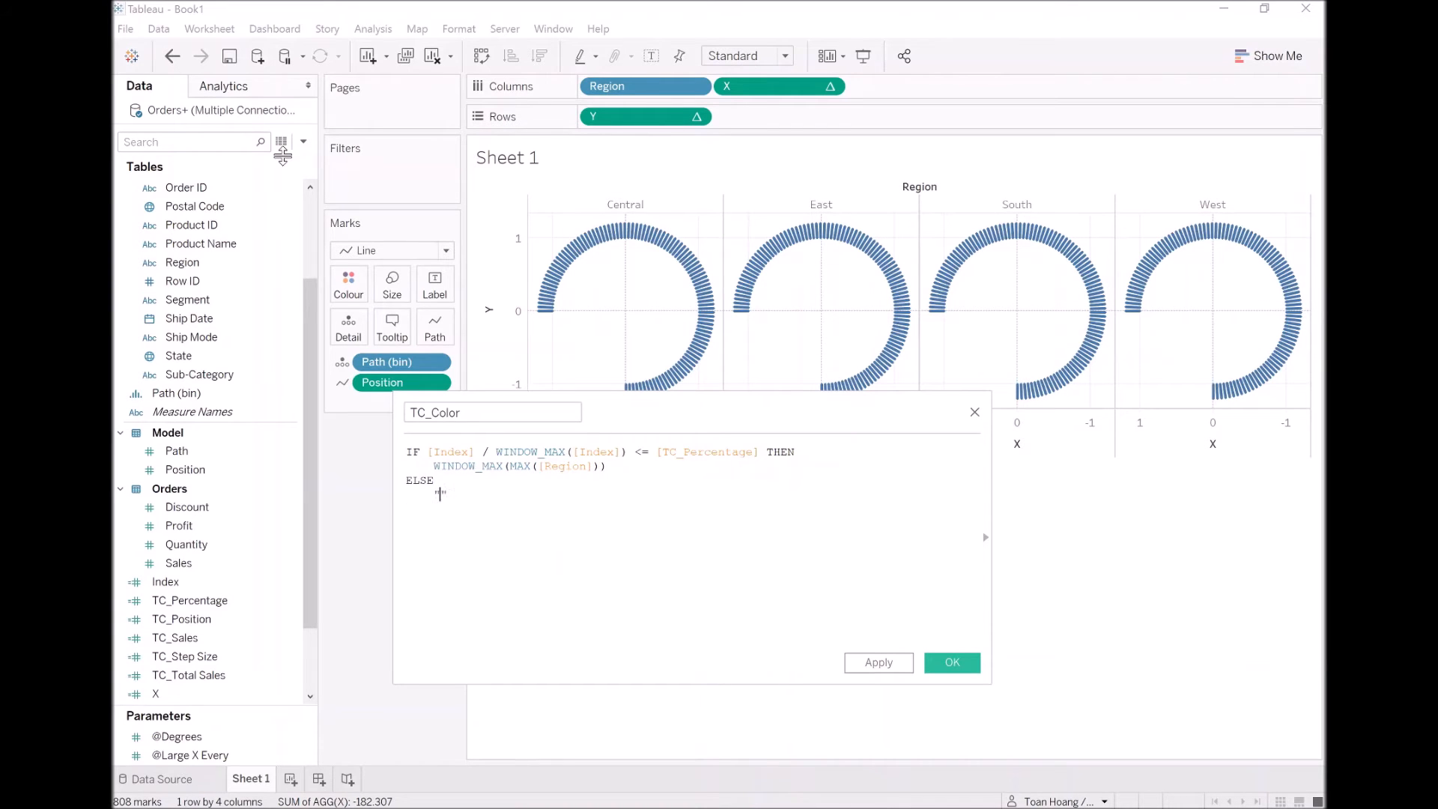
{"action": "type", "text": "\"Grey\""}
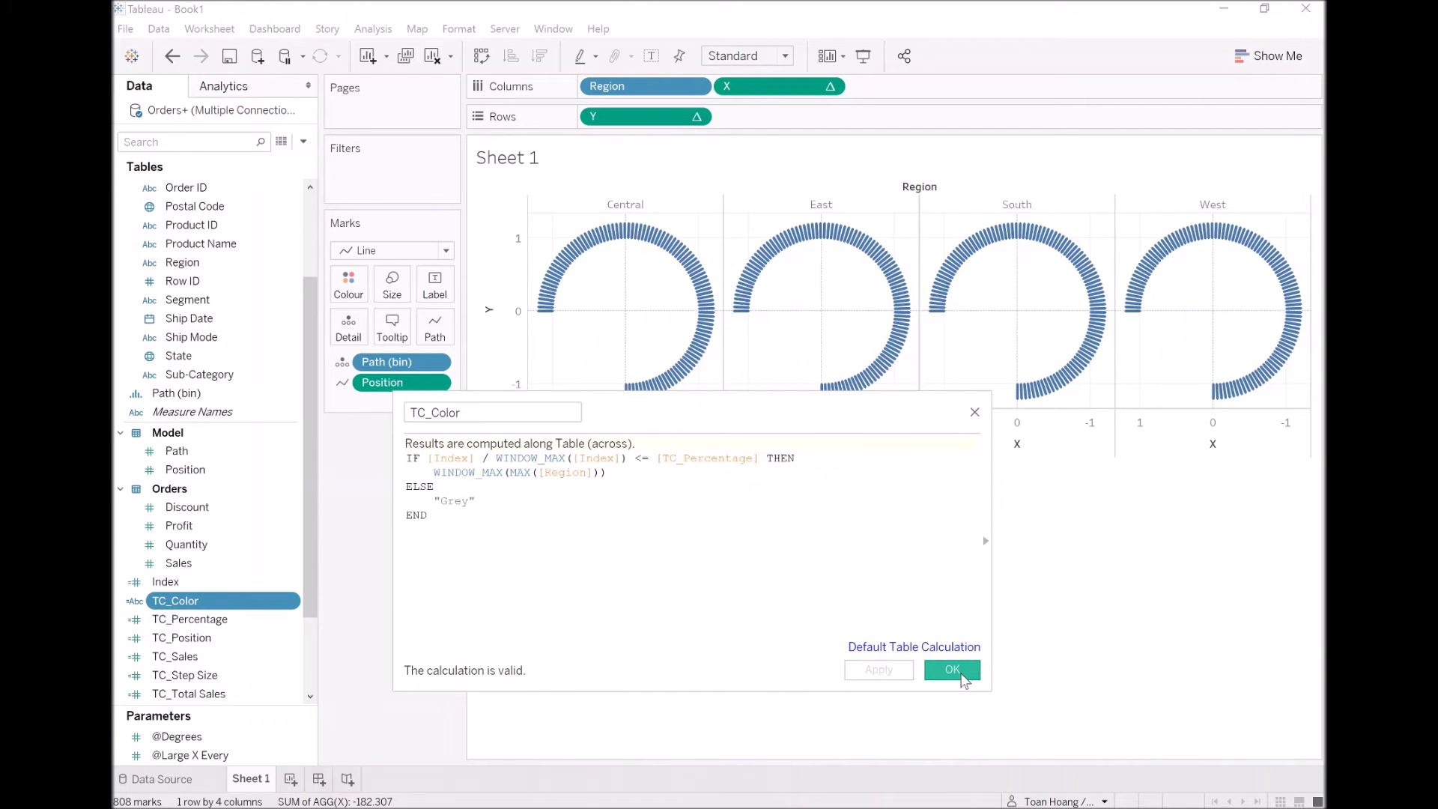
{"action": "left_click", "coordinate": [951, 670]}
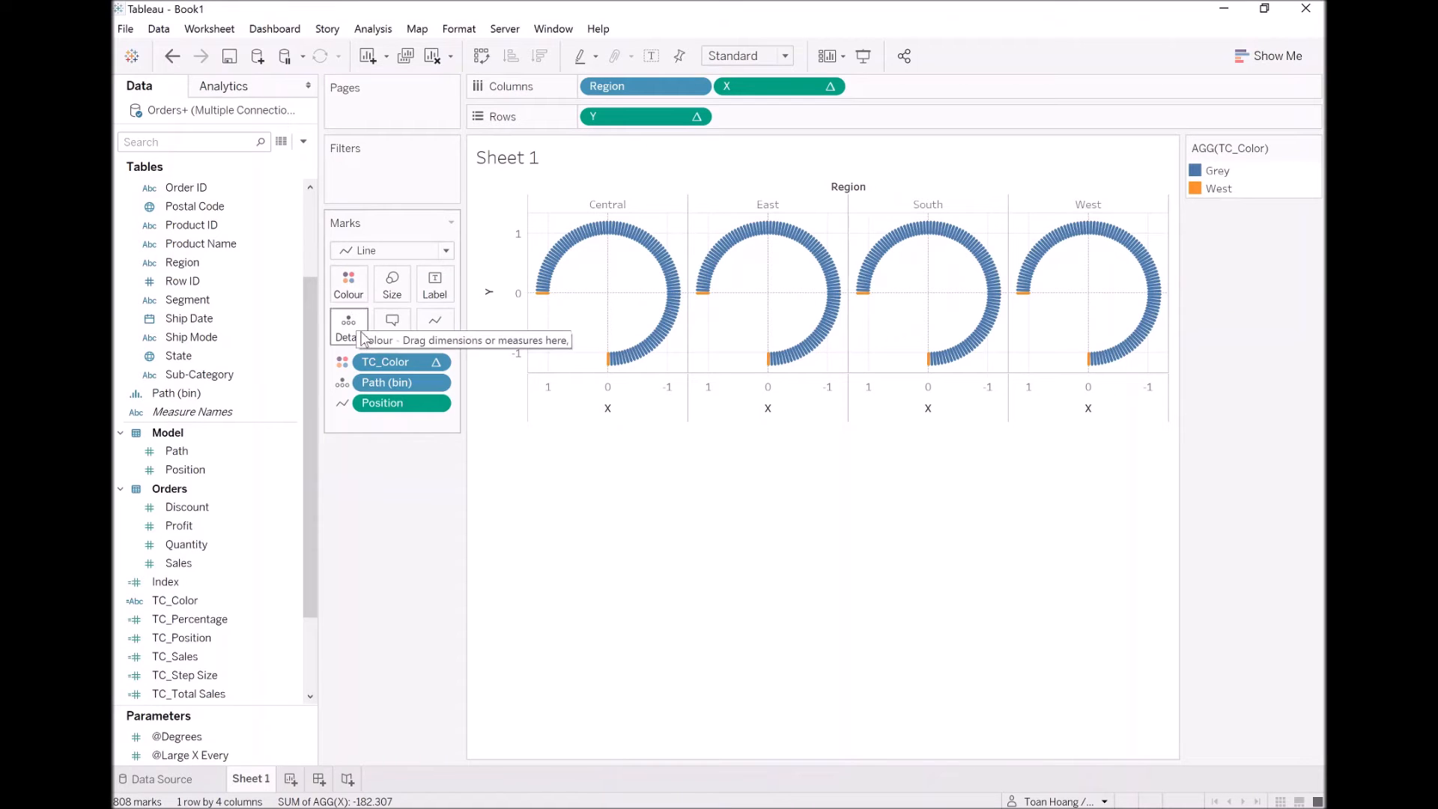
Compute TC_Color per Pane and its nested TC_Total Sales across Region as well
{"action": "right_click", "coordinate": [385, 361]}
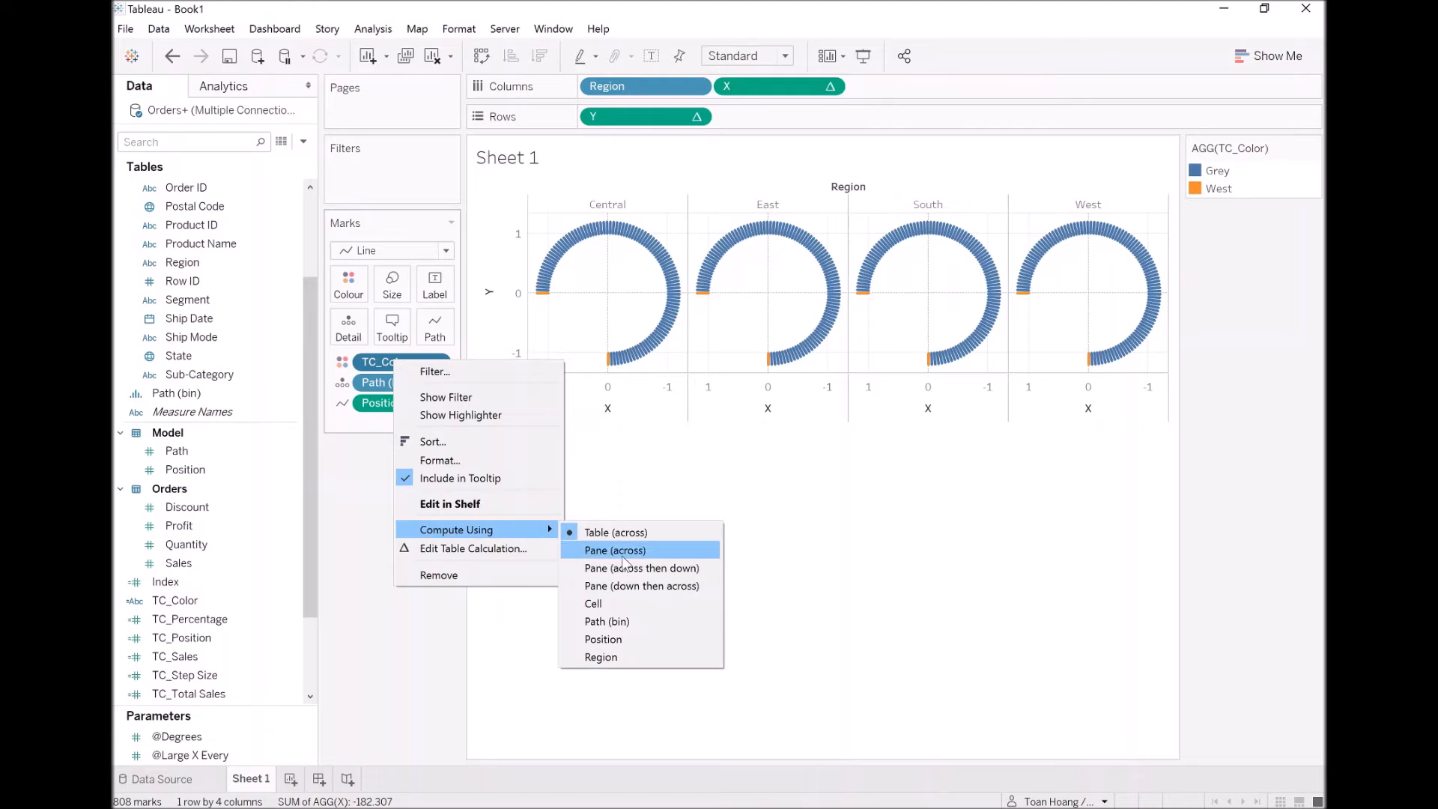
{"action": "left_click", "coordinate": [614, 550]}
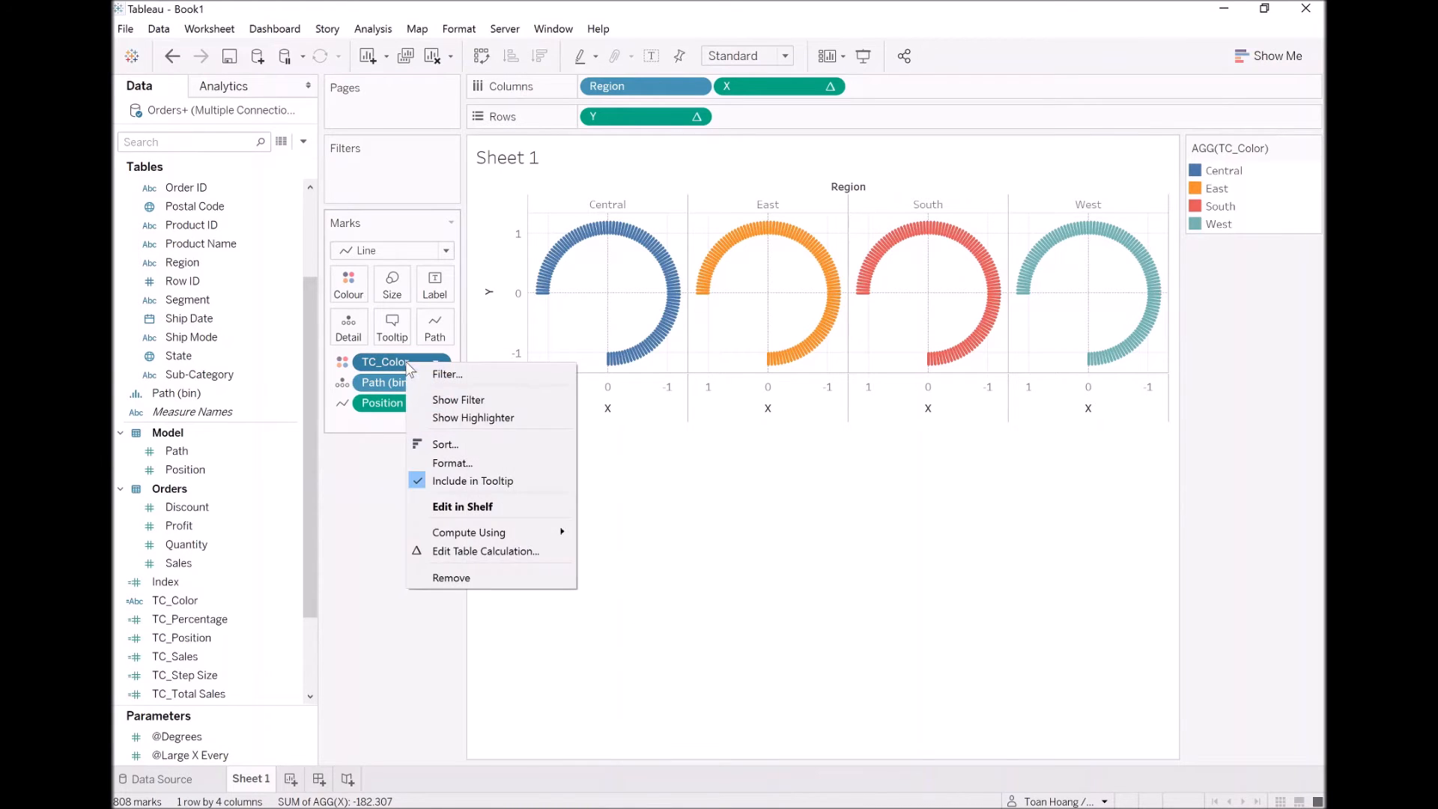
{"action": "mouse_move", "coordinate": [485, 550]}
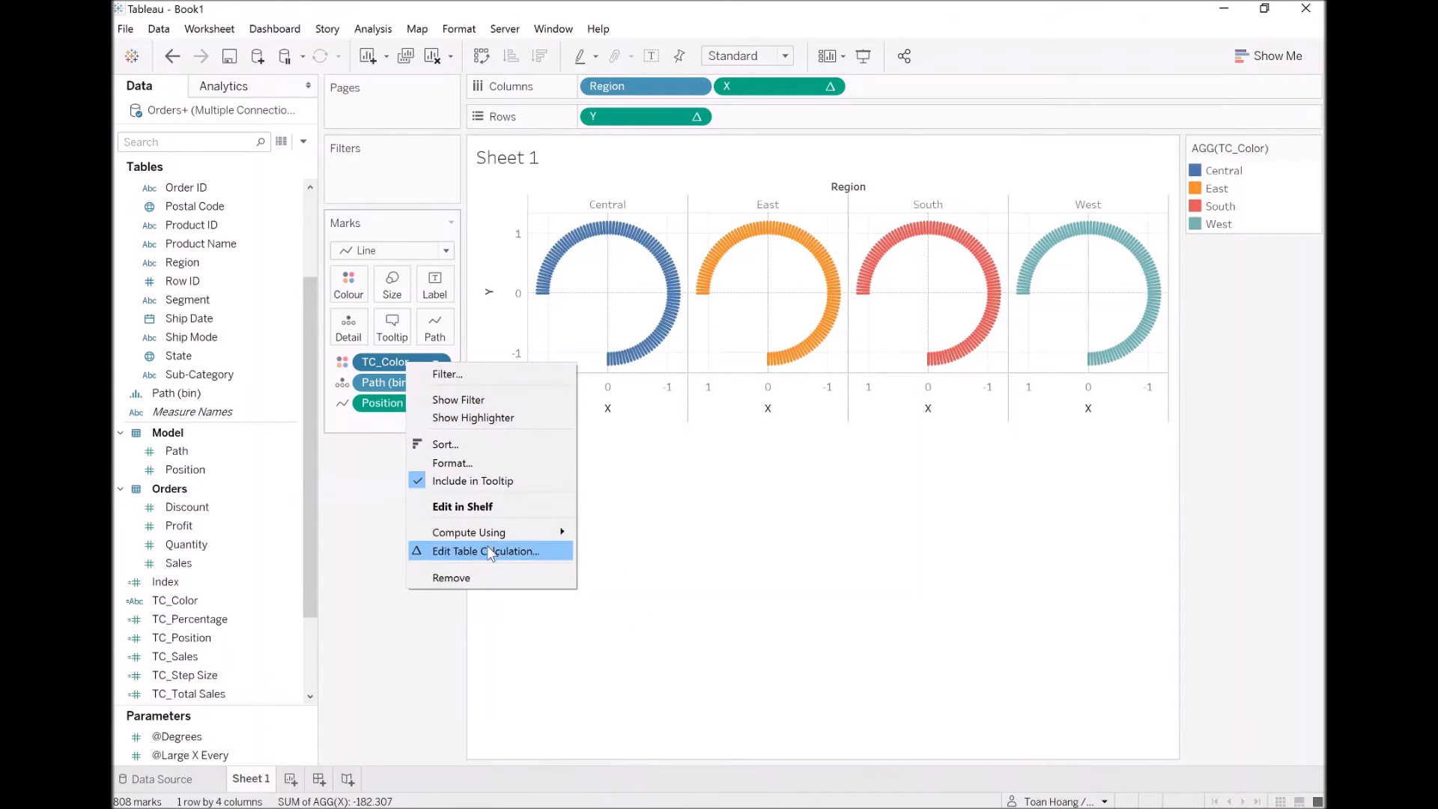
{"action": "left_click", "coordinate": [491, 557]}
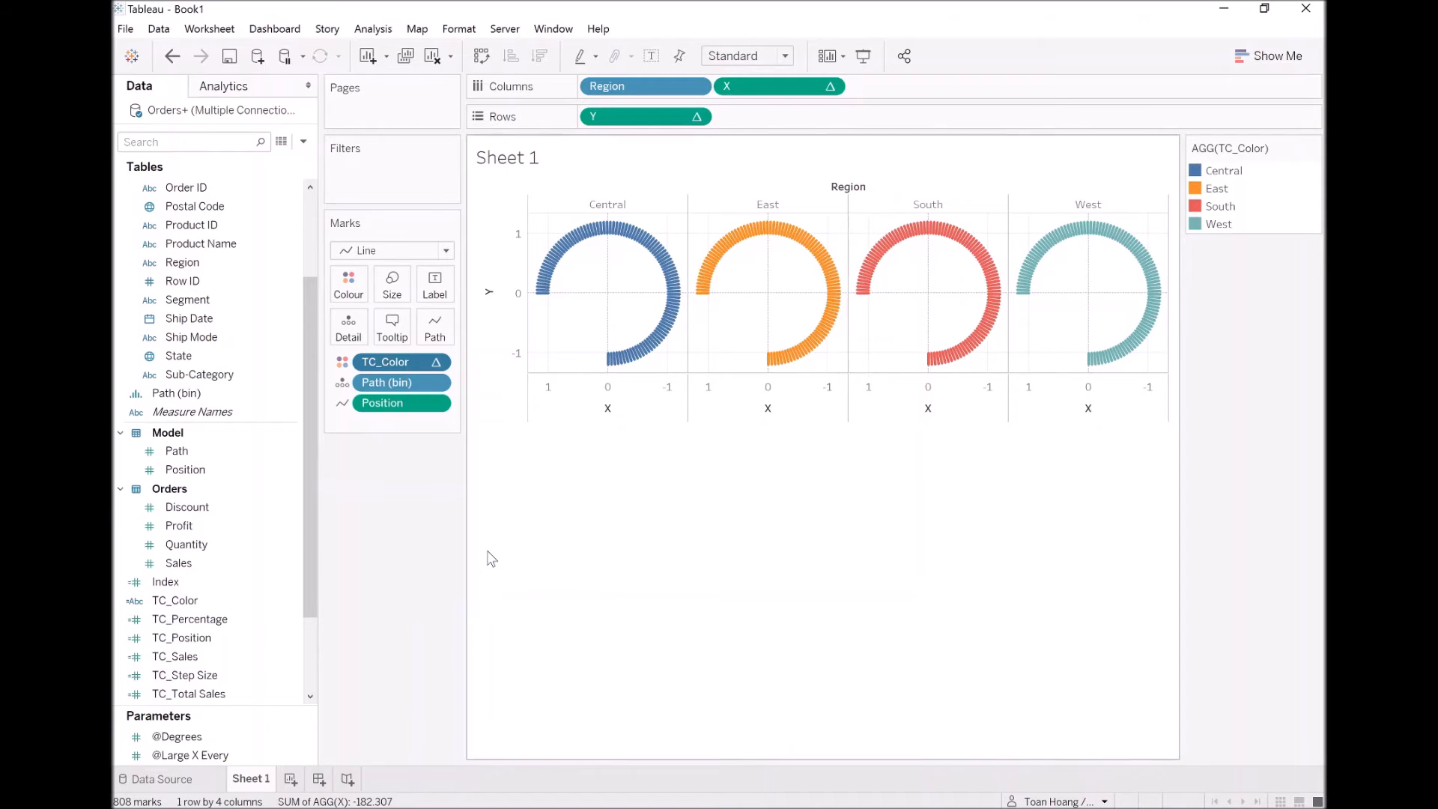
{"action": "left_click", "coordinate": [384, 361]}
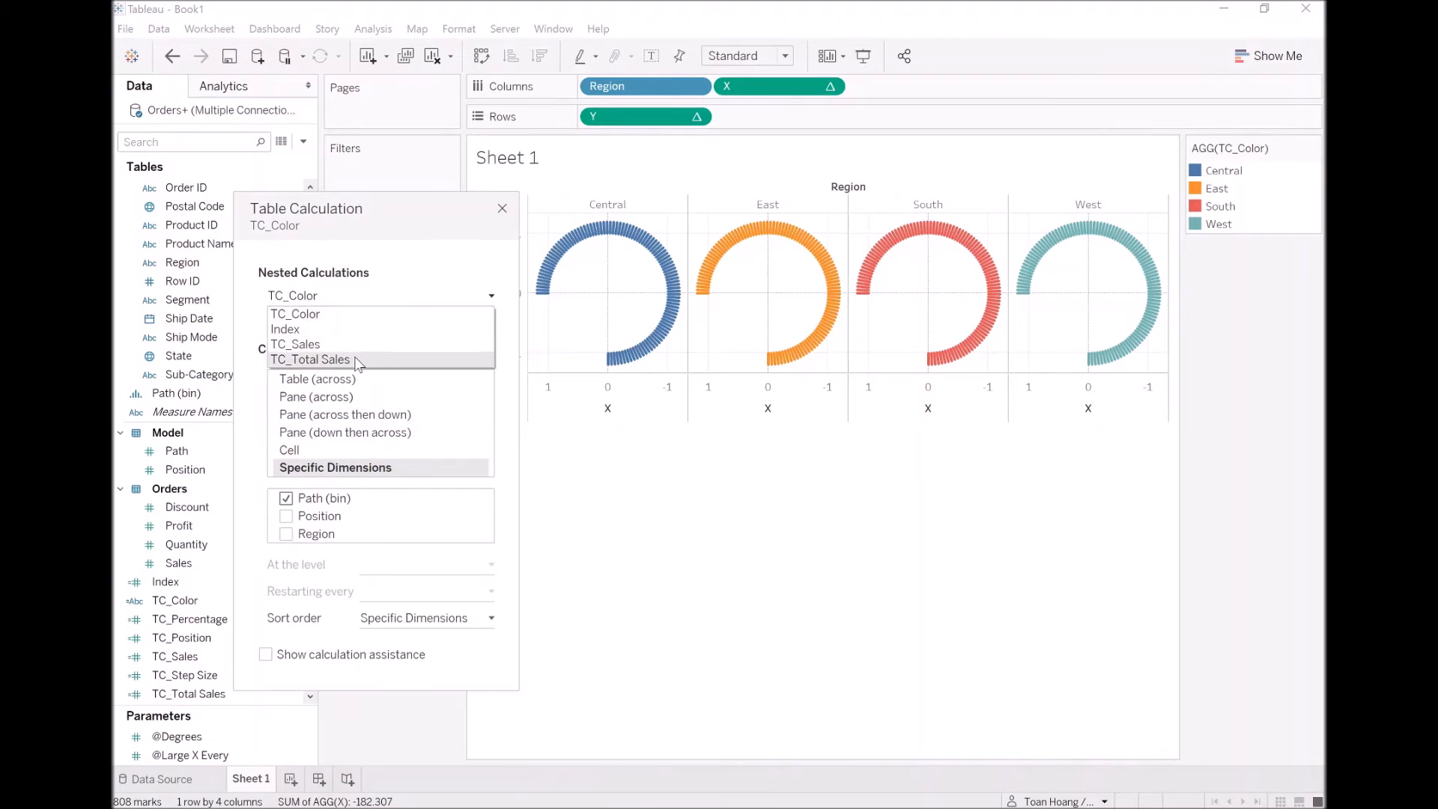
{"action": "left_click", "coordinate": [310, 358]}
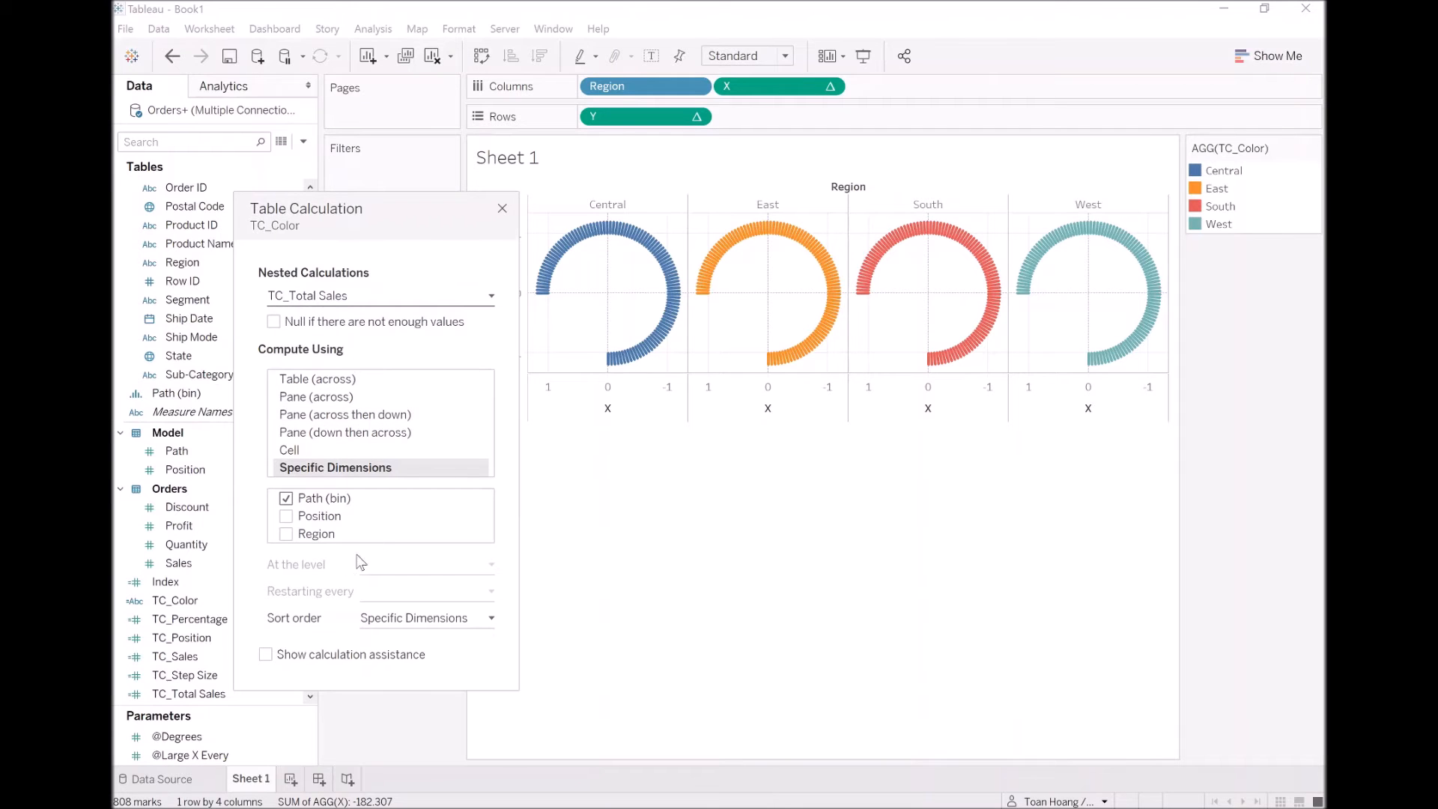
{"action": "left_click", "coordinate": [286, 533]}
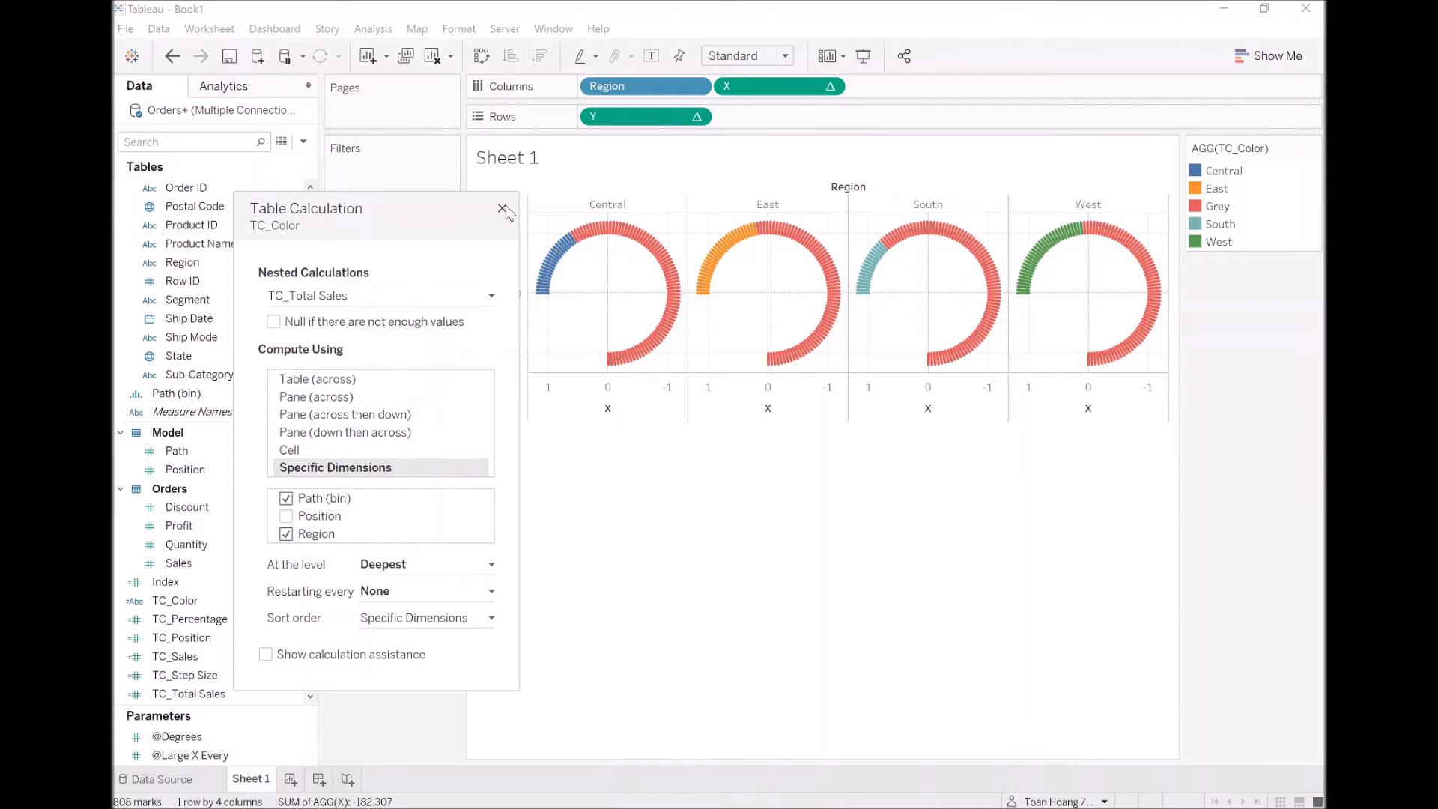
{"action": "left_click", "coordinate": [504, 209]}
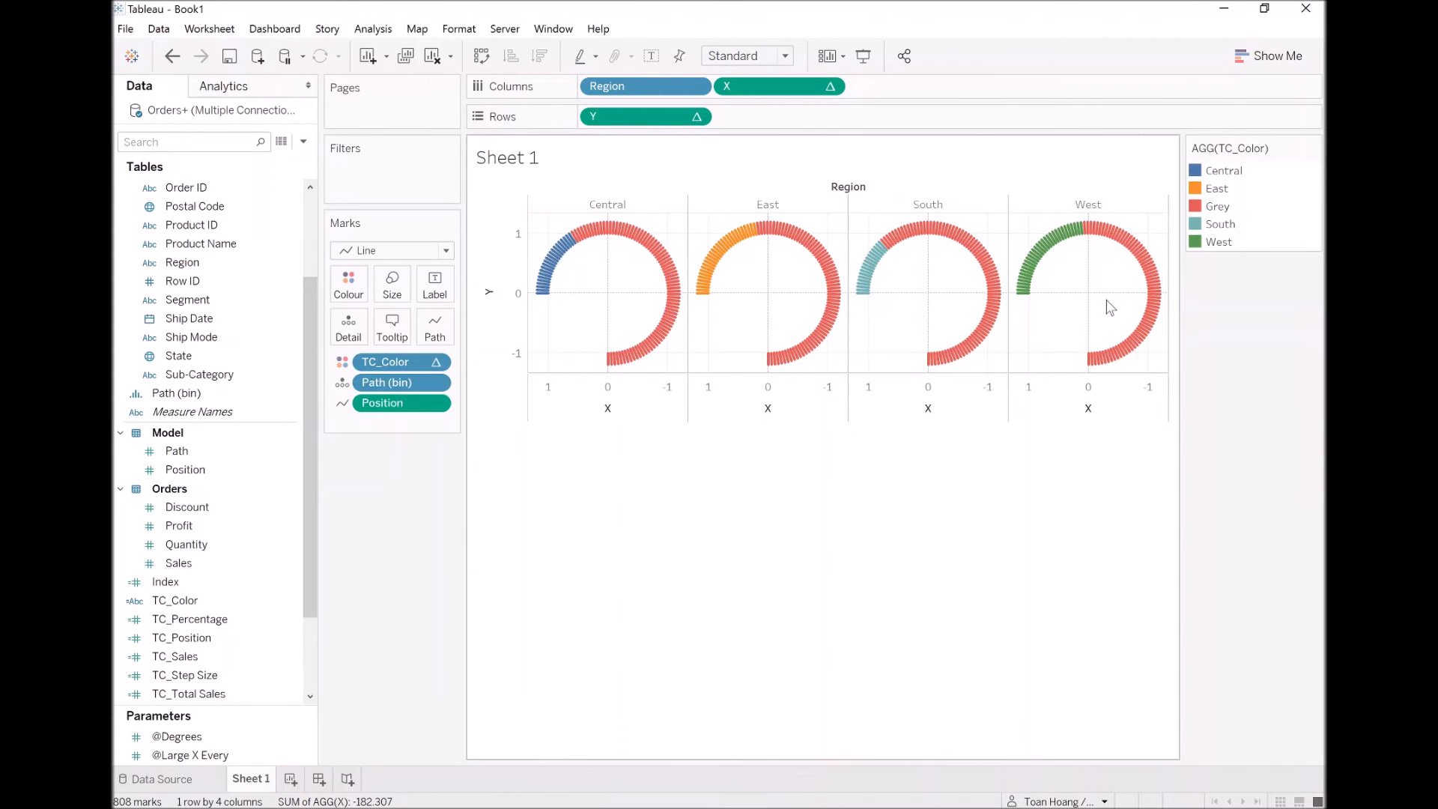
Give the Grey legend value the lightest shade from the Grey palette
{"action": "left_click", "coordinate": [1220, 206]}
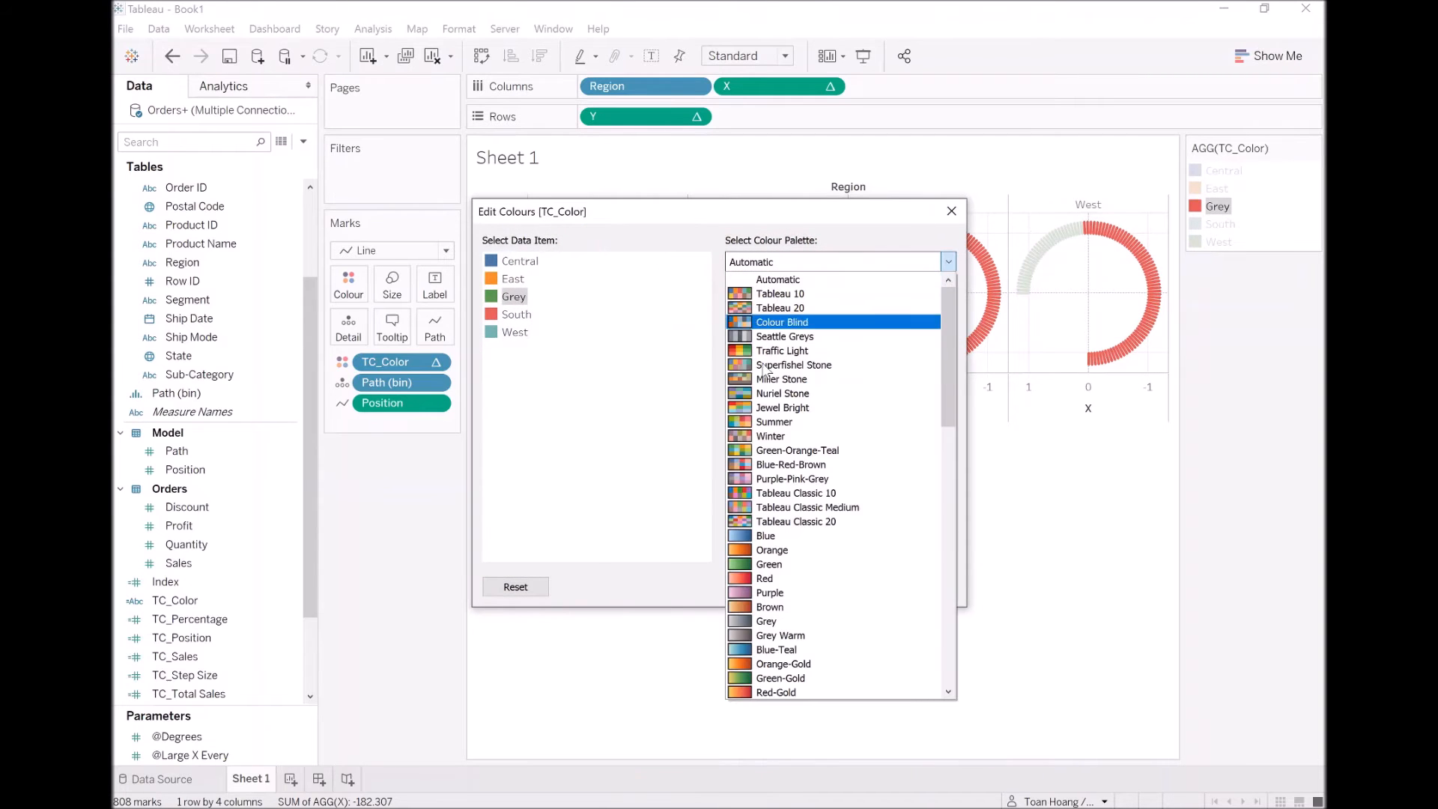
{"action": "left_click", "coordinate": [765, 620]}
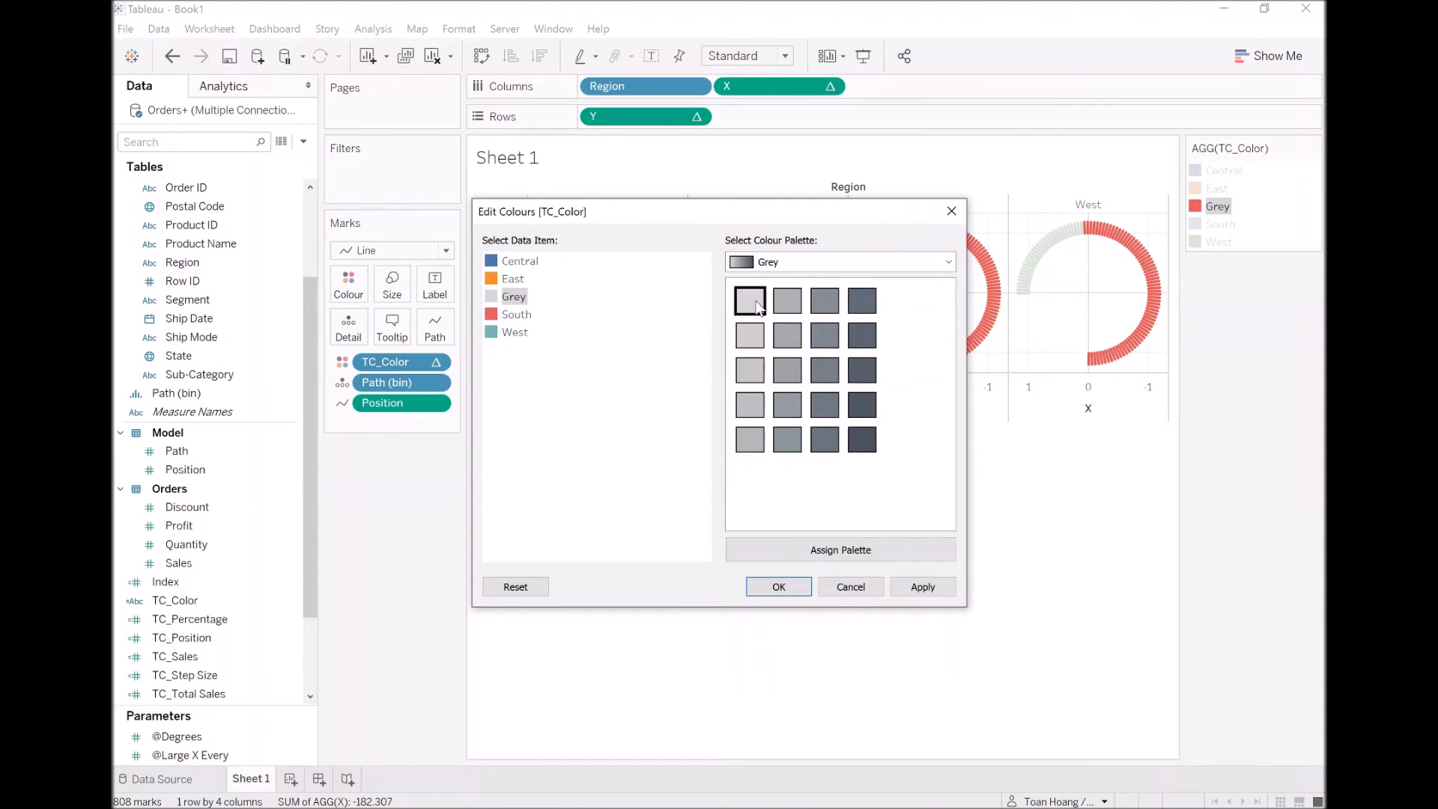
{"action": "left_click", "coordinate": [777, 585]}
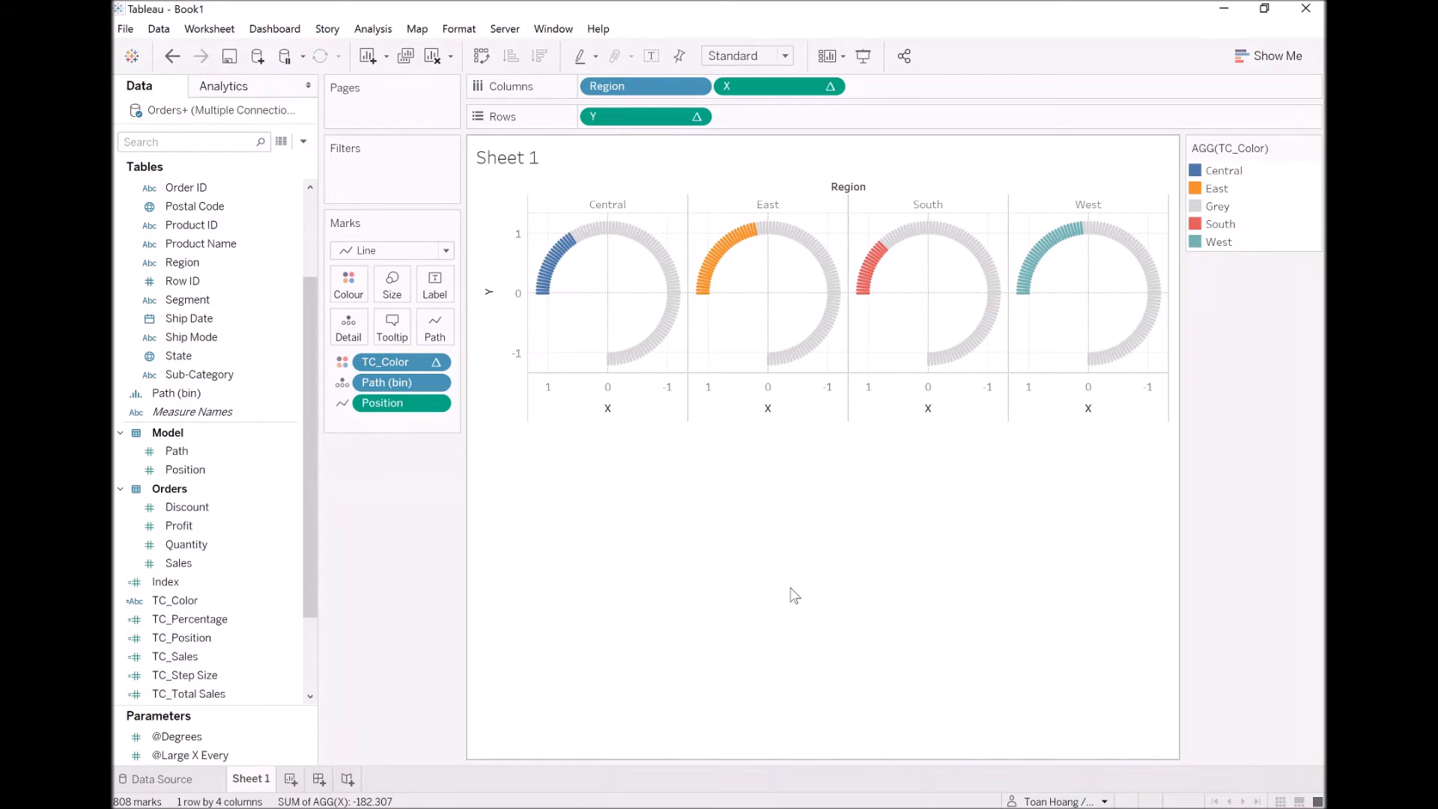
{"action": "mouse_move", "coordinate": [679, 304]}
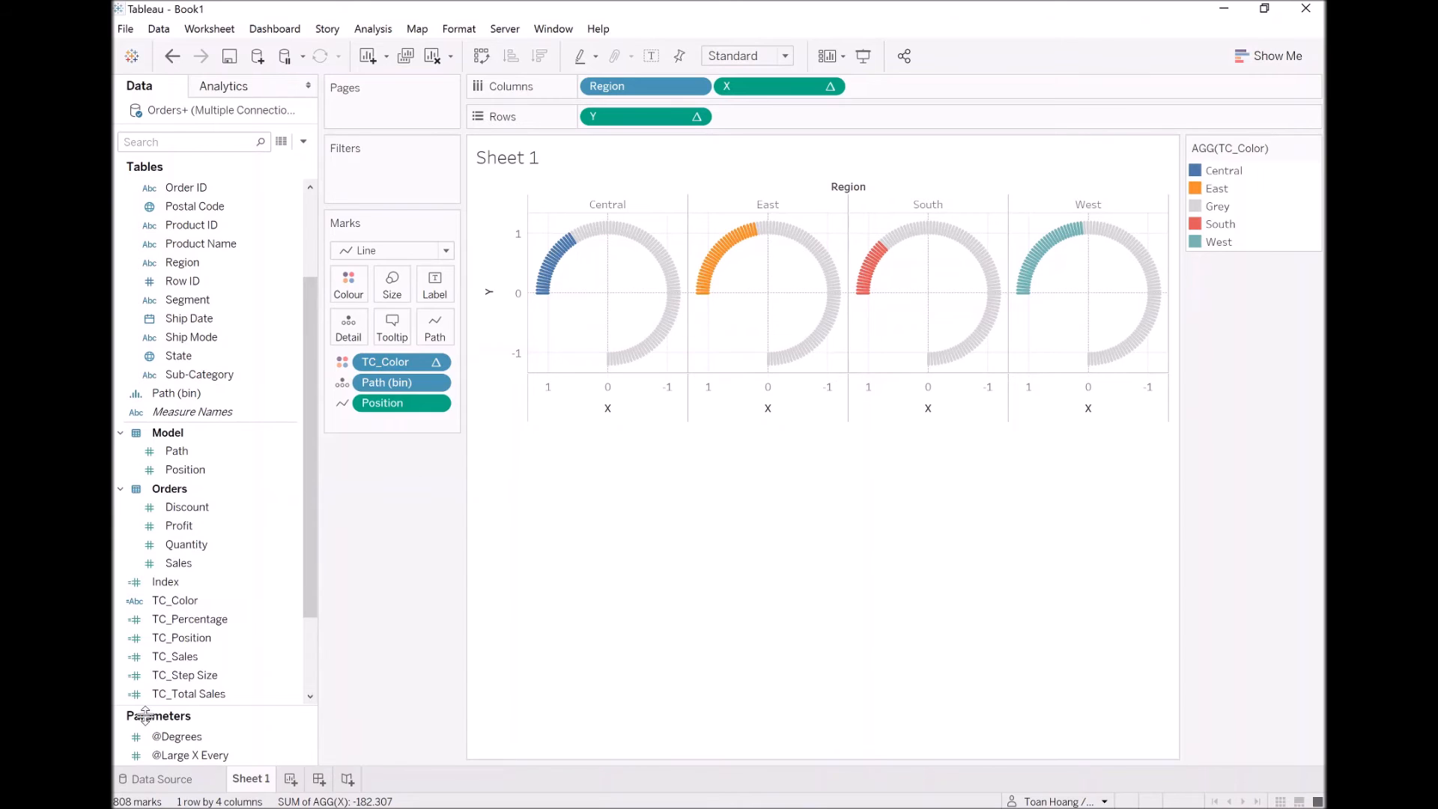
{"action": "right_click", "coordinate": [177, 737]}
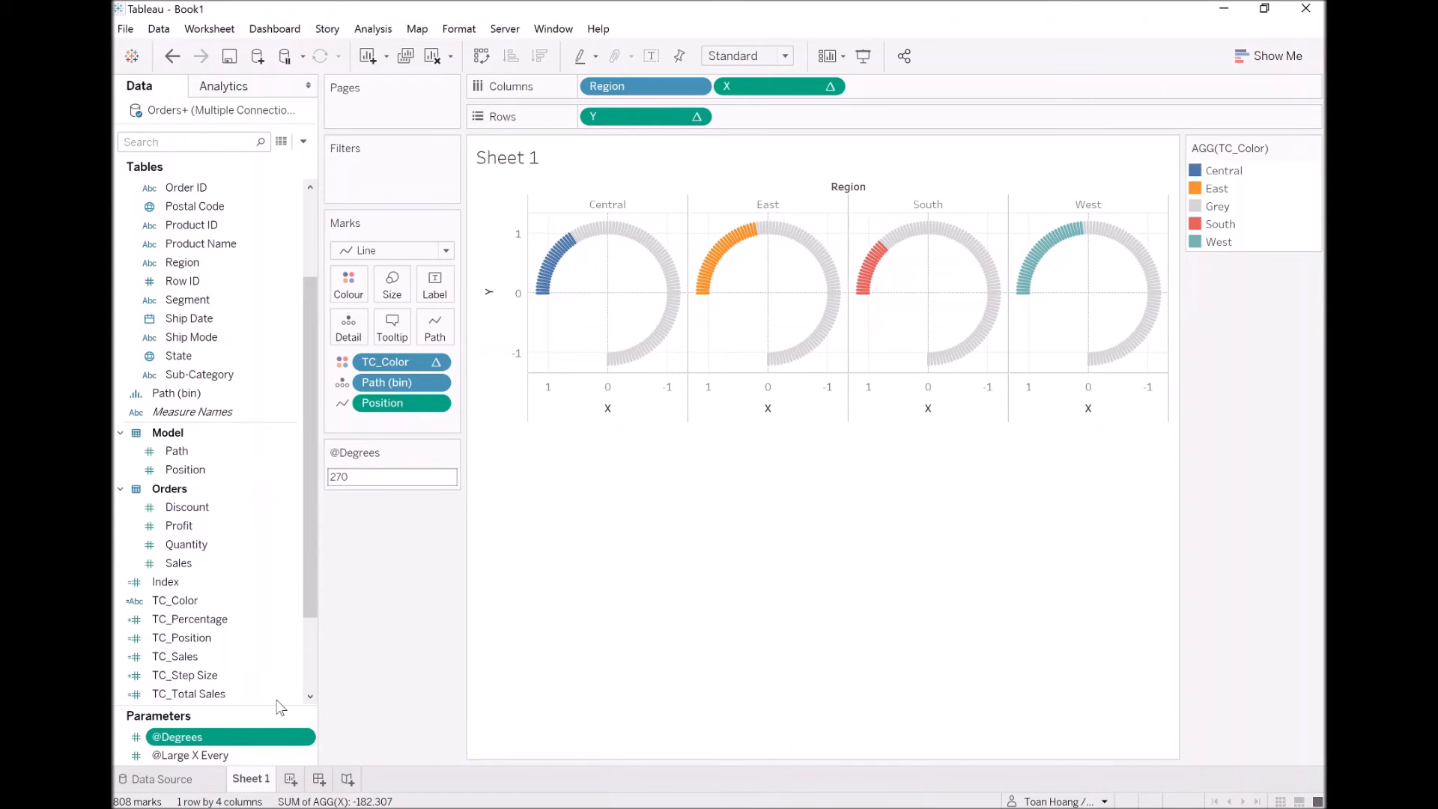
{"action": "right_click", "coordinate": [191, 755]}
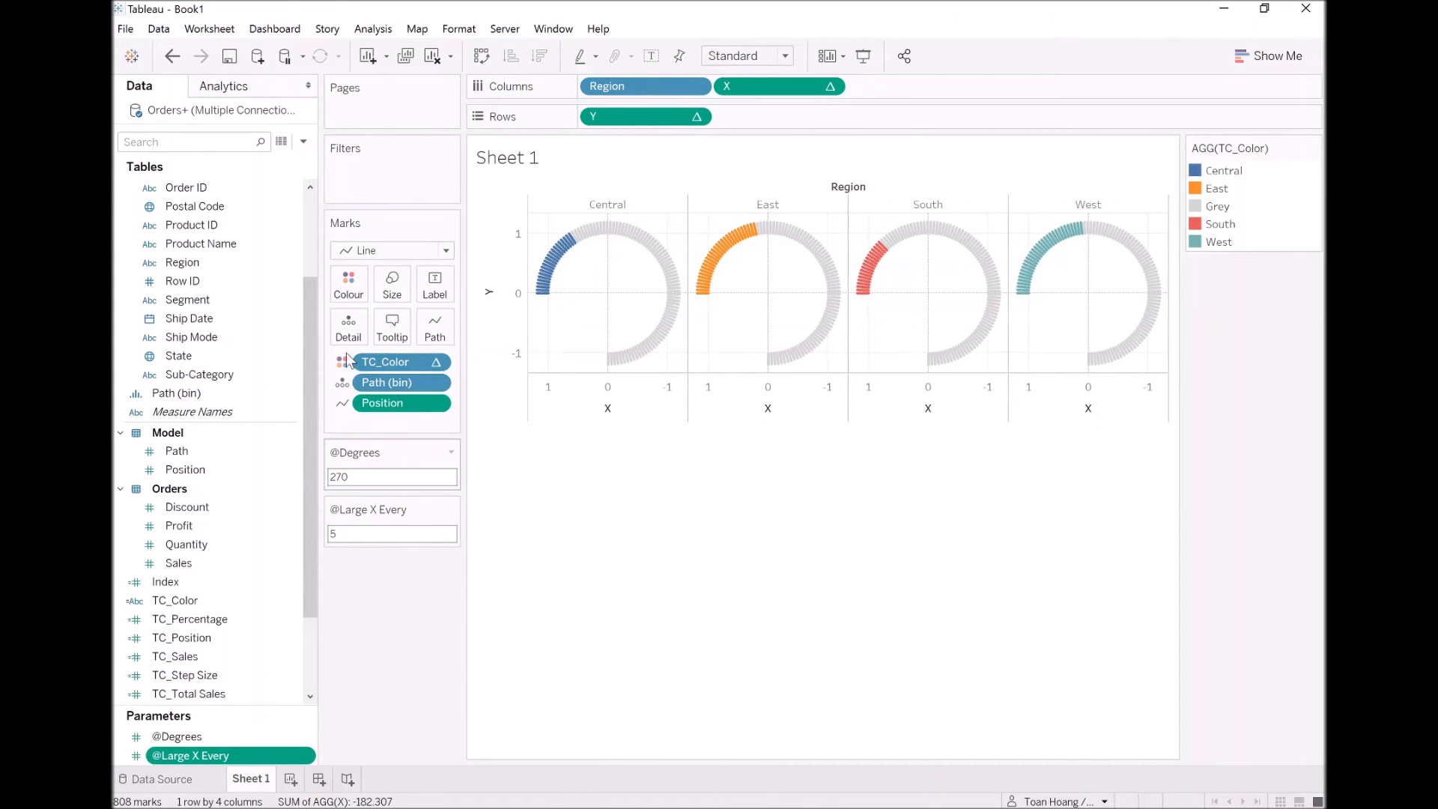
Start a new calculated field named TC_Extend
{"action": "left_click", "coordinate": [302, 141]}
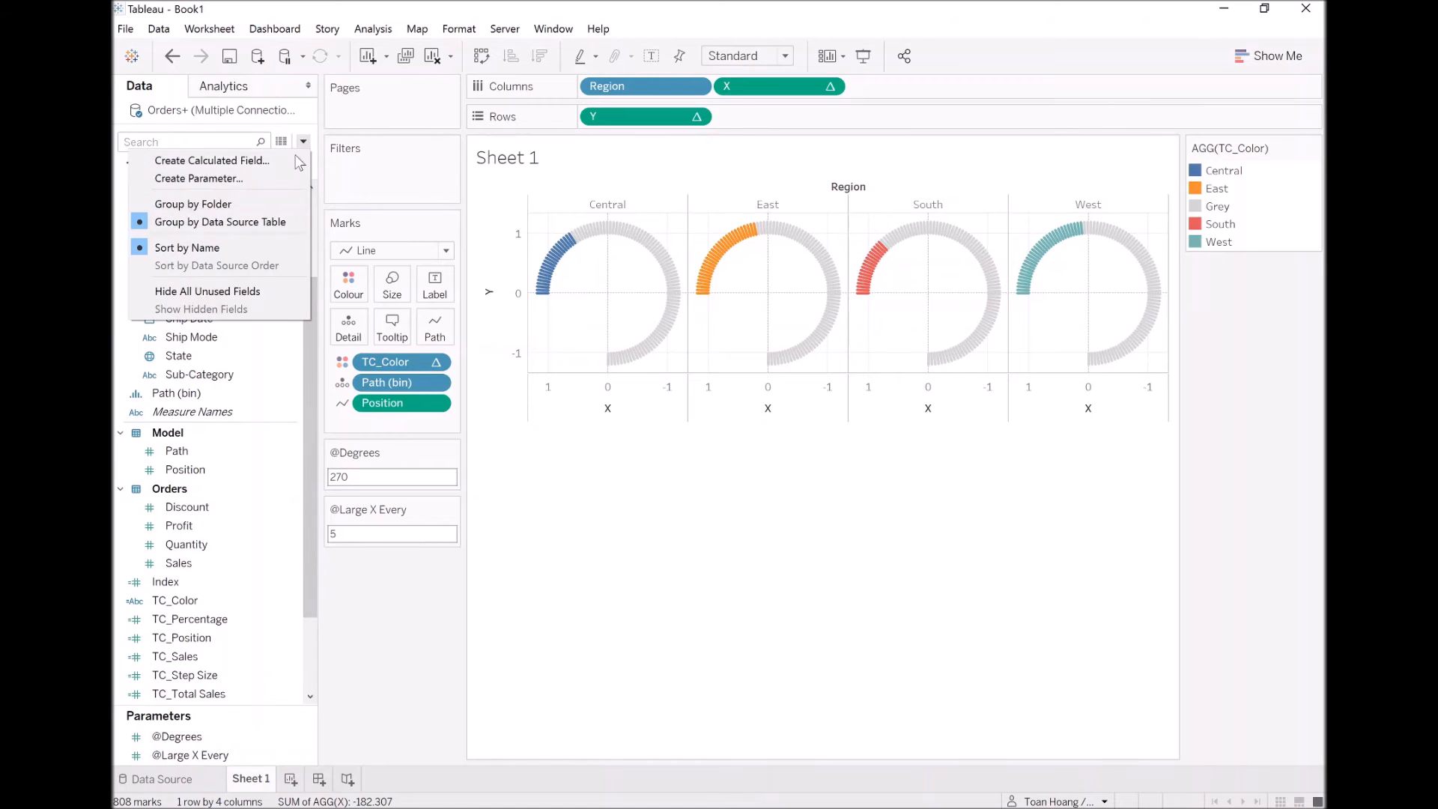
{"action": "left_click", "coordinate": [211, 160]}
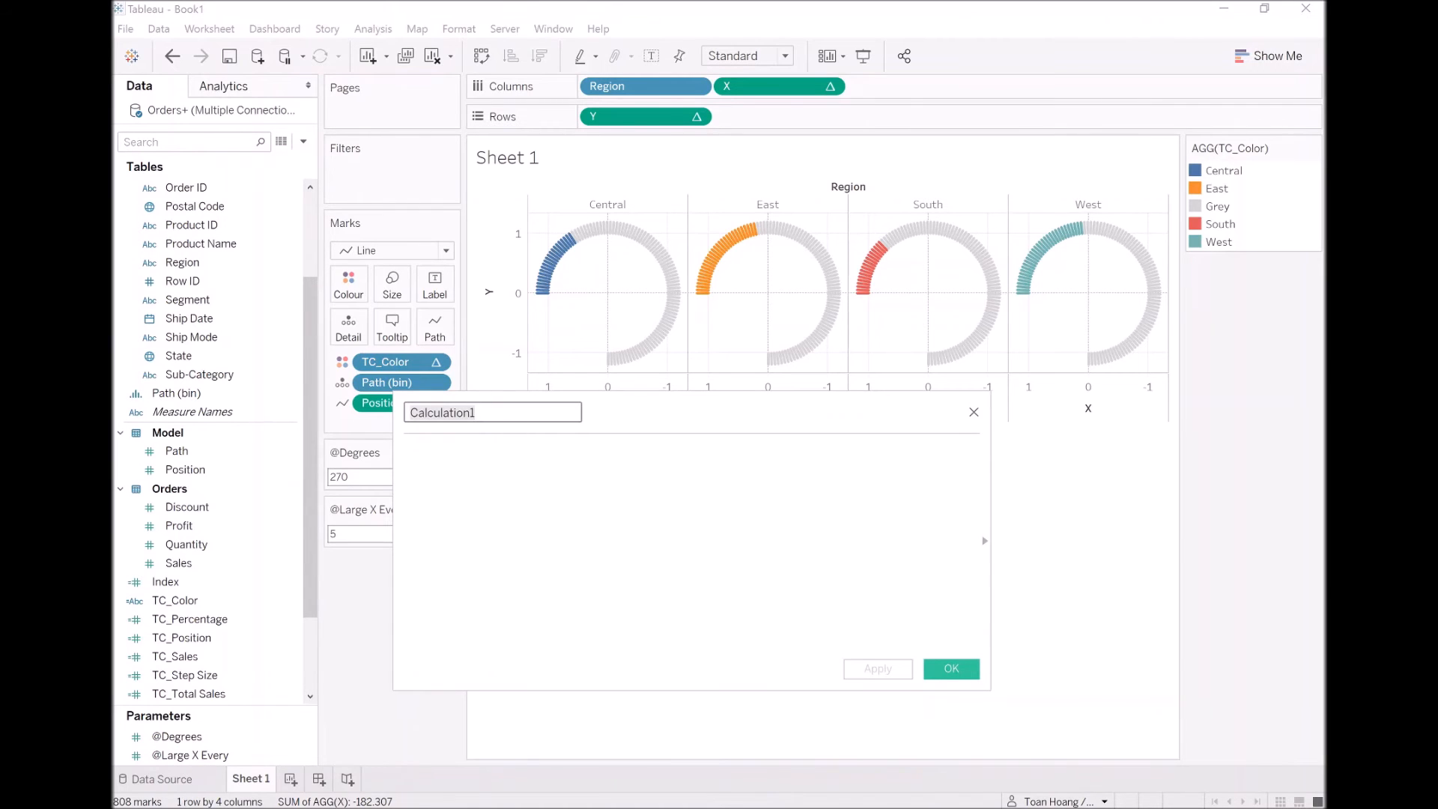
{"action": "type", "text": "T"}
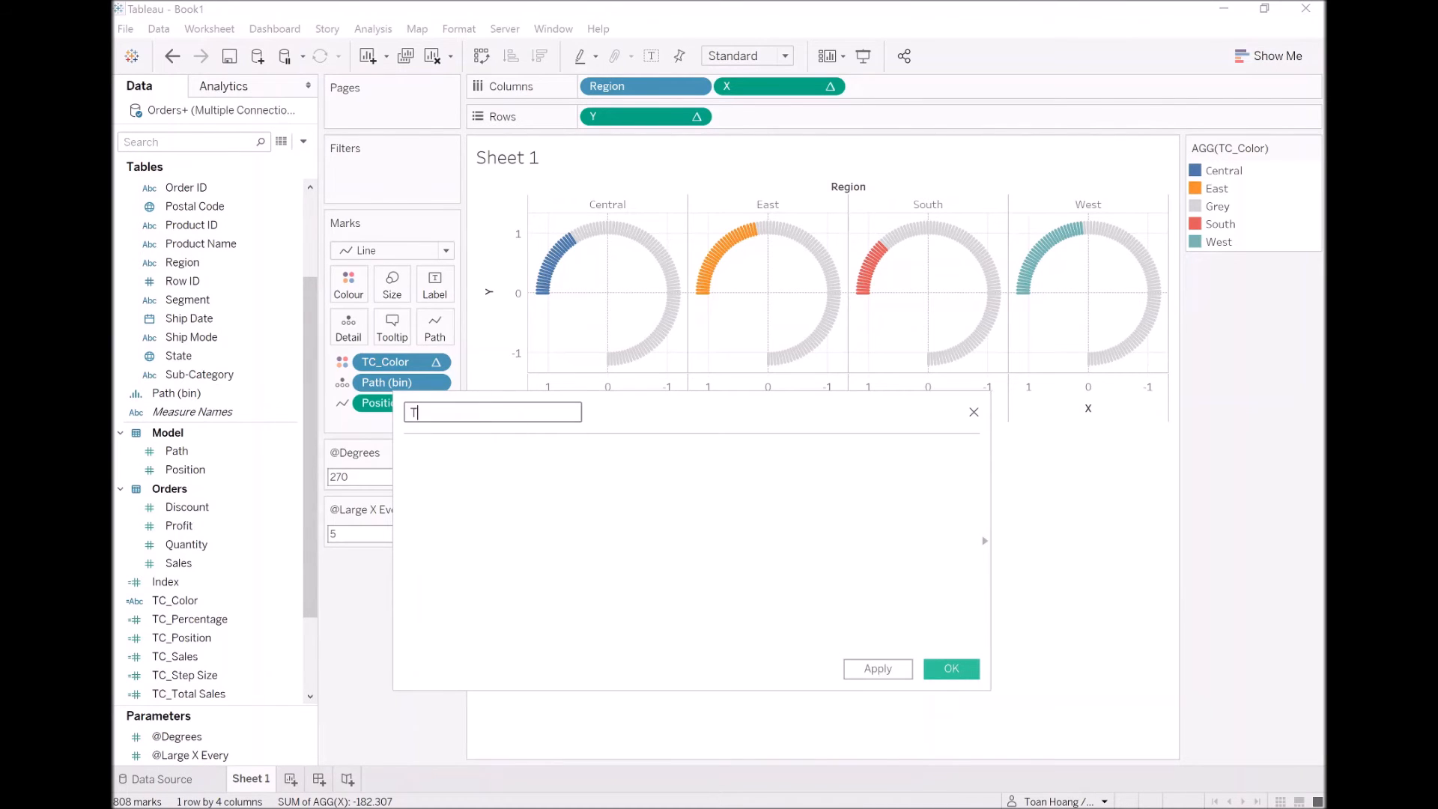
{"action": "type", "text": "TC_Extend"}
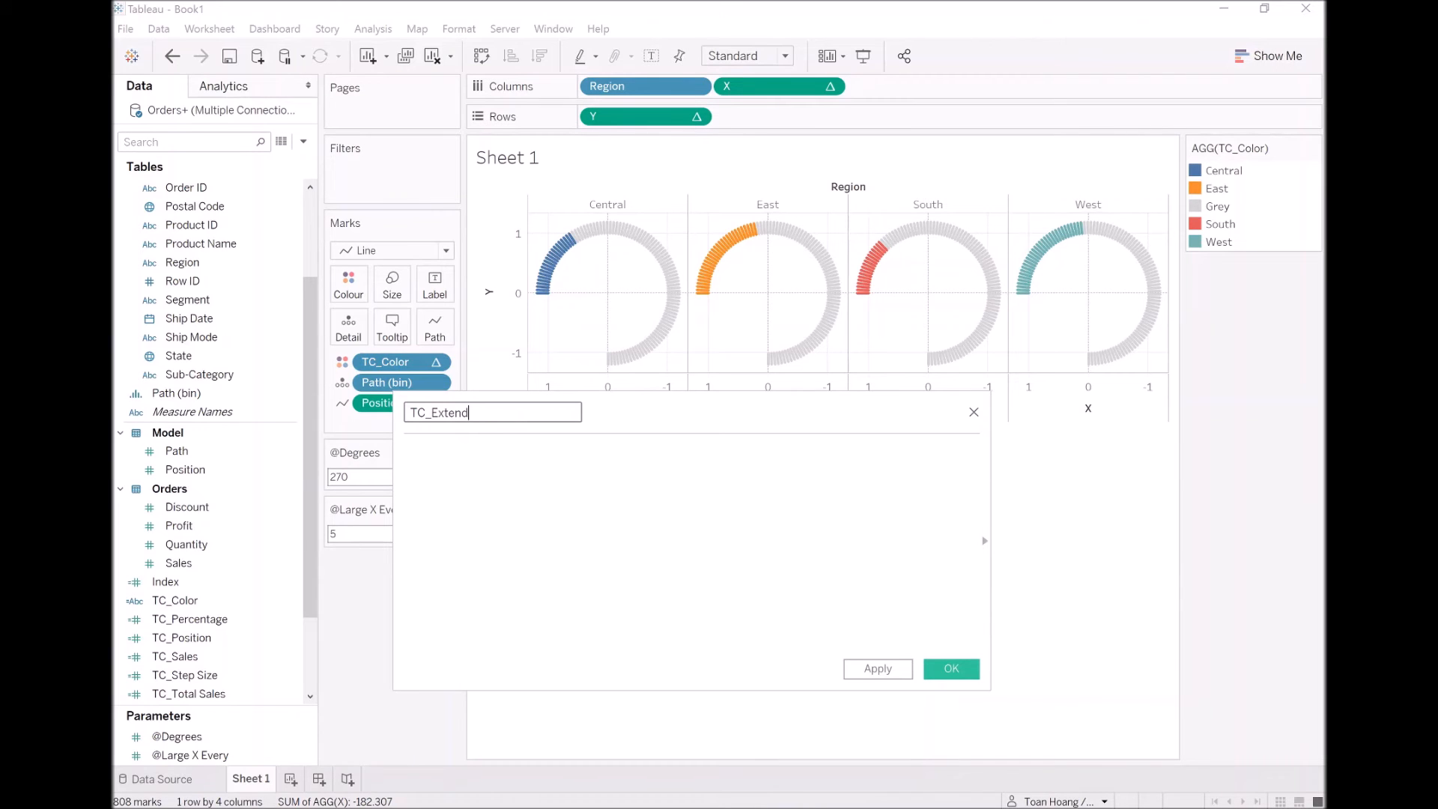
{"action": "type", "text": "IF"}
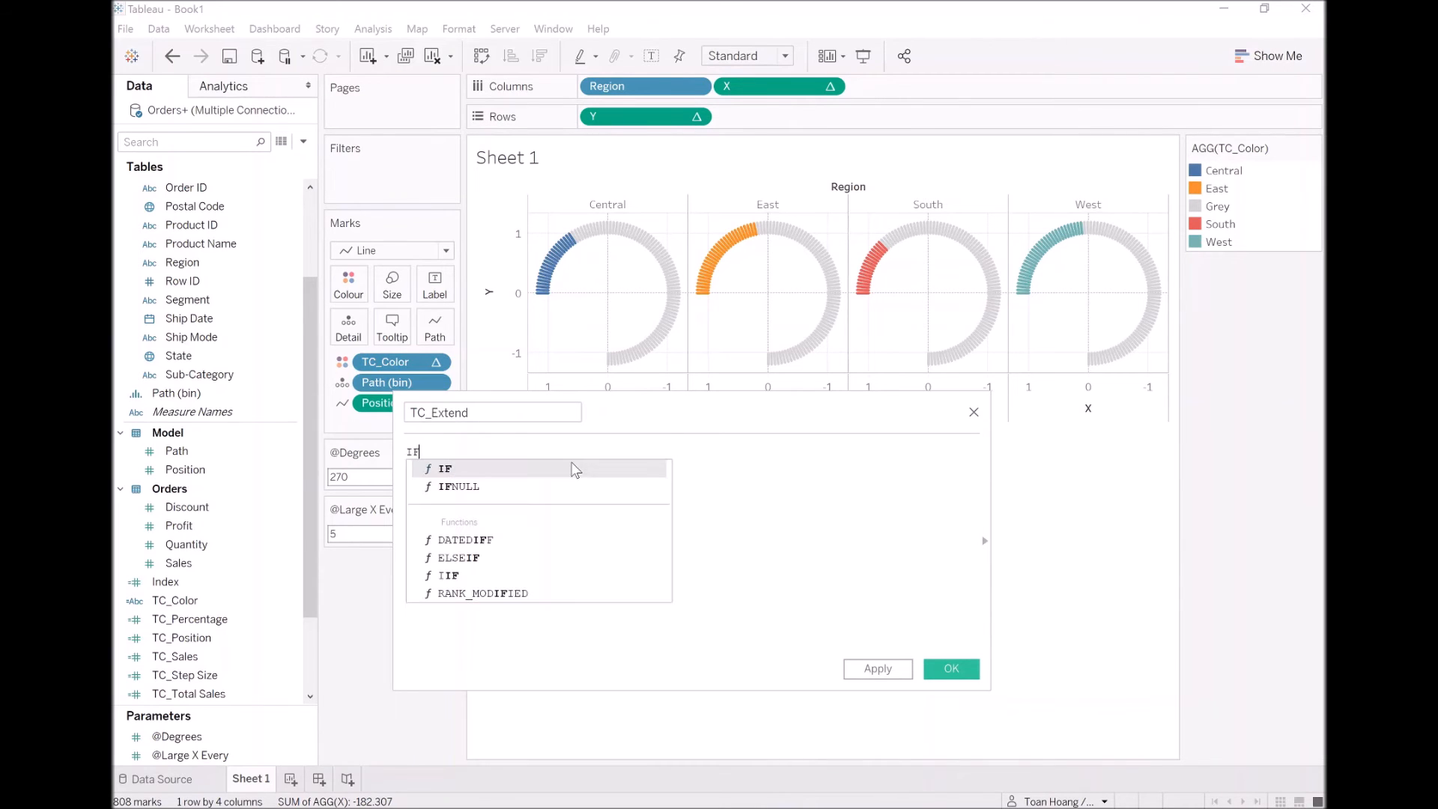
{"action": "type", "text": "inde"}
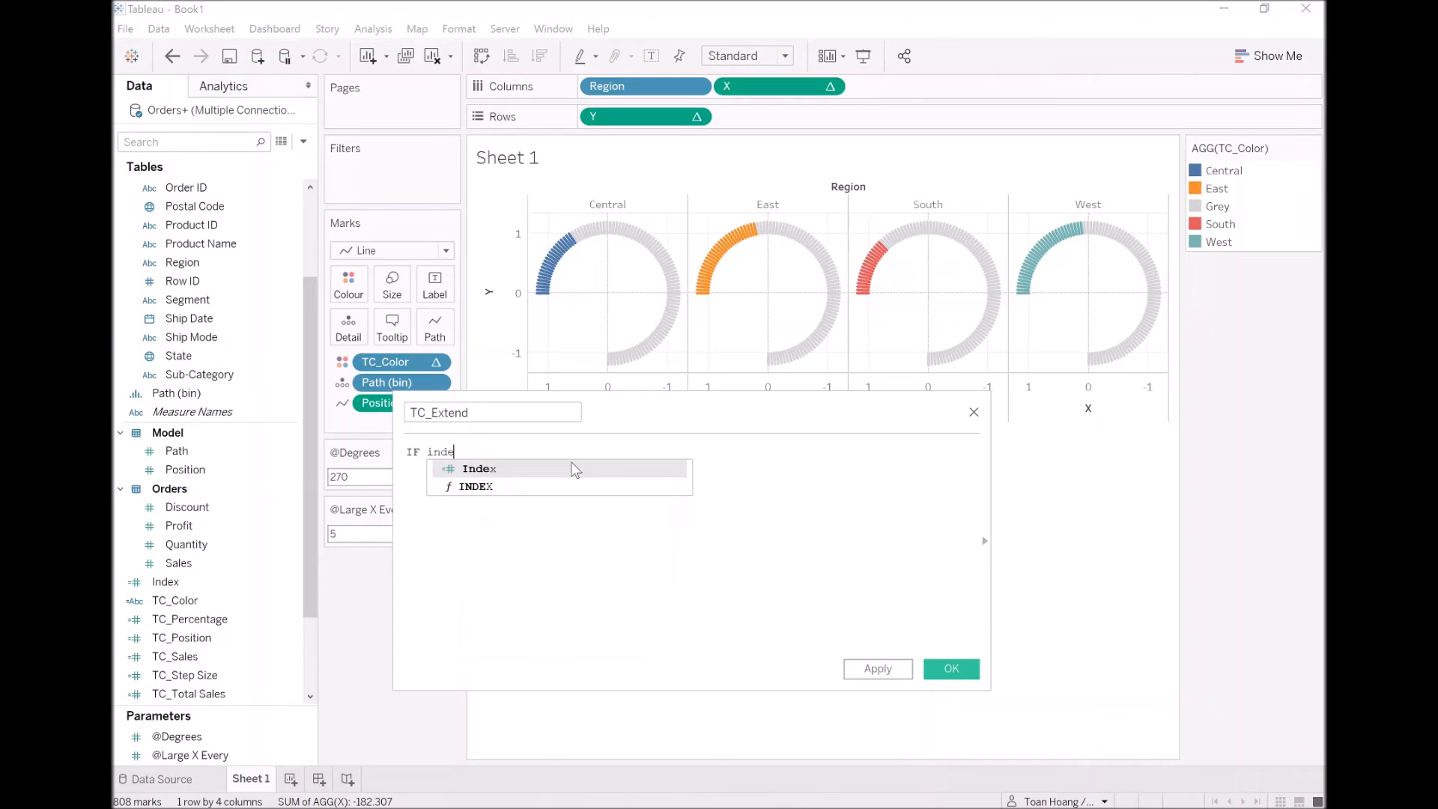
{"action": "left_click", "coordinate": [480, 468]}
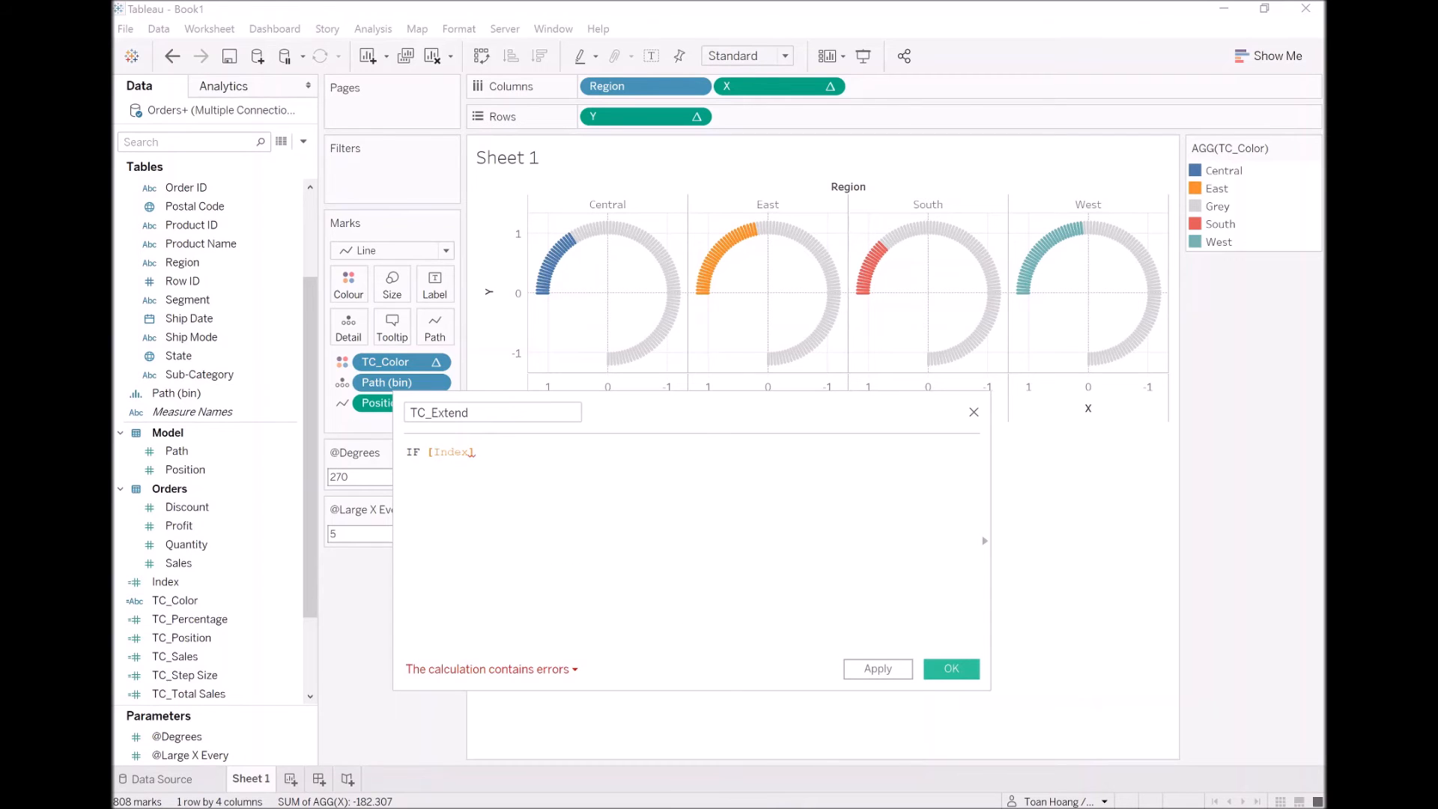
{"action": "type", "text": "%[@Large X Every]"}
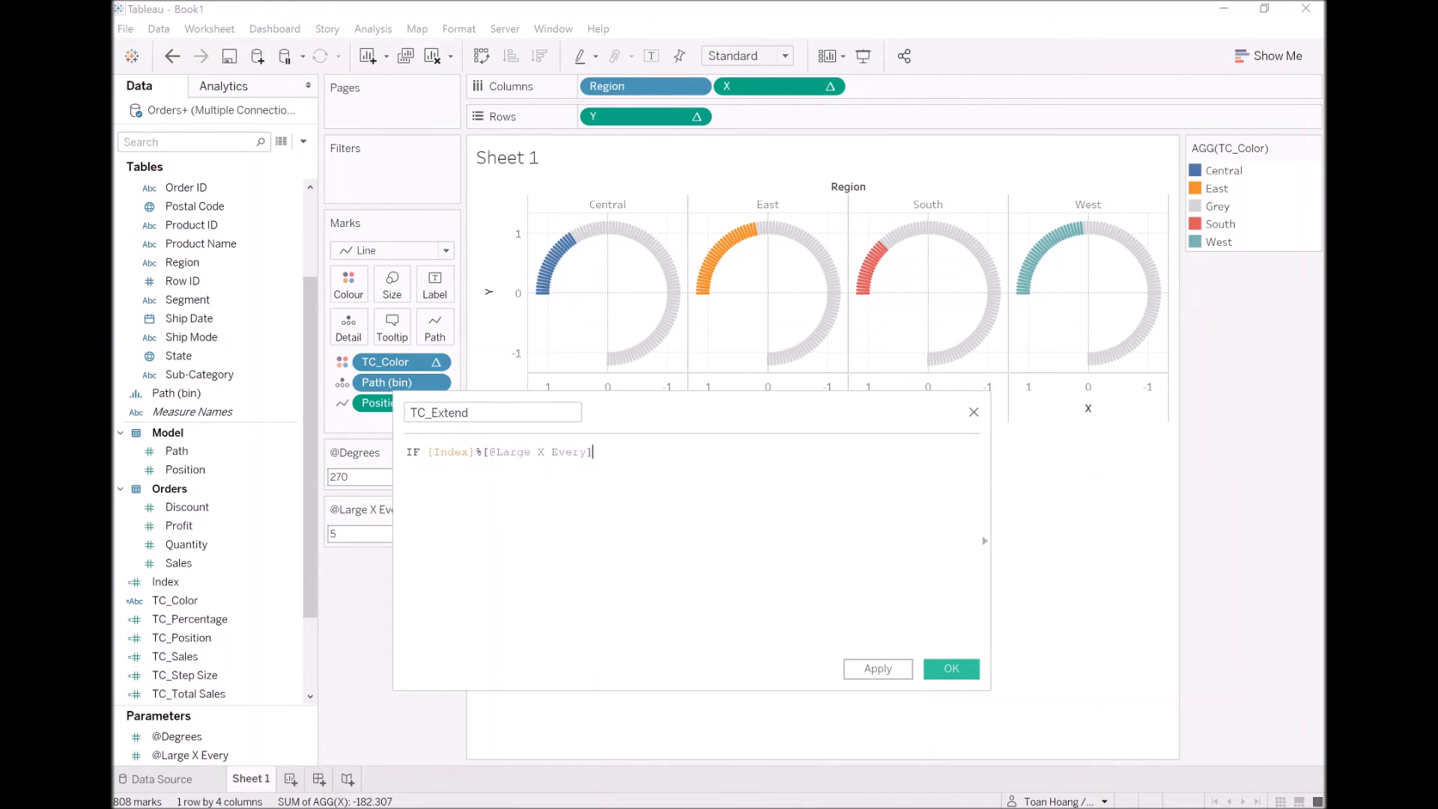
{"action": "type", "text": "= 0"}
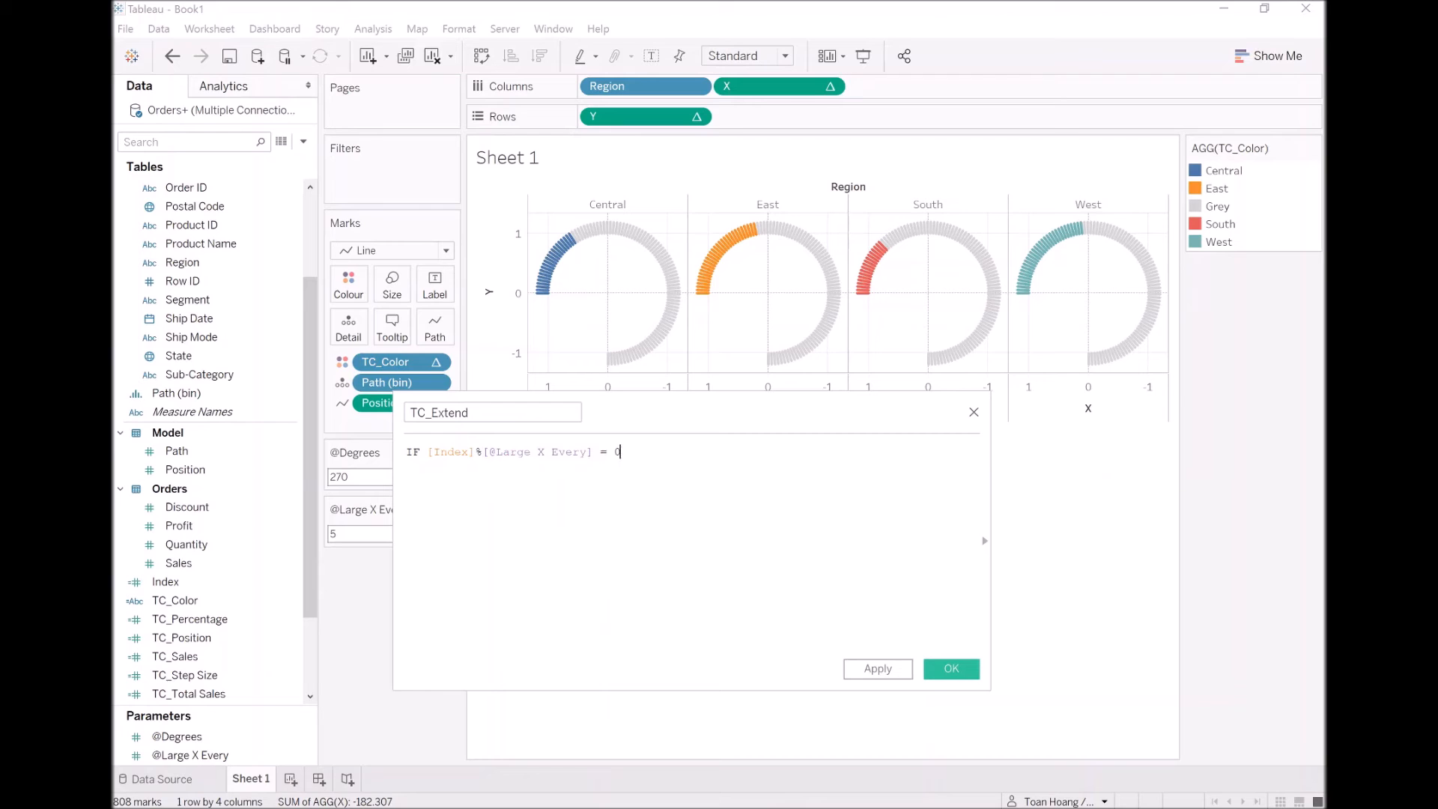
{"action": "type", "text": "AND"}
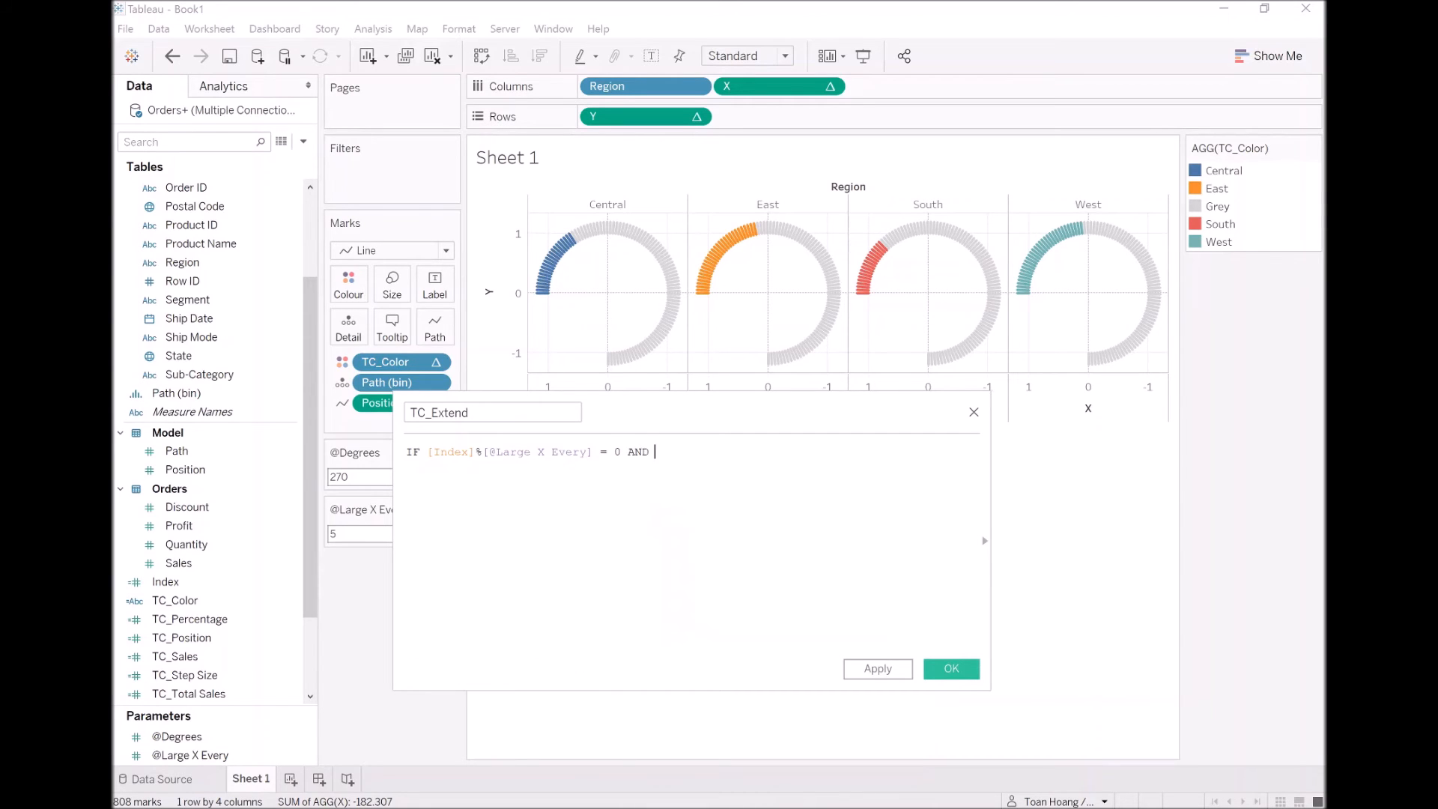
{"action": "type", "text": "tc"}
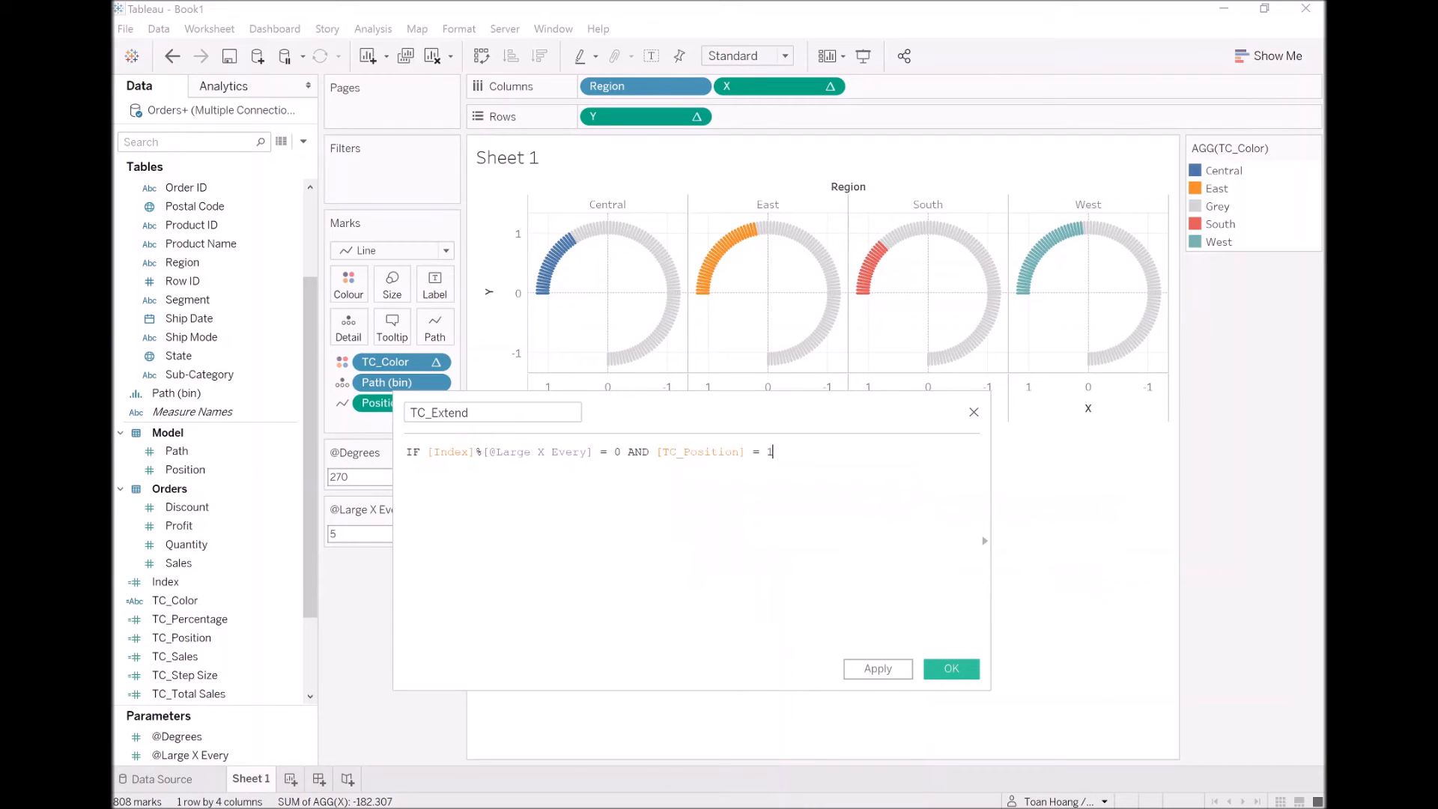
{"action": "type", "text": ".2 THEN"}
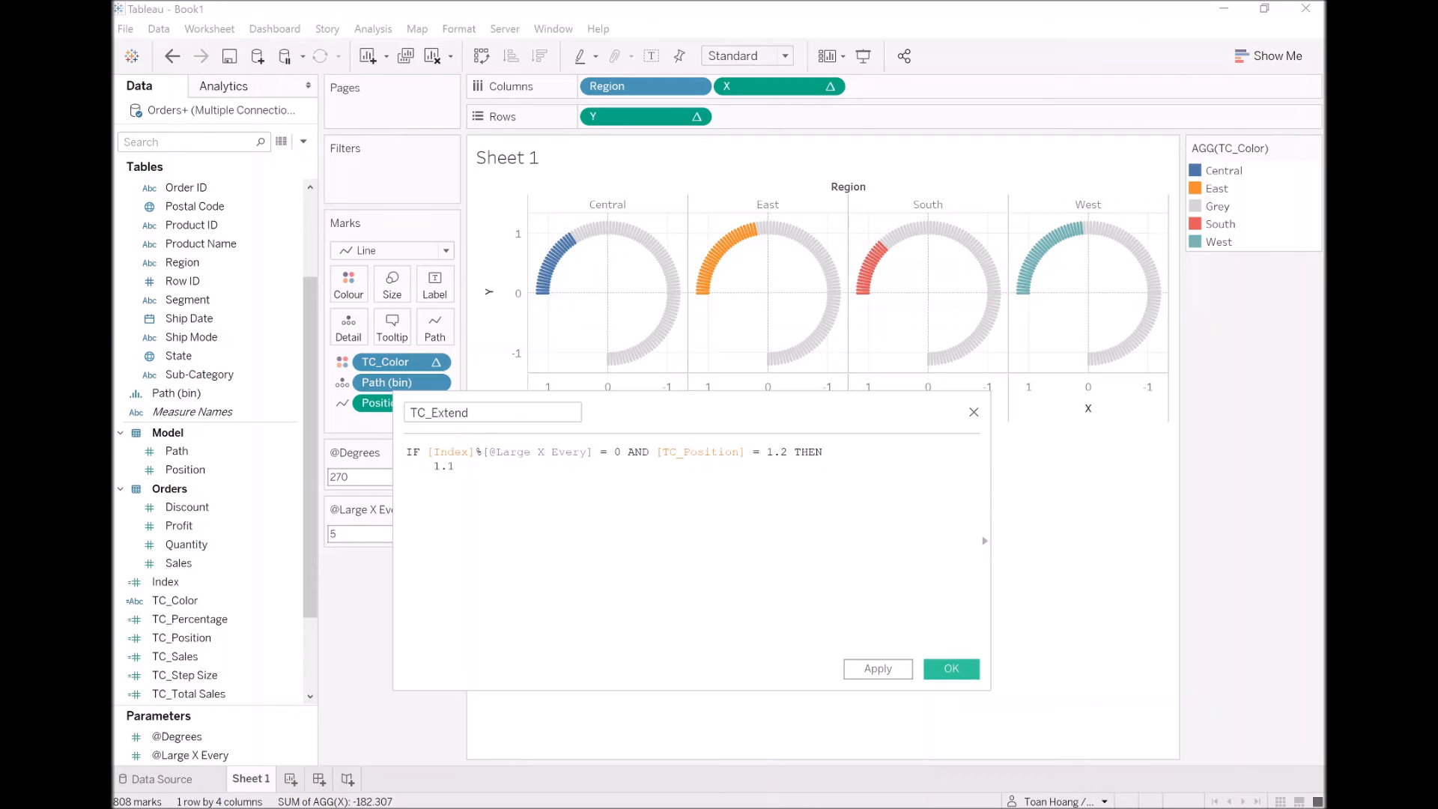
{"action": "type", "text": "ELSE"}
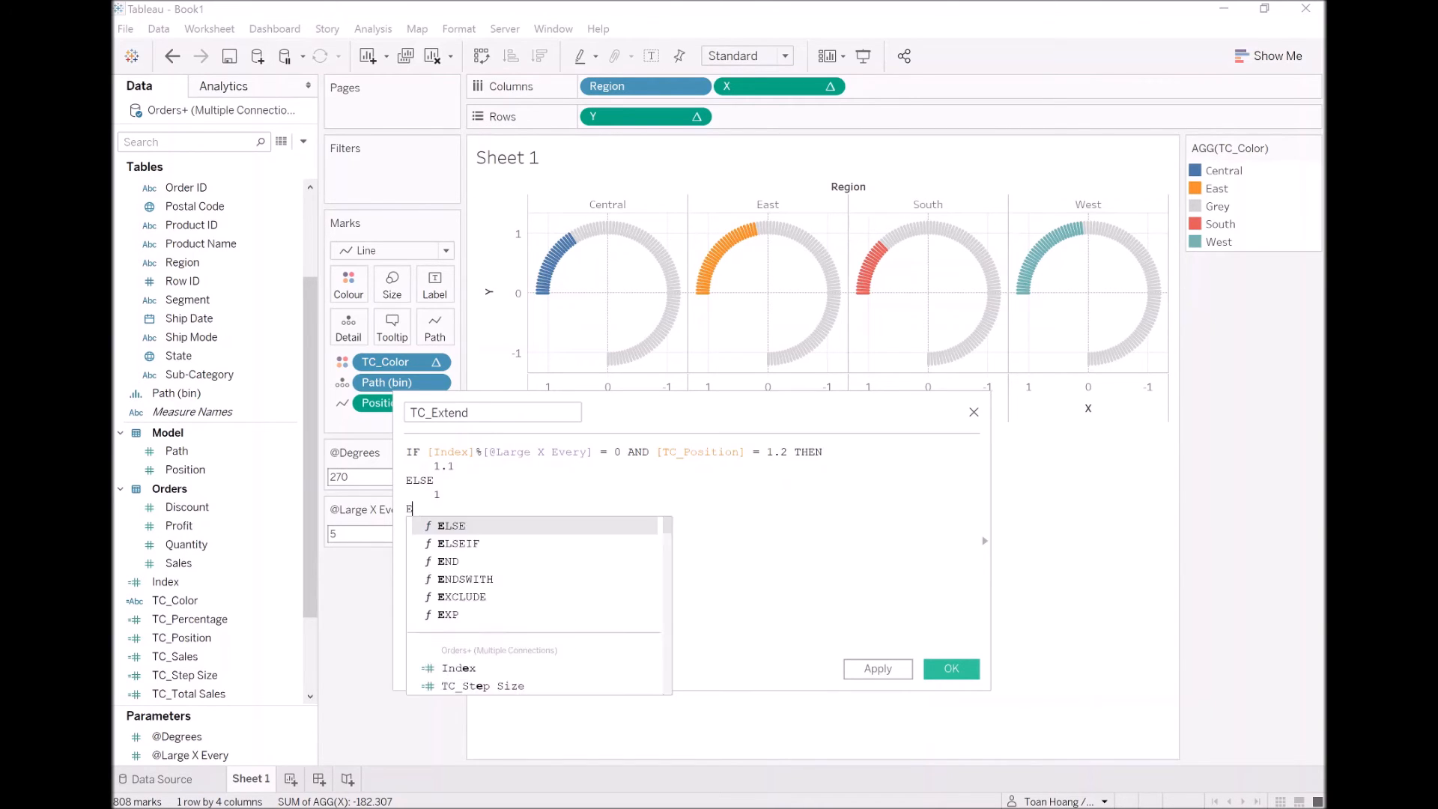
{"action": "type", "text": "ND"}
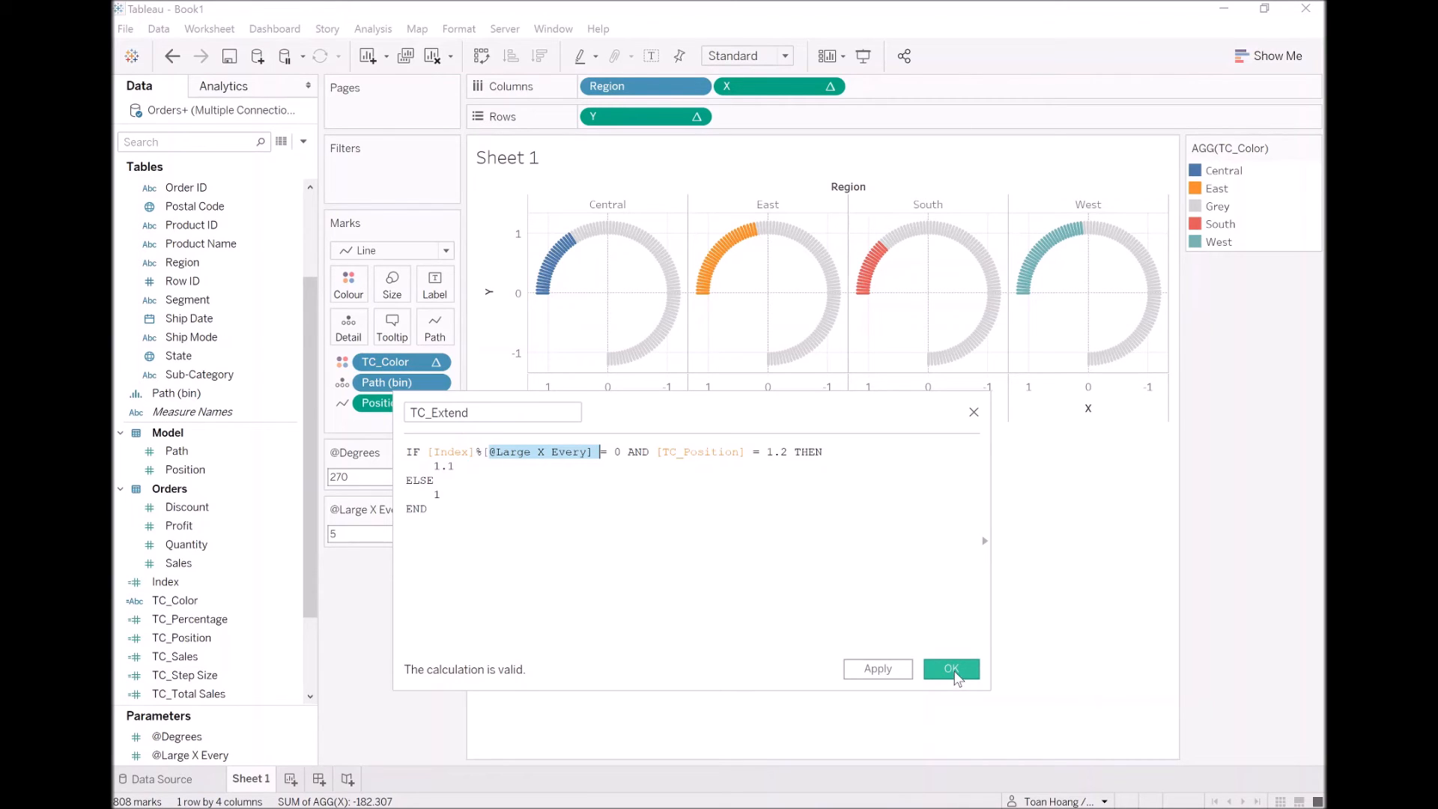
{"action": "mouse_move", "coordinate": [951, 668]}
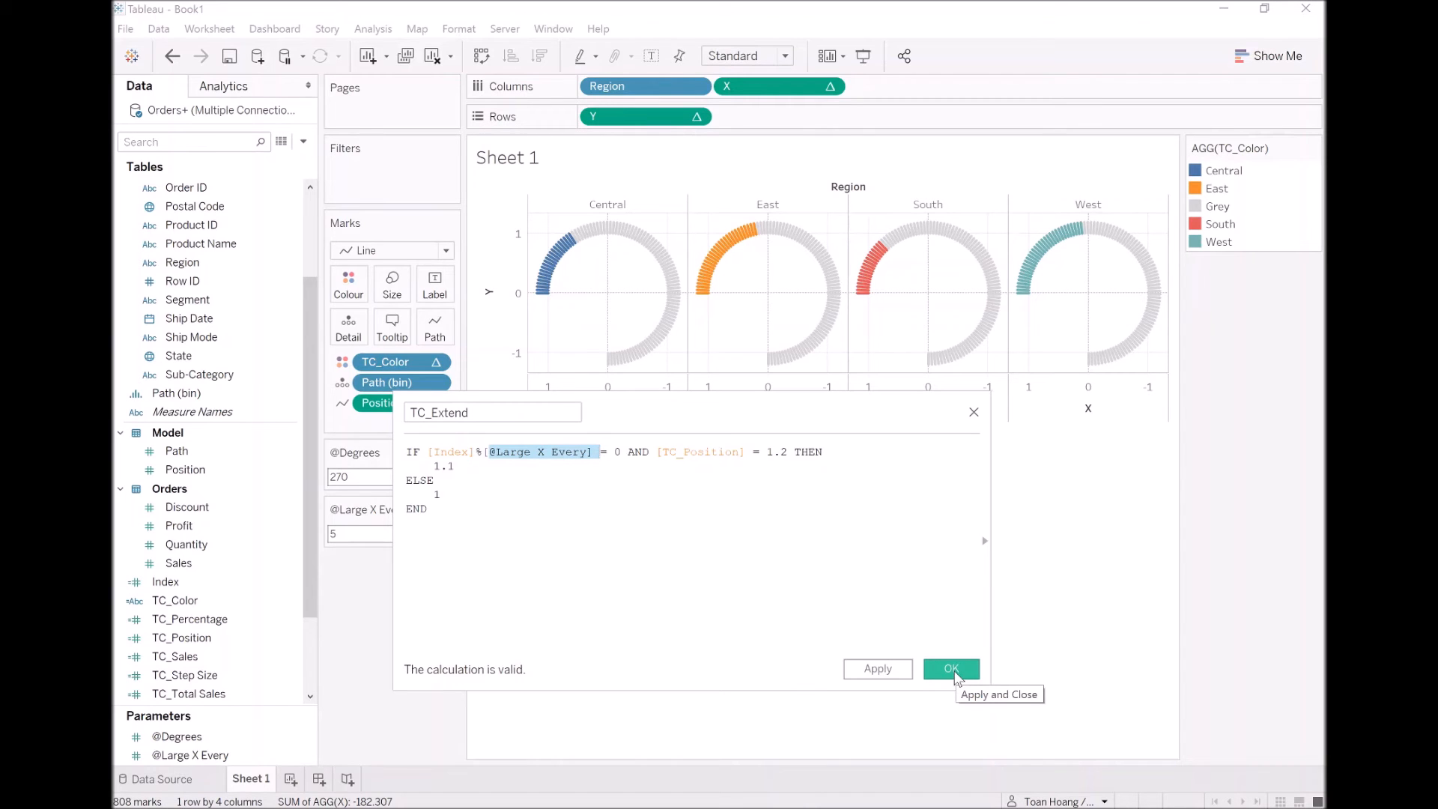
{"action": "left_click", "coordinate": [950, 668]}
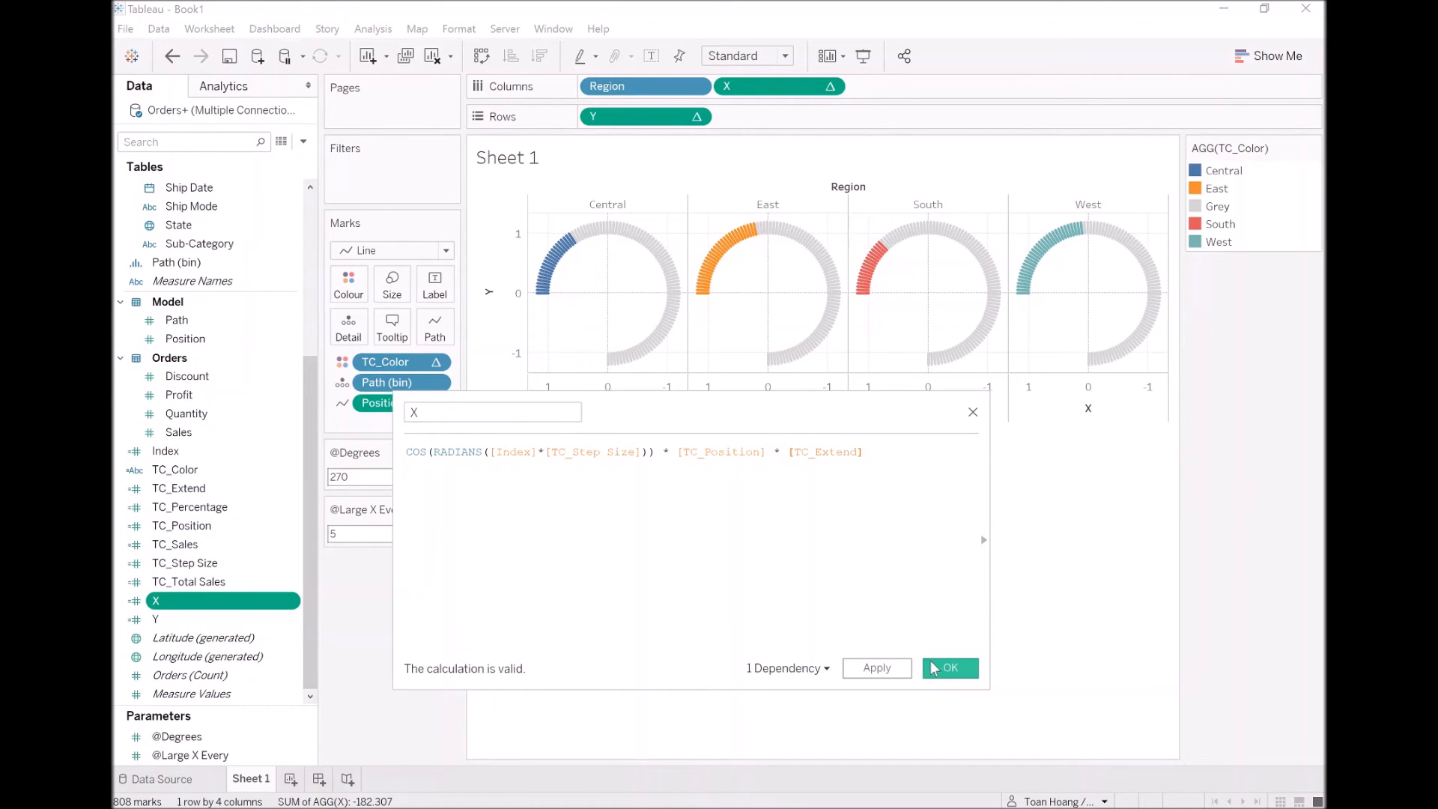
Save X multiplied by TC_Extend, then append * [TC_Extend] to Y and apply it
{"action": "left_click", "coordinate": [950, 668]}
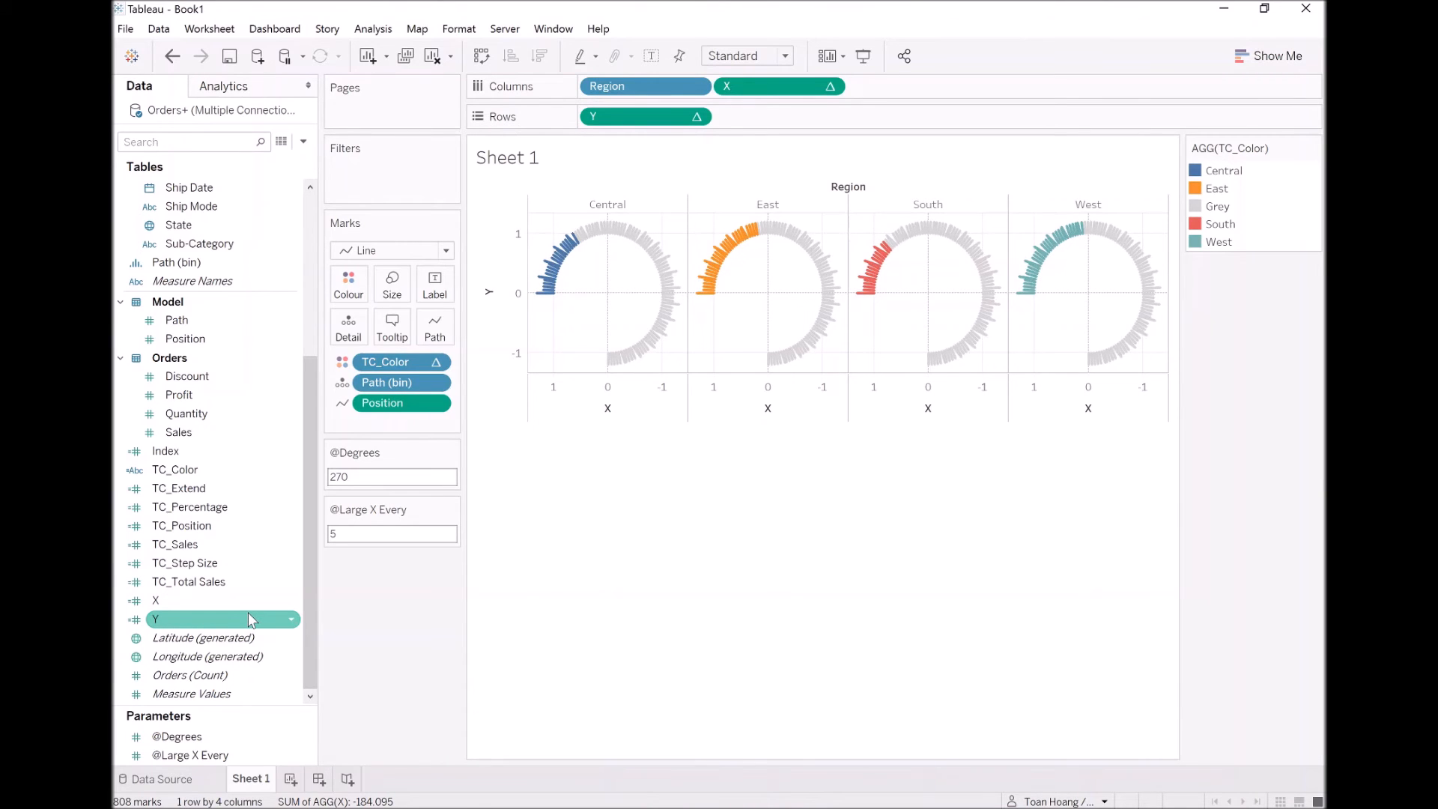
{"action": "right_click", "coordinate": [154, 619]}
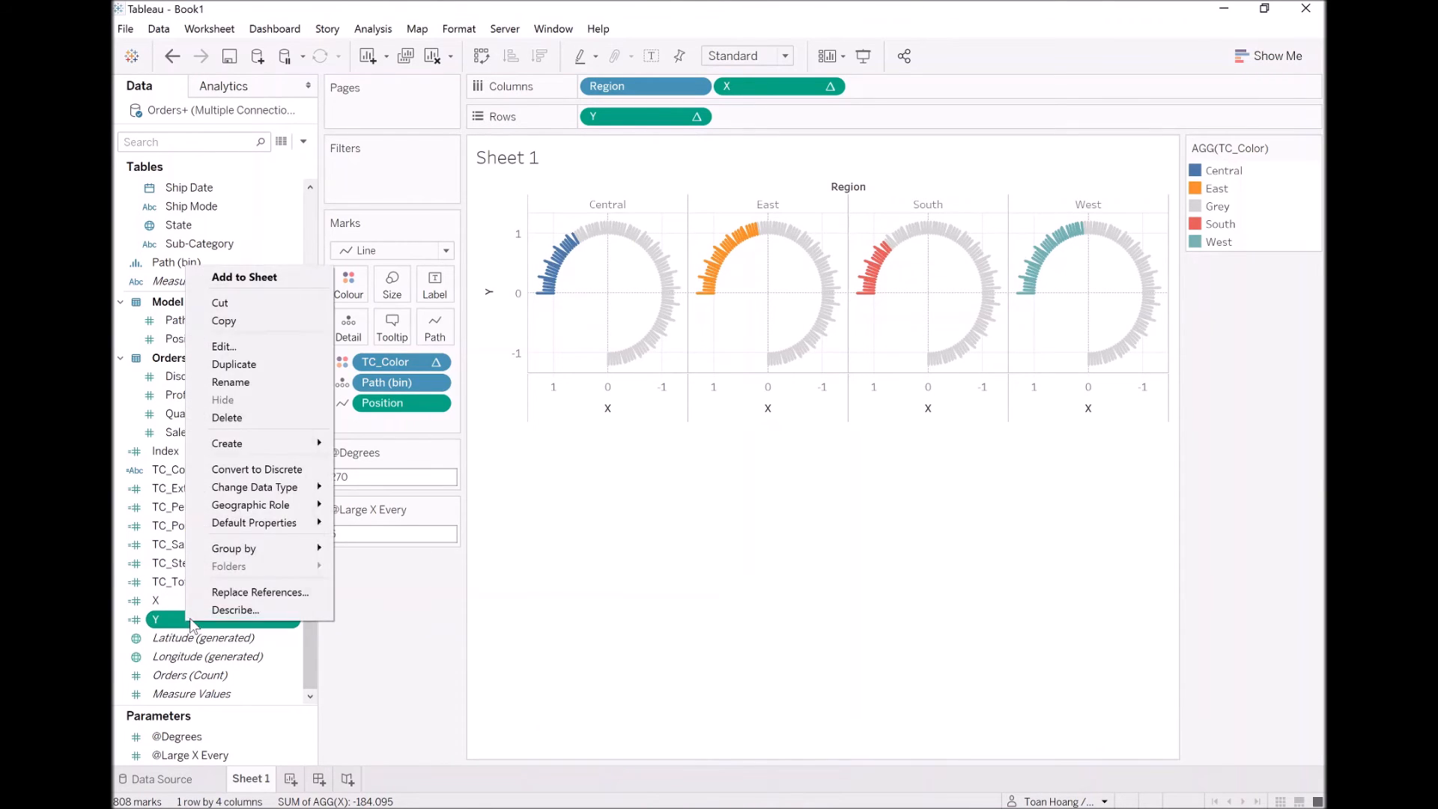
{"action": "left_click", "coordinate": [223, 346]}
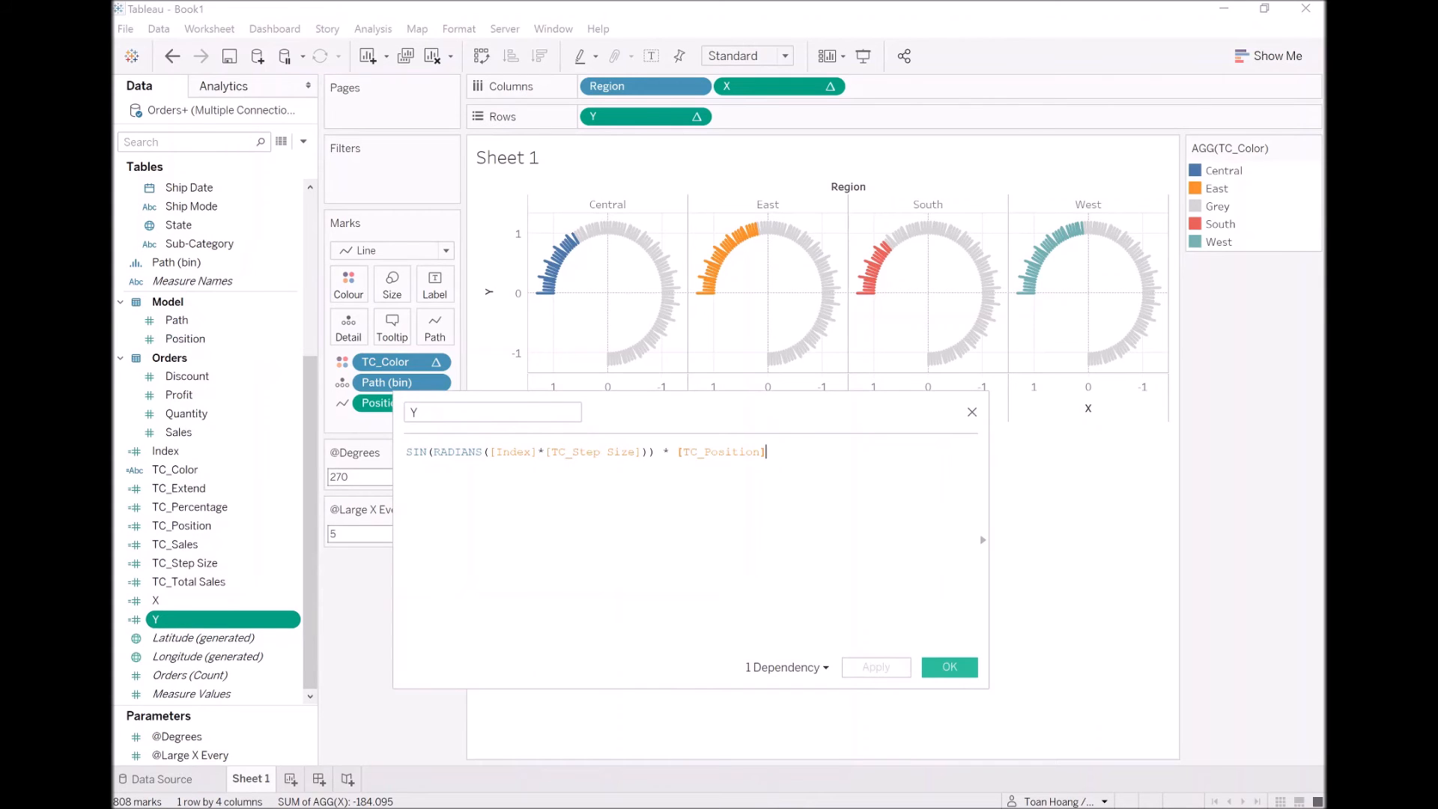
{"action": "type", "text": "* tc"}
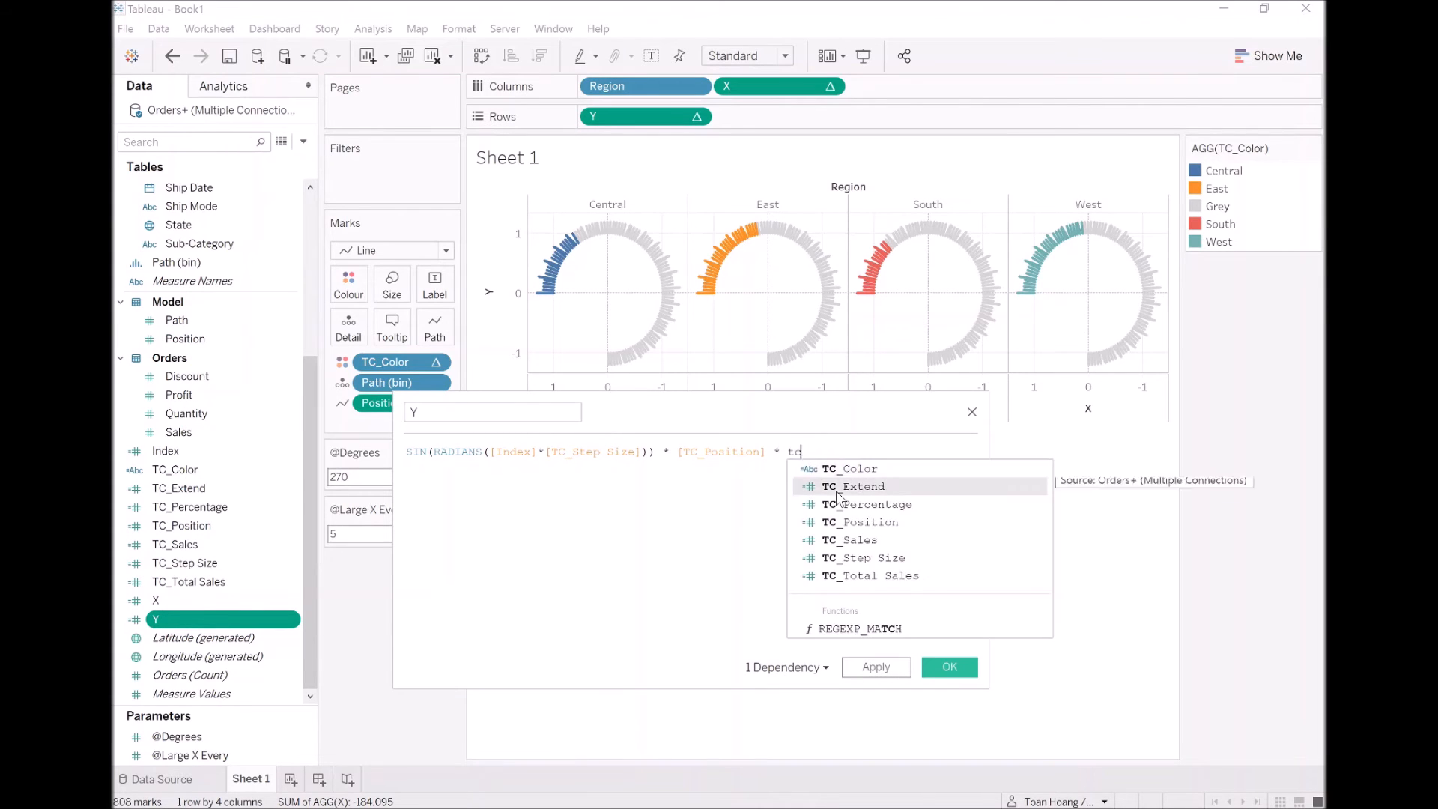
{"action": "left_click", "coordinate": [852, 485]}
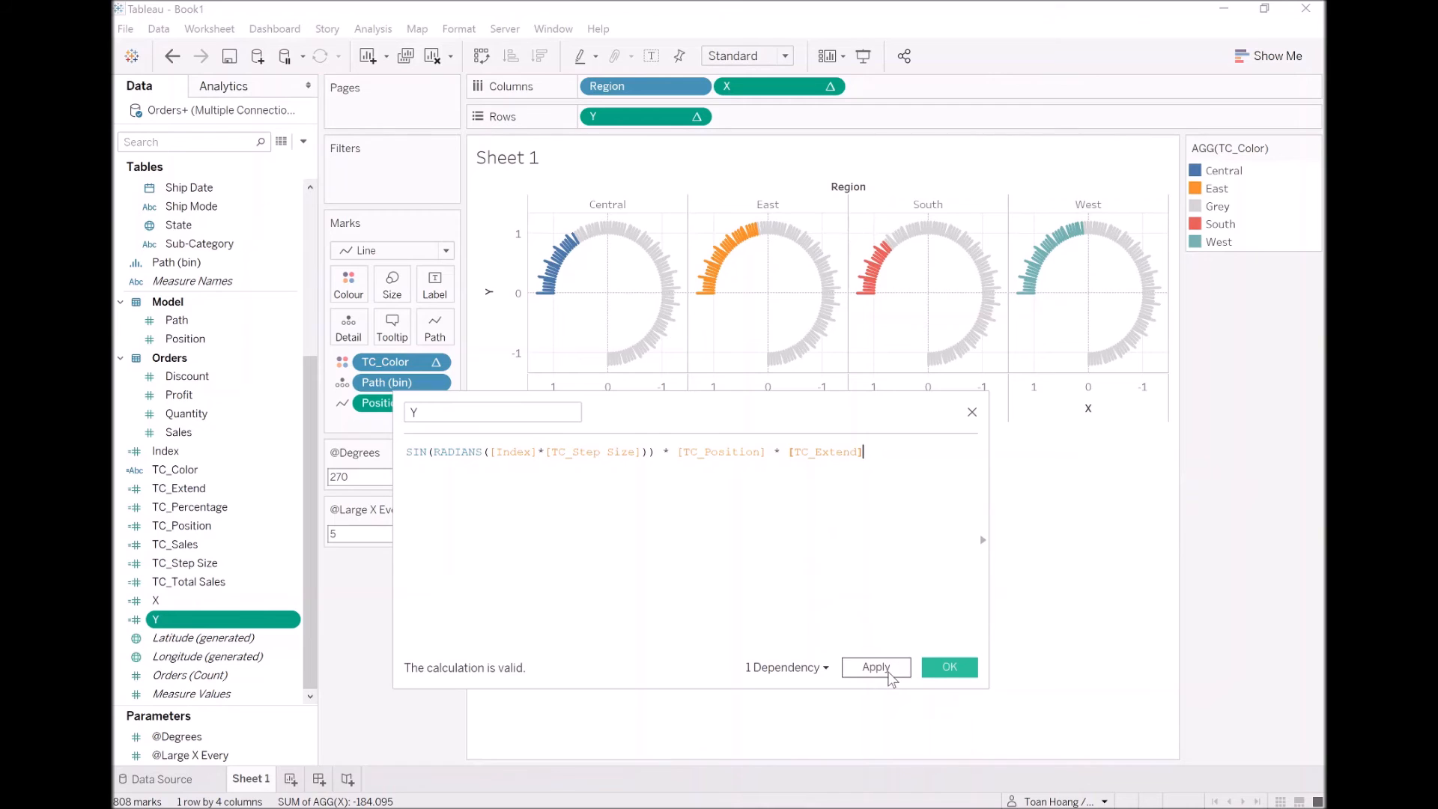
{"action": "left_click", "coordinate": [875, 666]}
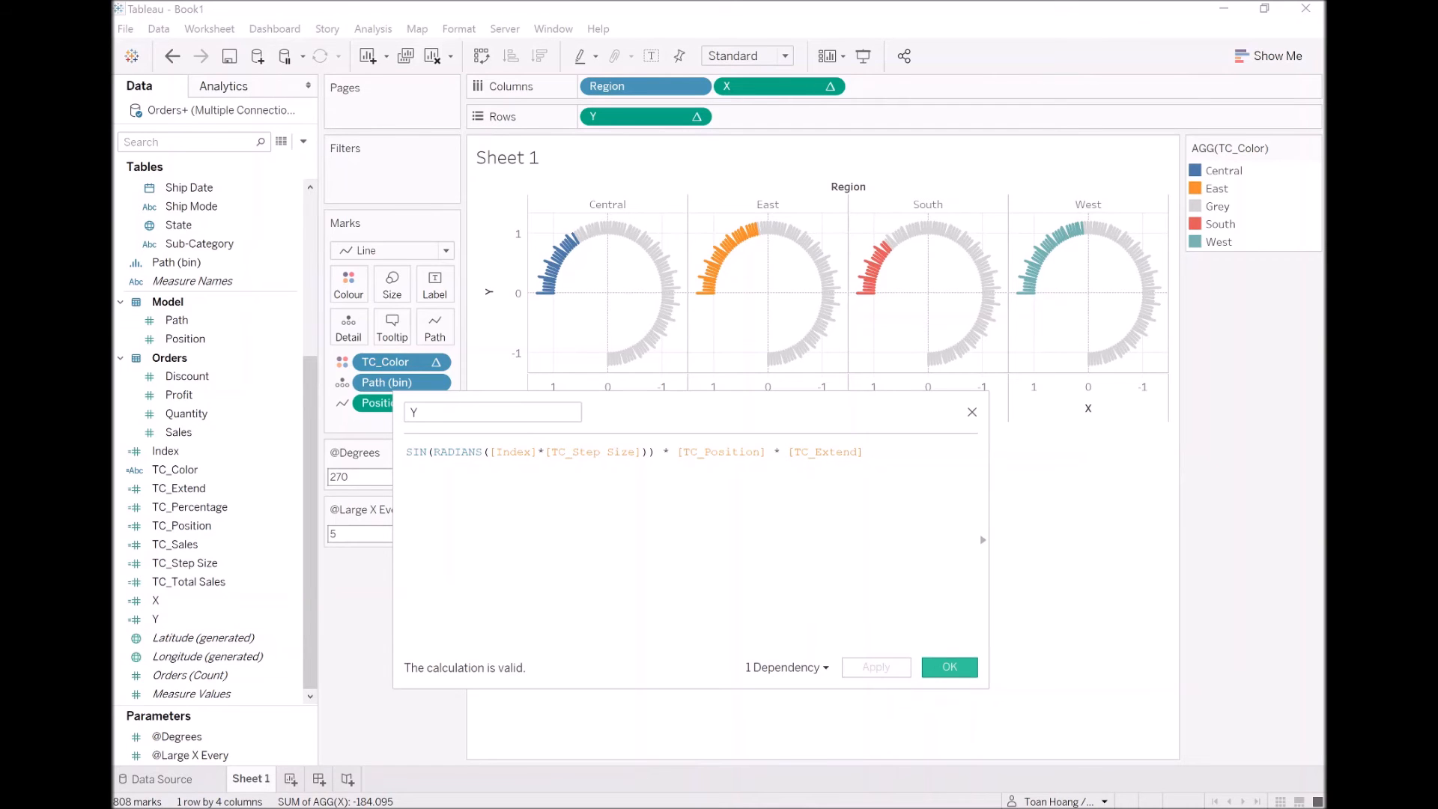
{"action": "left_click", "coordinate": [950, 666]}
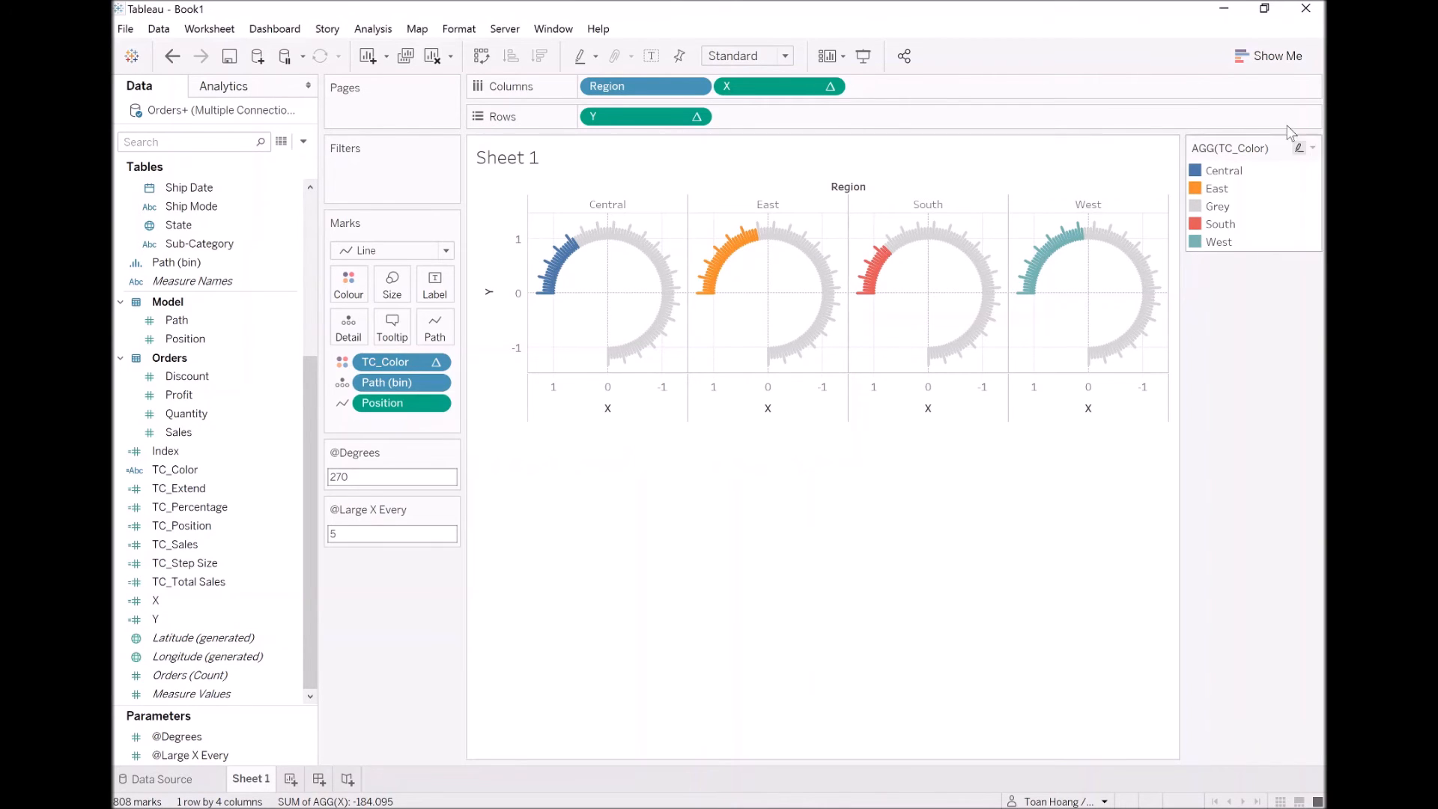
Hide the colour legend card
{"action": "left_click", "coordinate": [1312, 148]}
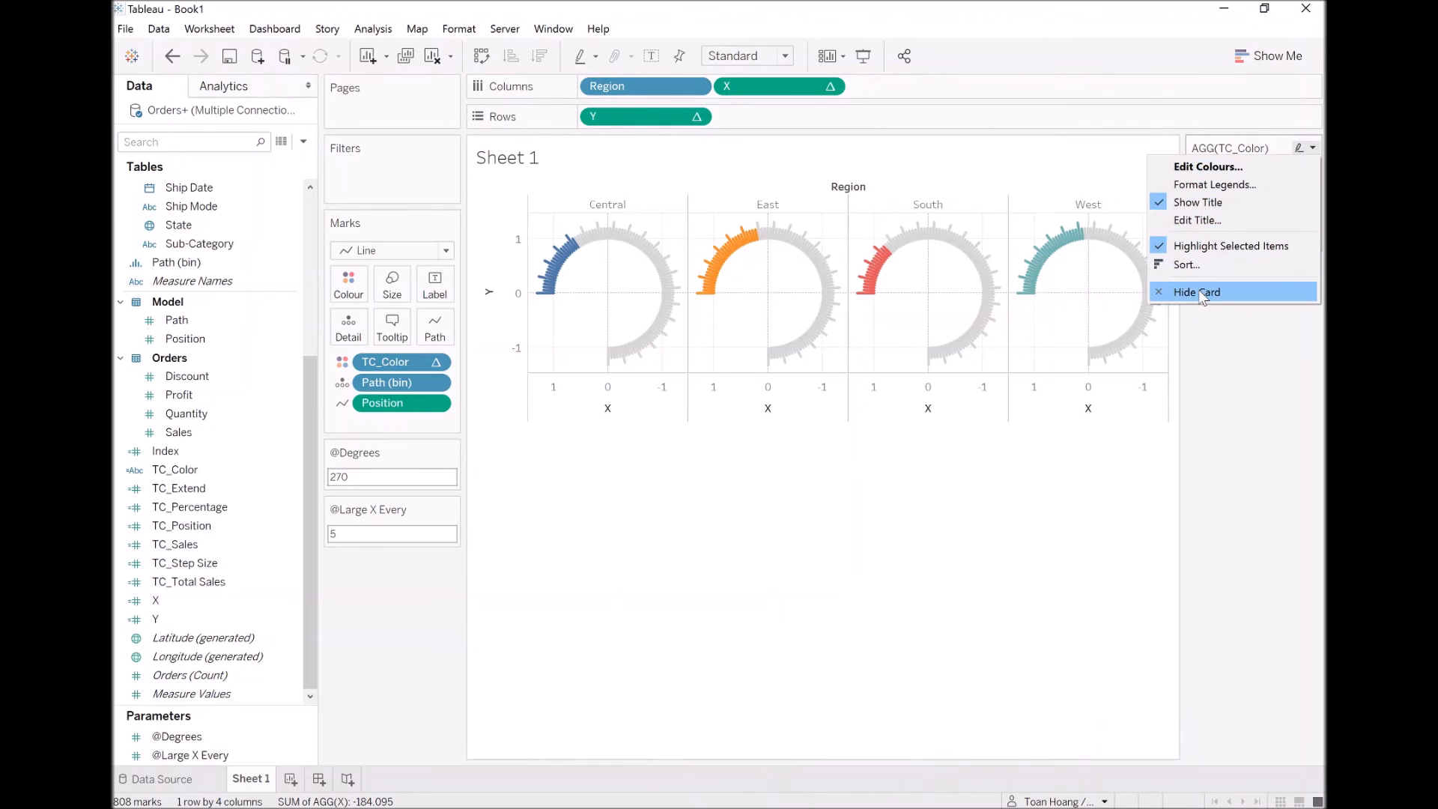
{"action": "left_click", "coordinate": [1195, 292]}
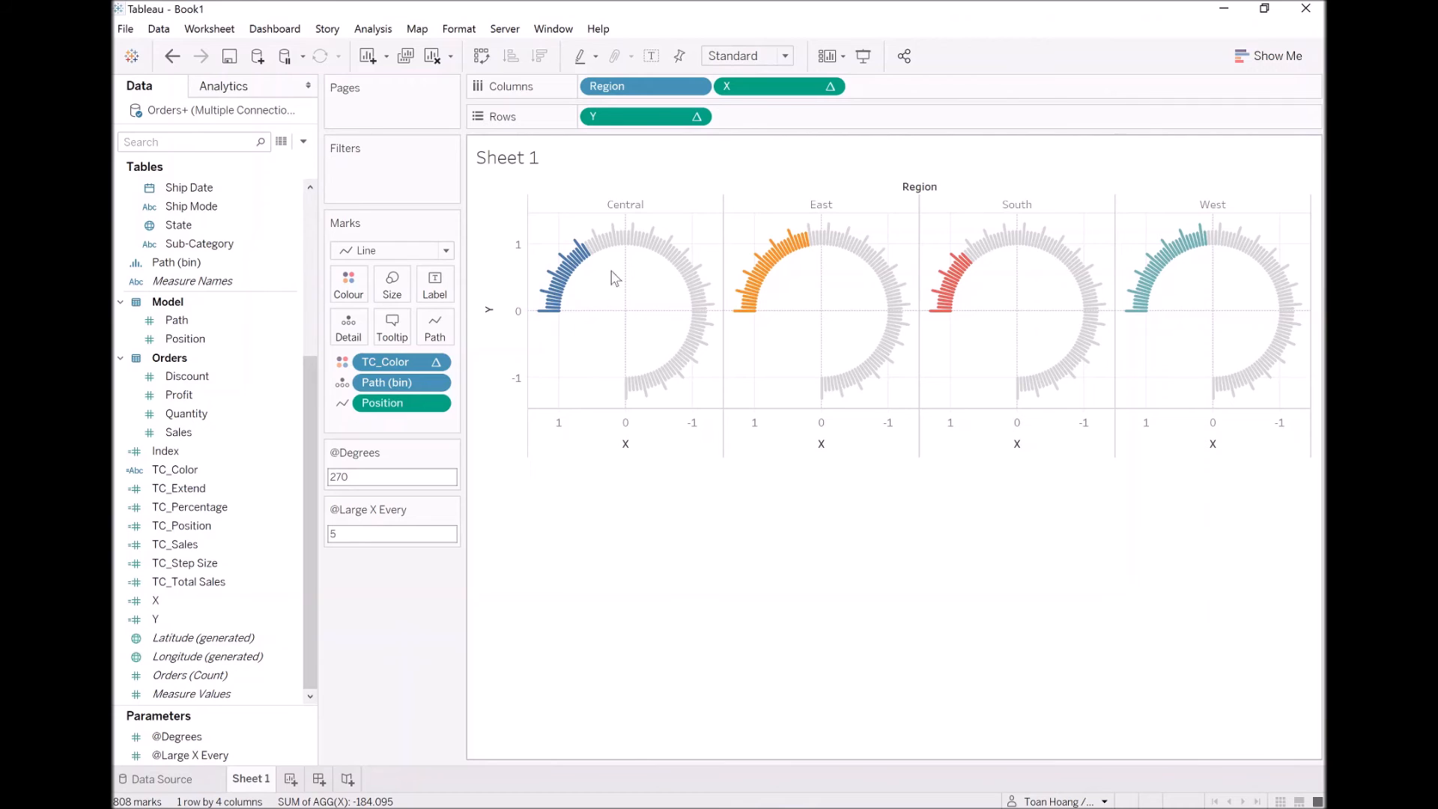
{"action": "mouse_move", "coordinate": [488, 331]}
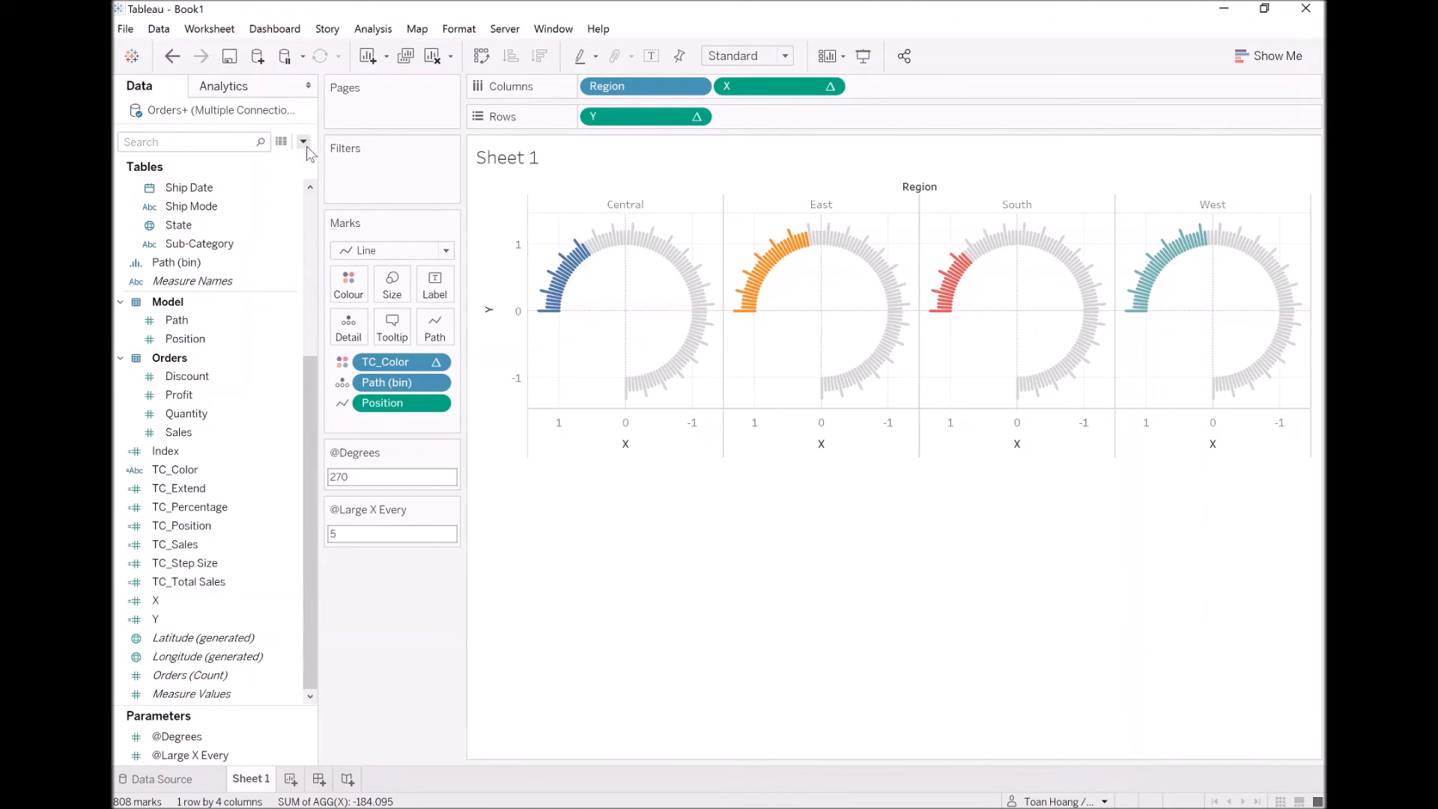
Create a Zero calculated field equal to 0
{"action": "left_click", "coordinate": [302, 141]}
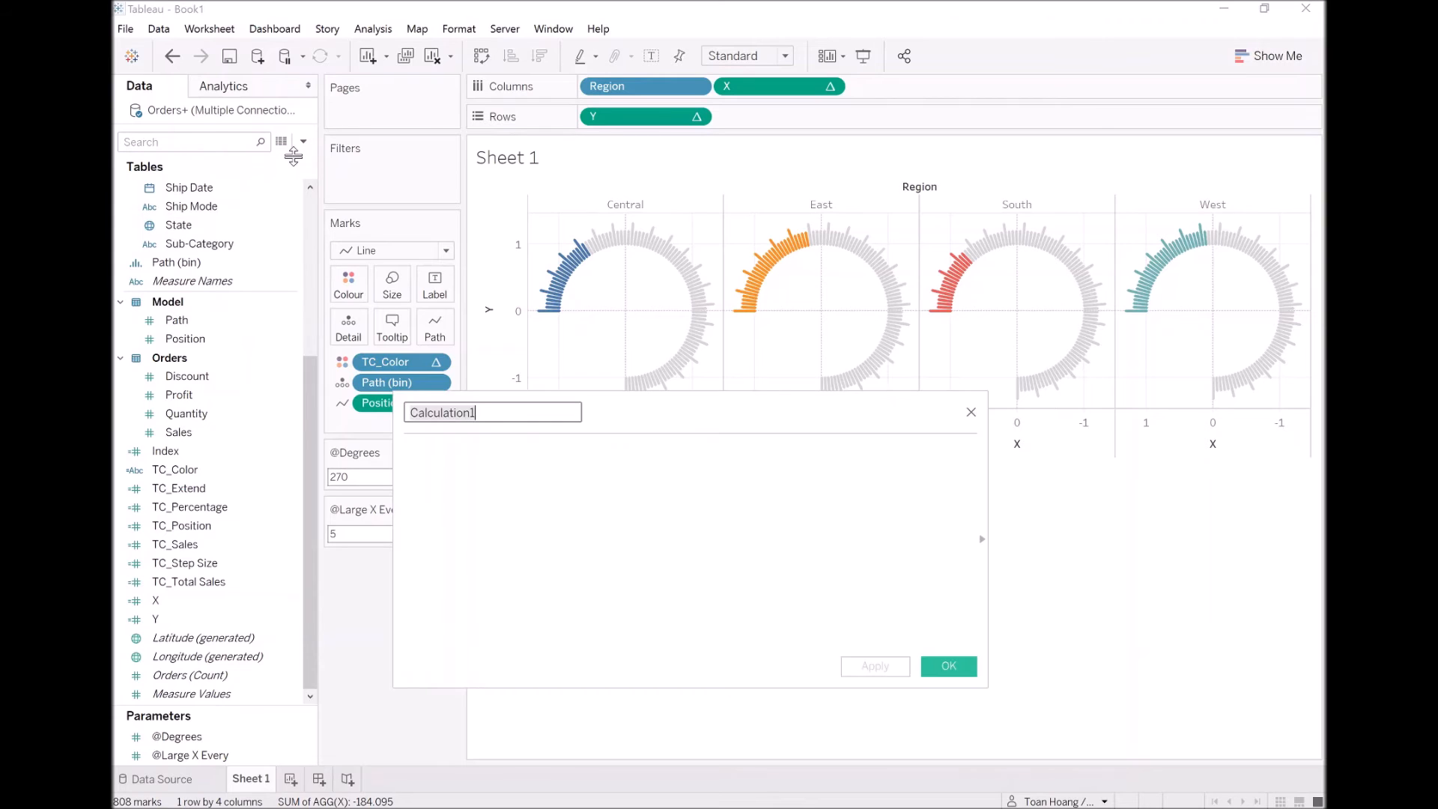
{"action": "type", "text": "Zero"}
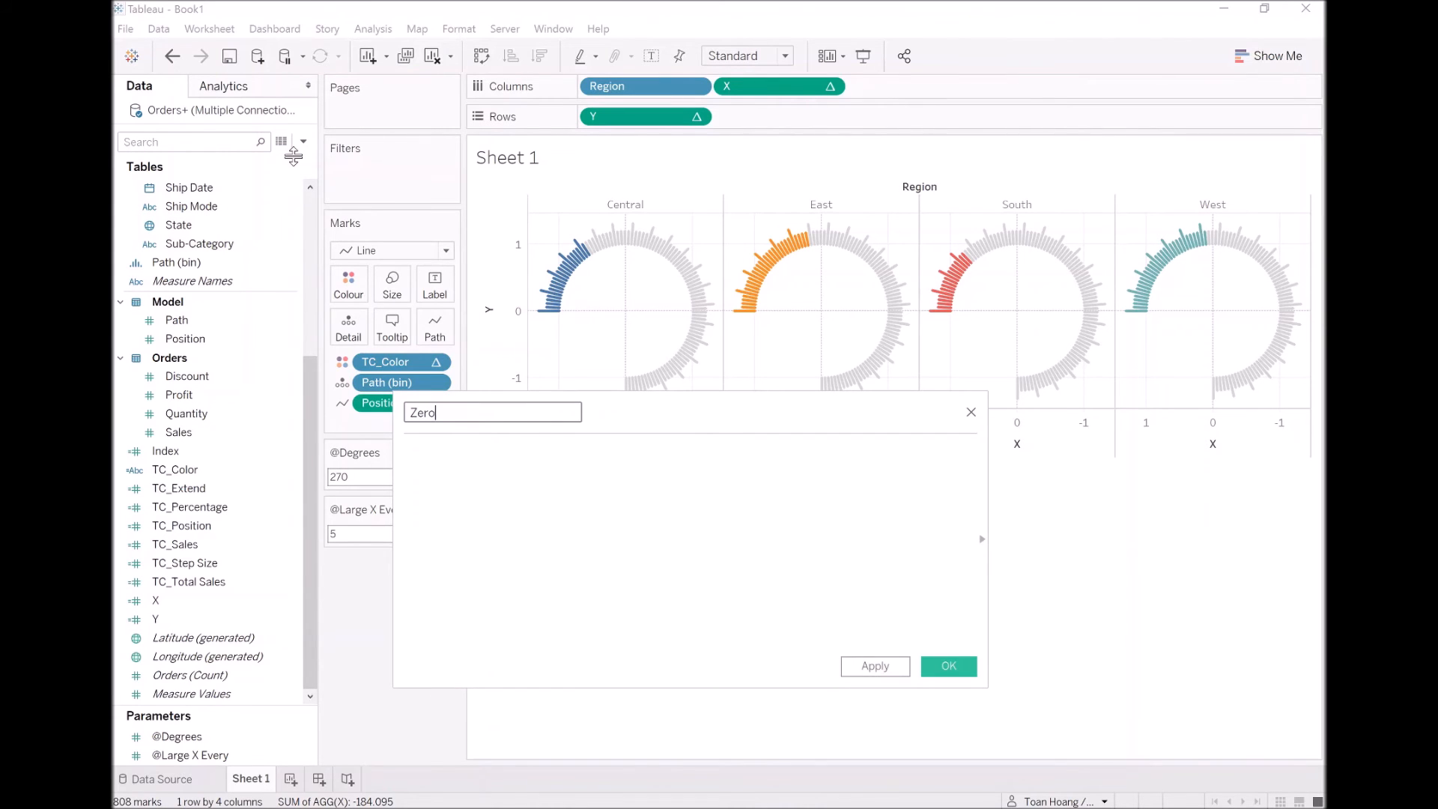
{"action": "type", "text": "0"}
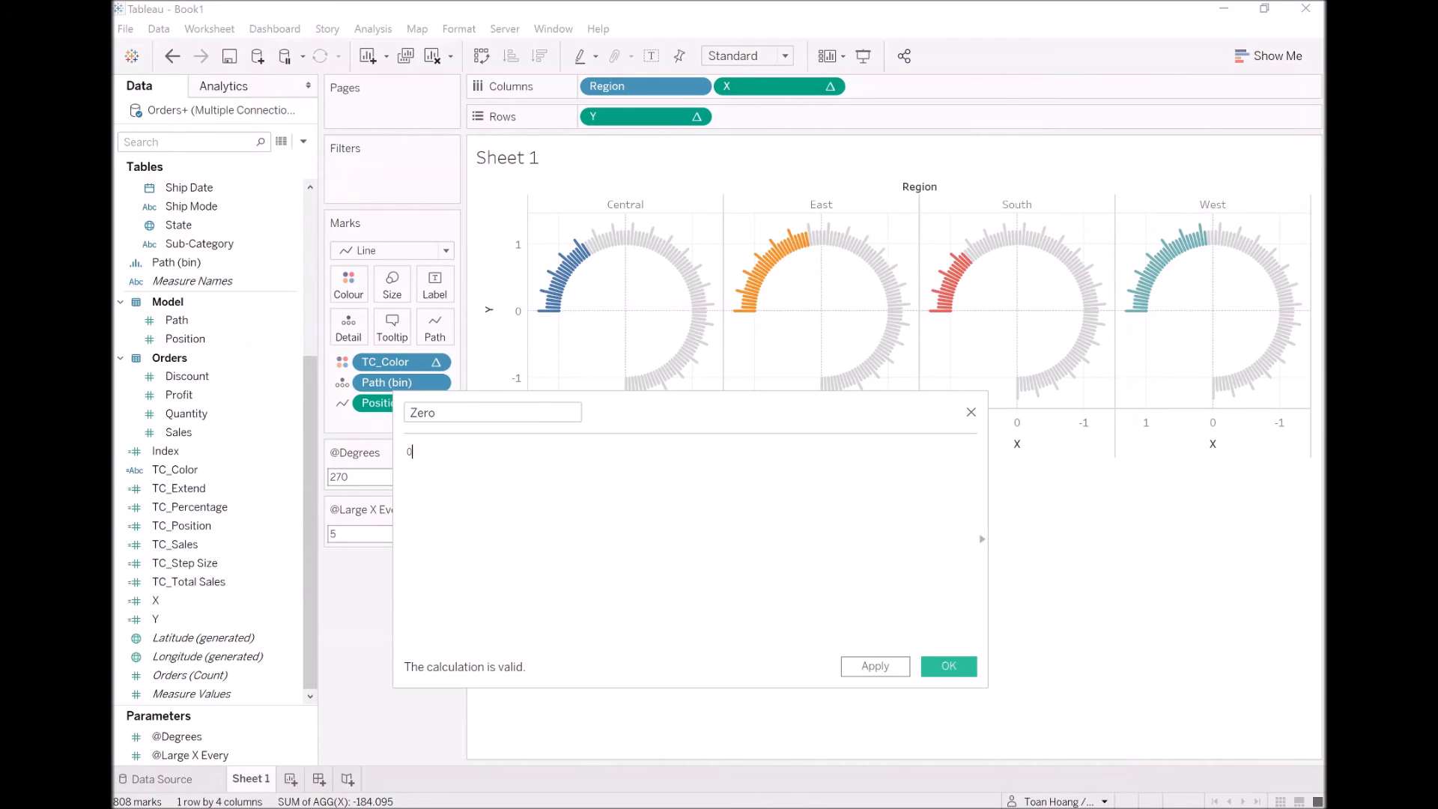
{"action": "left_click", "coordinate": [947, 665]}
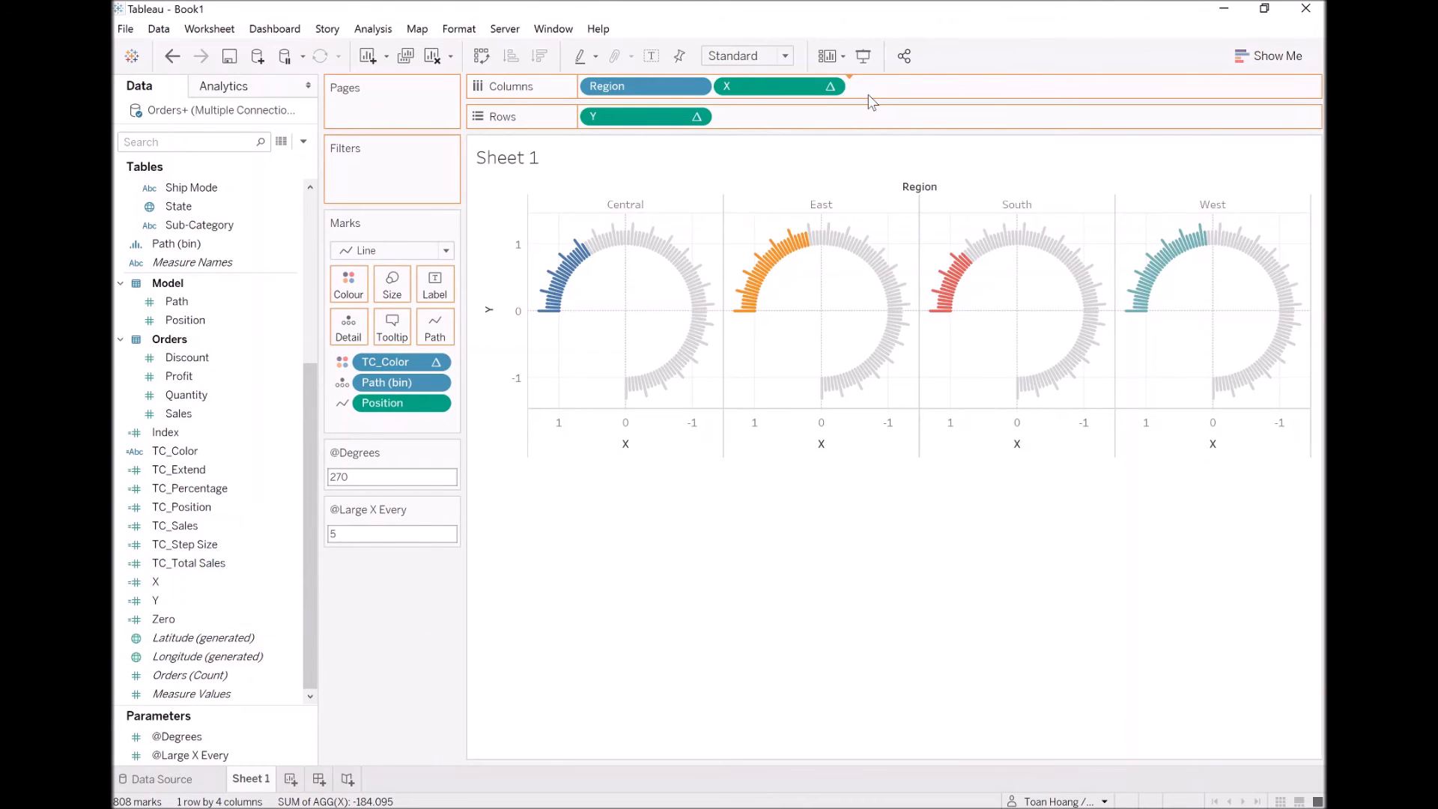
Place Zero on Columns after X and make SUM(Zero) a dual axis with X
{"action": "left_click_drag", "start_coordinate": [162, 618], "coordinate": [912, 85]}
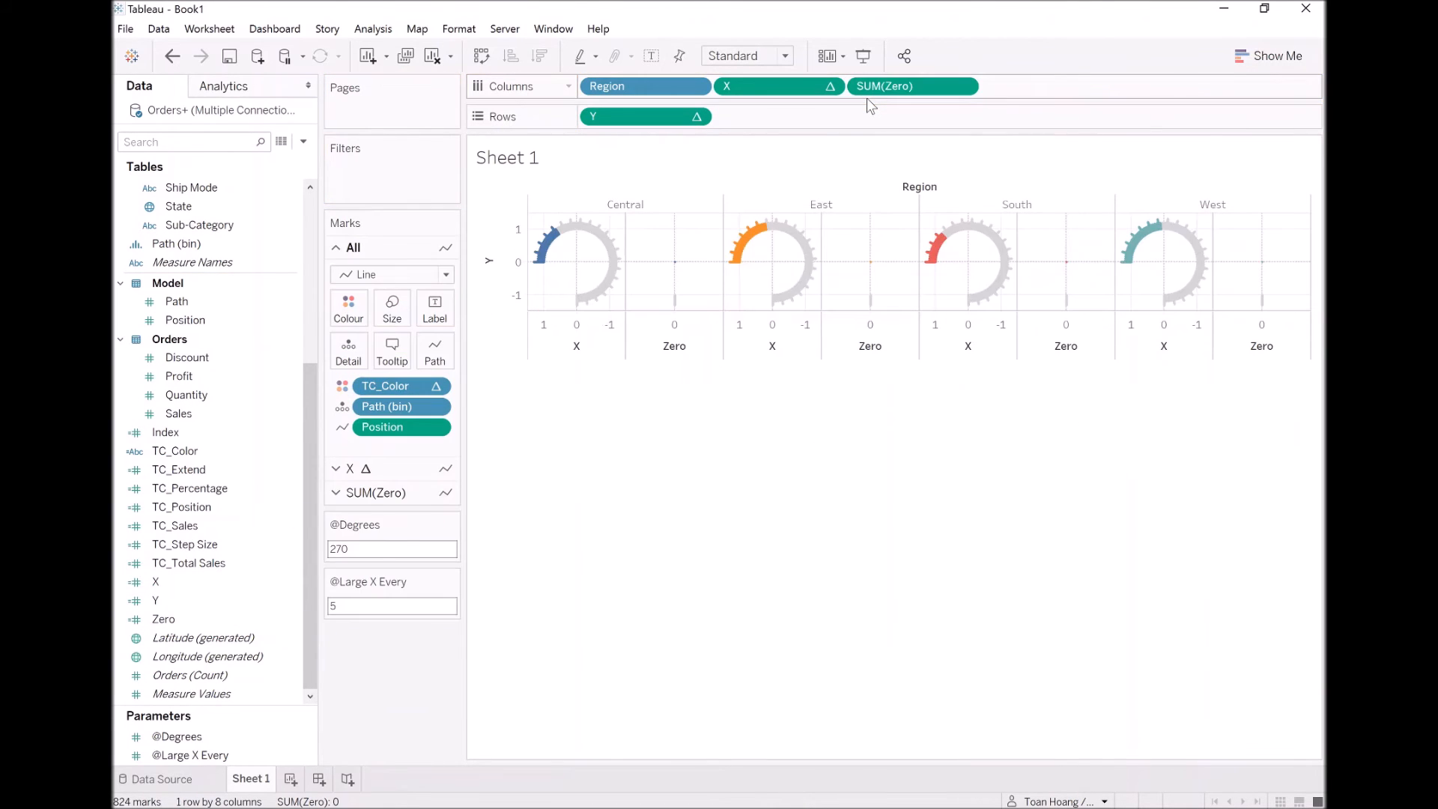
{"action": "mouse_move", "coordinate": [674, 277]}
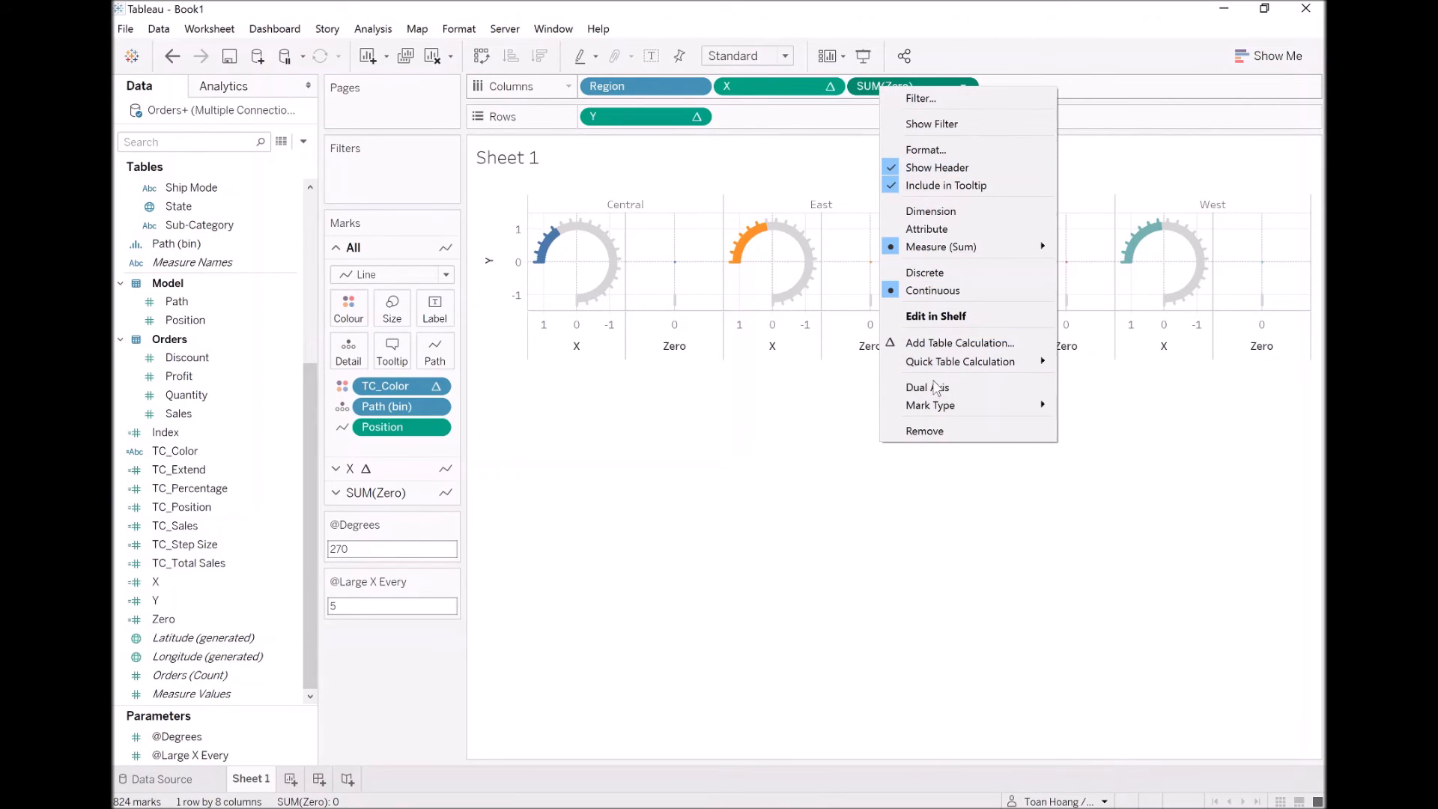
{"action": "left_click", "coordinate": [941, 389]}
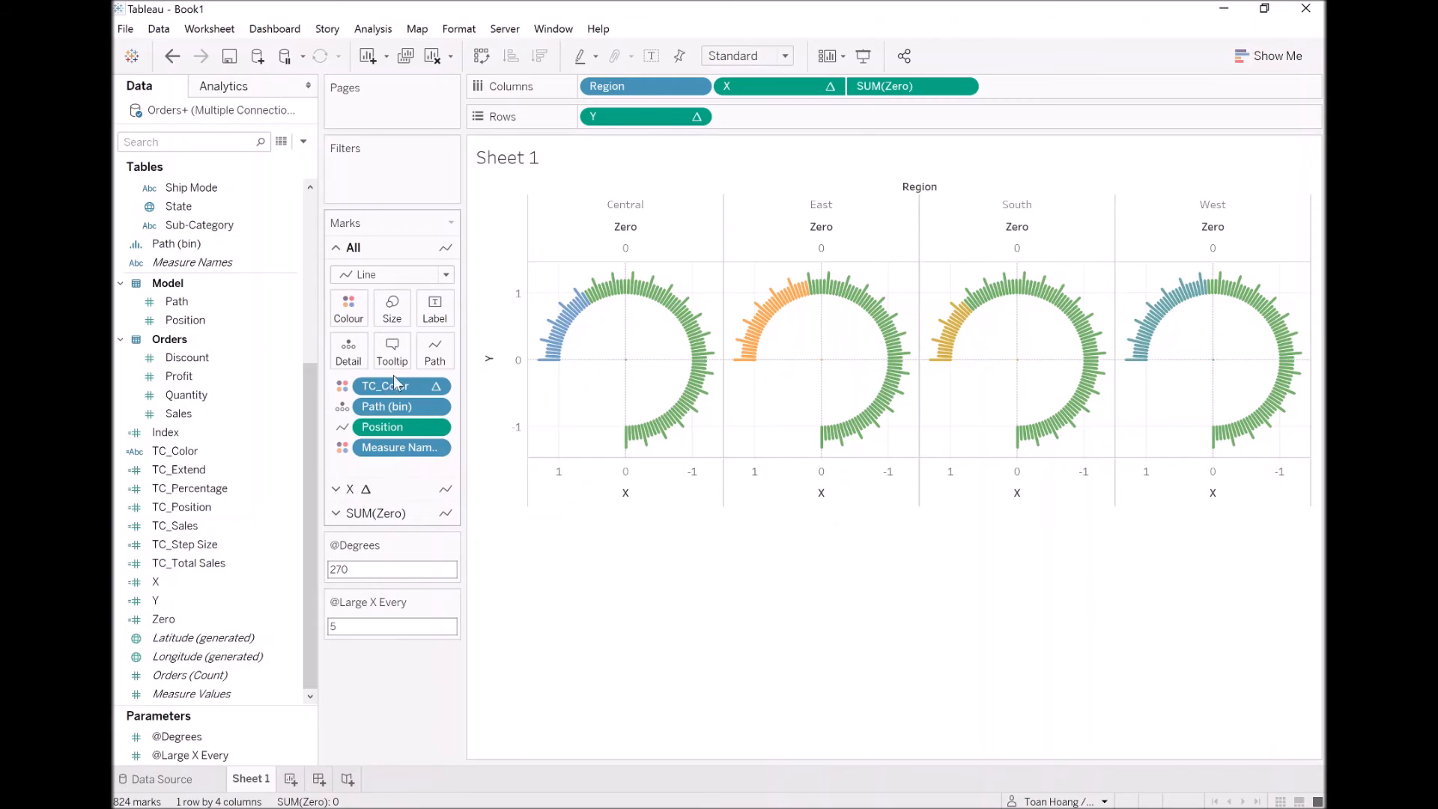
{"action": "left_click", "coordinate": [351, 271]}
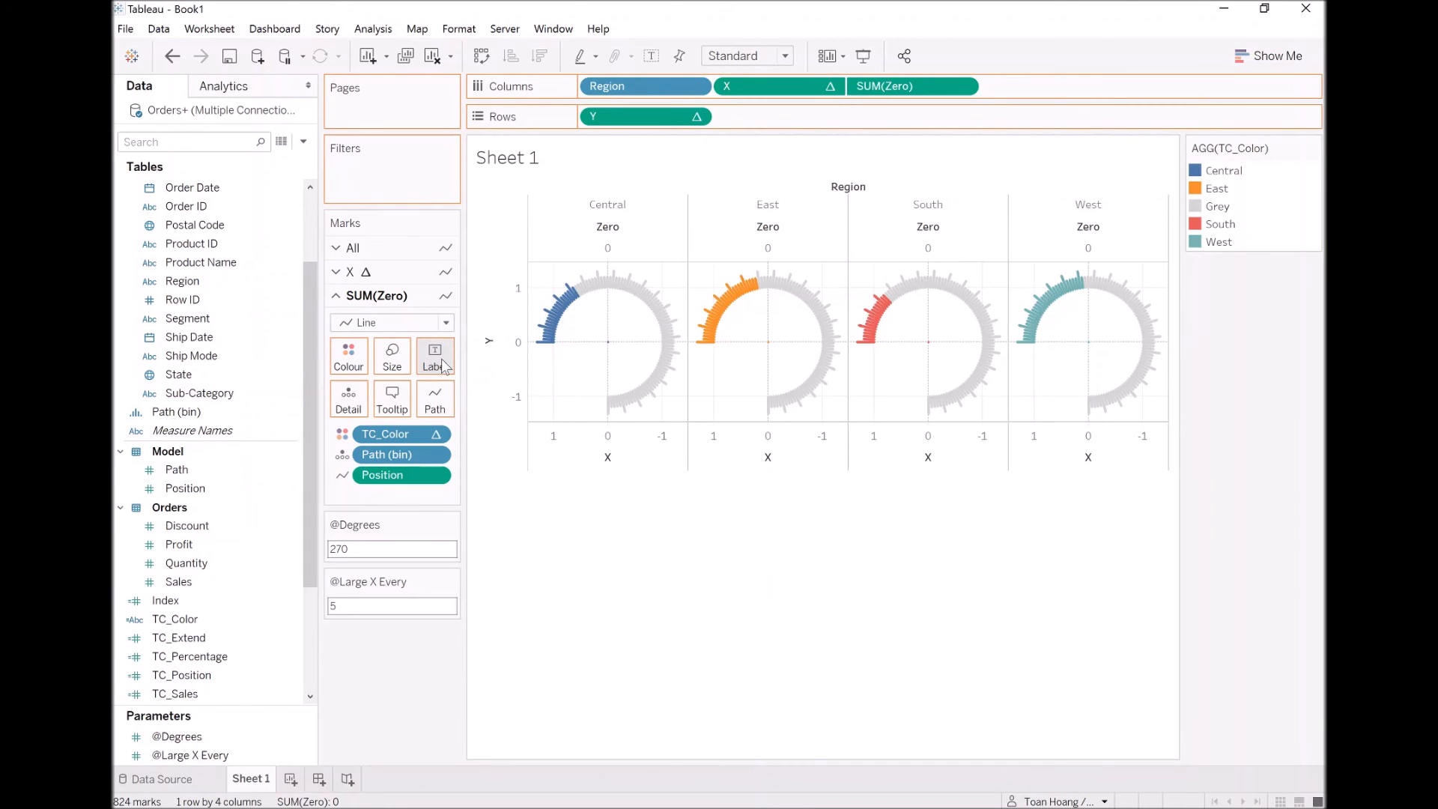
Label the Zero marks with Region, remove path/position fields and handle the Y-axis nulls
{"action": "left_click", "coordinate": [434, 357]}
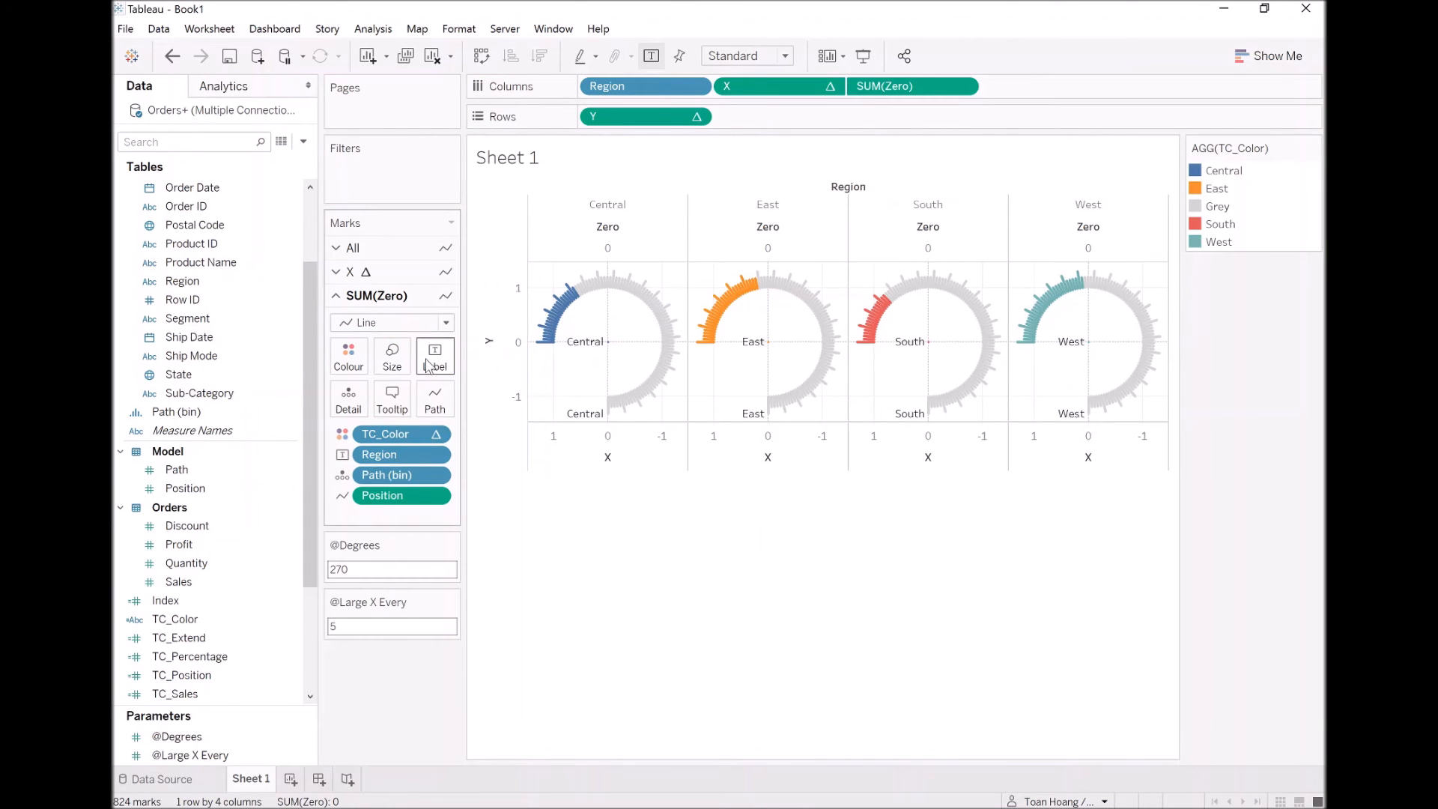
{"action": "left_click_drag", "start_coordinate": [382, 496], "coordinate": [382, 676]}
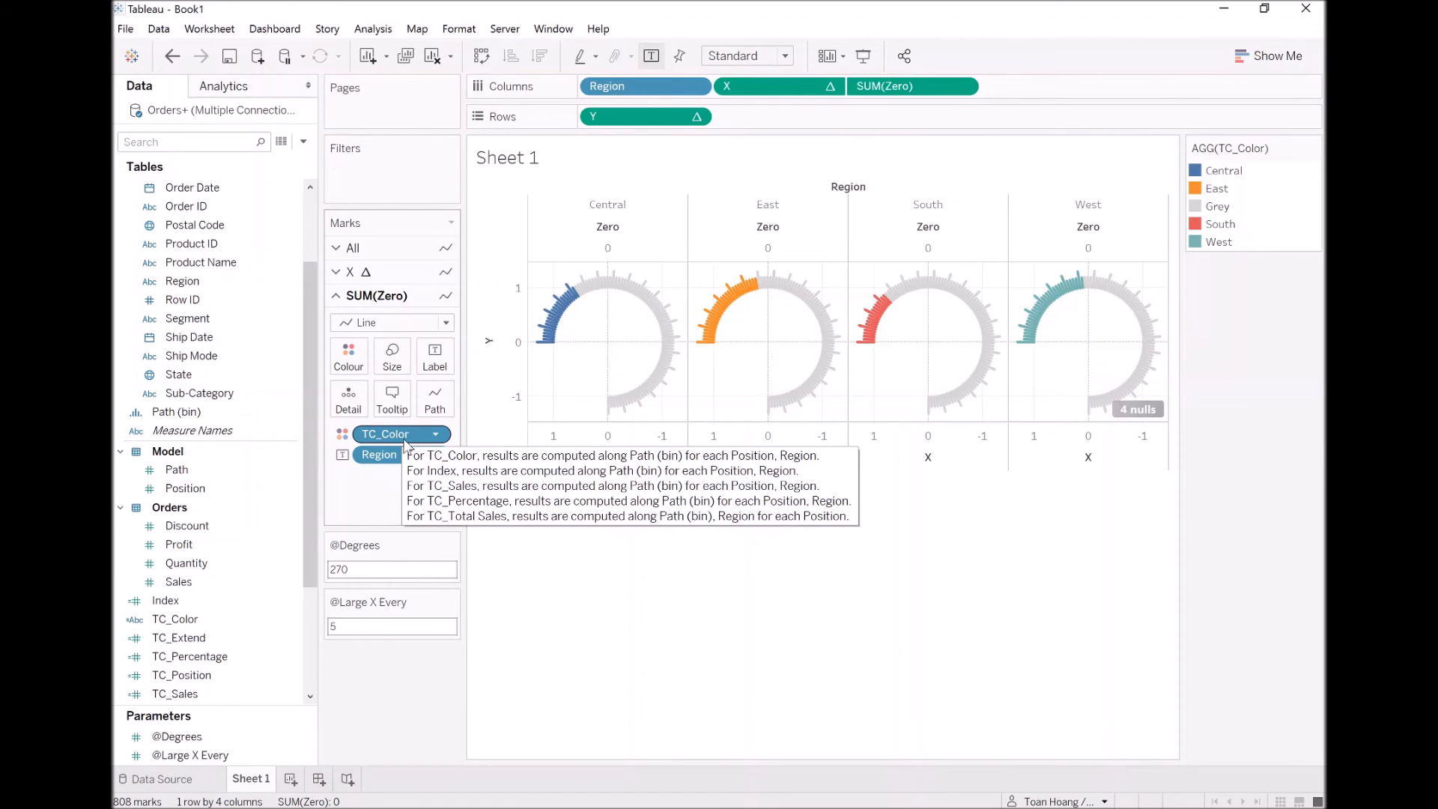
{"action": "mouse_move", "coordinate": [1142, 427]}
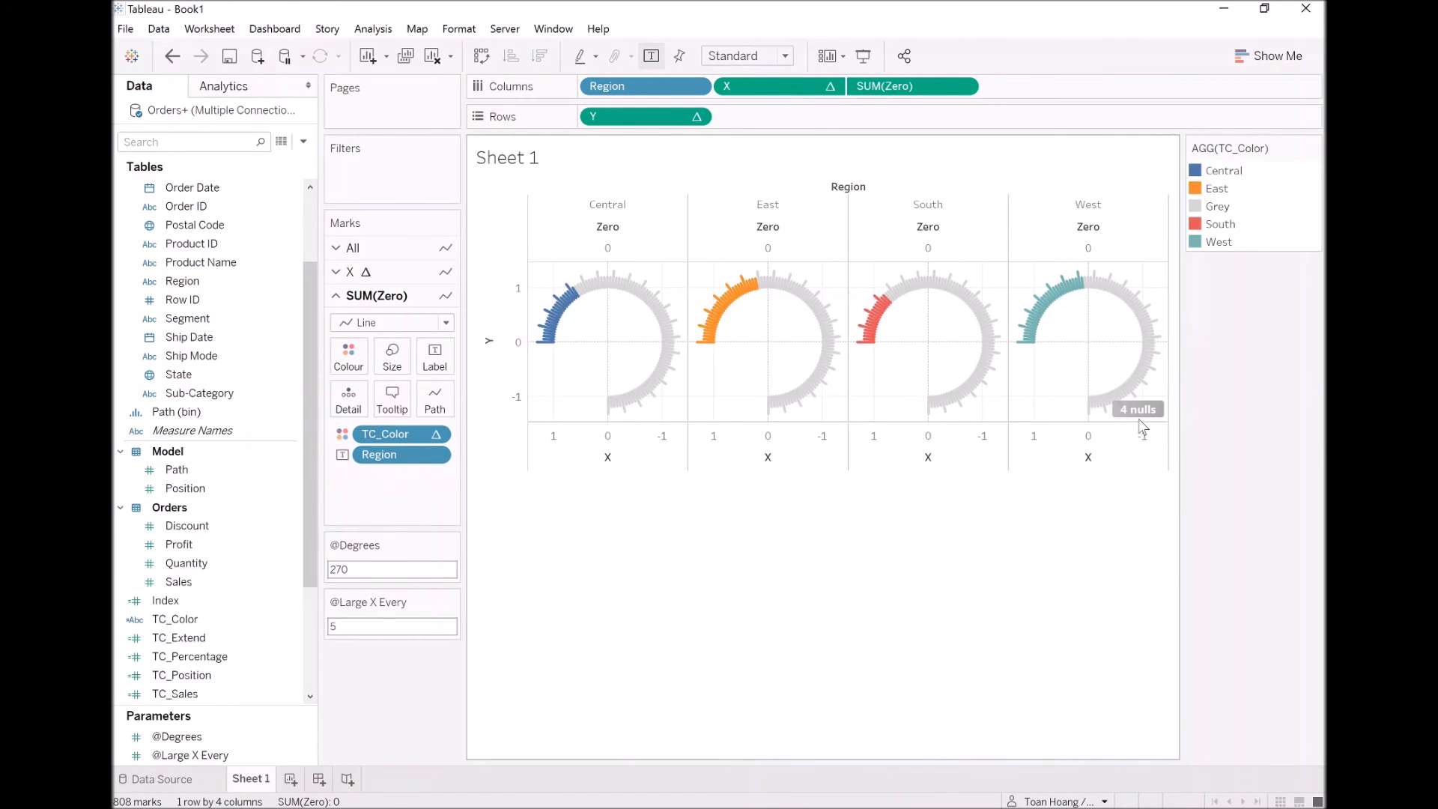
{"action": "left_click", "coordinate": [1137, 409]}
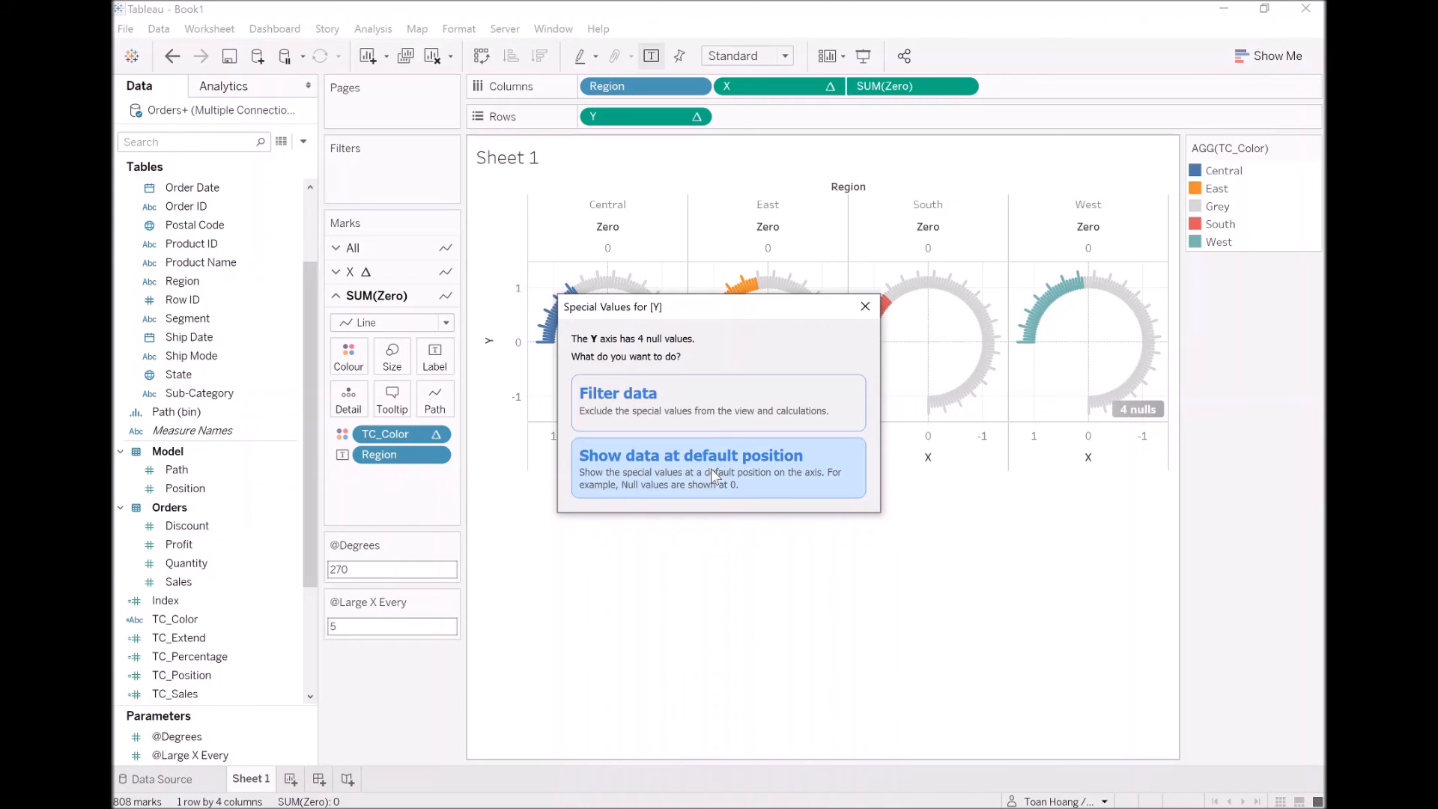
Change the SUM(Zero) layer's mark type from Line to Text
{"action": "left_click", "coordinate": [690, 455]}
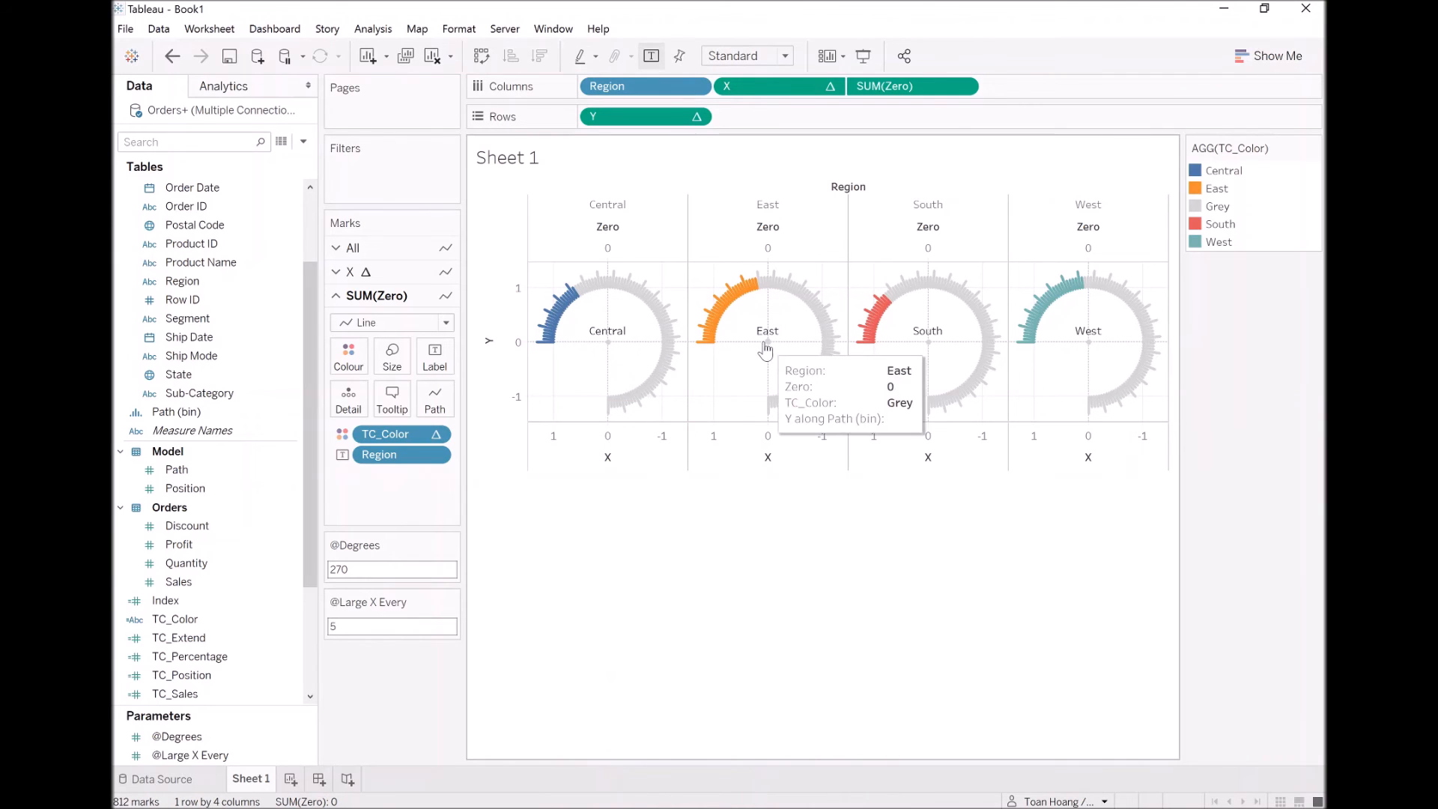
{"action": "left_click", "coordinate": [391, 322]}
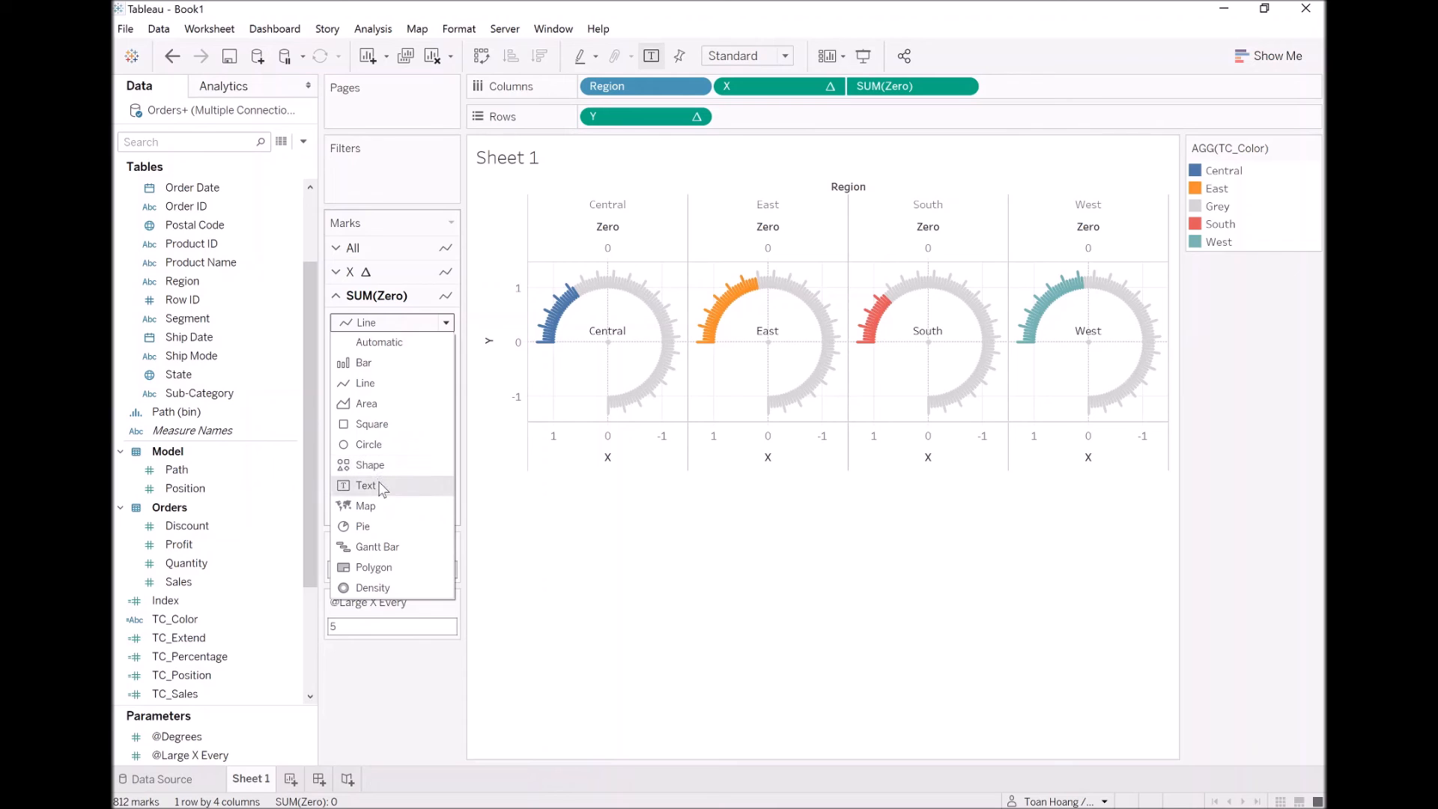
{"action": "left_click", "coordinate": [366, 485]}
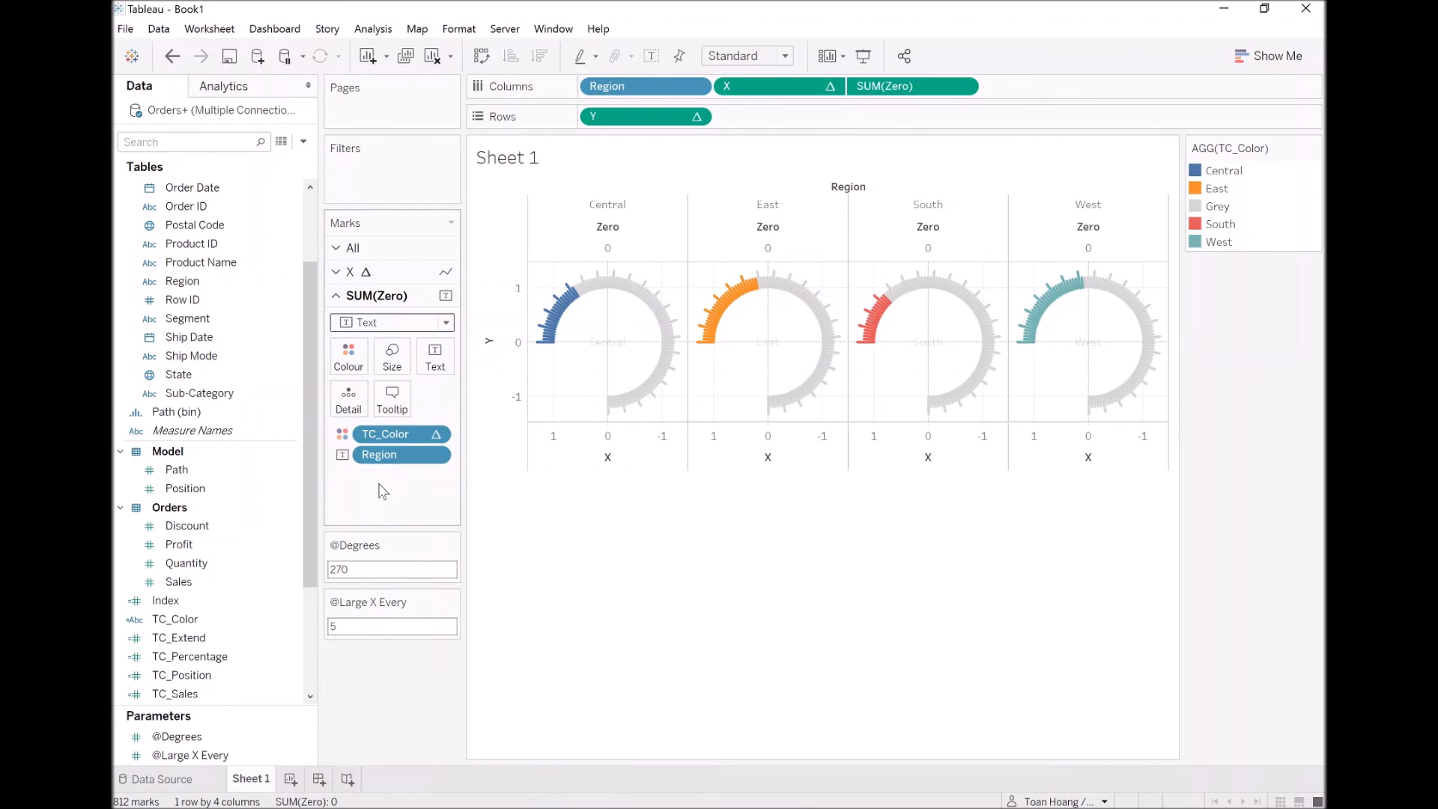
{"action": "mouse_move", "coordinate": [610, 357]}
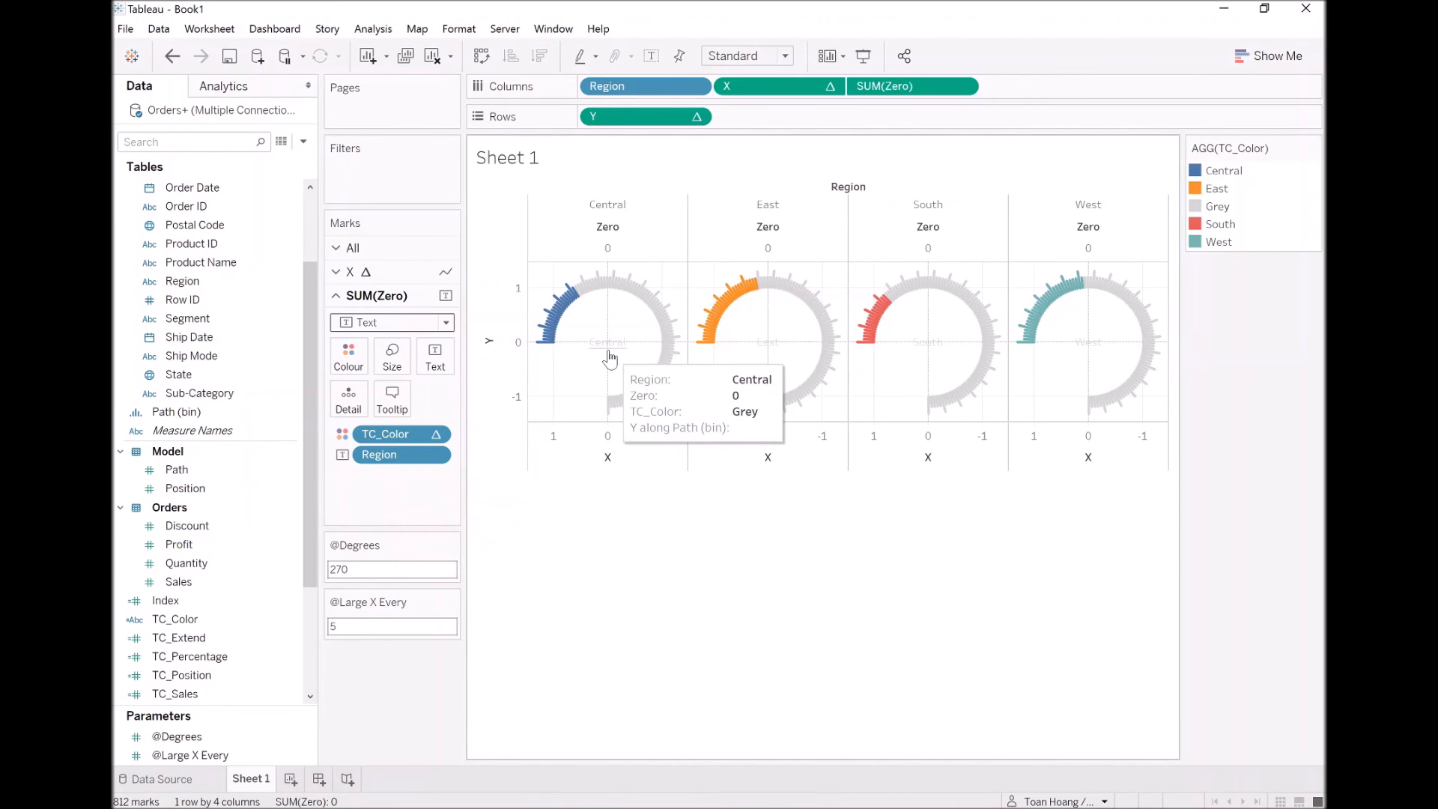
{"action": "mouse_move", "coordinate": [503, 478]}
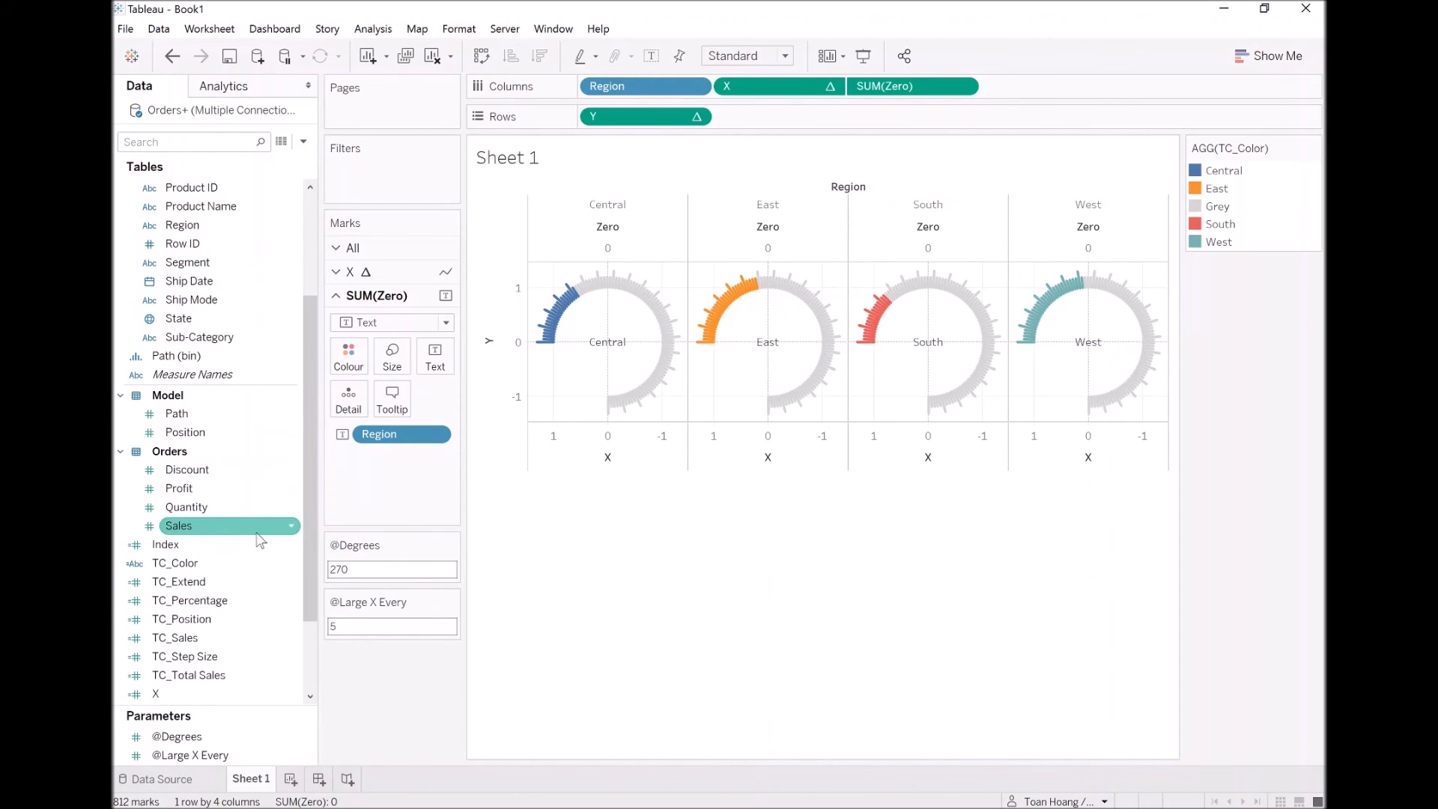
Label each gauge with SUM([Sales])/4 in place of TC_Sales
{"action": "left_click", "coordinate": [173, 638]}
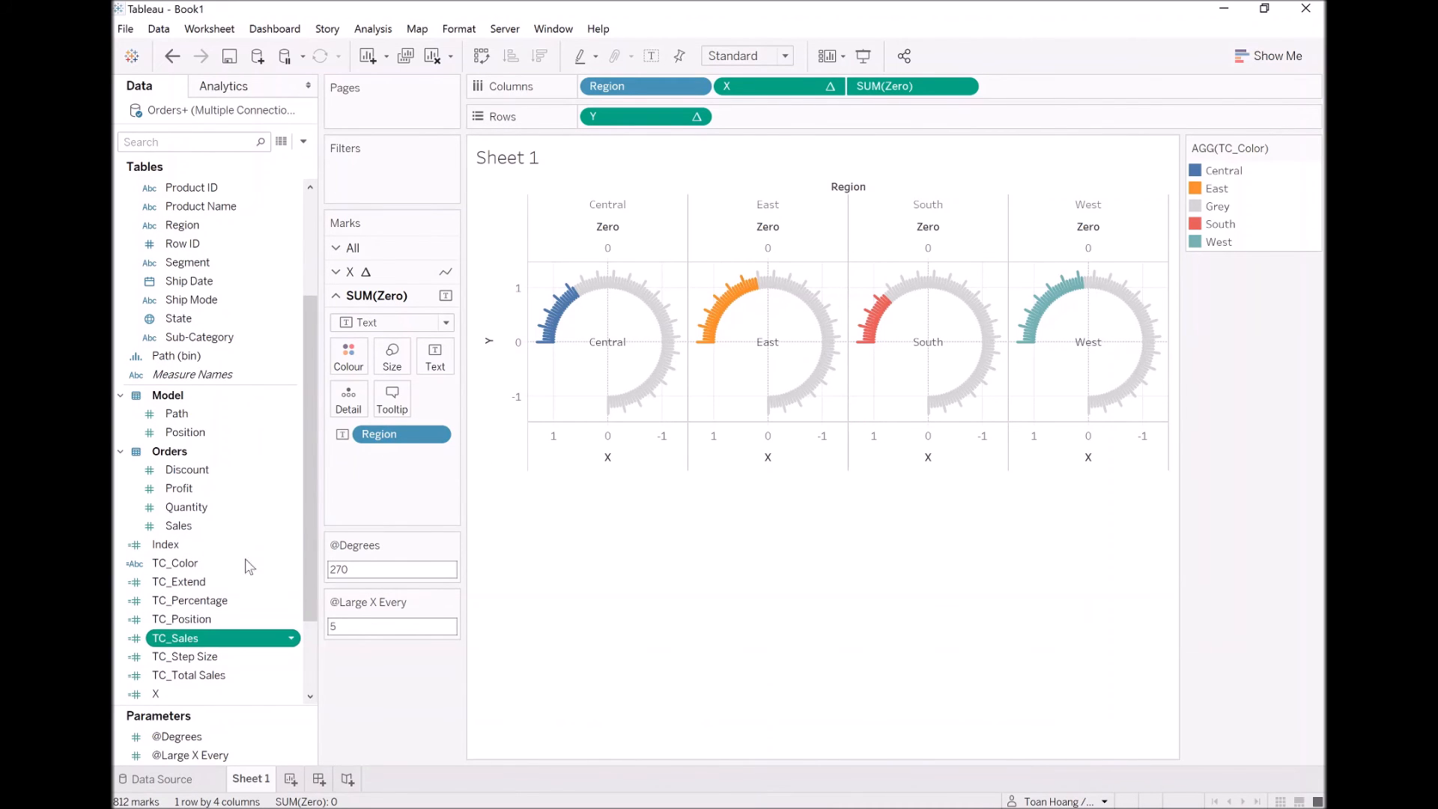
{"action": "left_click_drag", "start_coordinate": [174, 638], "coordinate": [401, 454]}
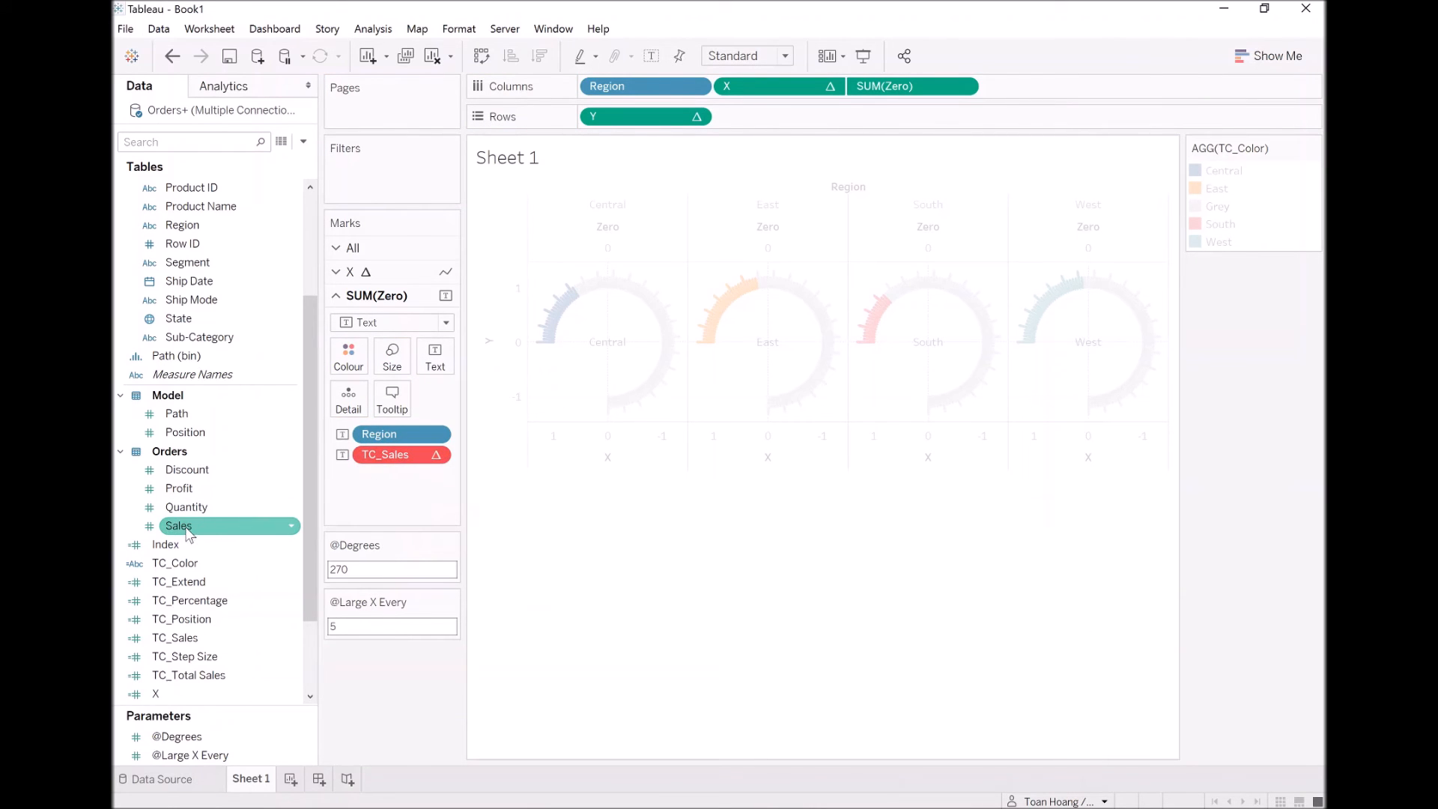
{"action": "left_click_drag", "start_coordinate": [178, 526], "coordinate": [401, 455]}
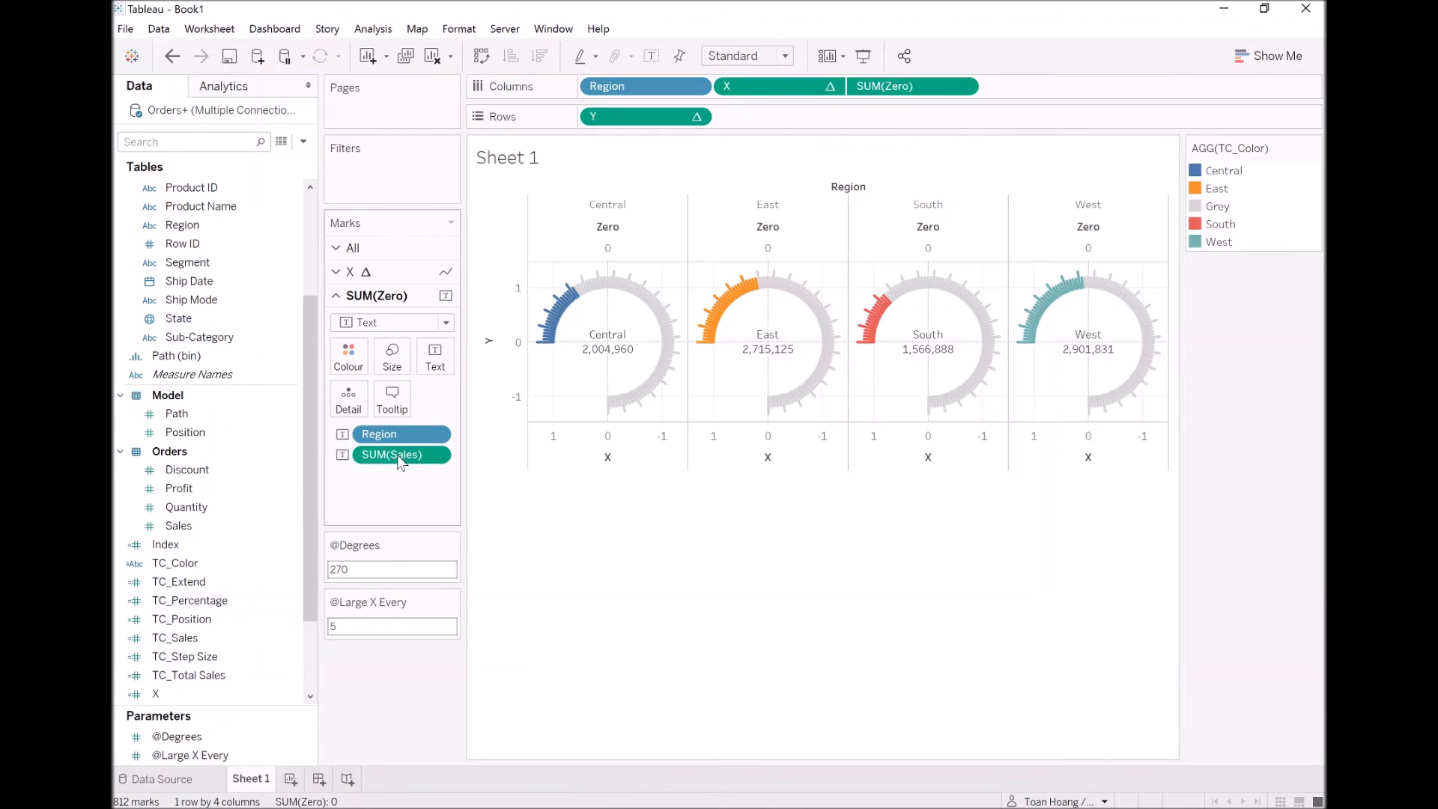
{"action": "double_click", "coordinate": [391, 455]}
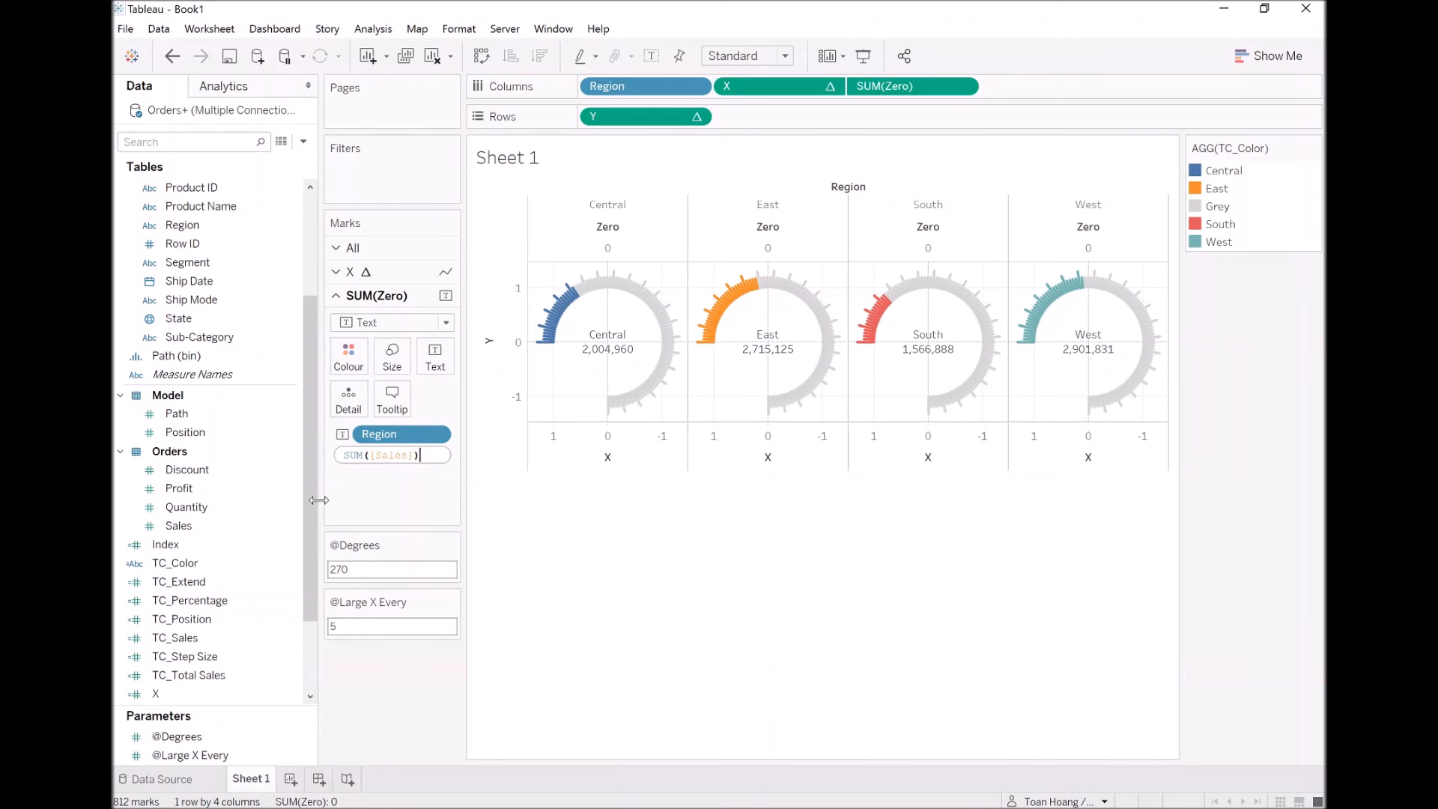
{"action": "type", "text": "/4"}
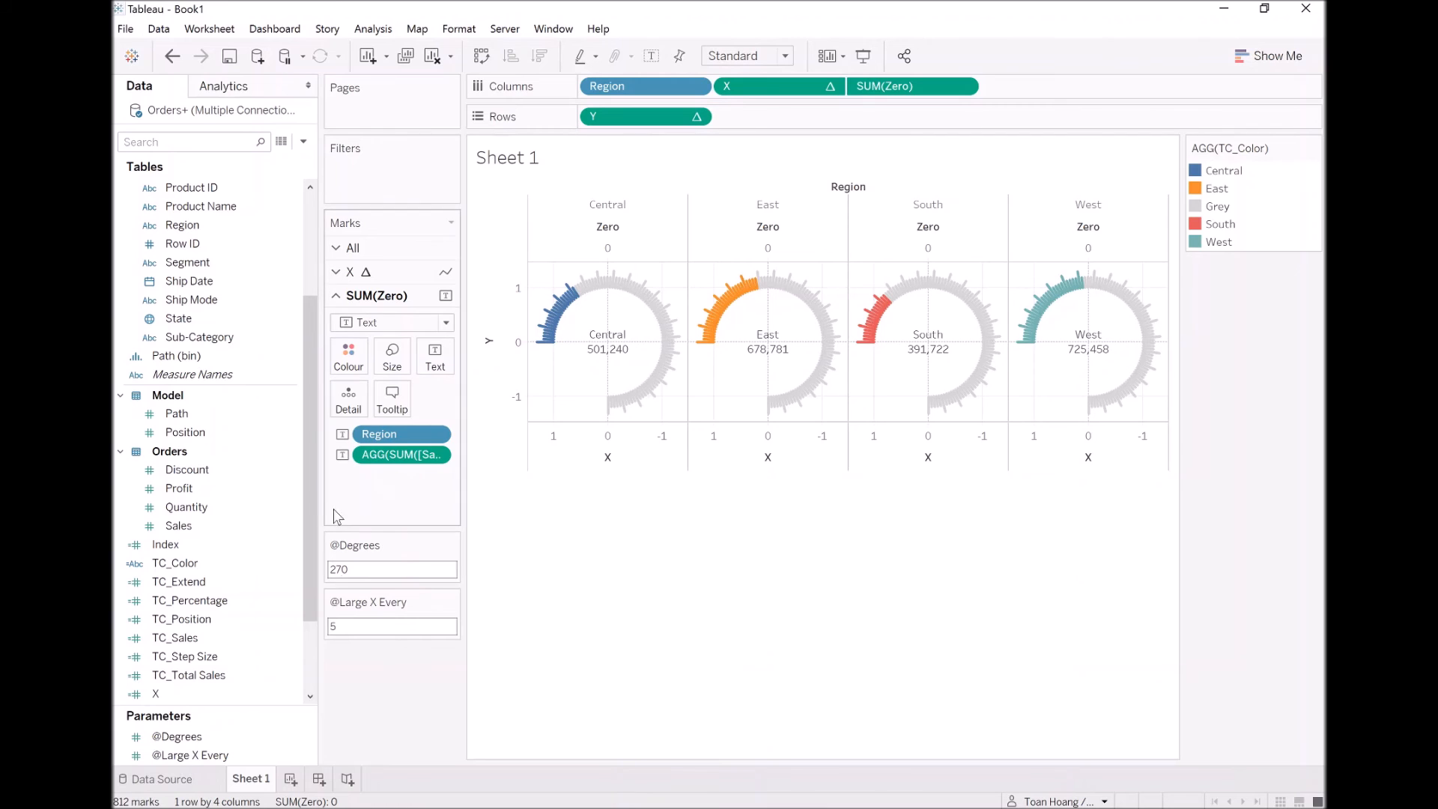
{"action": "left_click", "coordinate": [179, 526]}
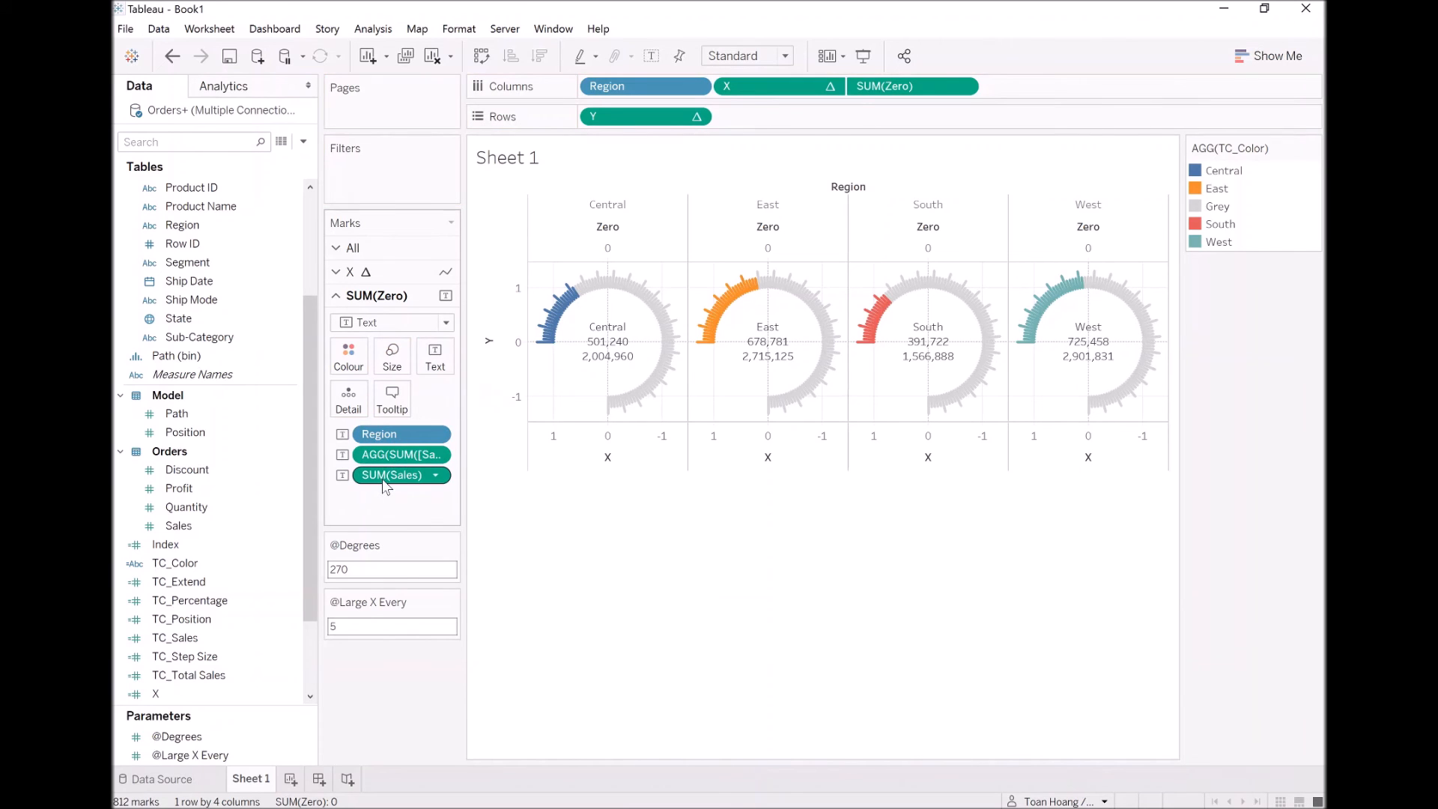
Add a second Sales label as Percent of Total
{"action": "right_click", "coordinate": [391, 475]}
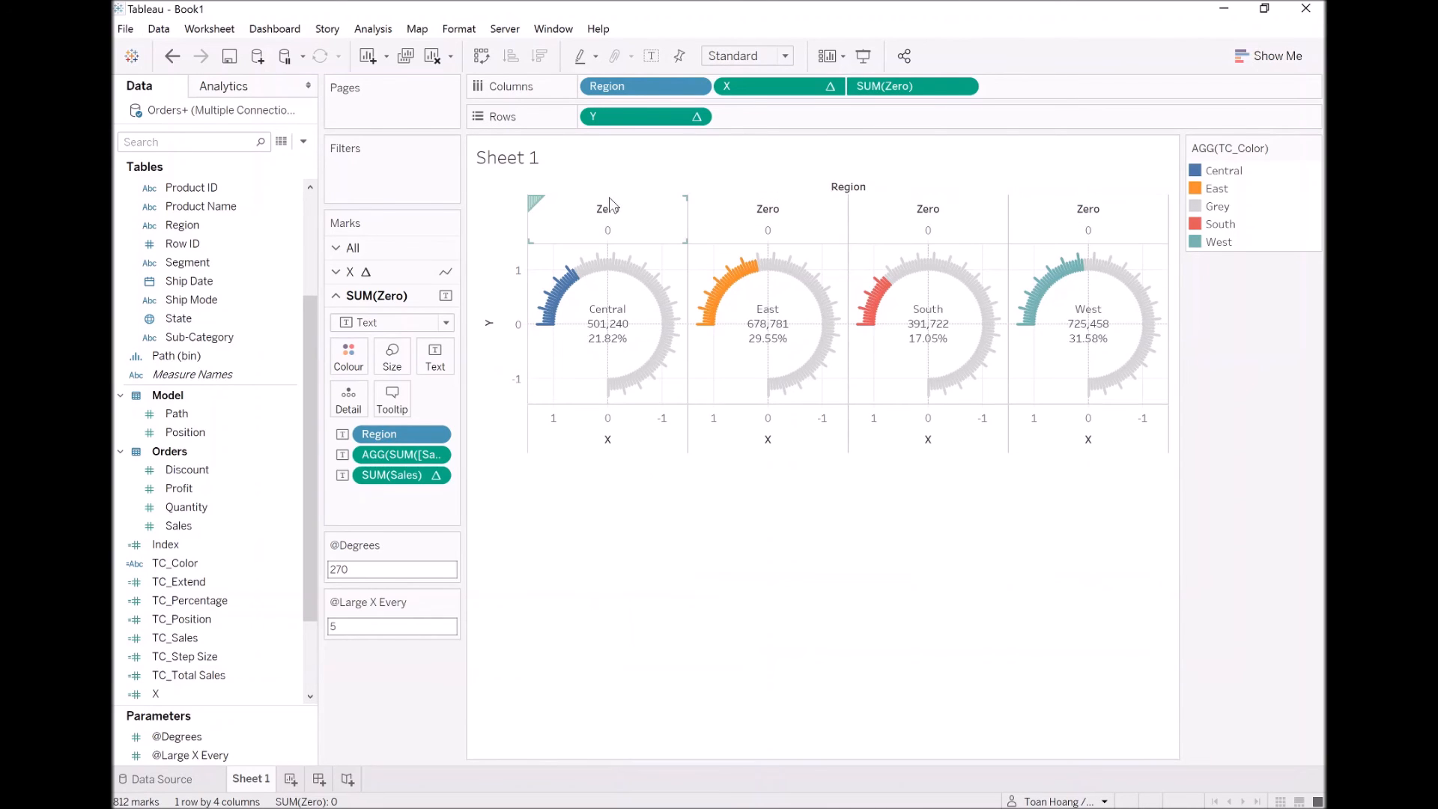
Hide the Zero header and axes, then hide the colour legend
{"action": "right_click", "coordinate": [607, 208]}
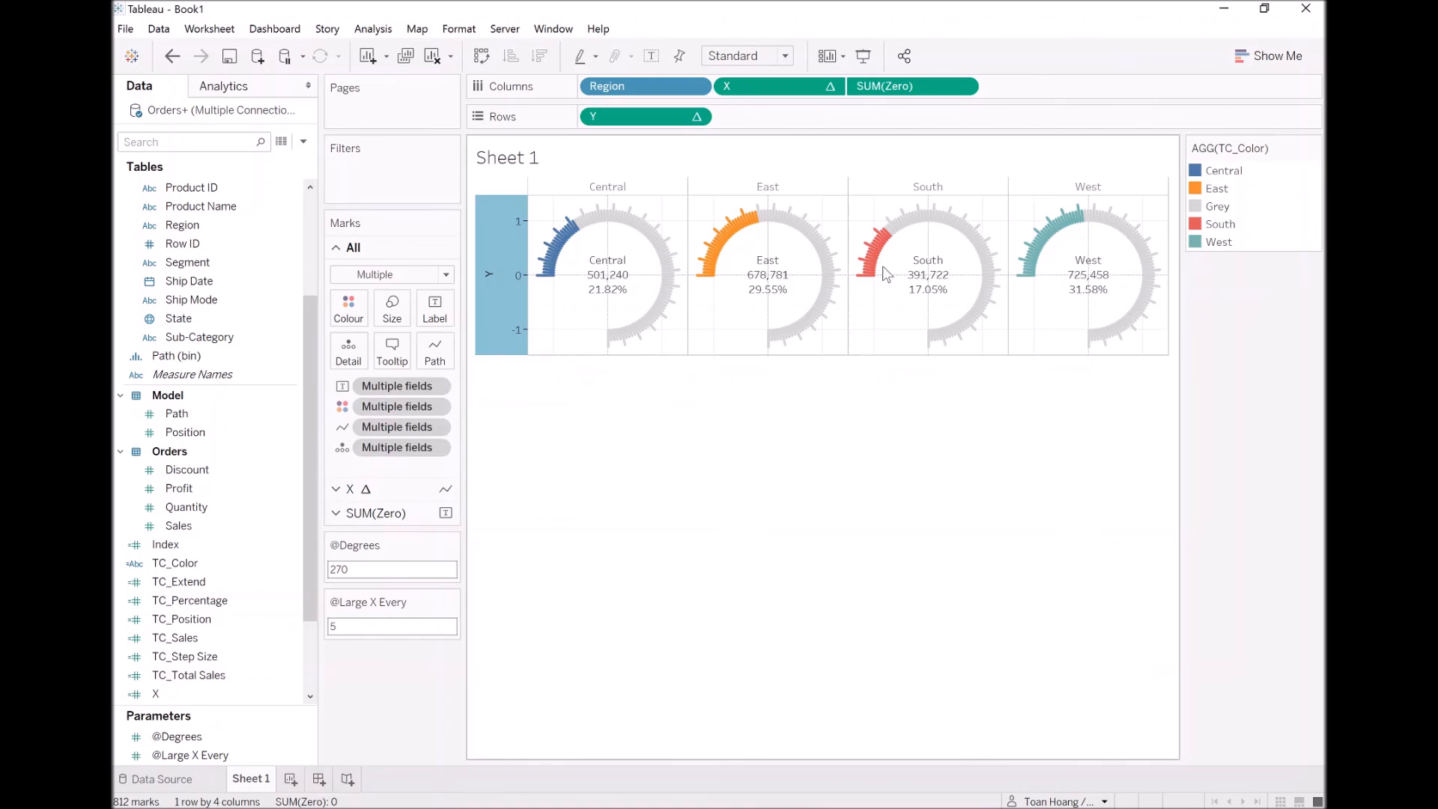
{"action": "left_click", "coordinate": [1311, 148]}
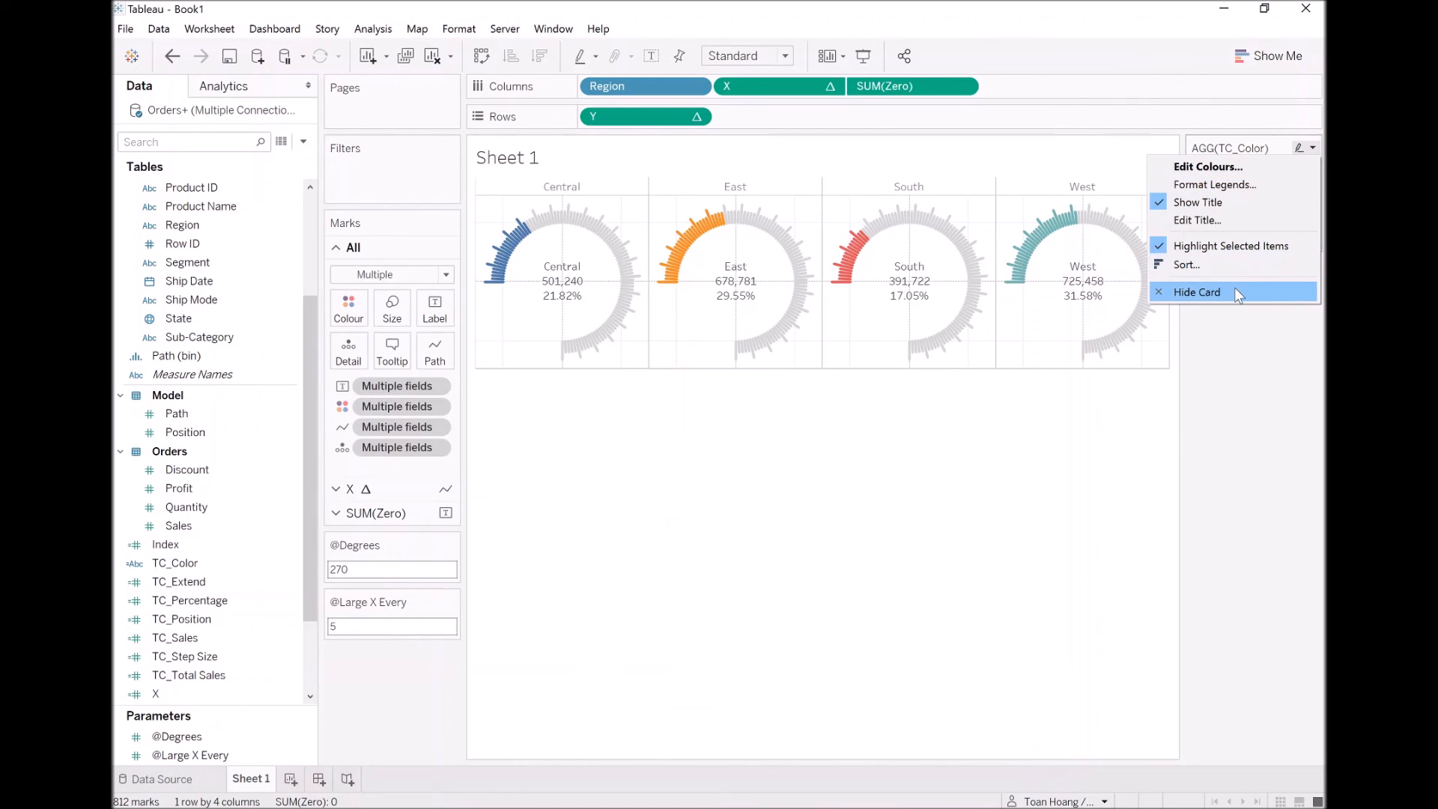
{"action": "left_click", "coordinate": [1197, 292]}
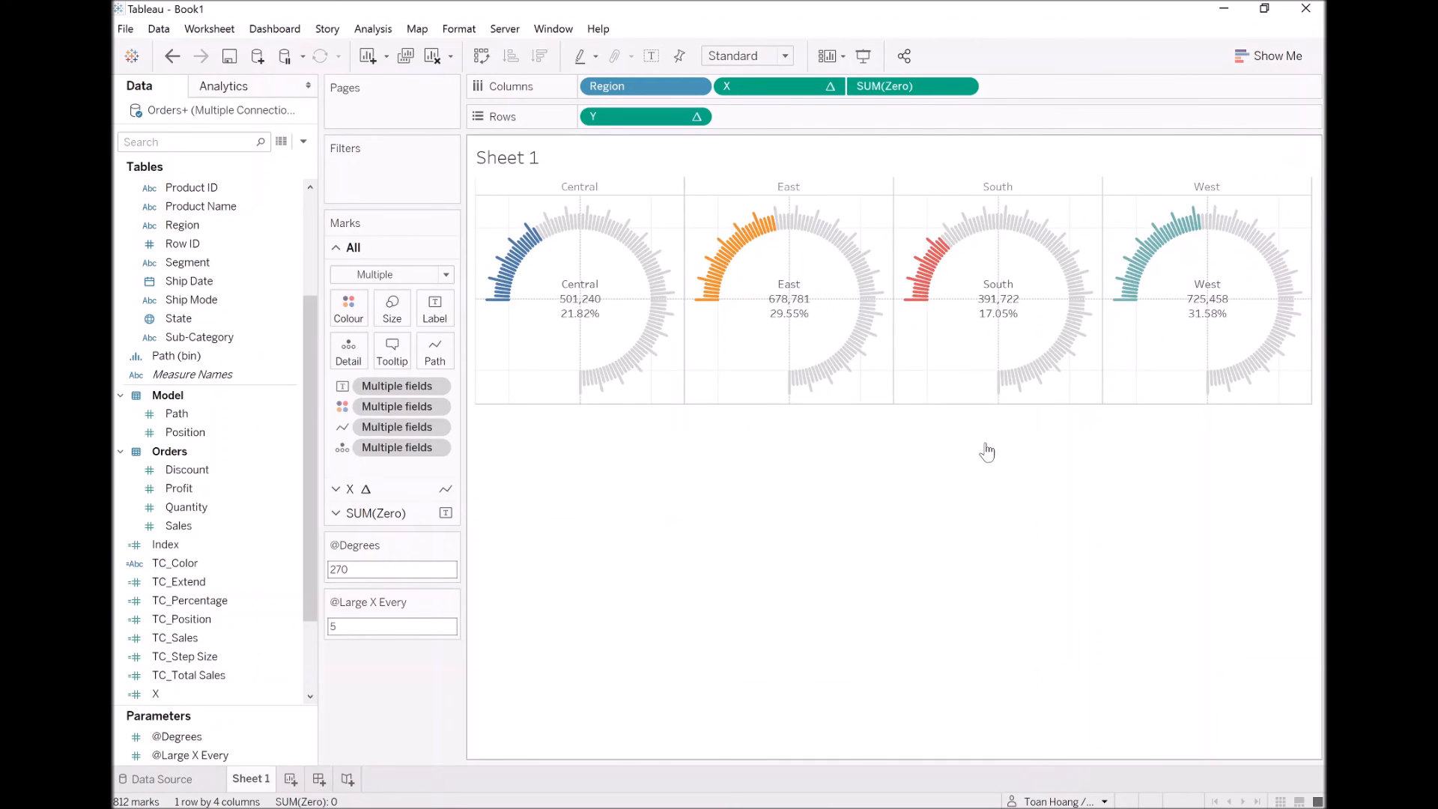
{"action": "mouse_move", "coordinate": [593, 293]}
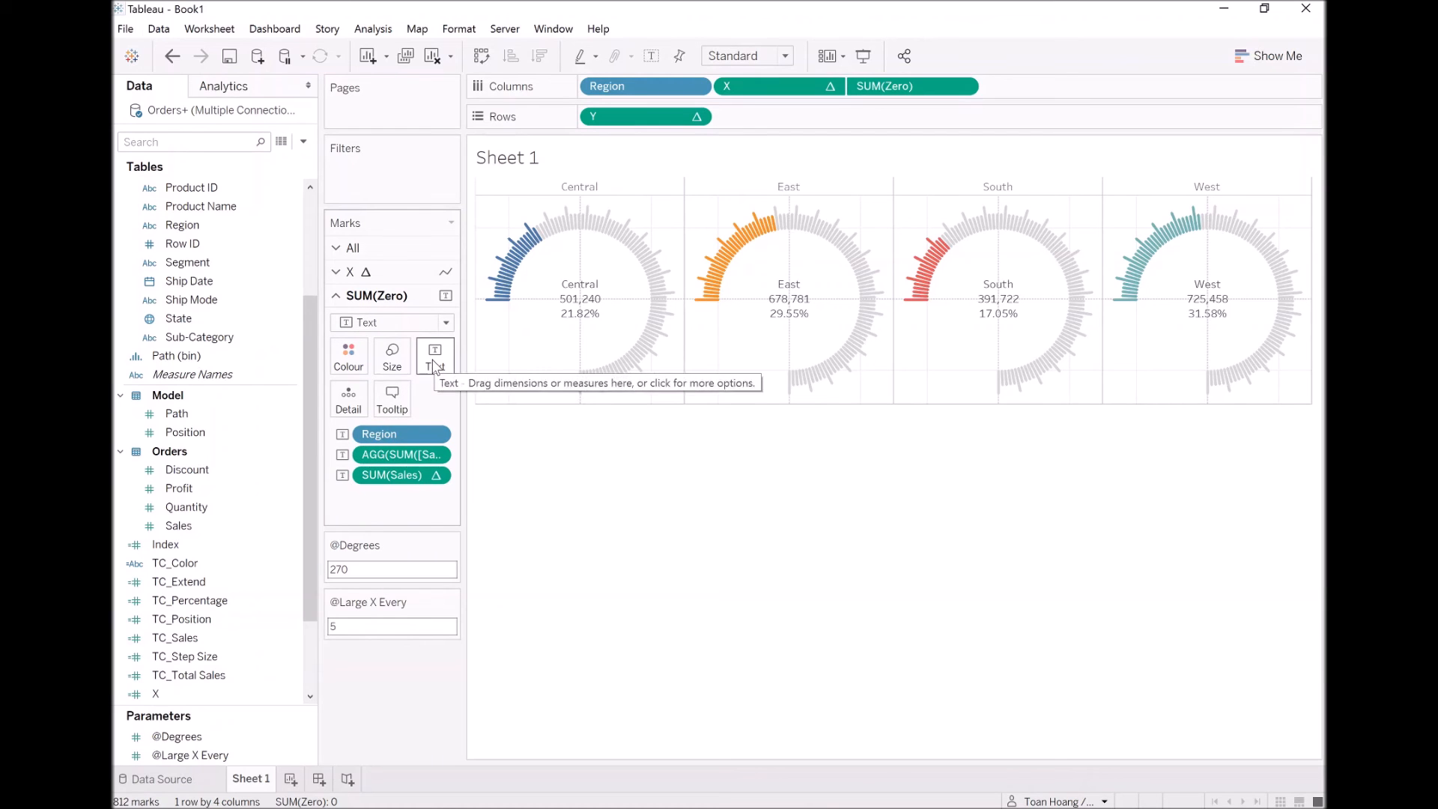
In Edit Label, make <Region> Tableau Bold size 12 and the sales/percent line size 10
{"action": "left_click", "coordinate": [435, 357]}
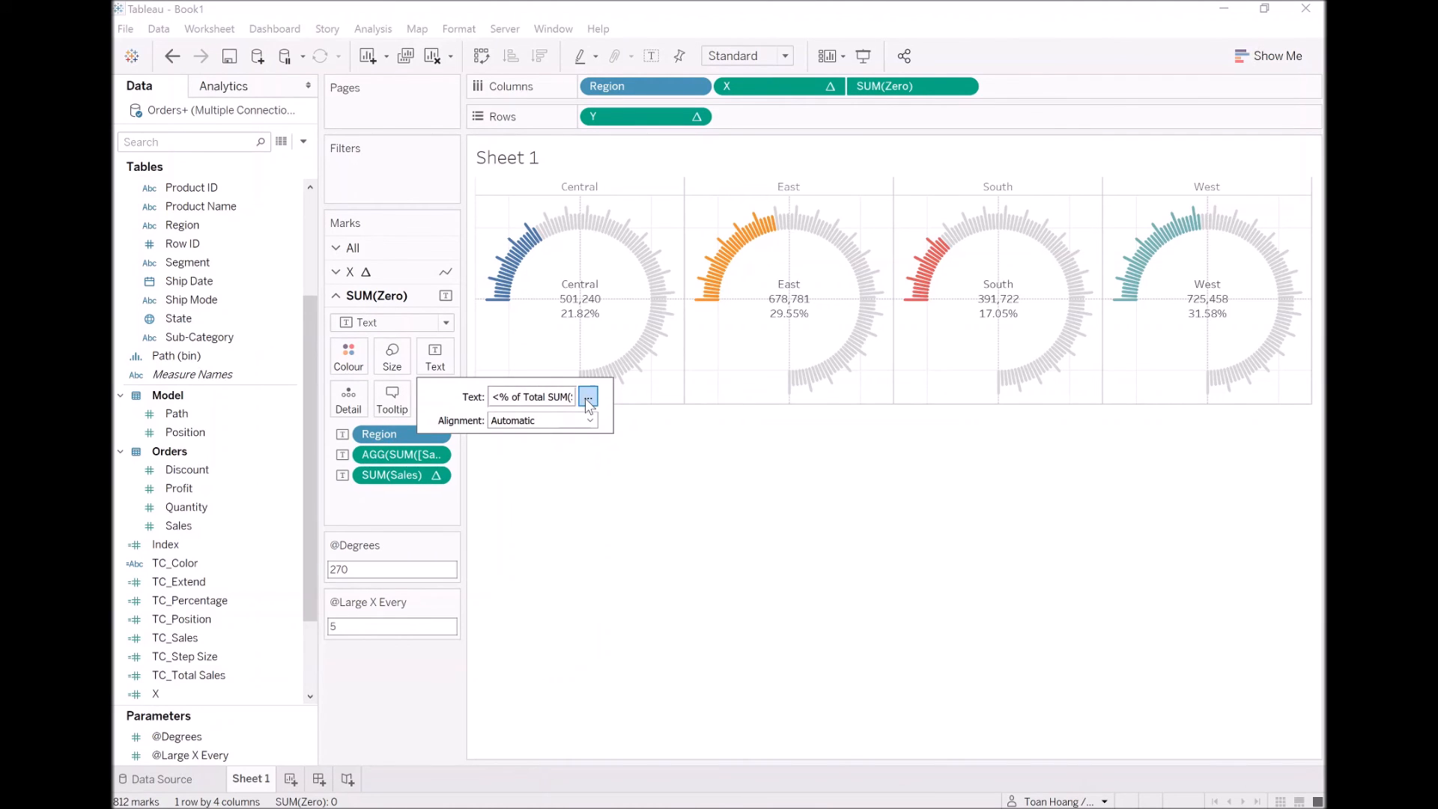
{"action": "left_click", "coordinate": [587, 397]}
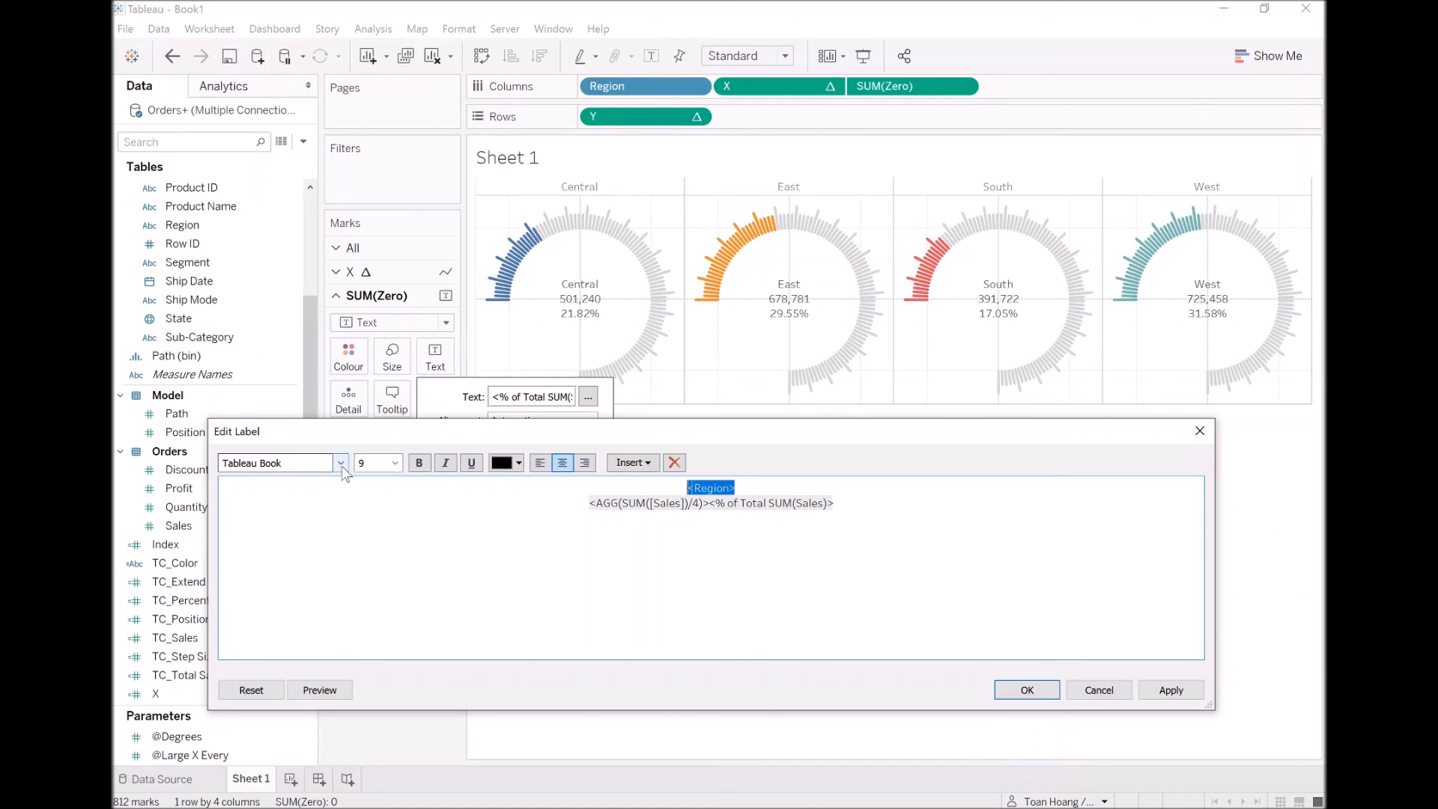
{"action": "left_click", "coordinate": [341, 463]}
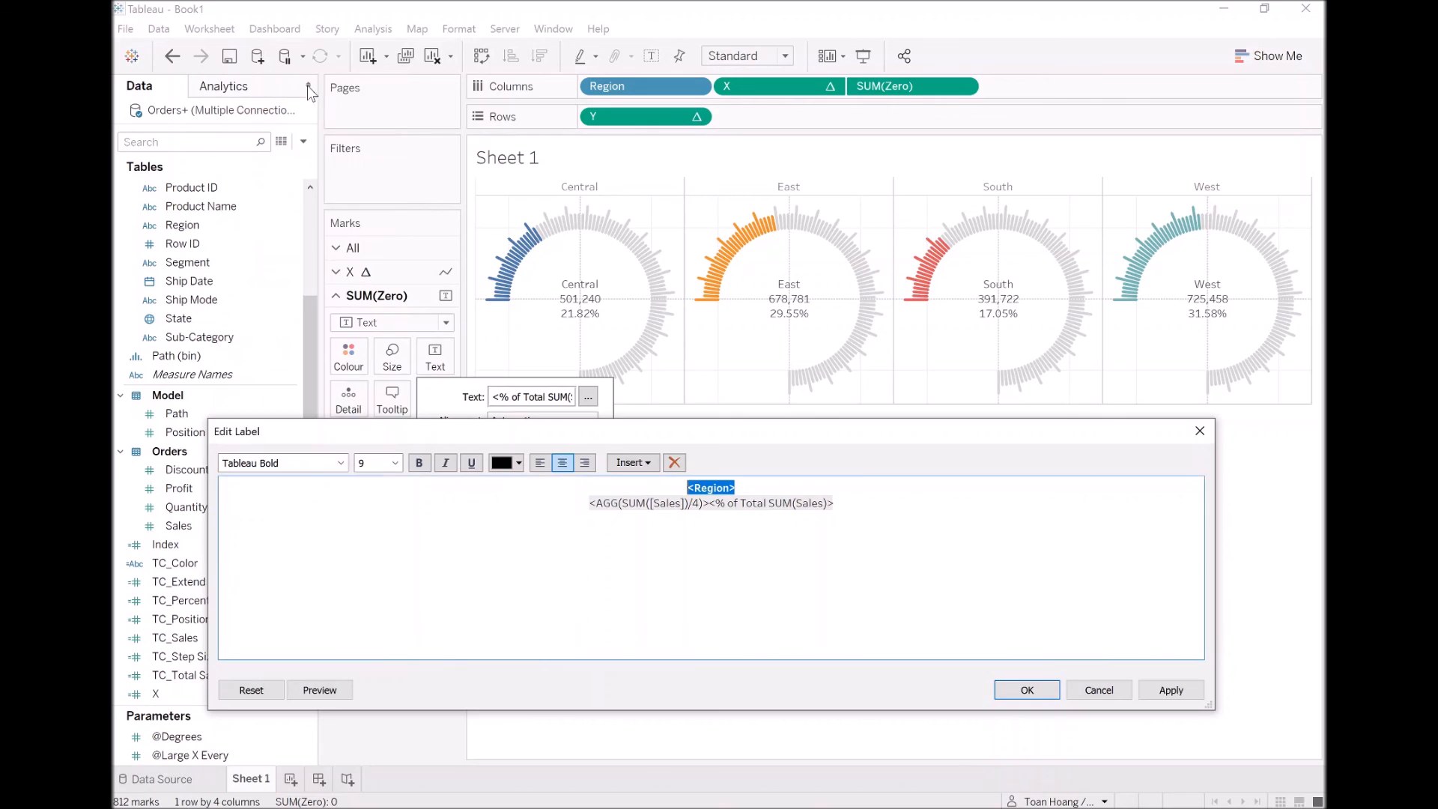
{"action": "left_click", "coordinate": [392, 463]}
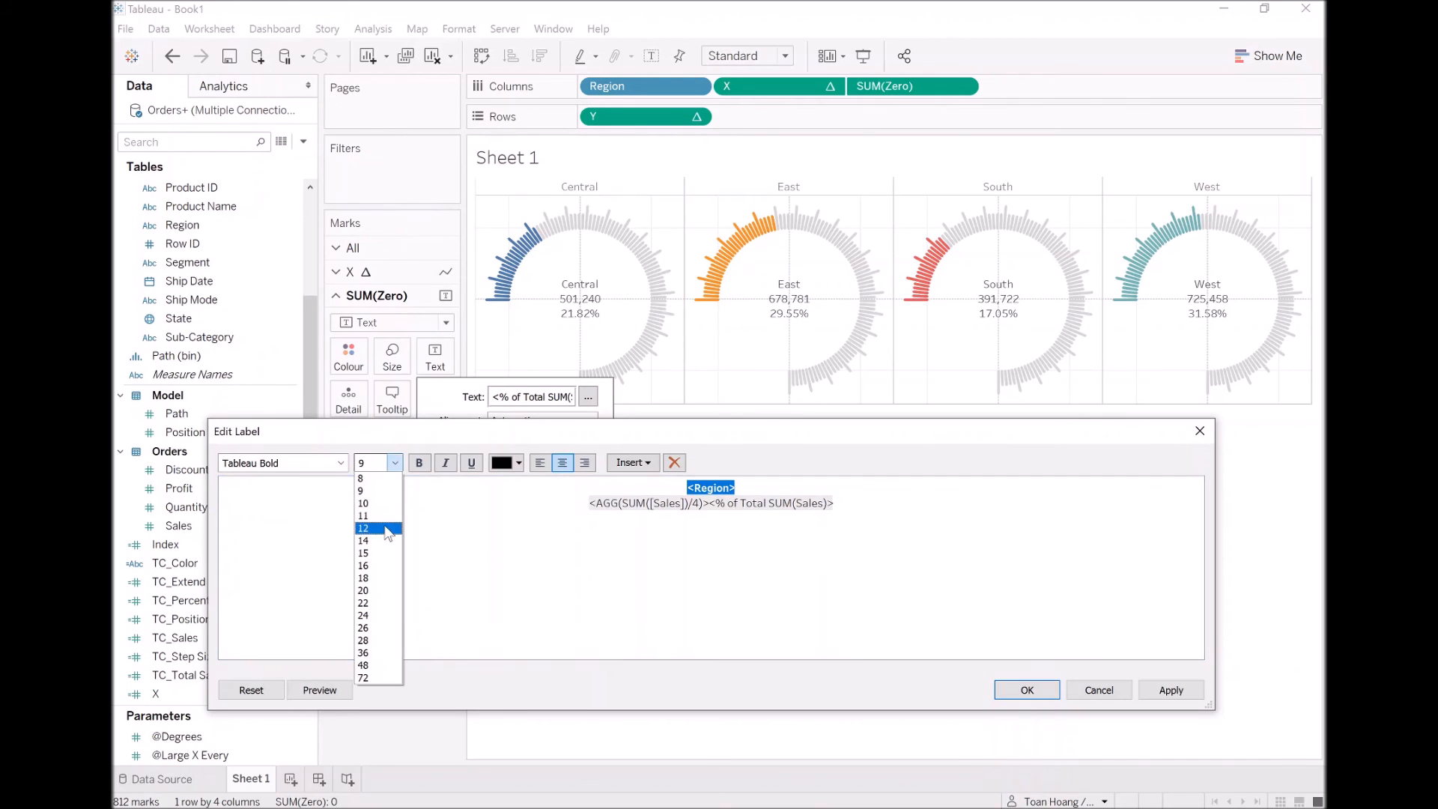
{"action": "left_click", "coordinate": [362, 528]}
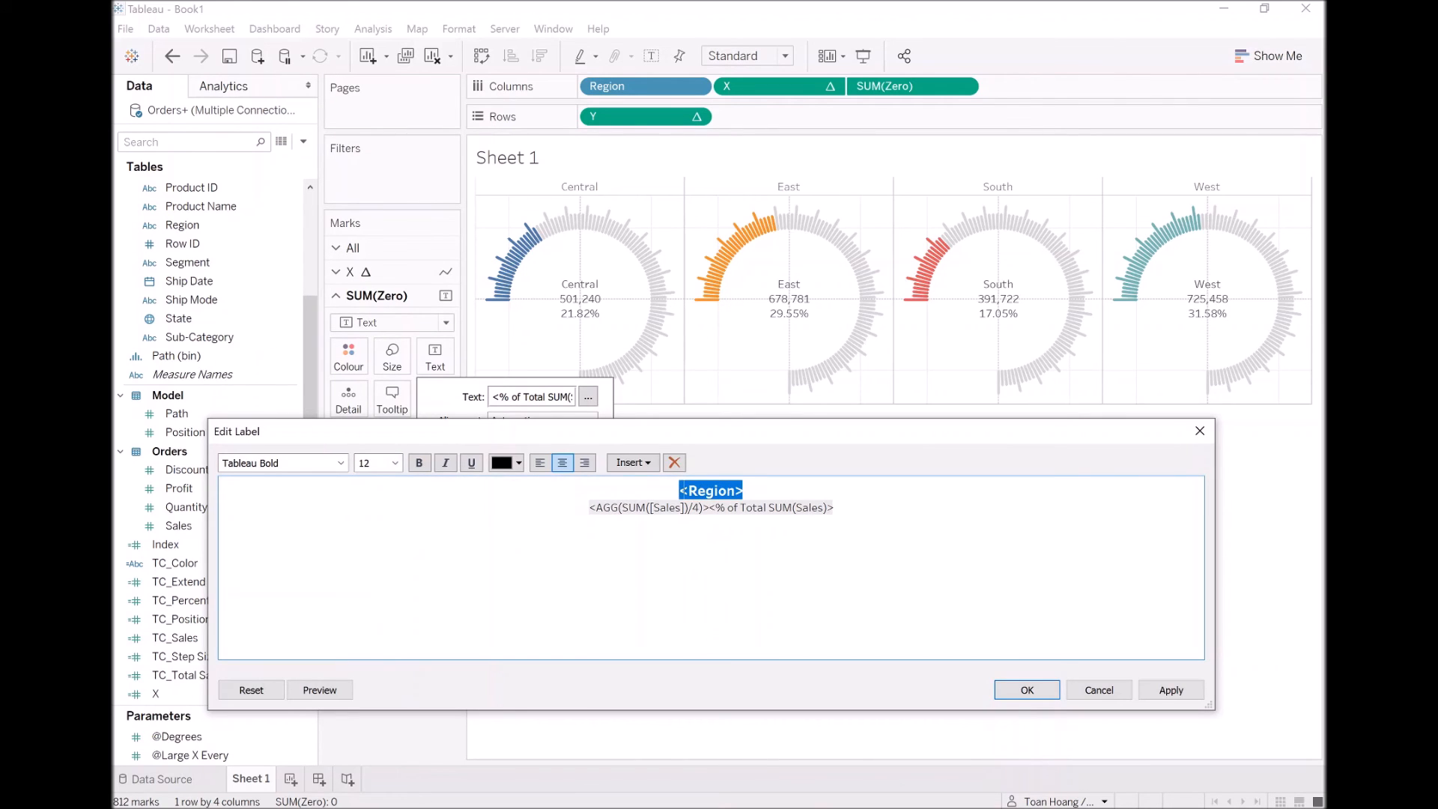
{"action": "left_click", "coordinate": [394, 463]}
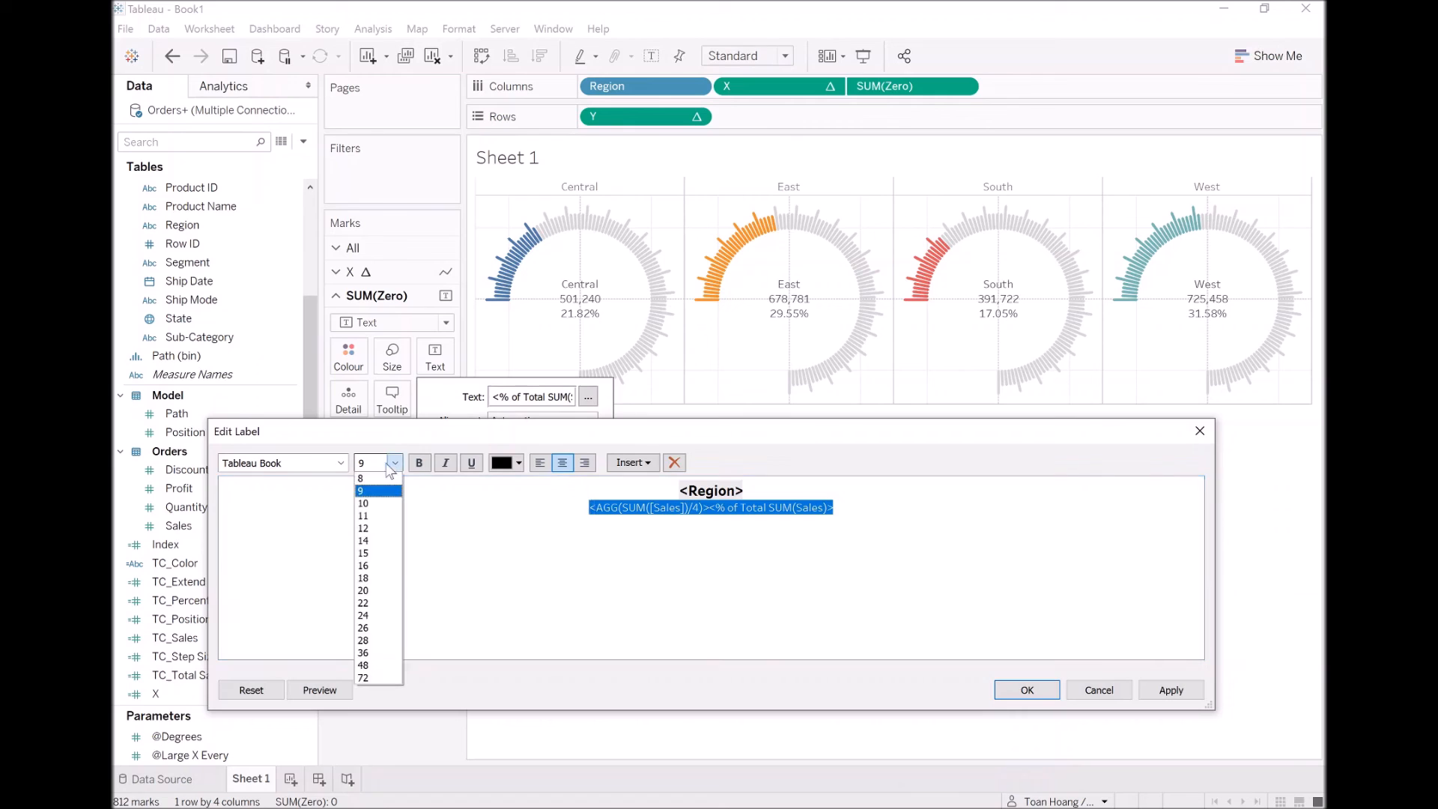
{"action": "left_click", "coordinate": [362, 503]}
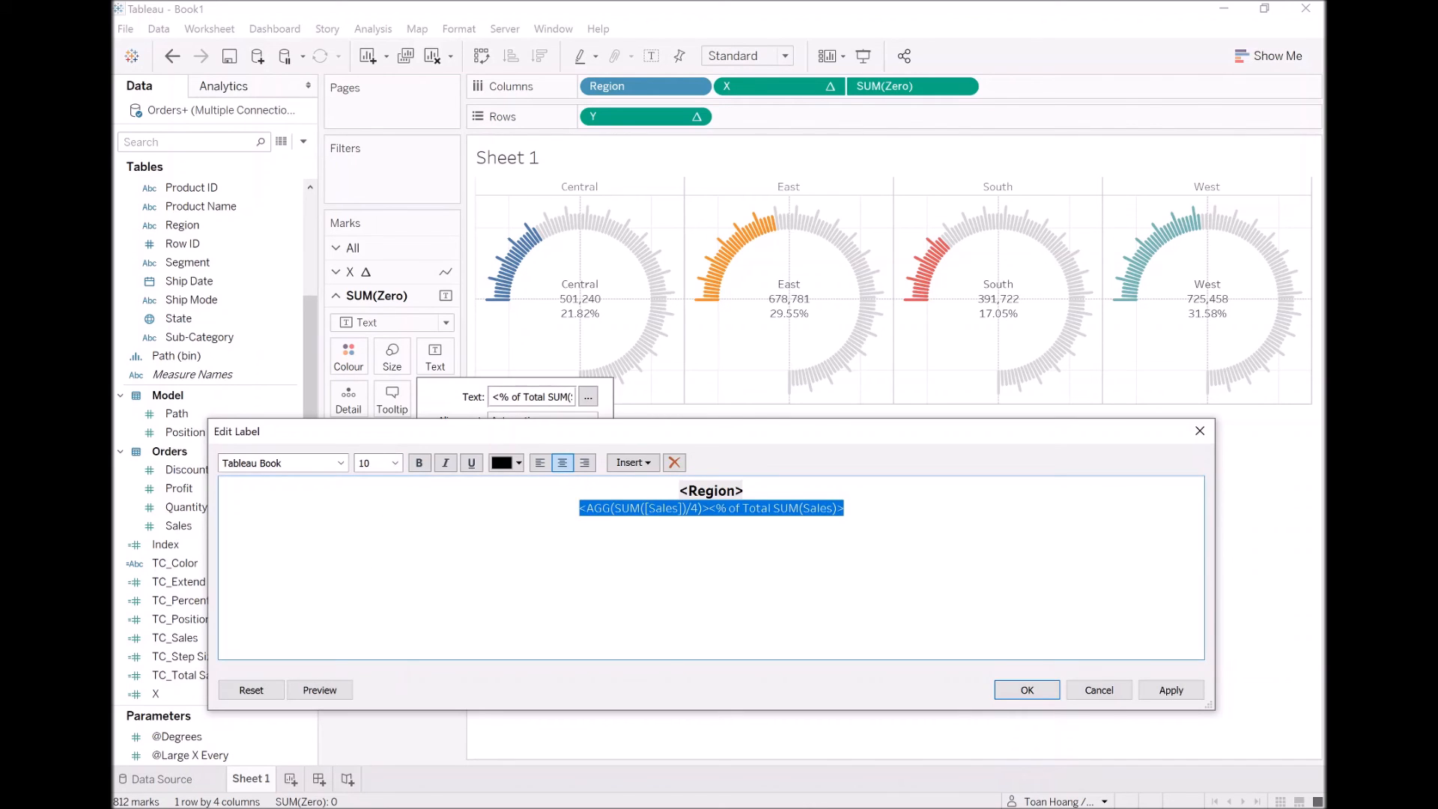
Join sales and percent on one line with a ' / ' separator and apply the label
{"action": "type", "text": "/"}
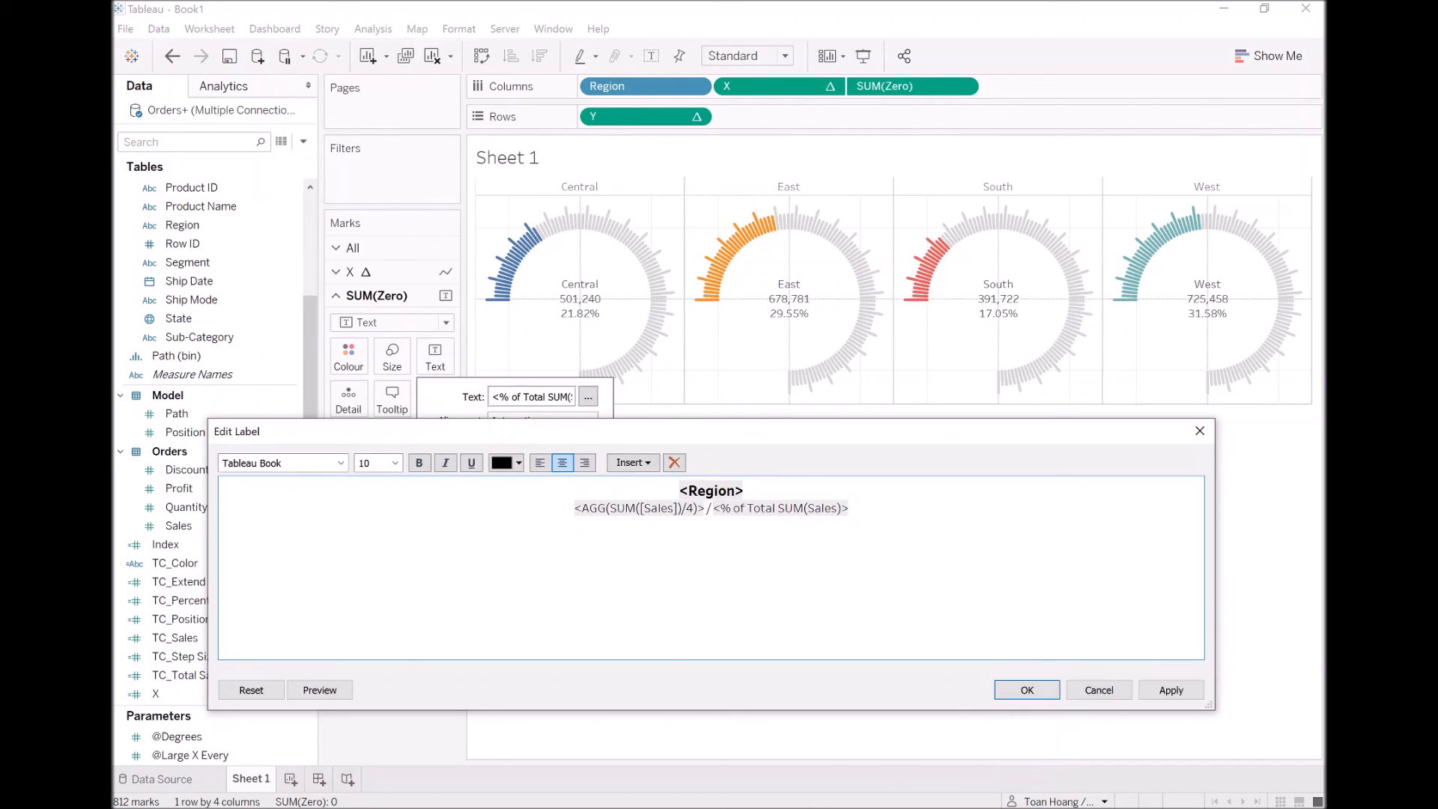
{"action": "left_click", "coordinate": [1171, 689]}
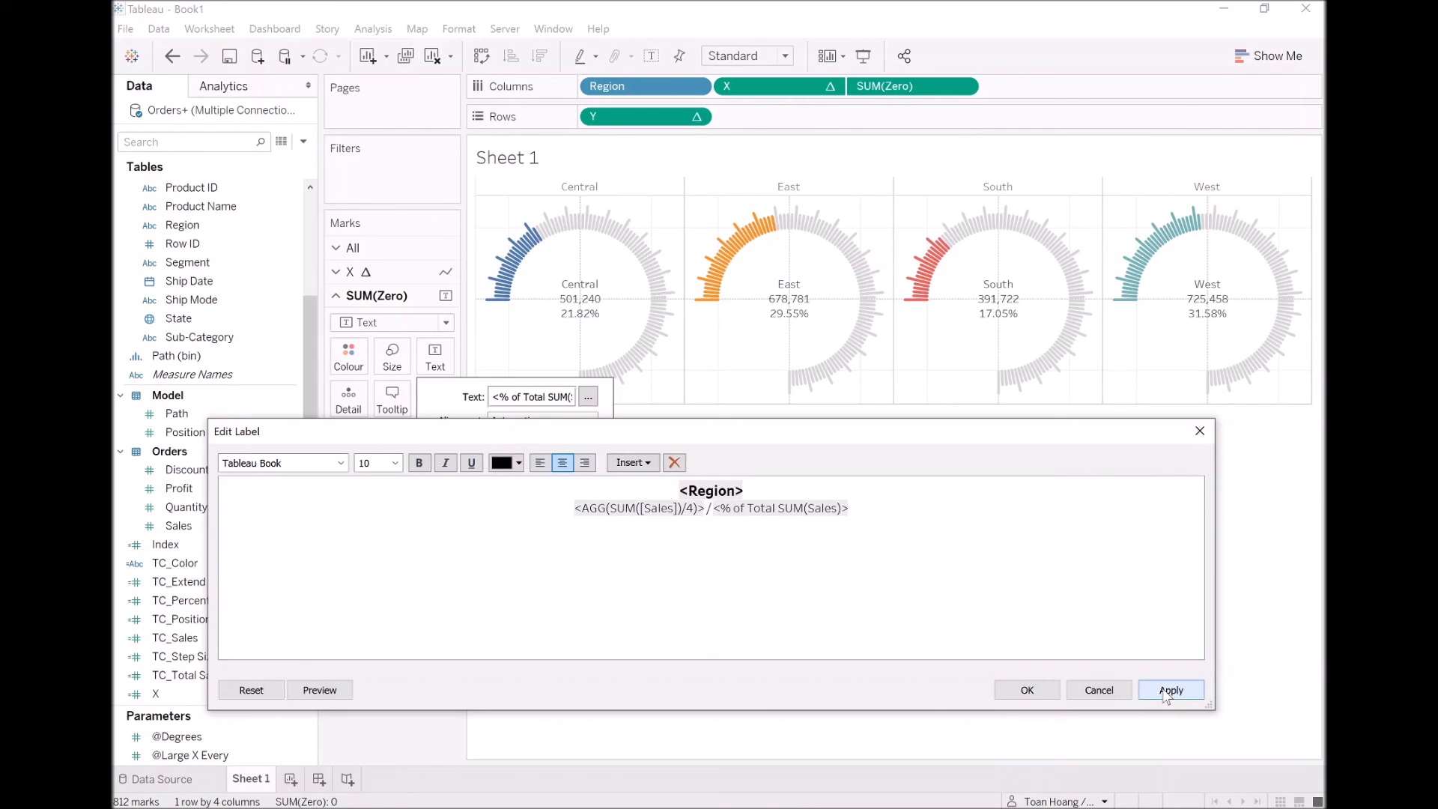
{"action": "left_click", "coordinate": [1171, 689]}
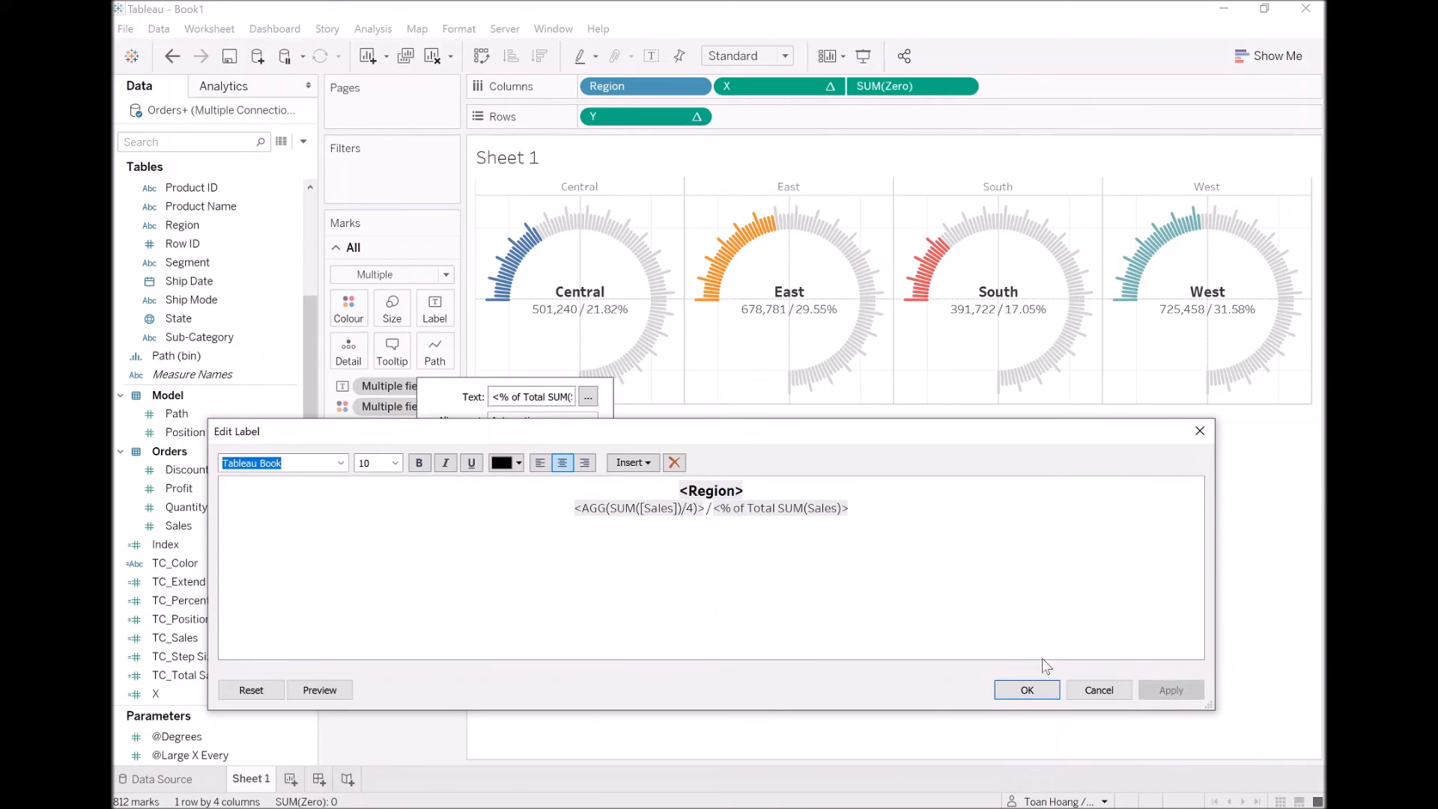
{"action": "mouse_move", "coordinate": [1044, 665]}
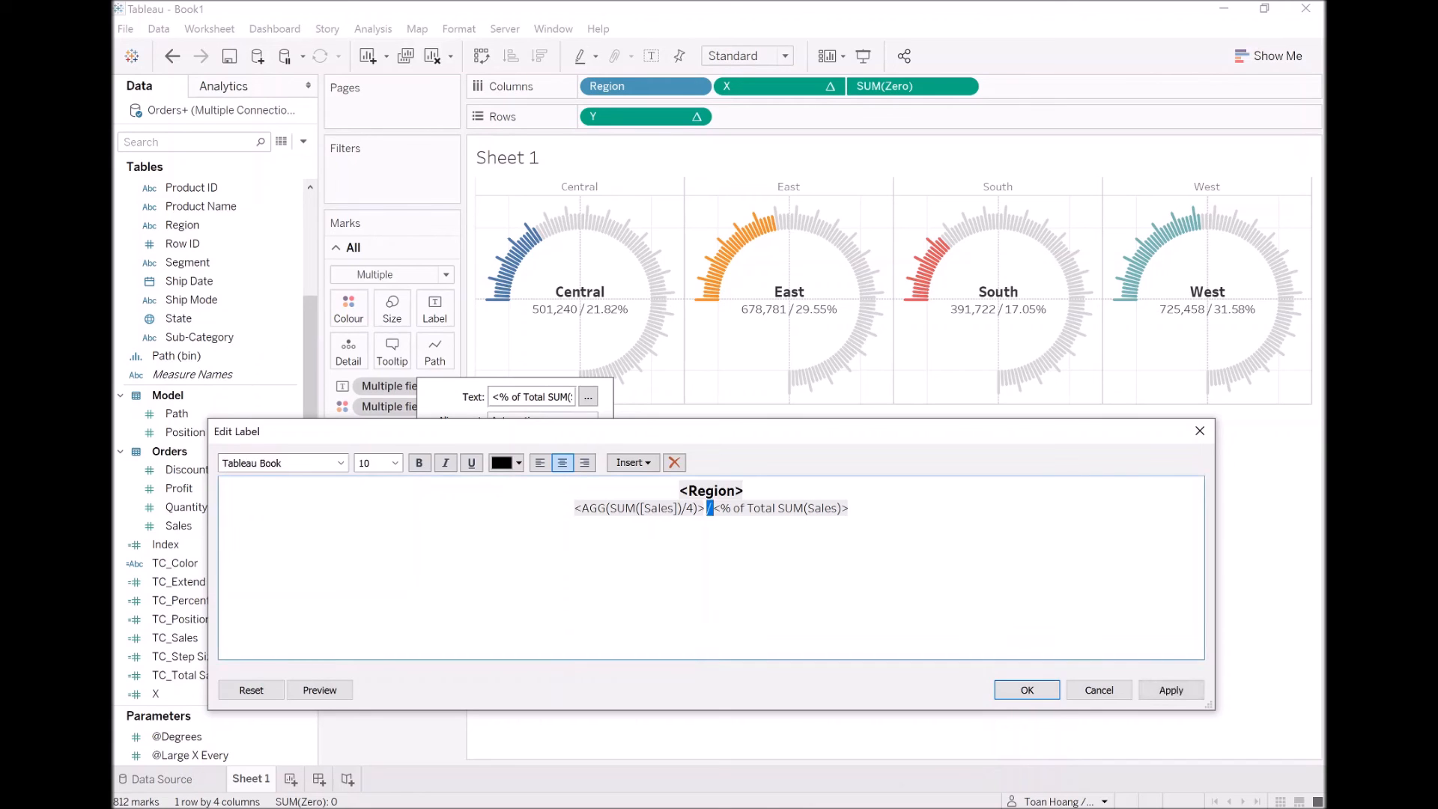
{"action": "left_click", "coordinate": [502, 462]}
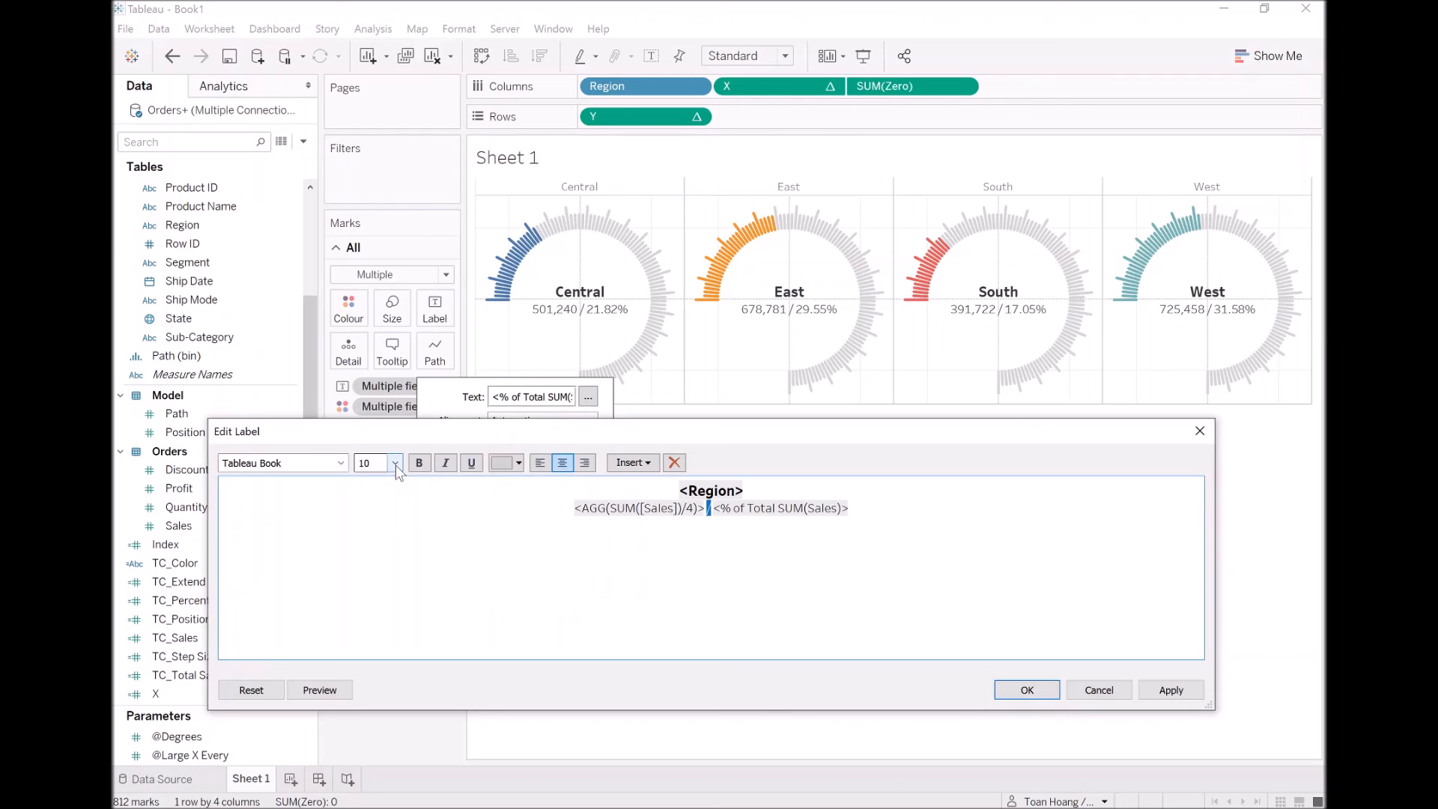
{"action": "left_click", "coordinate": [395, 463]}
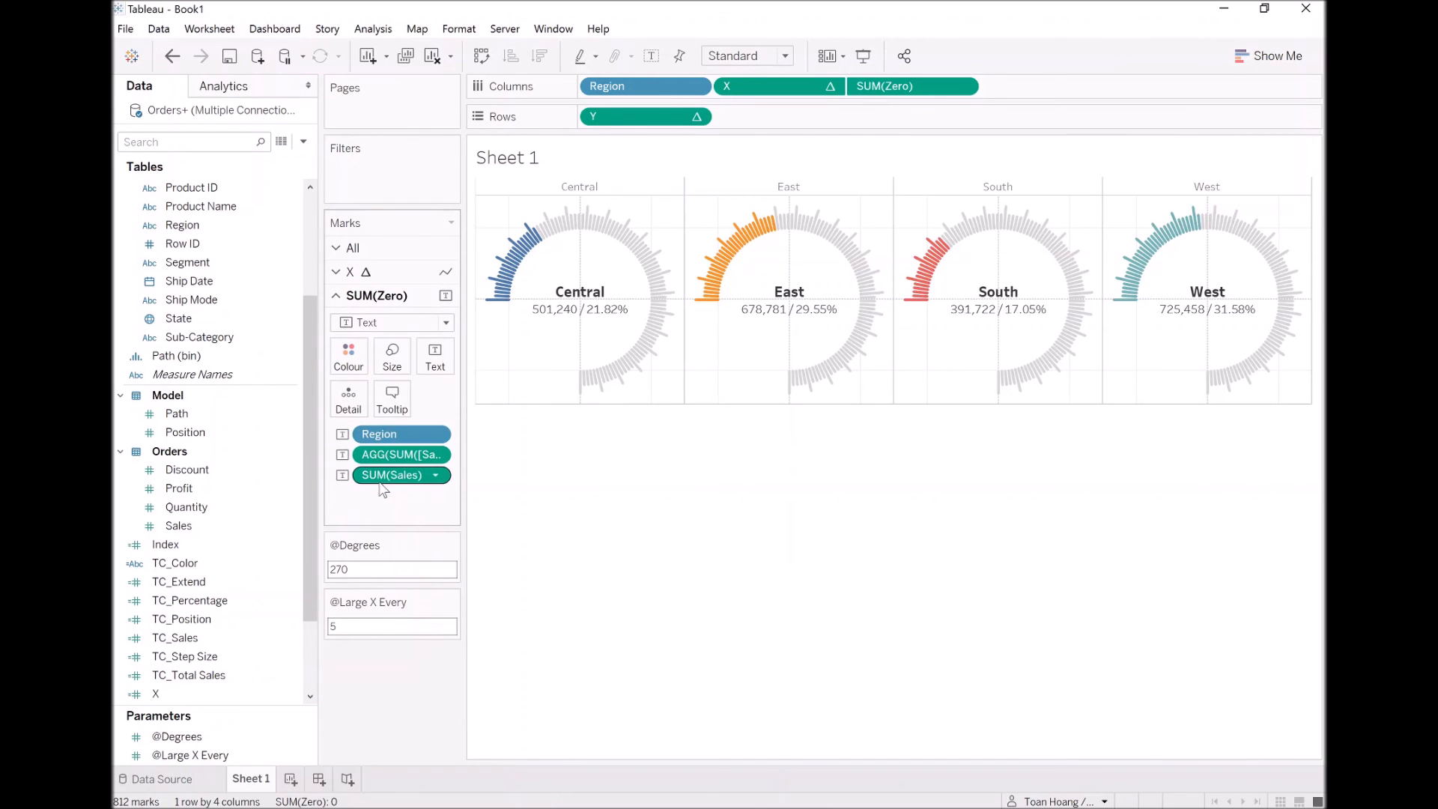
Format the quartered sales label as standard US currency
{"action": "right_click", "coordinate": [390, 475]}
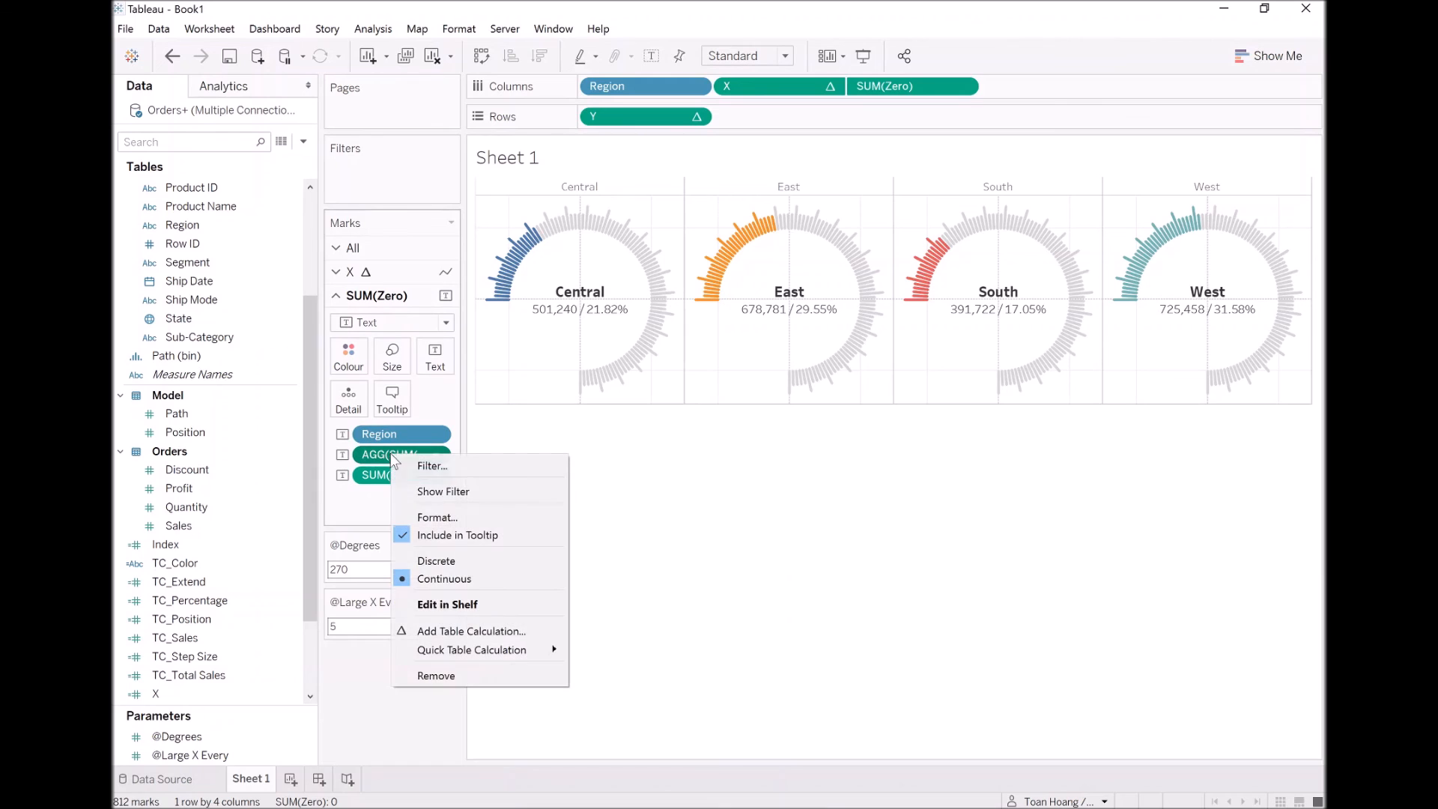
{"action": "left_click", "coordinate": [437, 517]}
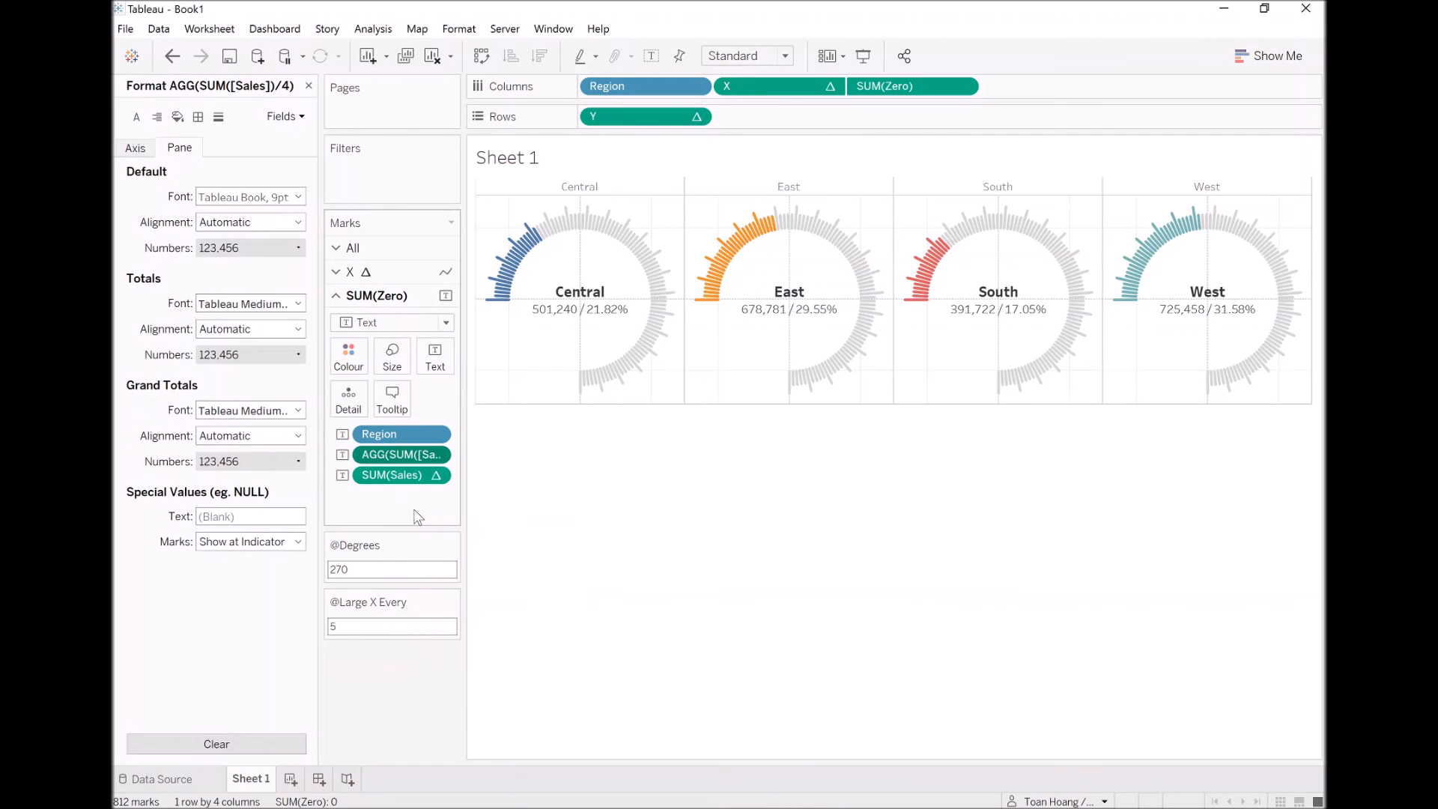
{"action": "left_click", "coordinate": [298, 247]}
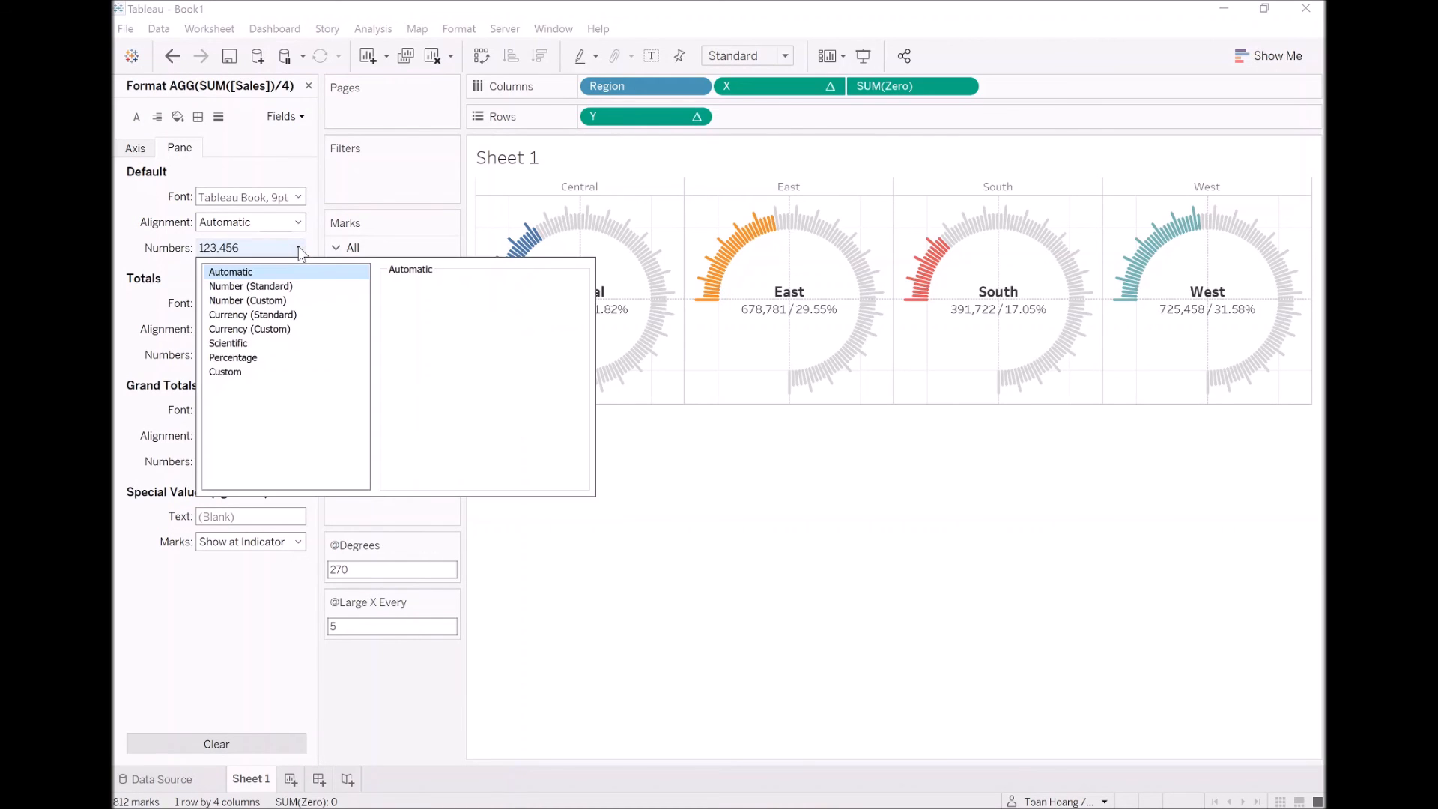
{"action": "mouse_move", "coordinate": [279, 314]}
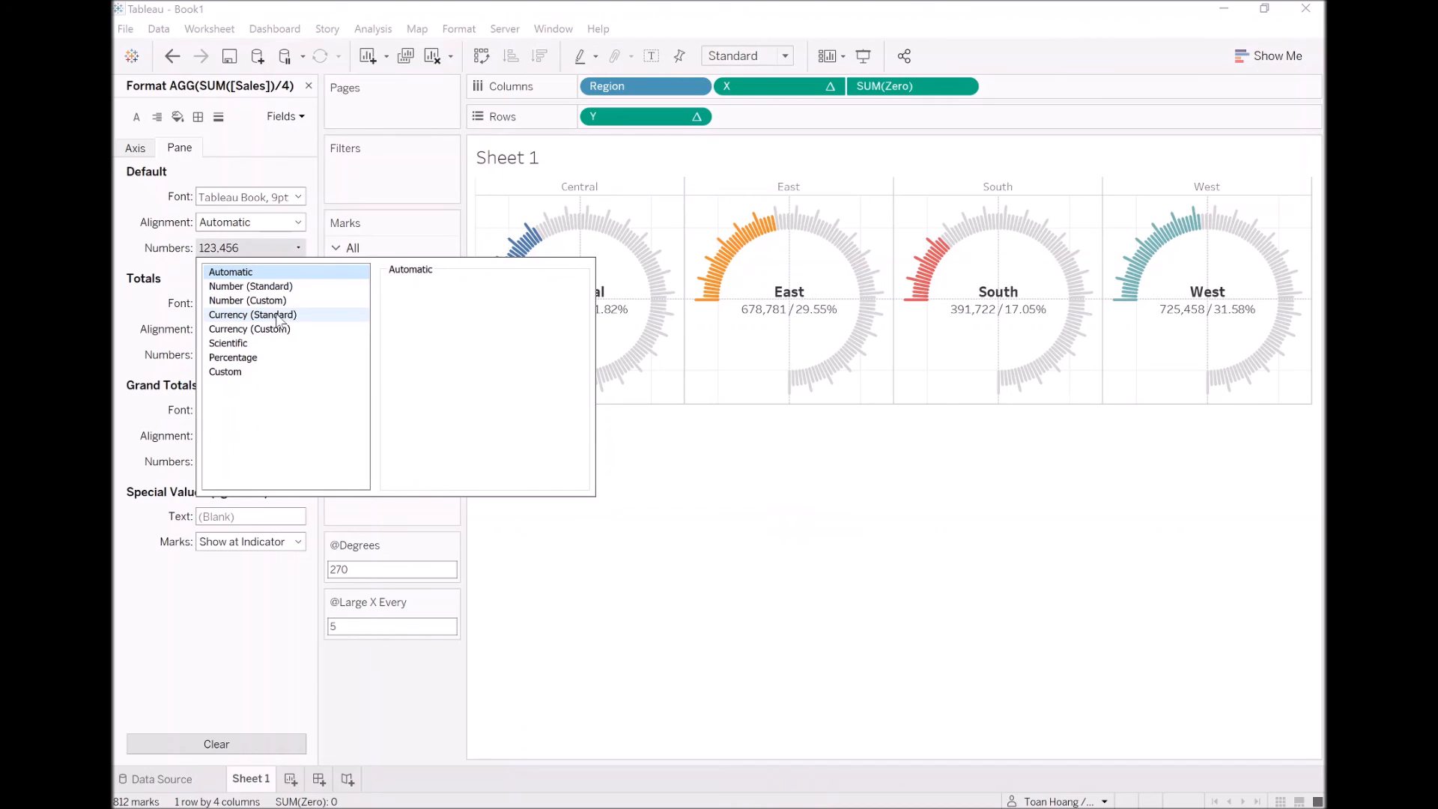
{"action": "left_click", "coordinate": [252, 315]}
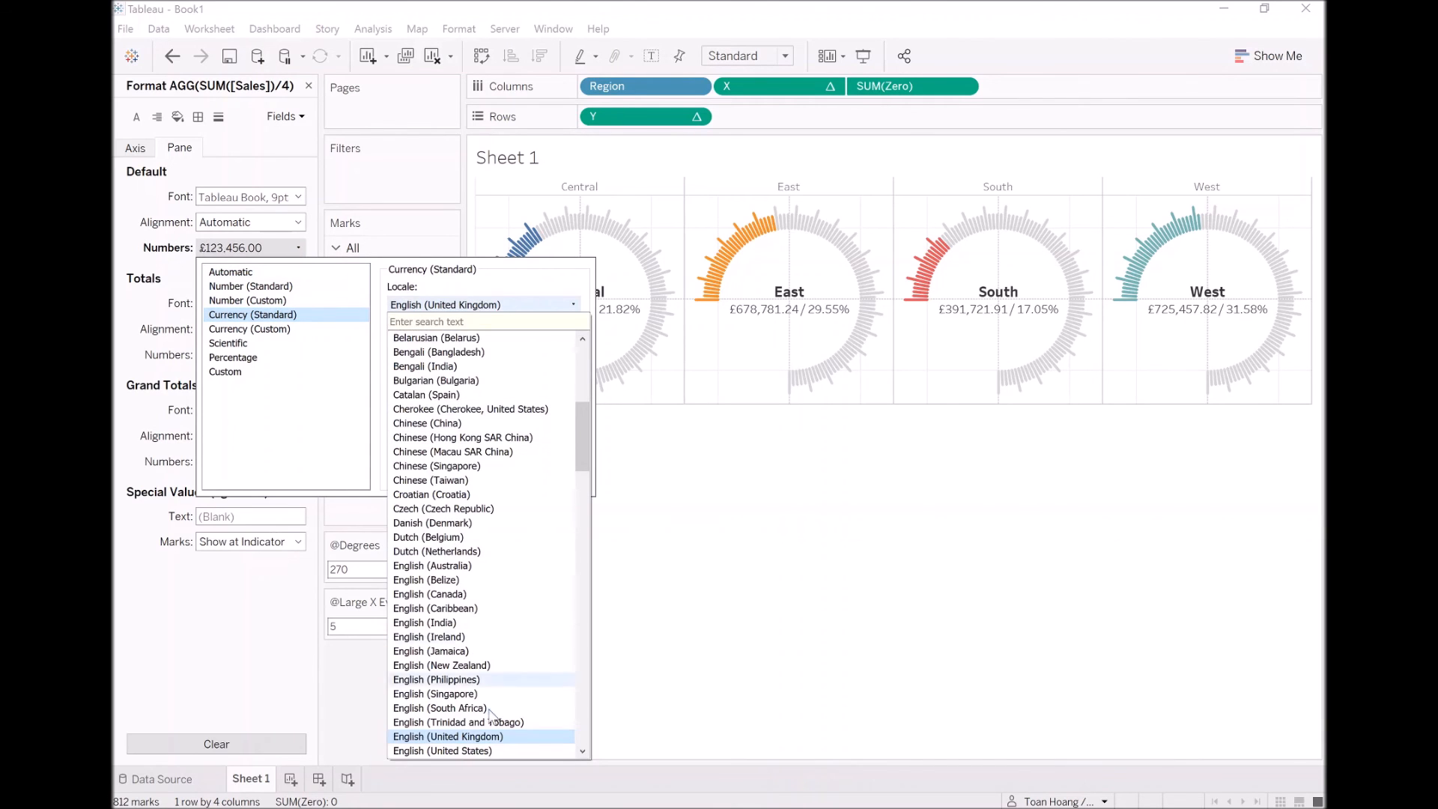
{"action": "left_click", "coordinate": [443, 751]}
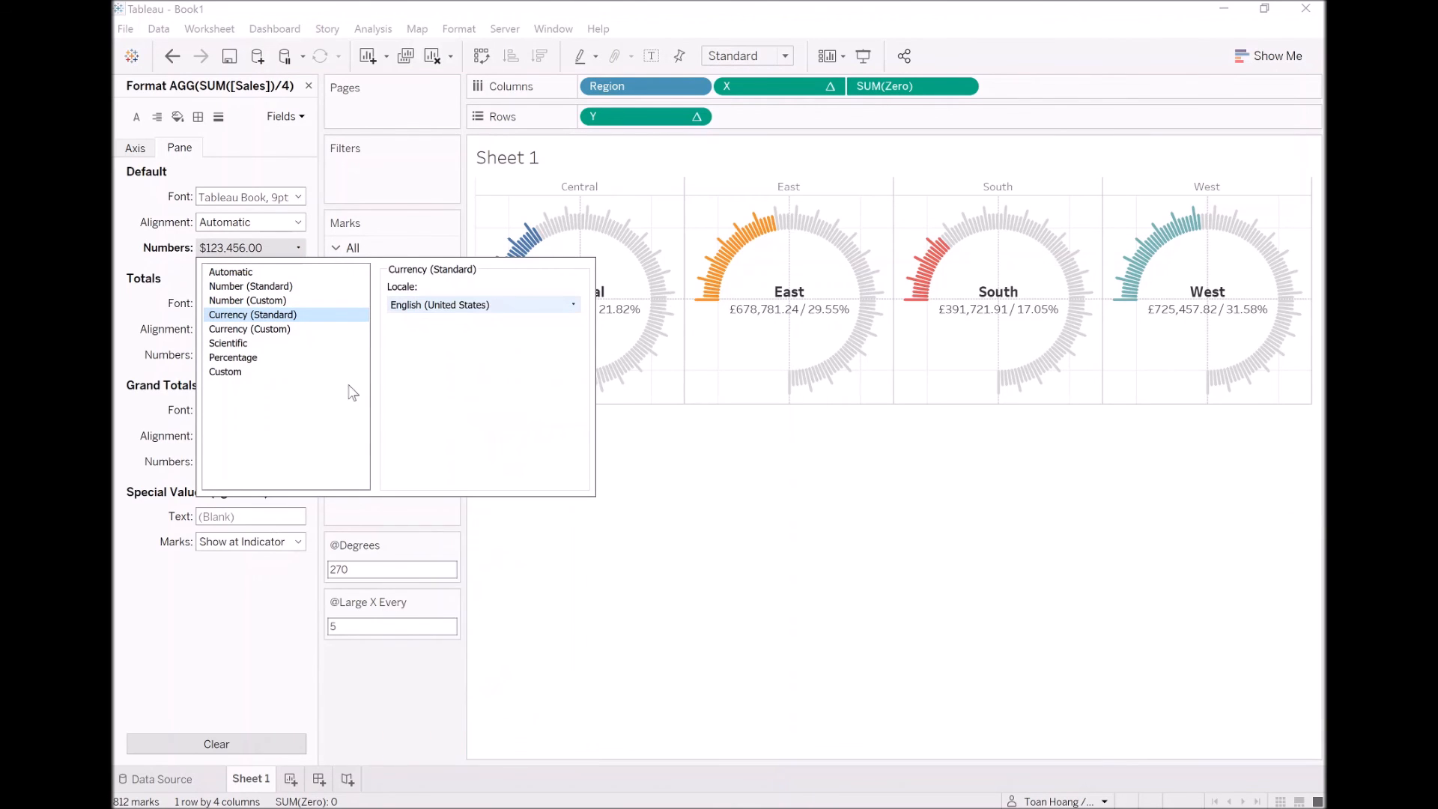
Switch to Currency (Custom) with 1 decimal place and Thousands (K) display units
{"action": "left_click", "coordinate": [251, 328]}
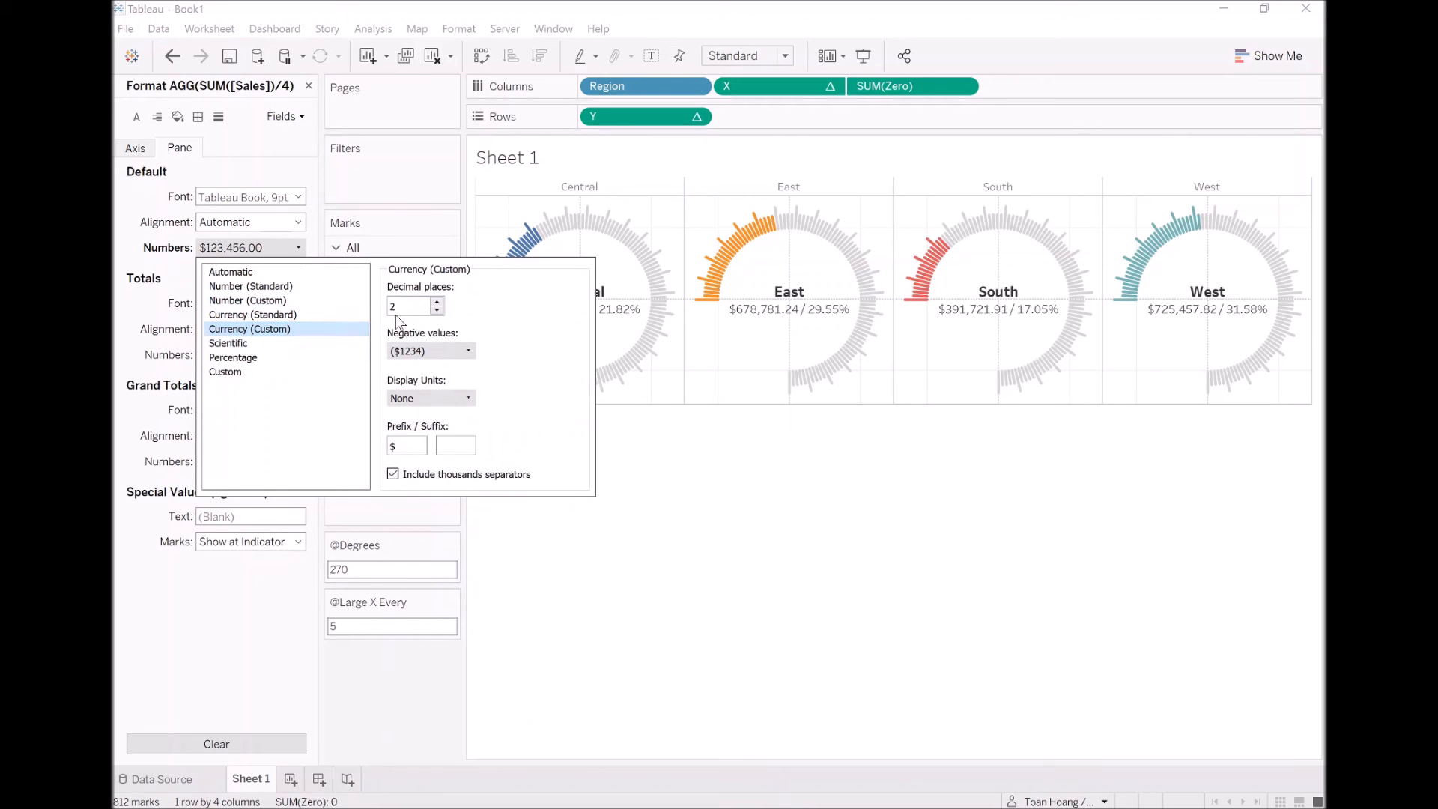
{"action": "left_click", "coordinate": [436, 310]}
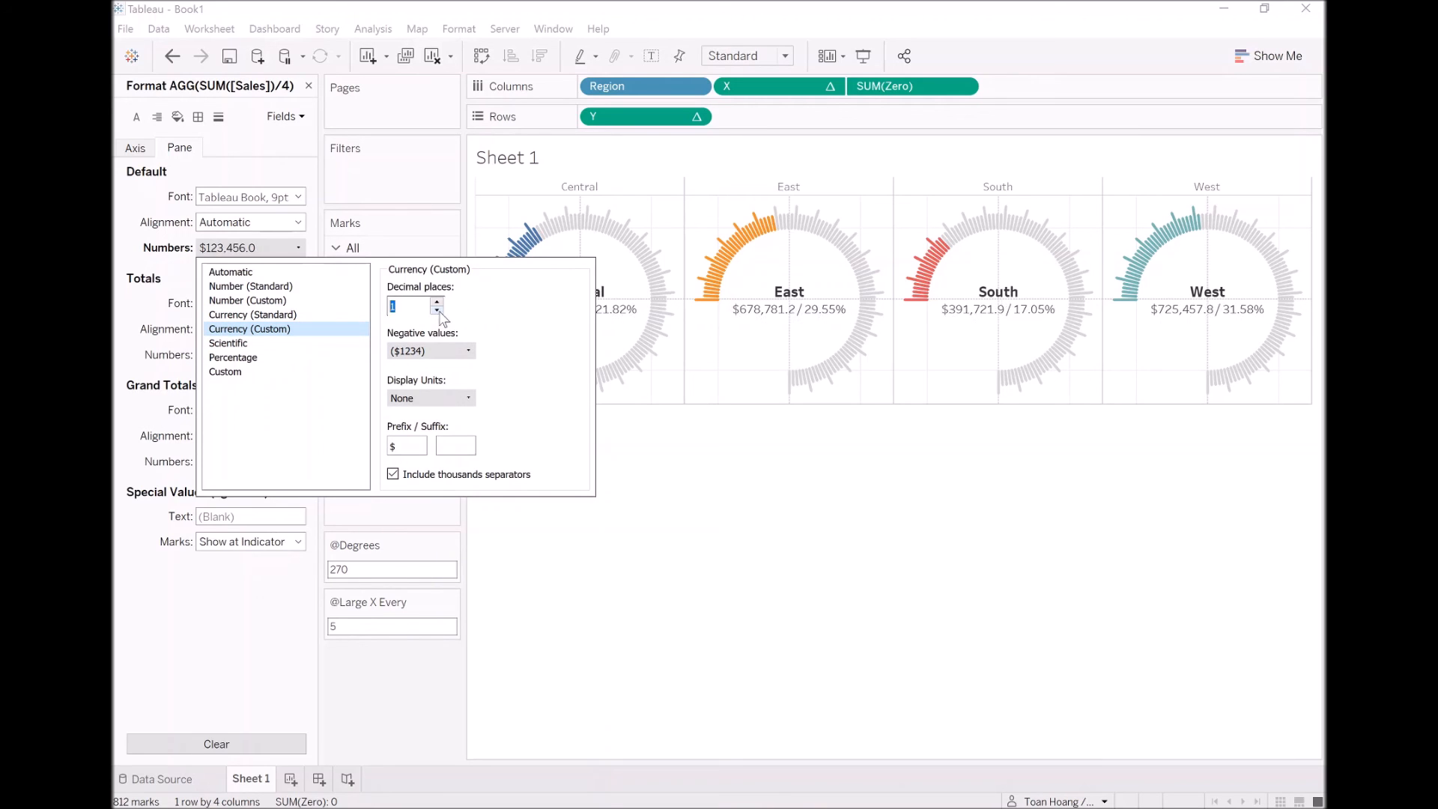
{"action": "left_click", "coordinate": [467, 396]}
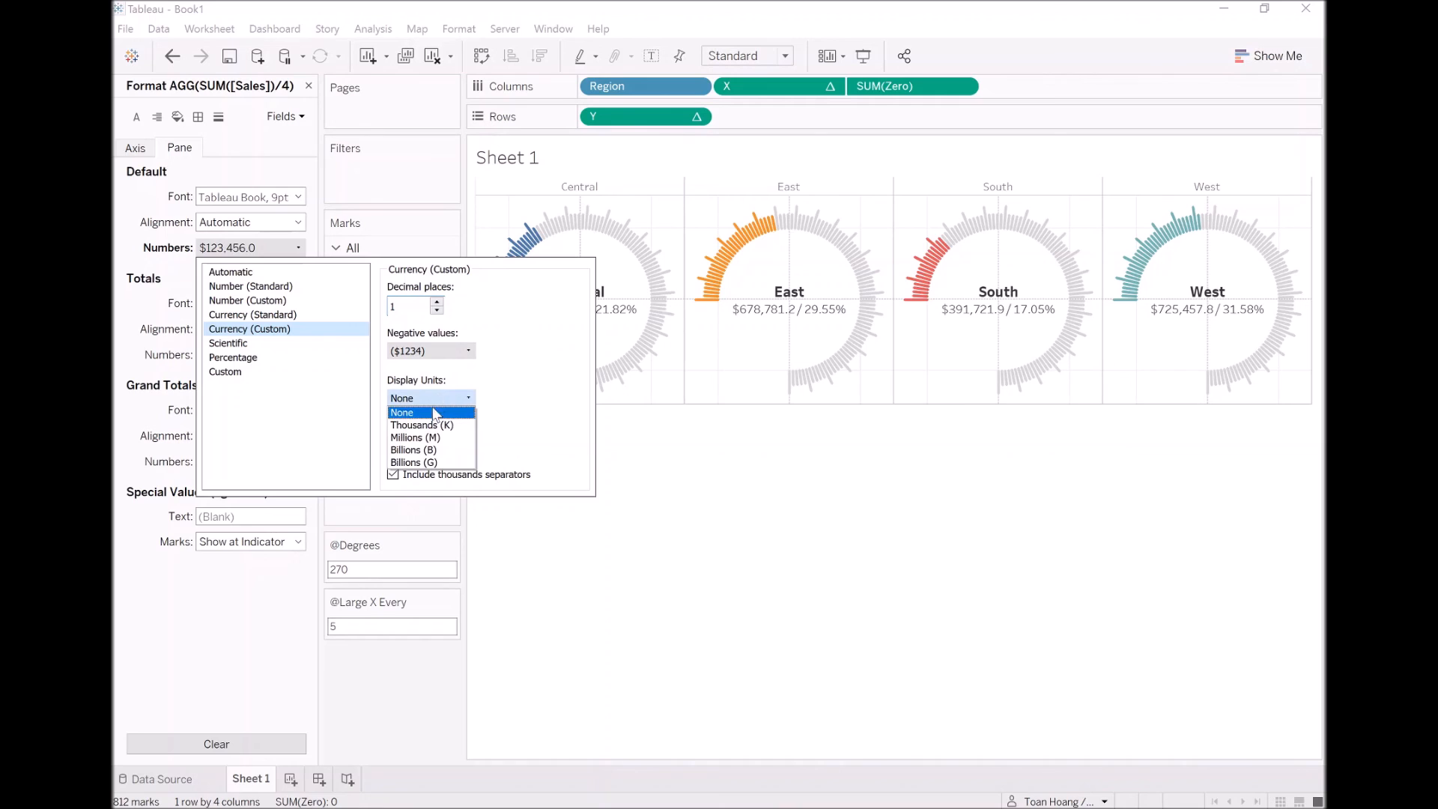
{"action": "left_click", "coordinate": [423, 424]}
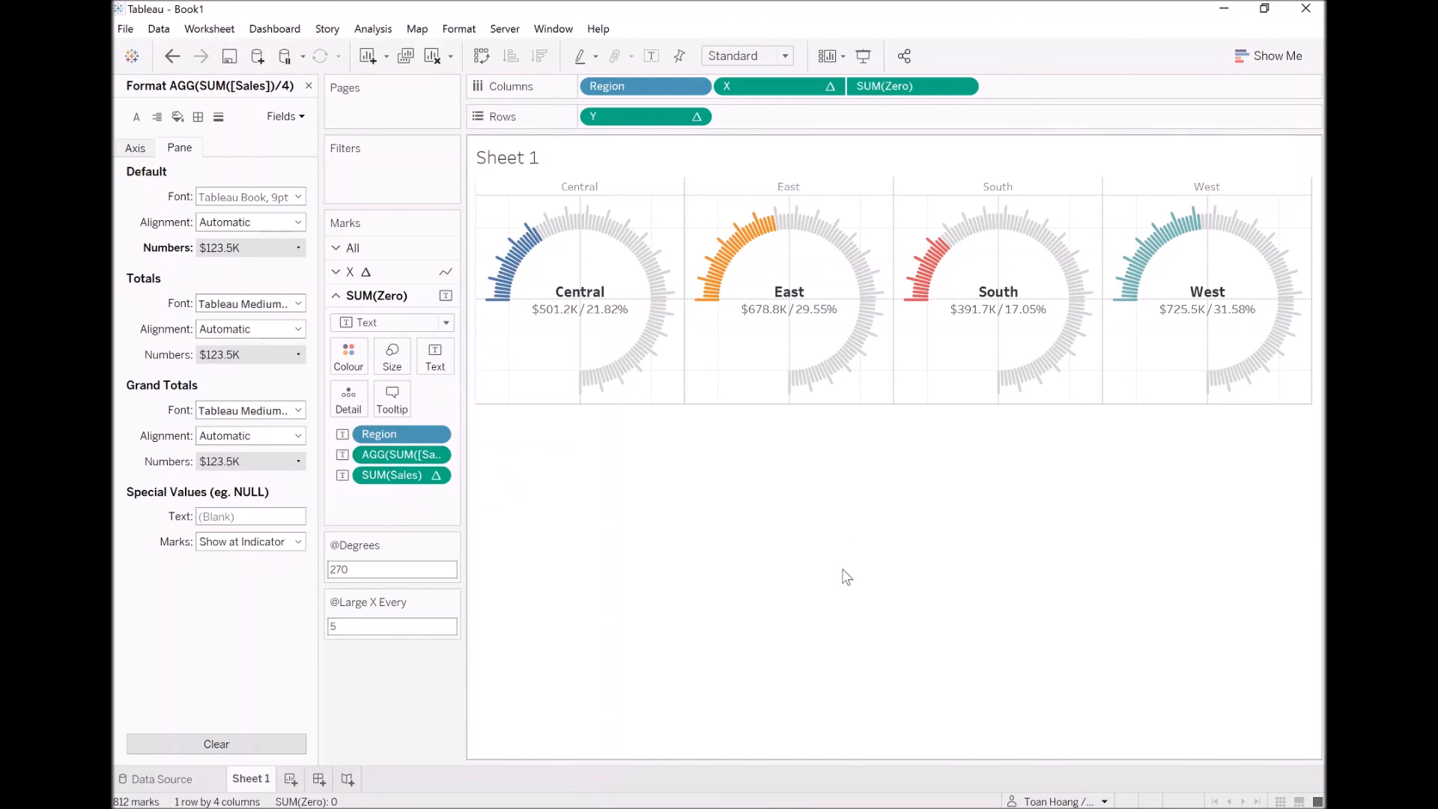
{"action": "mouse_move", "coordinate": [622, 186]}
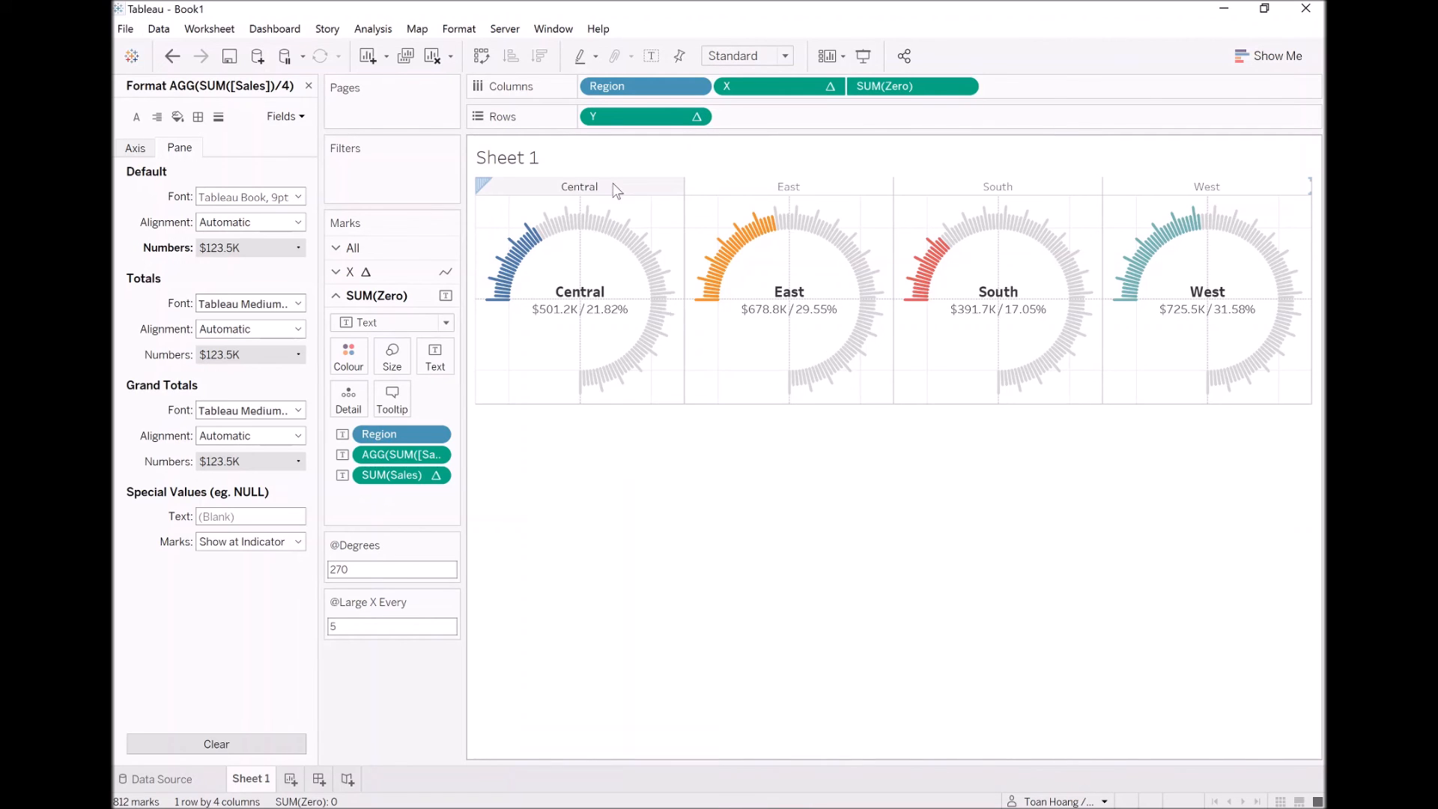
Uncheck Show Header on the Central column to hide the Region headers
{"action": "right_click", "coordinate": [578, 186]}
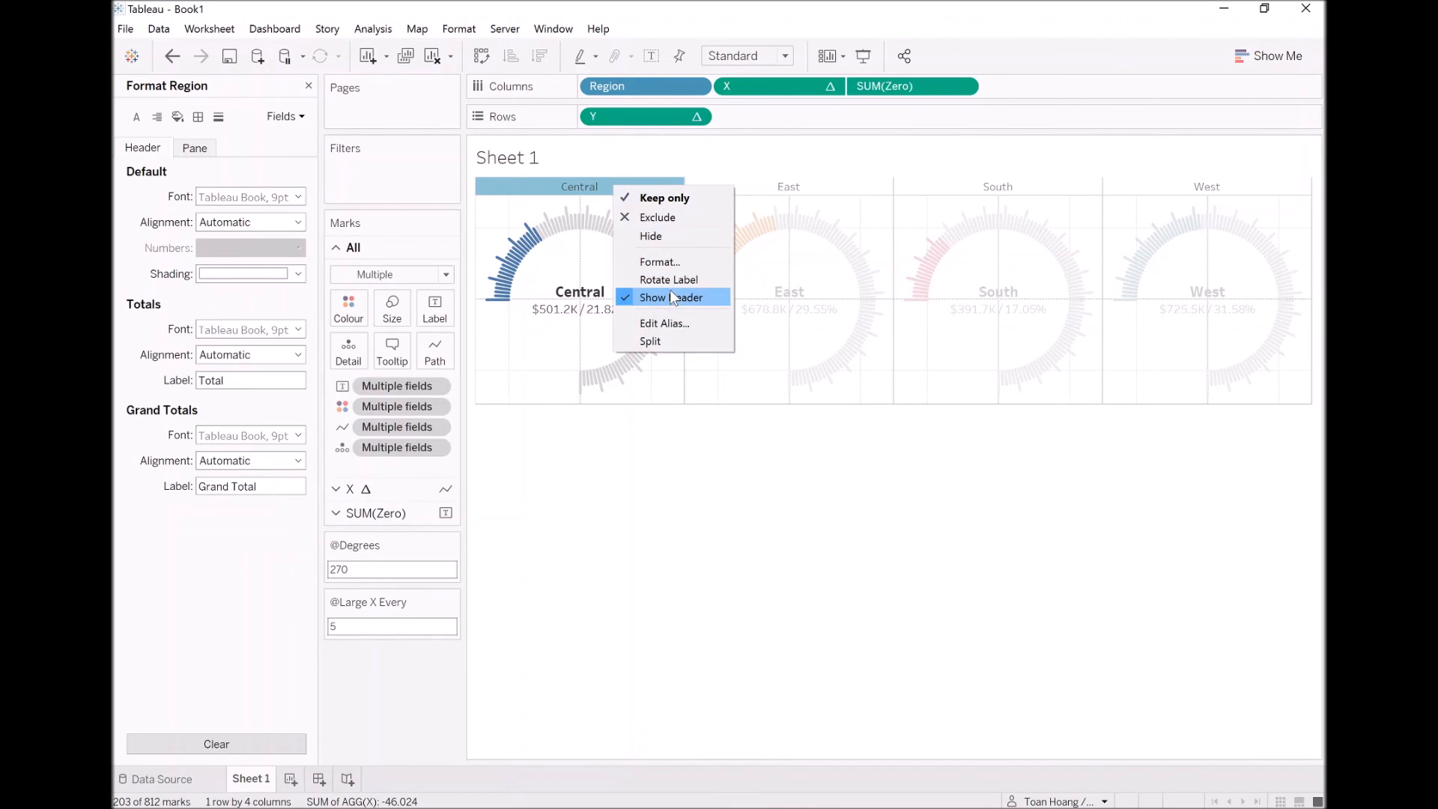
{"action": "left_click", "coordinate": [672, 297]}
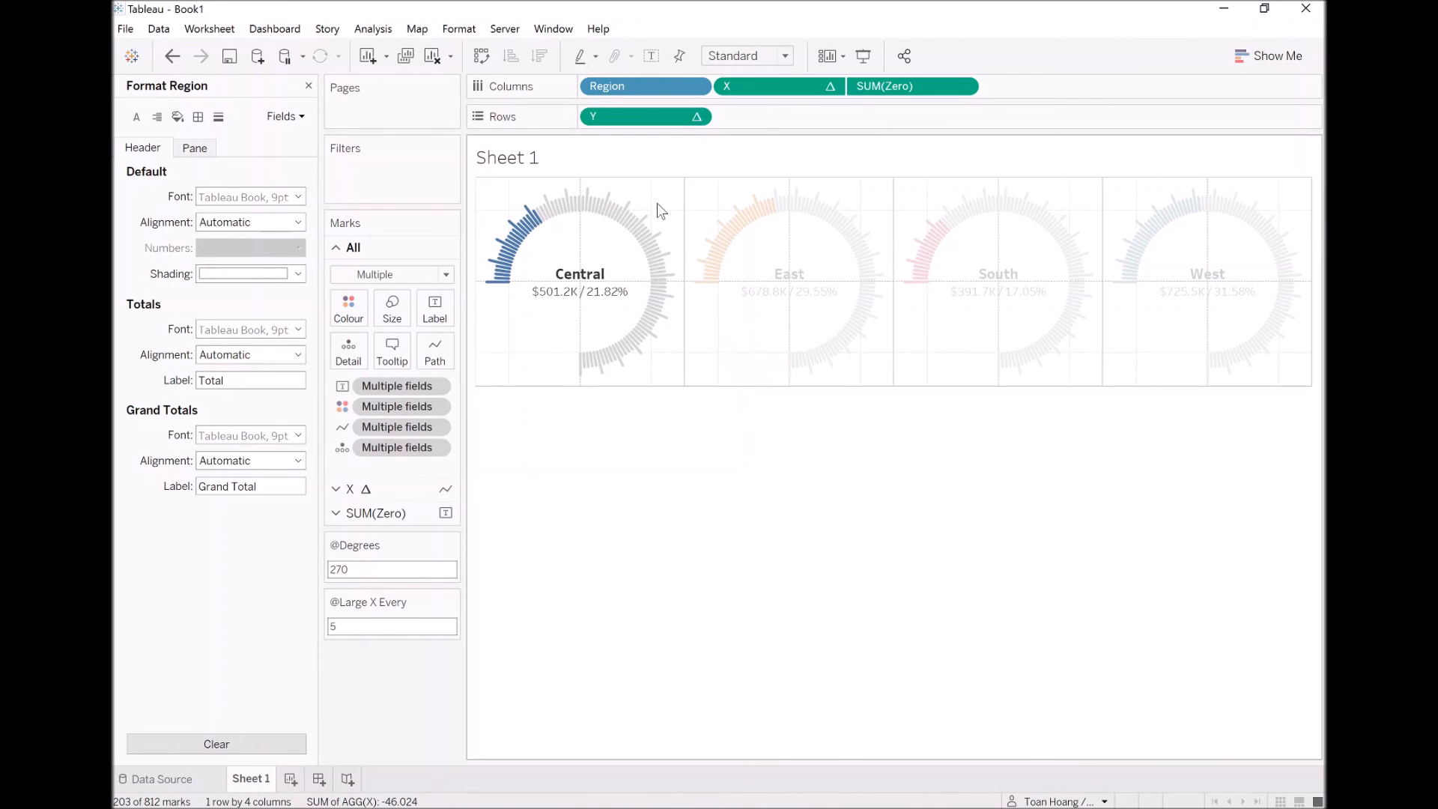
{"action": "mouse_move", "coordinate": [668, 198]}
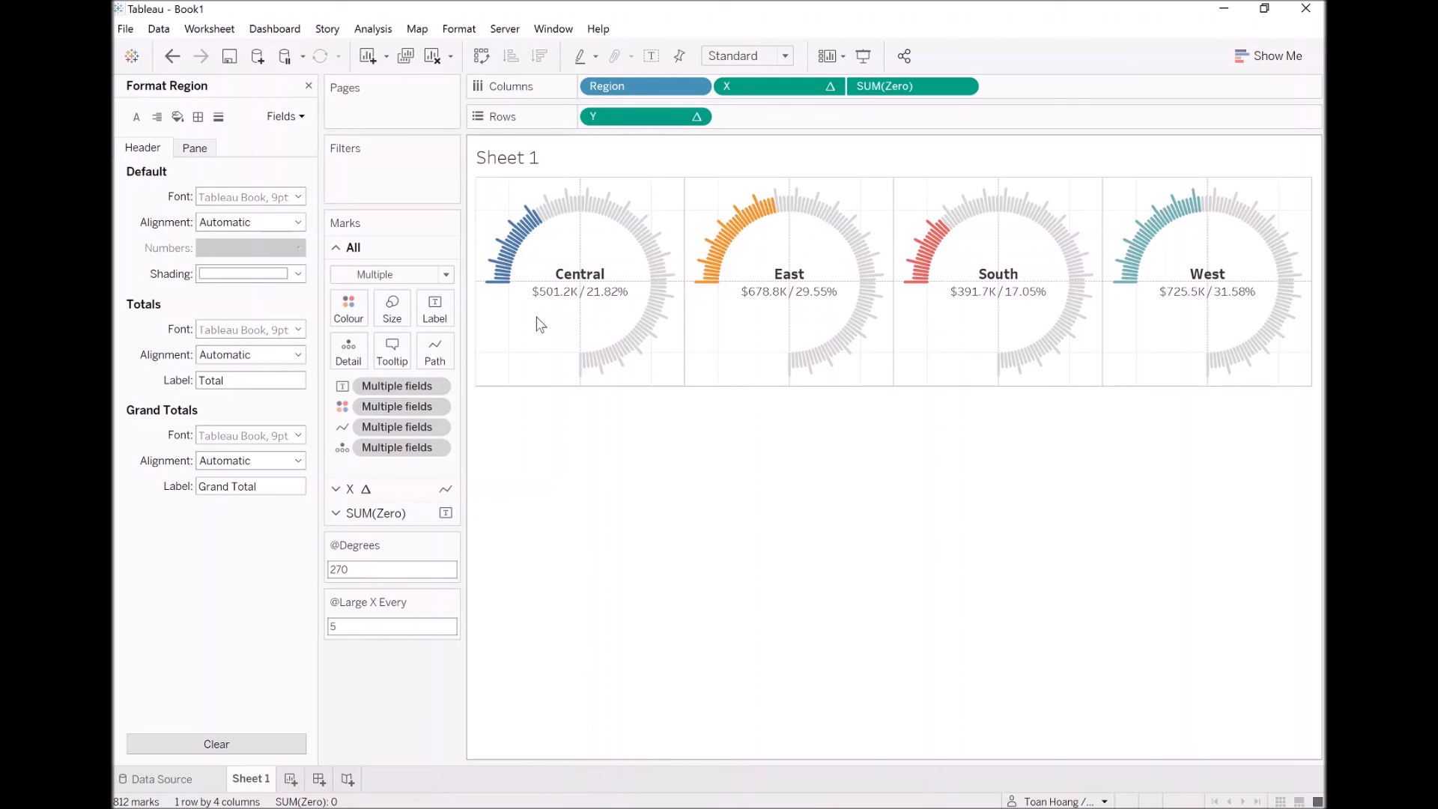
In Format Lines set Grid Lines, Zero Lines and Axis Ticks to None, then move to Borders
{"action": "right_click", "coordinate": [539, 324]}
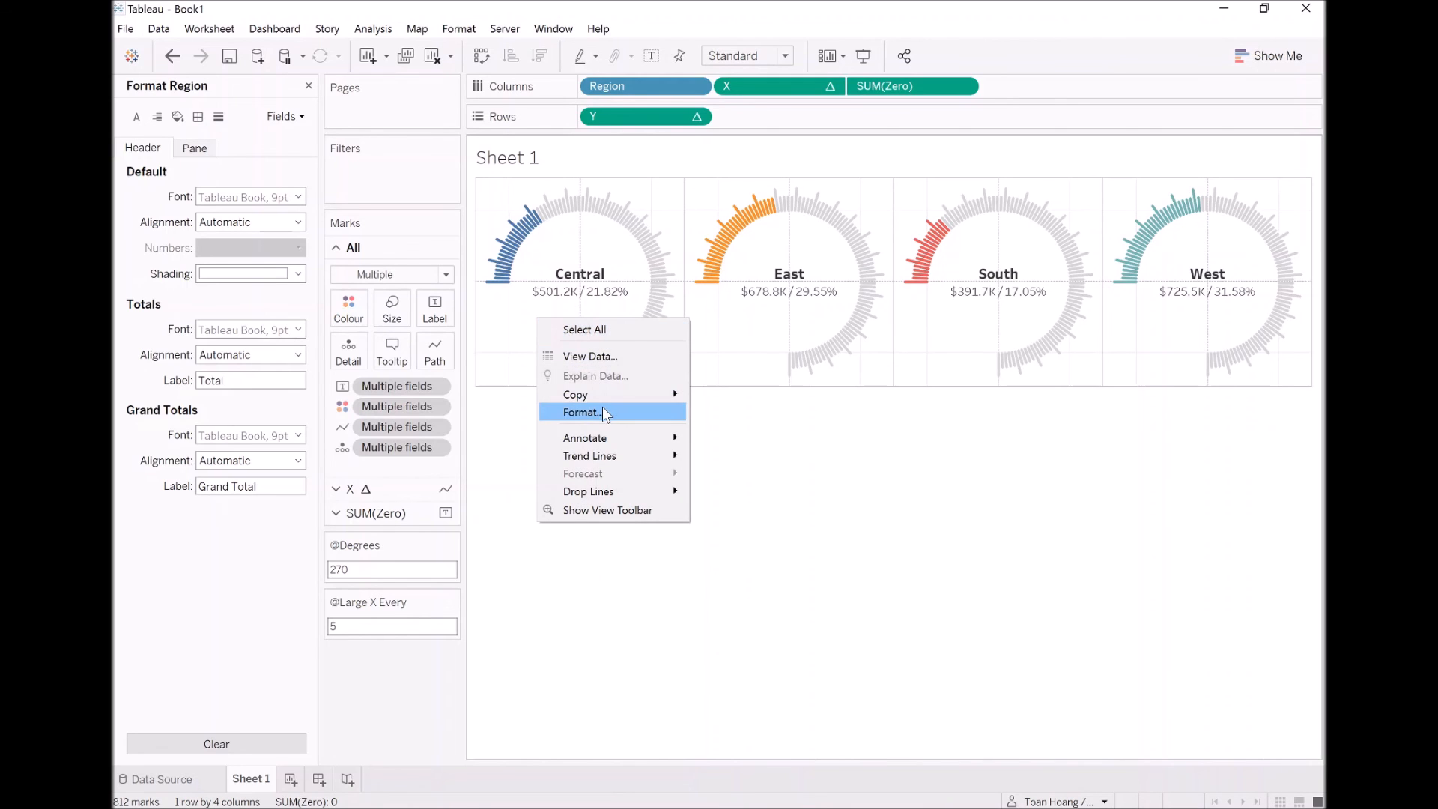
{"action": "left_click", "coordinate": [219, 116]}
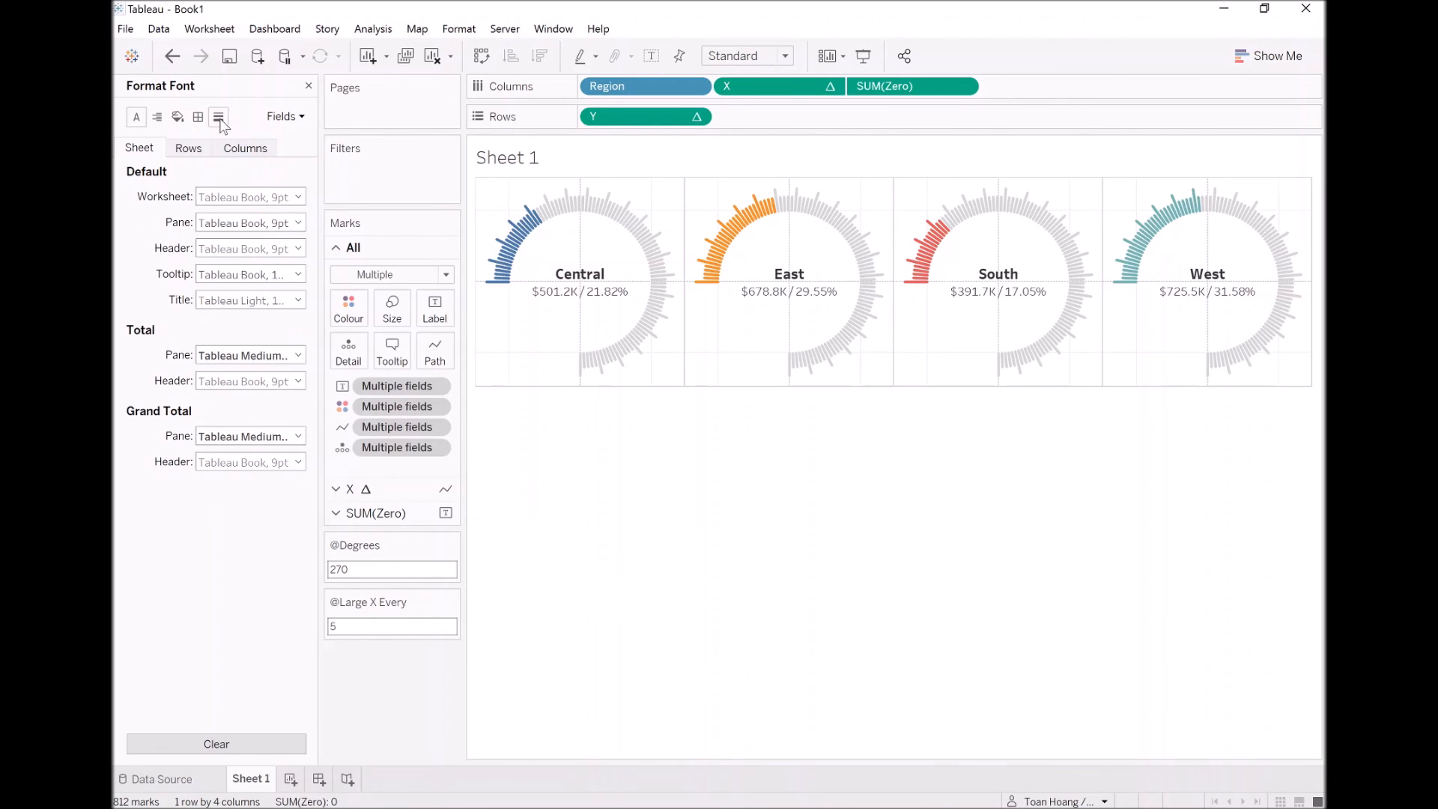
{"action": "left_click", "coordinate": [218, 117]}
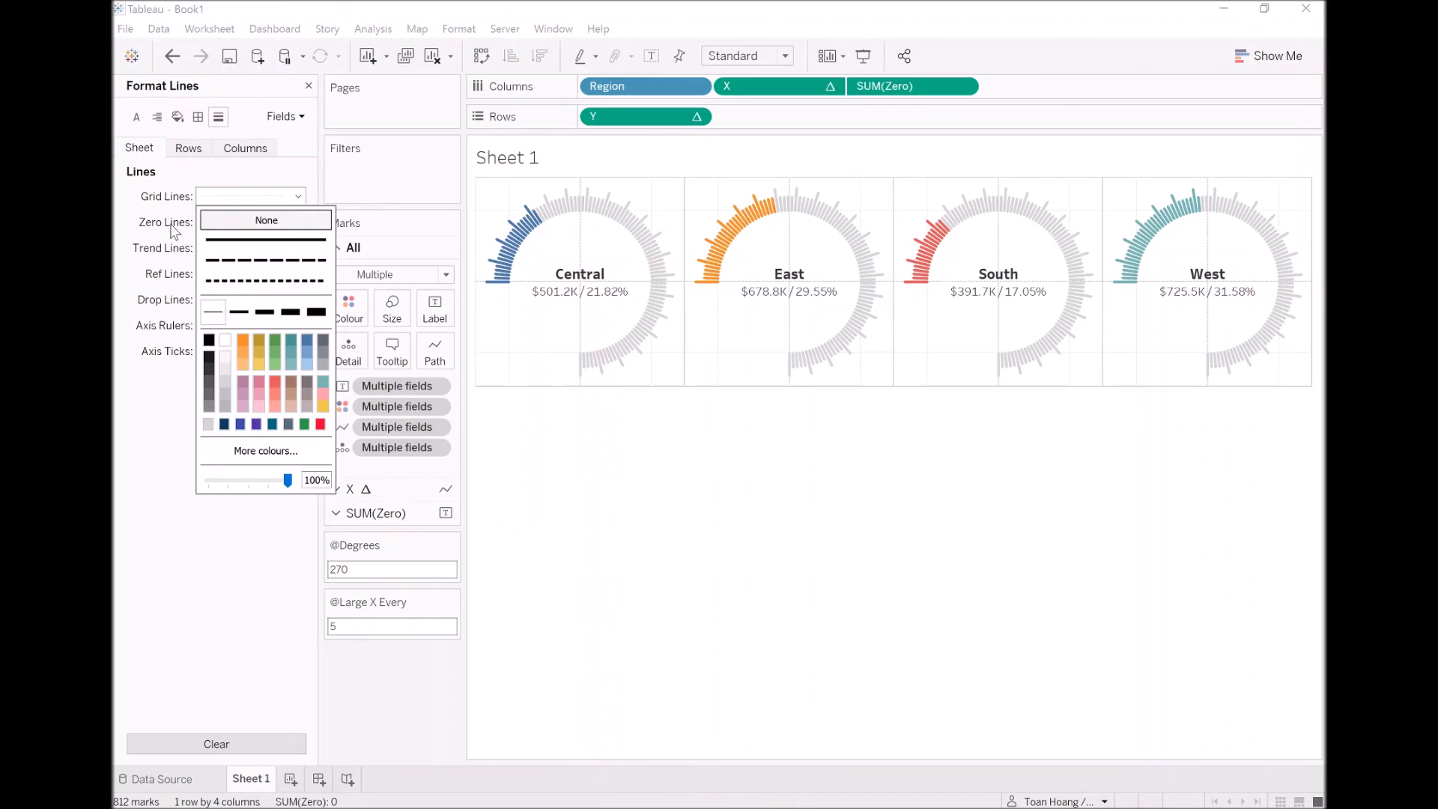
{"action": "left_click", "coordinate": [266, 220]}
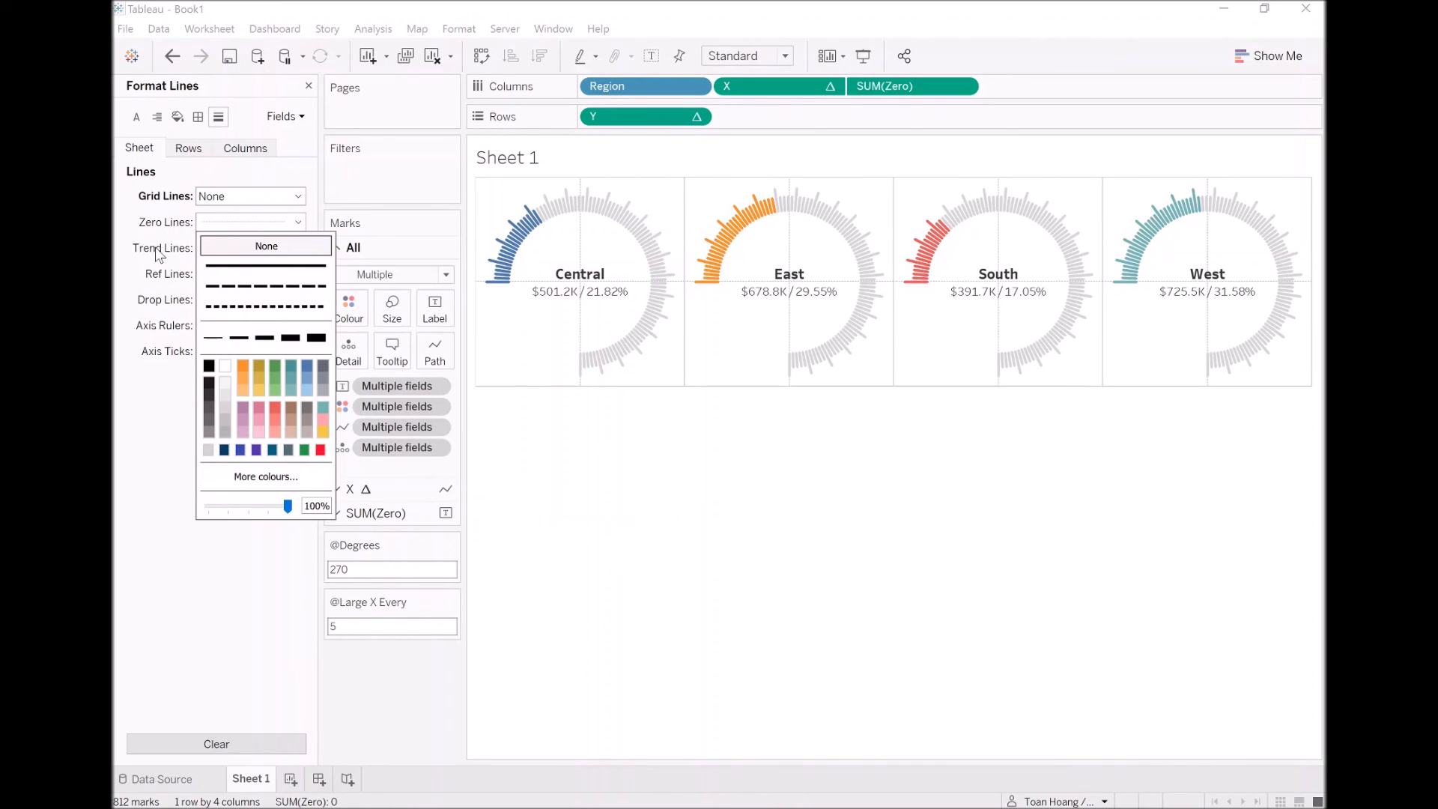
{"action": "left_click", "coordinate": [267, 246]}
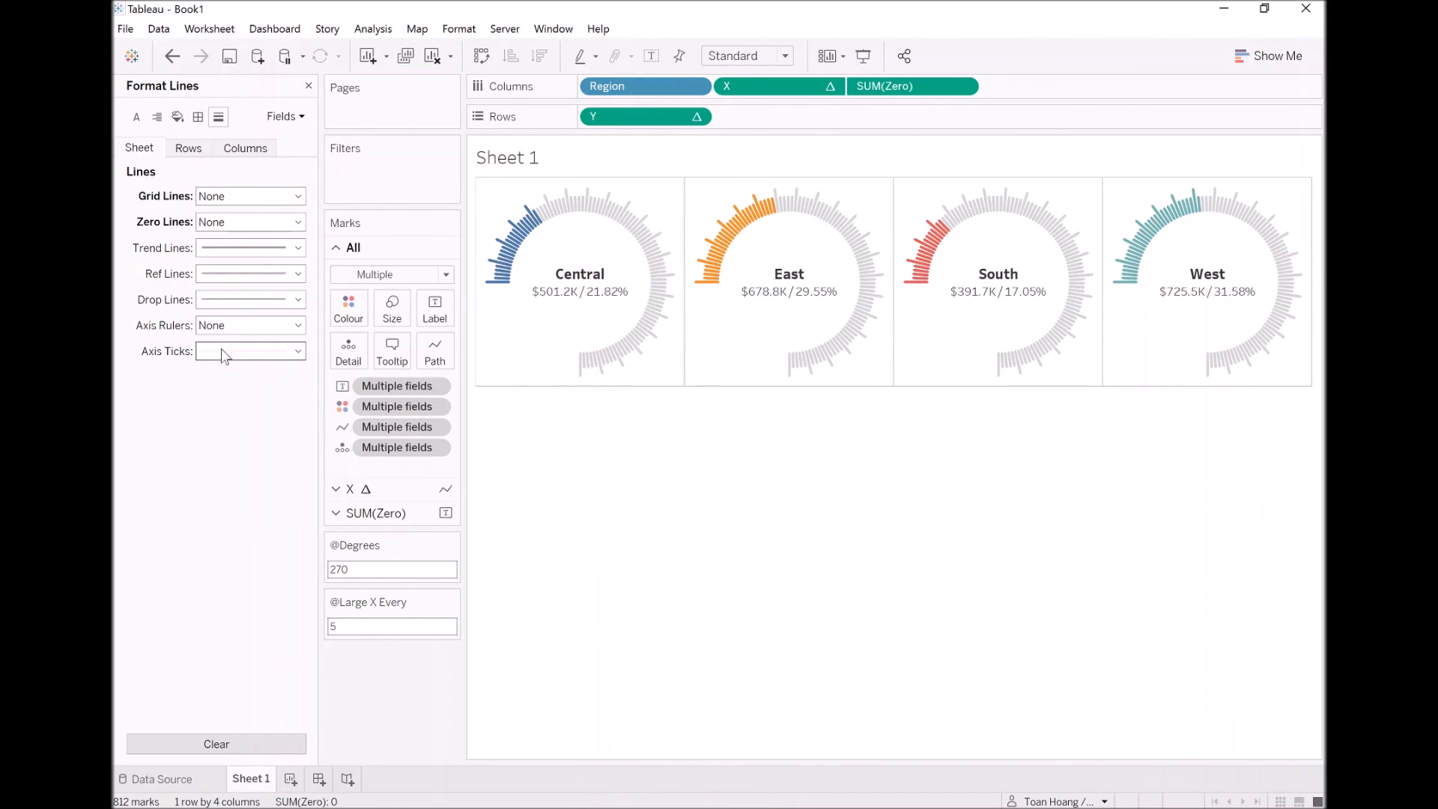
{"action": "left_click", "coordinate": [298, 300]}
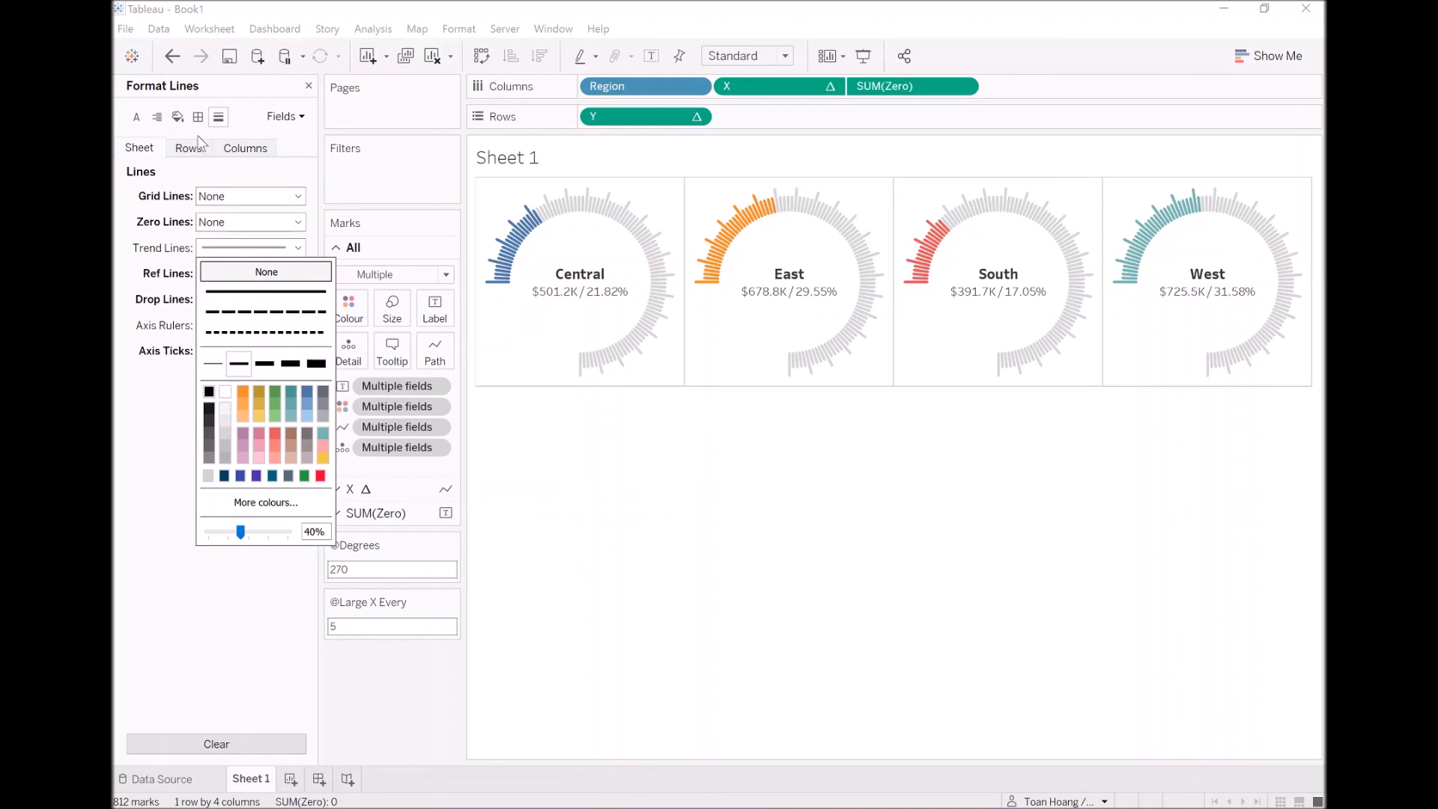
{"action": "left_click", "coordinate": [198, 117]}
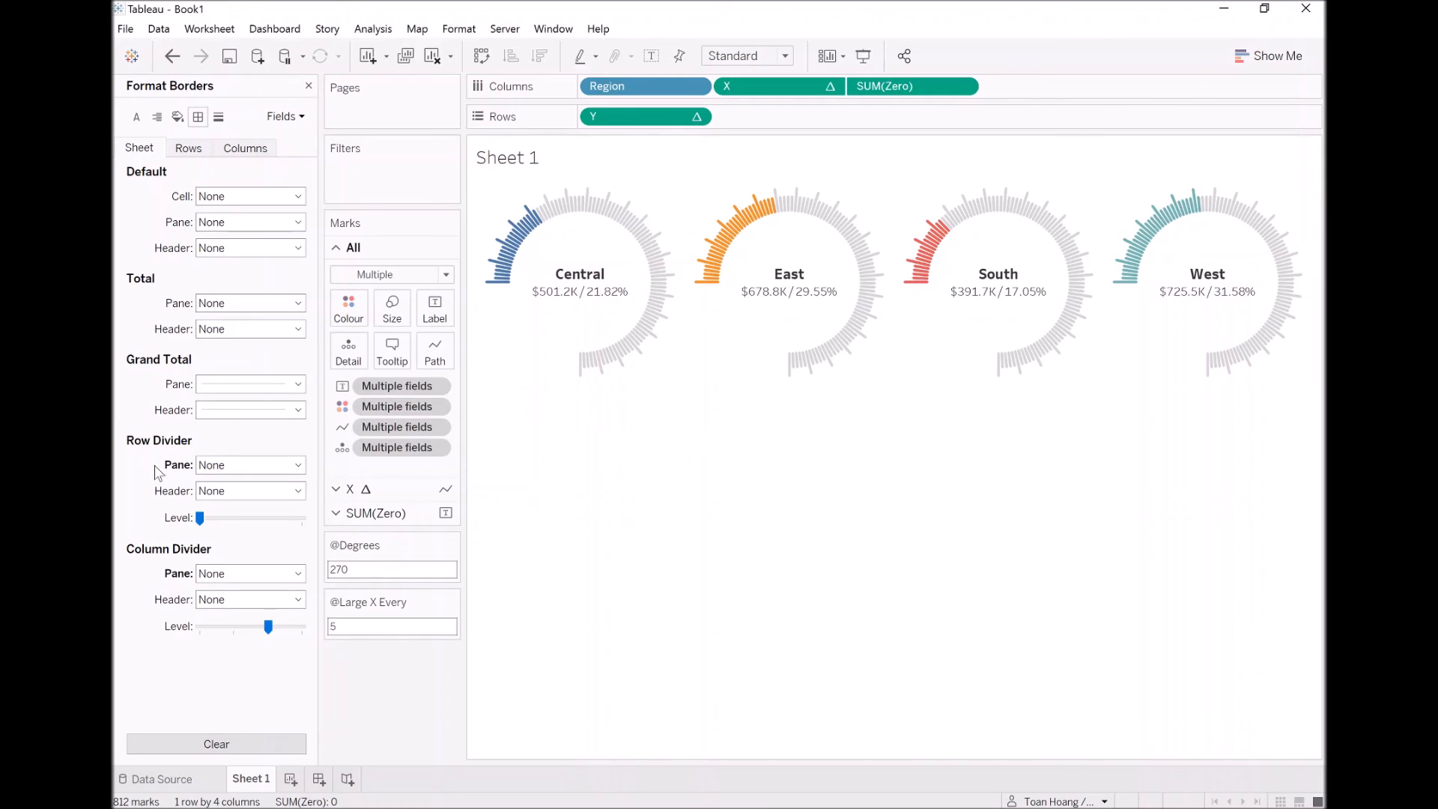
{"action": "mouse_move", "coordinate": [557, 358]}
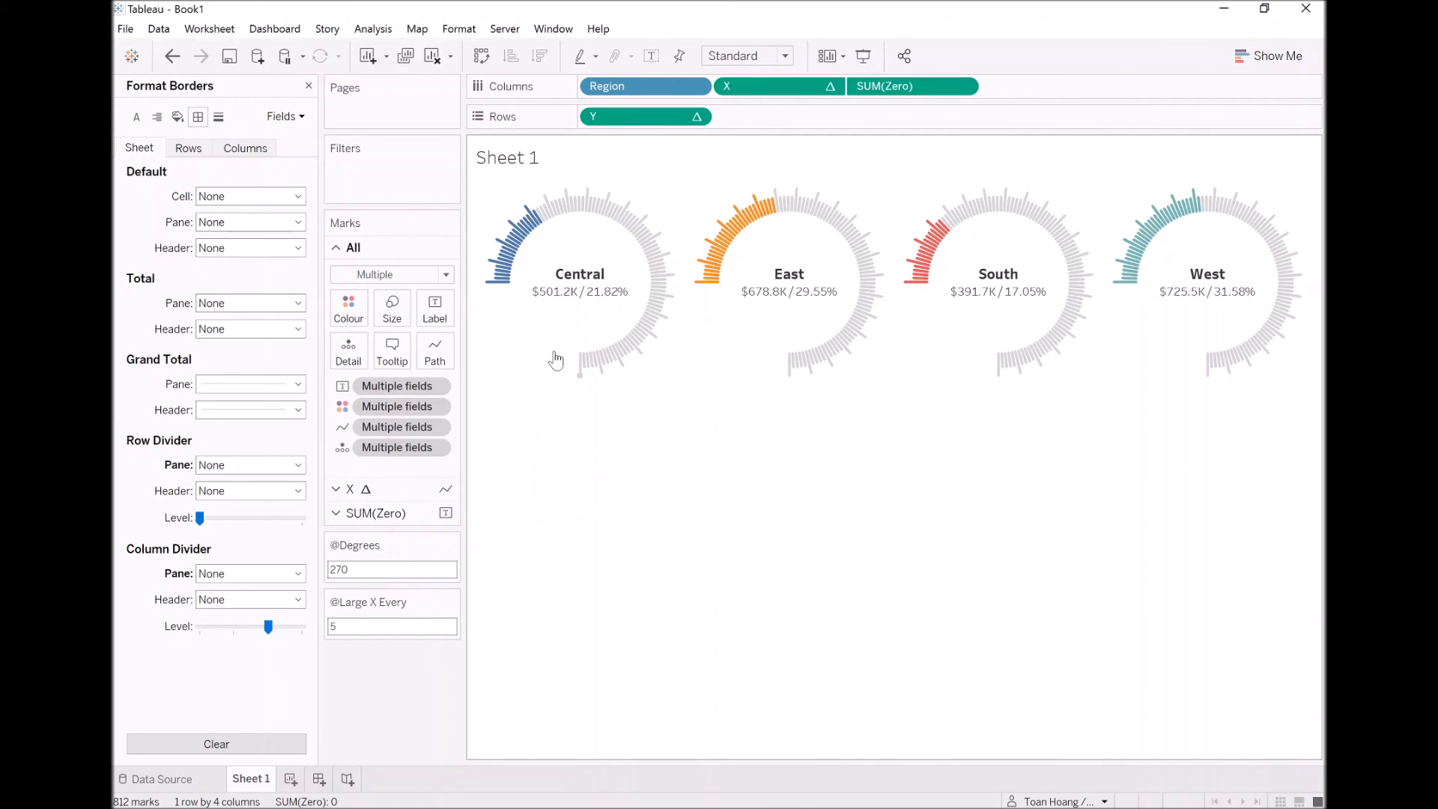
Rename Sheet 1 to 'Gauge Chart'
{"action": "left_click", "coordinate": [250, 778]}
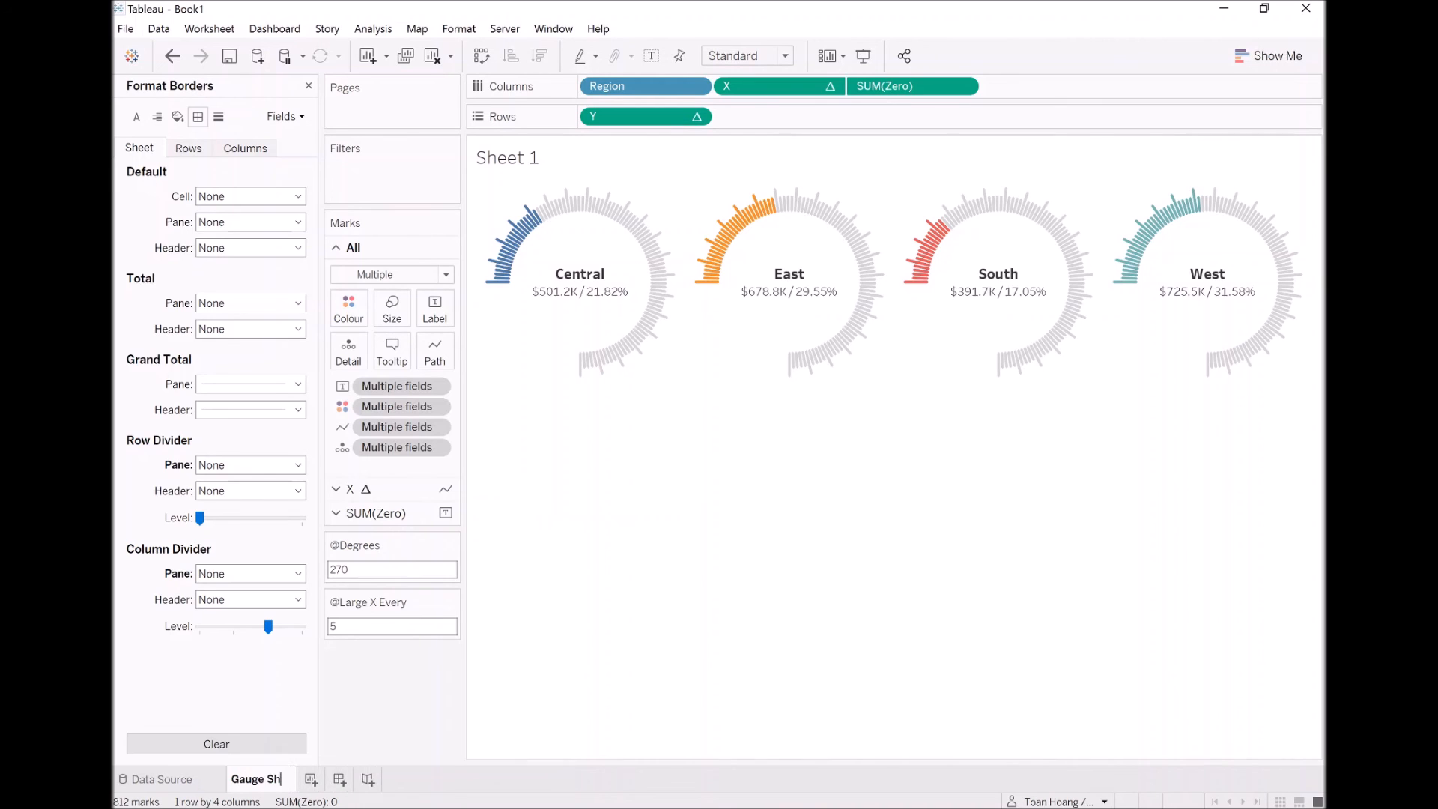
{"action": "left_click", "coordinate": [262, 779]}
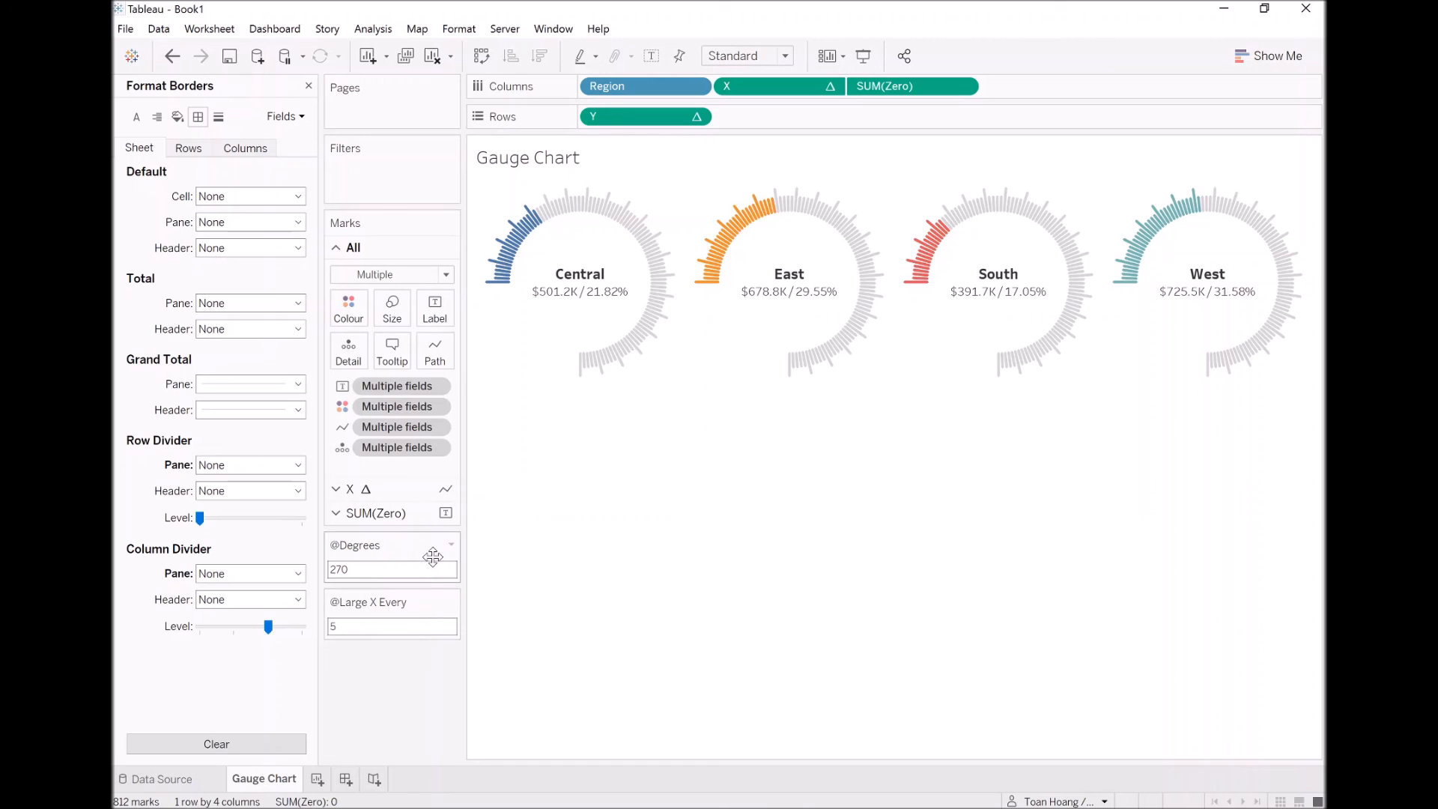
{"action": "mouse_move", "coordinate": [422, 496]}
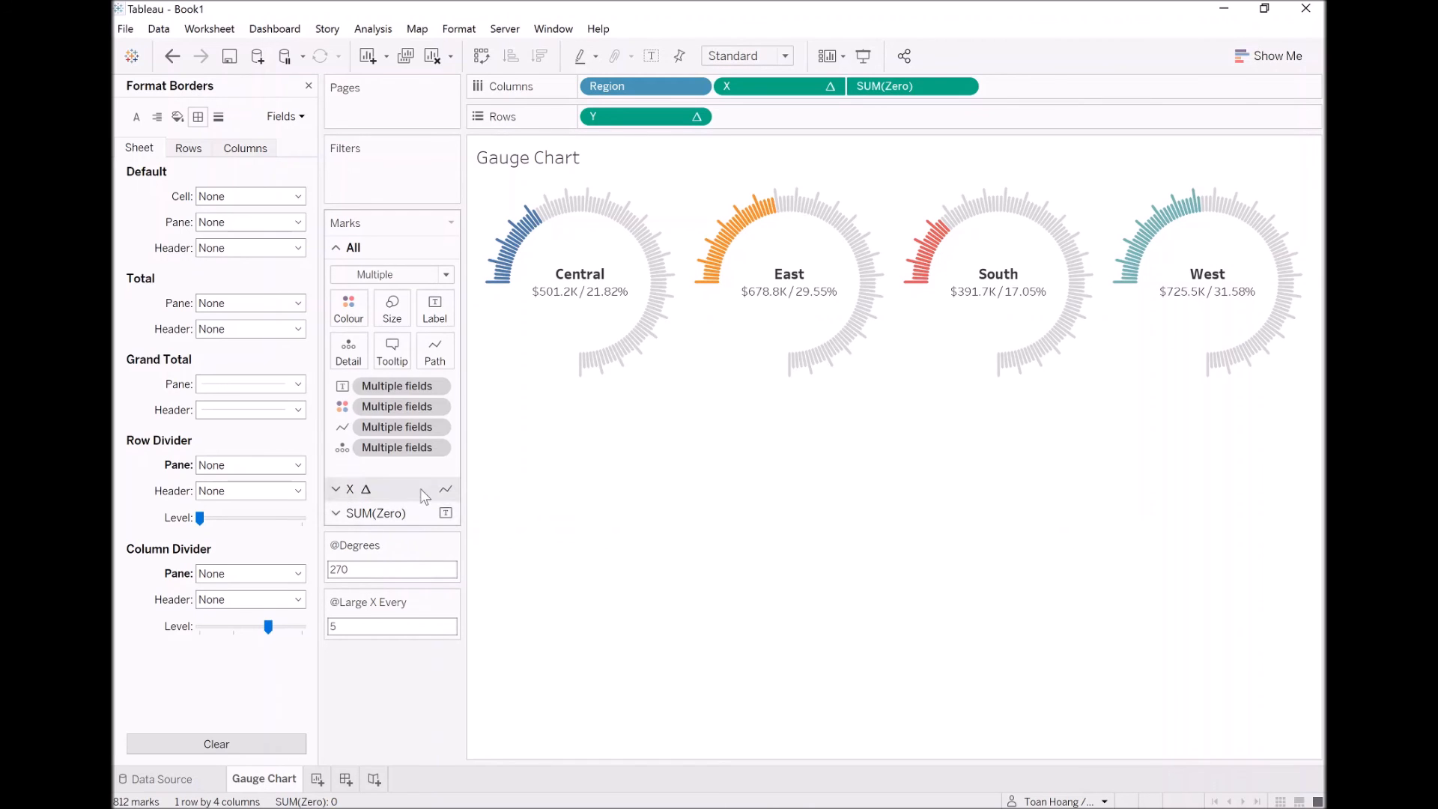
Set the workbook default animation duration to 1.00 seconds (Slow)
{"action": "left_click", "coordinate": [458, 28]}
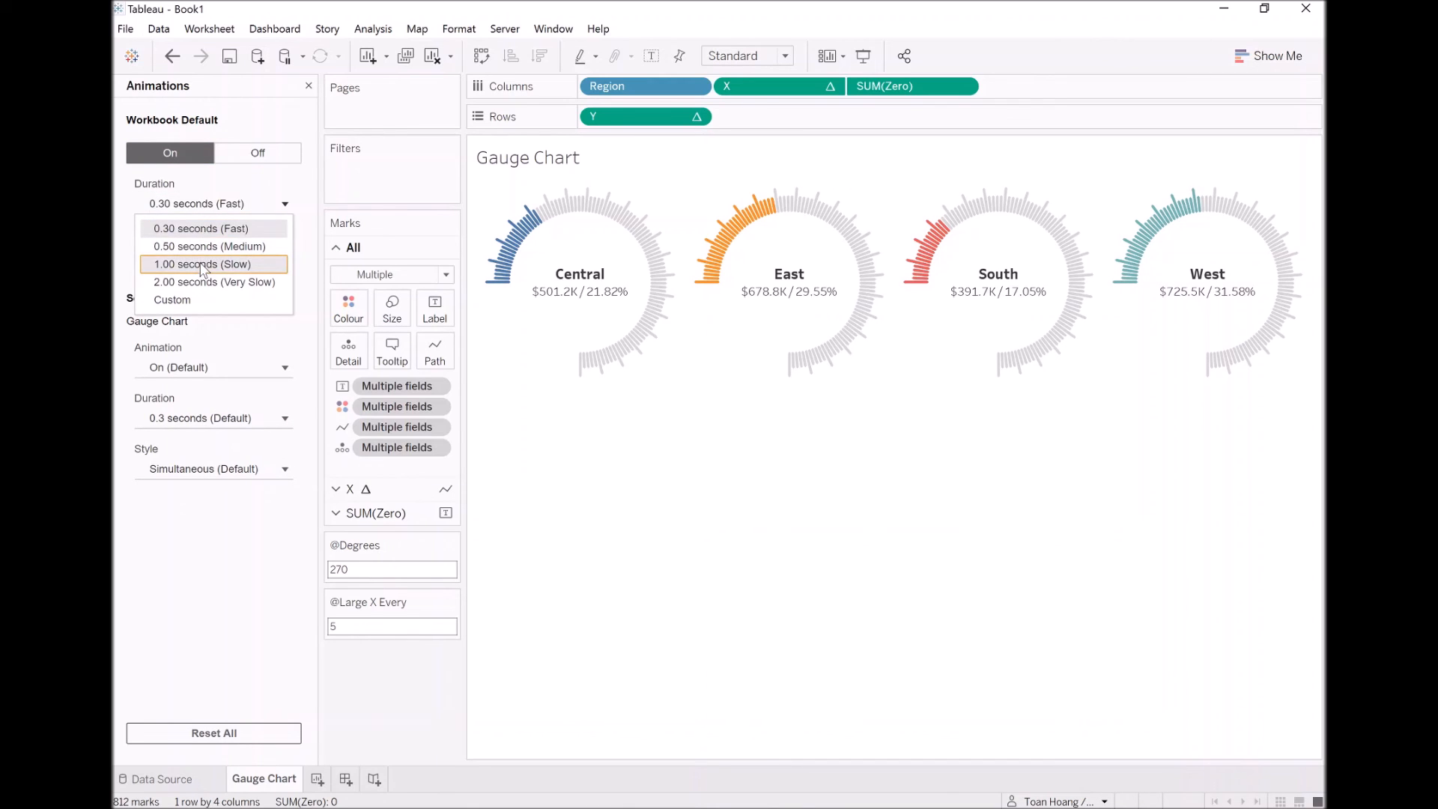
{"action": "left_click", "coordinate": [200, 263]}
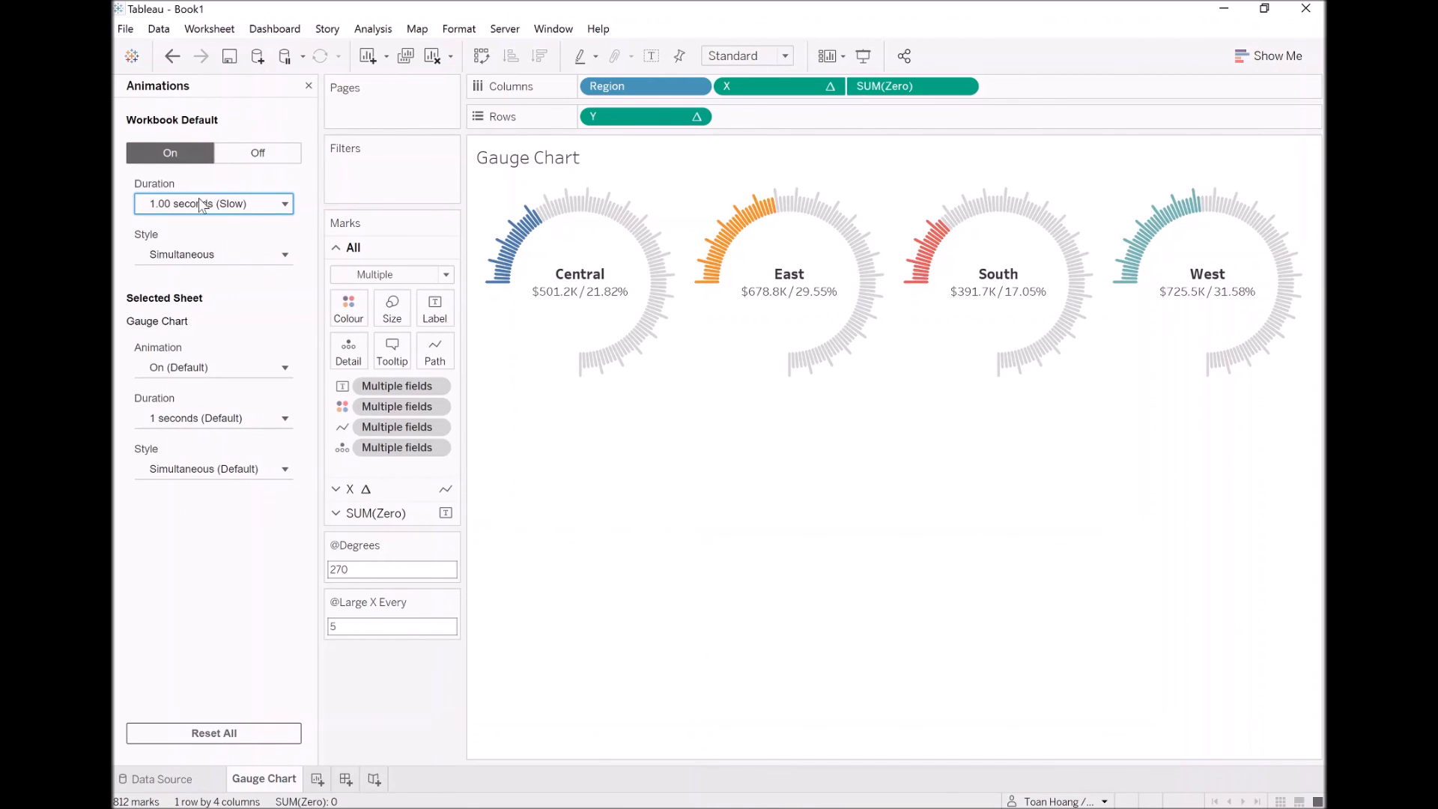
{"action": "mouse_move", "coordinate": [203, 215]}
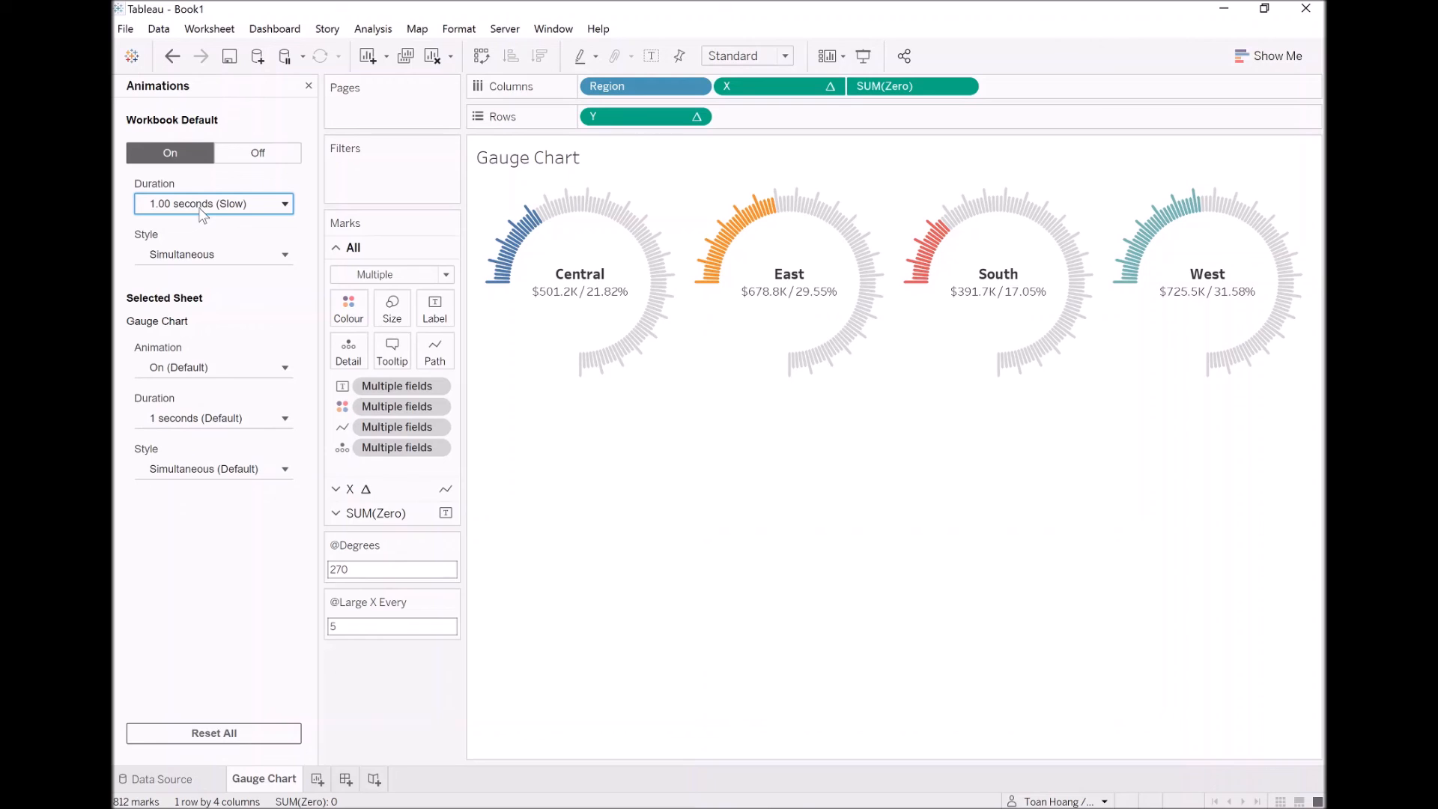
Set Degrees to 180 and Large X Every to 10, then return Degrees to 270
{"action": "left_click", "coordinate": [391, 569]}
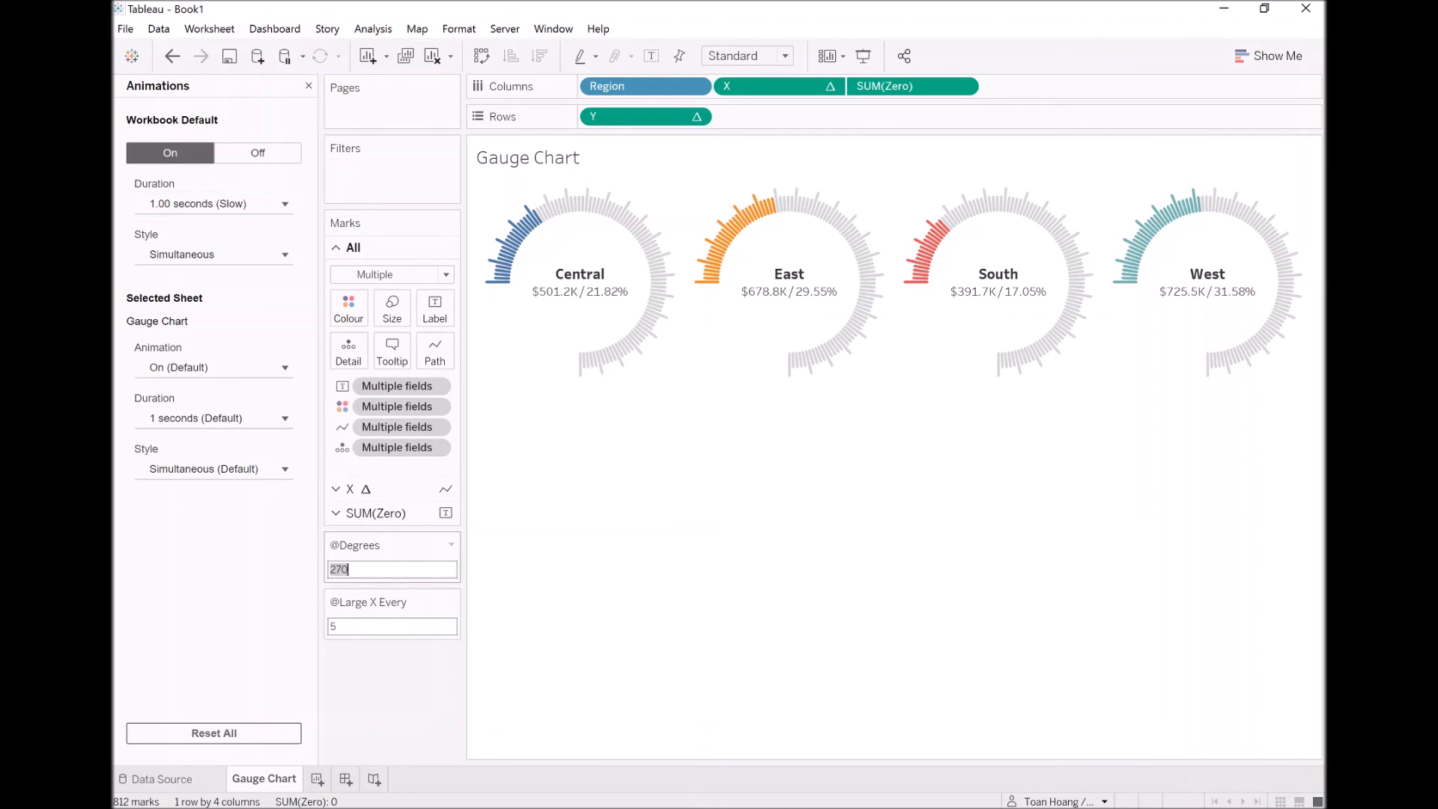
{"action": "type", "text": "180"}
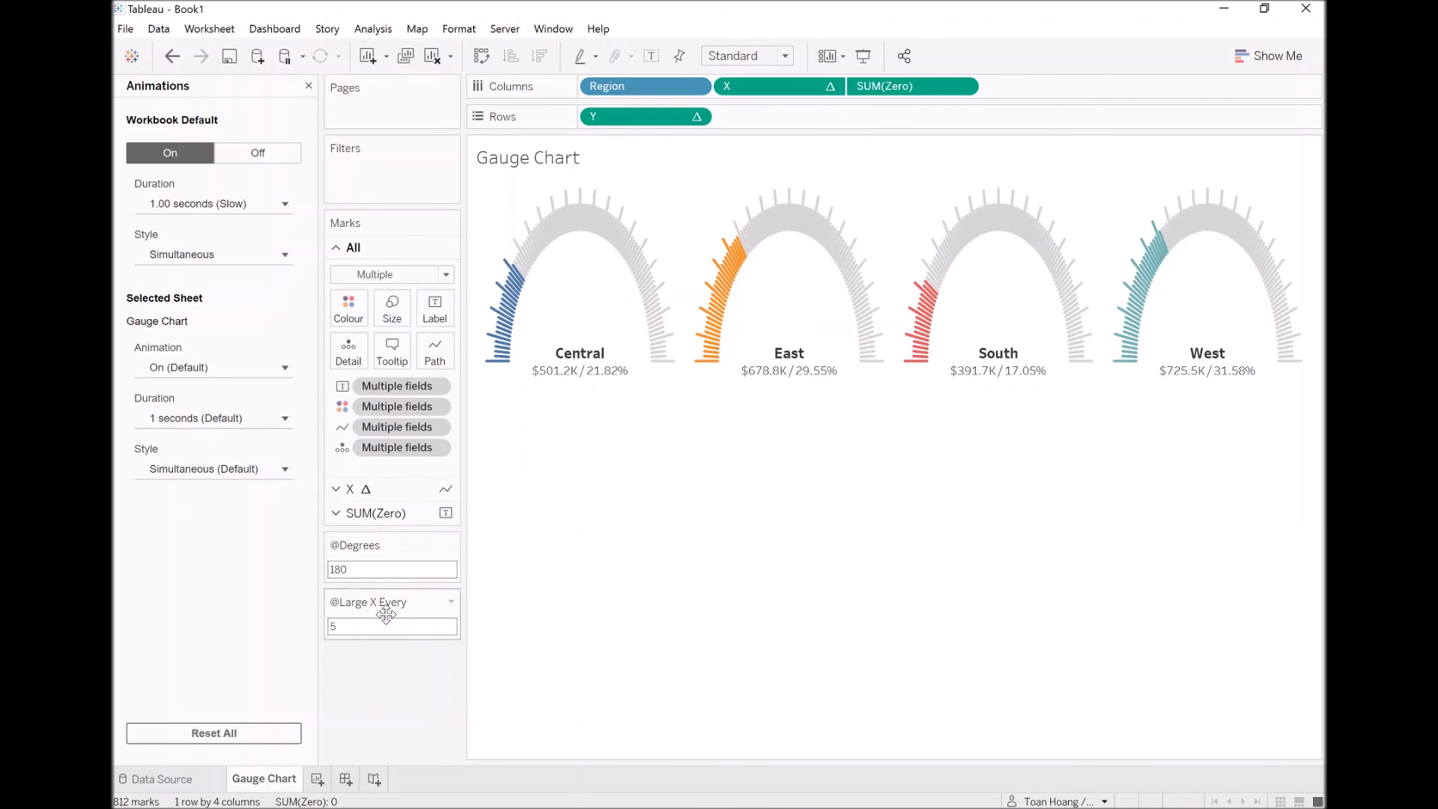
{"action": "type", "text": "10"}
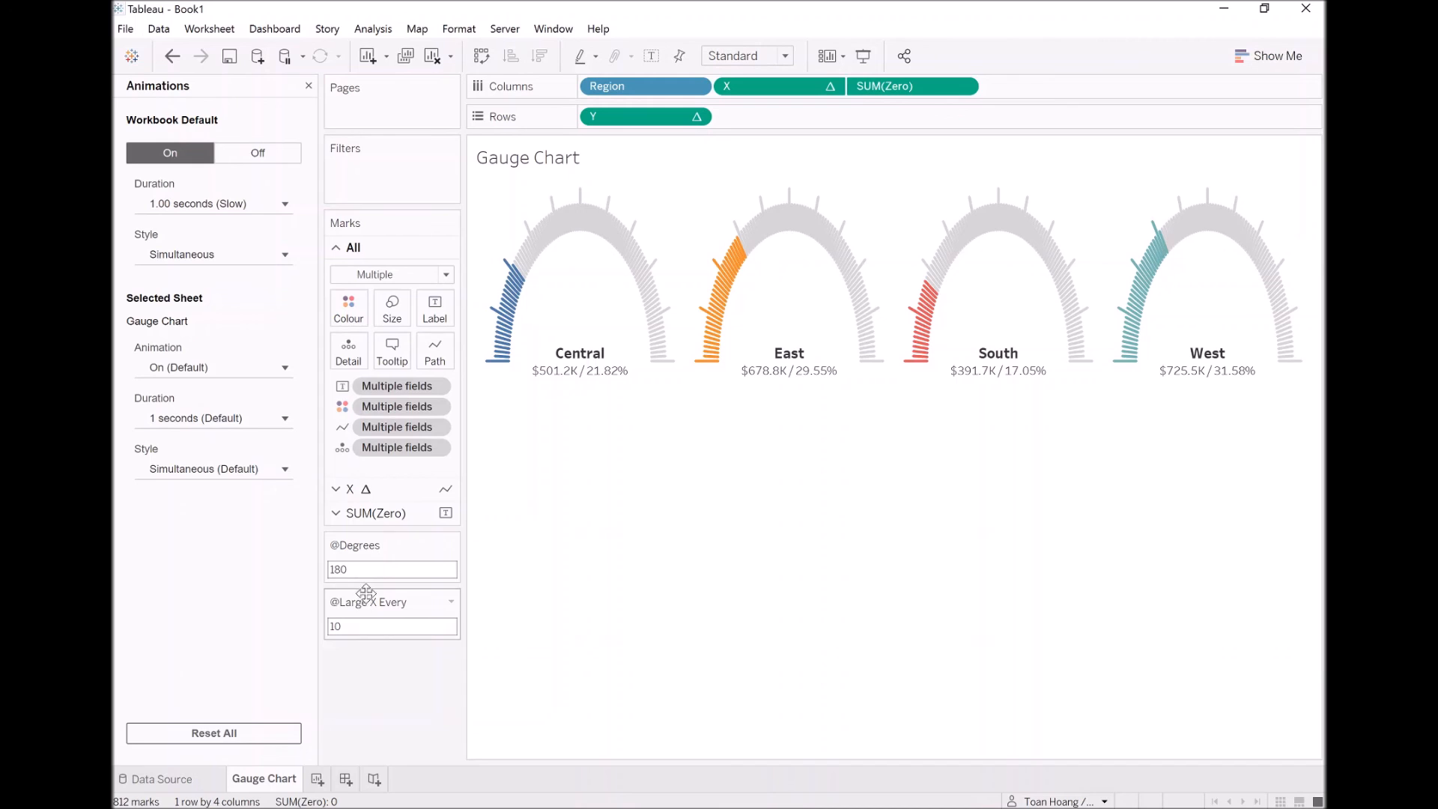
{"action": "left_click", "coordinate": [391, 569]}
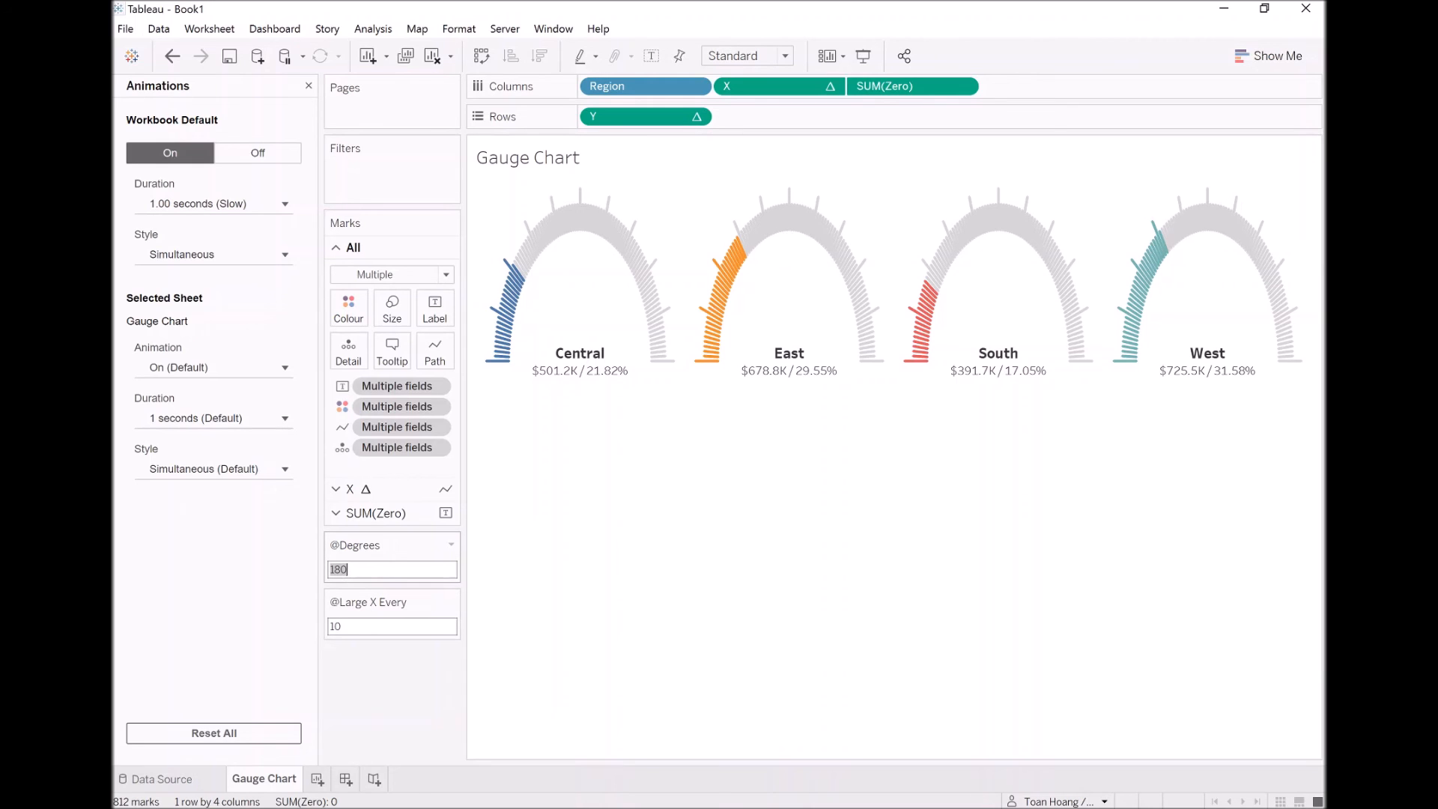
{"action": "type", "text": "270"}
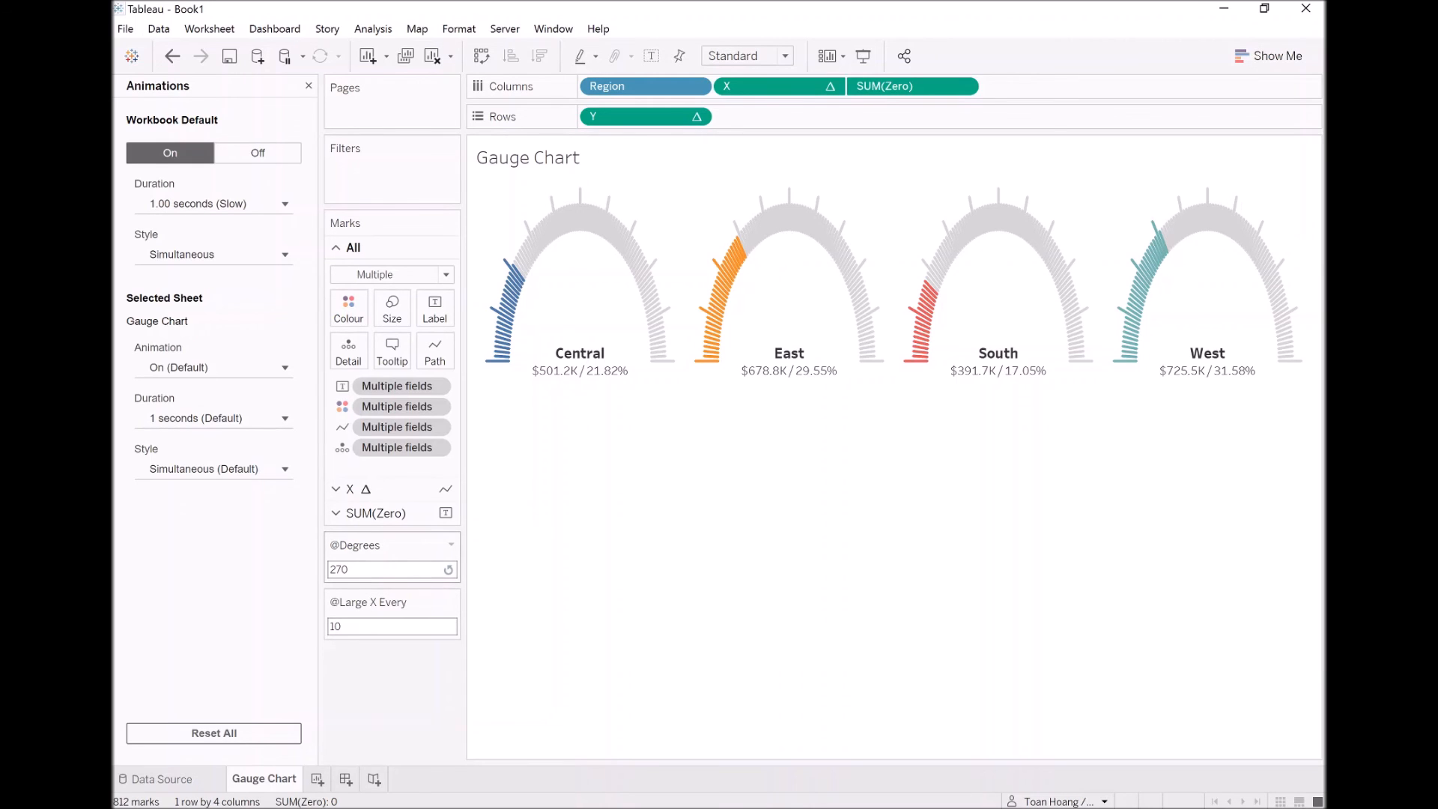